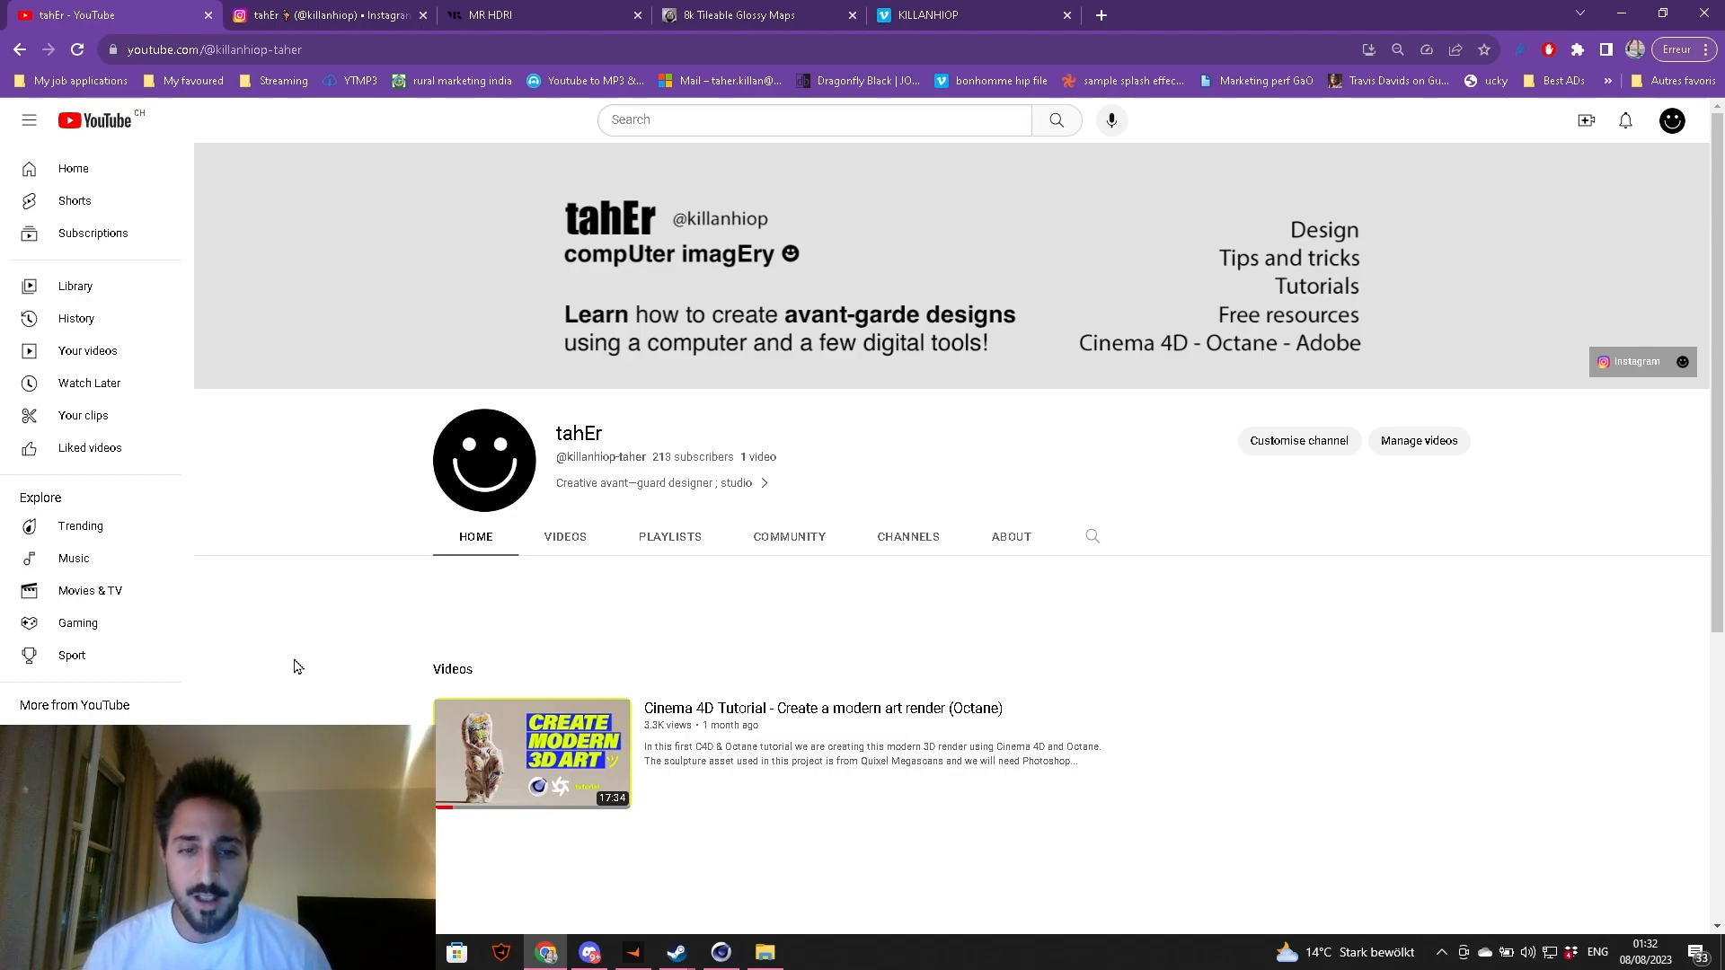
pyautogui.moveTo(293, 657)
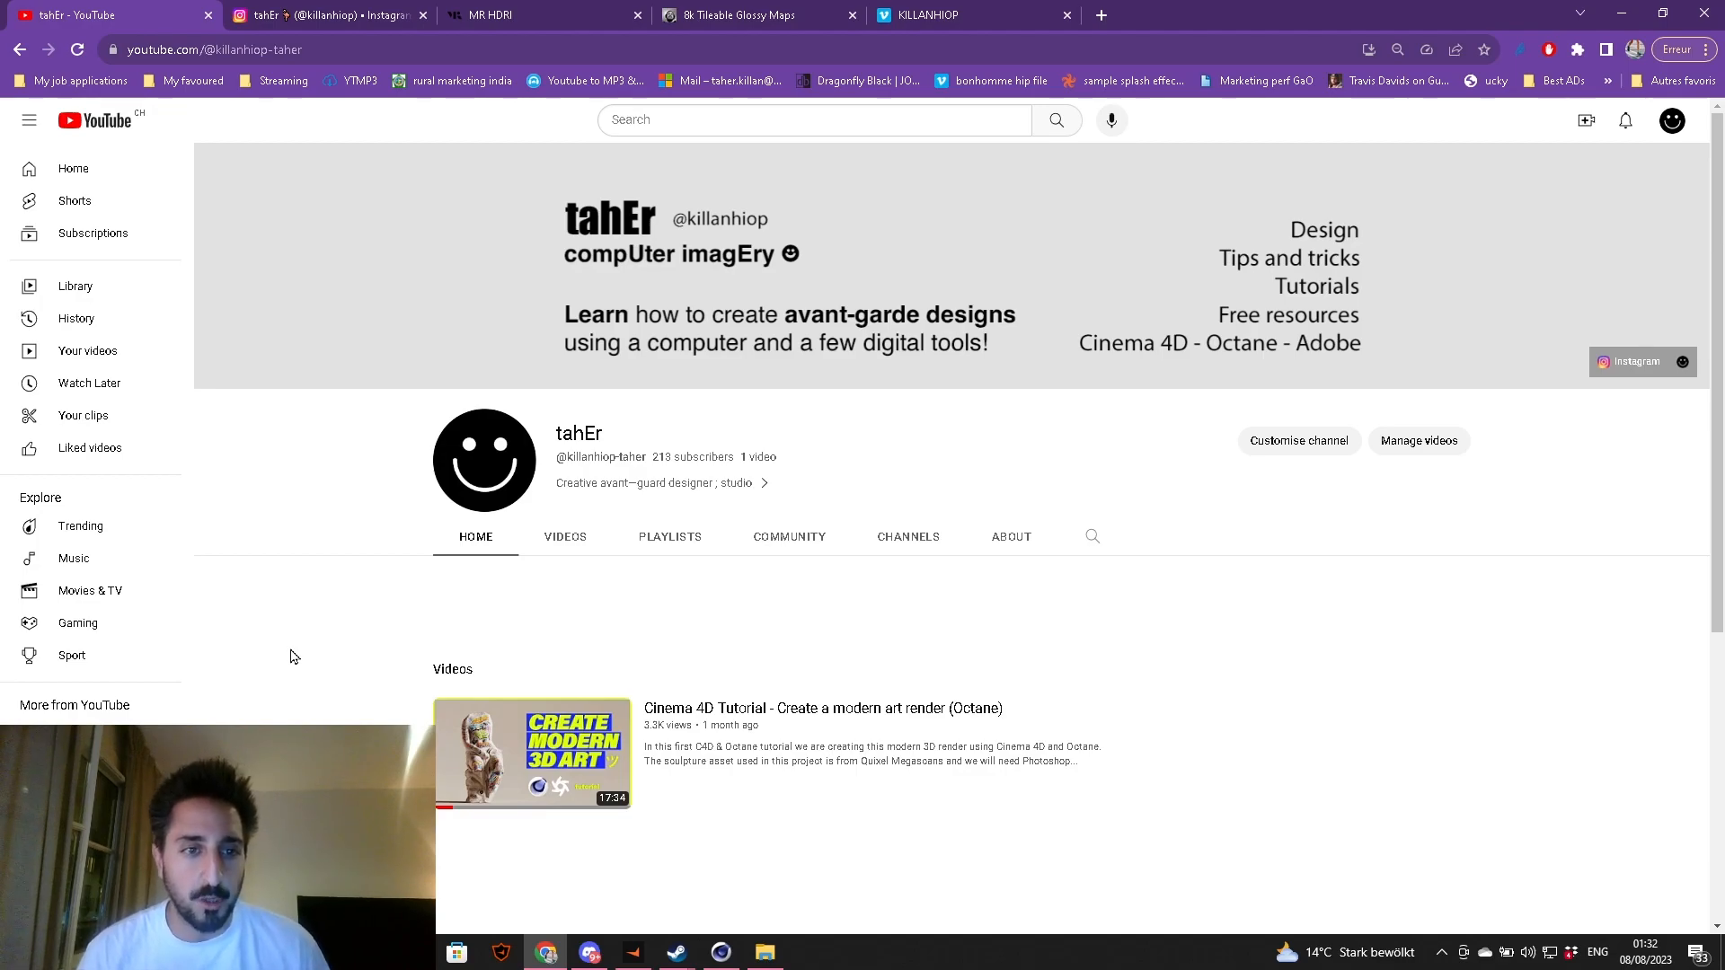
# - View the fur-covered AK-47 post on the artist's Instagram profile and return to the grid
pyautogui.click(320, 14)
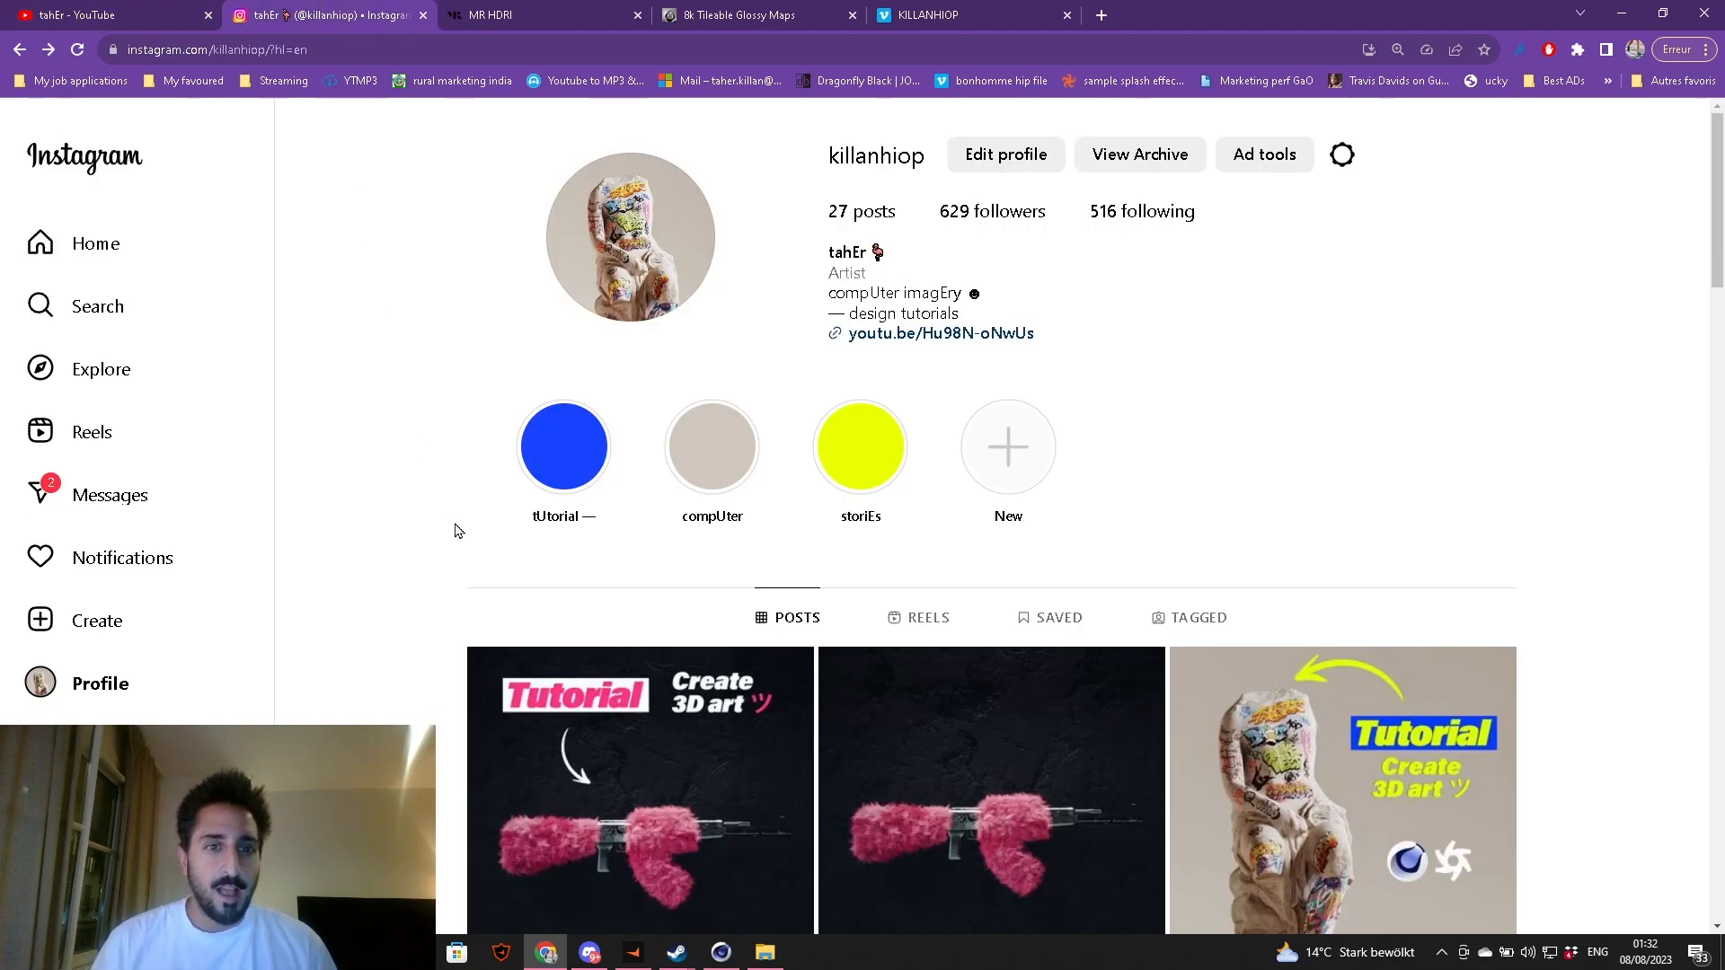
pyautogui.click(990, 789)
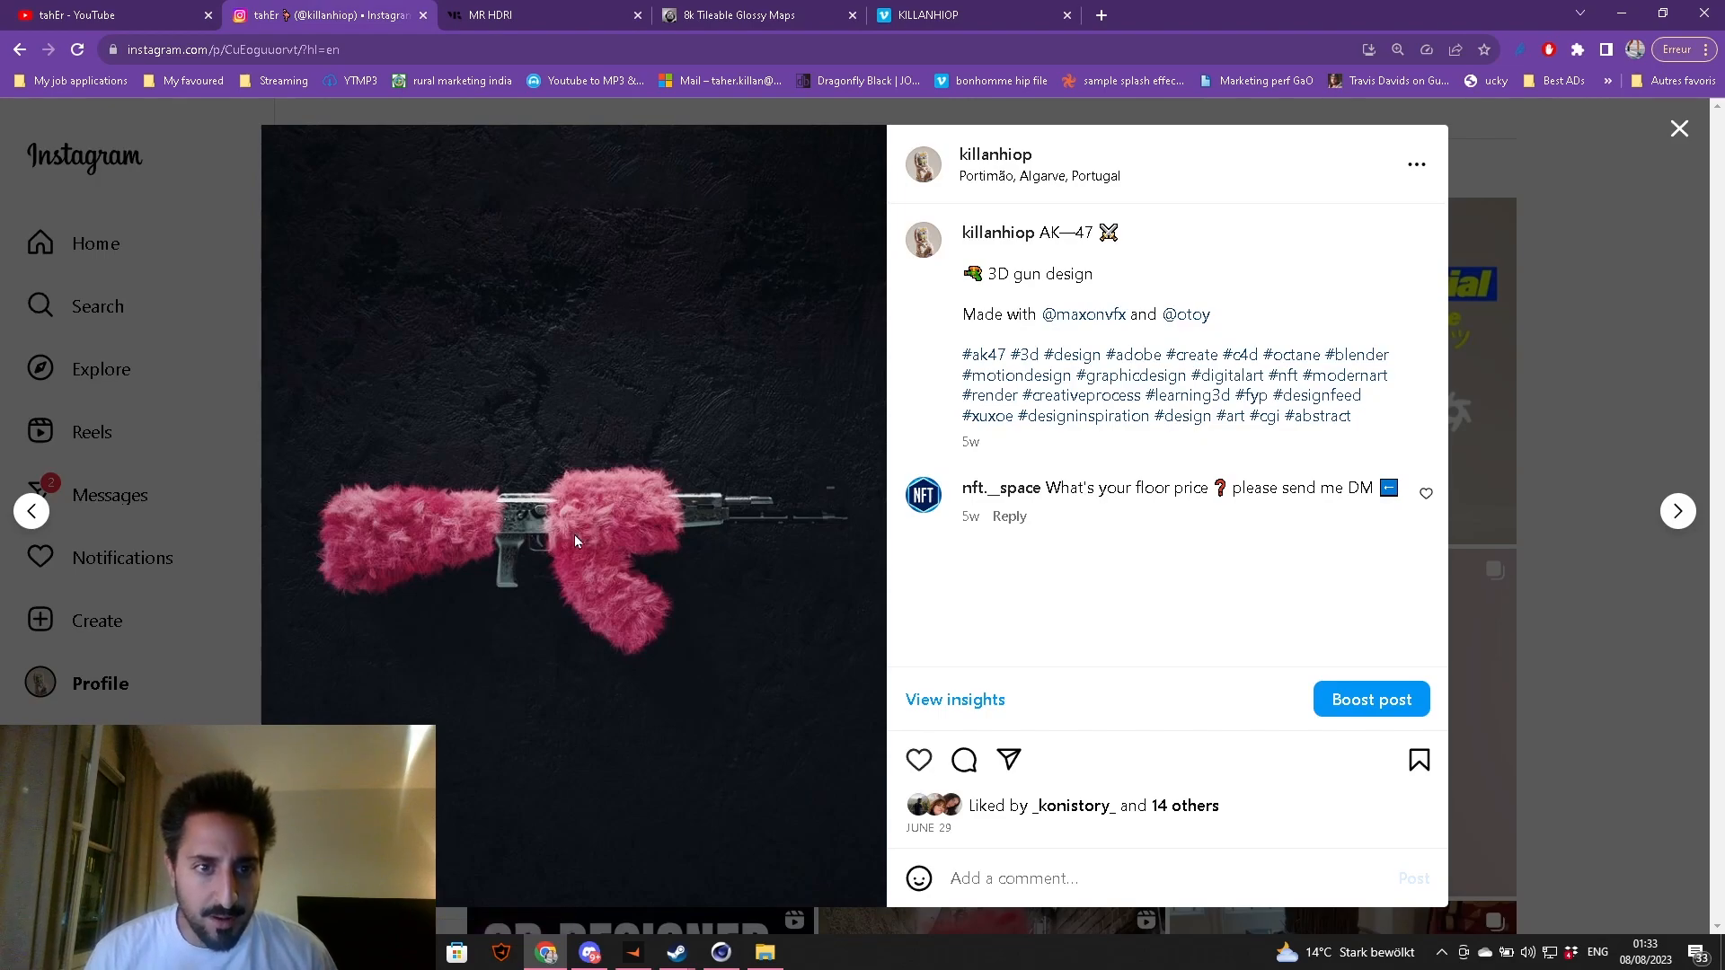
pyautogui.click(1677, 130)
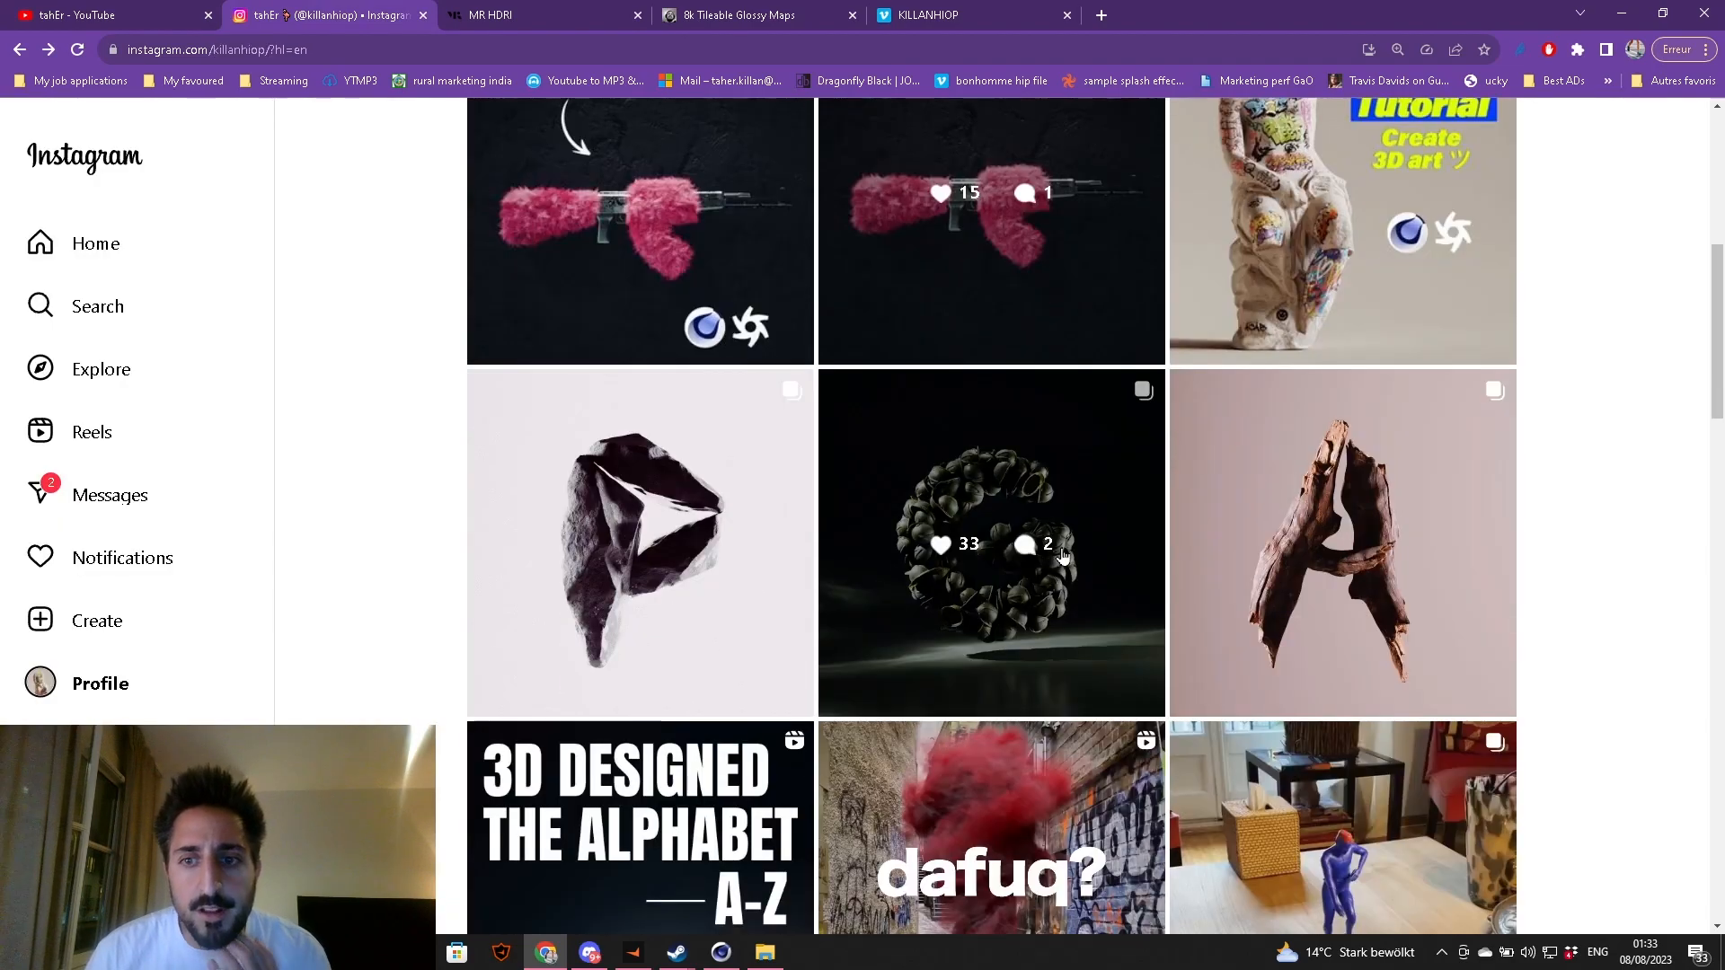
pyautogui.scroll(-3)
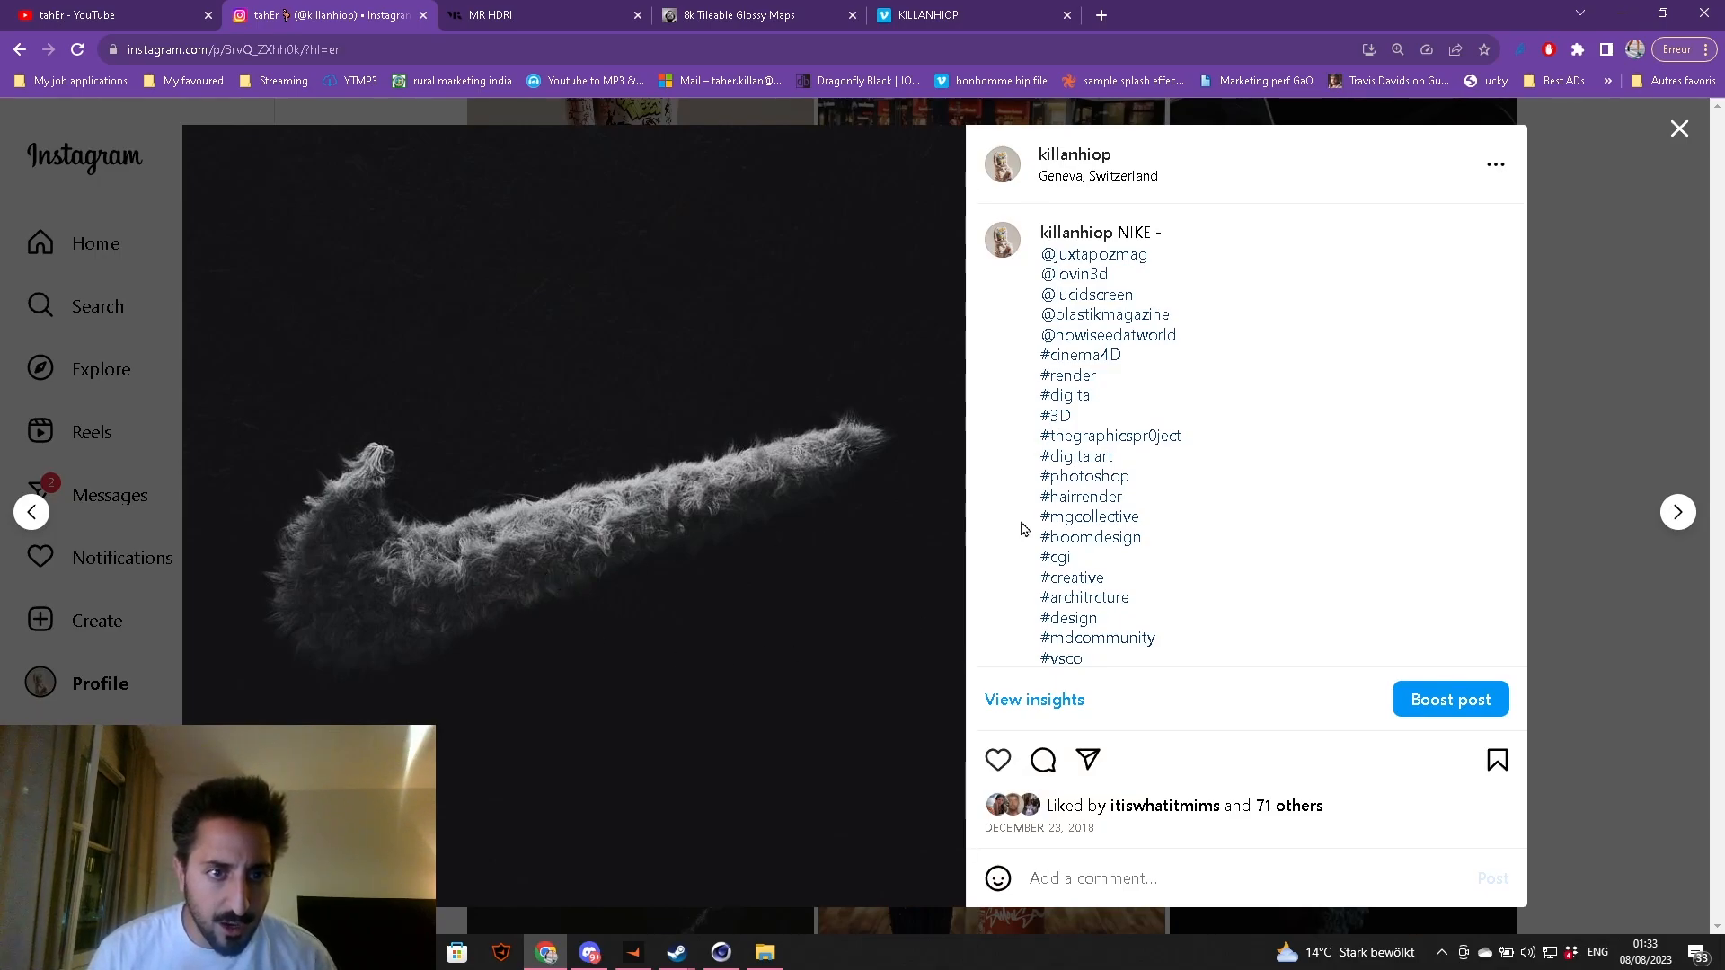
pyautogui.moveTo(793, 557)
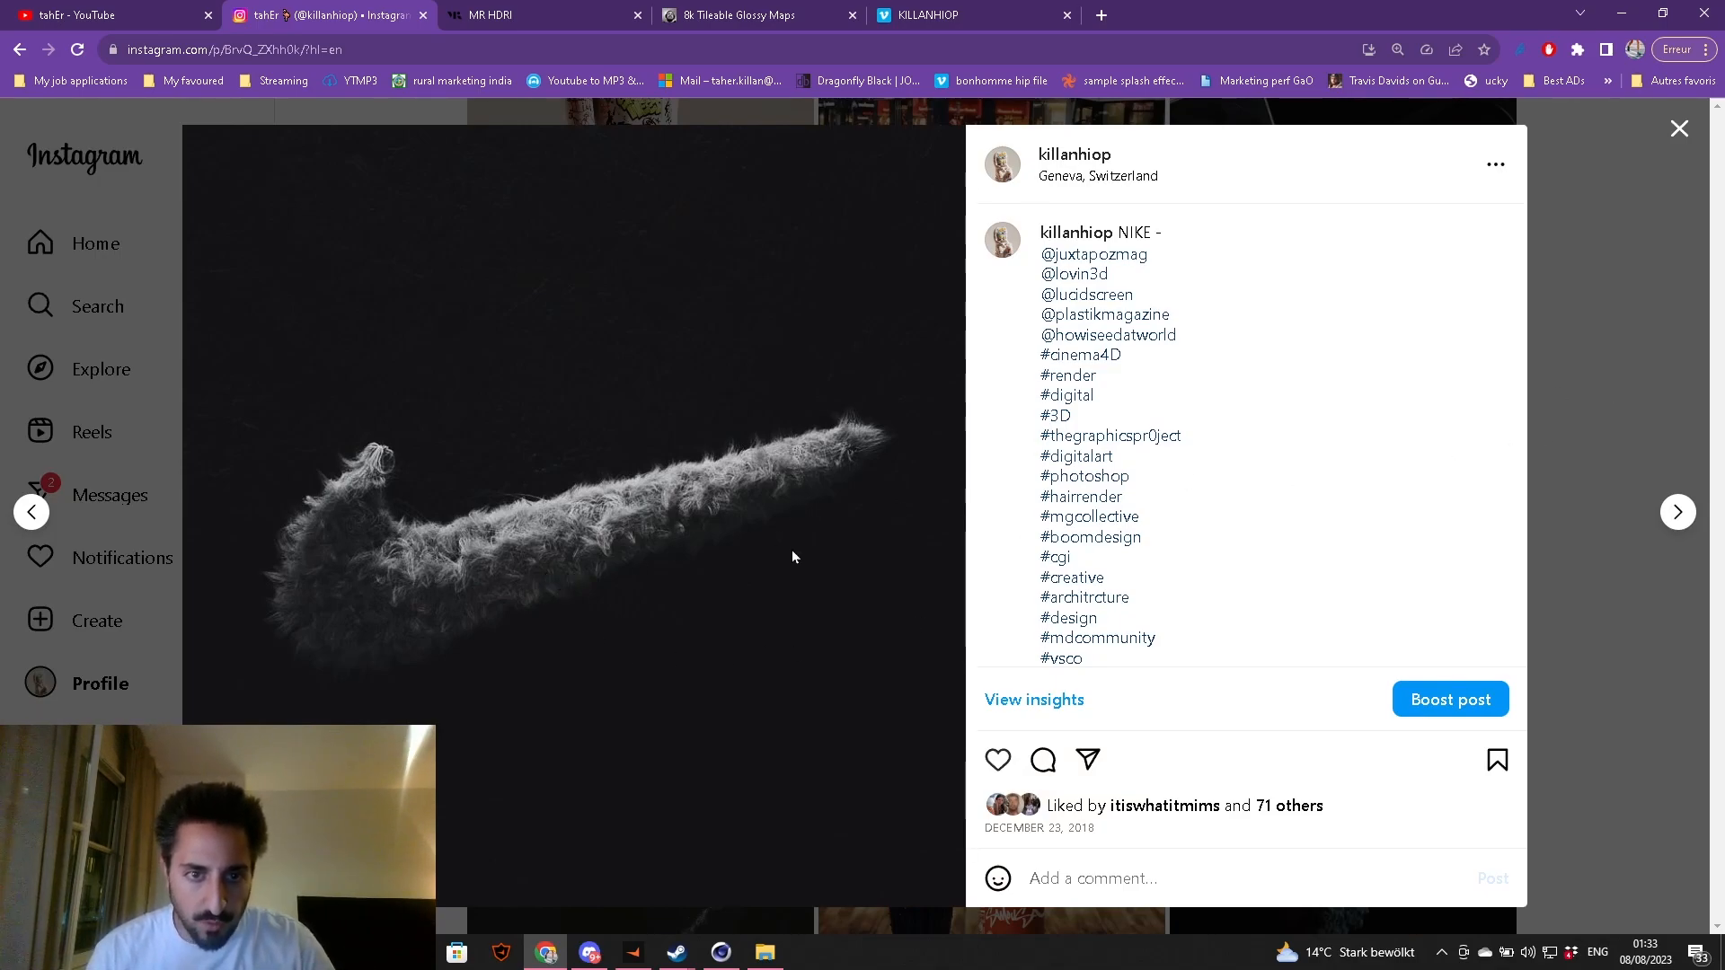
pyautogui.moveTo(767, 595)
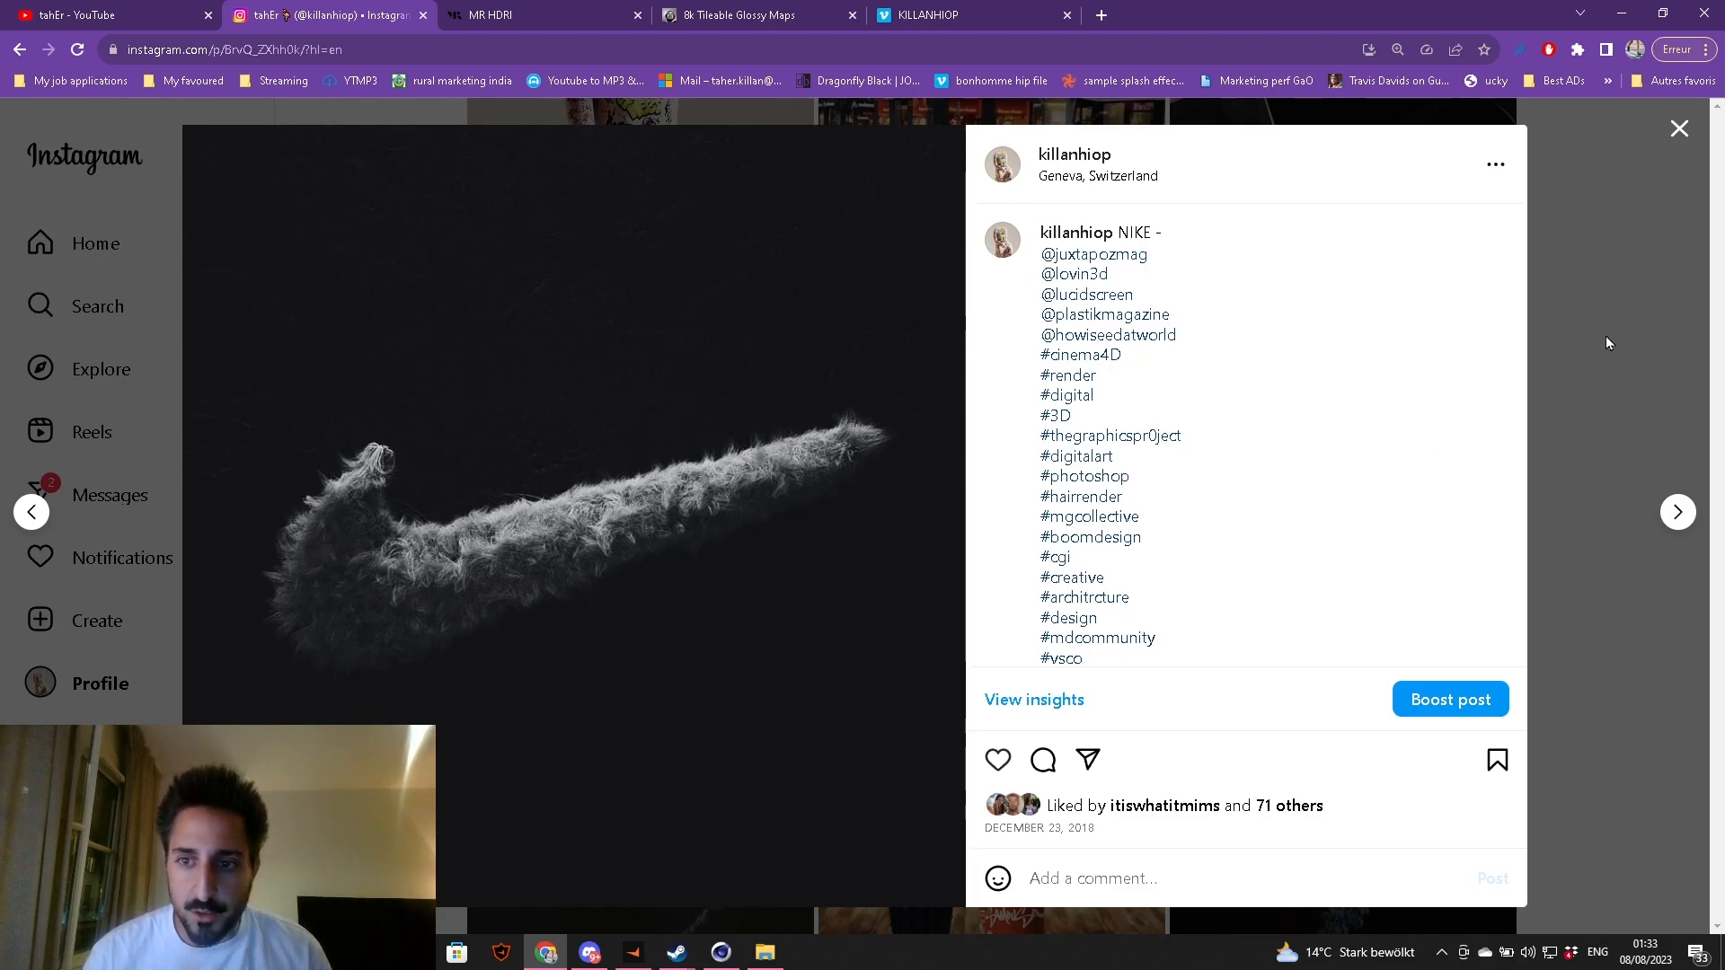
# - View the dancing fur figure and Fur Balls posts, ending back on the profile grid
pyautogui.click(1676, 512)
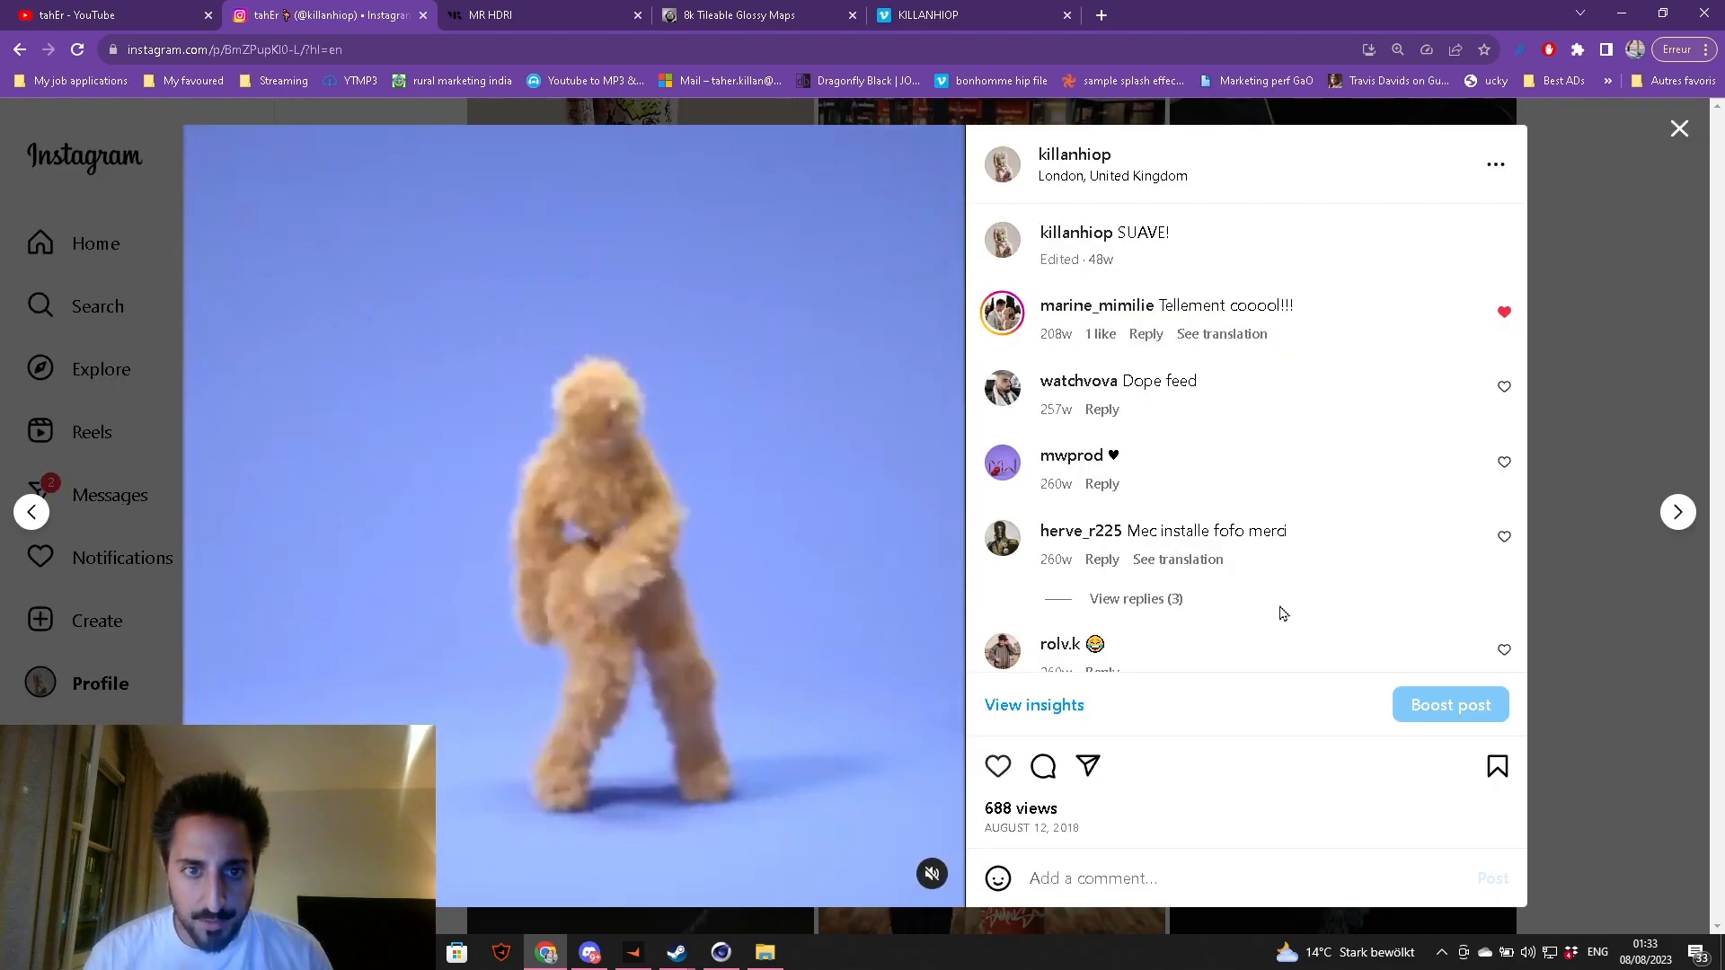
pyautogui.click(1678, 129)
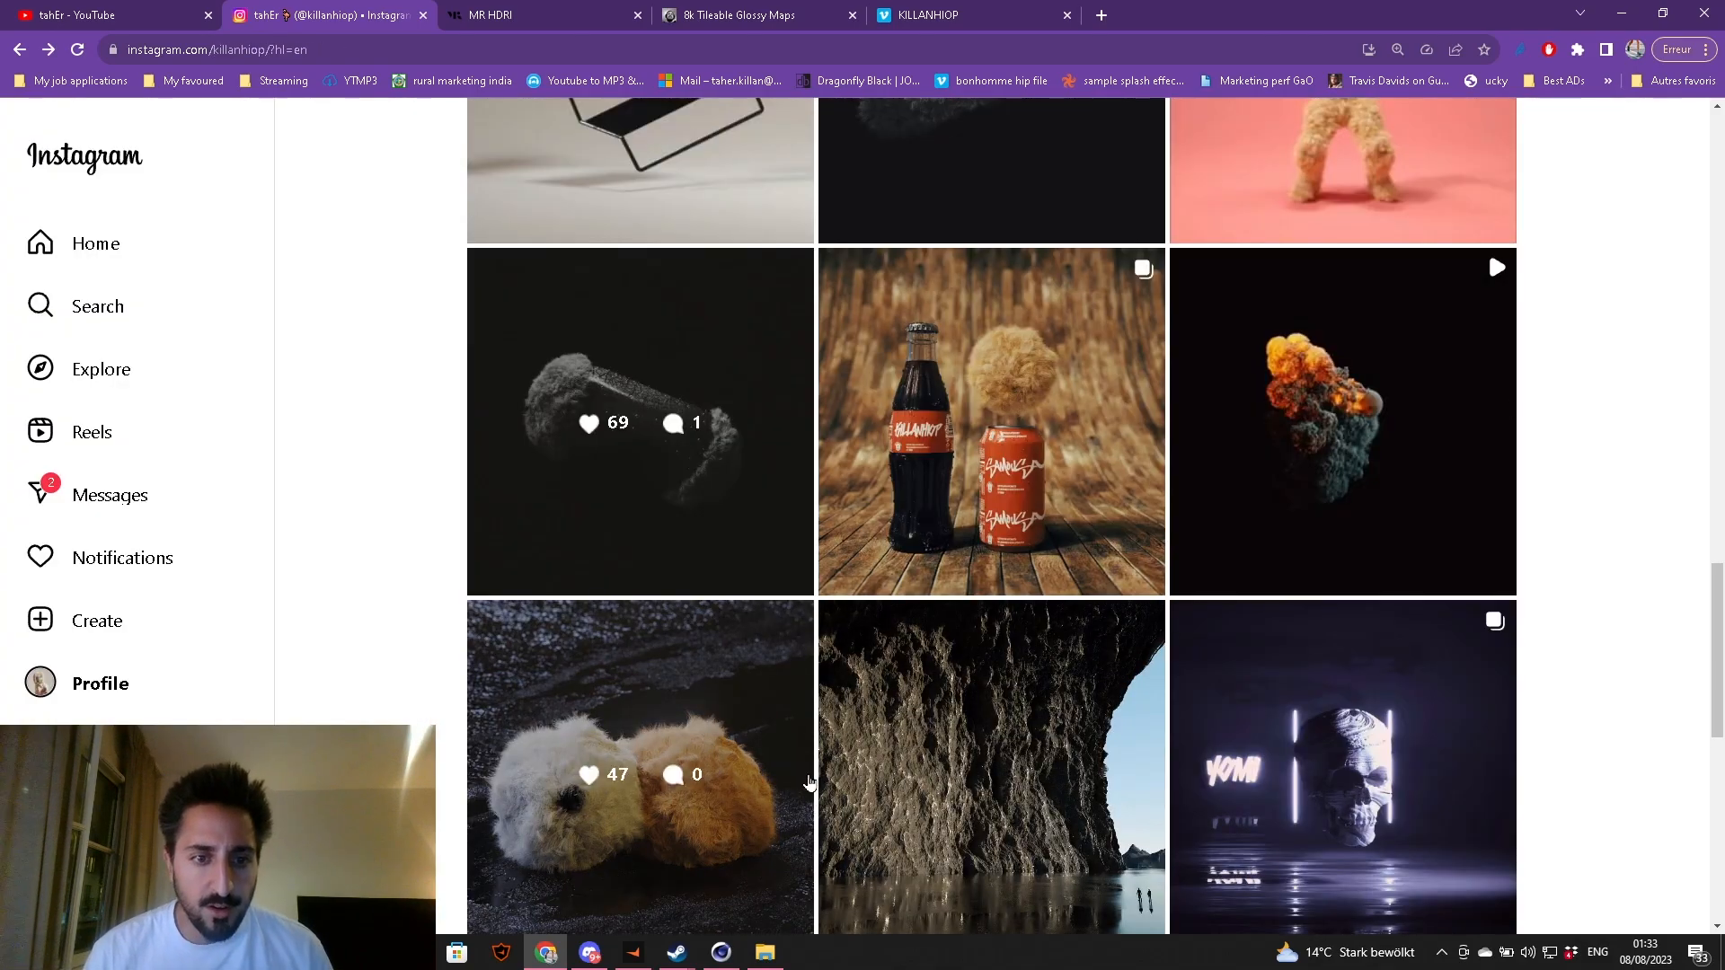
pyautogui.click(640, 767)
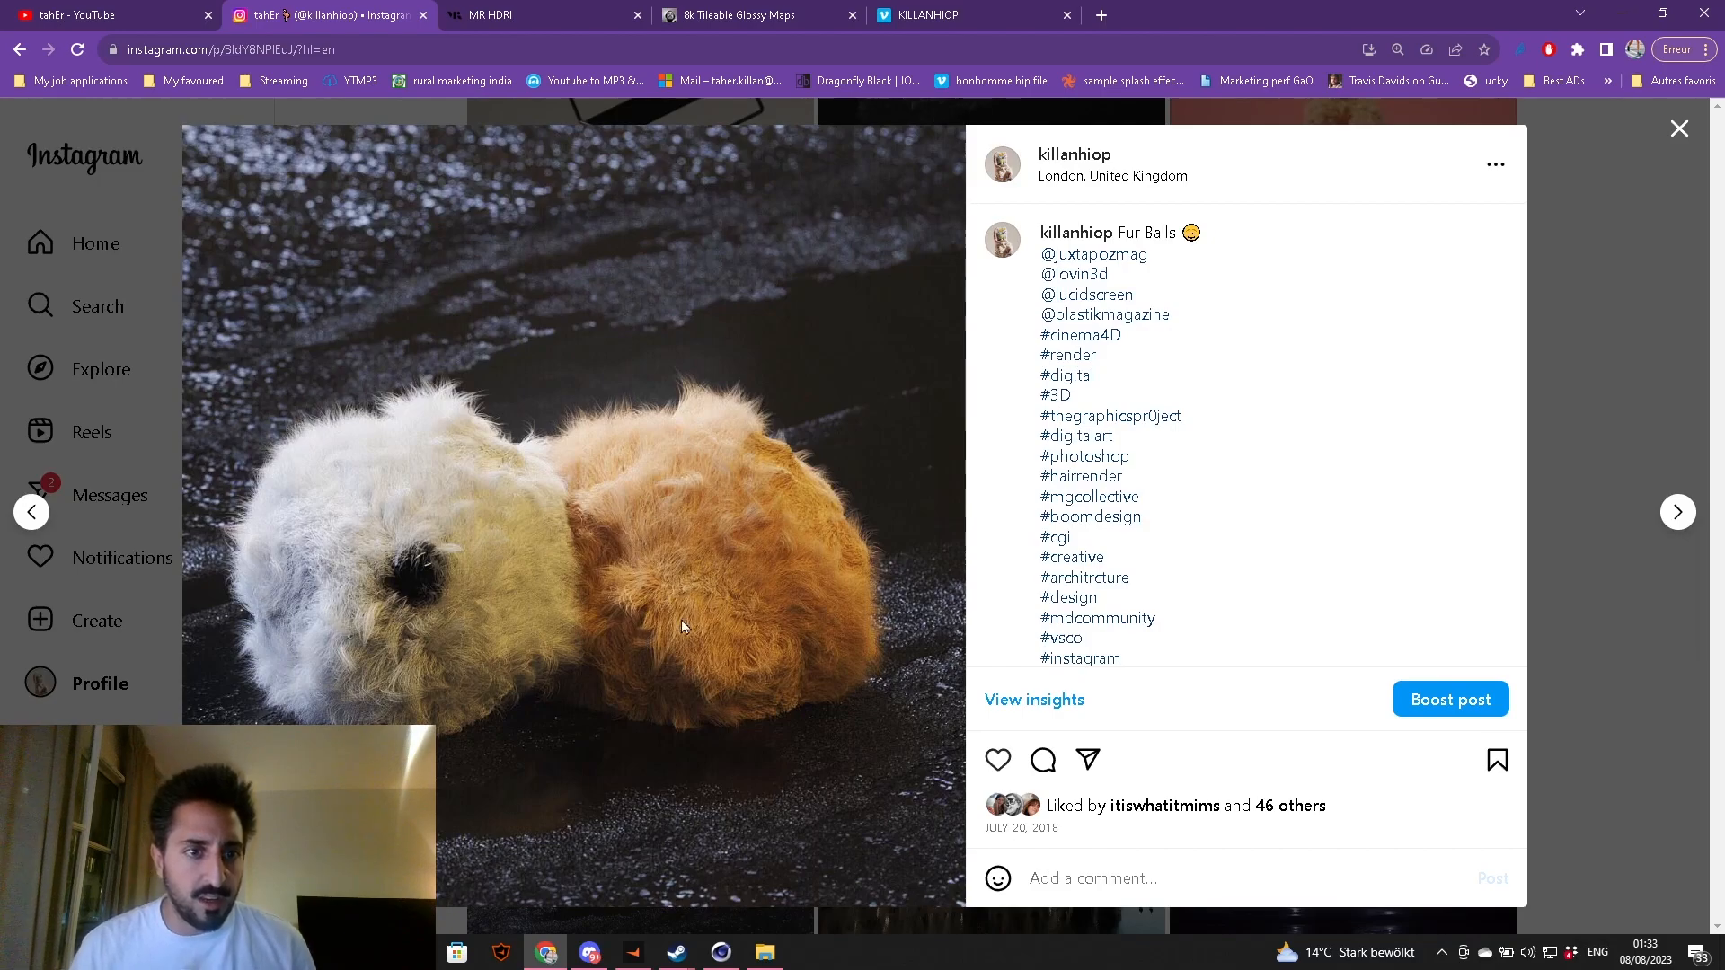
pyautogui.moveTo(561, 663)
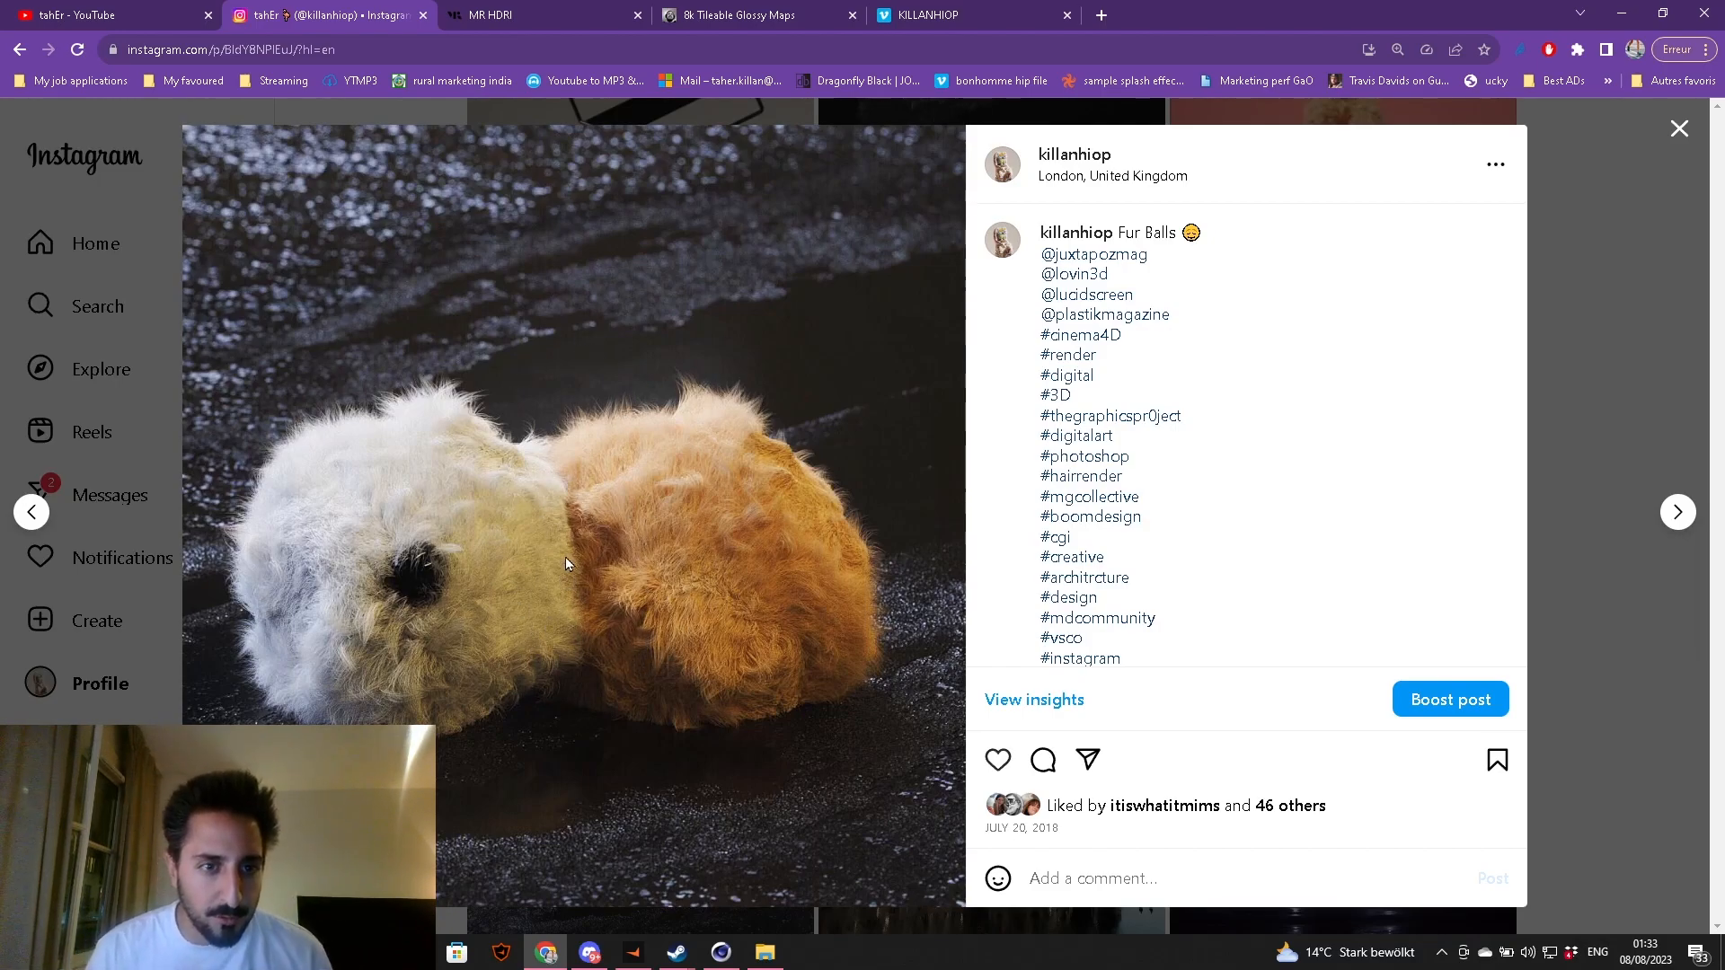
pyautogui.moveTo(679, 496)
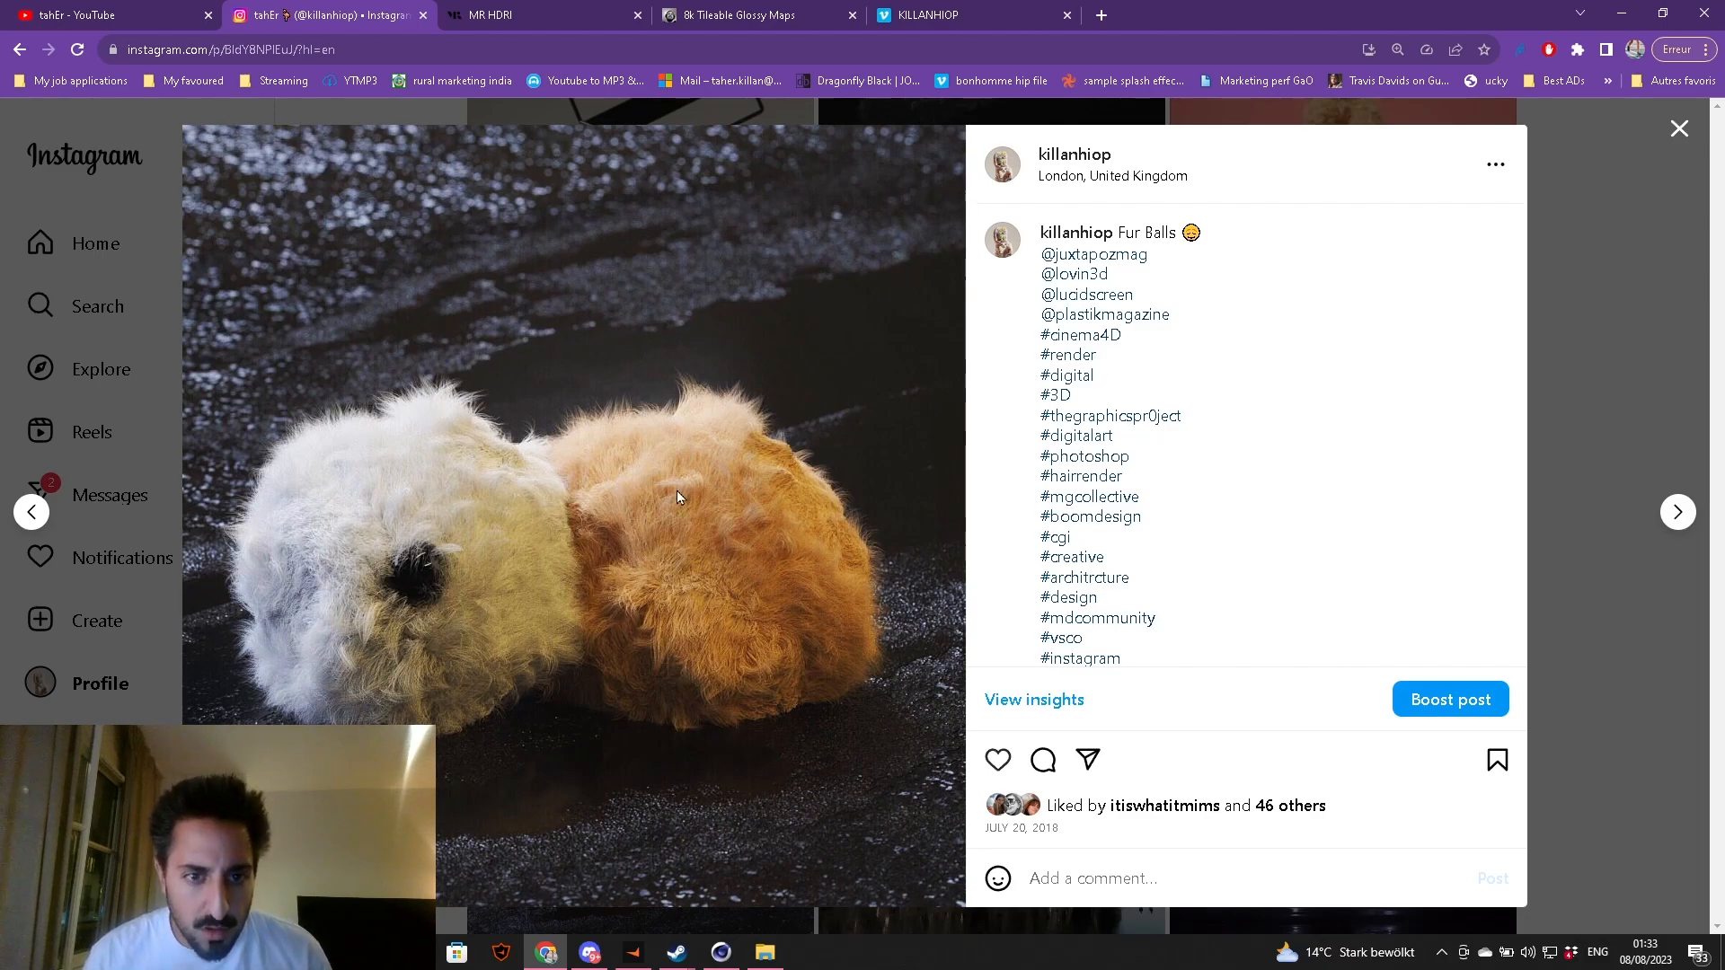
pyautogui.moveTo(683, 570)
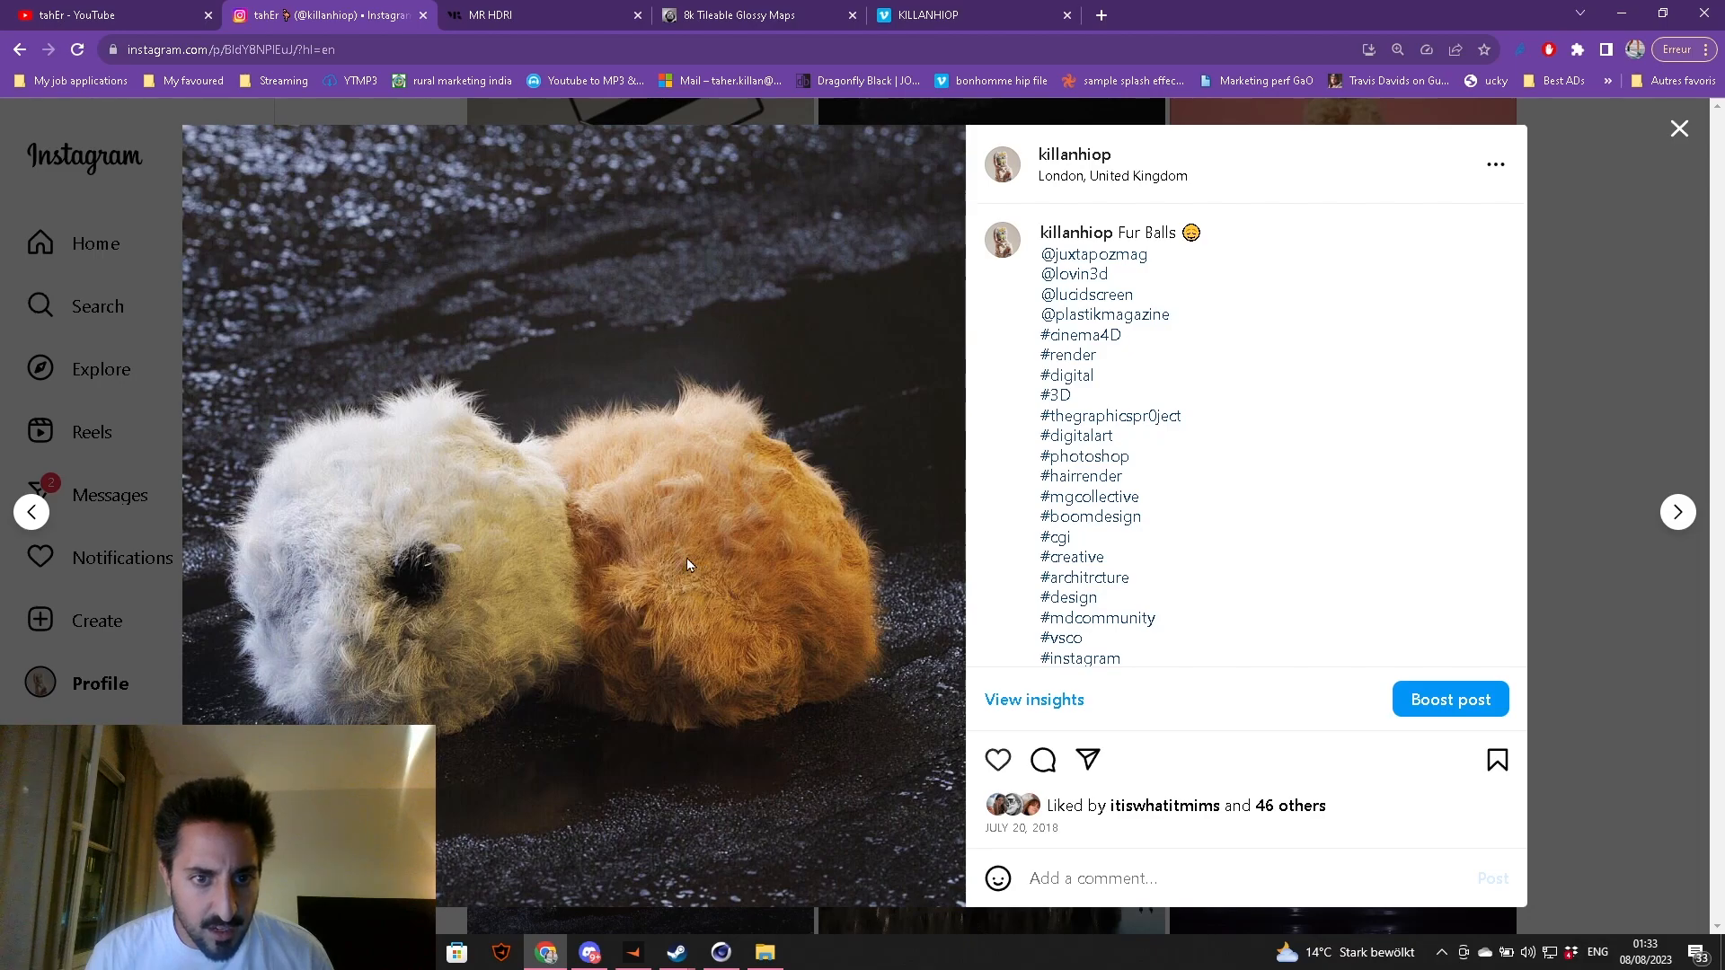
pyautogui.moveTo(1581, 364)
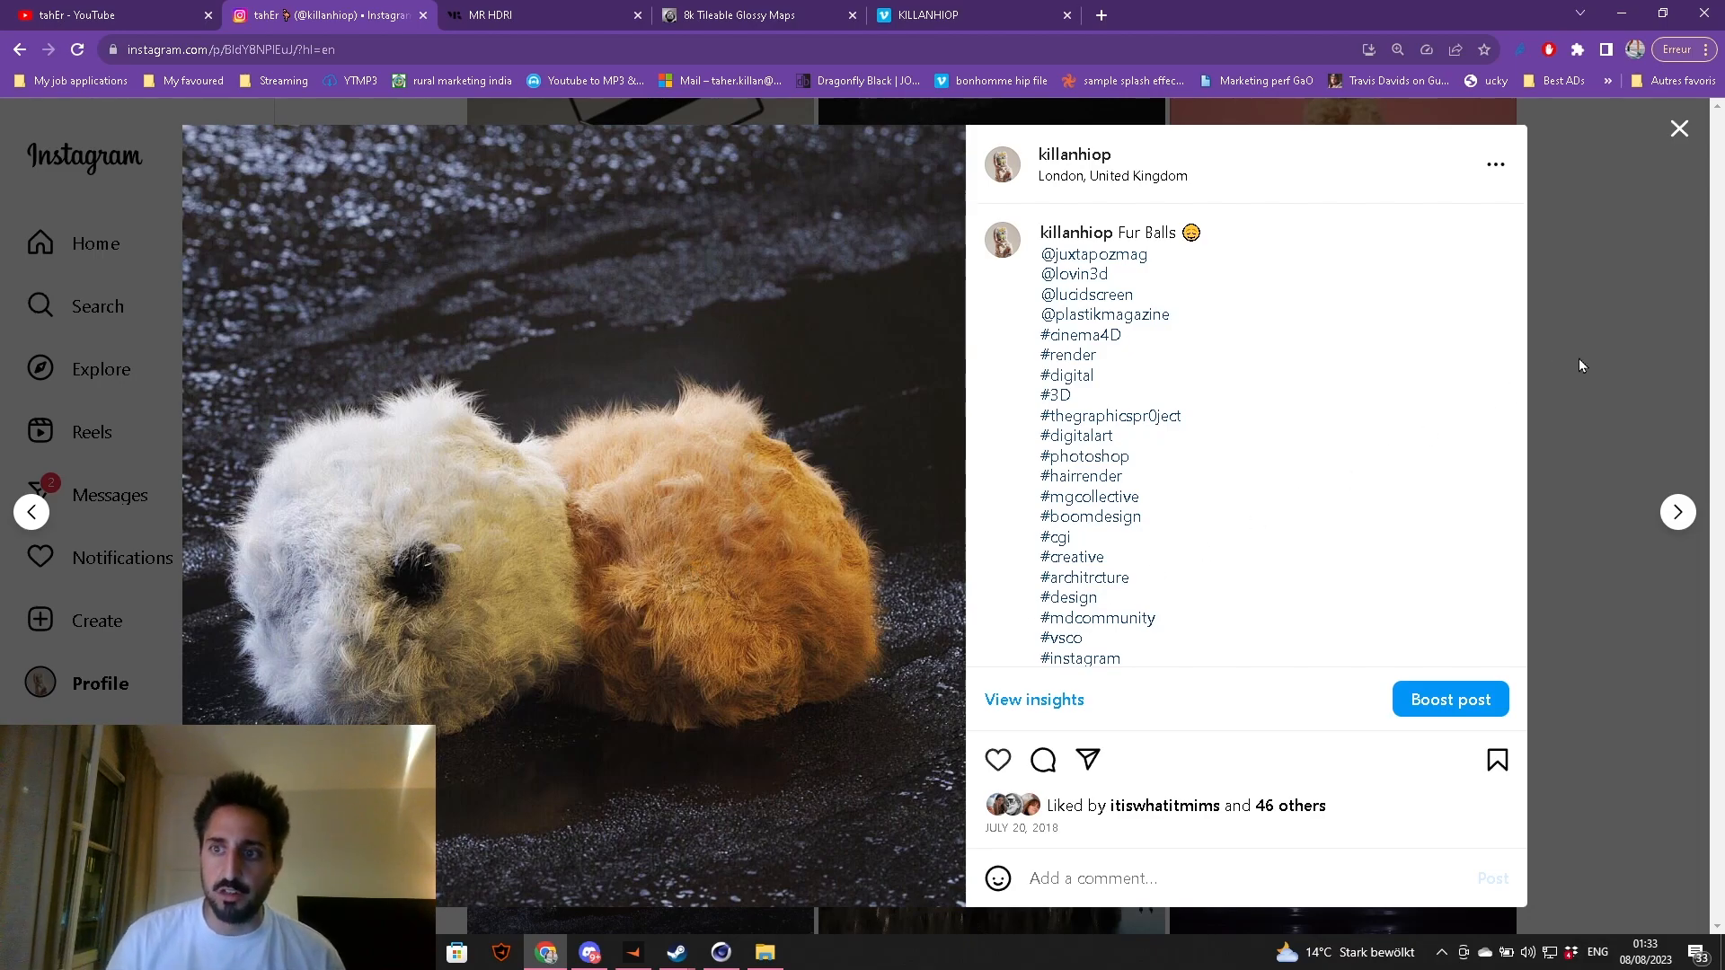
pyautogui.click(1676, 128)
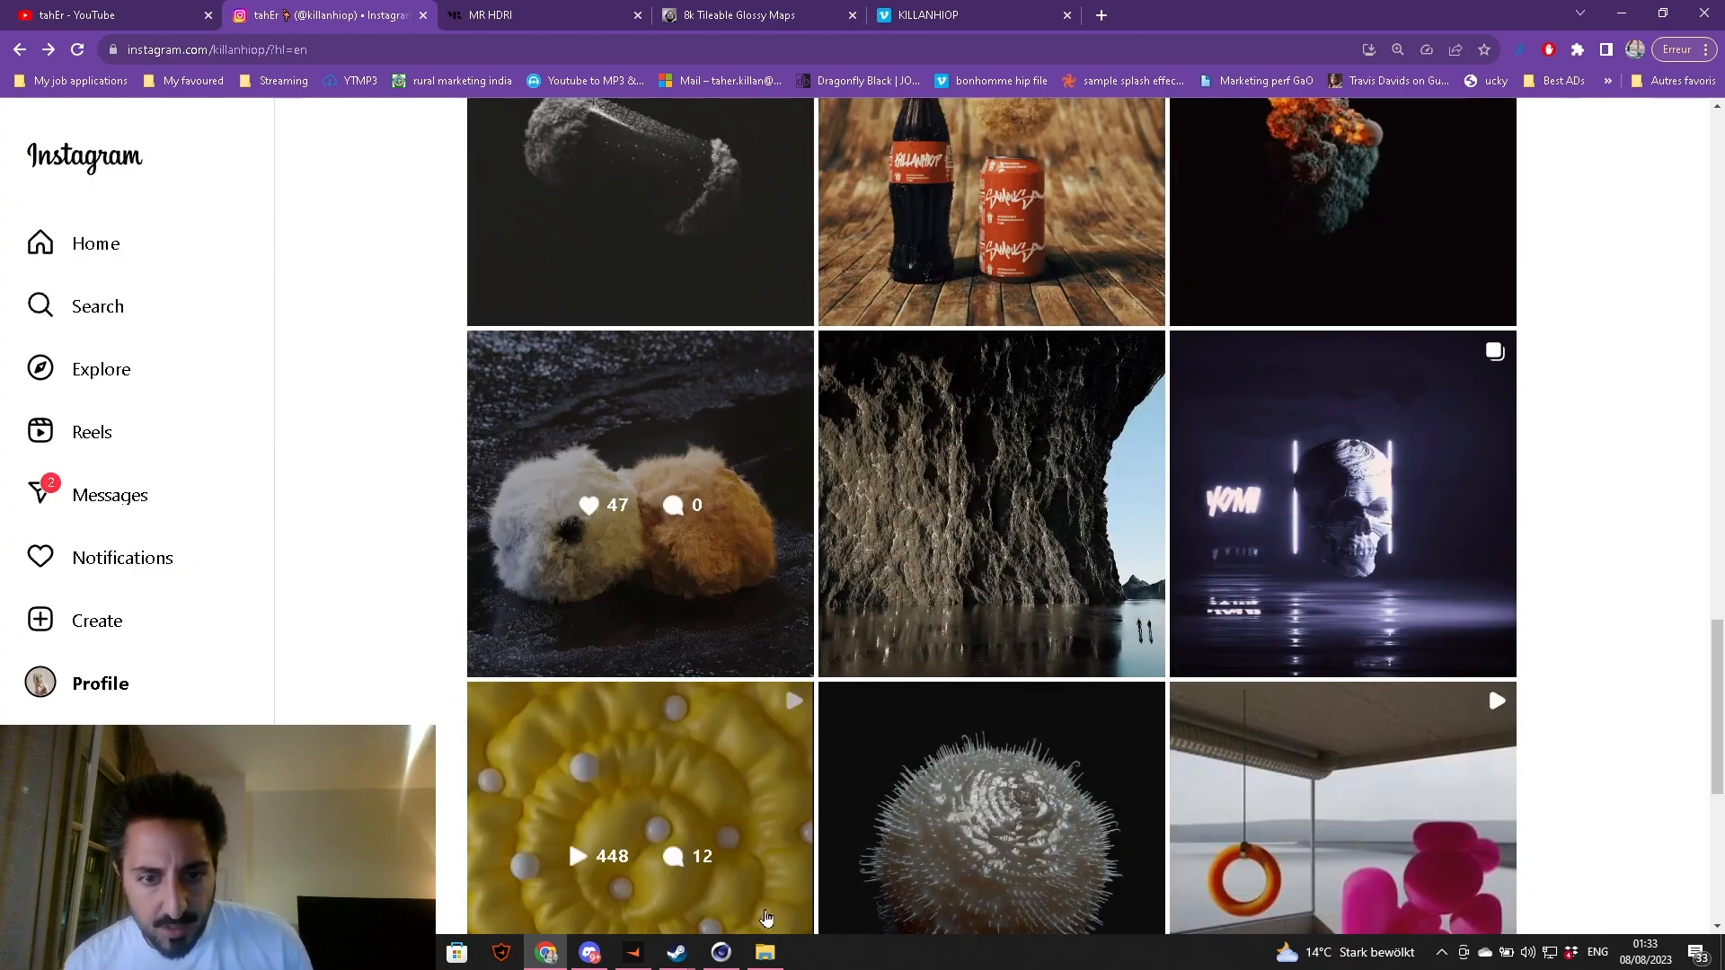
# - Add an Octane HDRI Environment, switch the kernel from DL to PT, and close the Live Viewer
pyautogui.click(720, 952)
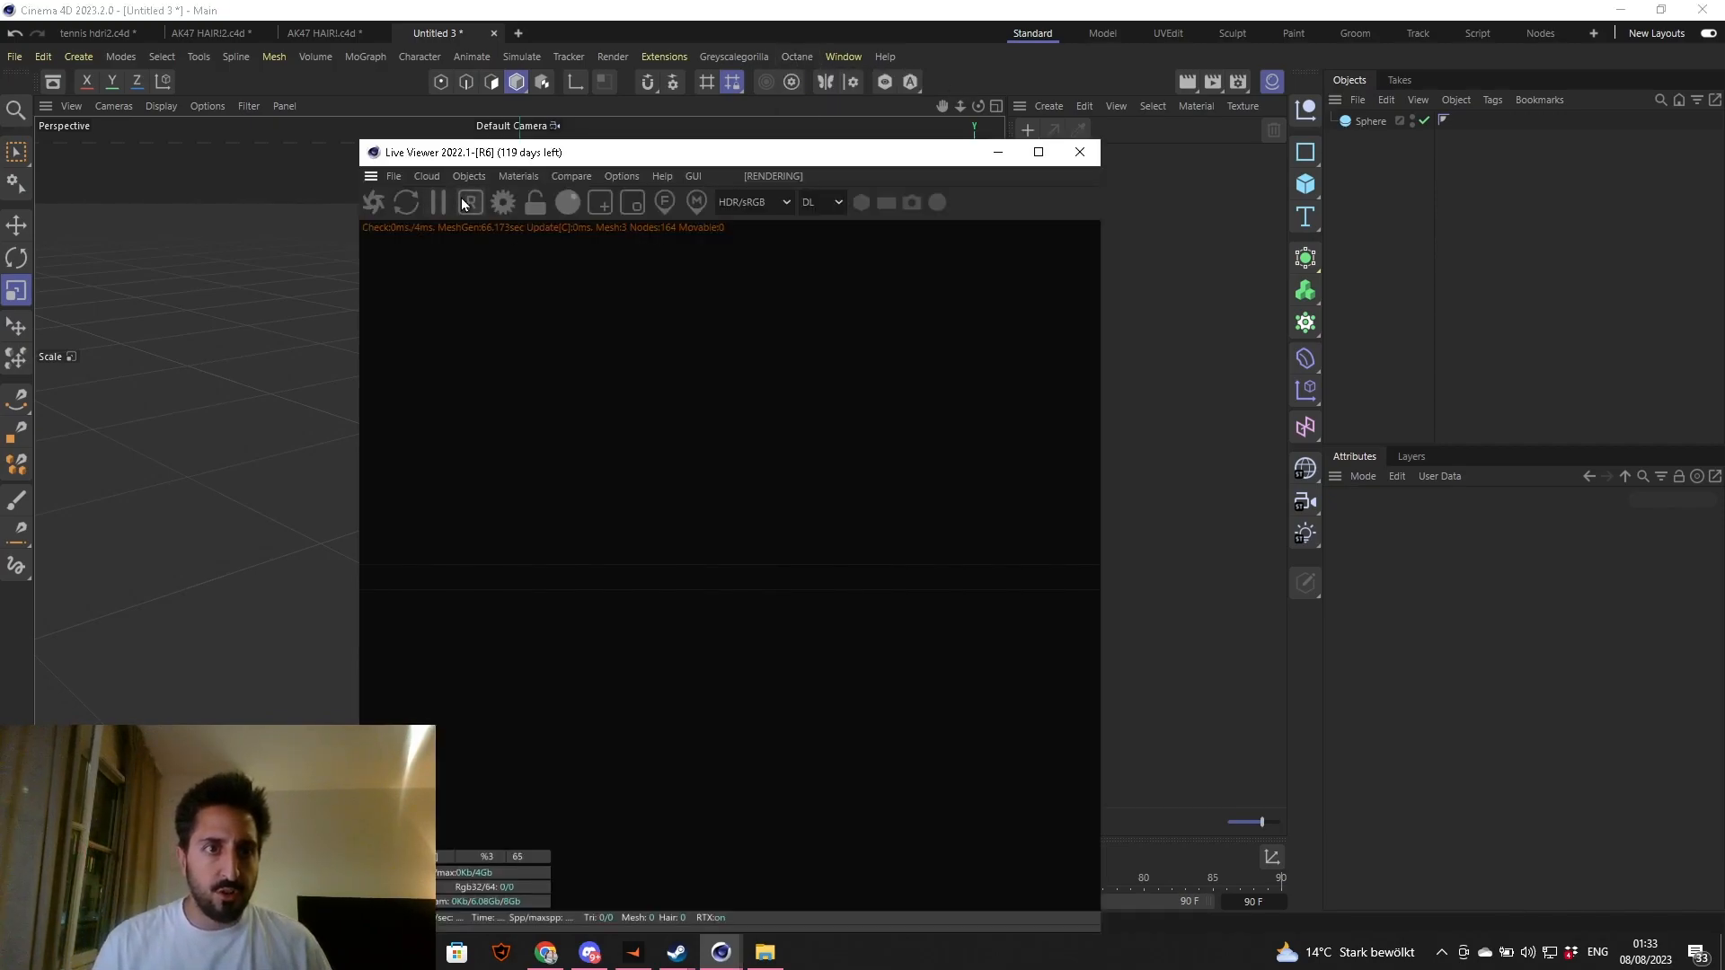
pyautogui.click(468, 176)
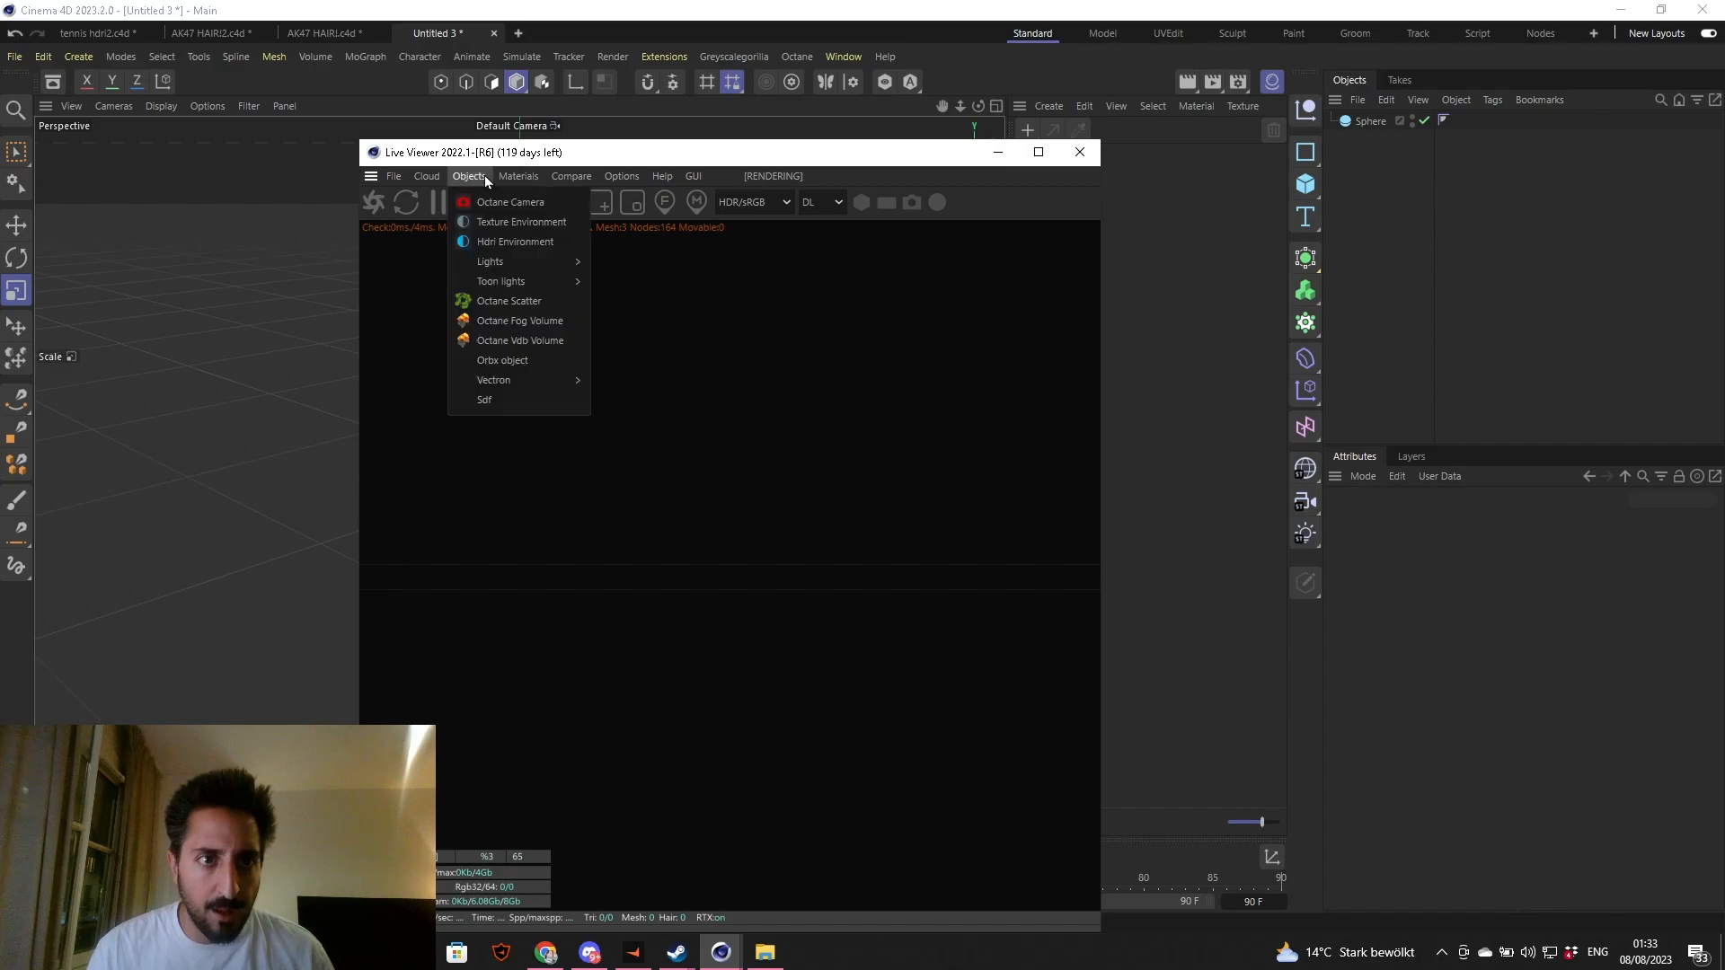
pyautogui.click(514, 241)
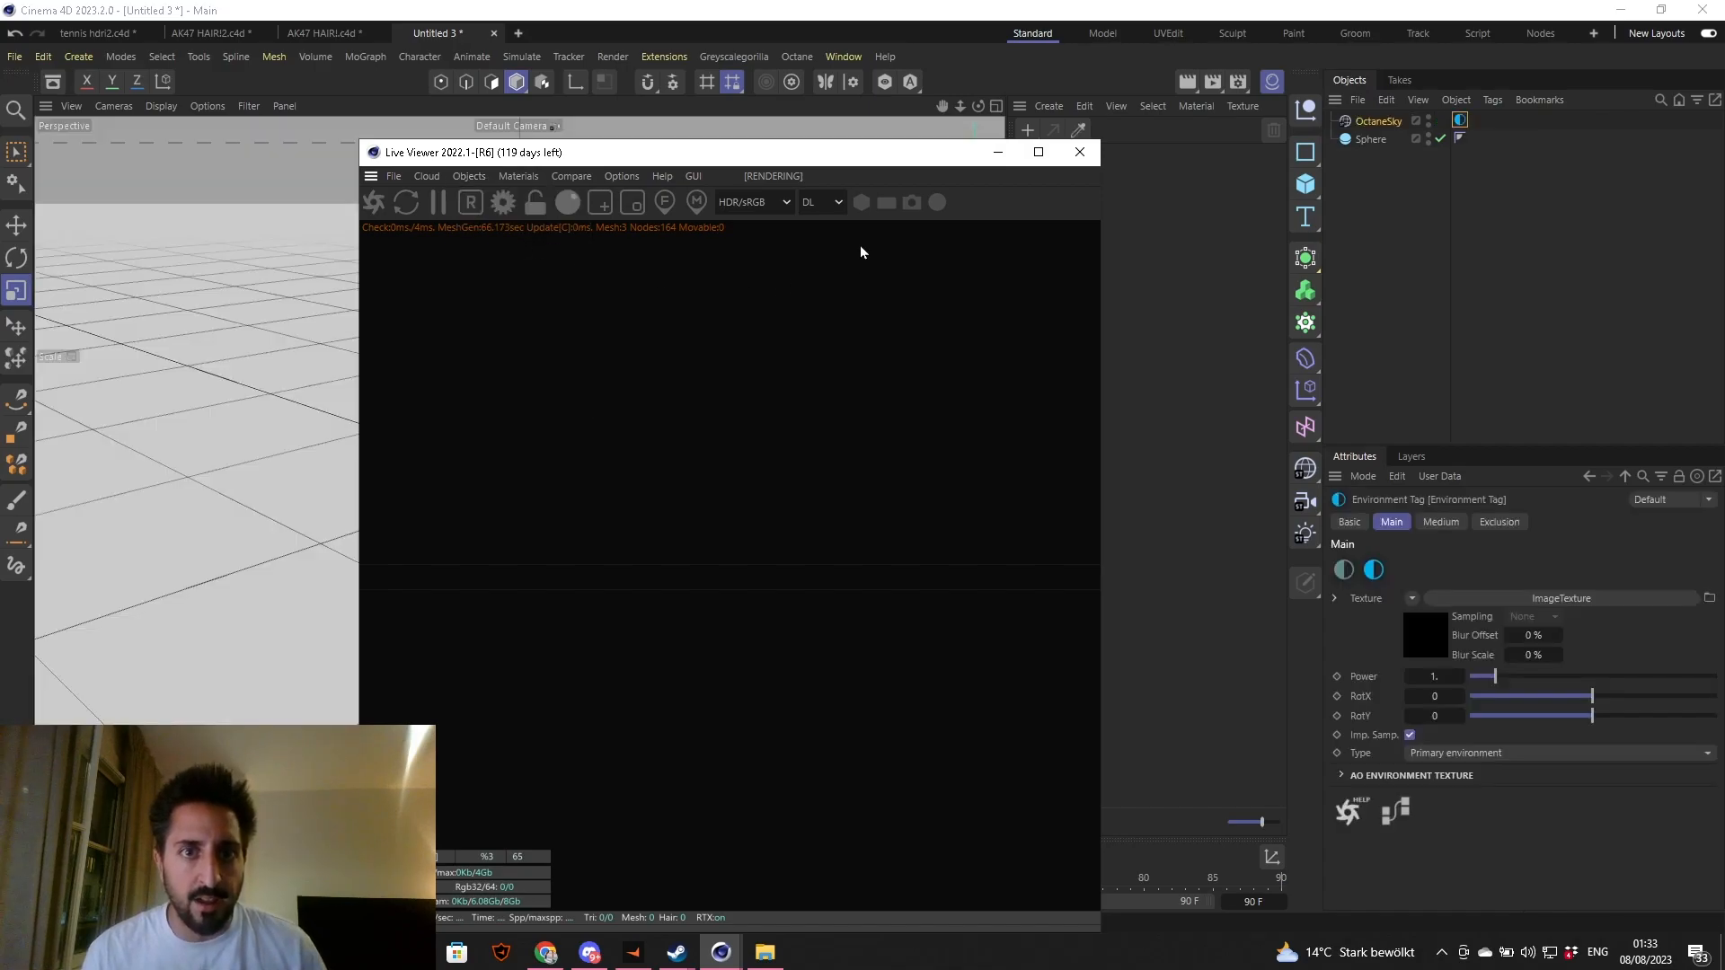
pyautogui.click(819, 202)
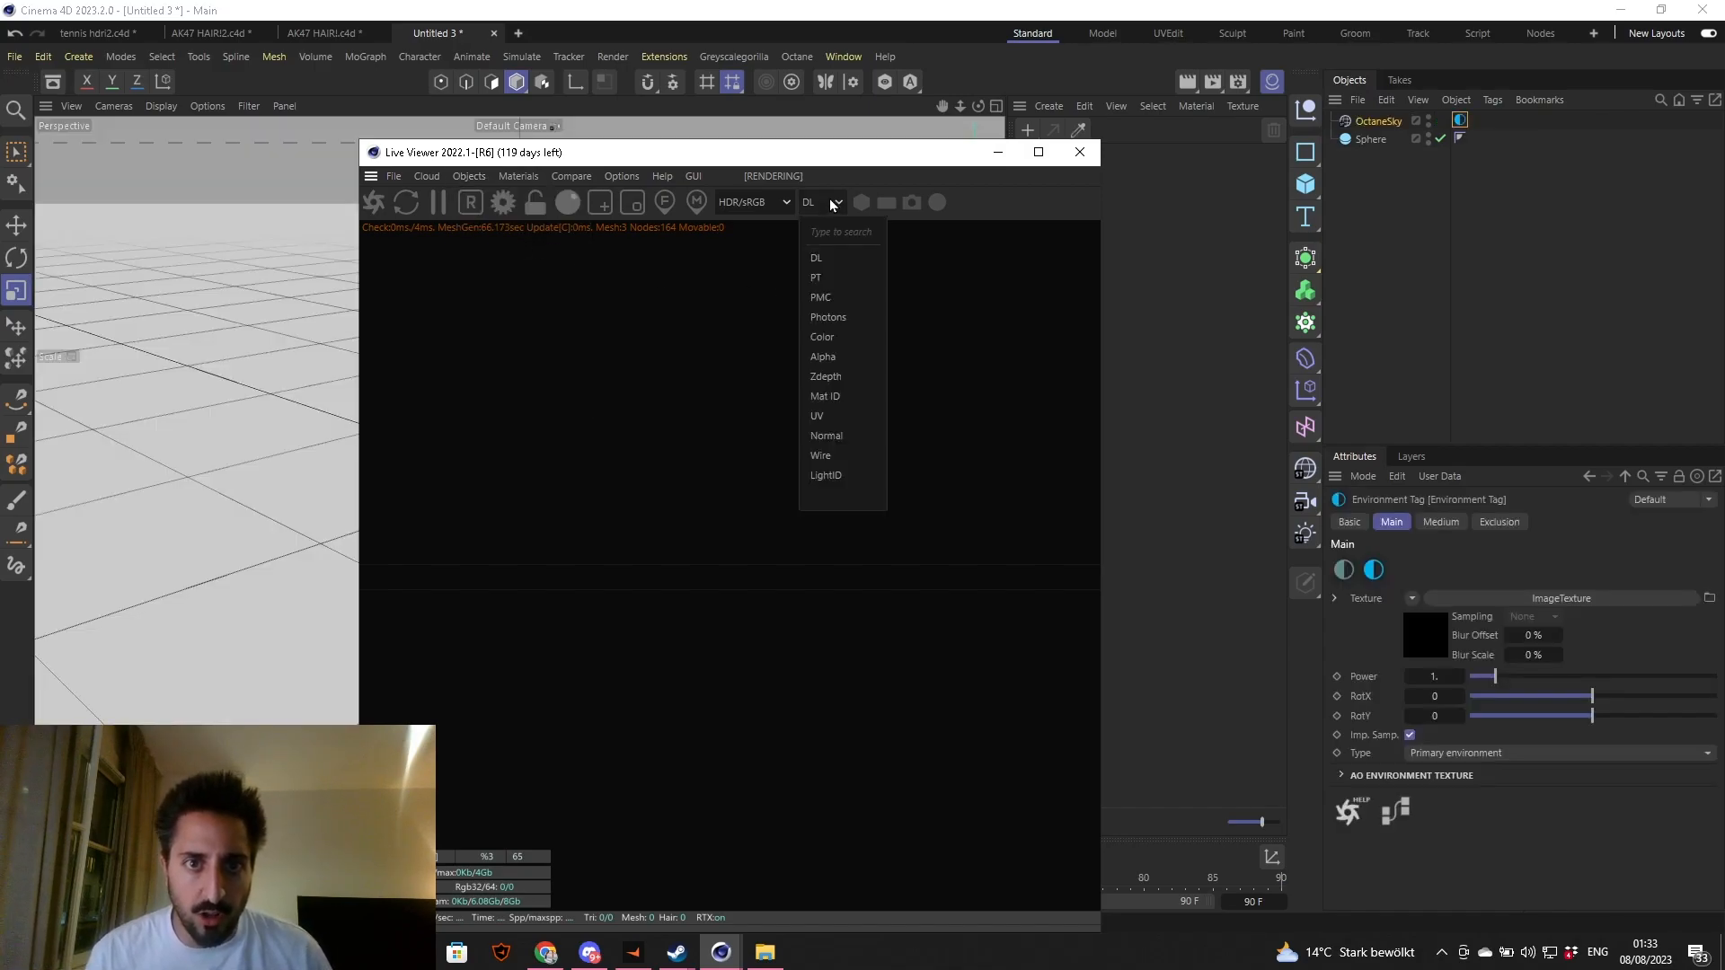
pyautogui.moveTo(823, 296)
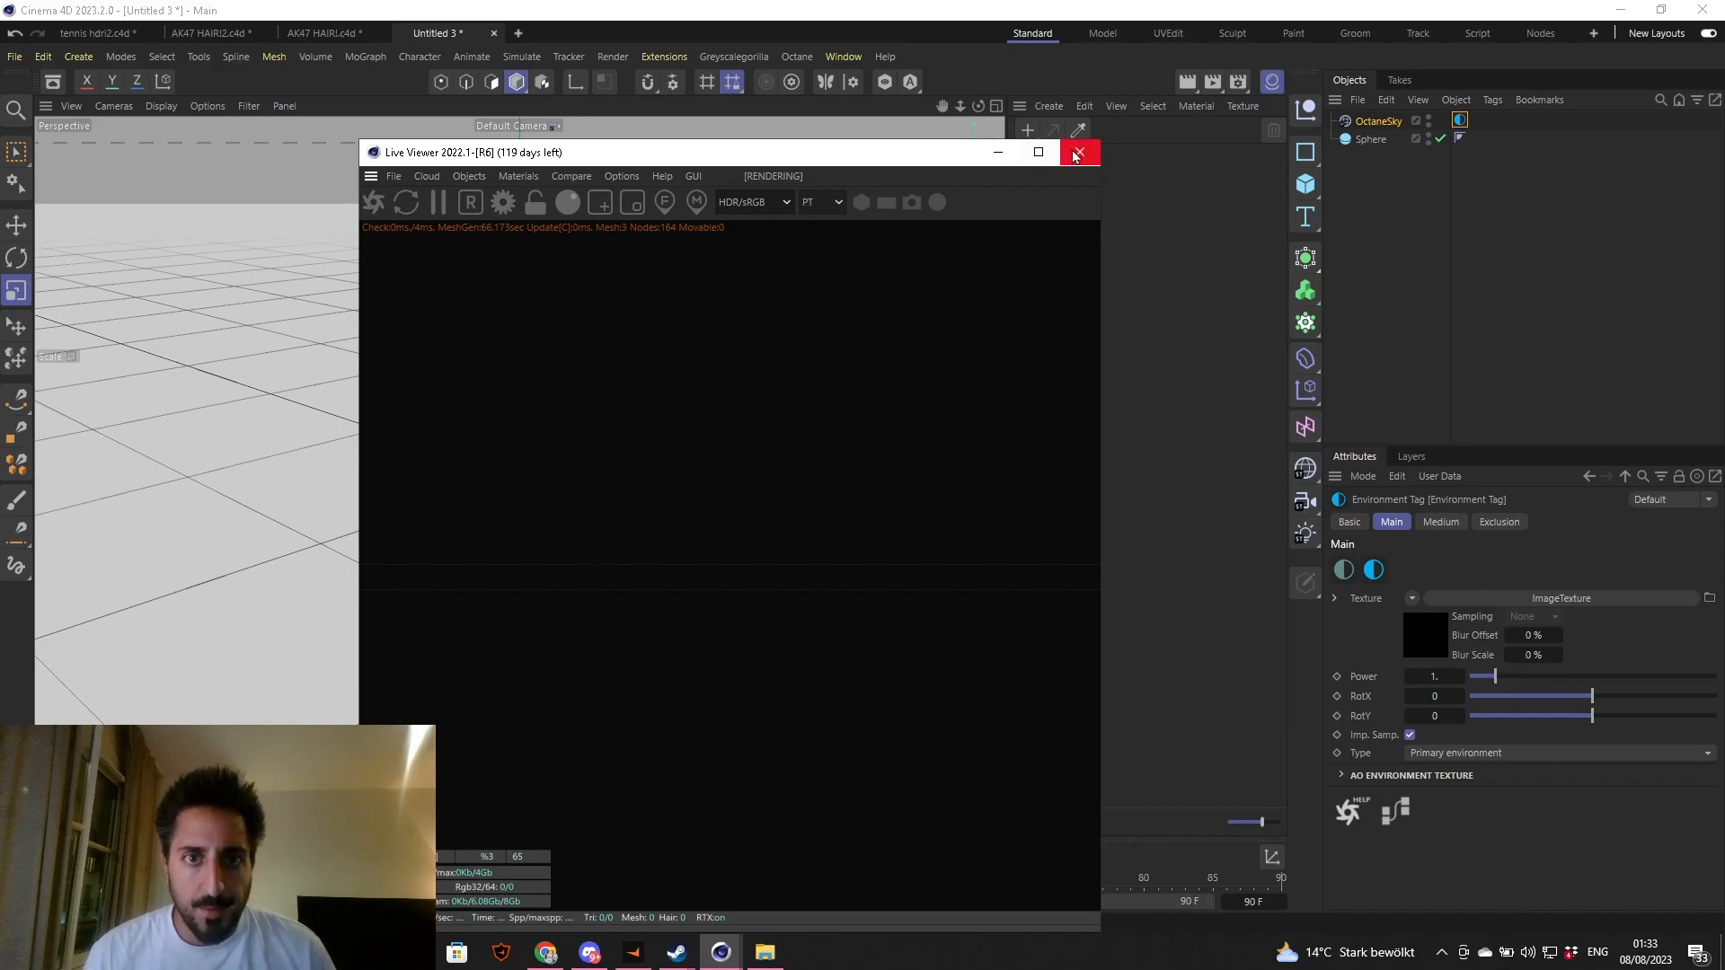
pyautogui.click(1078, 151)
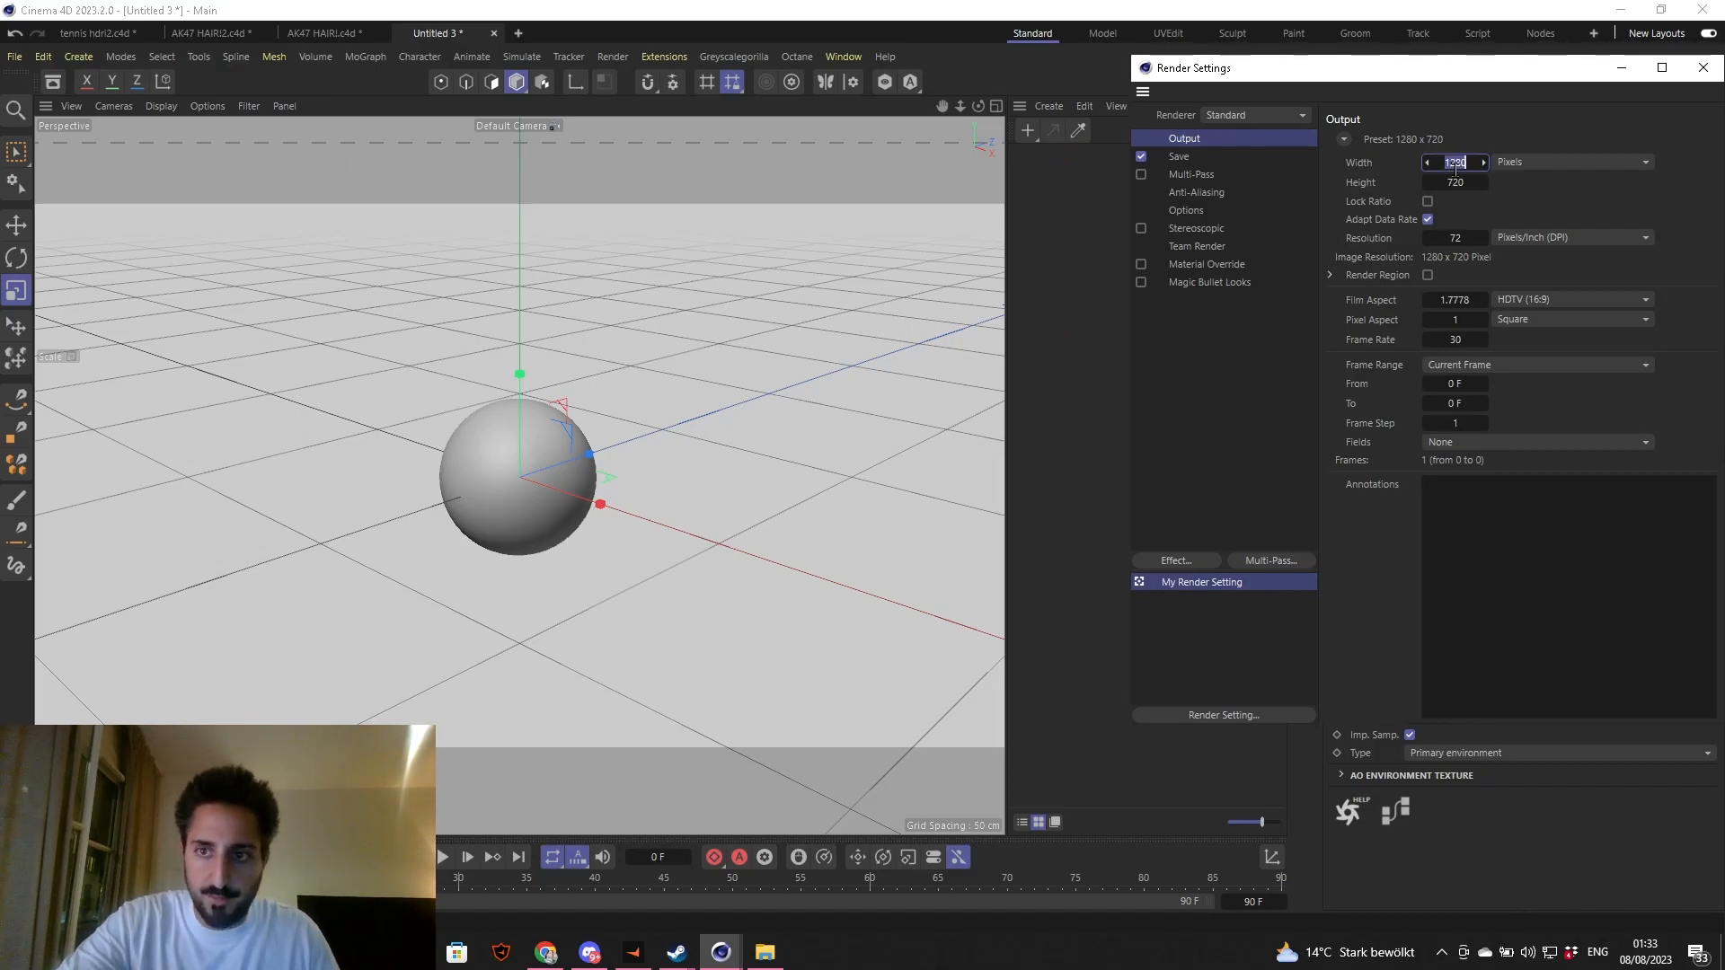
# - Set the render output to 1080 by 1350 pixels
pyautogui.write('1080')
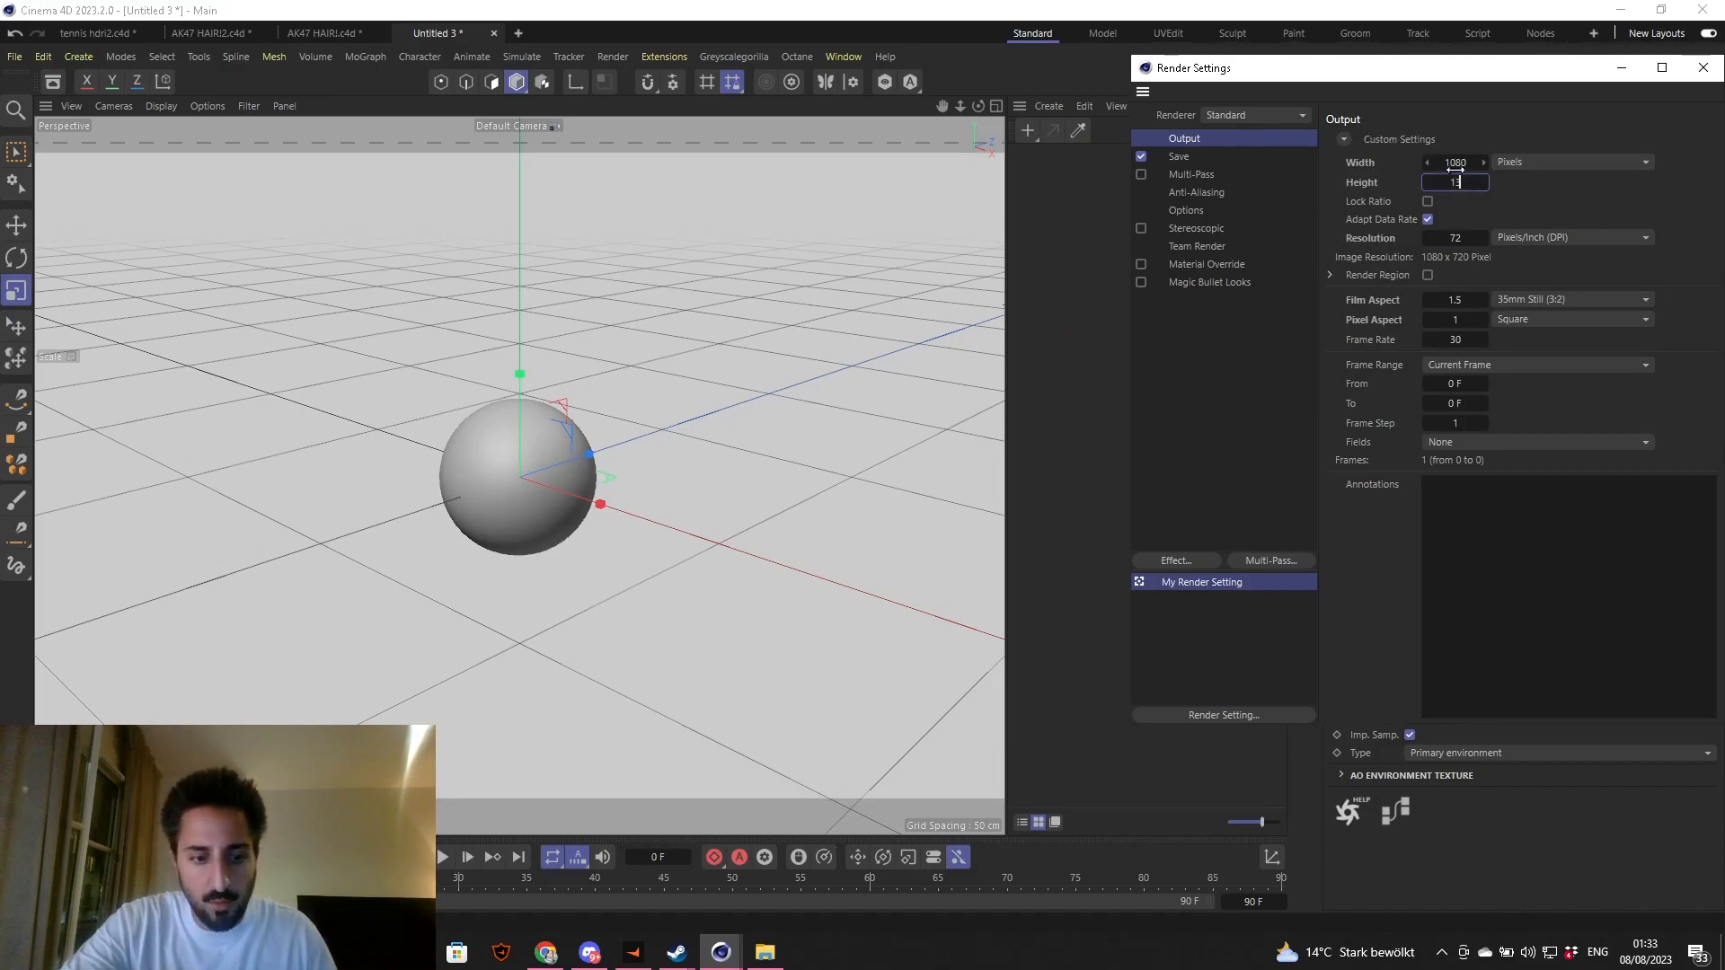
pyautogui.write('1350')
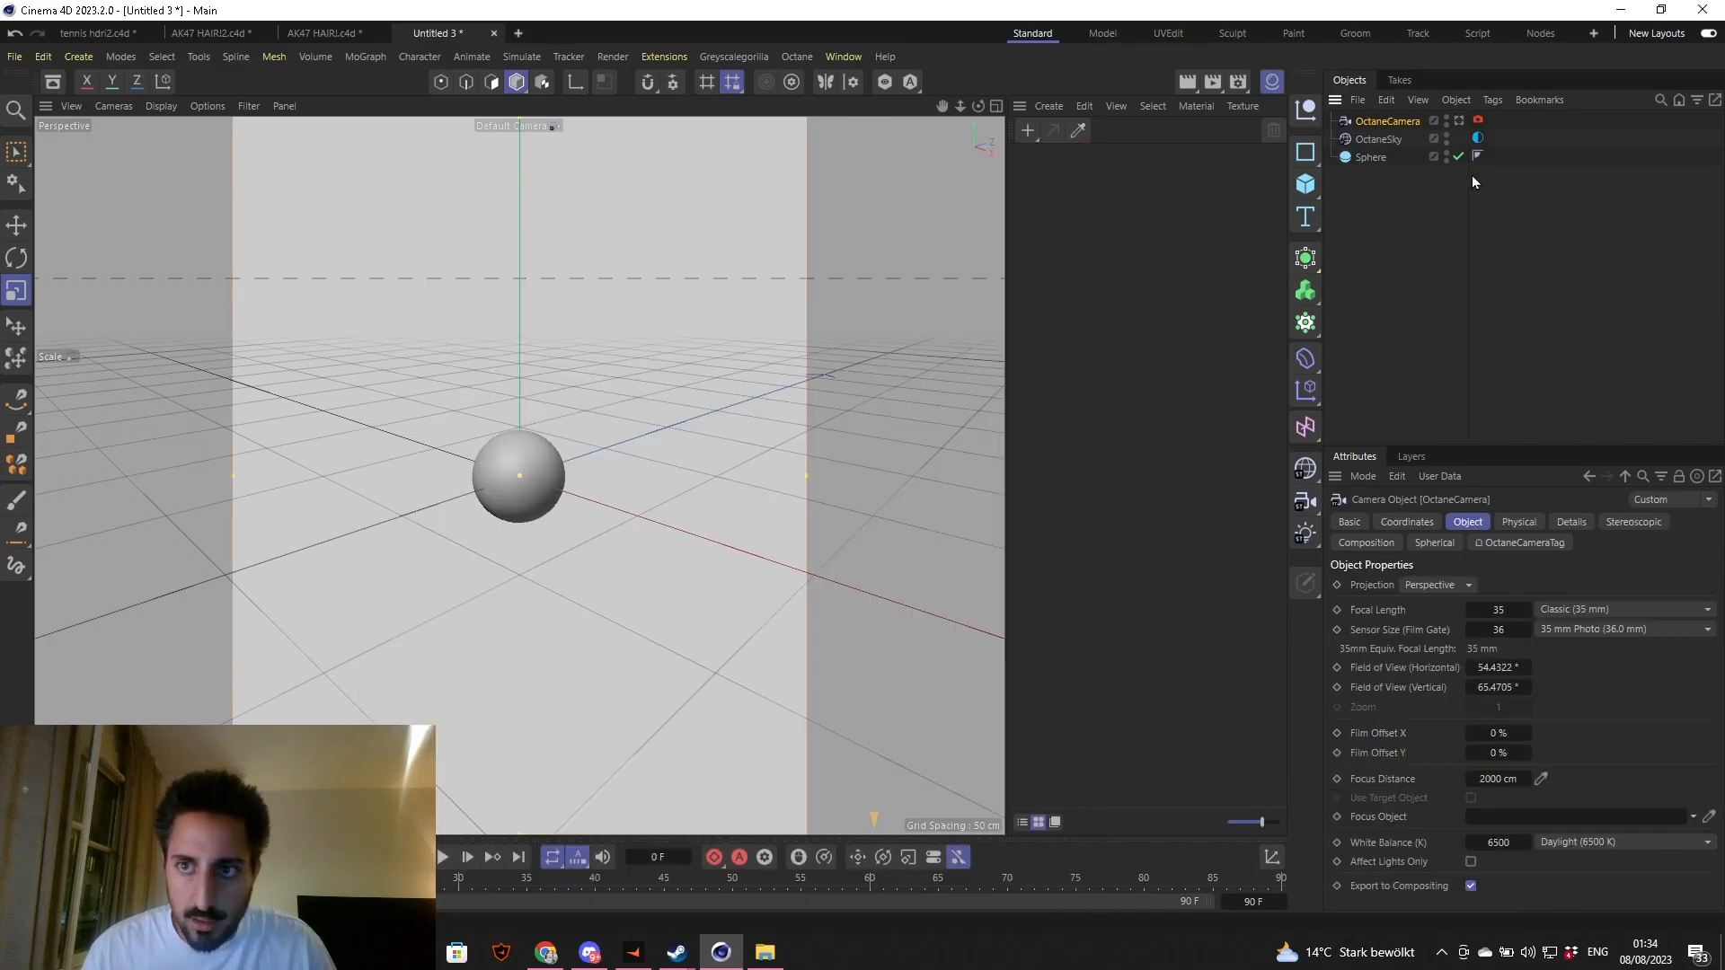
# - Adjust the Octane camera's P.Z coordinate so the sphere fills the portrait frame
pyautogui.click(1405, 521)
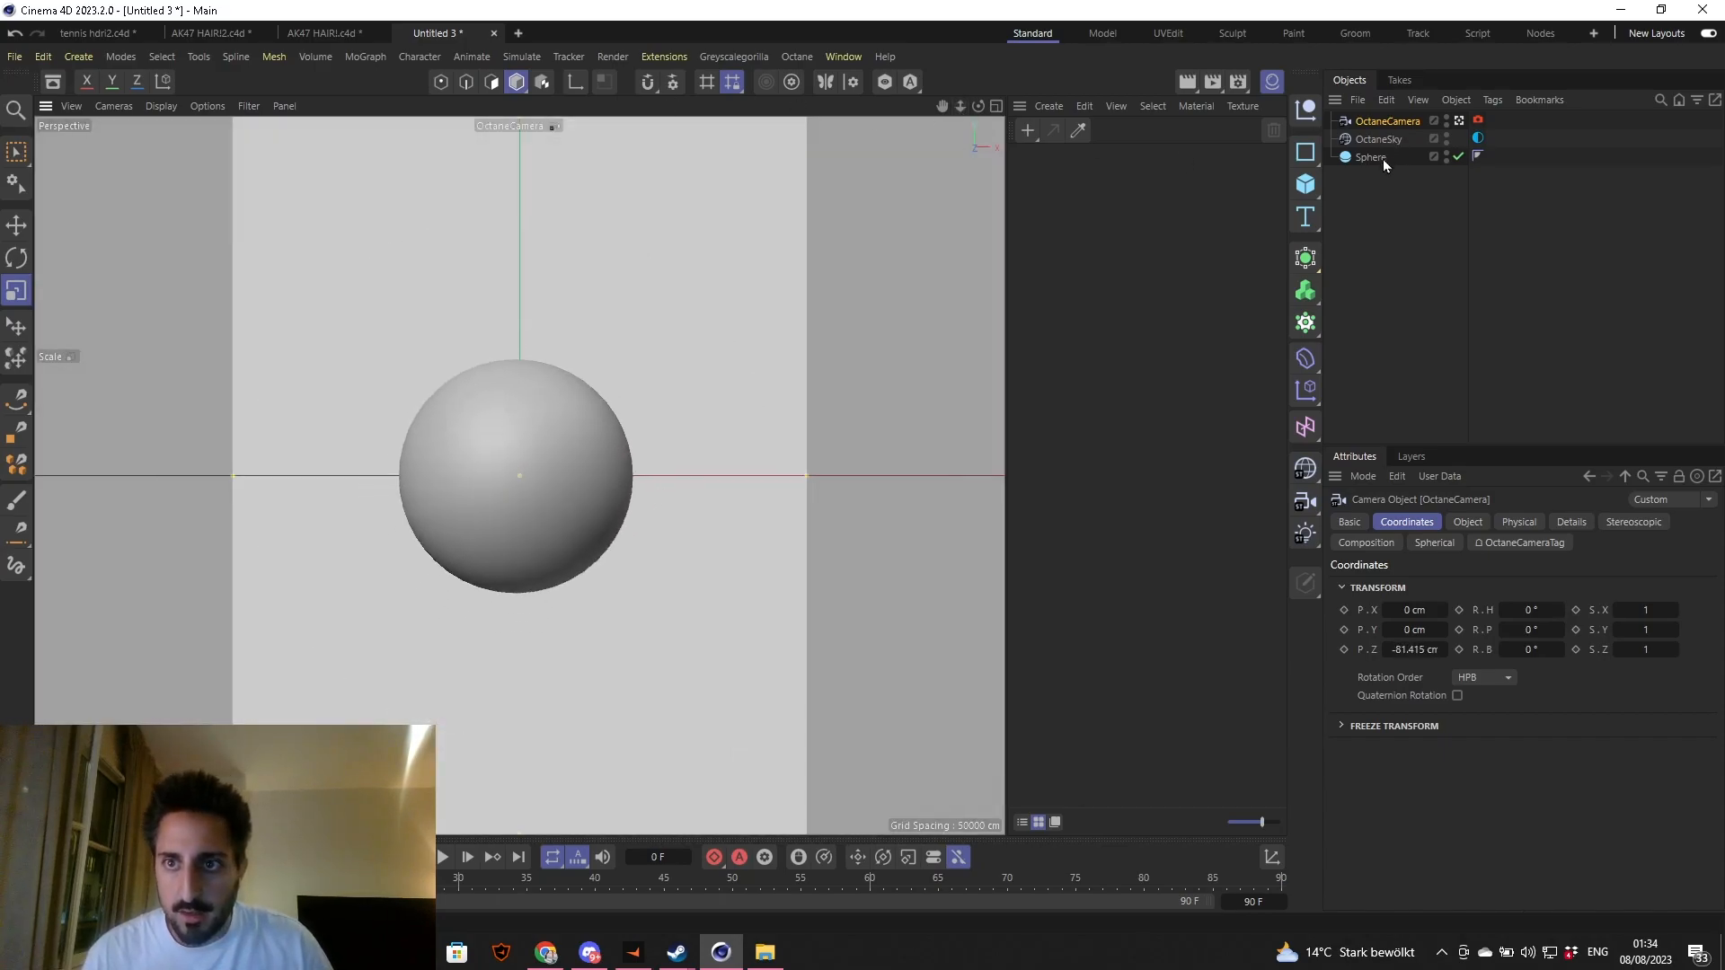
# - Grow hair on the sphere and set the guide root length to 3 cm
pyautogui.click(521, 56)
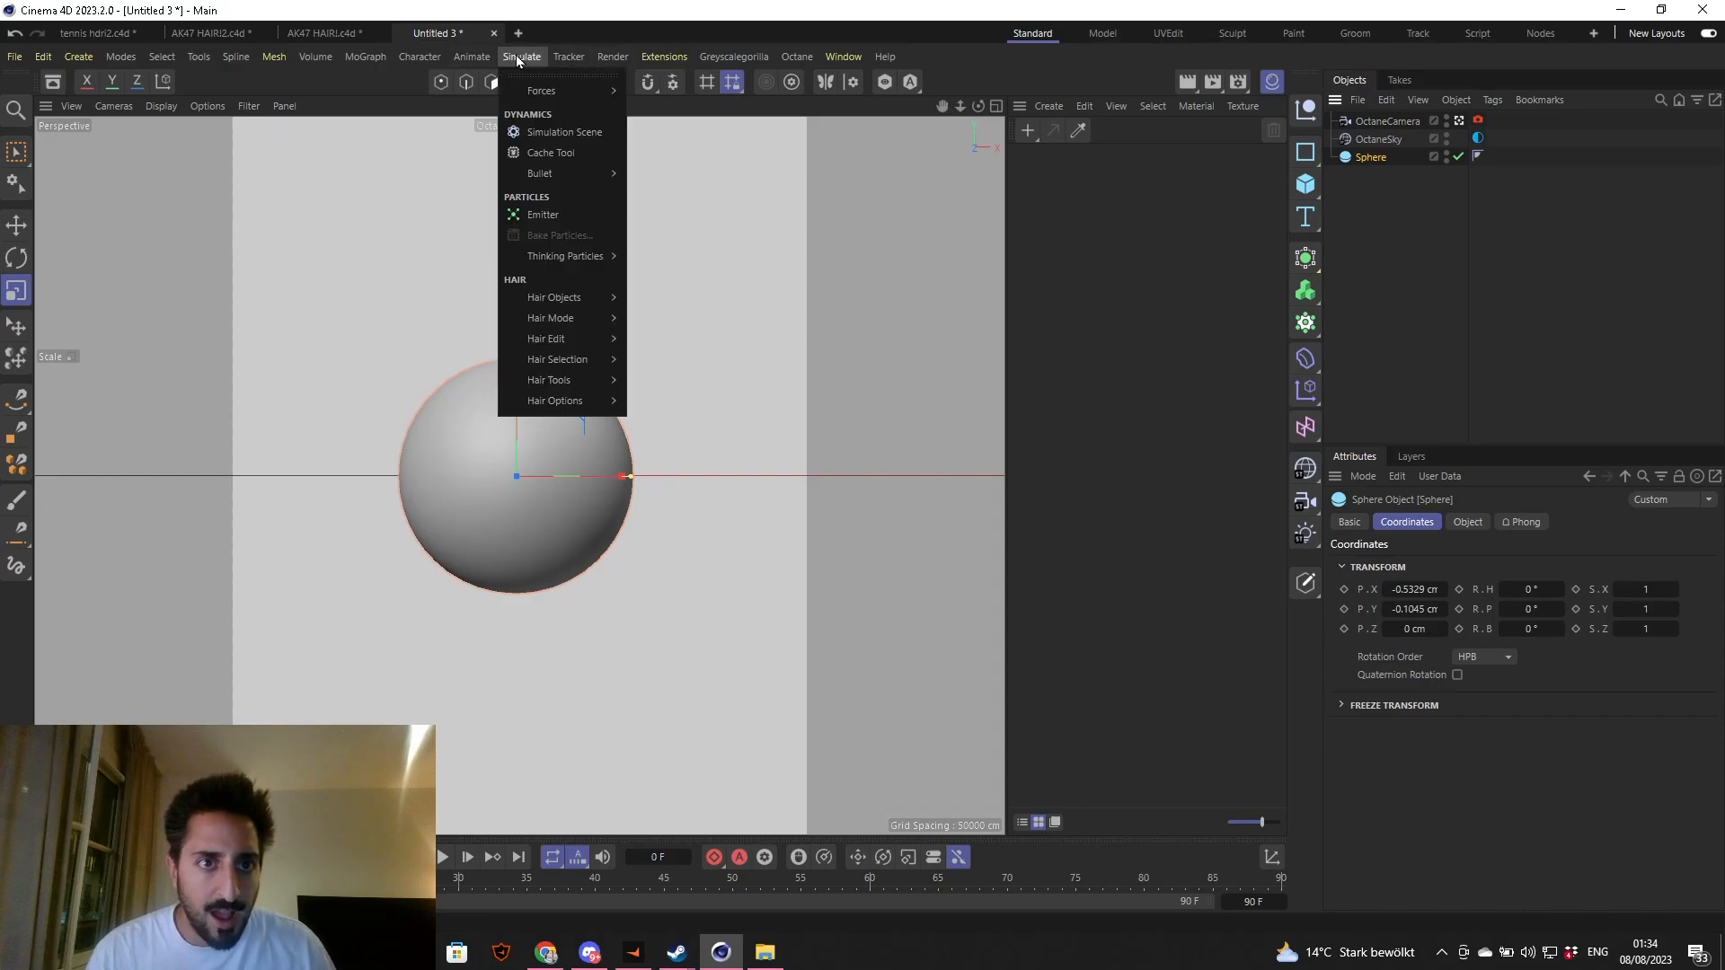
pyautogui.moveTo(555, 297)
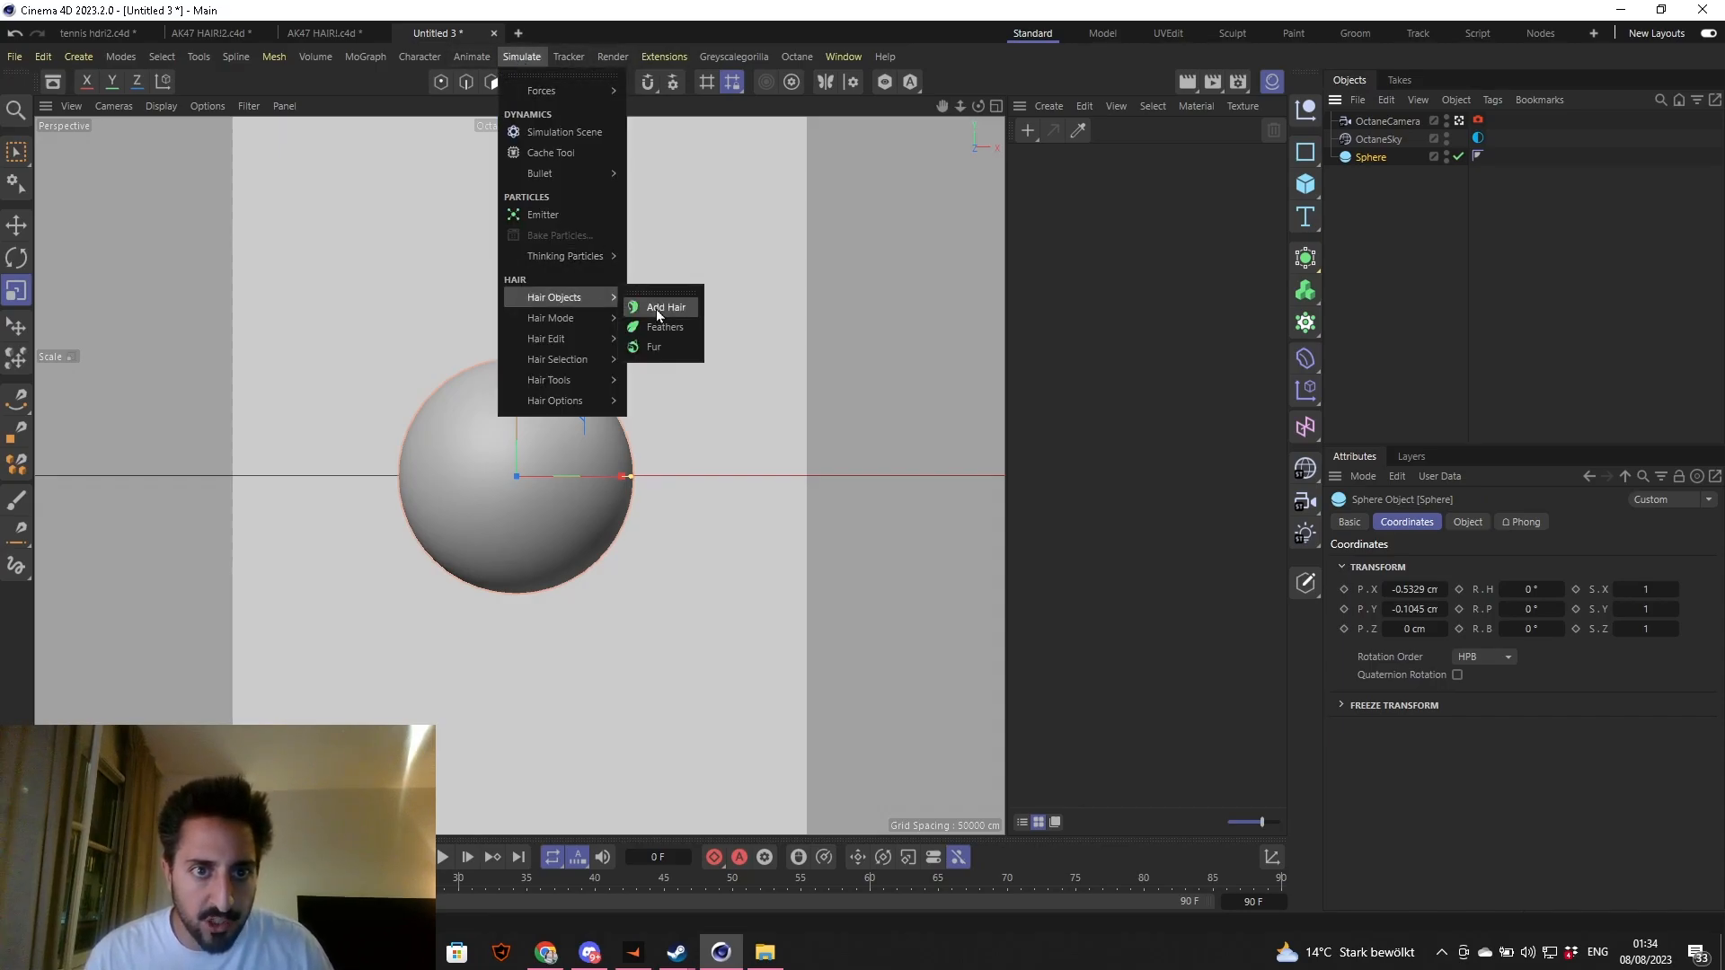
pyautogui.click(663, 307)
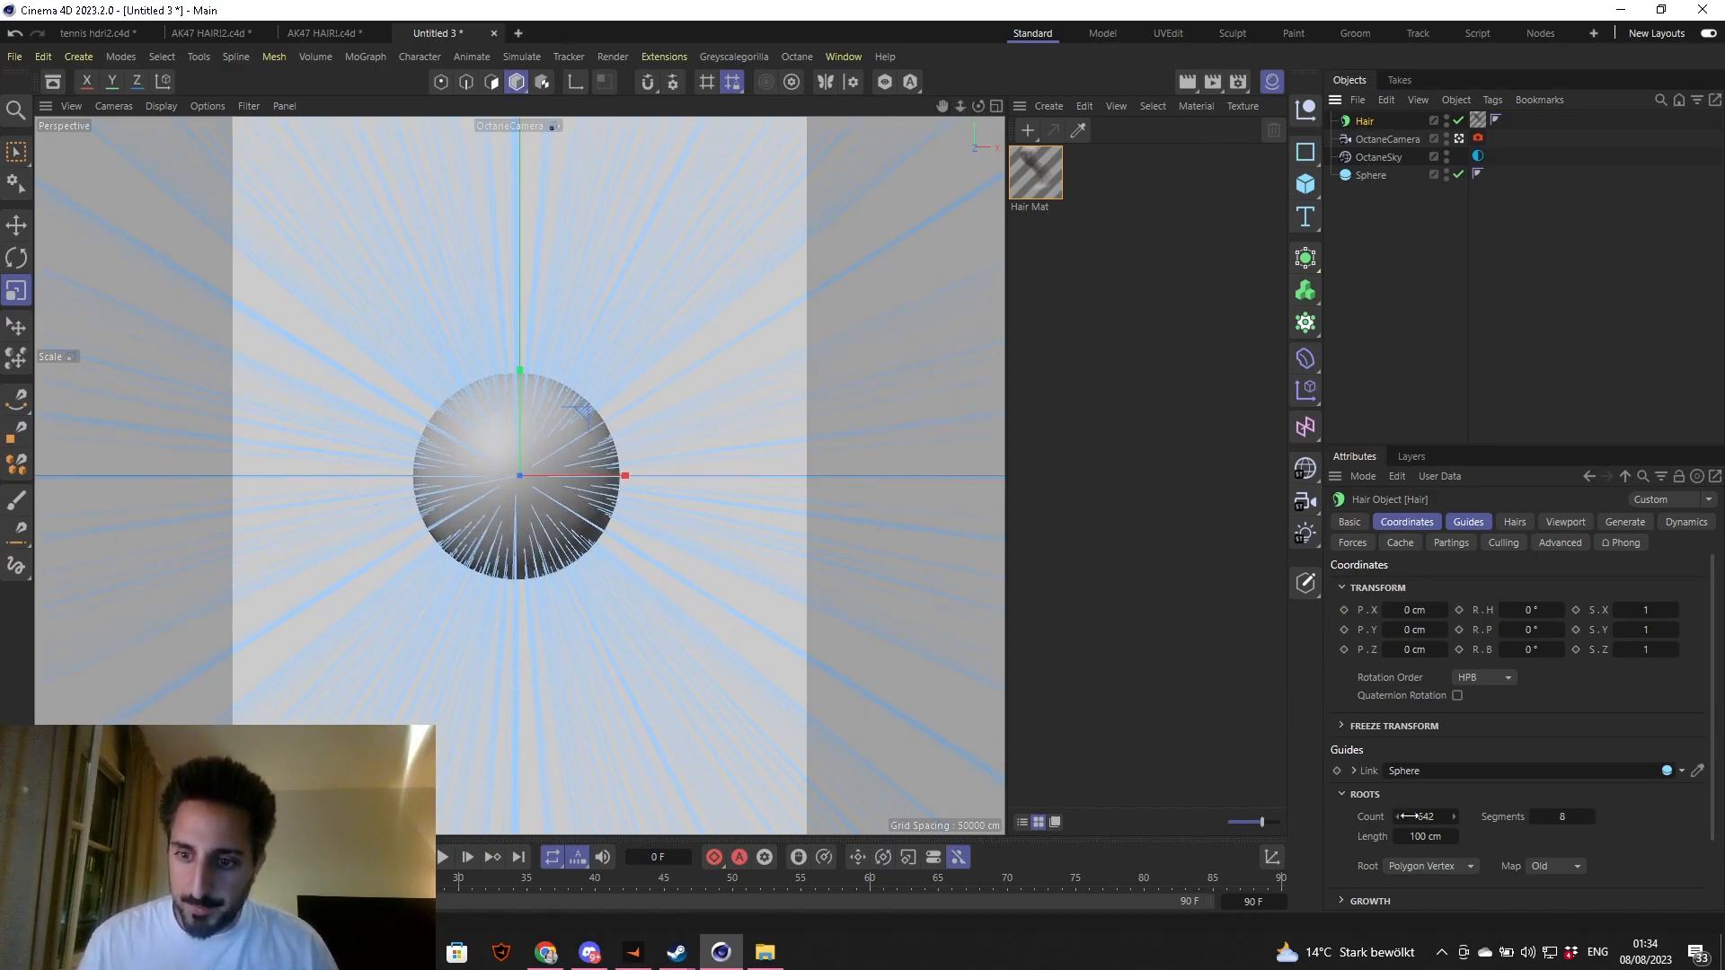
pyautogui.click(1468, 521)
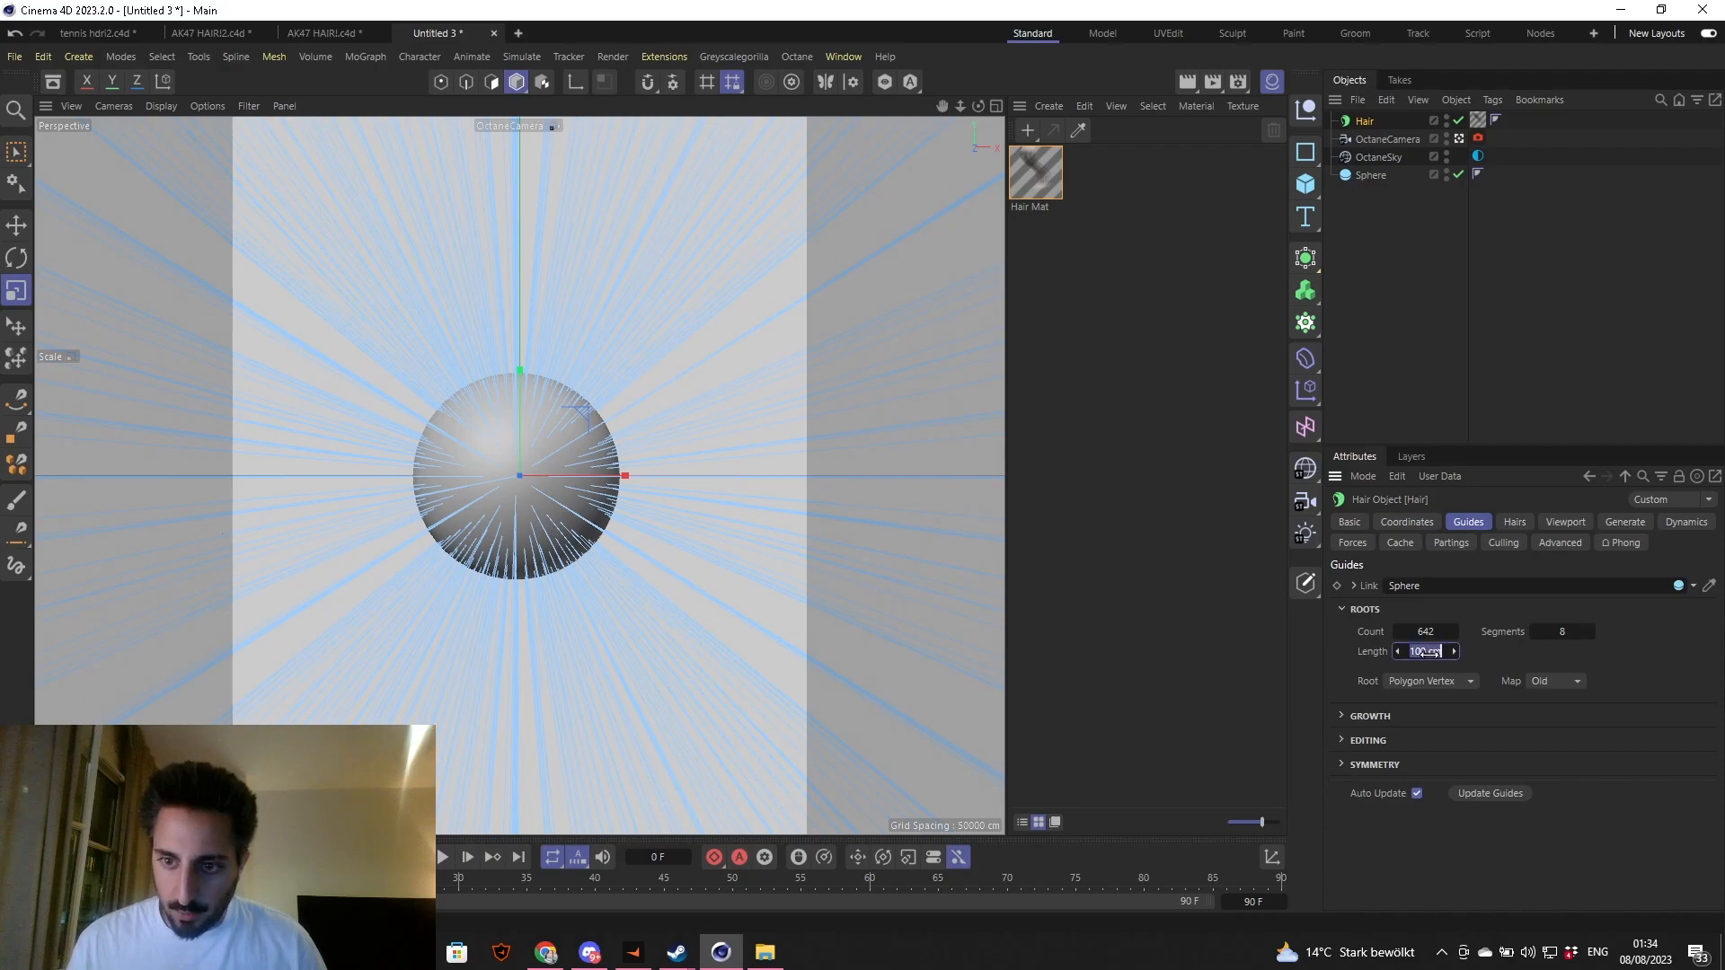
pyautogui.write('3 cm')
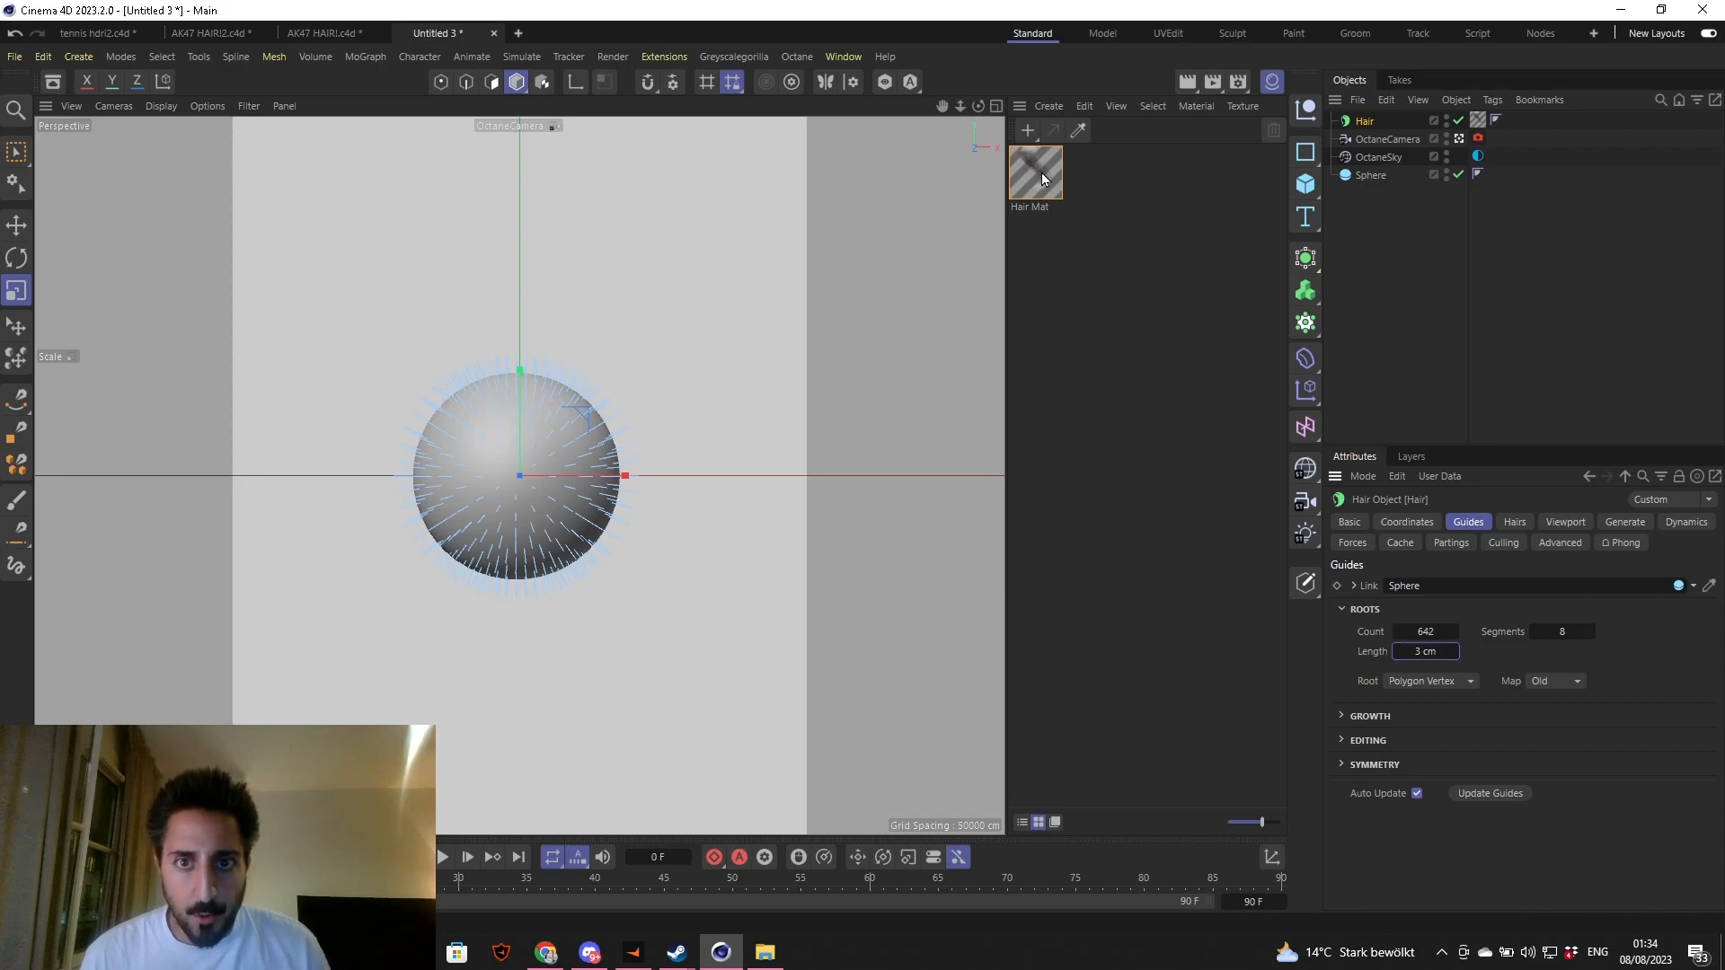
# - Set the Hair Mat colour gradient knots to full saturation and brightness red
pyautogui.doubleClick(1033, 171)
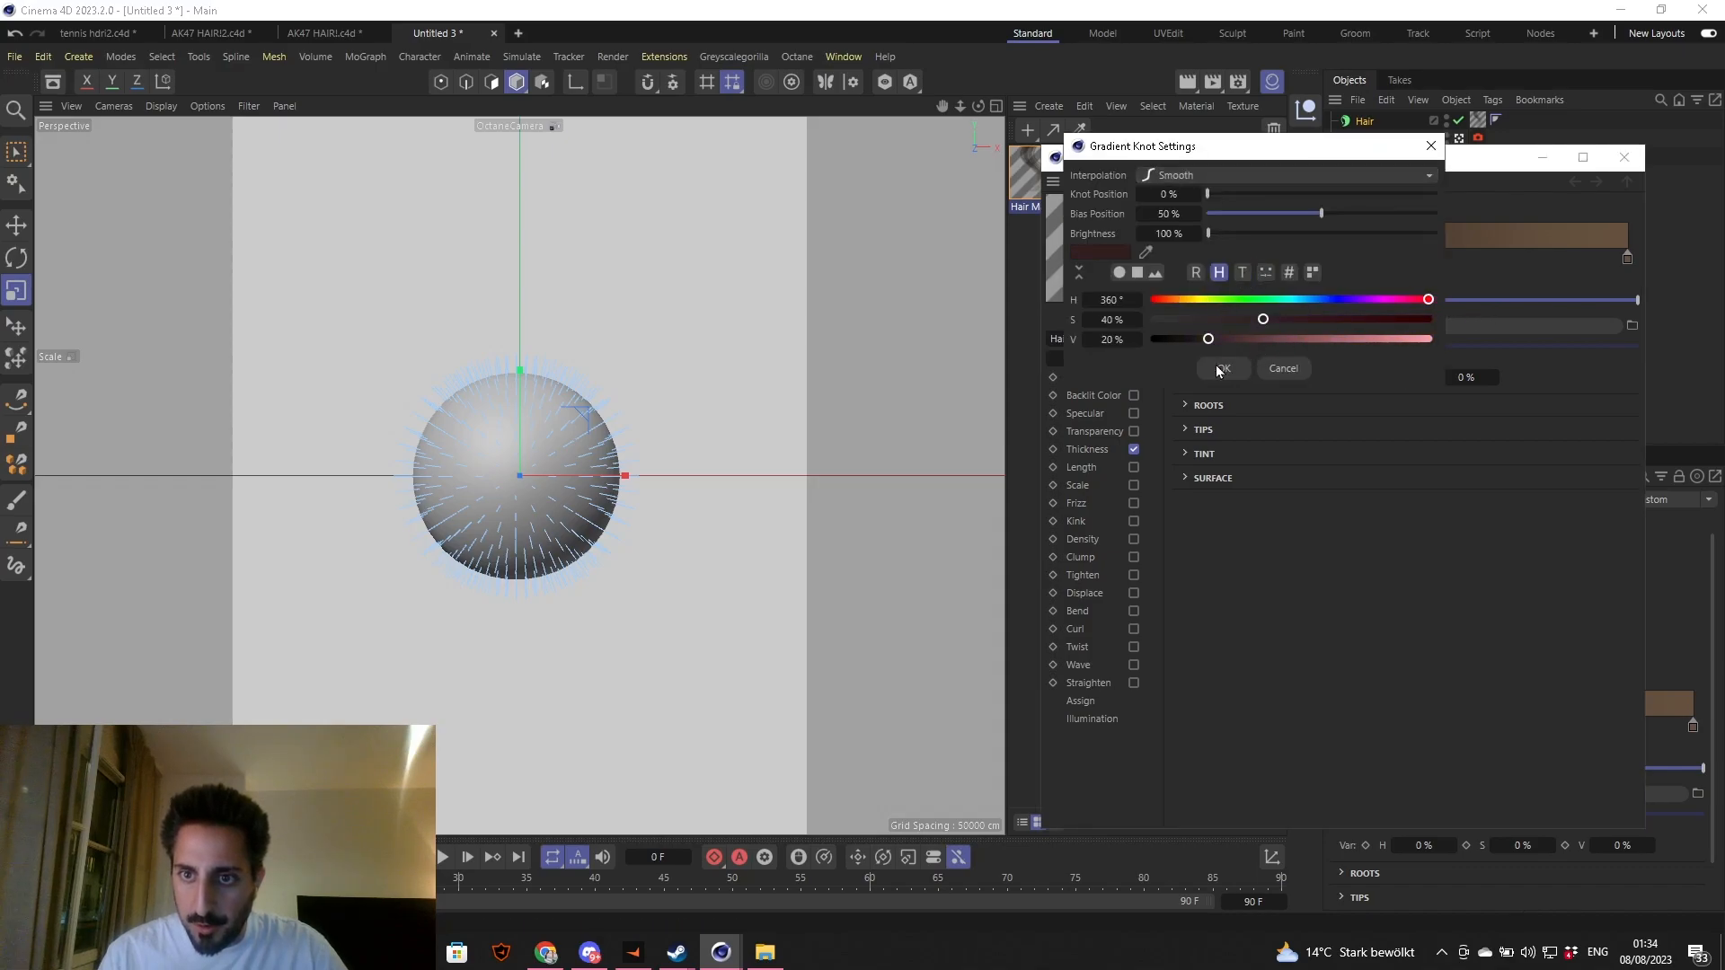
pyautogui.moveTo(1208, 339); pyautogui.dragTo(1430, 339)
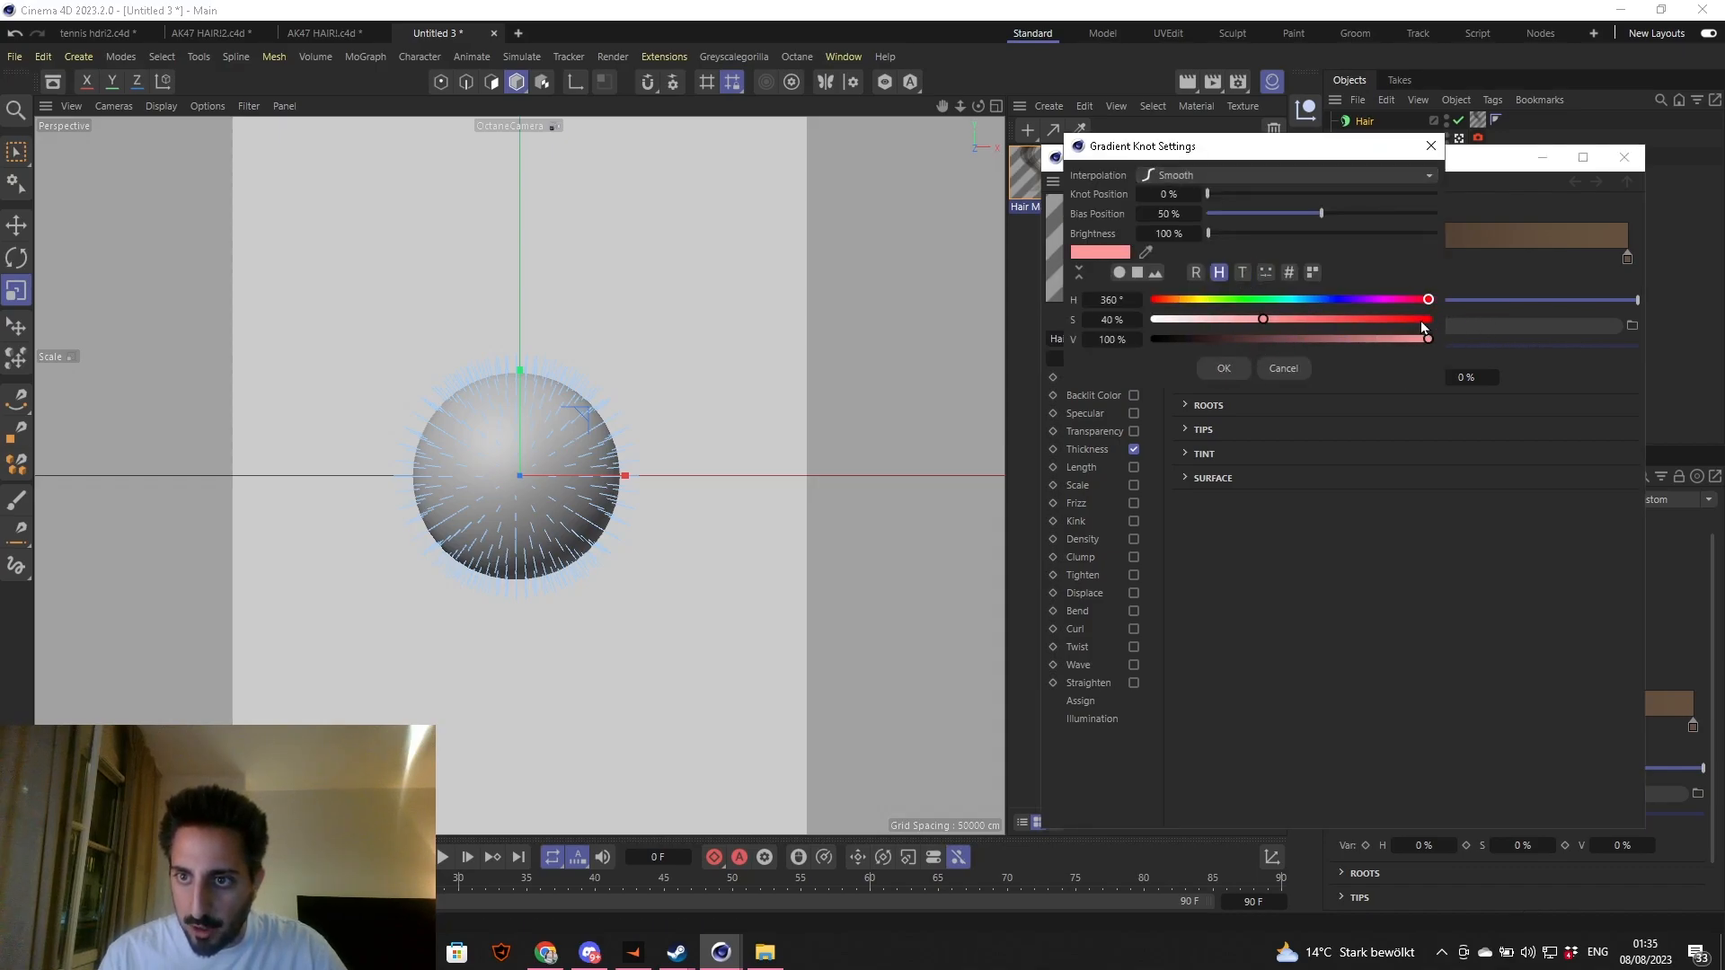
pyautogui.moveTo(1262, 320); pyautogui.dragTo(1428, 320)
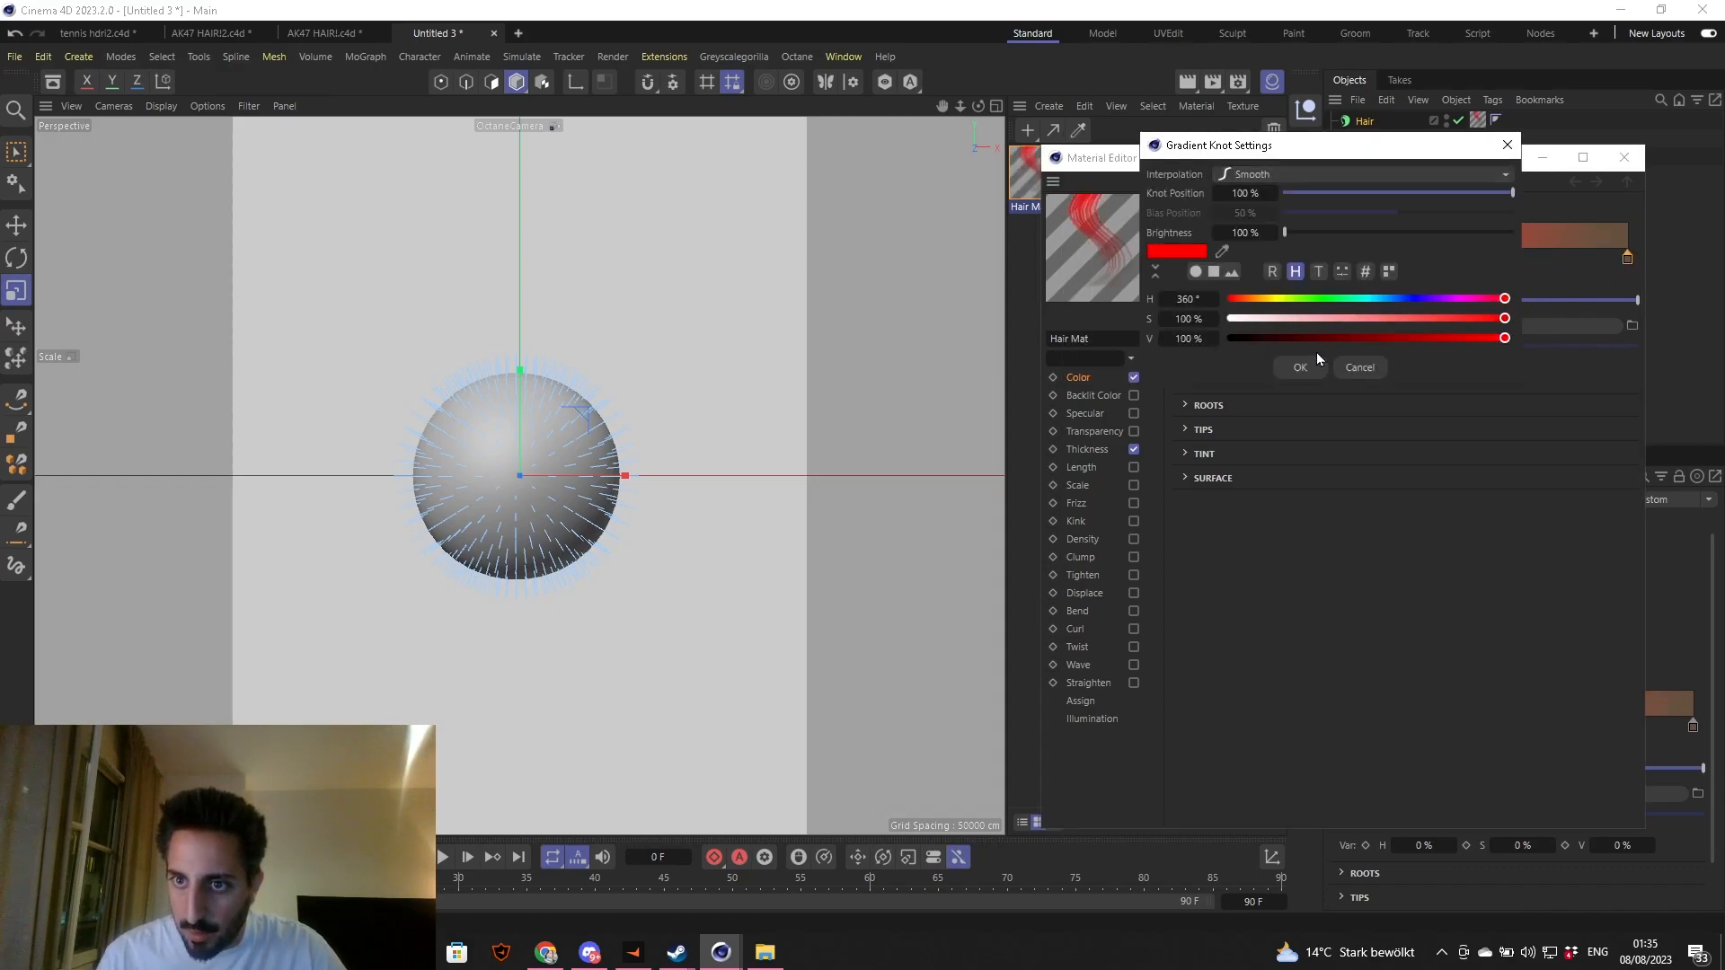
pyautogui.click(1299, 367)
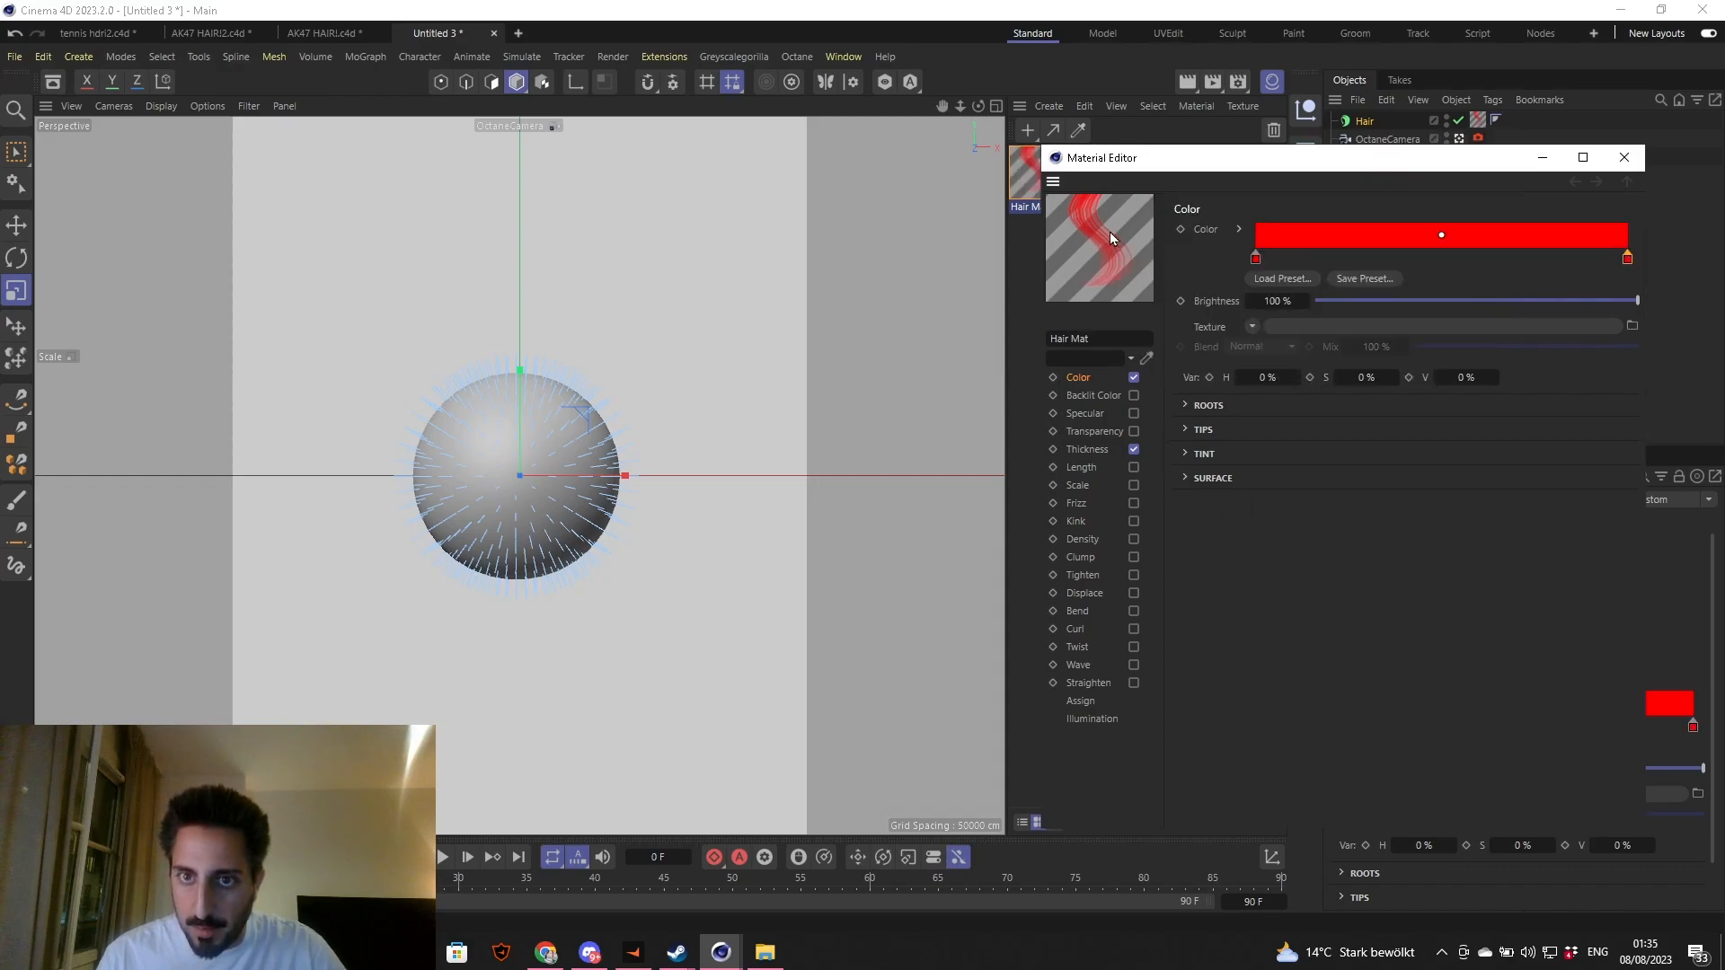
pyautogui.moveTo(1105, 467)
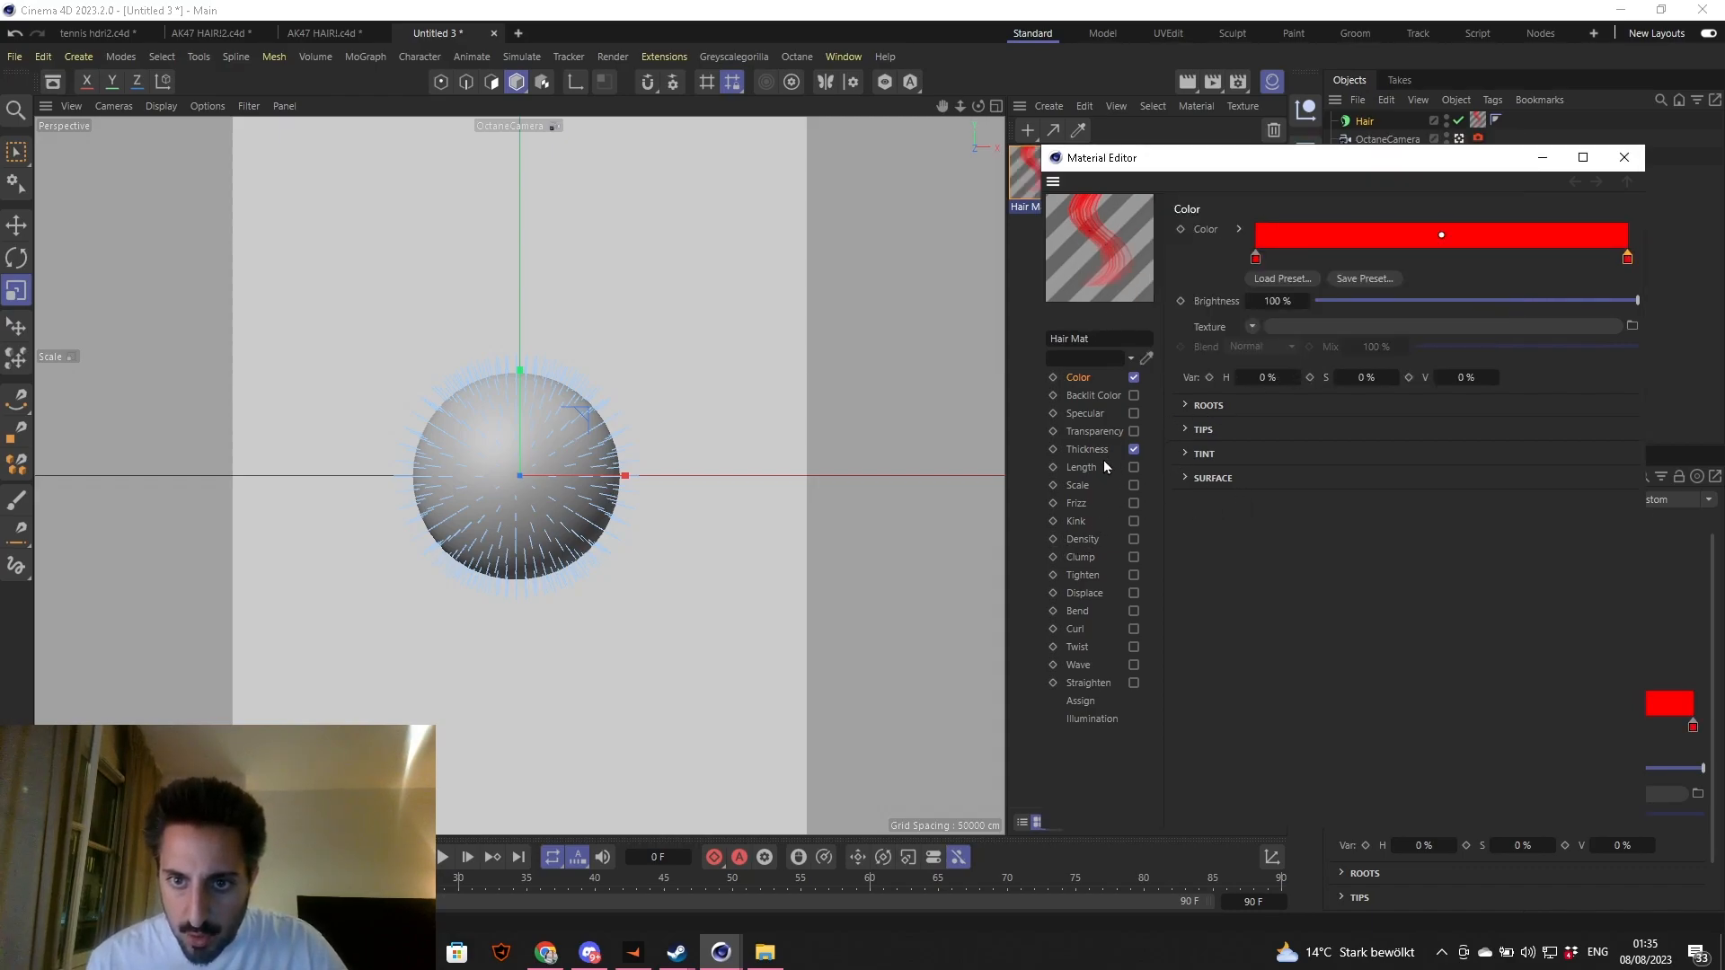
# - Set the hair Thickness to 0.14 cm at the root tapering to 0.06 cm at the tip
pyautogui.click(1089, 449)
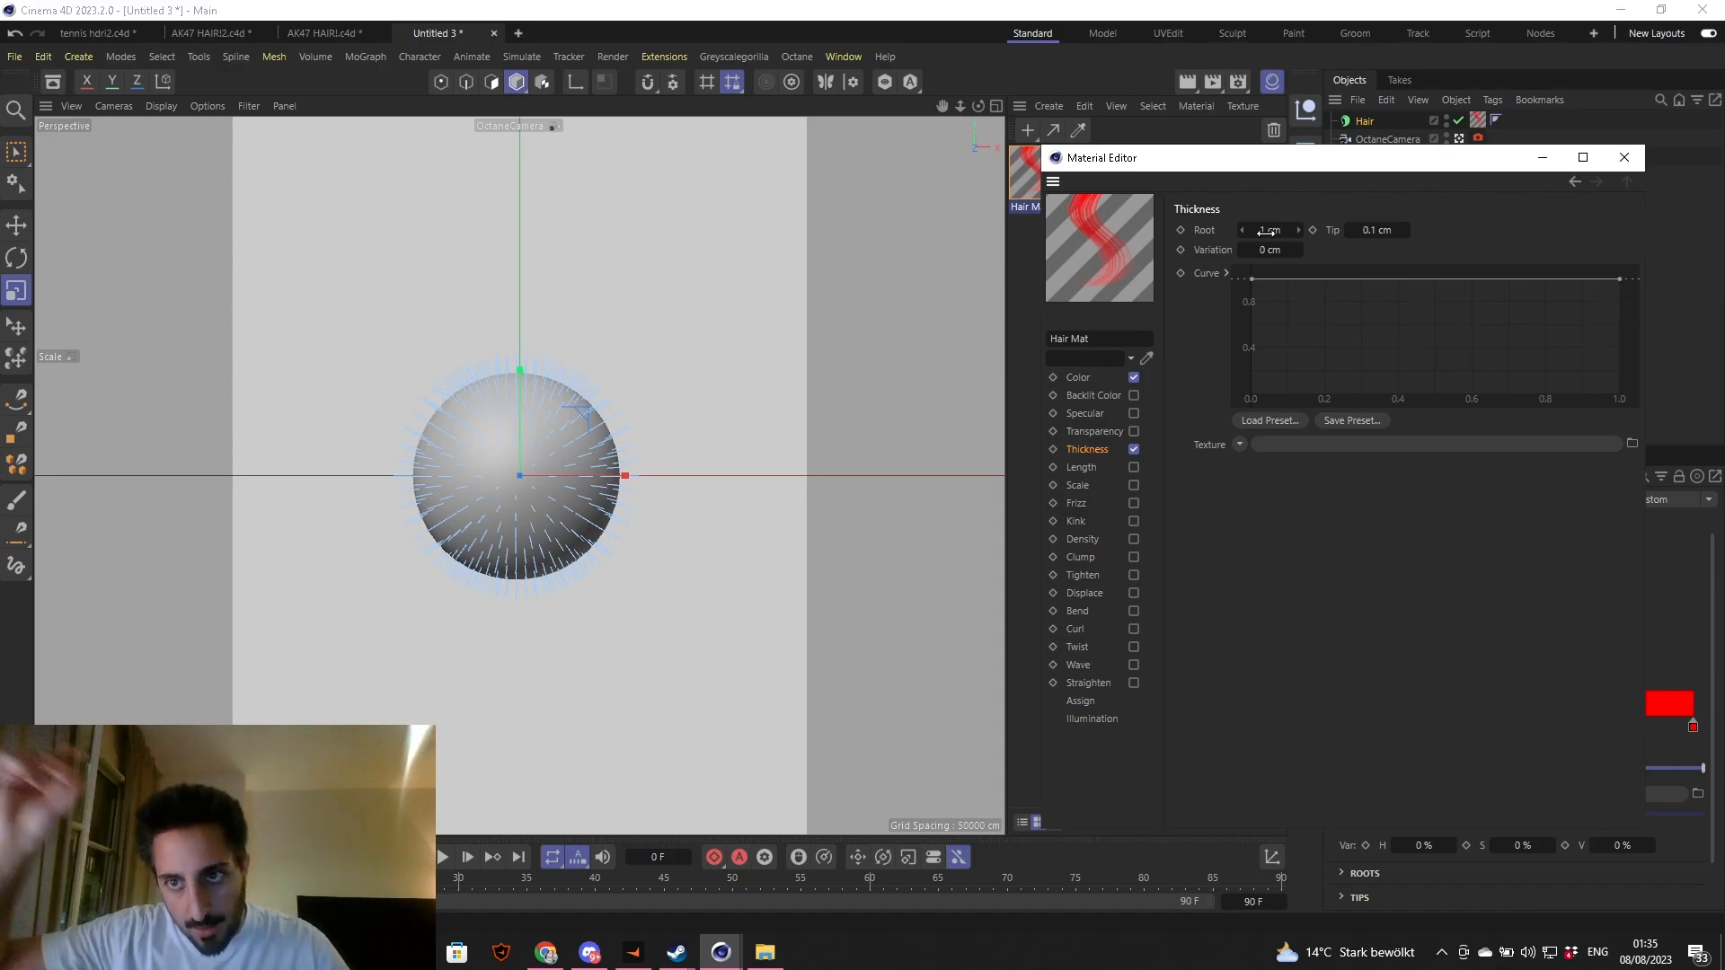
pyautogui.click(1268, 230)
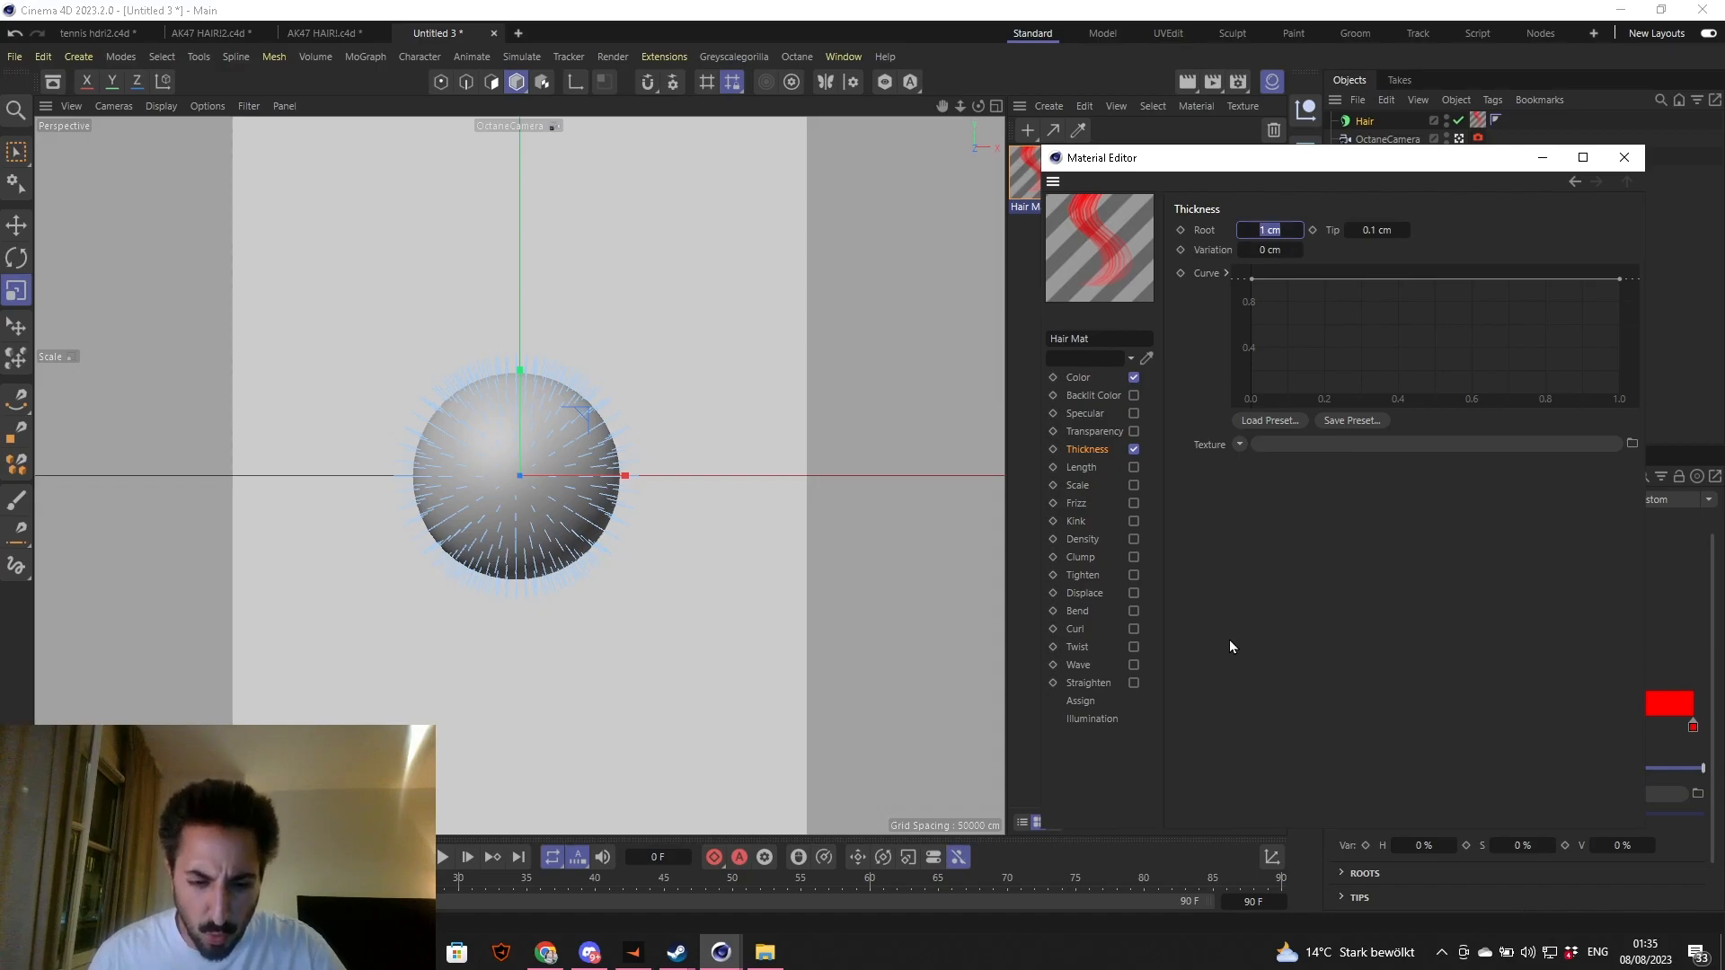
pyautogui.write('0.14')
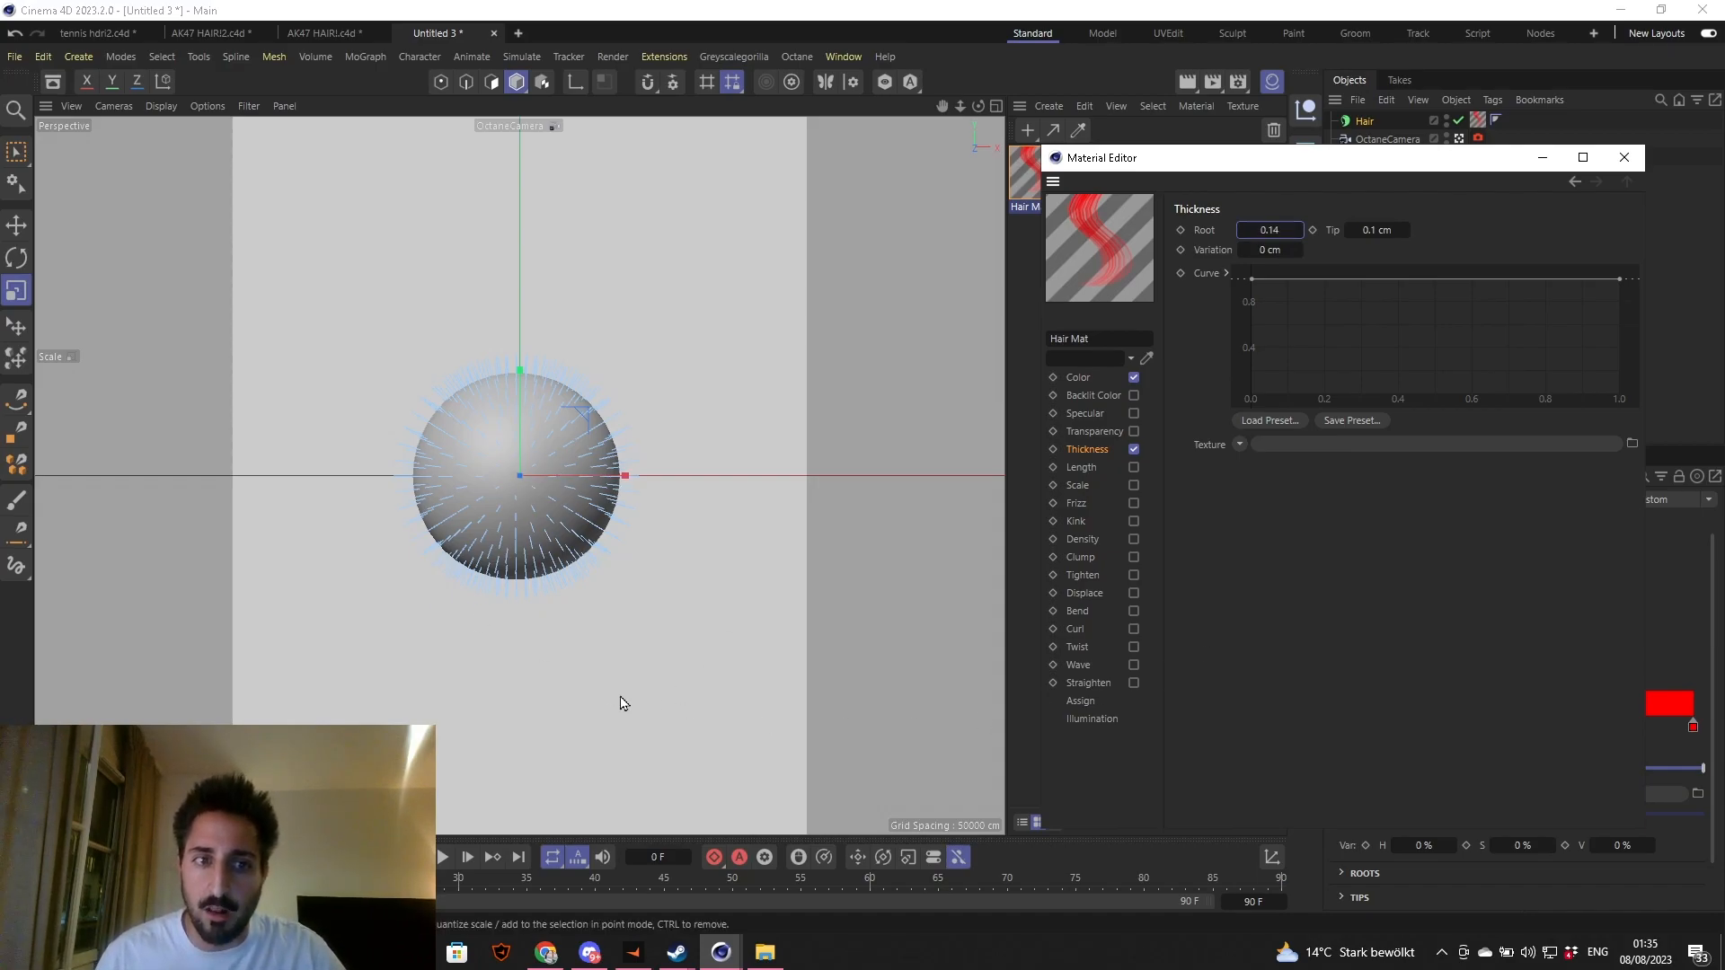
pyautogui.moveTo(747, 547)
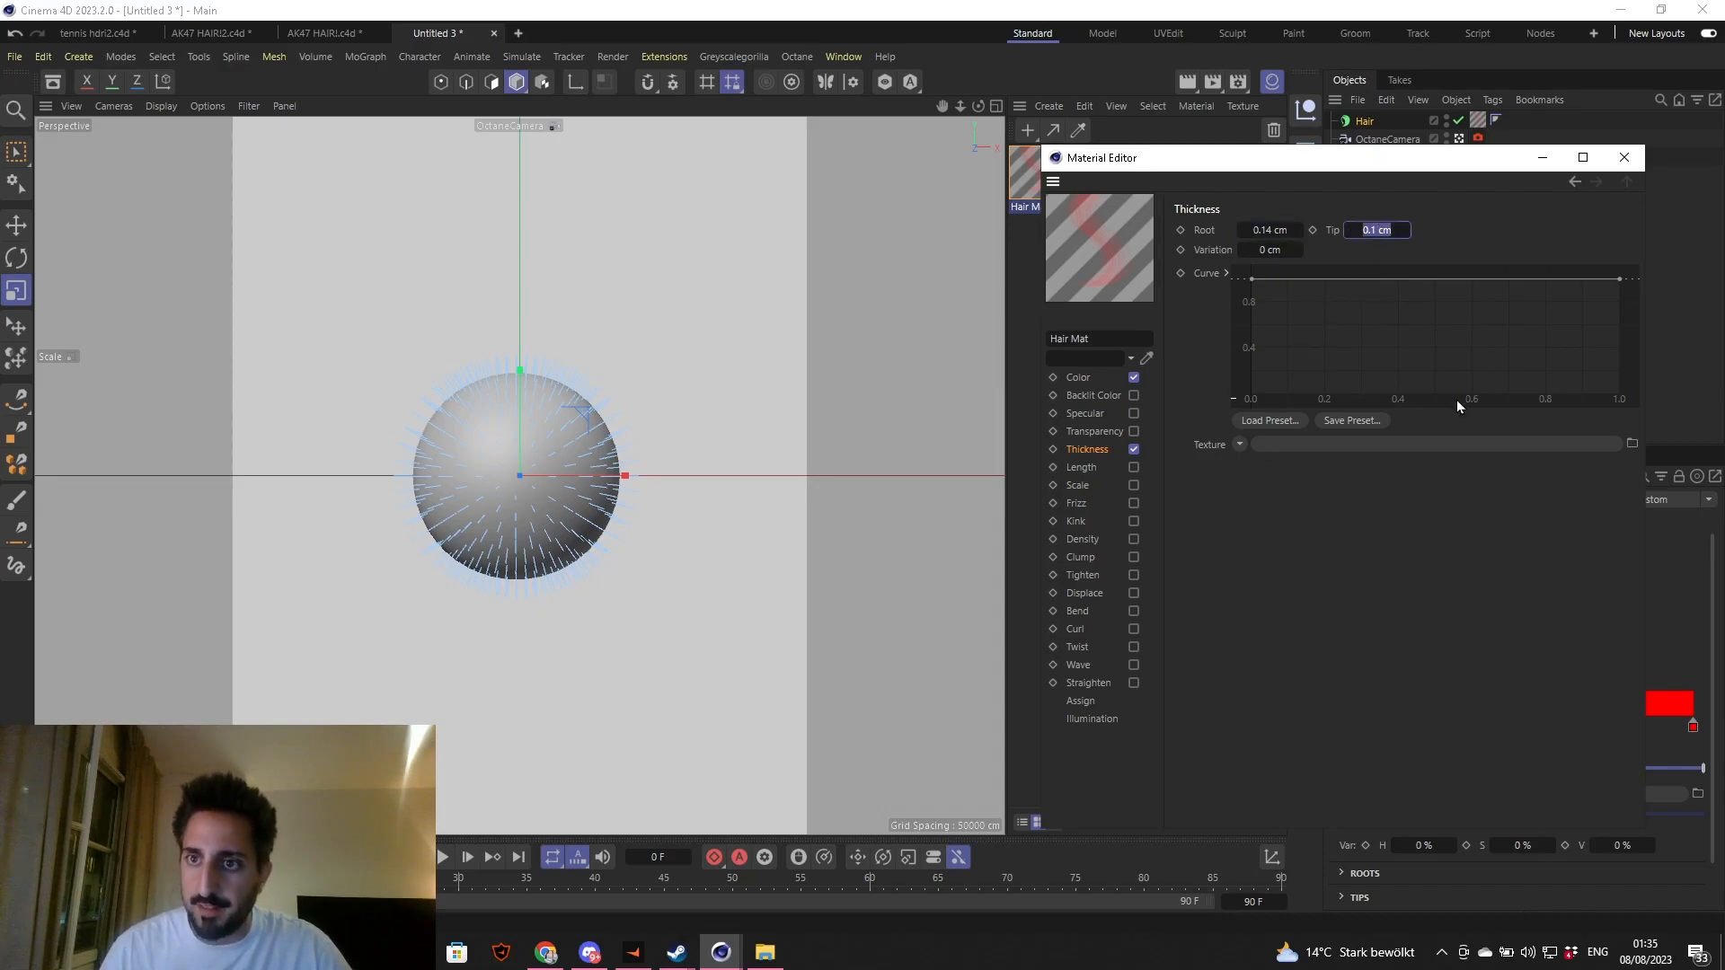
pyautogui.write('0.06')
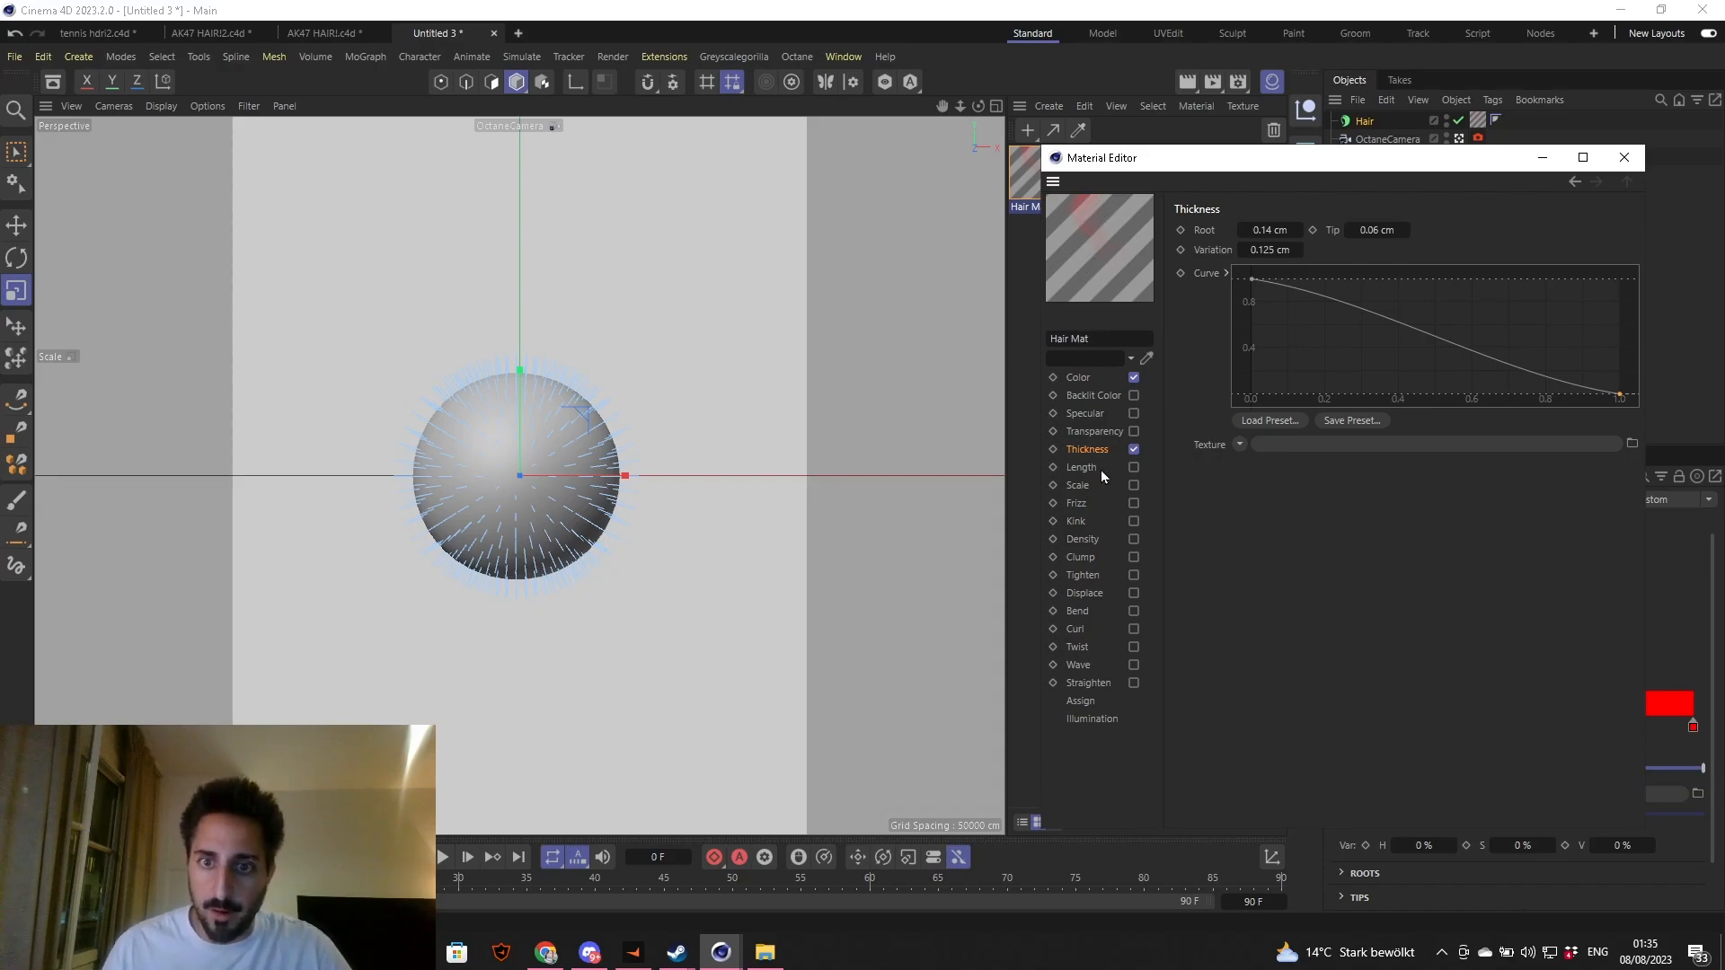
# - Enable the Length channel at 80, then switch on the Scale and Density channels
pyautogui.click(1082, 467)
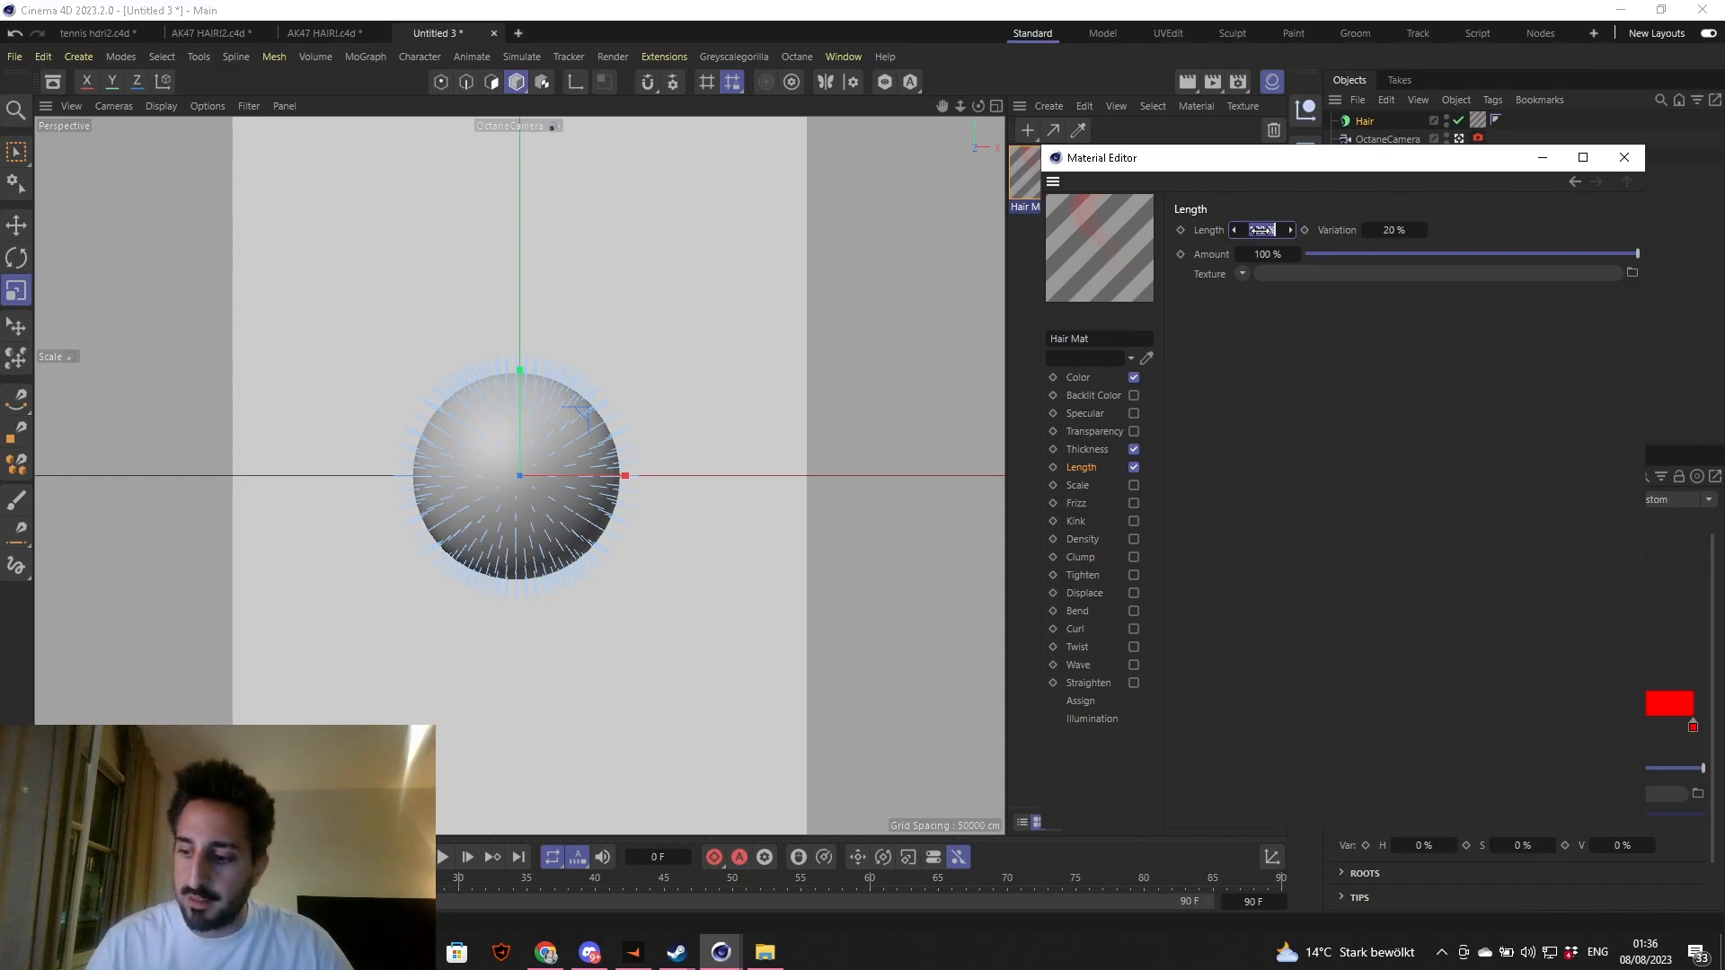
pyautogui.write('80')
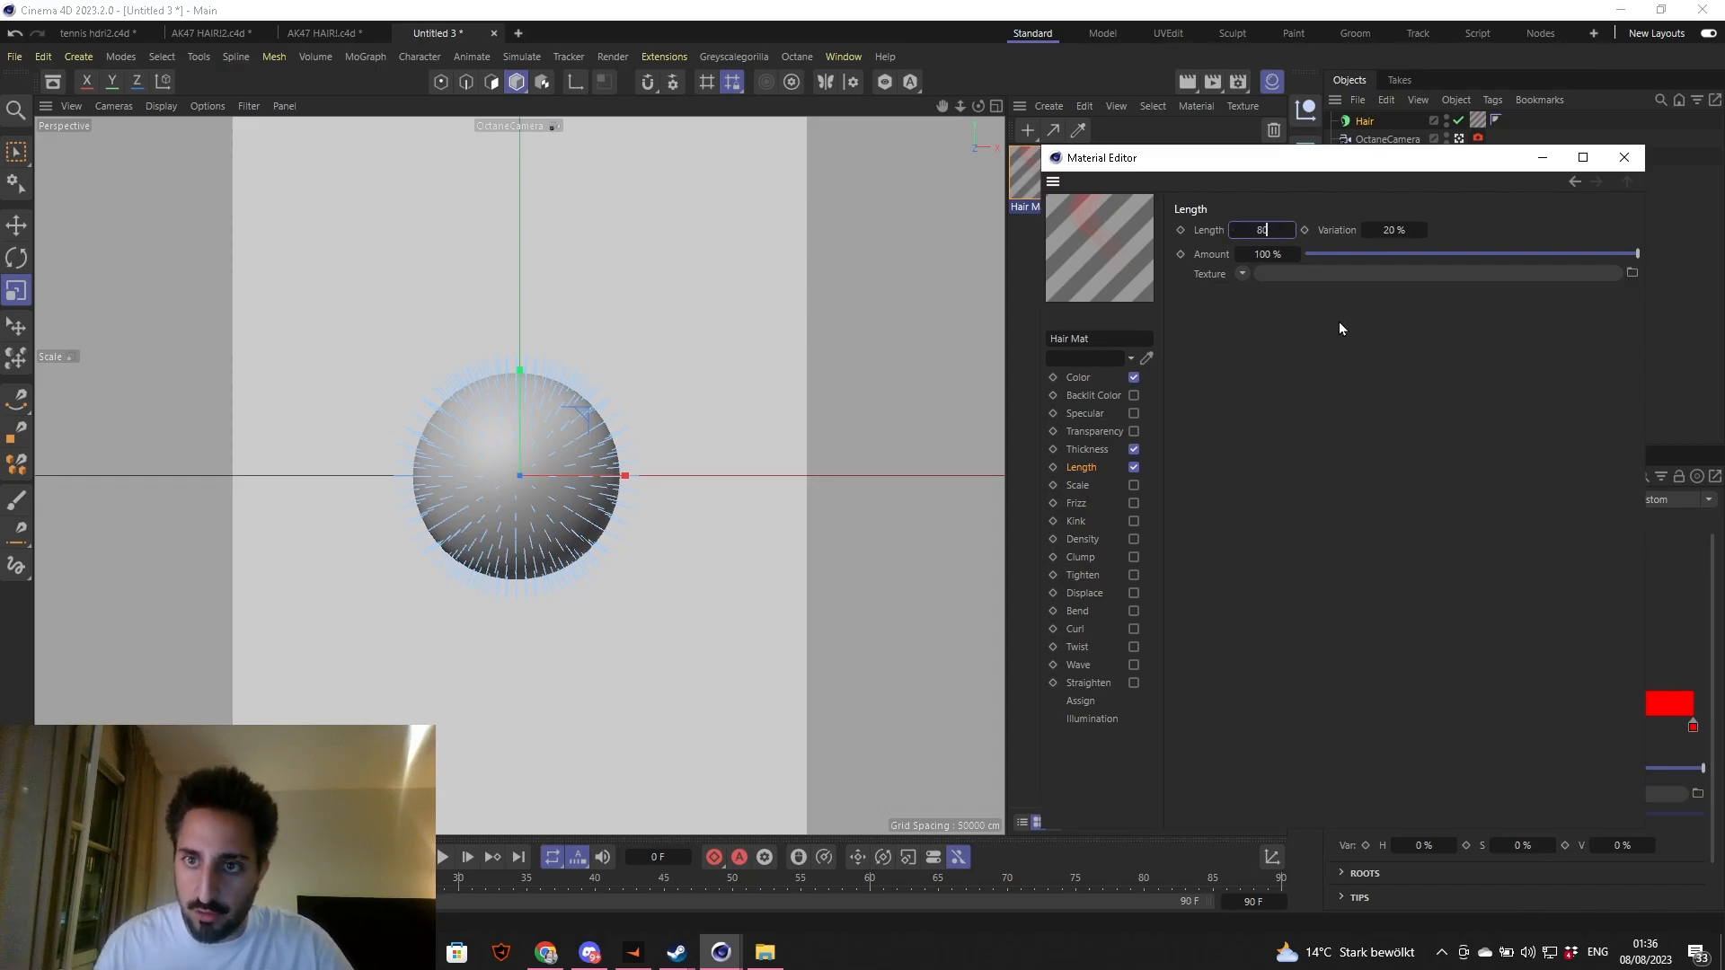
pyautogui.click(1394, 230)
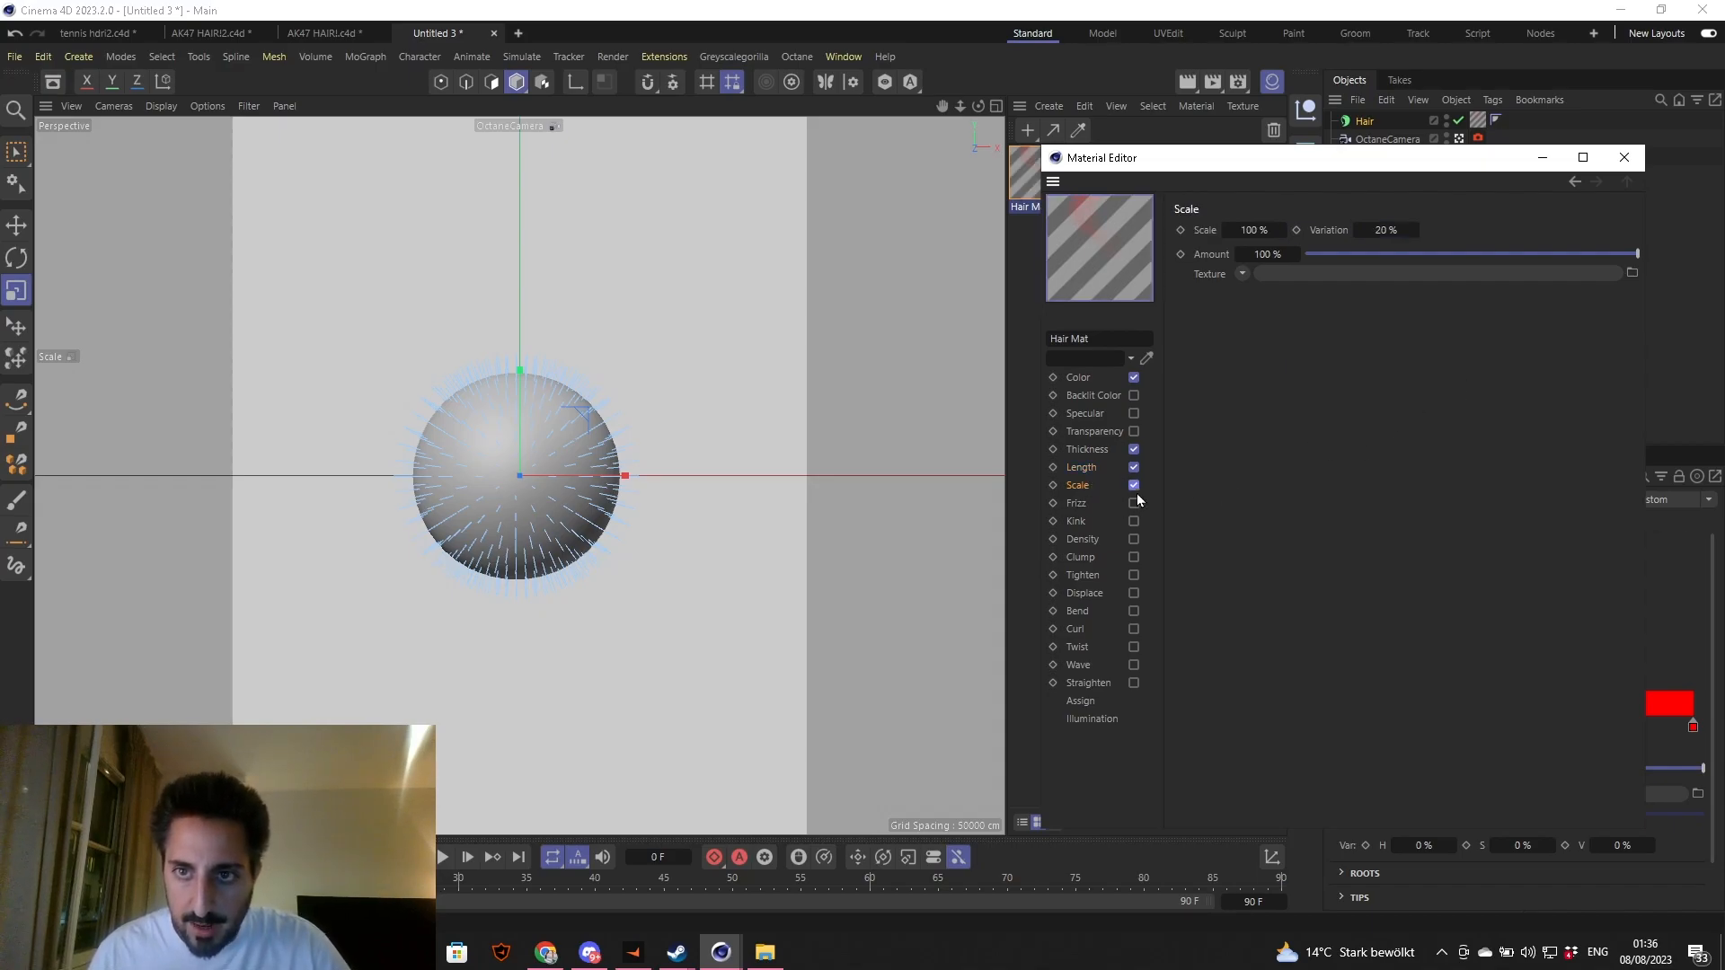
pyautogui.click(1252, 228)
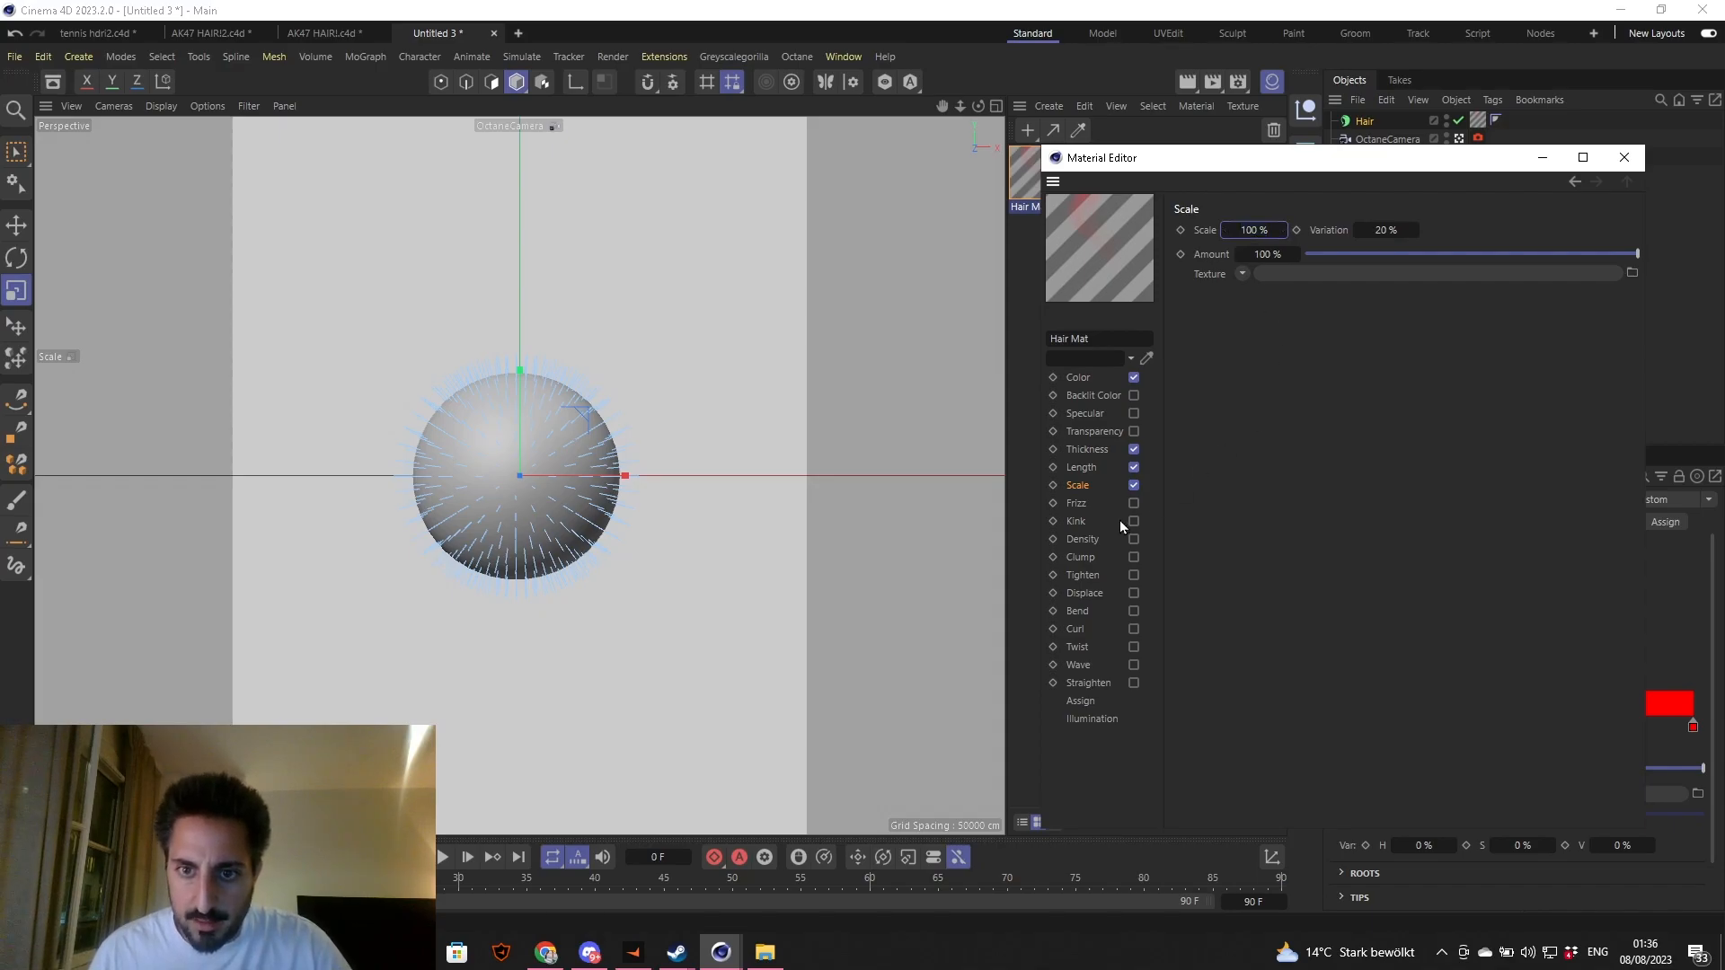
pyautogui.moveTo(1083, 575)
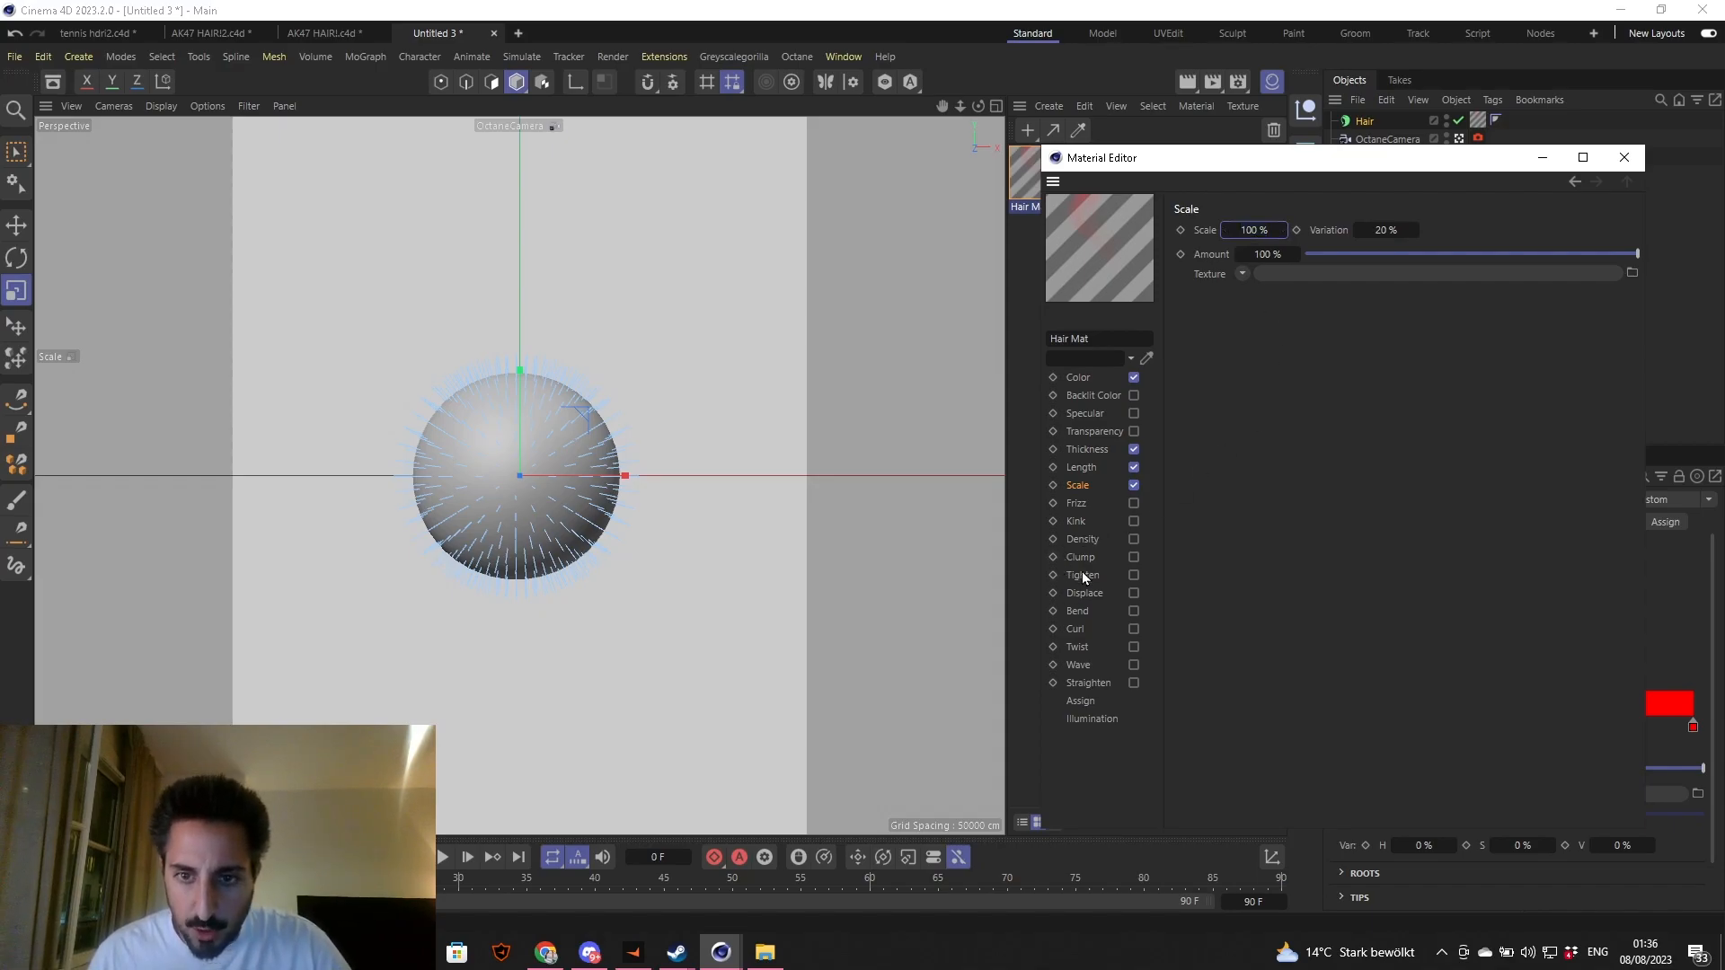
pyautogui.click(1082, 539)
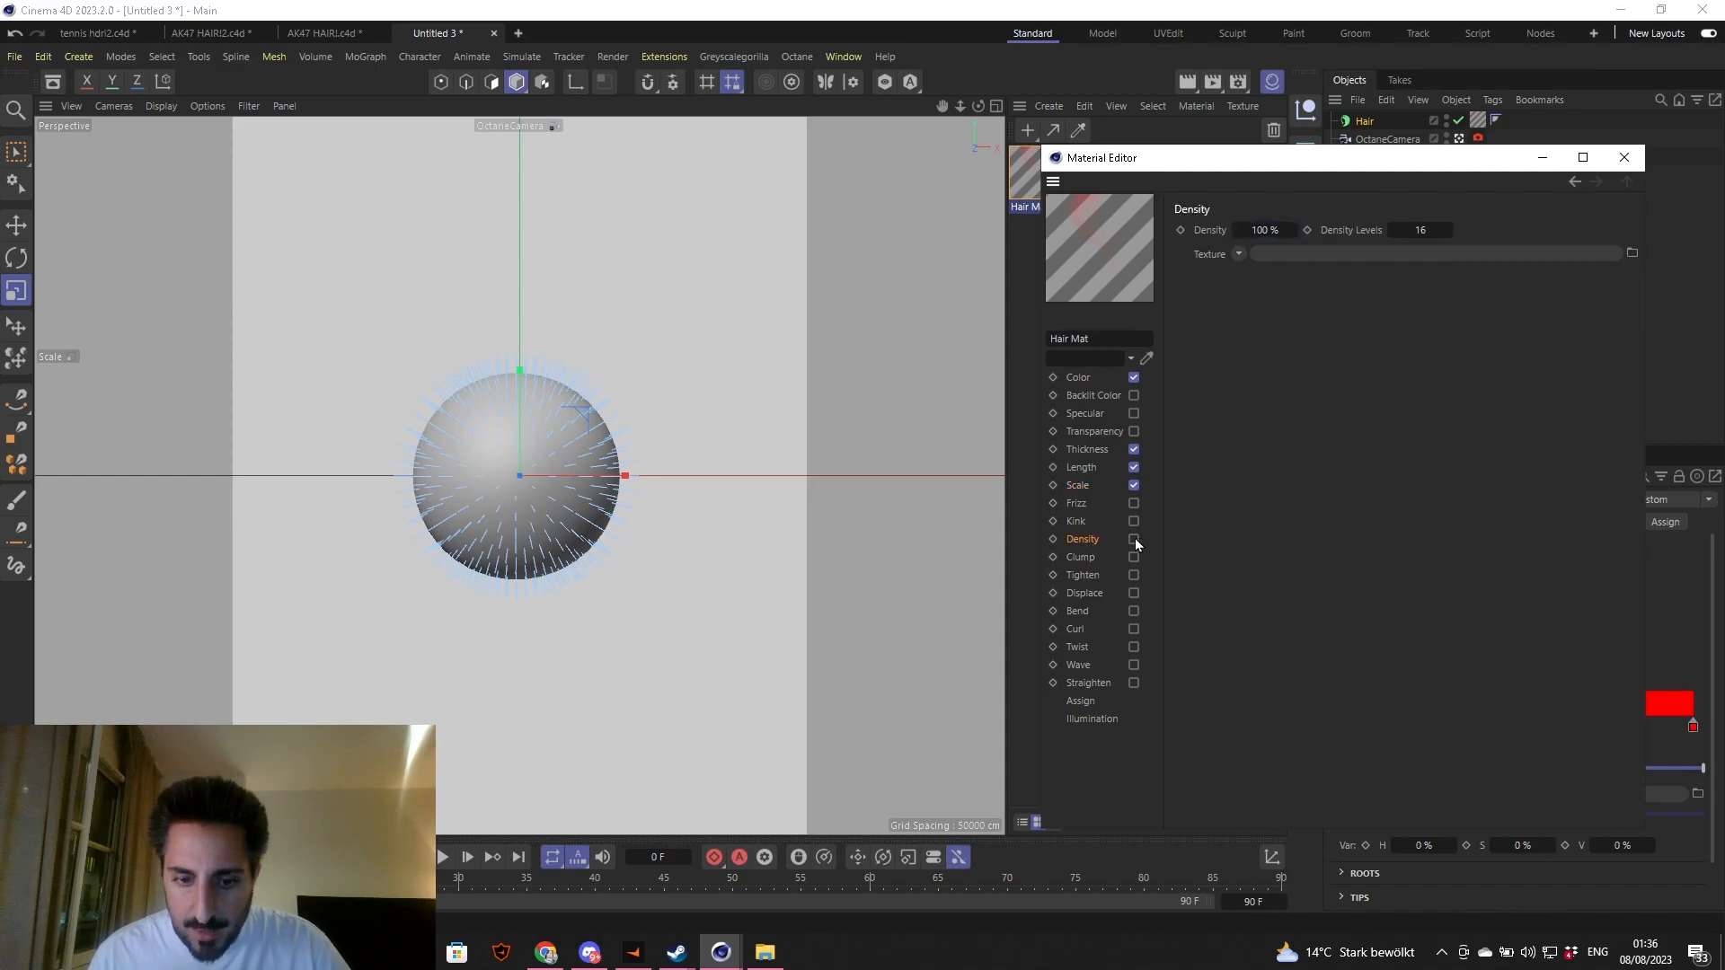
pyautogui.click(1134, 537)
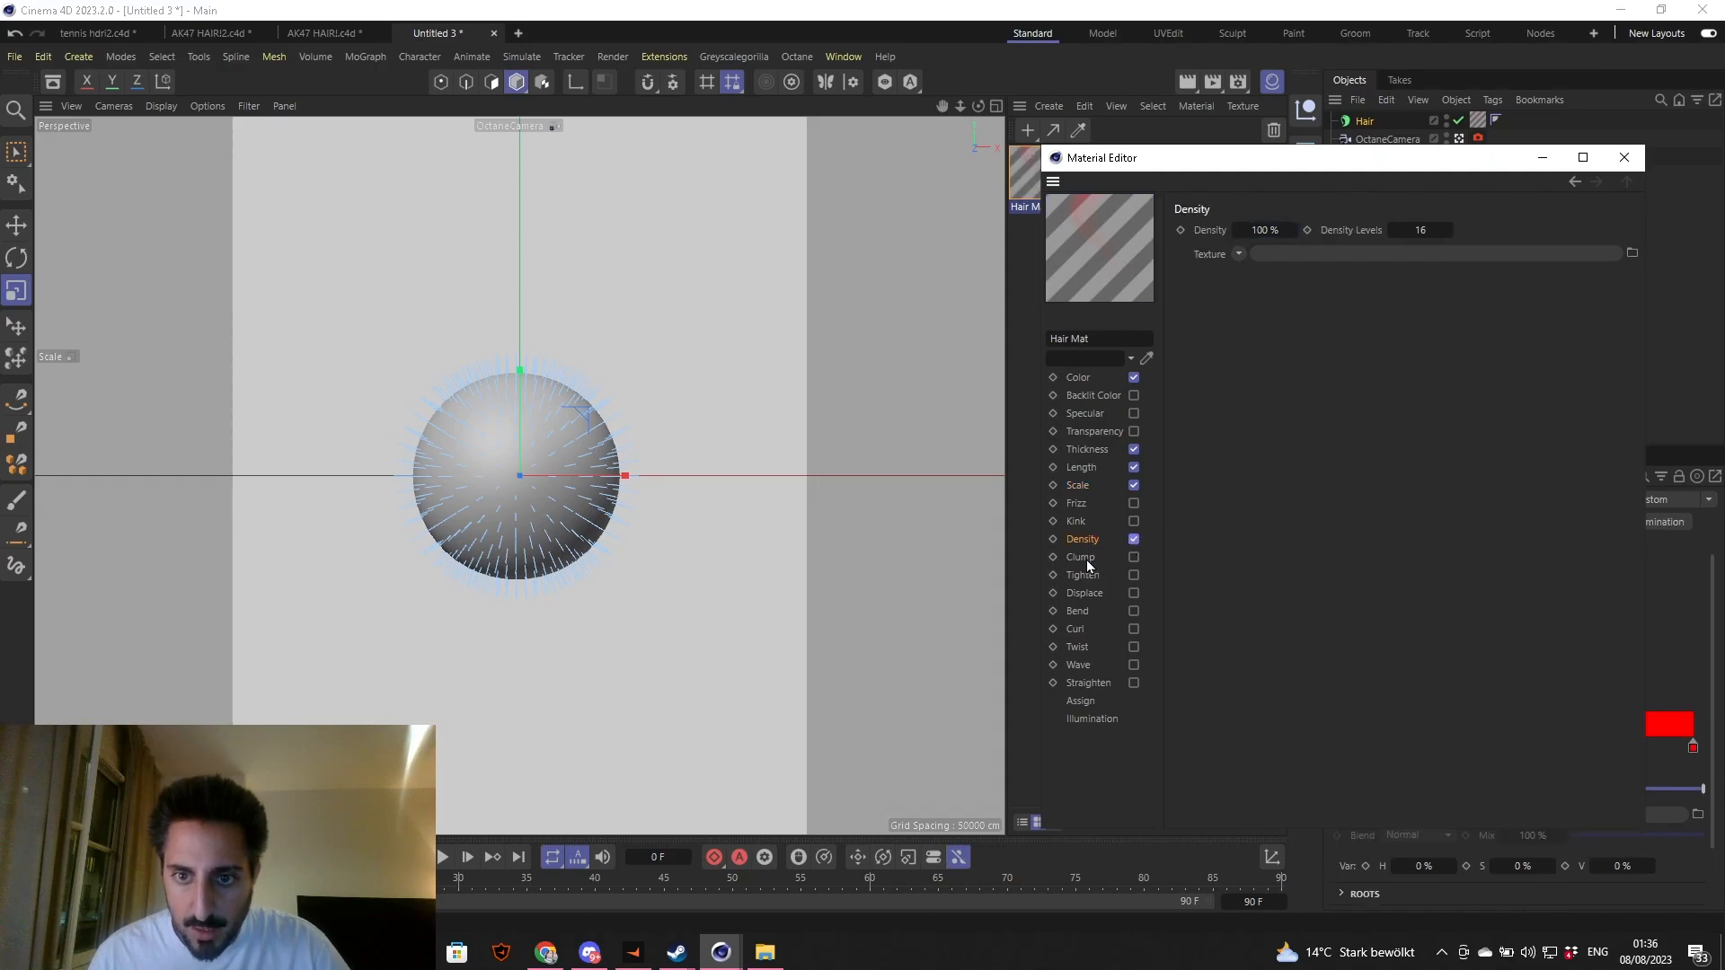
# - Enable Clump with 20% count, 90% clump, 60% variation, and Keep Length unticked
pyautogui.click(1080, 557)
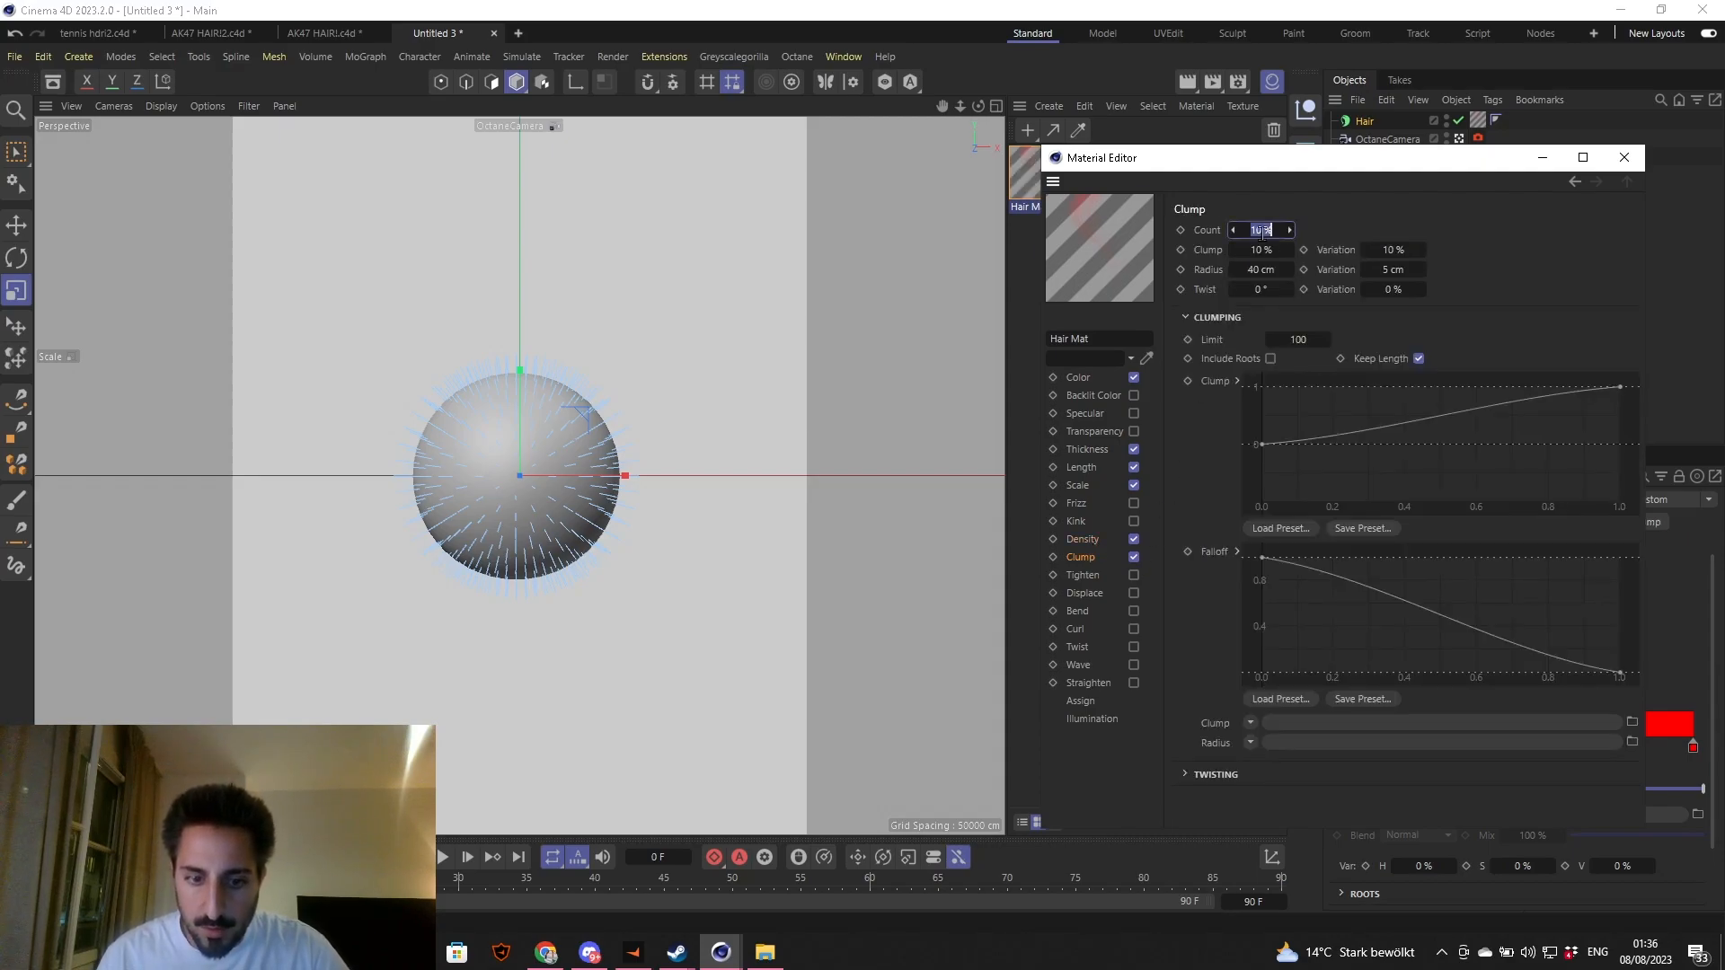
pyautogui.write('200')
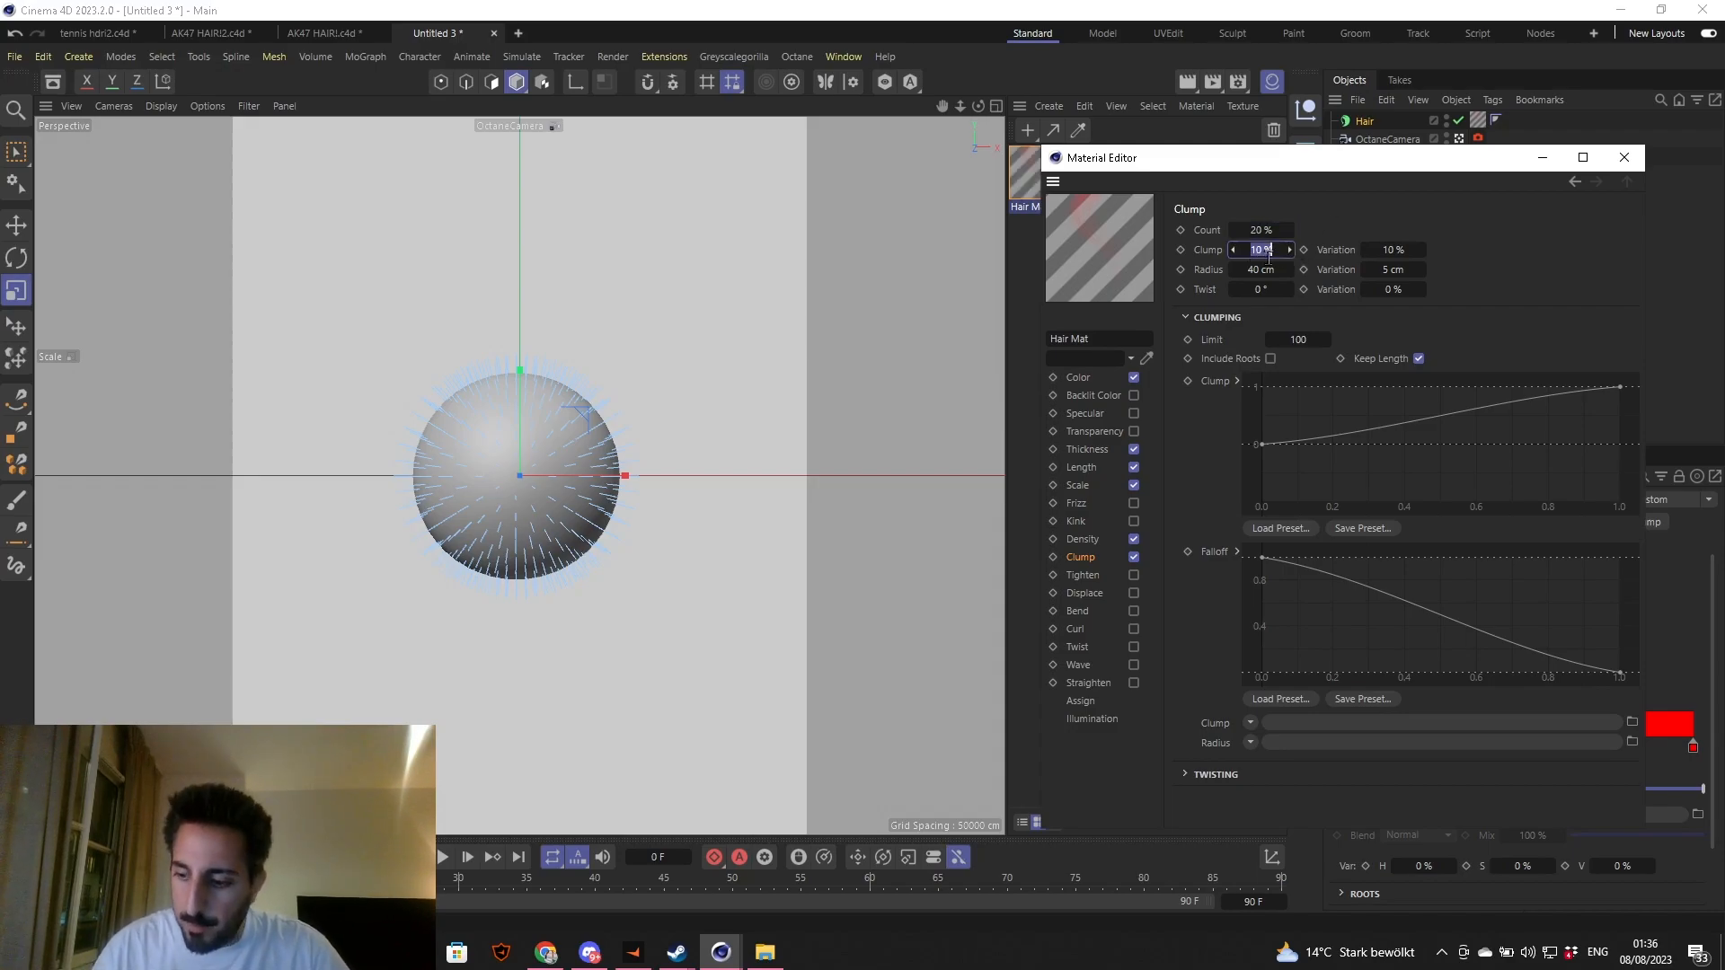
pyautogui.write('100')
pyautogui.click(1263, 269)
pyautogui.write('80')
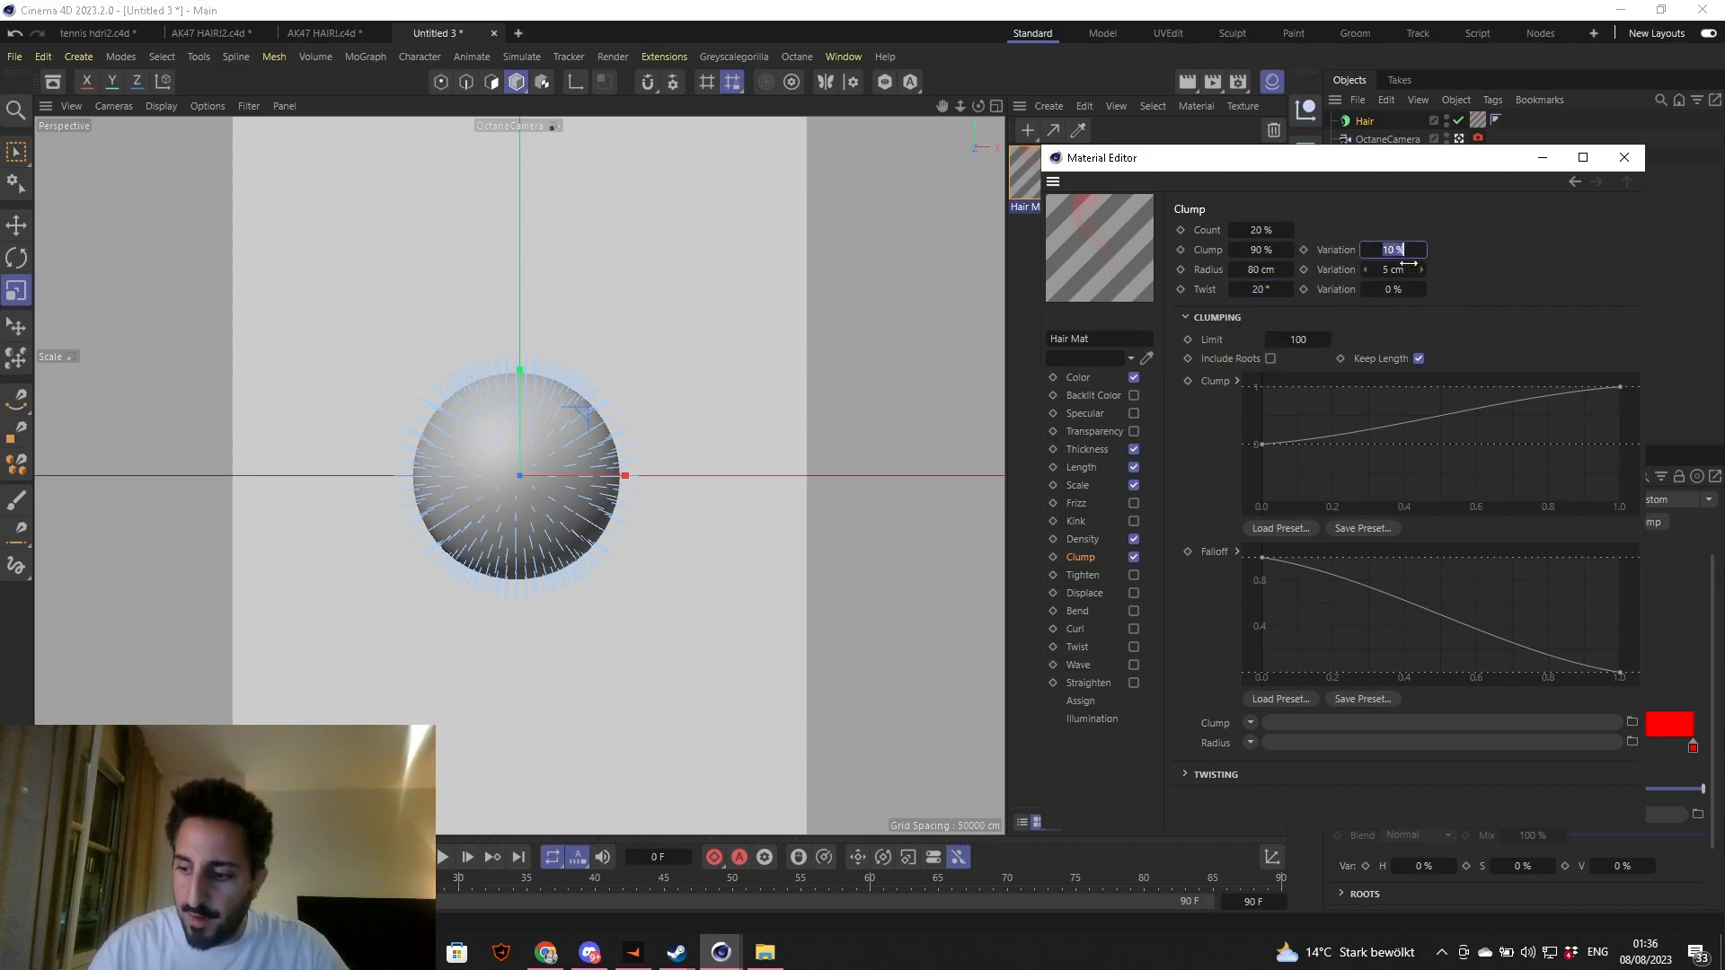
pyautogui.write('600')
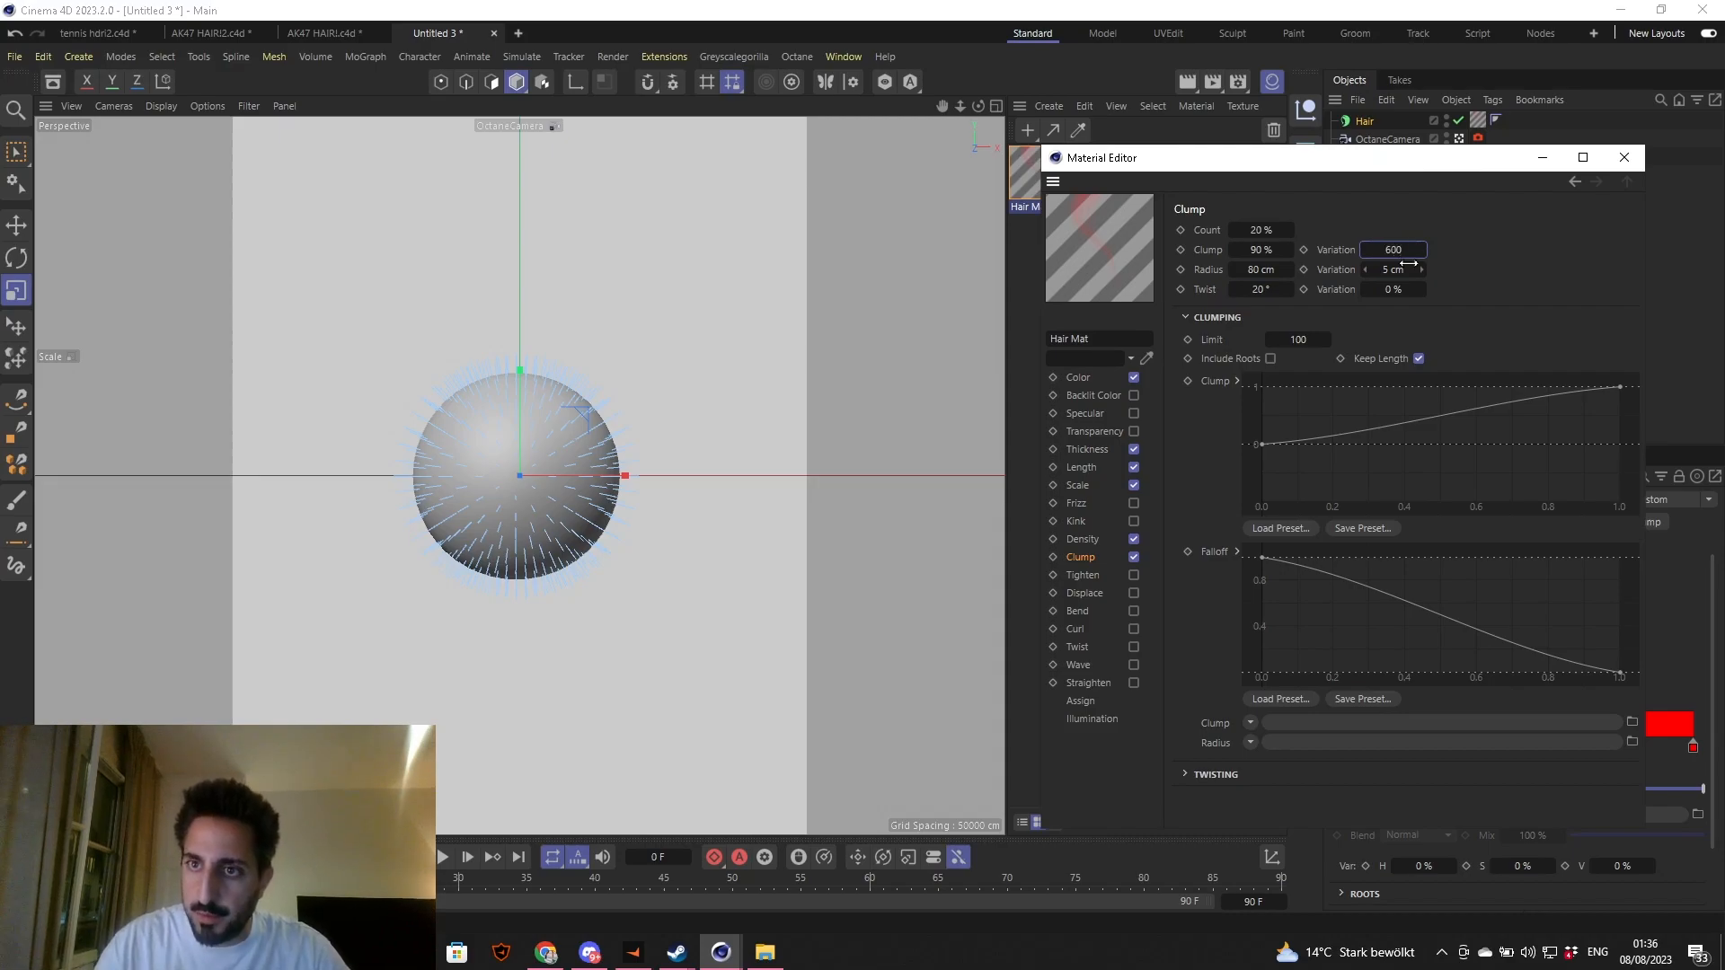
pyautogui.write('60')
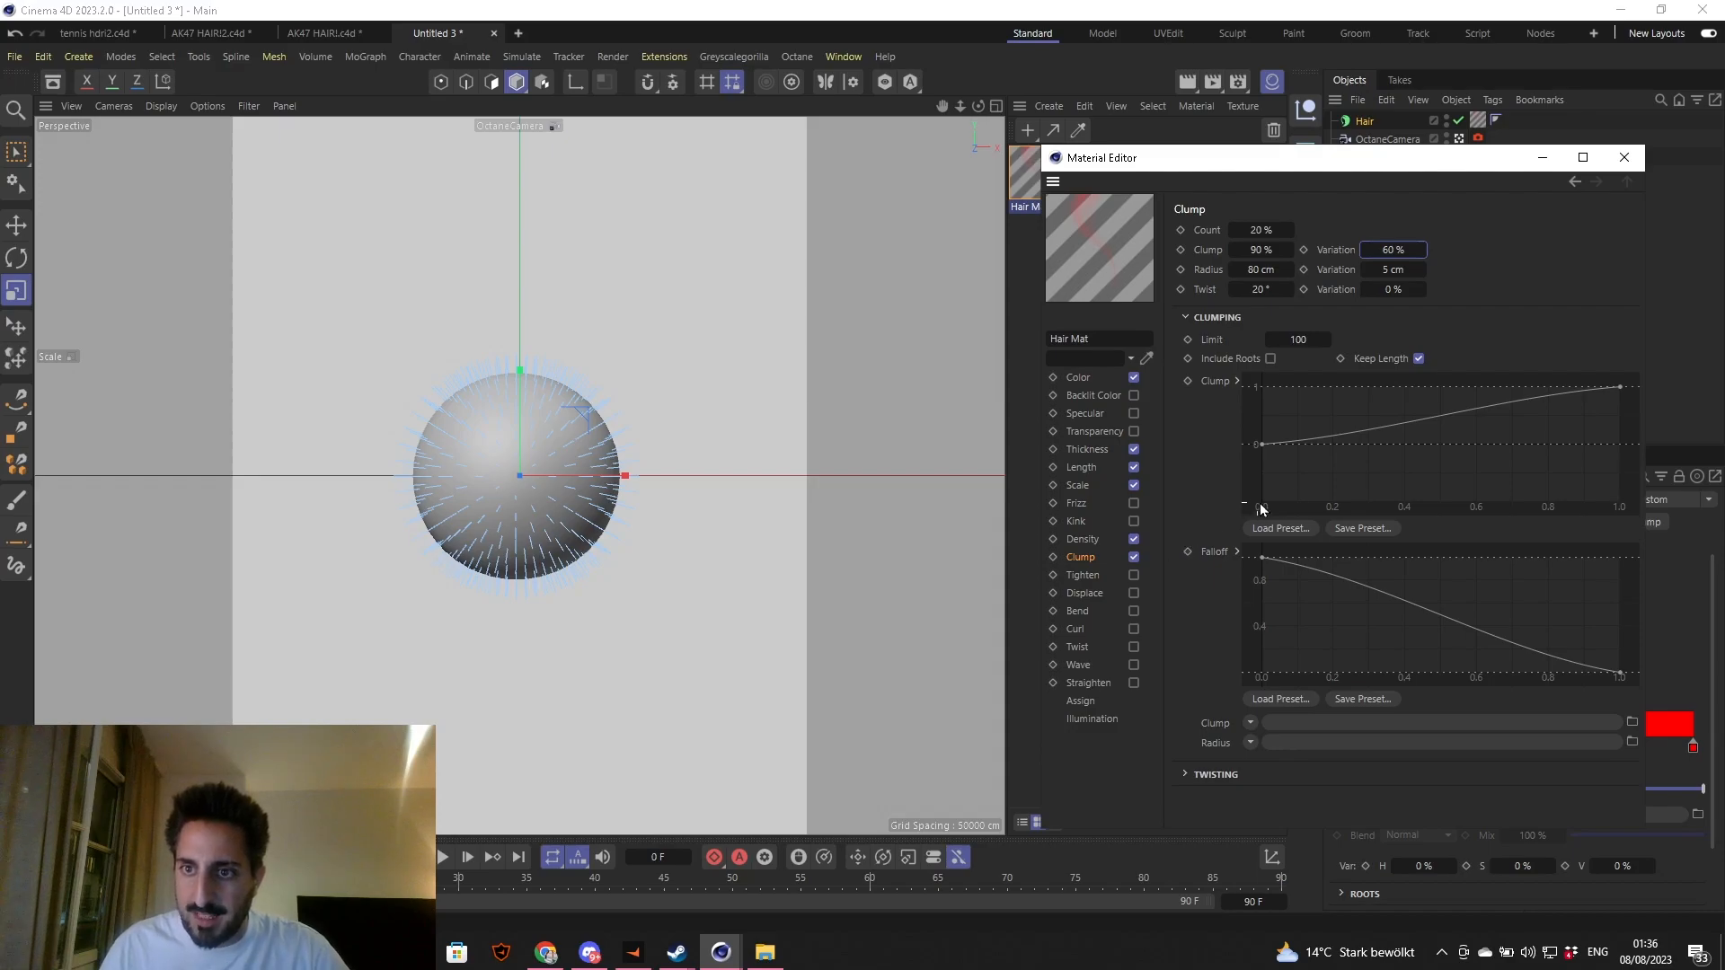
pyautogui.click(1417, 359)
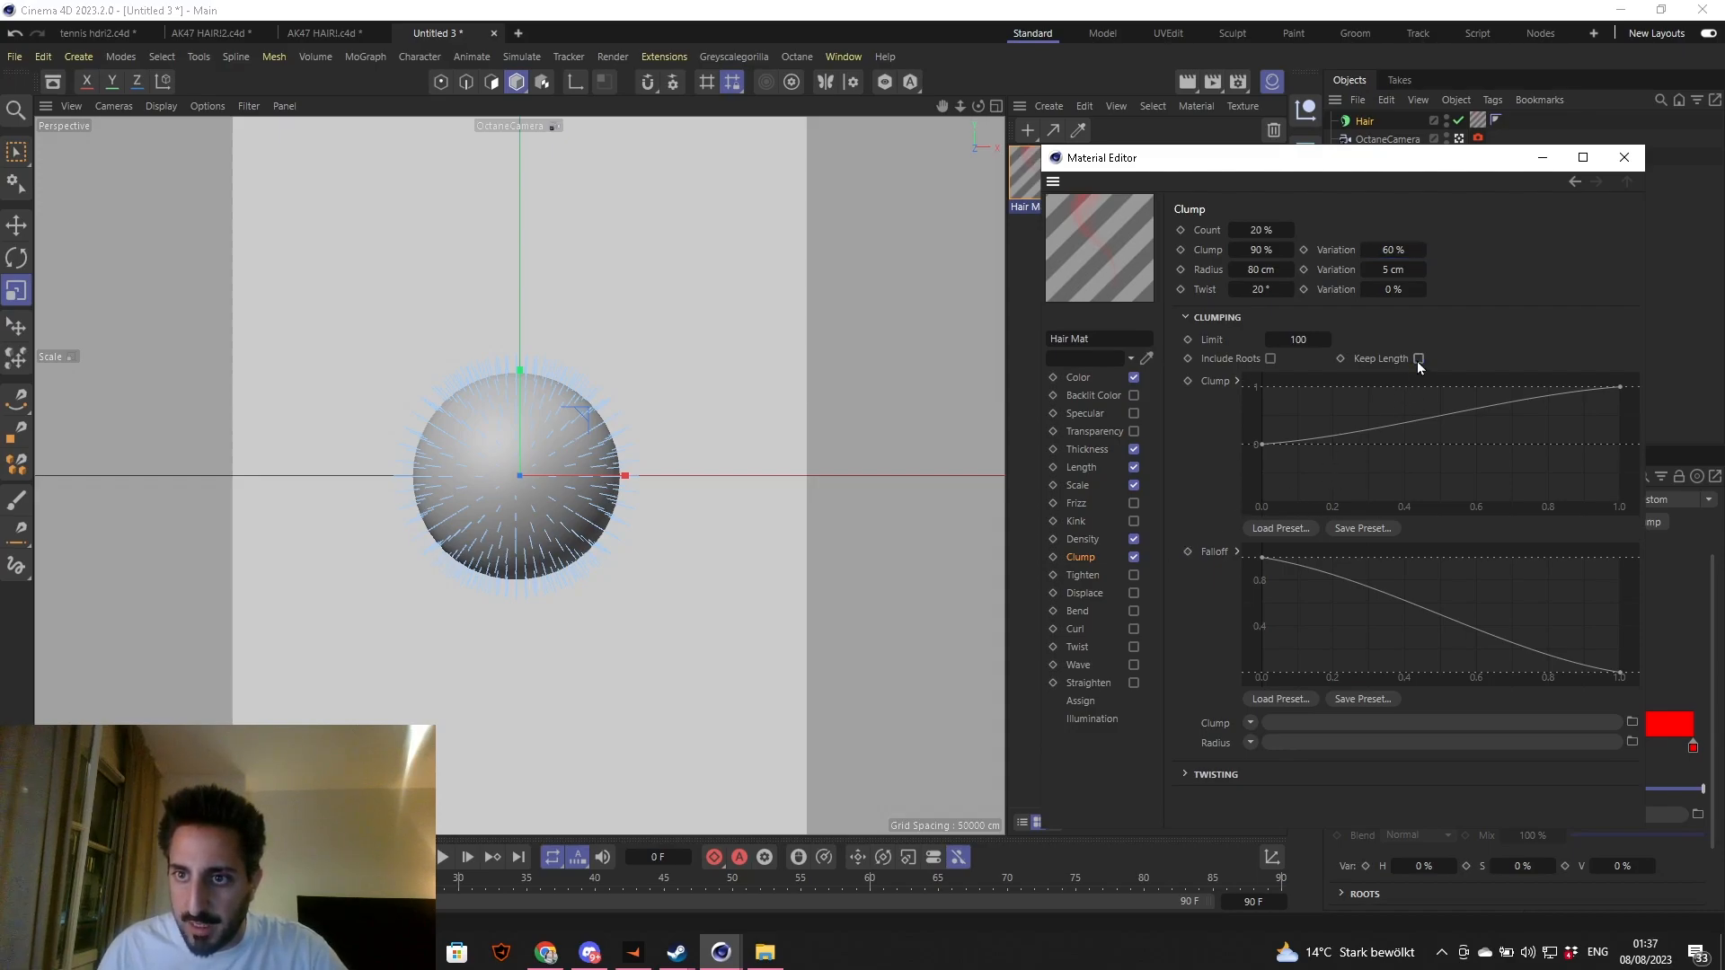
pyautogui.moveTo(1088, 595)
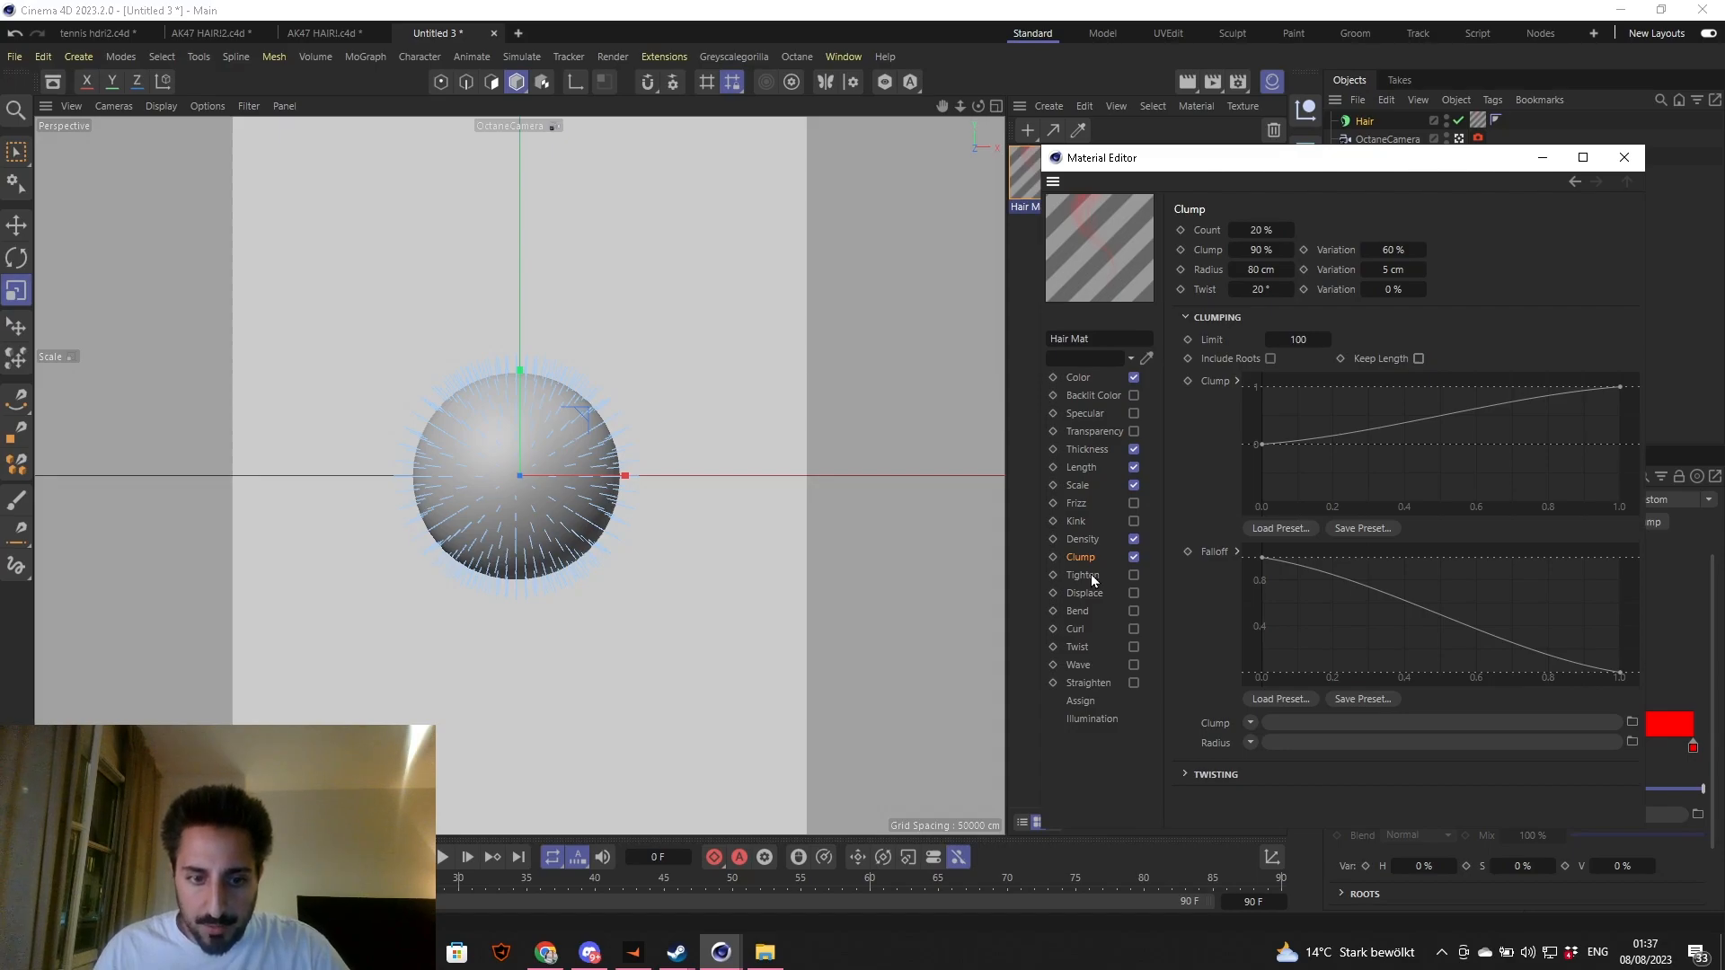
# - Enable Bend at 60% with 80% direction variation
pyautogui.click(1132, 611)
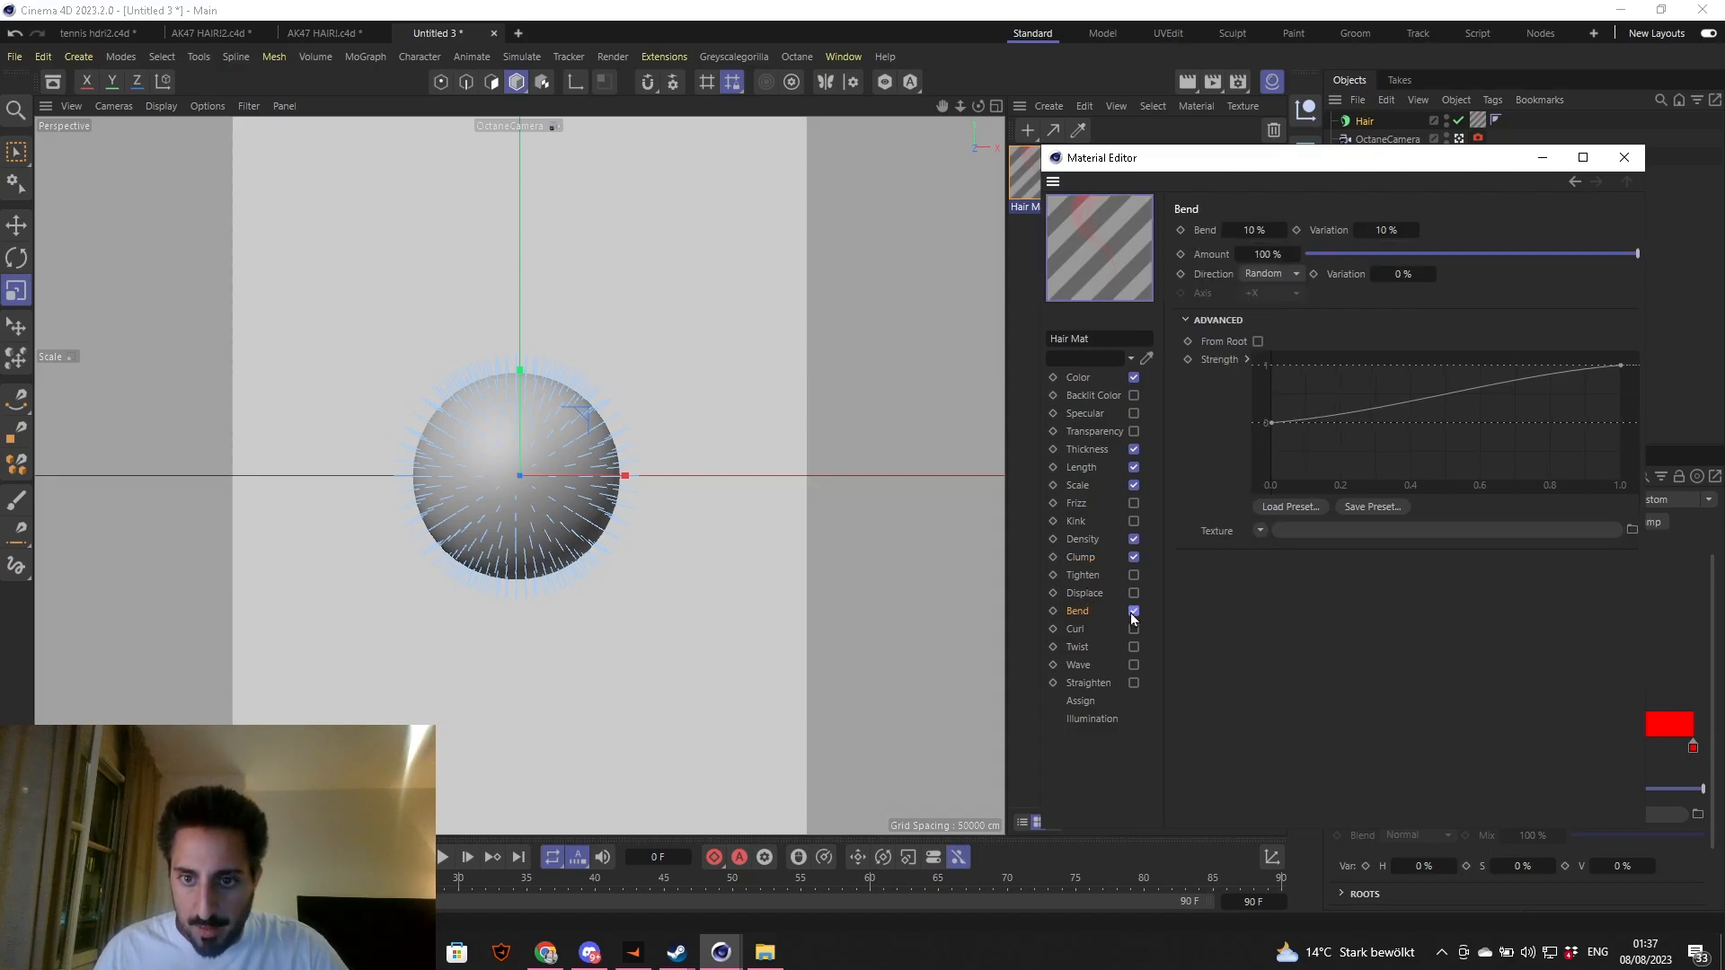
pyautogui.click(1252, 230)
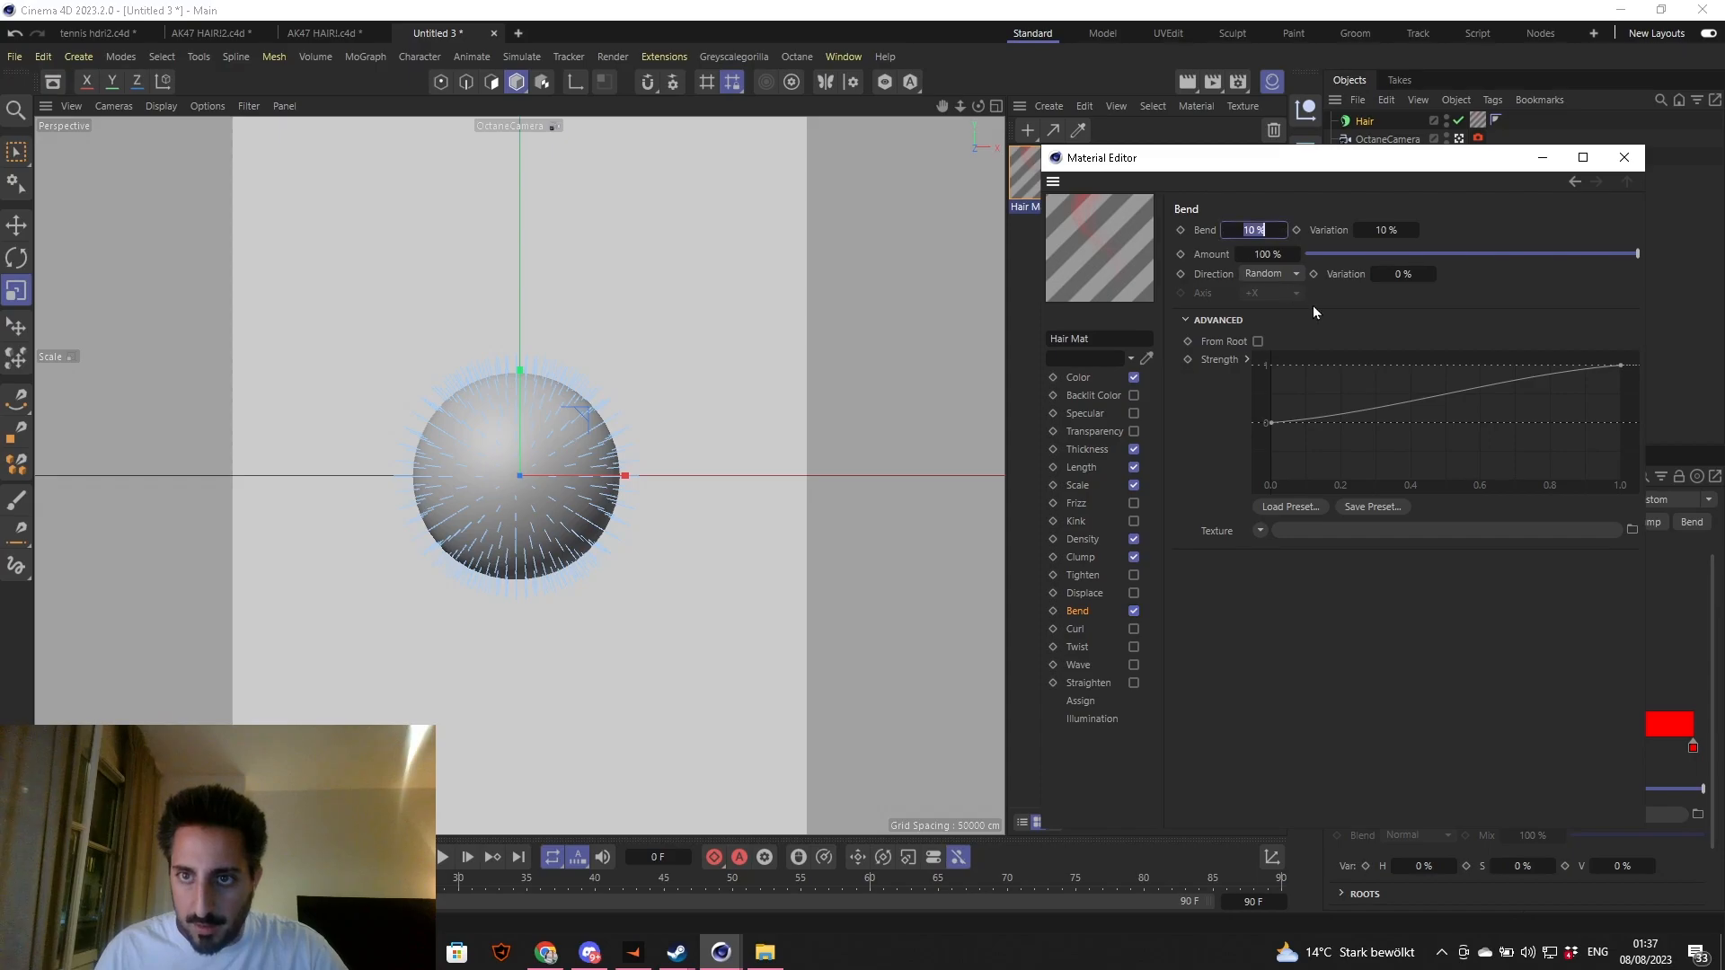
pyautogui.write('60')
pyautogui.click(1387, 230)
pyautogui.write('80')
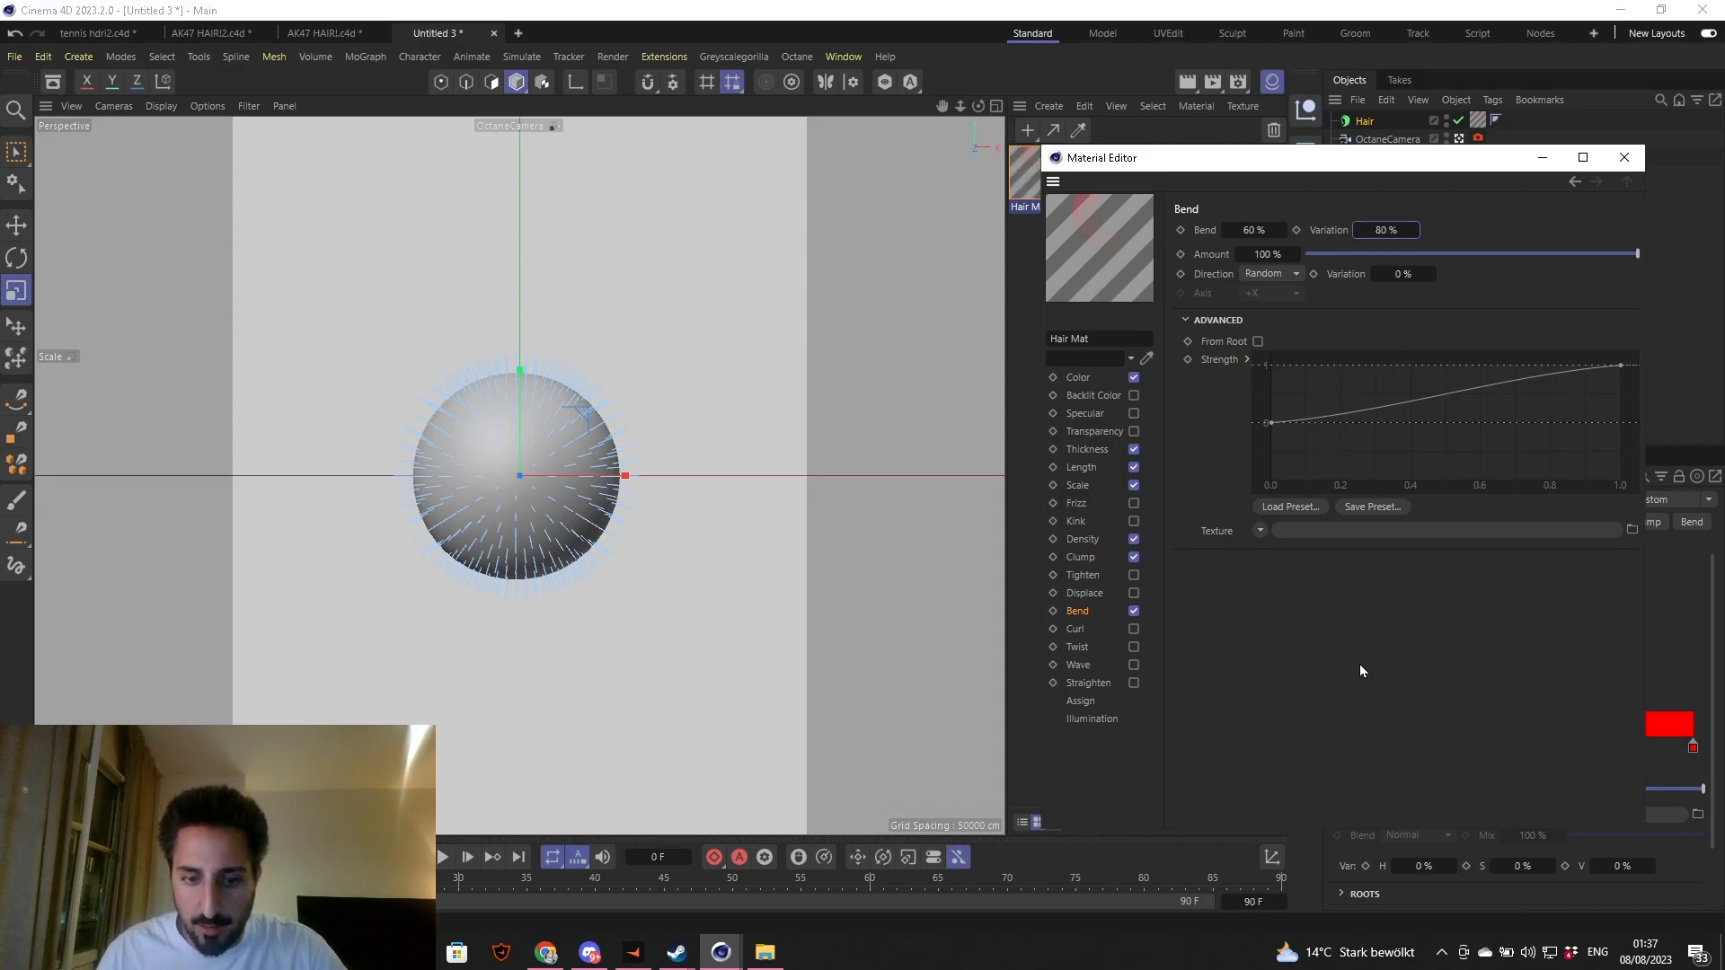
pyautogui.click(1400, 273)
pyautogui.write('85')
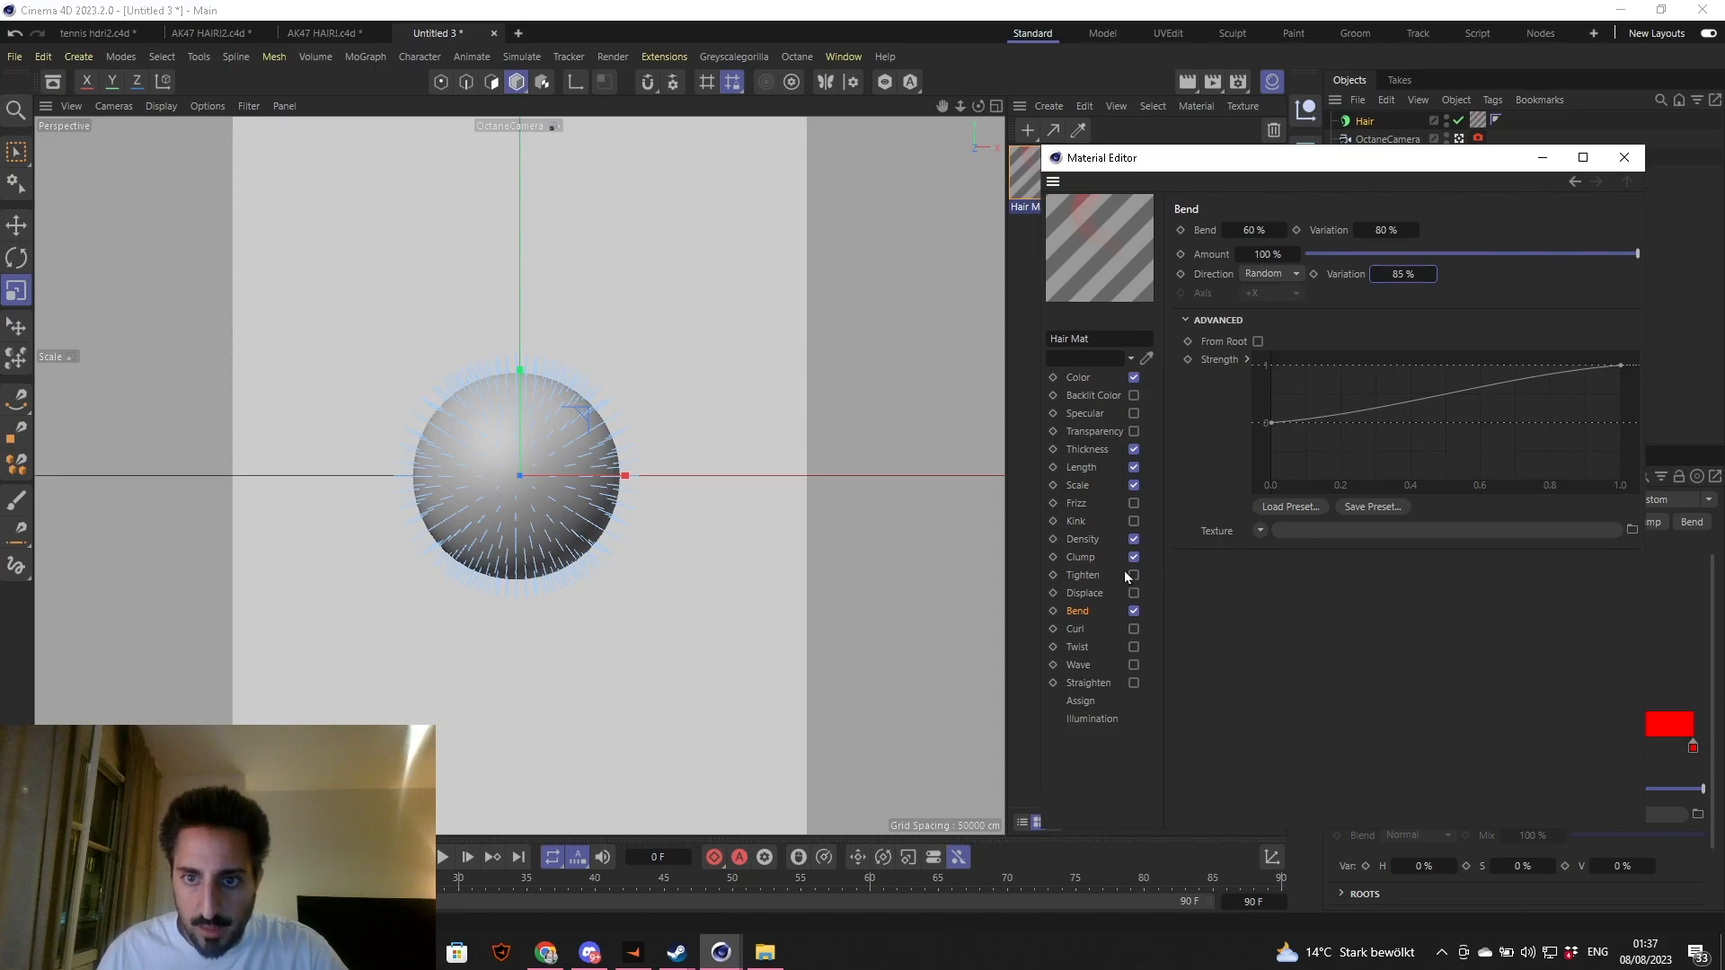
# - Enable Curl at 80° with 60% variation
pyautogui.click(1134, 629)
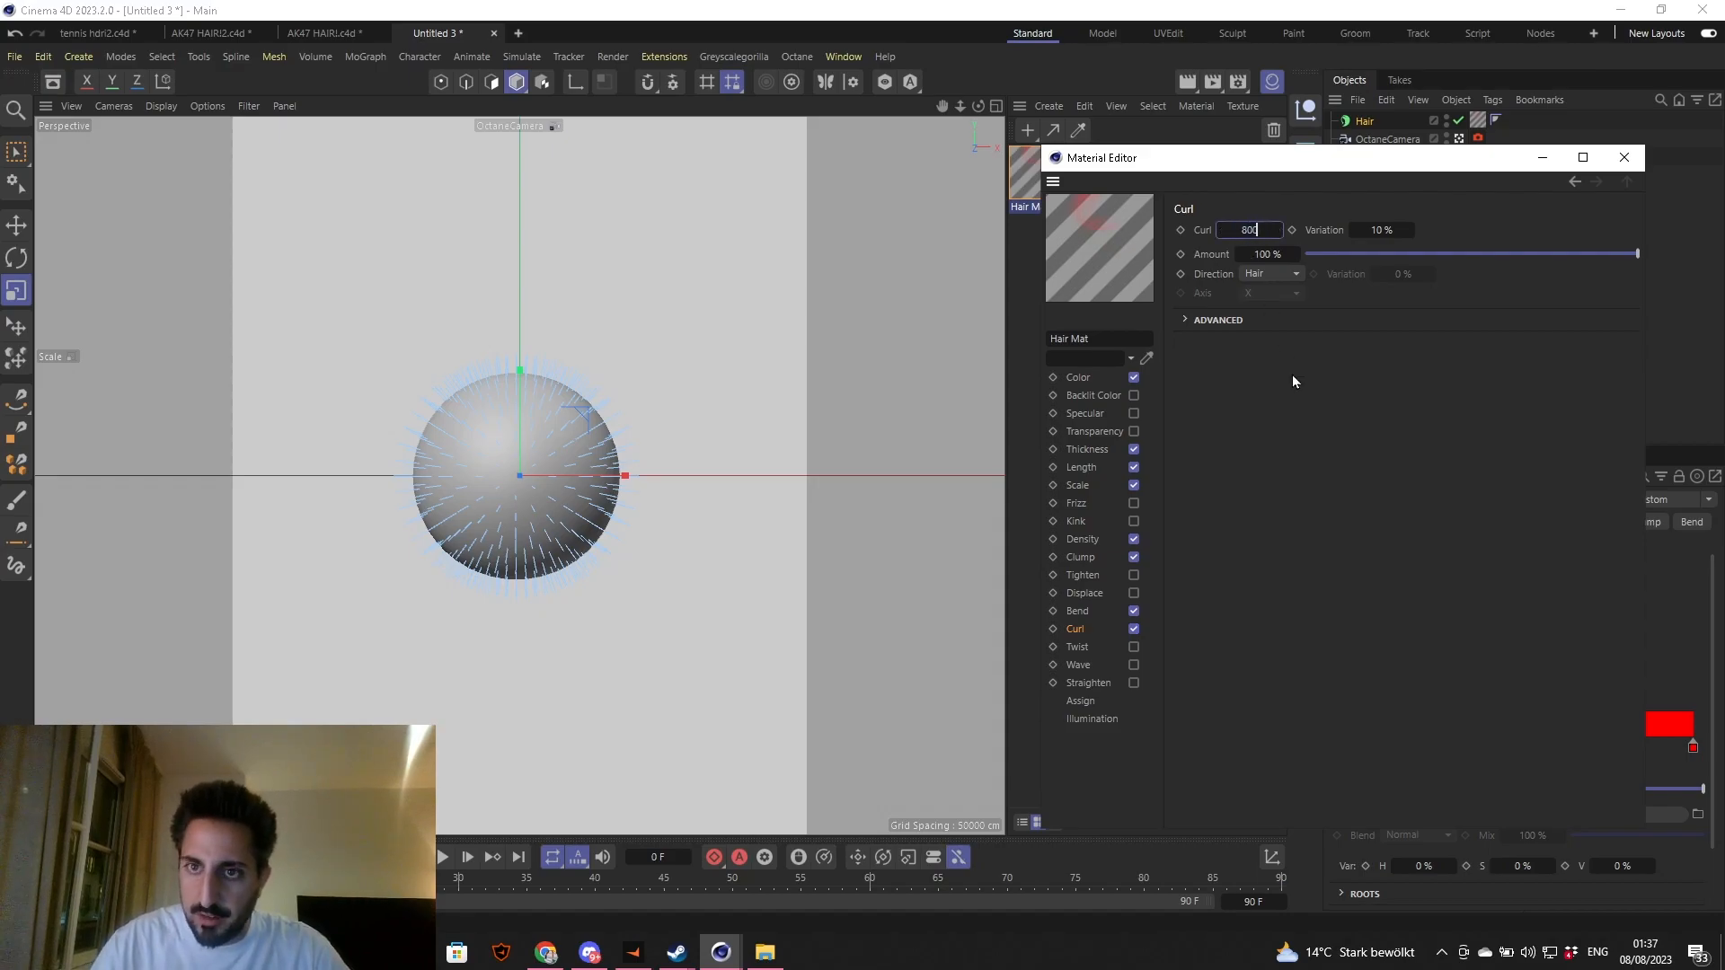
pyautogui.write('80')
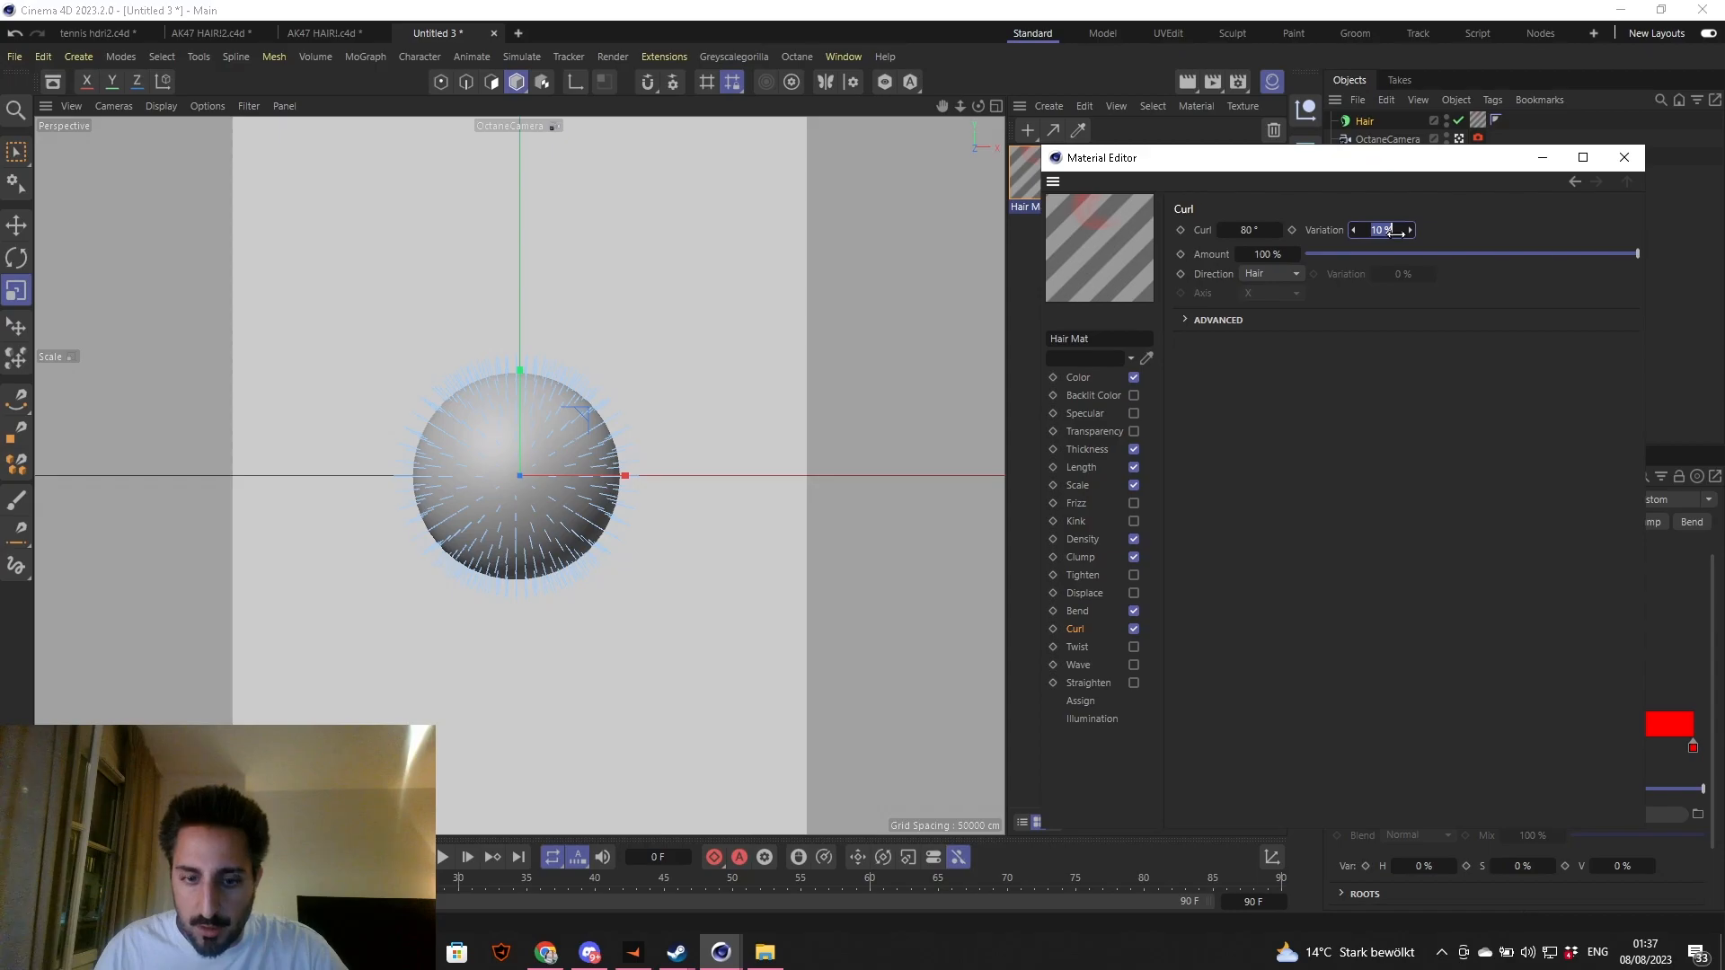
pyautogui.write('60')
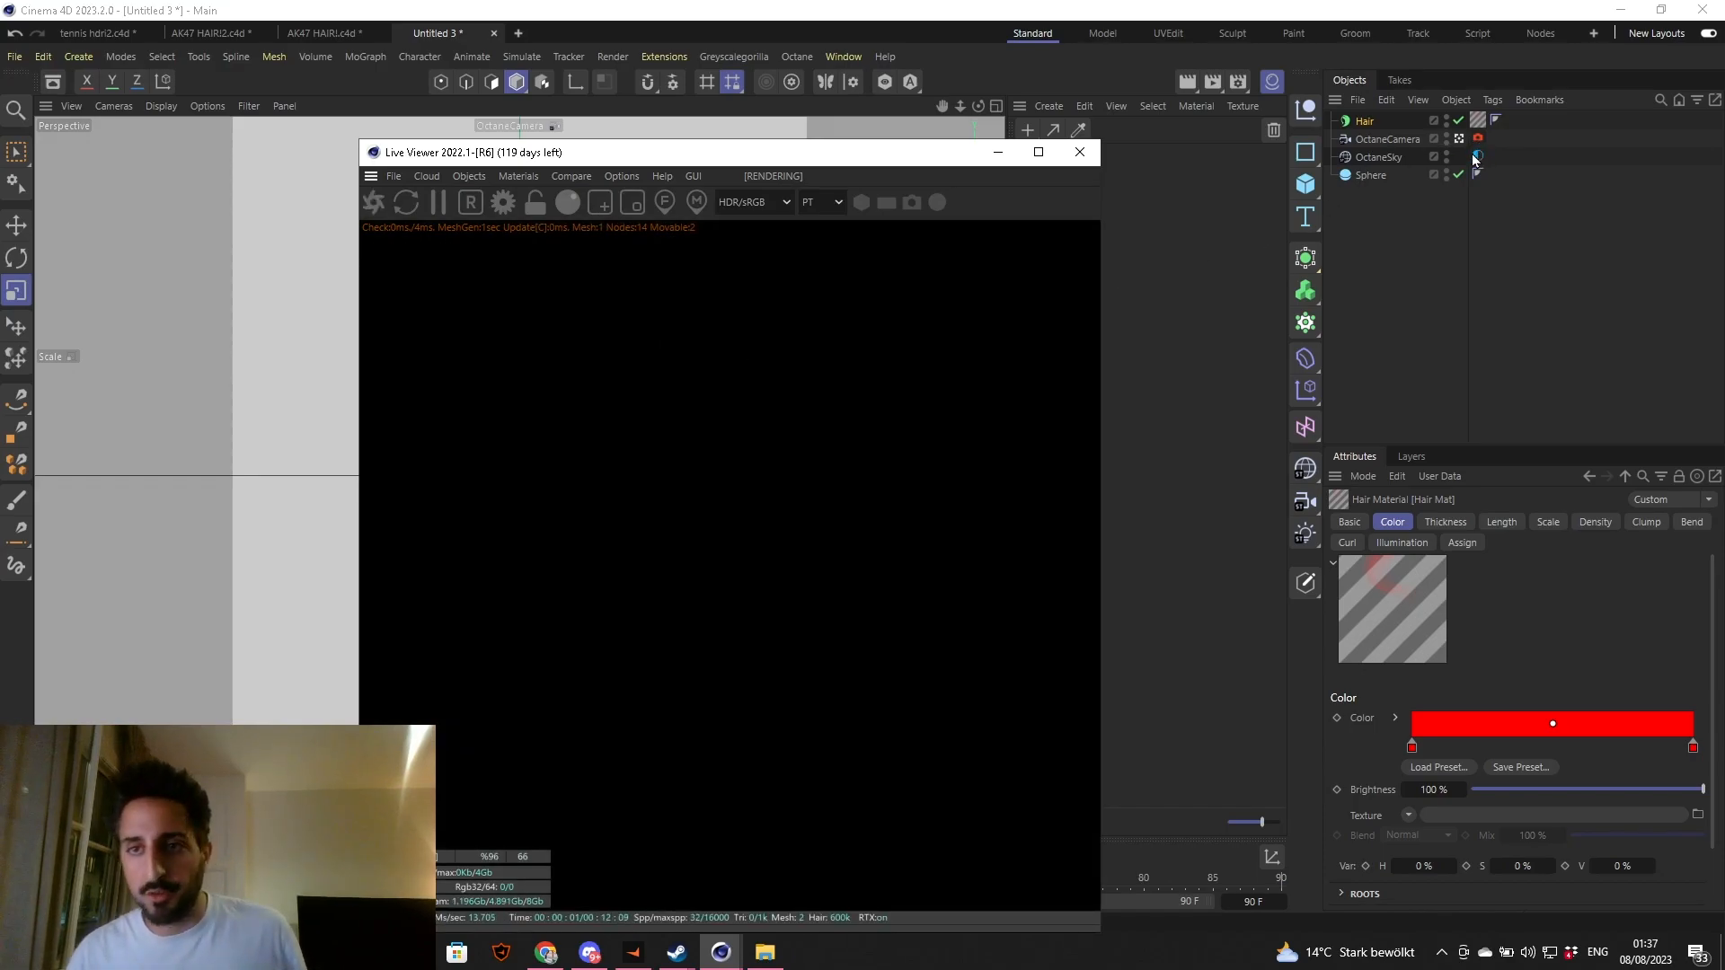
# - Load canada_montreal_pierre_bathroom.exr into the OctaneSky tag without copying it, then switch to the browser
pyautogui.click(1477, 156)
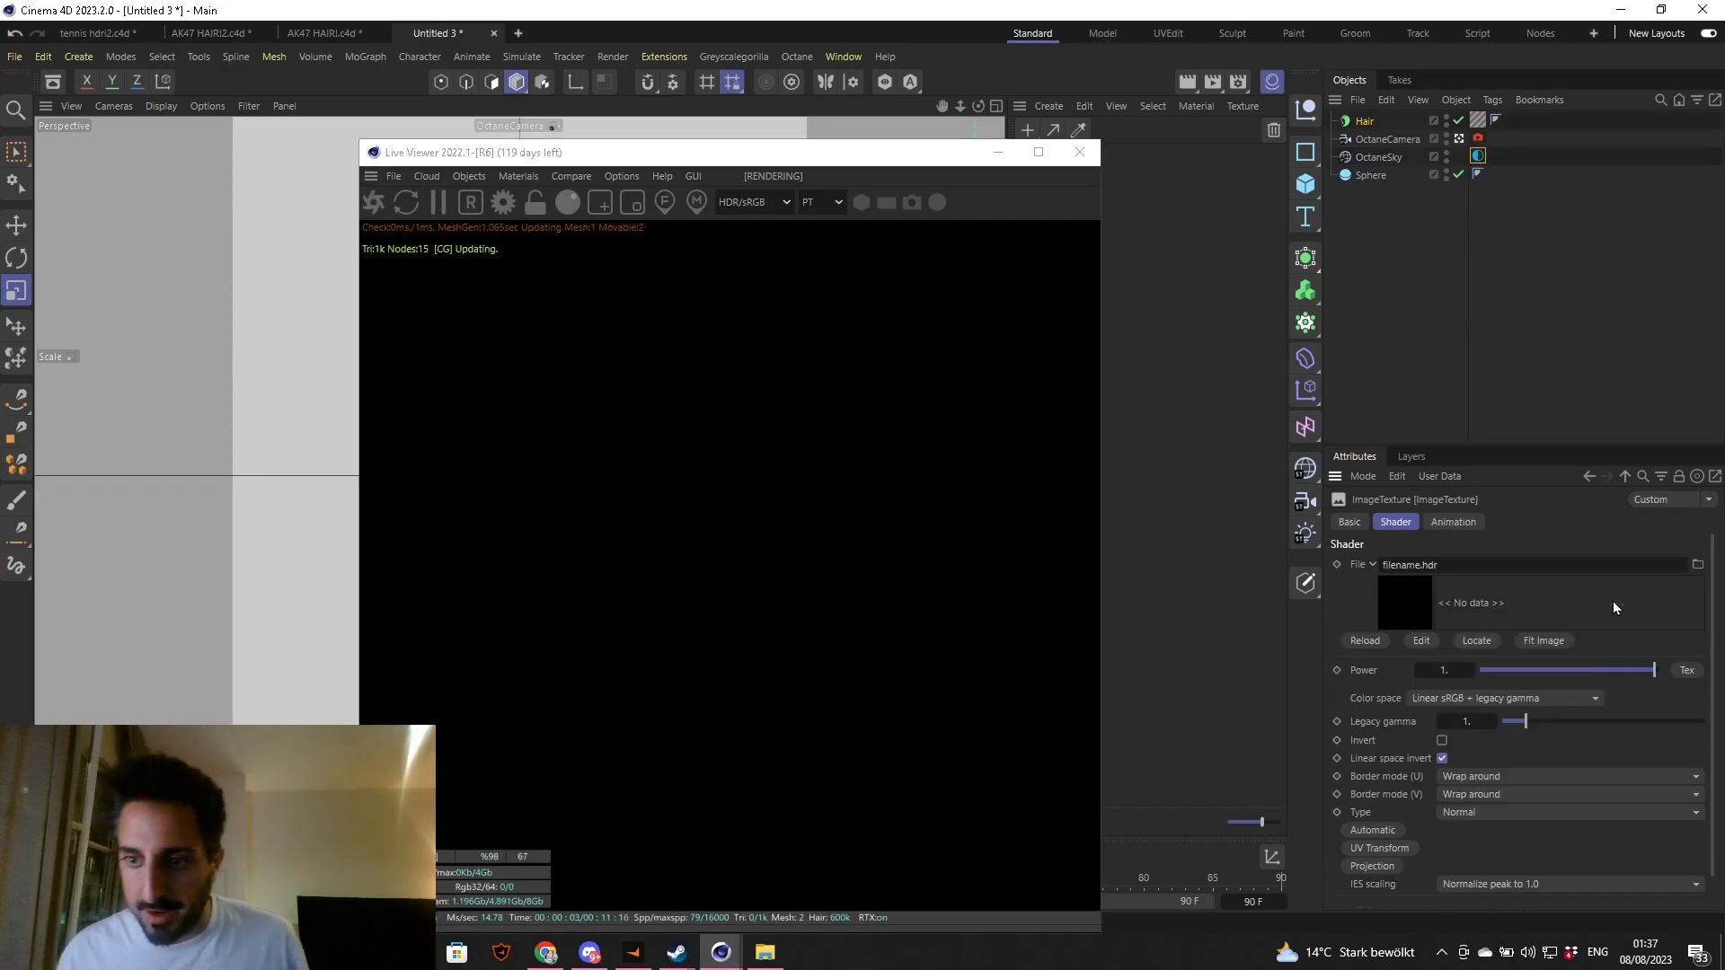
pyautogui.click(1697, 564)
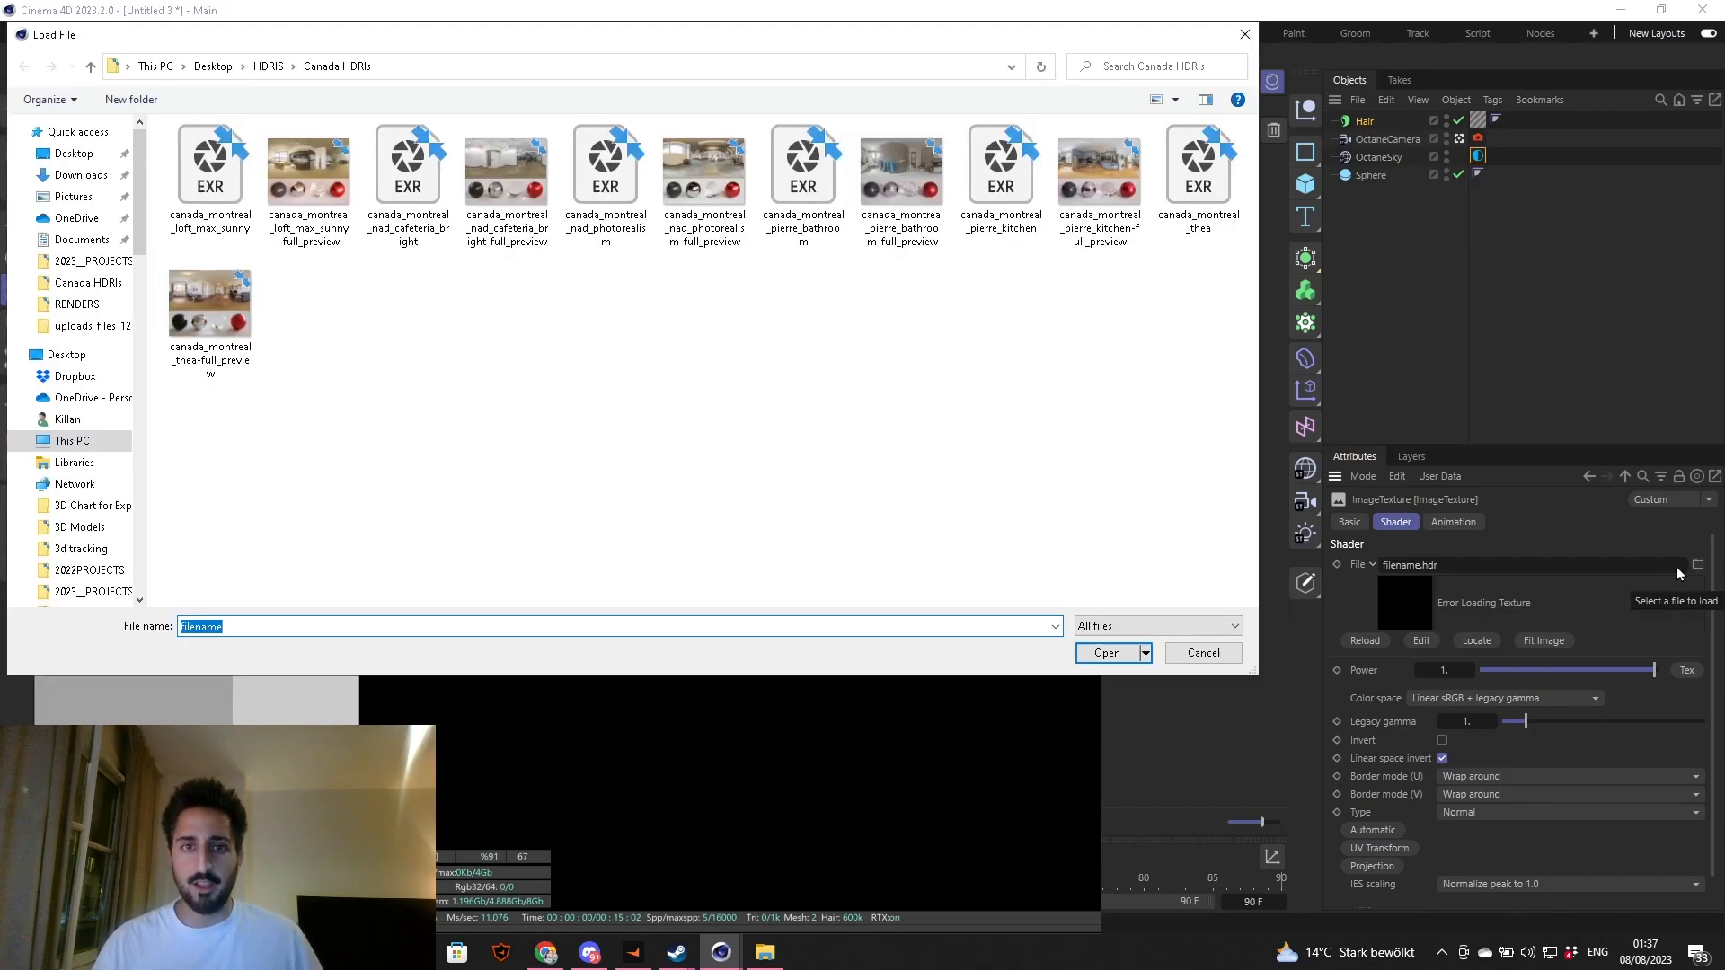
pyautogui.click(802, 171)
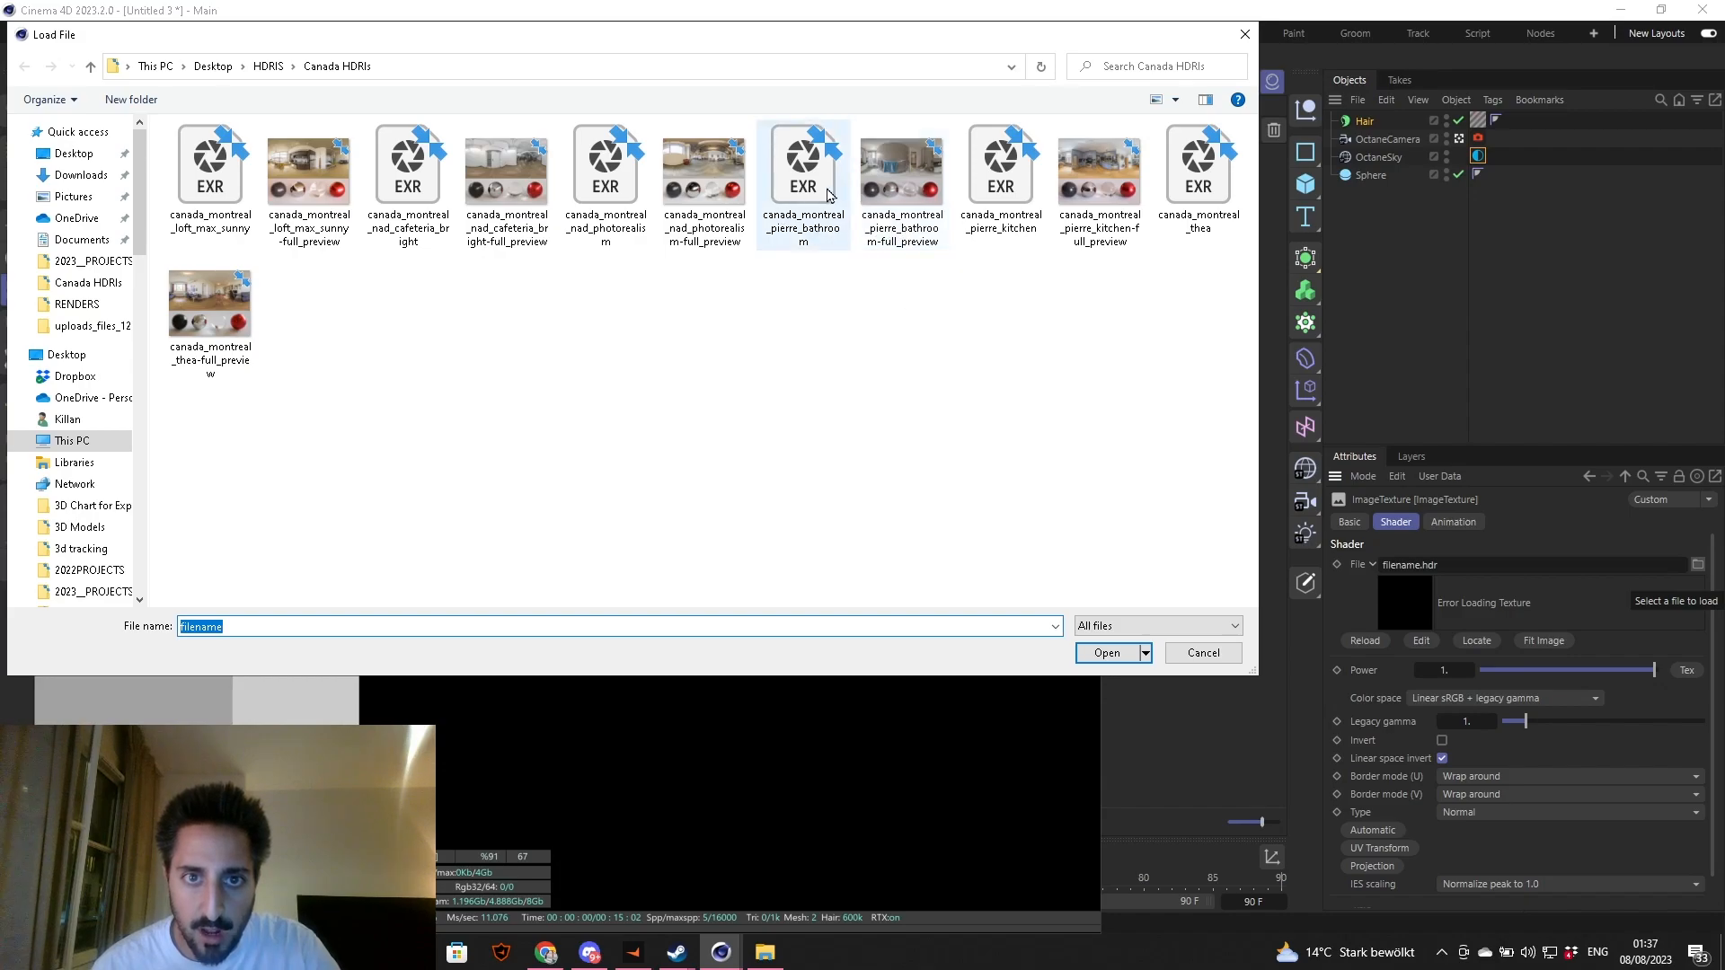
pyautogui.click(1108, 652)
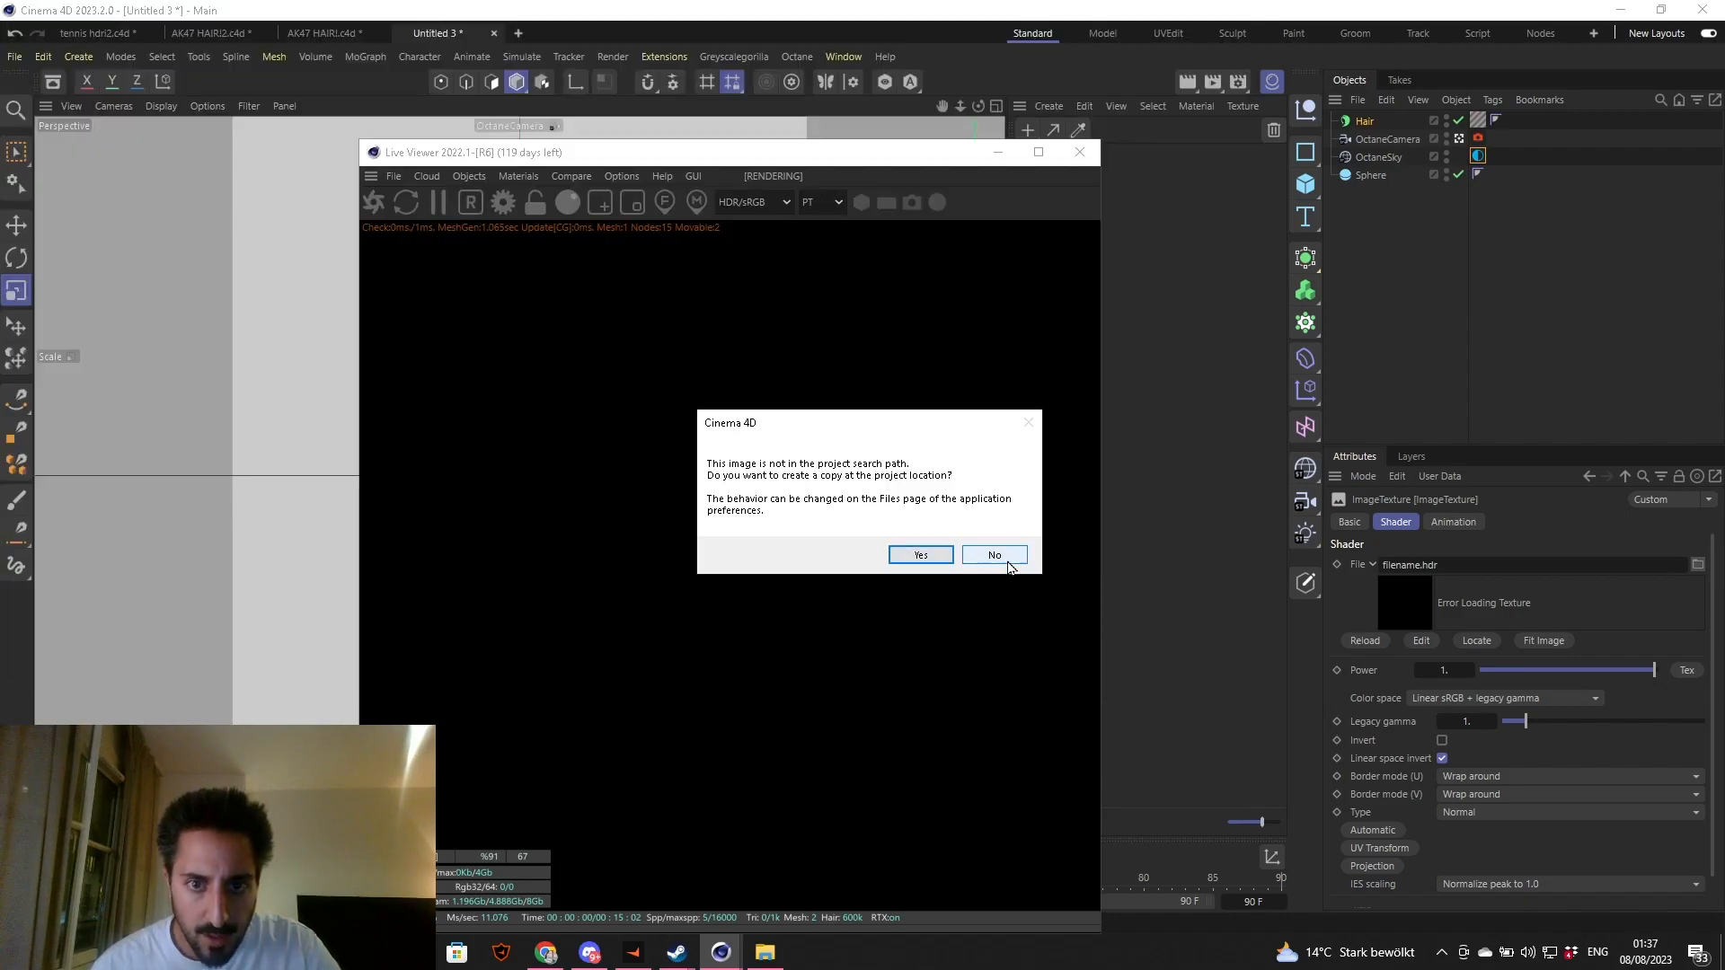
pyautogui.click(992, 554)
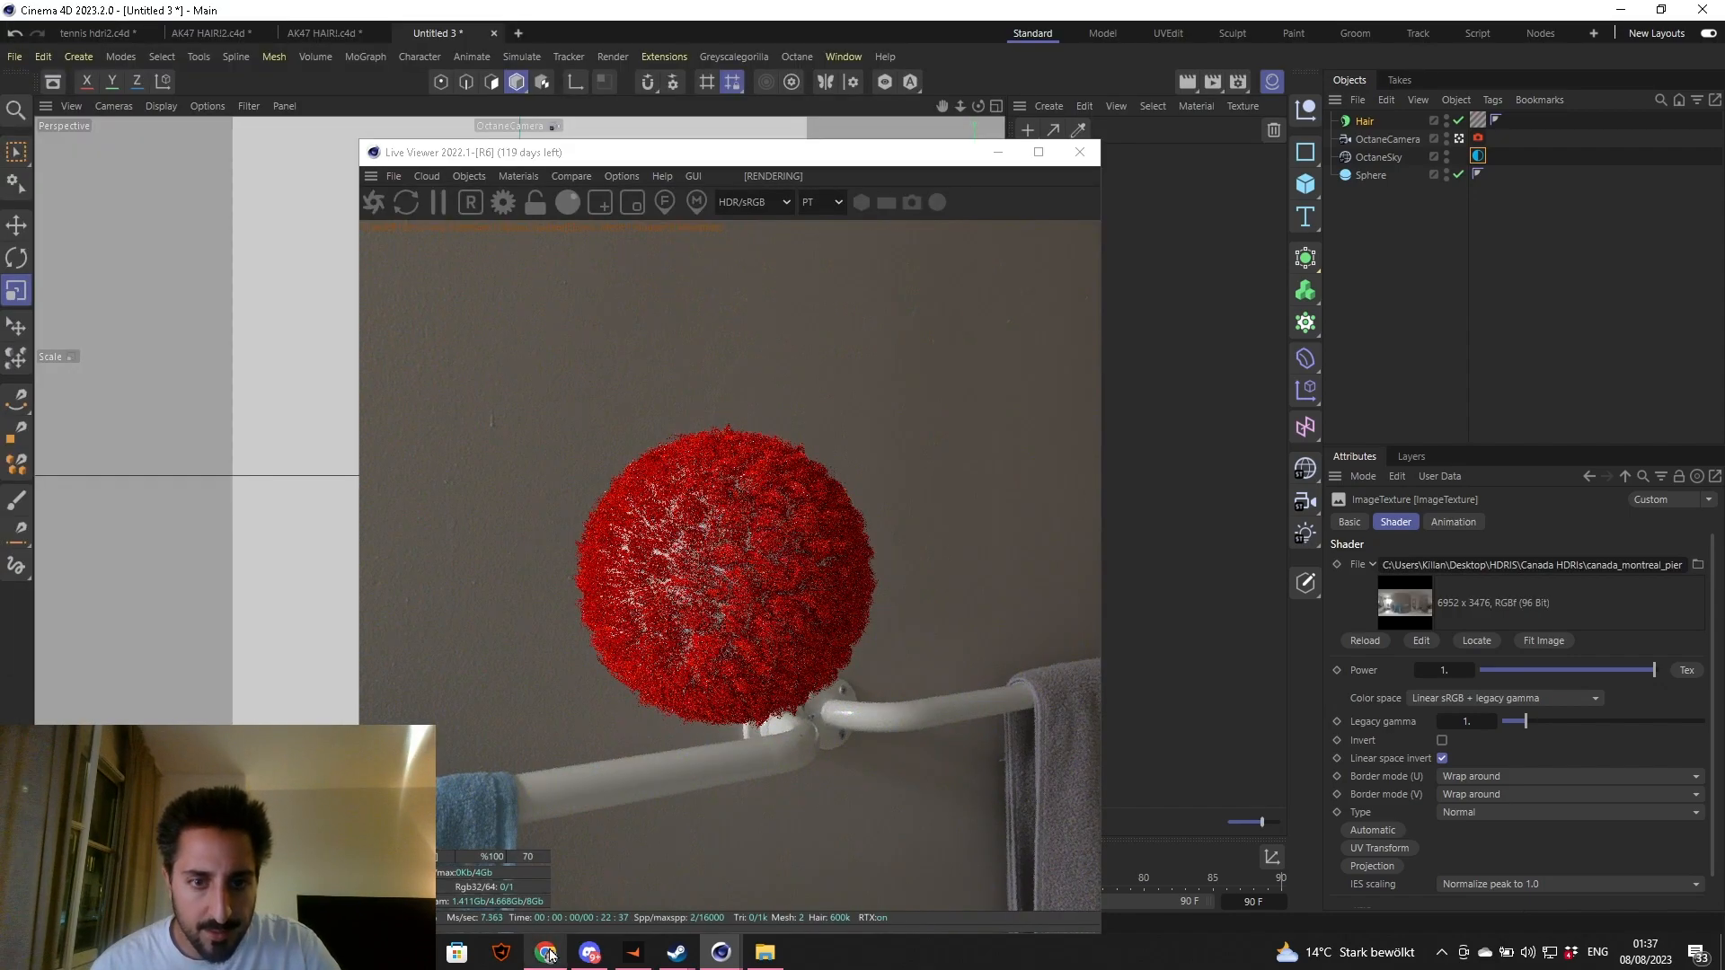
pyautogui.click(547, 952)
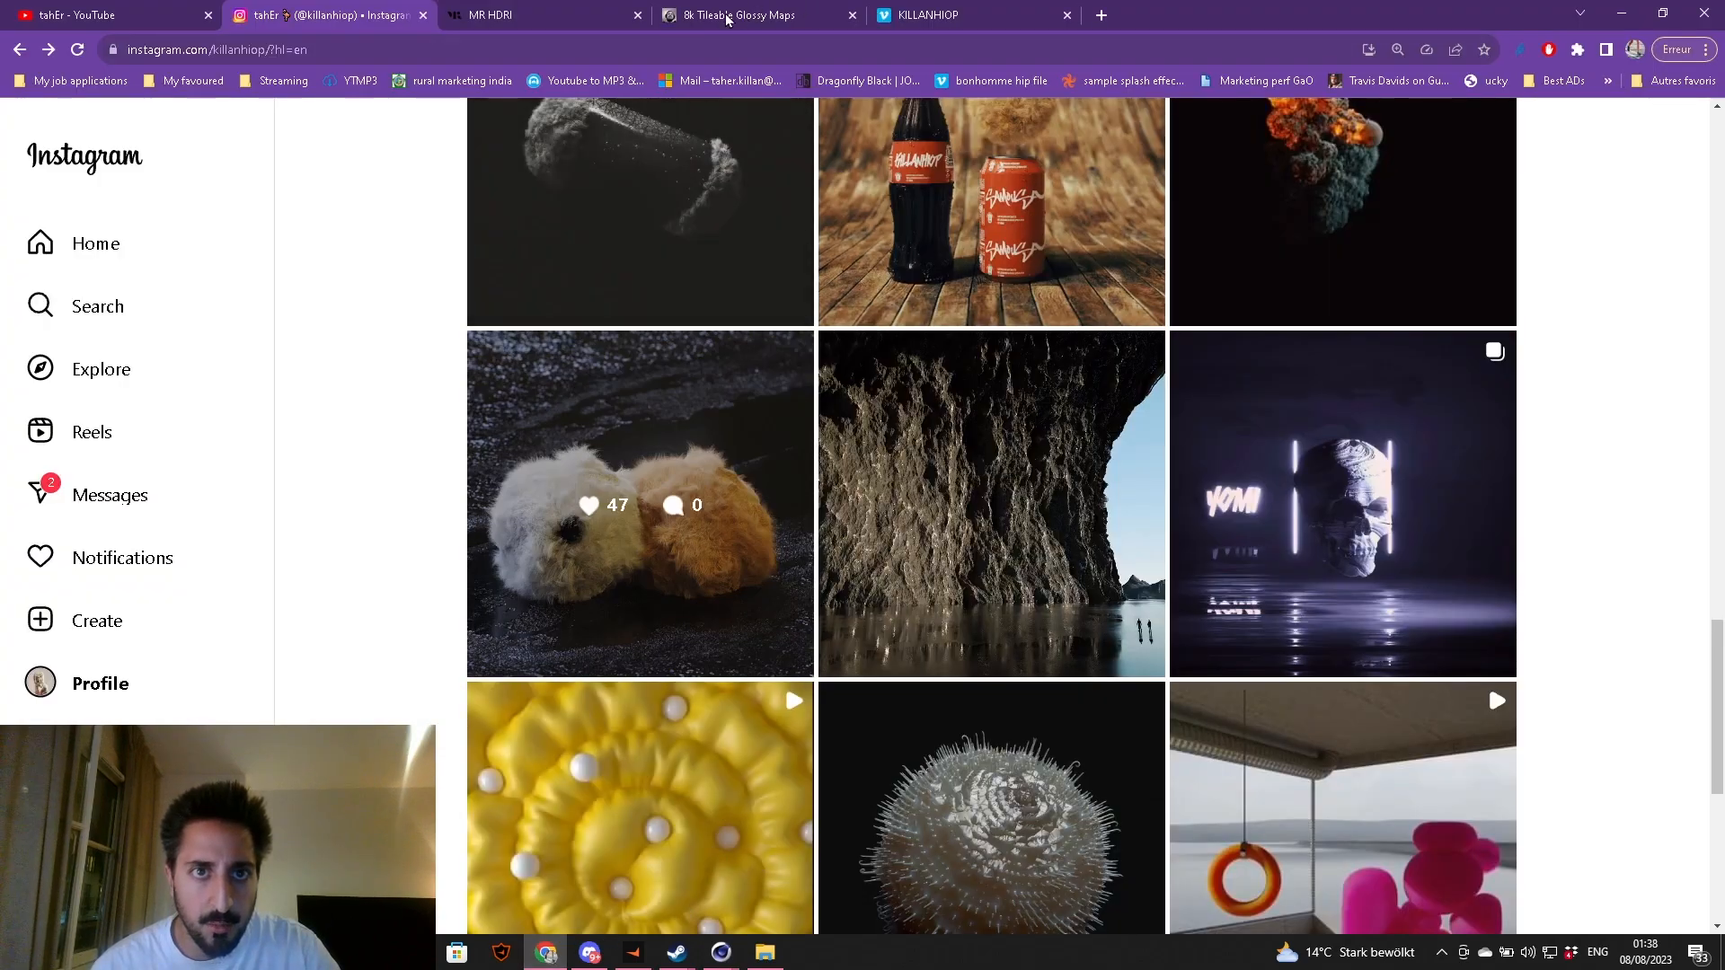
# - Switch to the MR HDRI tab in Chrome and scroll down its home page
pyautogui.click(539, 15)
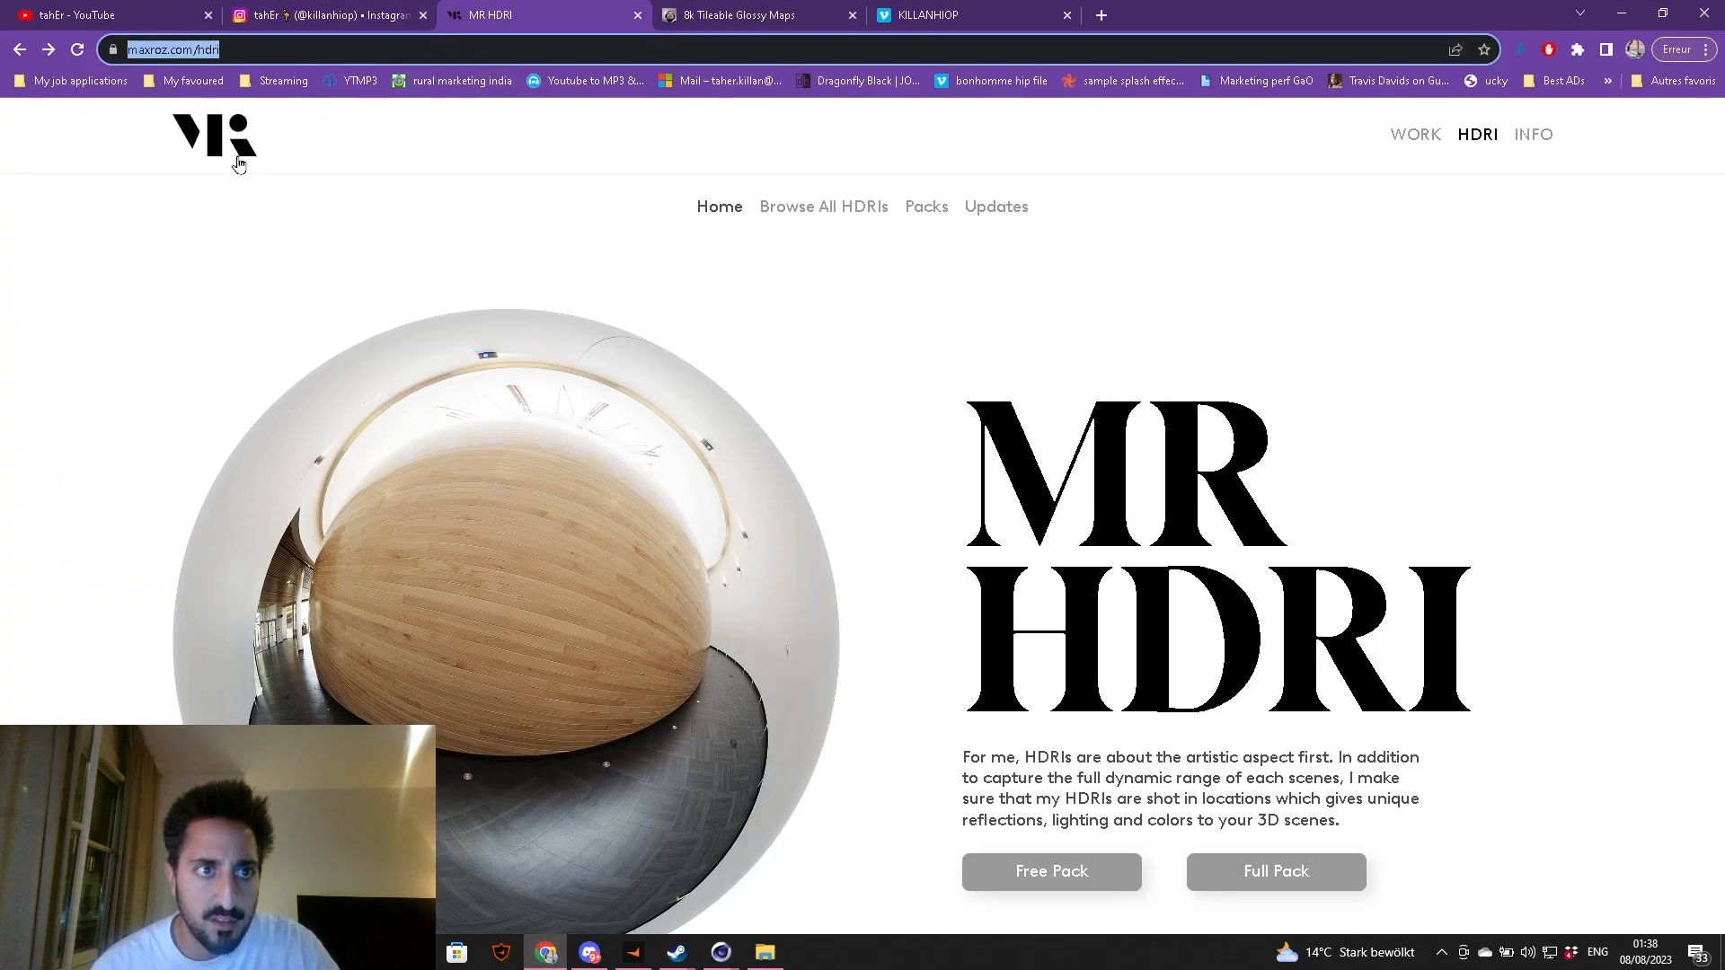
pyautogui.scroll(-3)
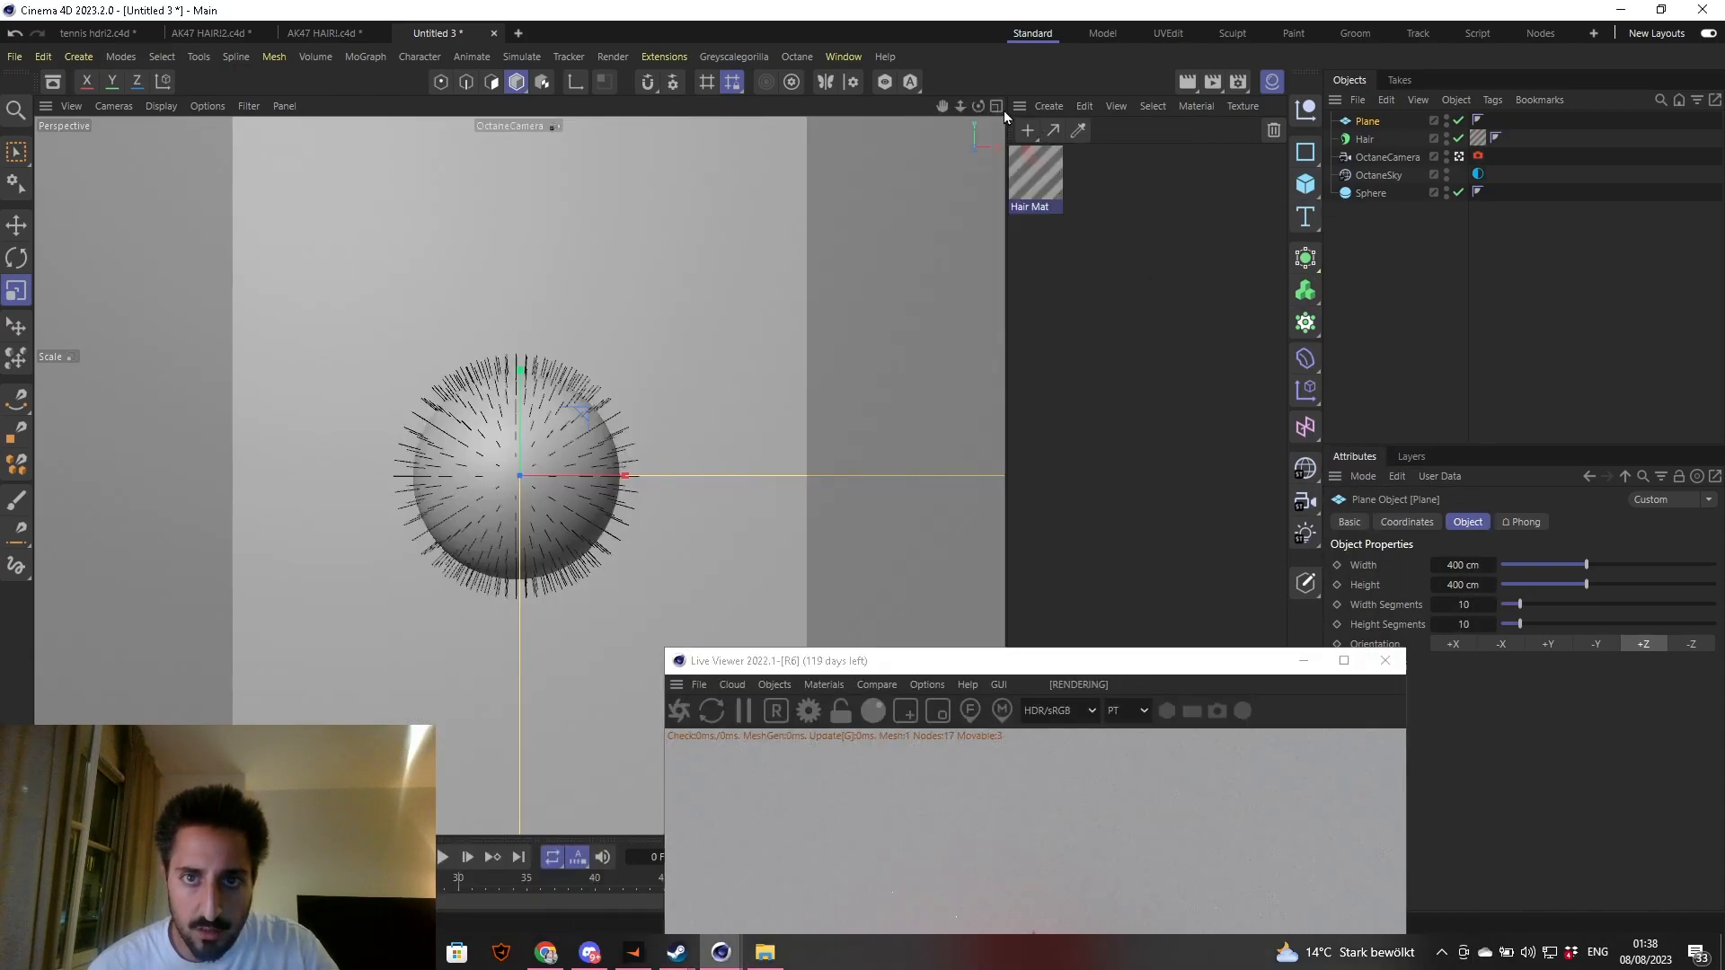
# - Create a Plane object from the Create menu behind the furry sphere
pyautogui.click(993, 106)
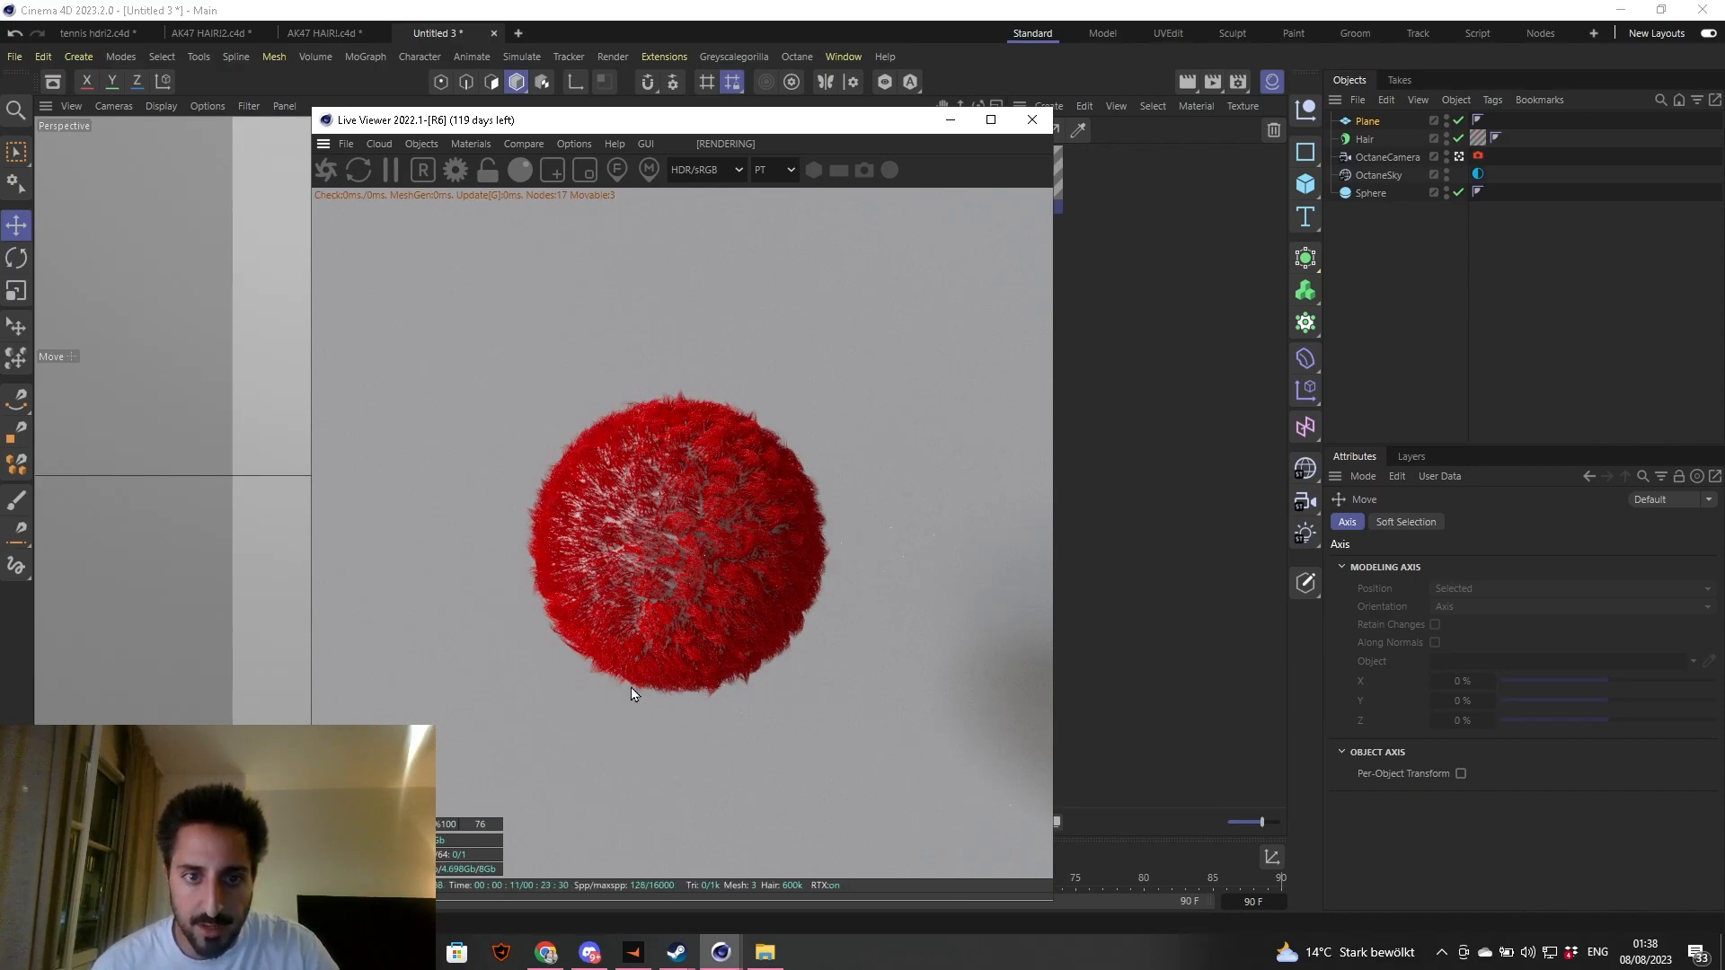
pyautogui.moveTo(841, 509)
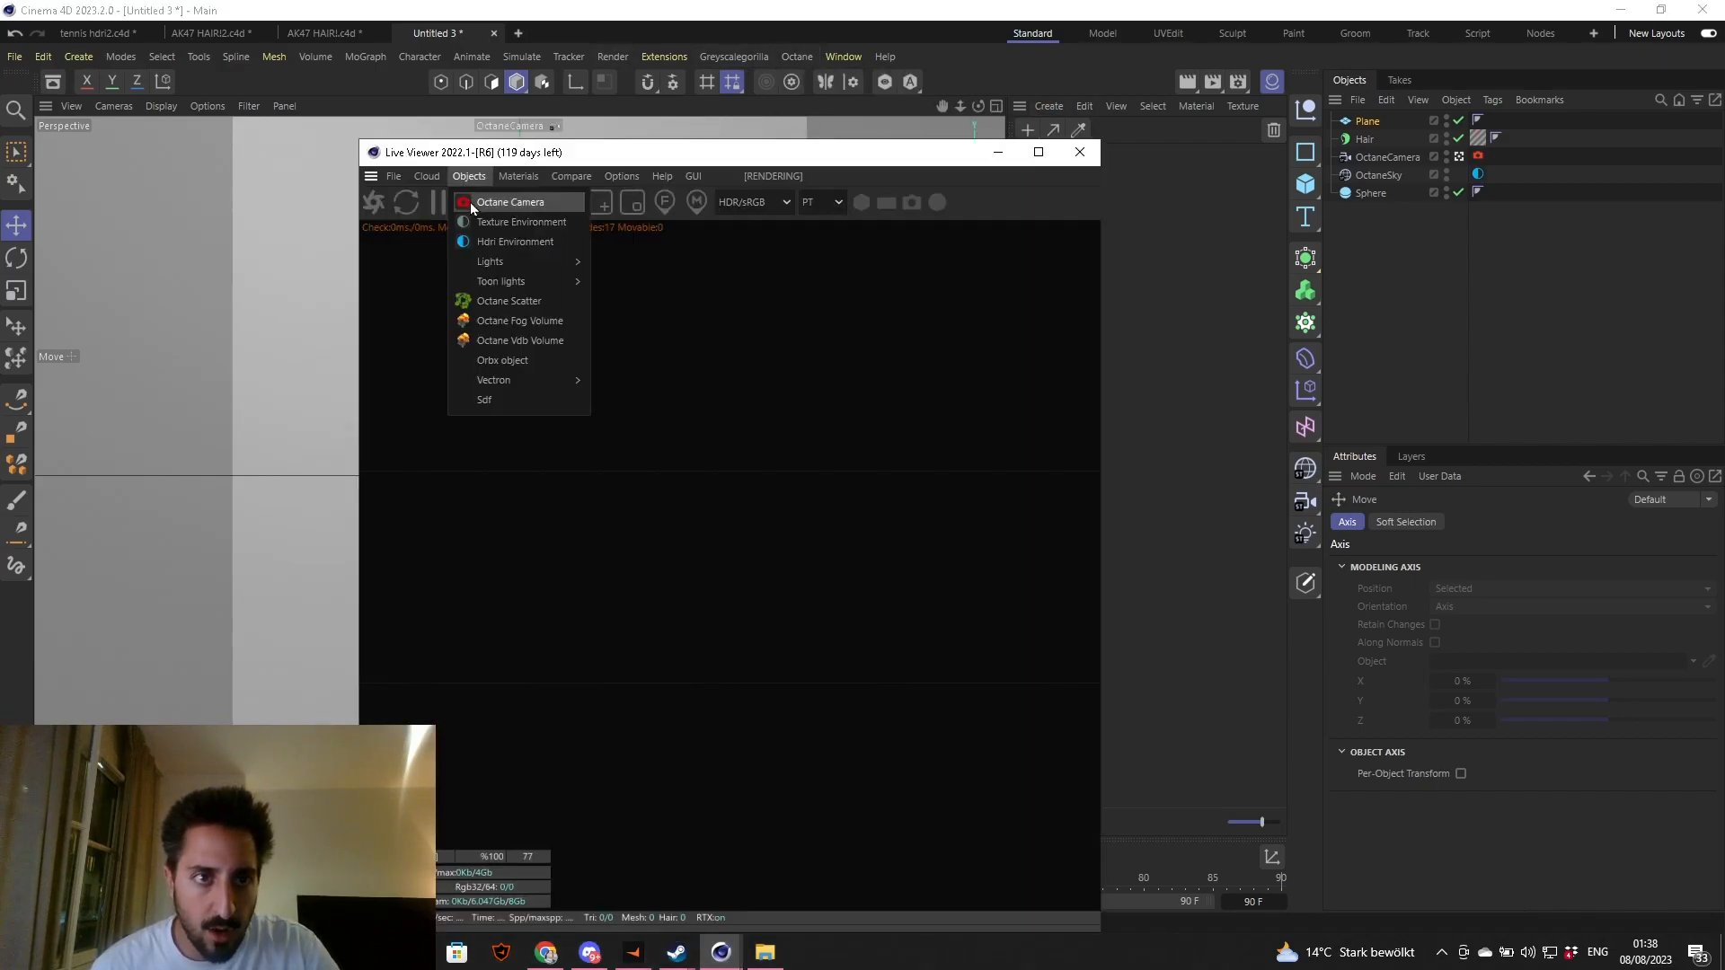
pyautogui.moveTo(491, 260)
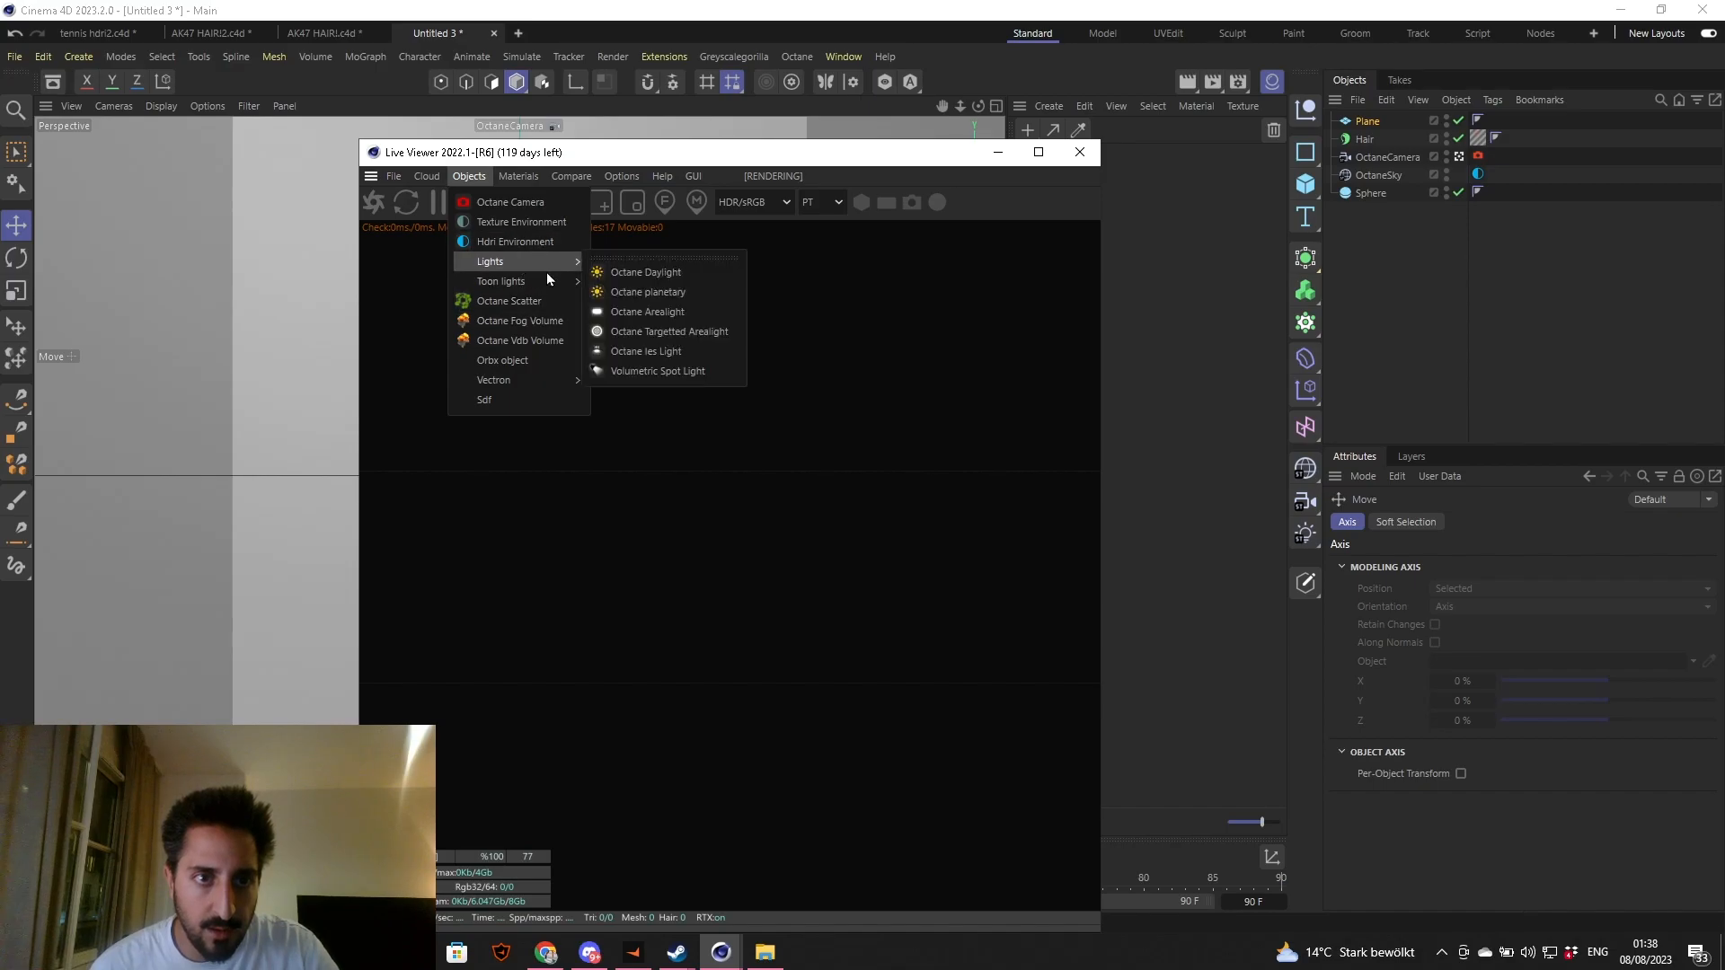
# - Create an Octane Mix Material from Live Viewer and bring it into the Node Editor
pyautogui.click(517, 176)
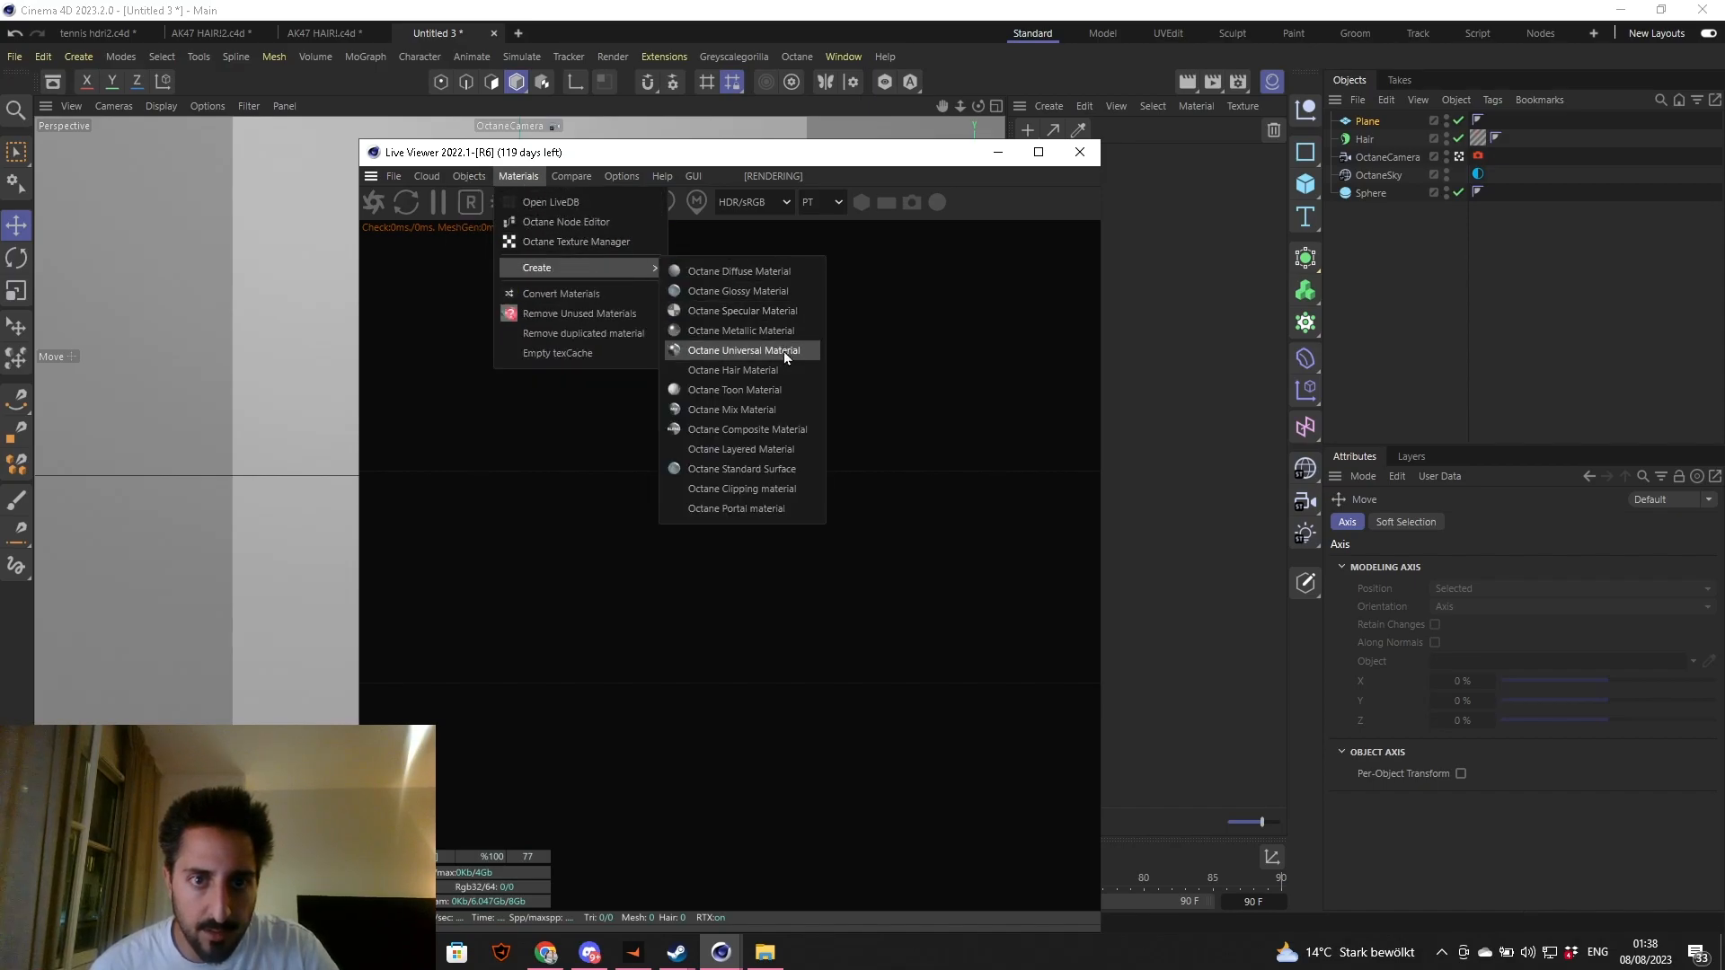
pyautogui.click(731, 410)
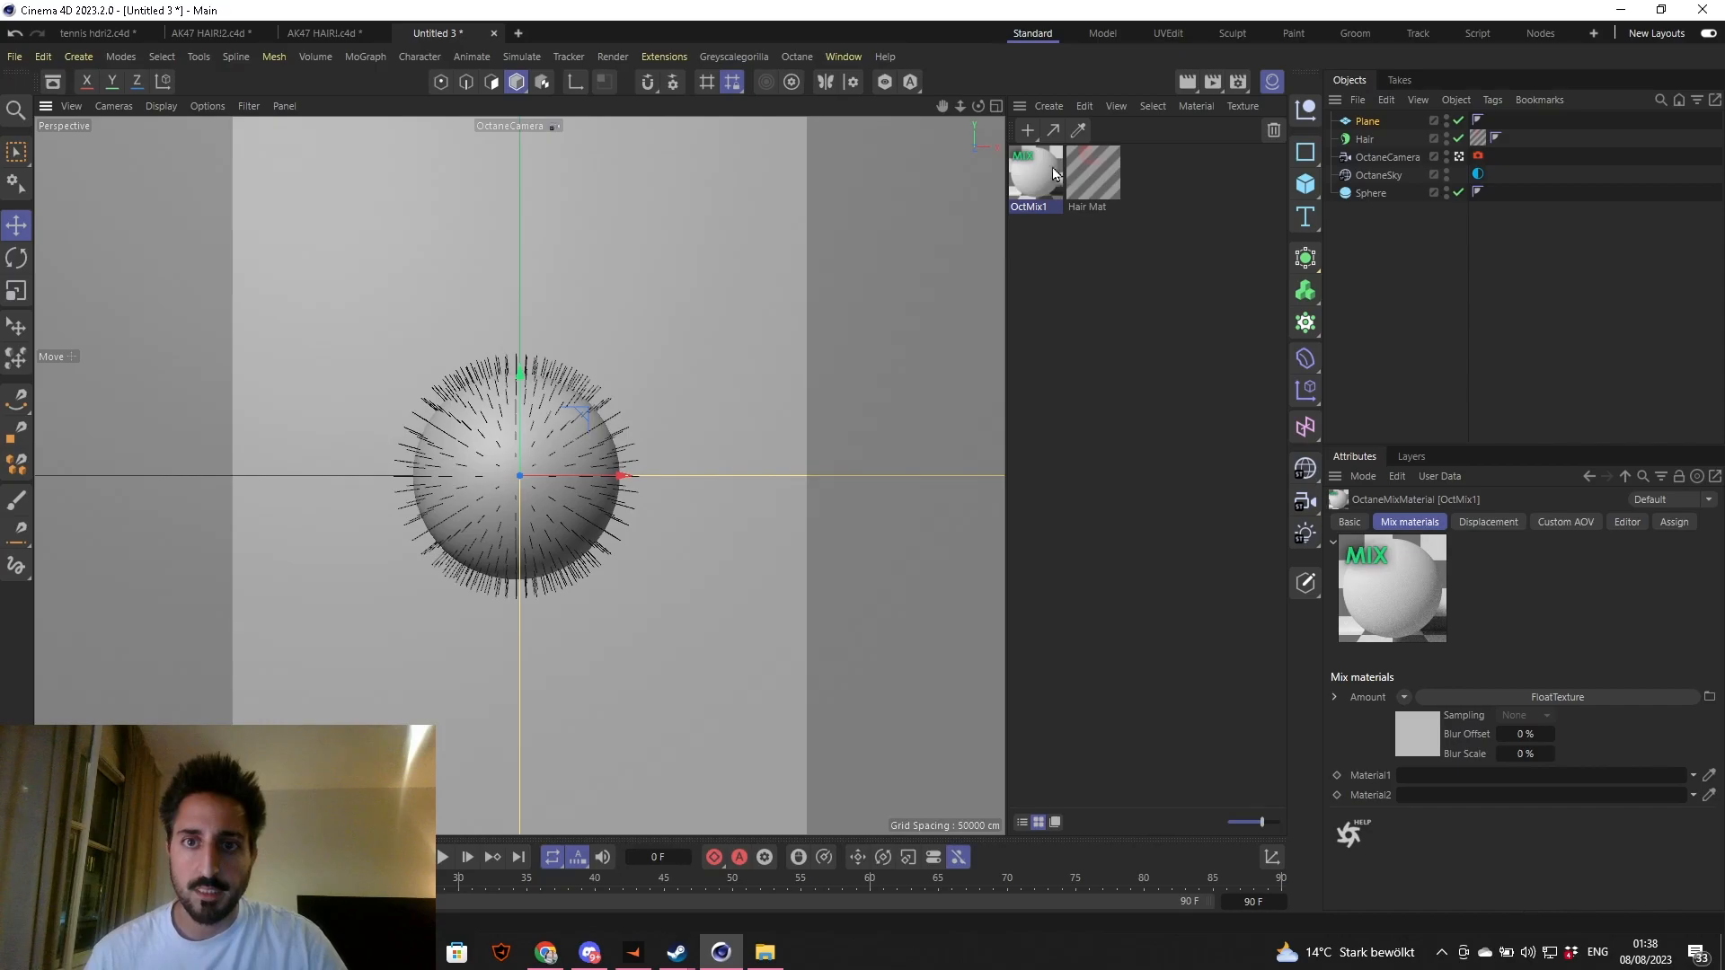
pyautogui.doubleClick(1032, 176)
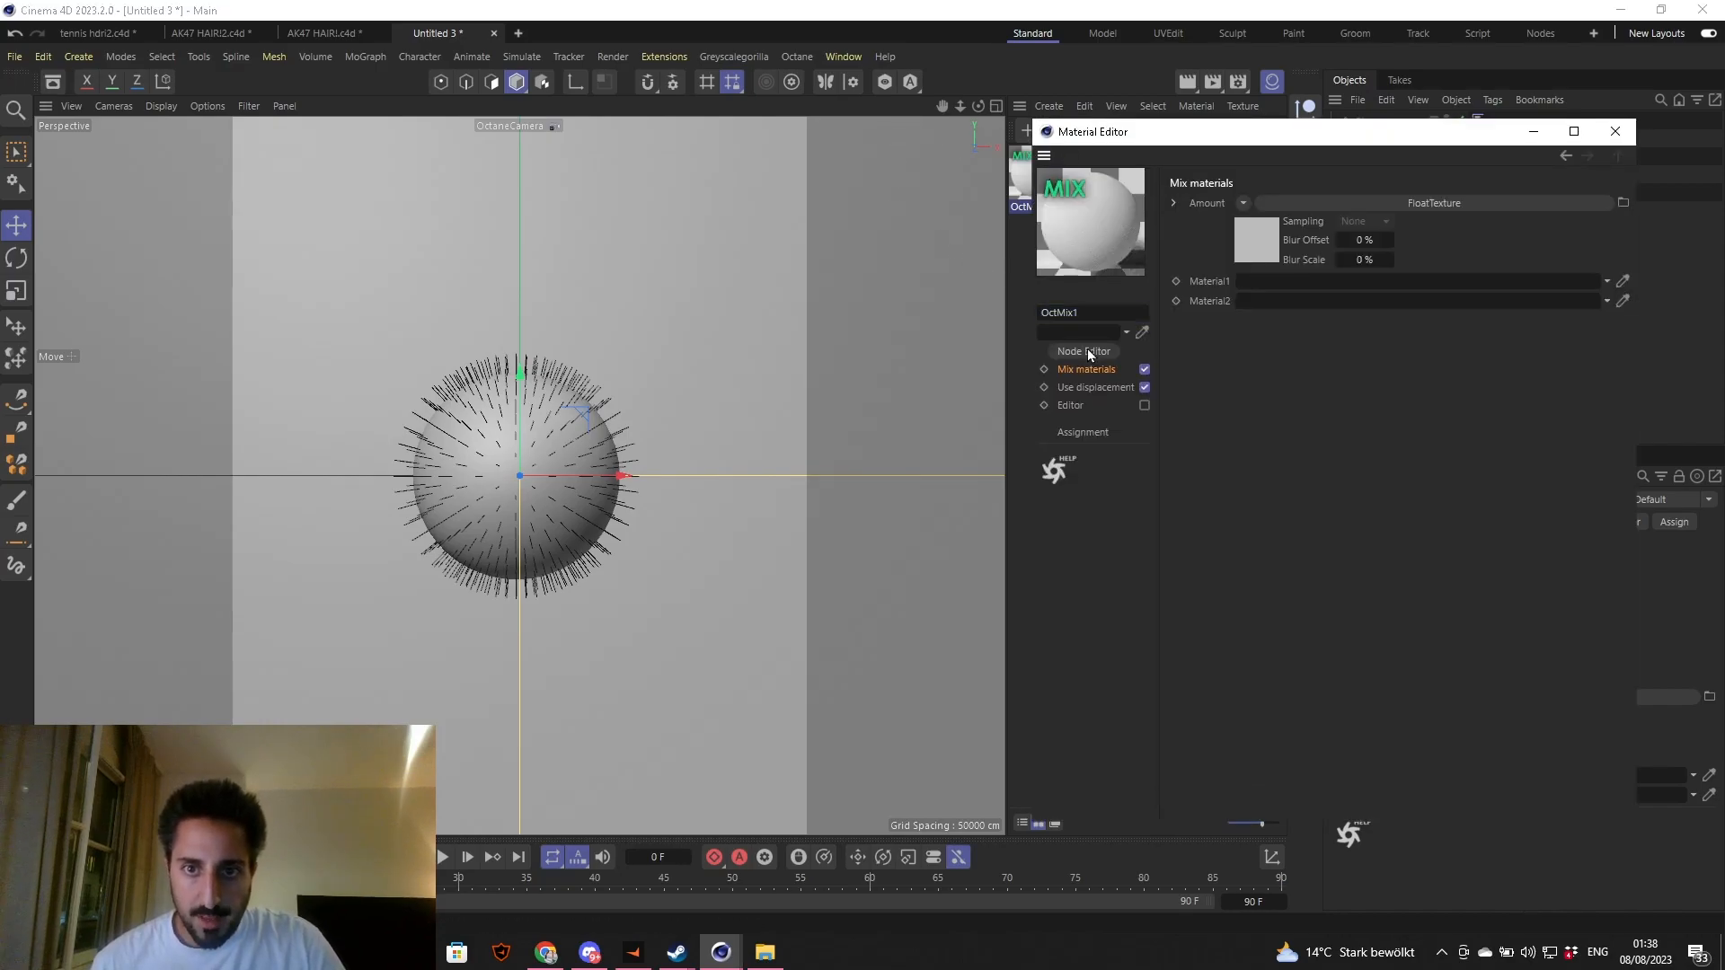
pyautogui.click(1083, 350)
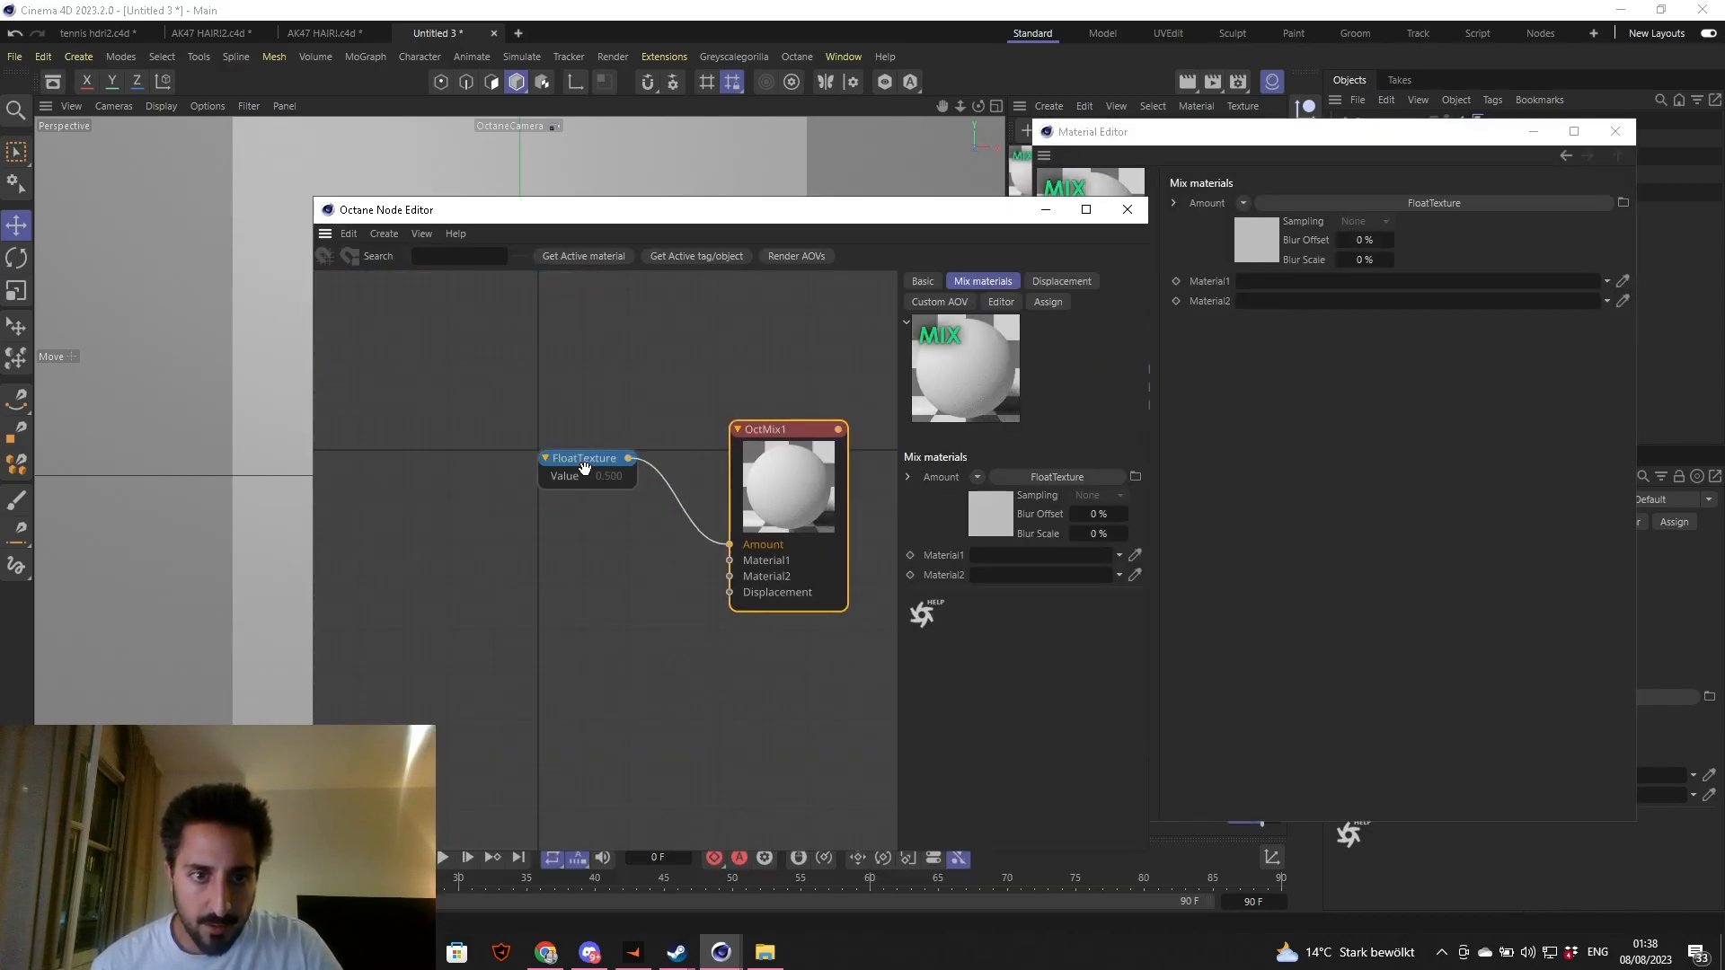
# - Delete the FloatTexture node and wire Octane Material2 into the Material2 input
pyautogui.rightClick(584, 467)
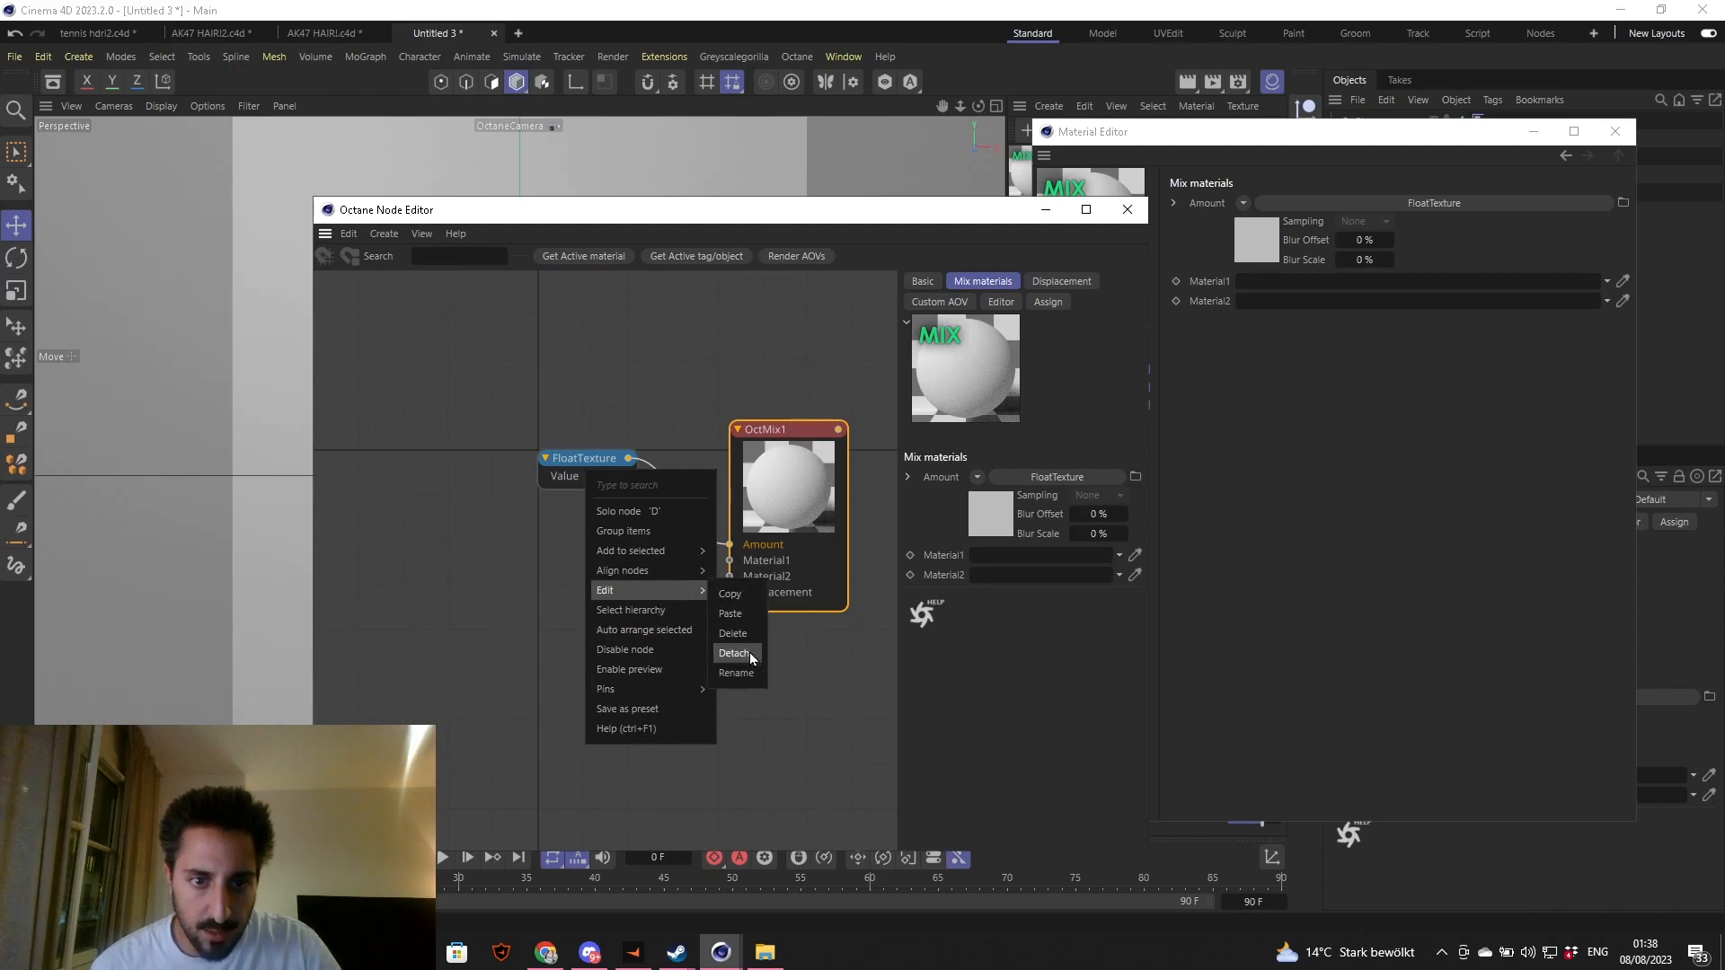
pyautogui.click(733, 652)
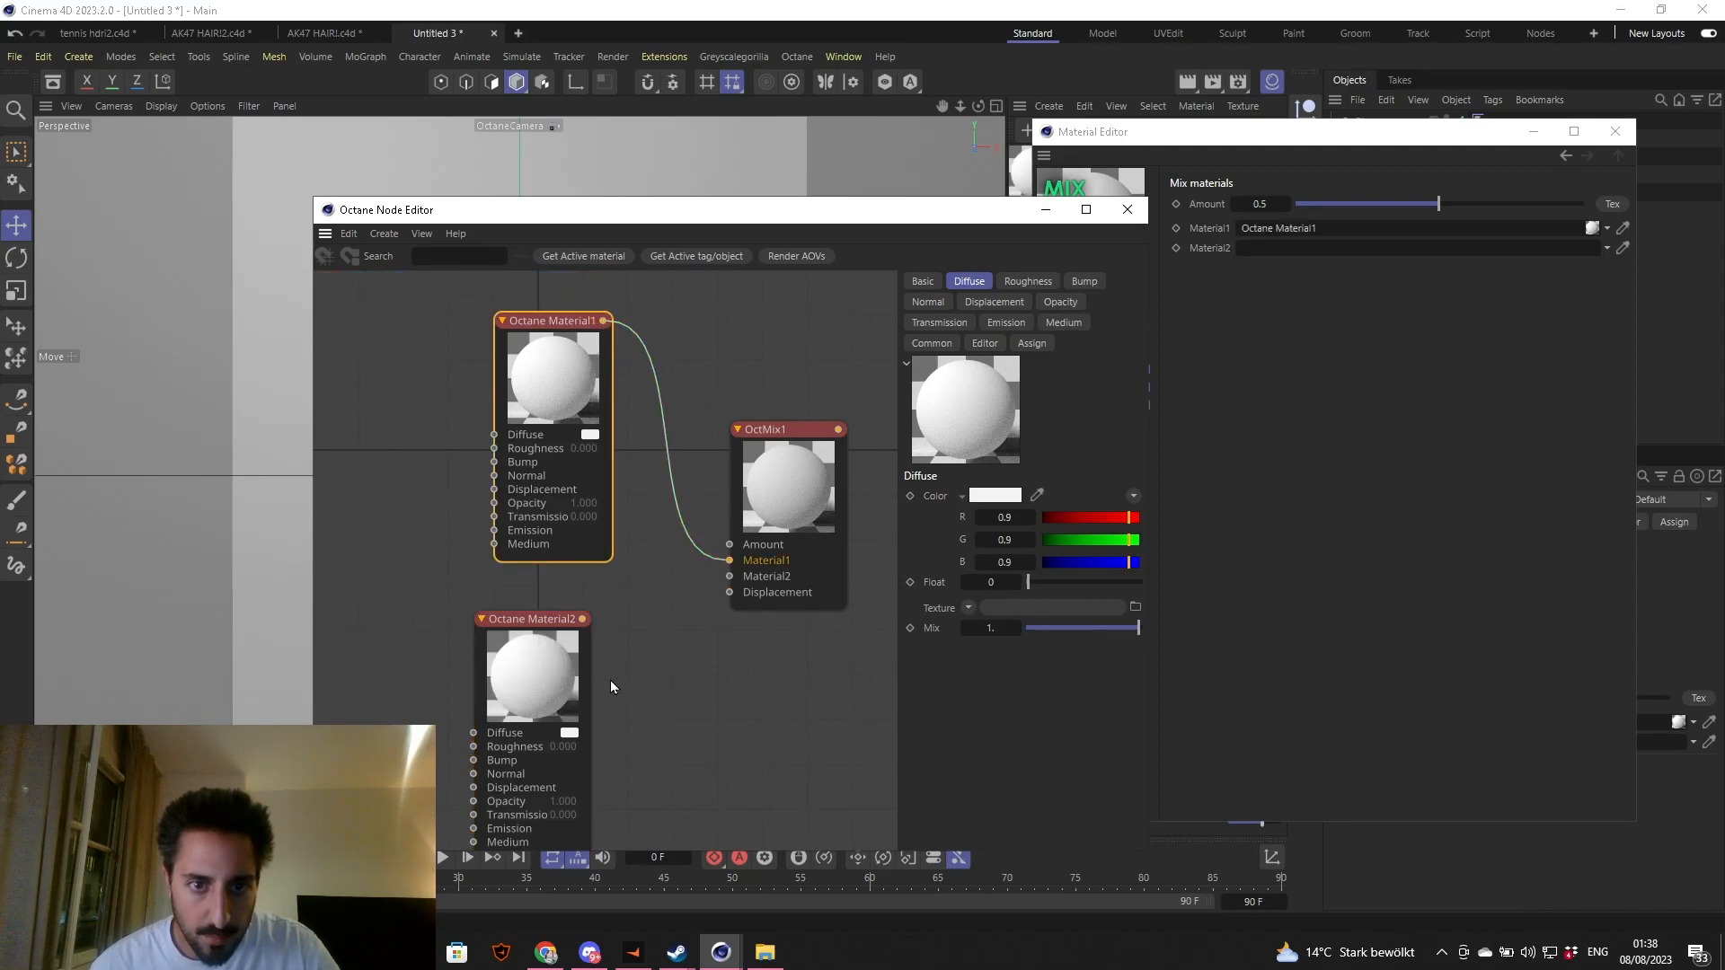
pyautogui.moveTo(582, 618); pyautogui.dragTo(728, 576)
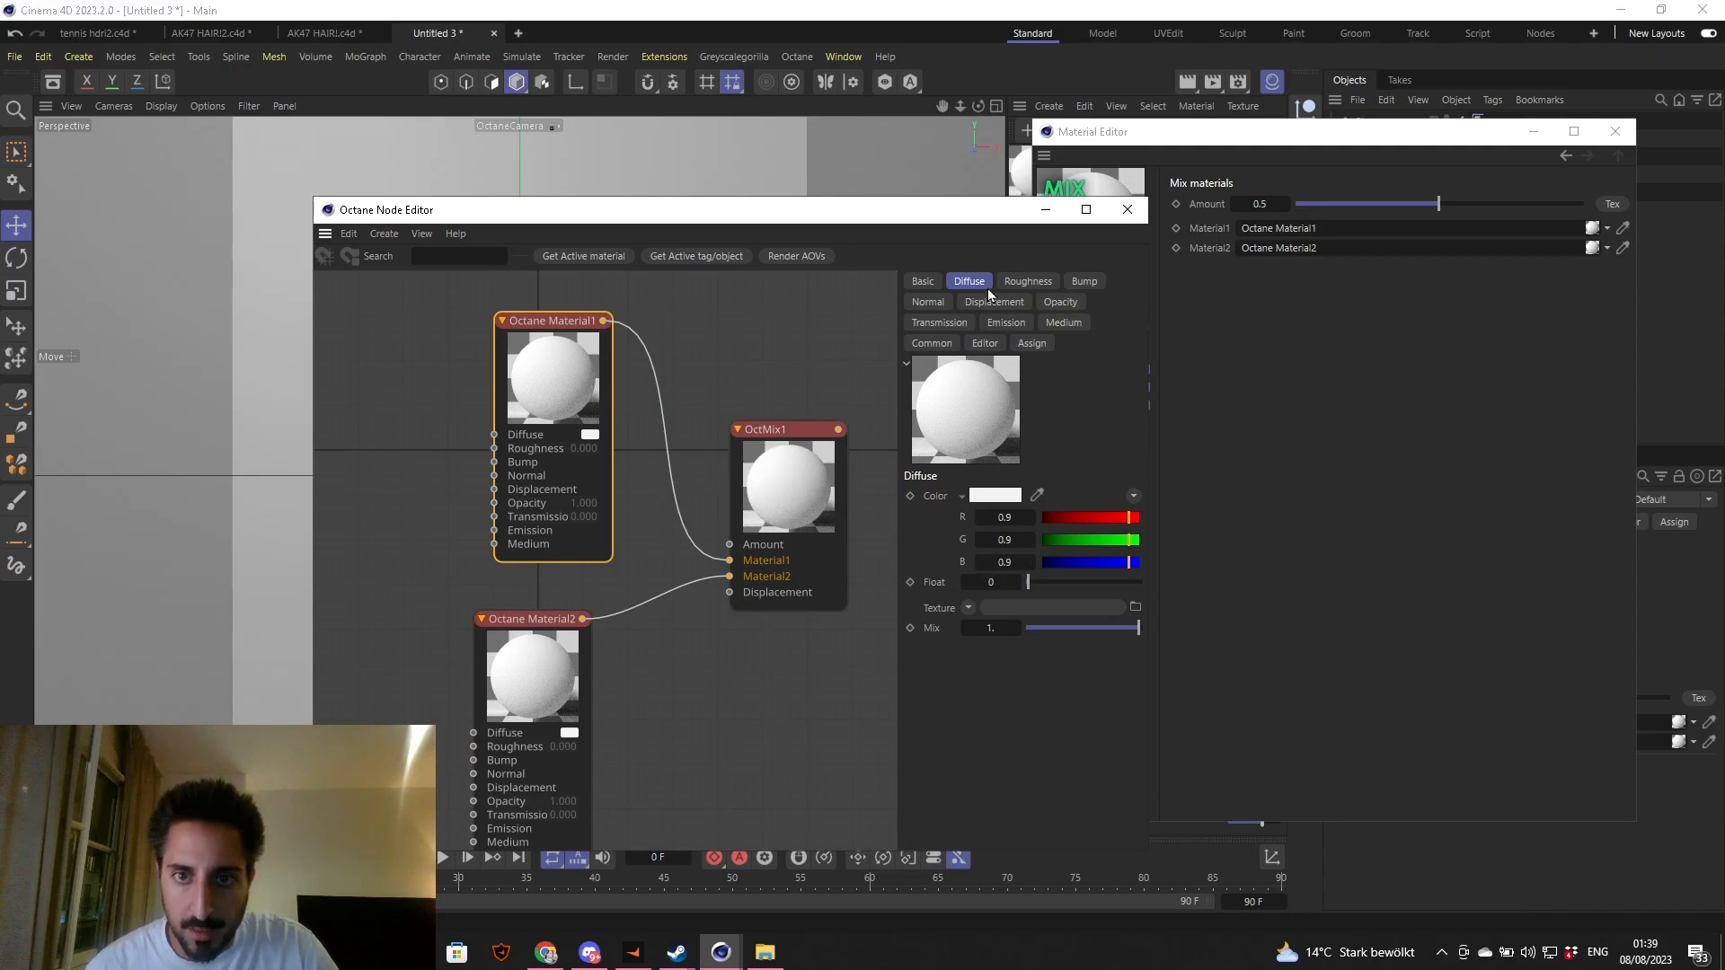
# - Make Octane Material1 Glossy and pick a pink diffuse colour for both mixed materials
pyautogui.click(922, 282)
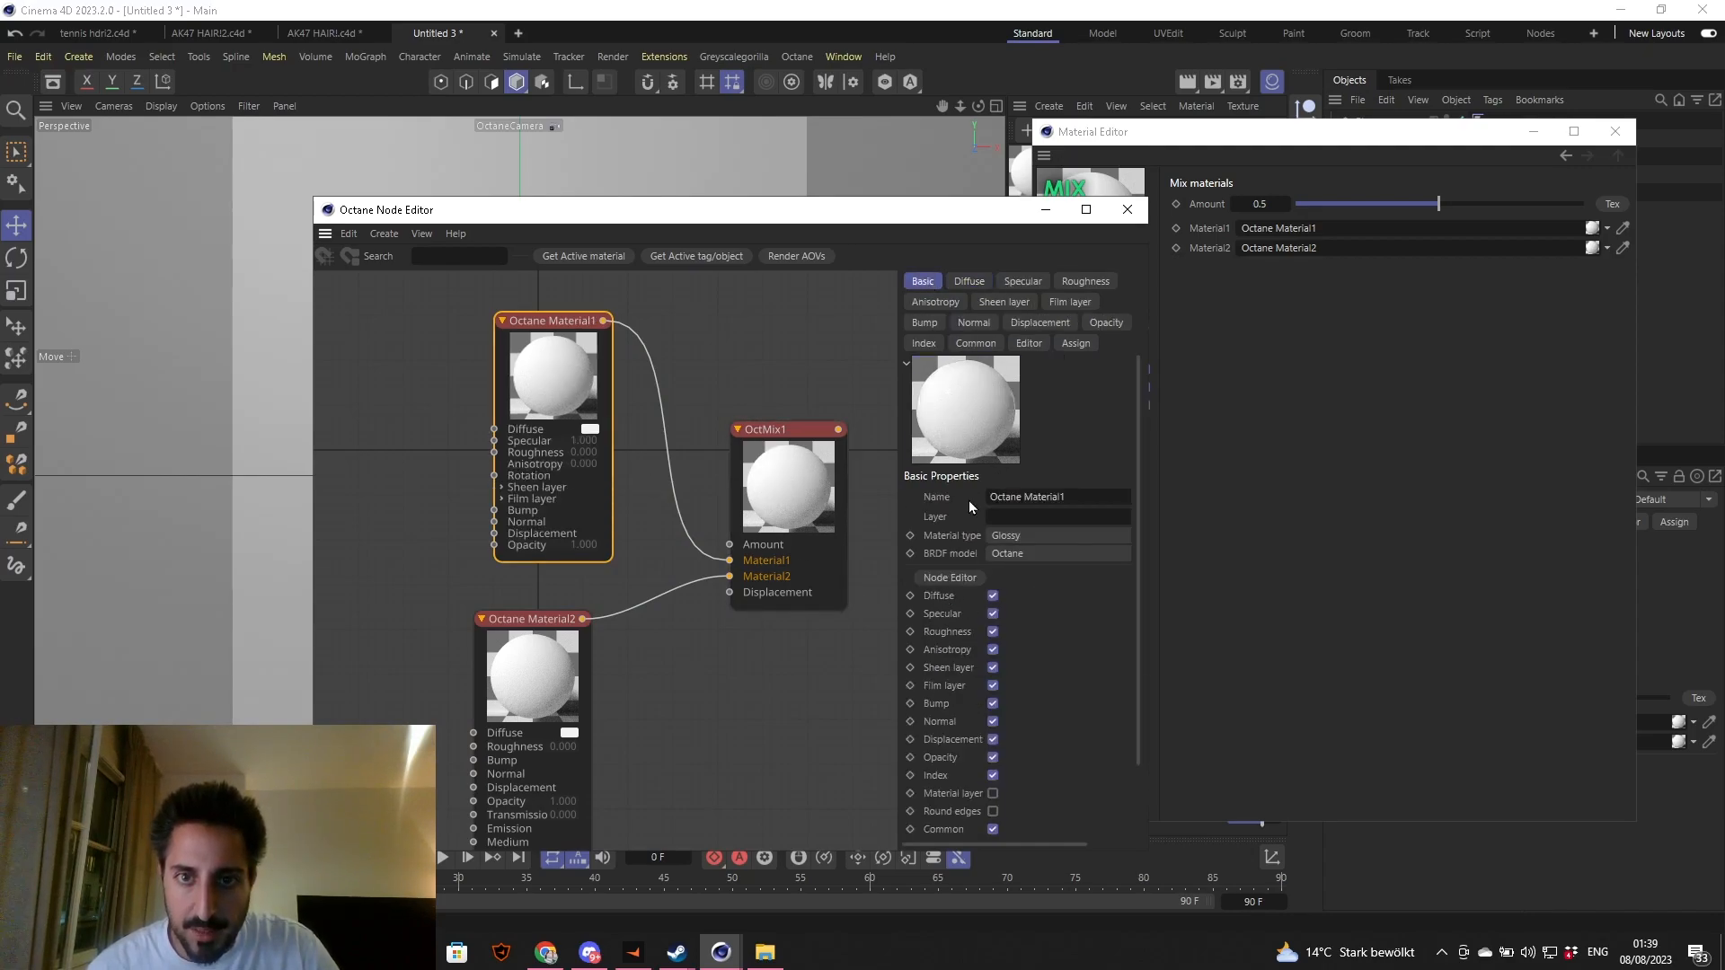
pyautogui.click(967, 282)
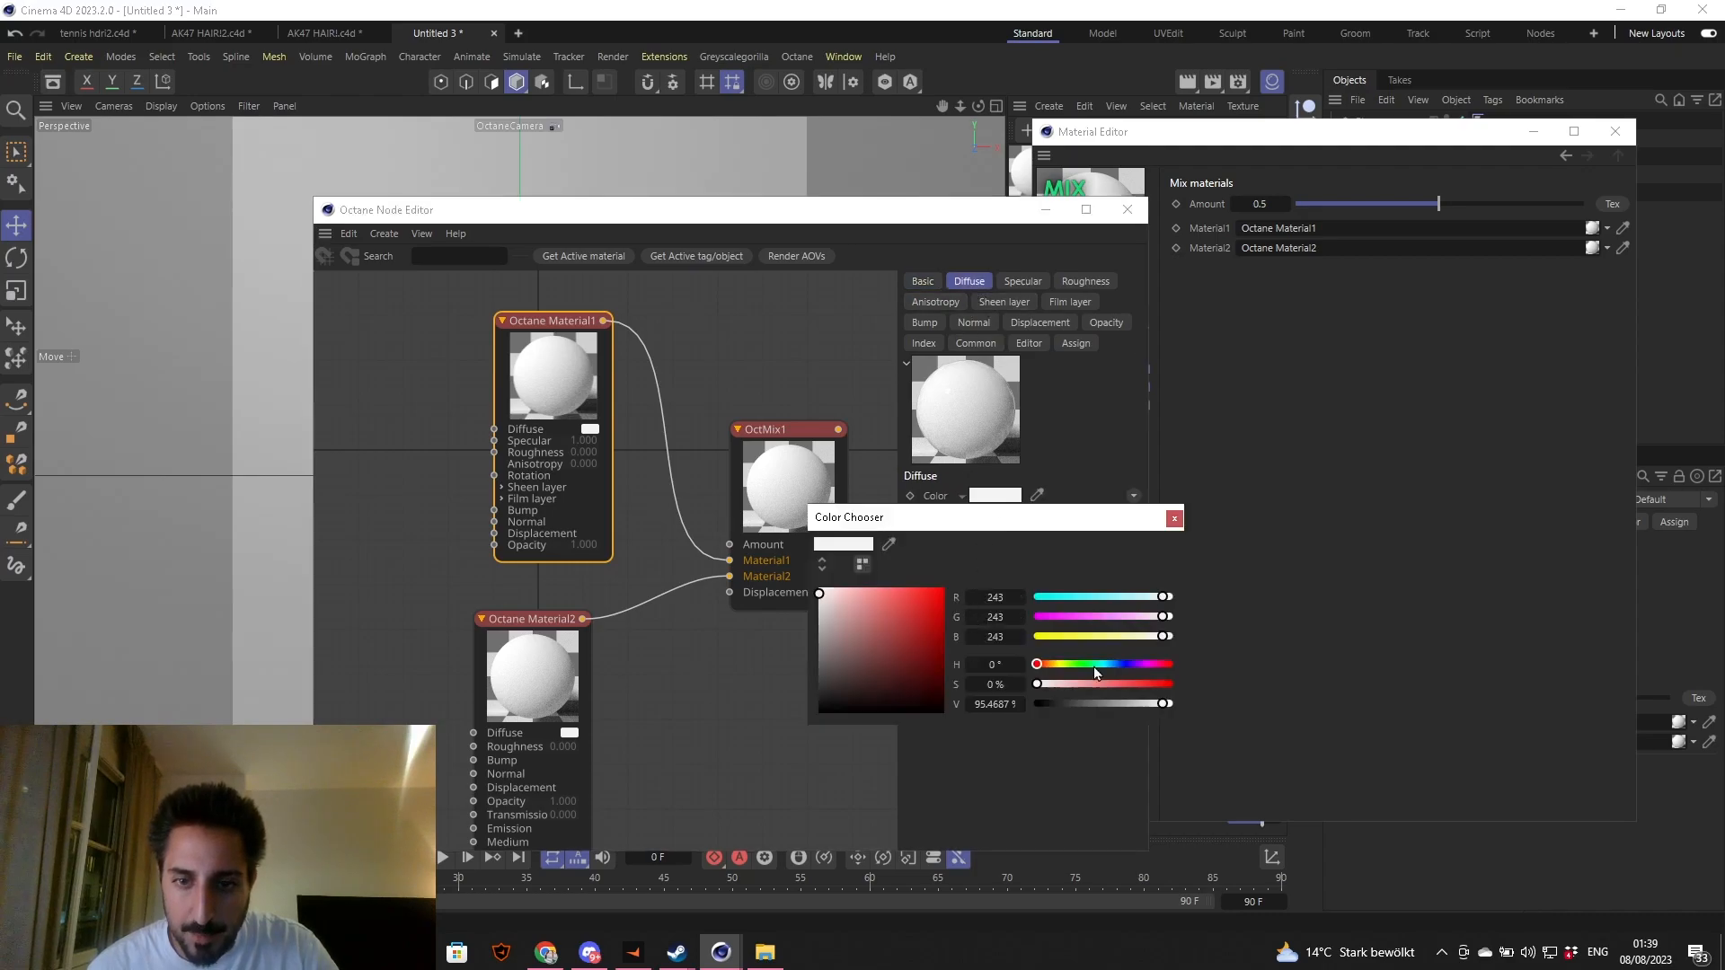
pyautogui.moveTo(1035, 663); pyautogui.dragTo(1162, 663)
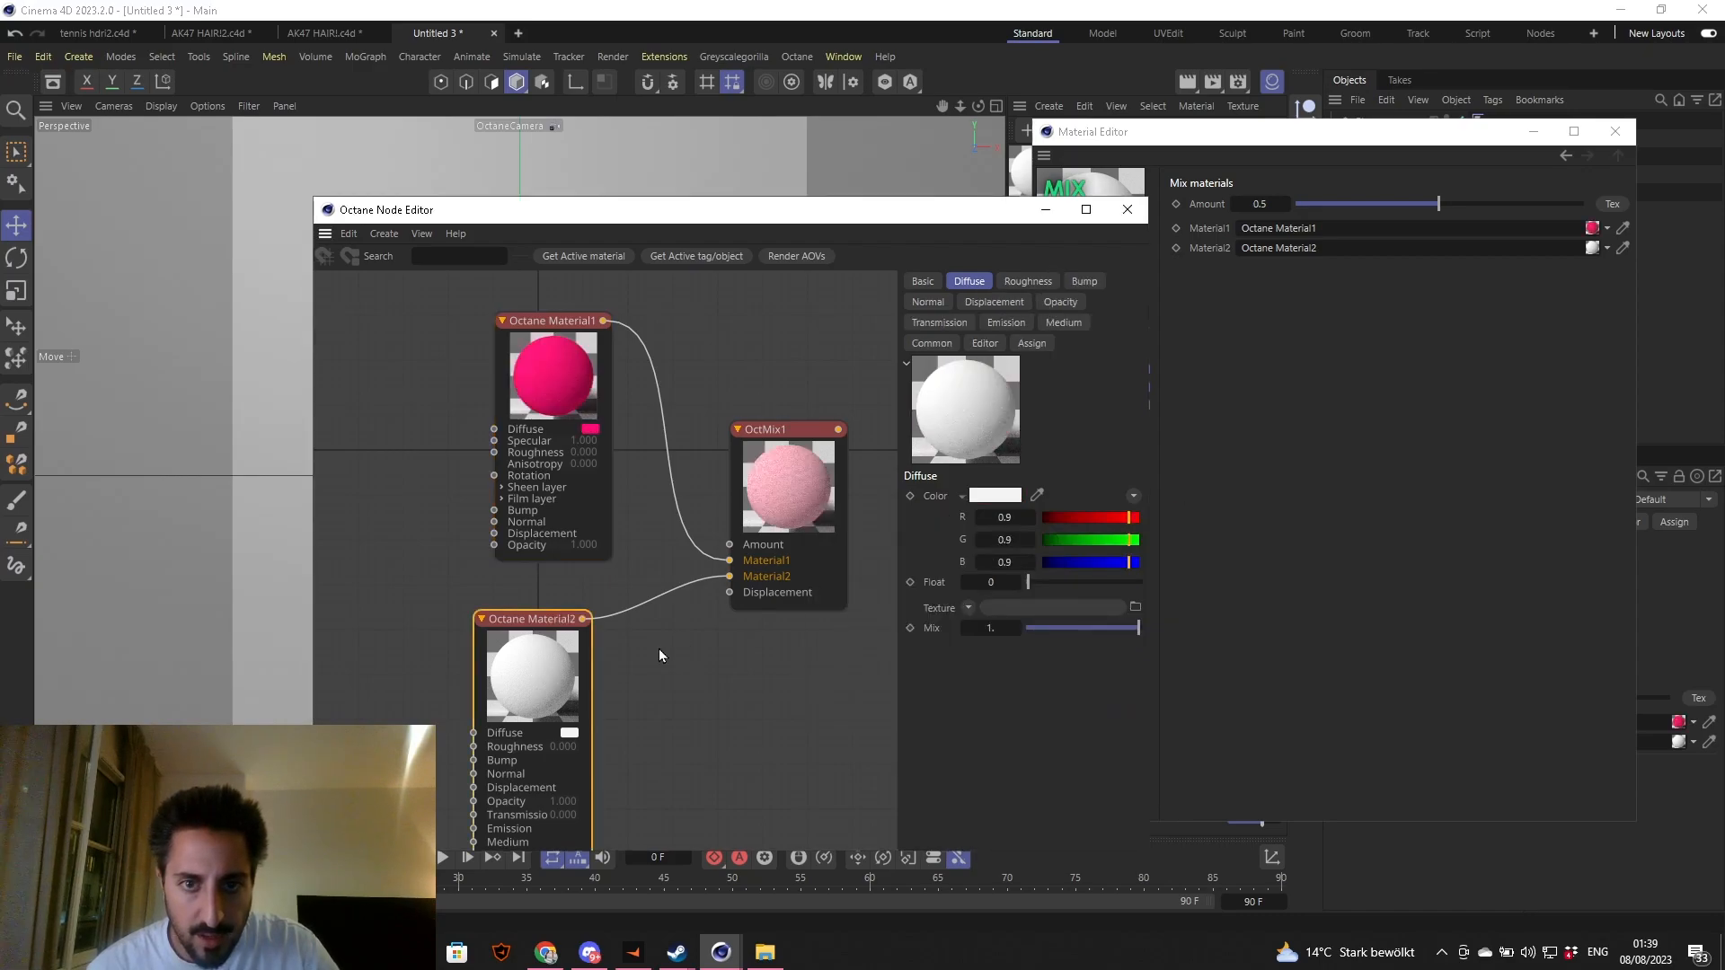
pyautogui.click(993, 496)
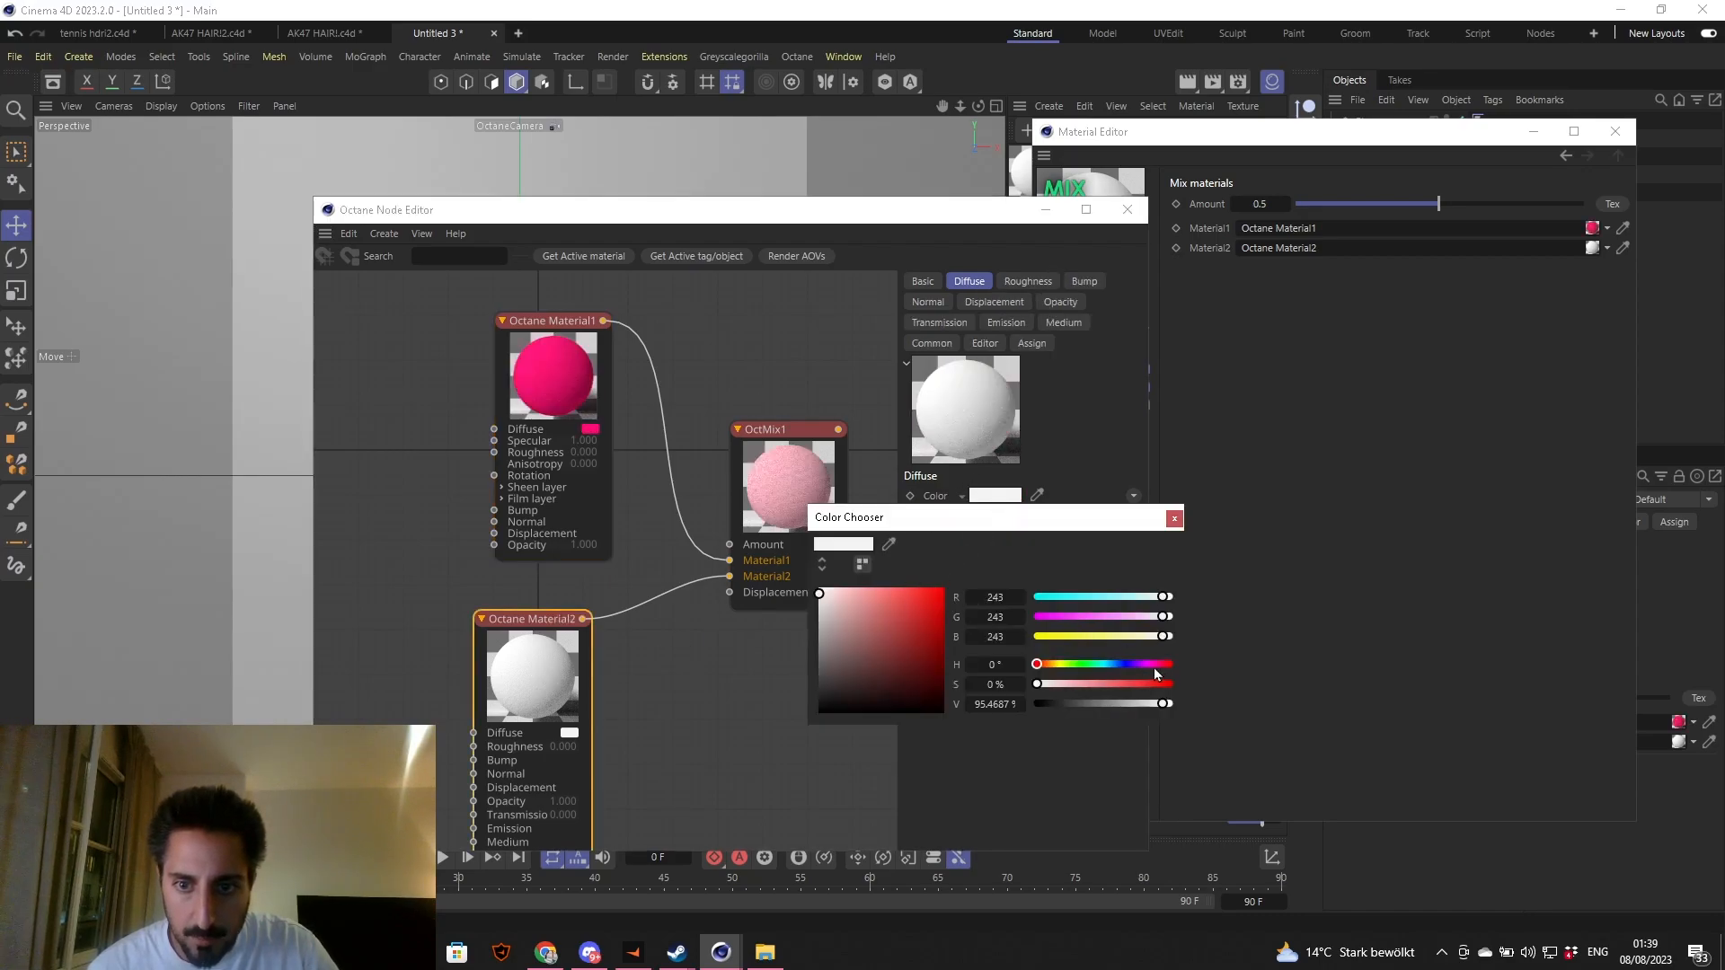
pyautogui.moveTo(1035, 663); pyautogui.dragTo(1161, 663)
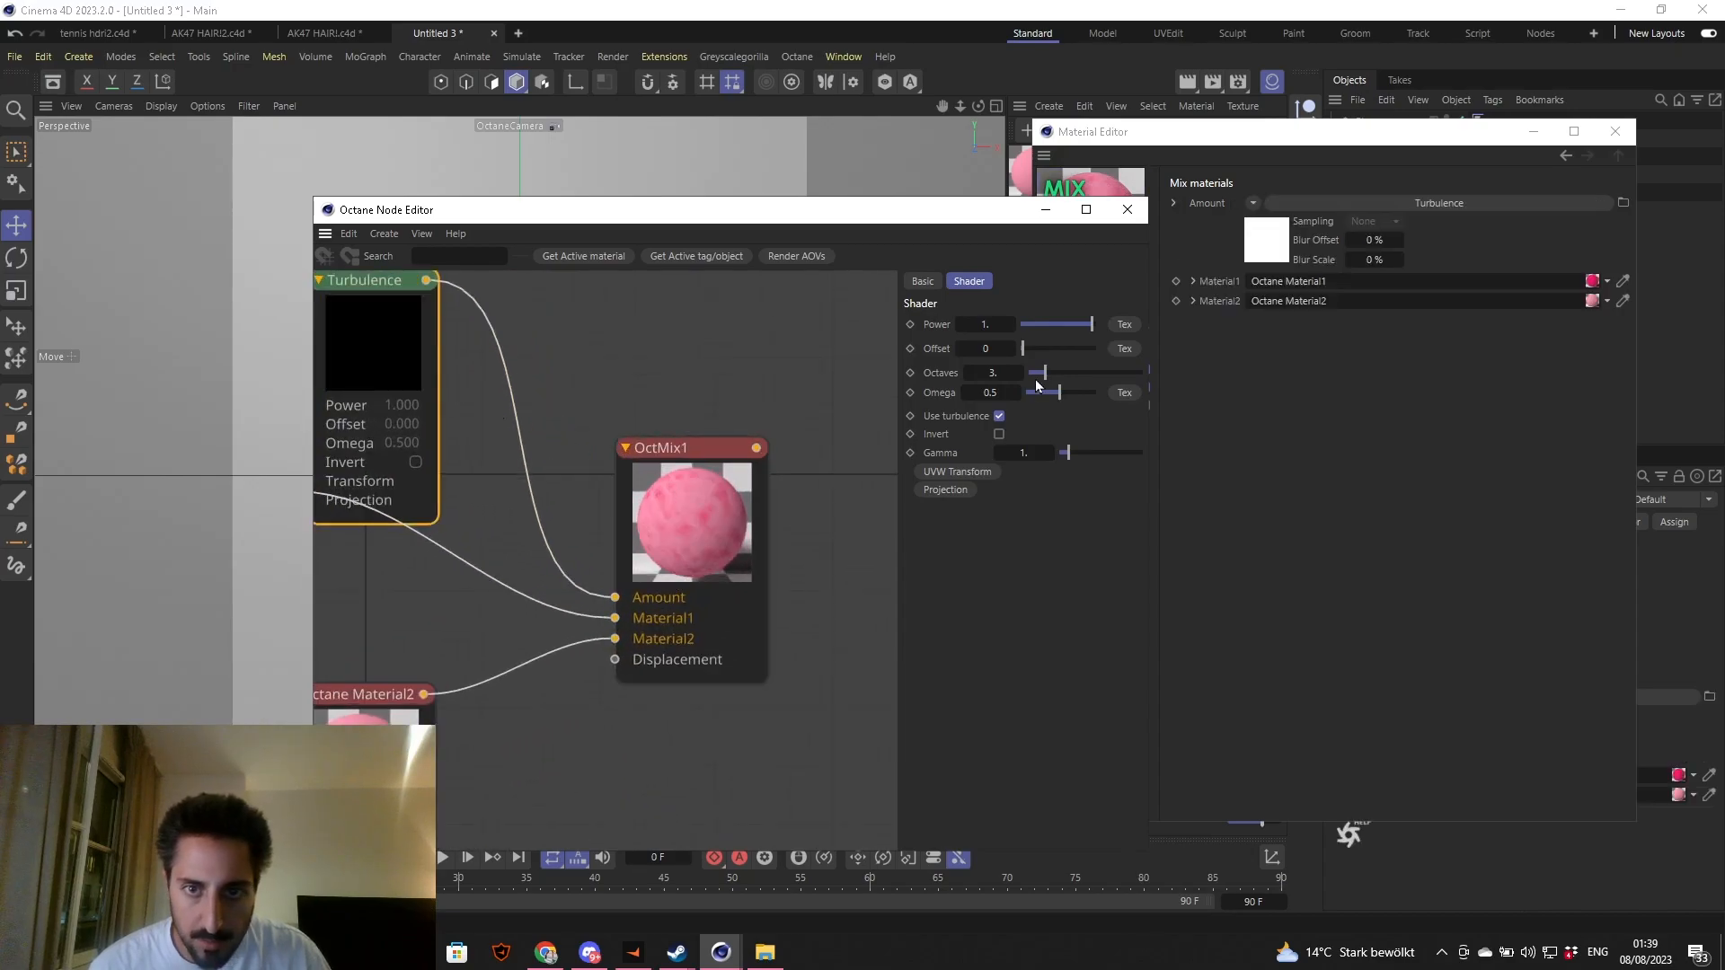
# - Adjust the Turbulence node's Offset up past 0.8 and back down to about 0.53
pyautogui.moveTo(1053, 349); pyautogui.dragTo(1056, 349)
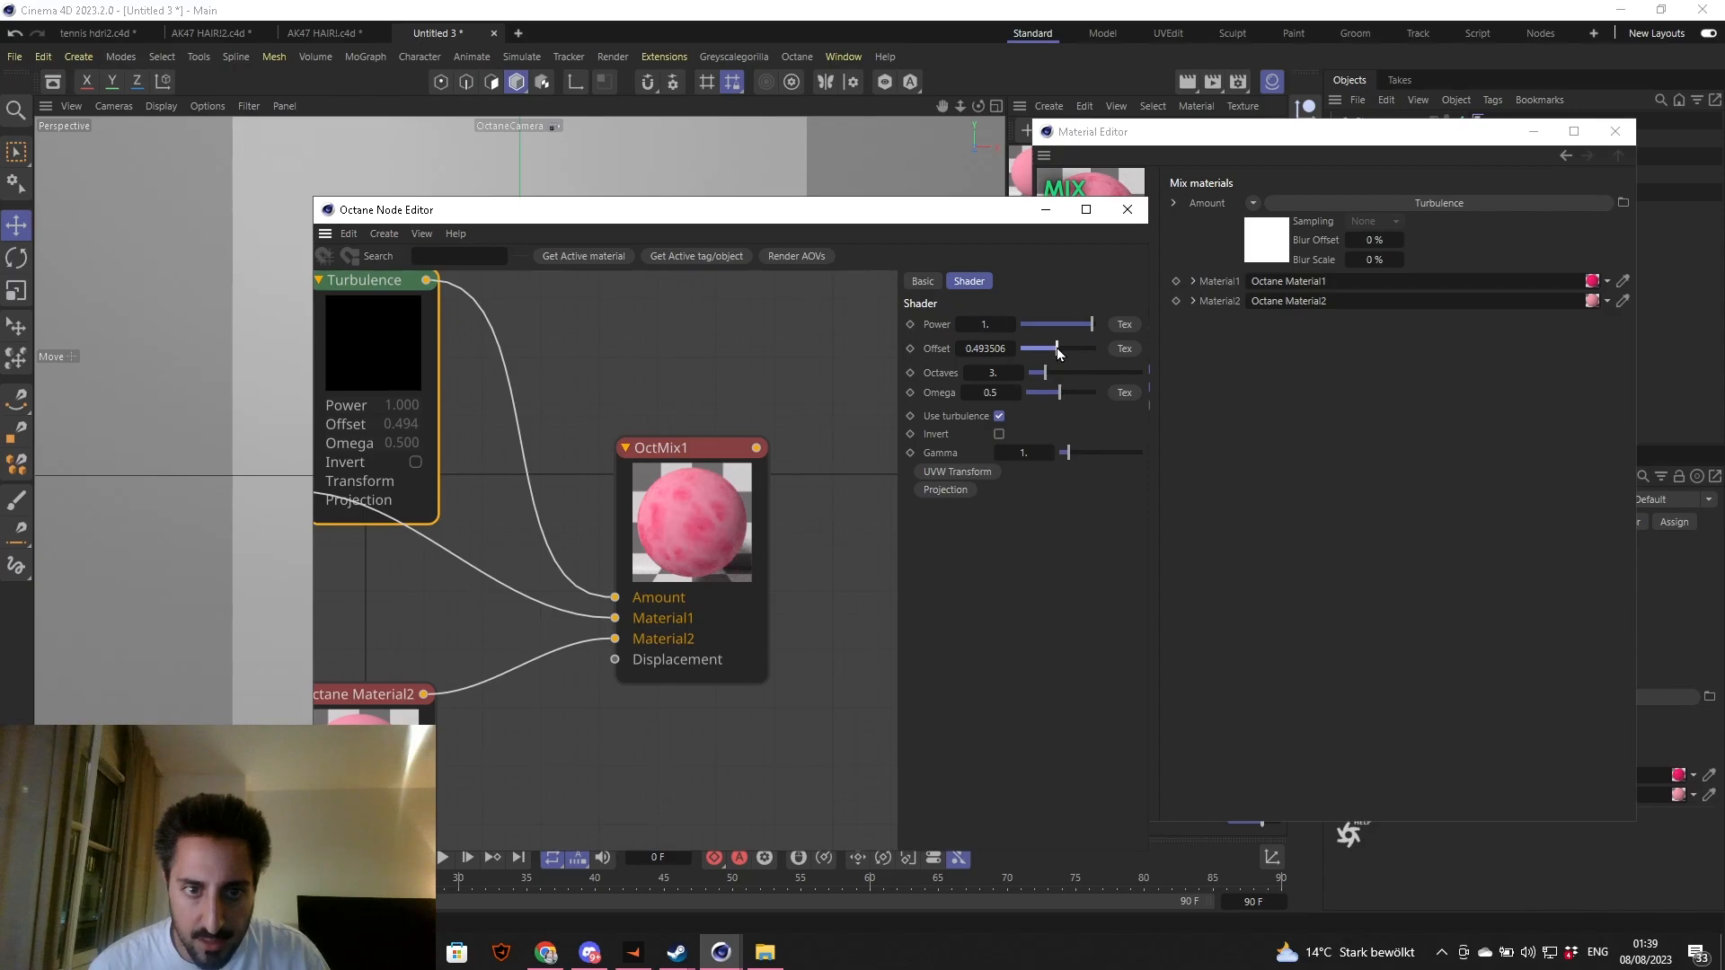
pyautogui.moveTo(1041, 349); pyautogui.dragTo(1067, 349)
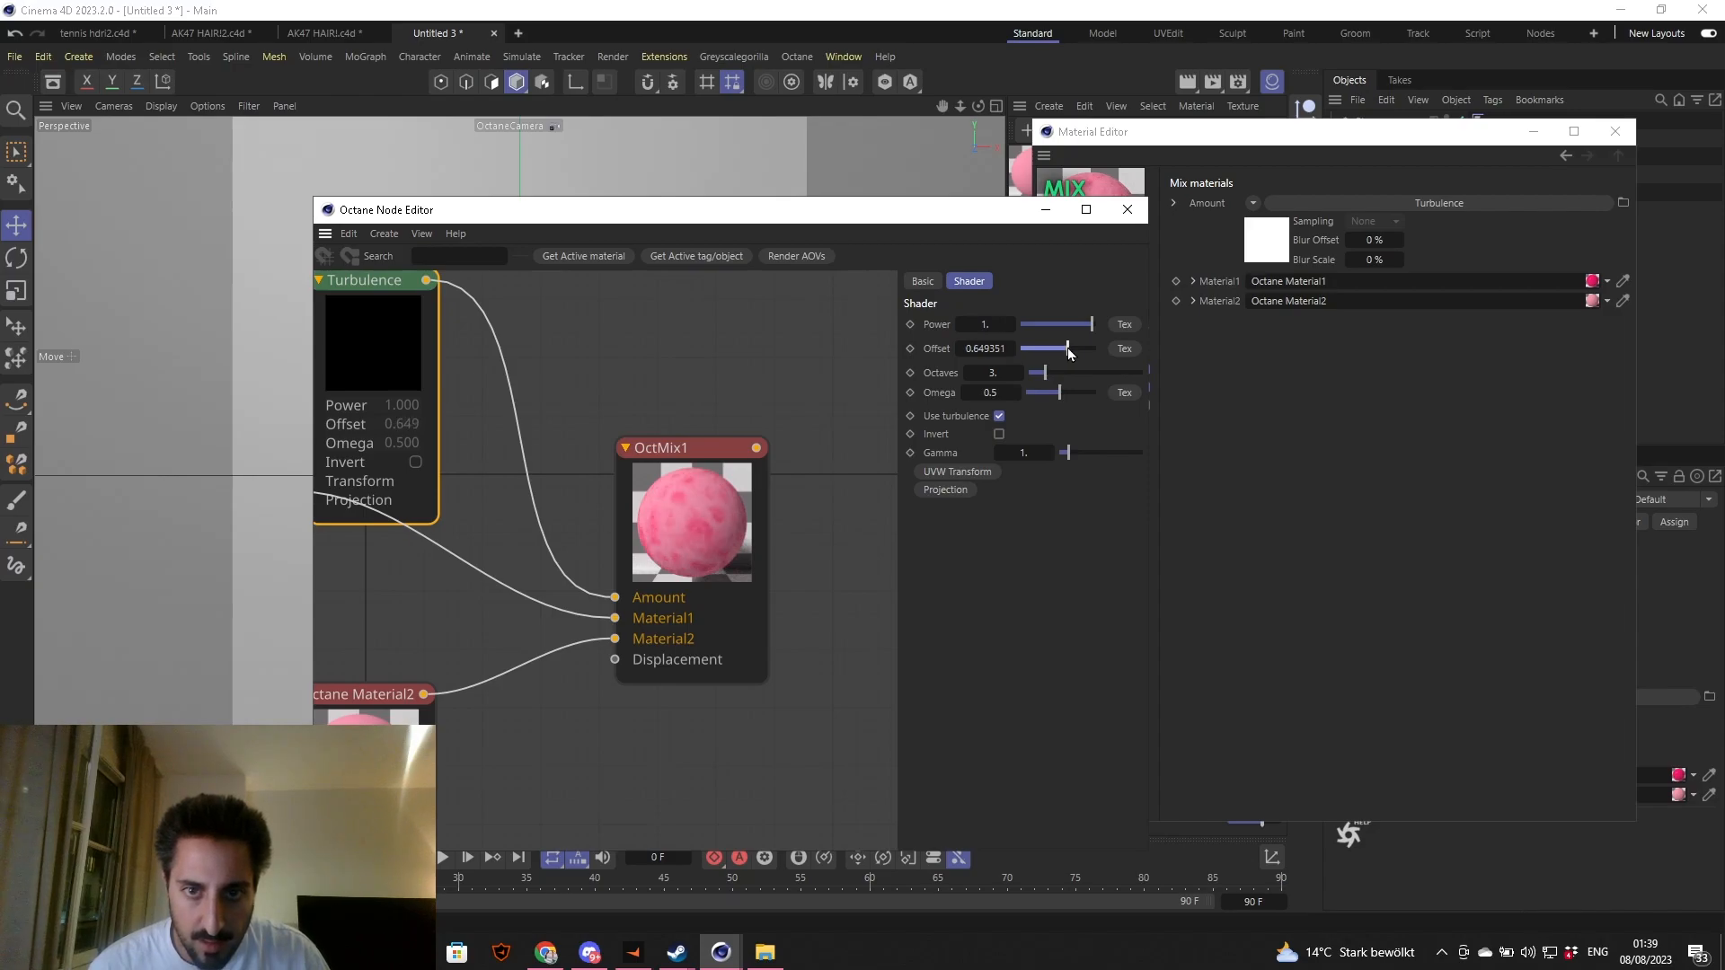
pyautogui.moveTo(1037, 349); pyautogui.dragTo(1078, 349)
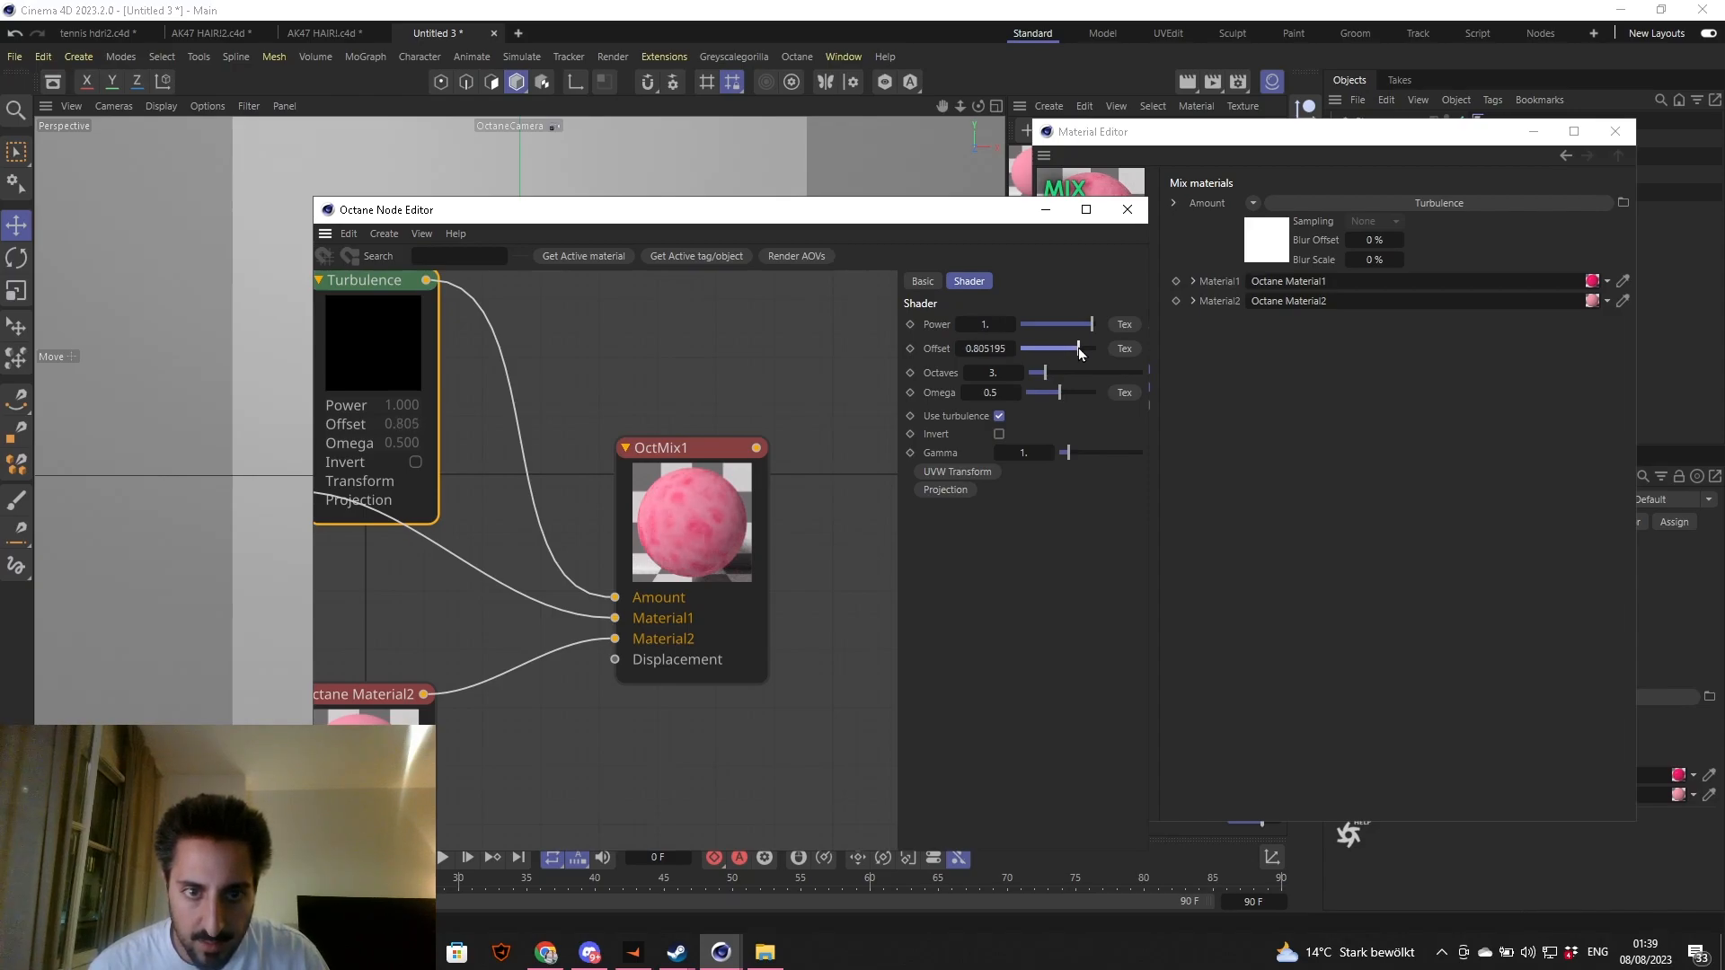
pyautogui.moveTo(1062, 349); pyautogui.dragTo(1080, 349)
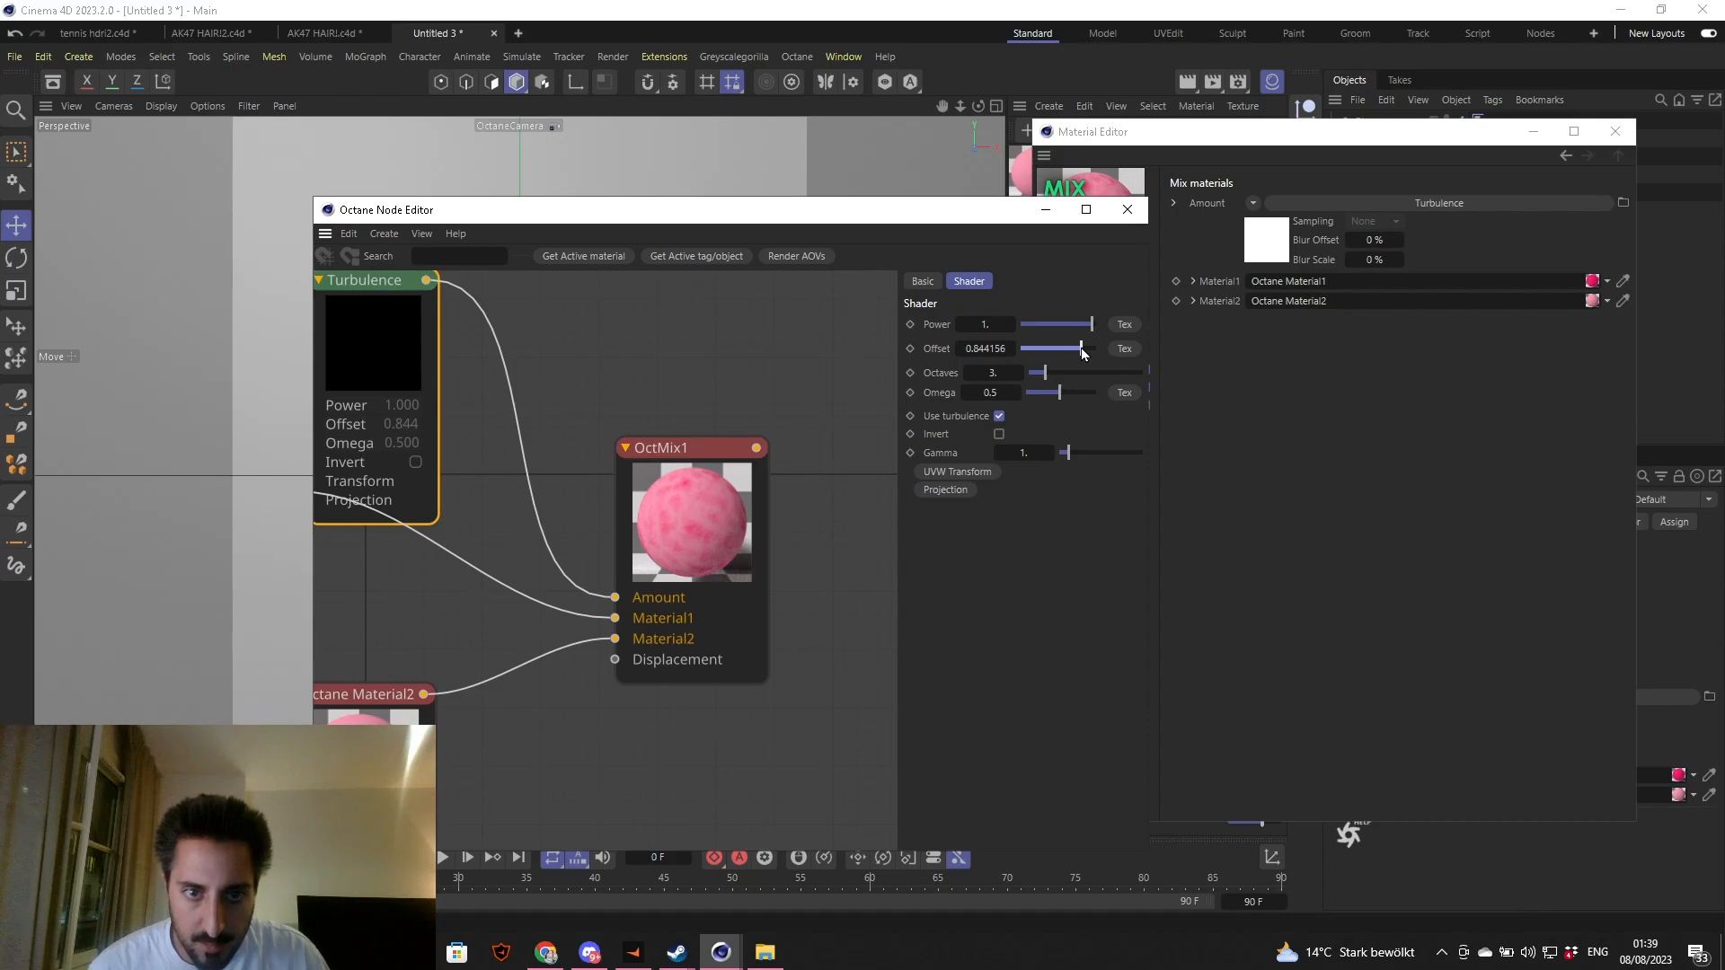
pyautogui.moveTo(1082, 349); pyautogui.dragTo(1072, 348)
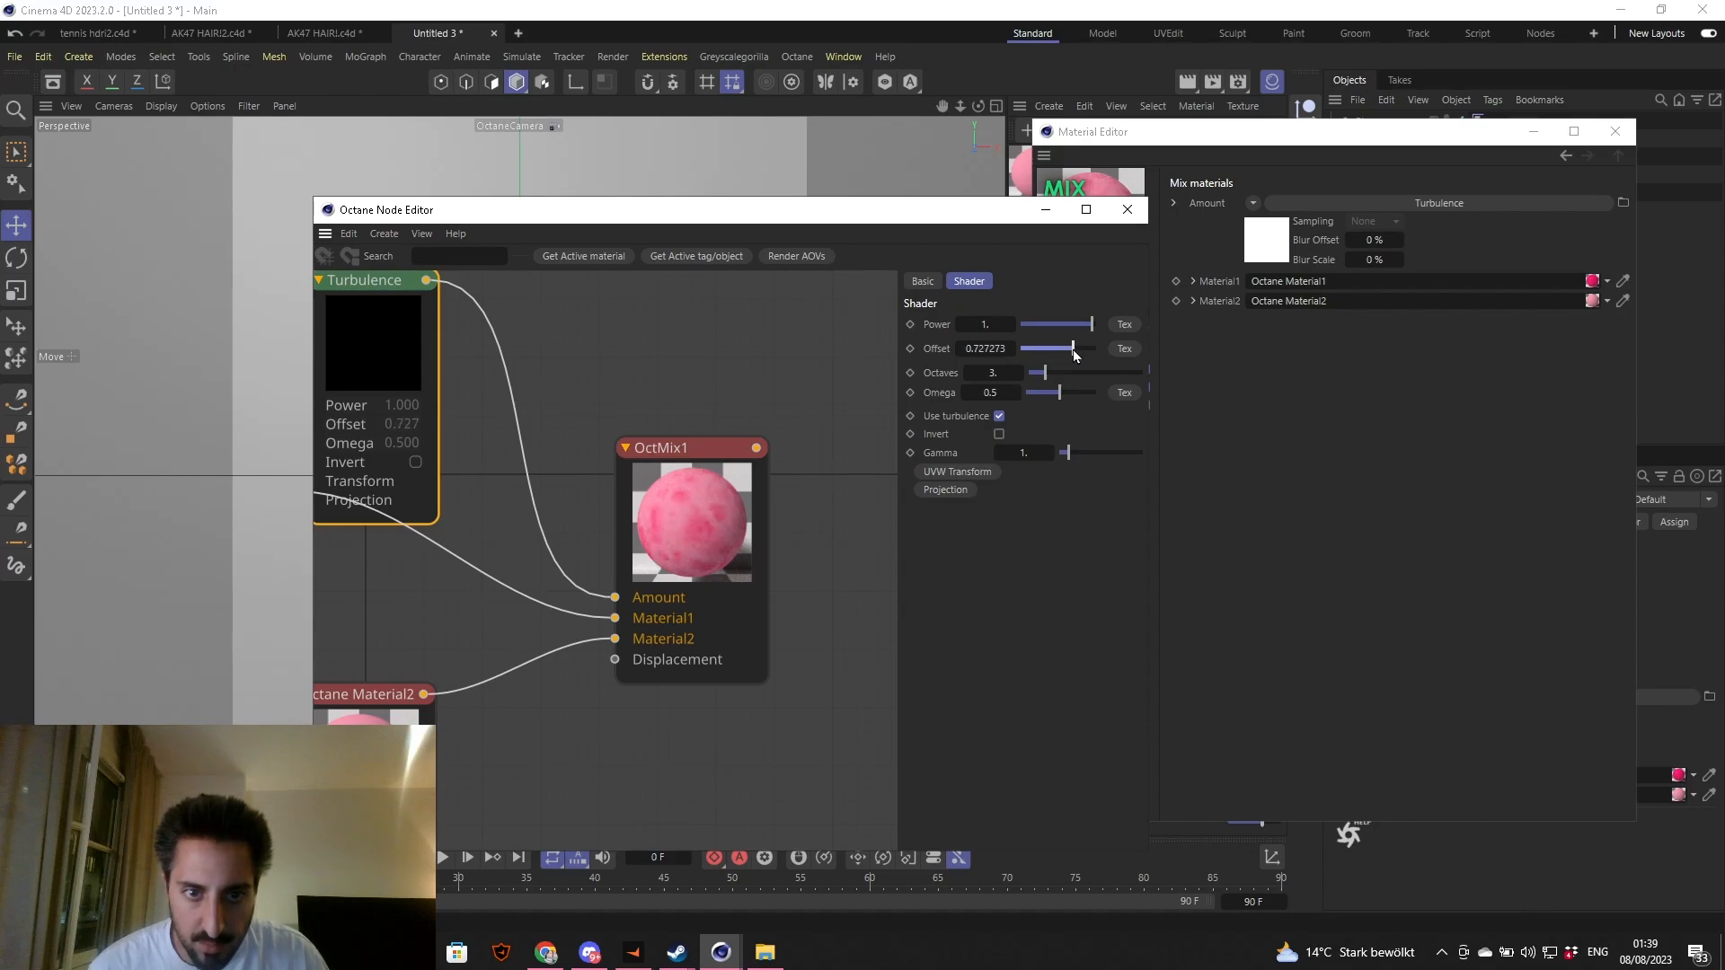
pyautogui.moveTo(1075, 349); pyautogui.dragTo(1066, 349)
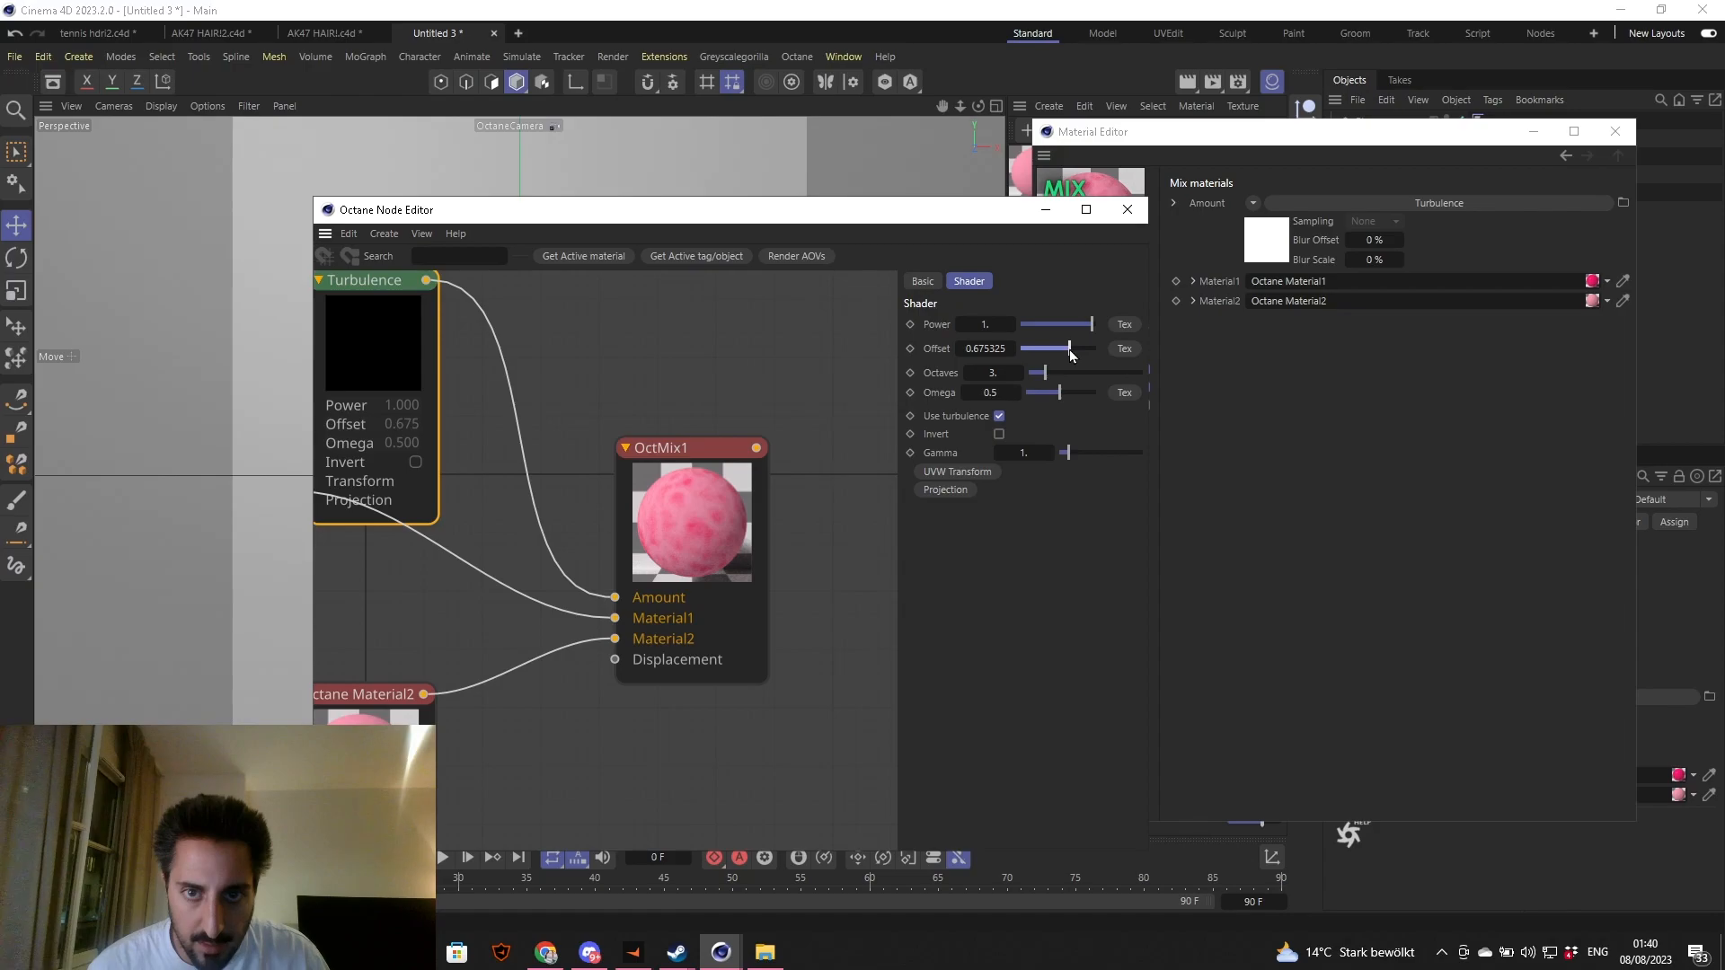
pyautogui.moveTo(1067, 349); pyautogui.dragTo(1054, 349)
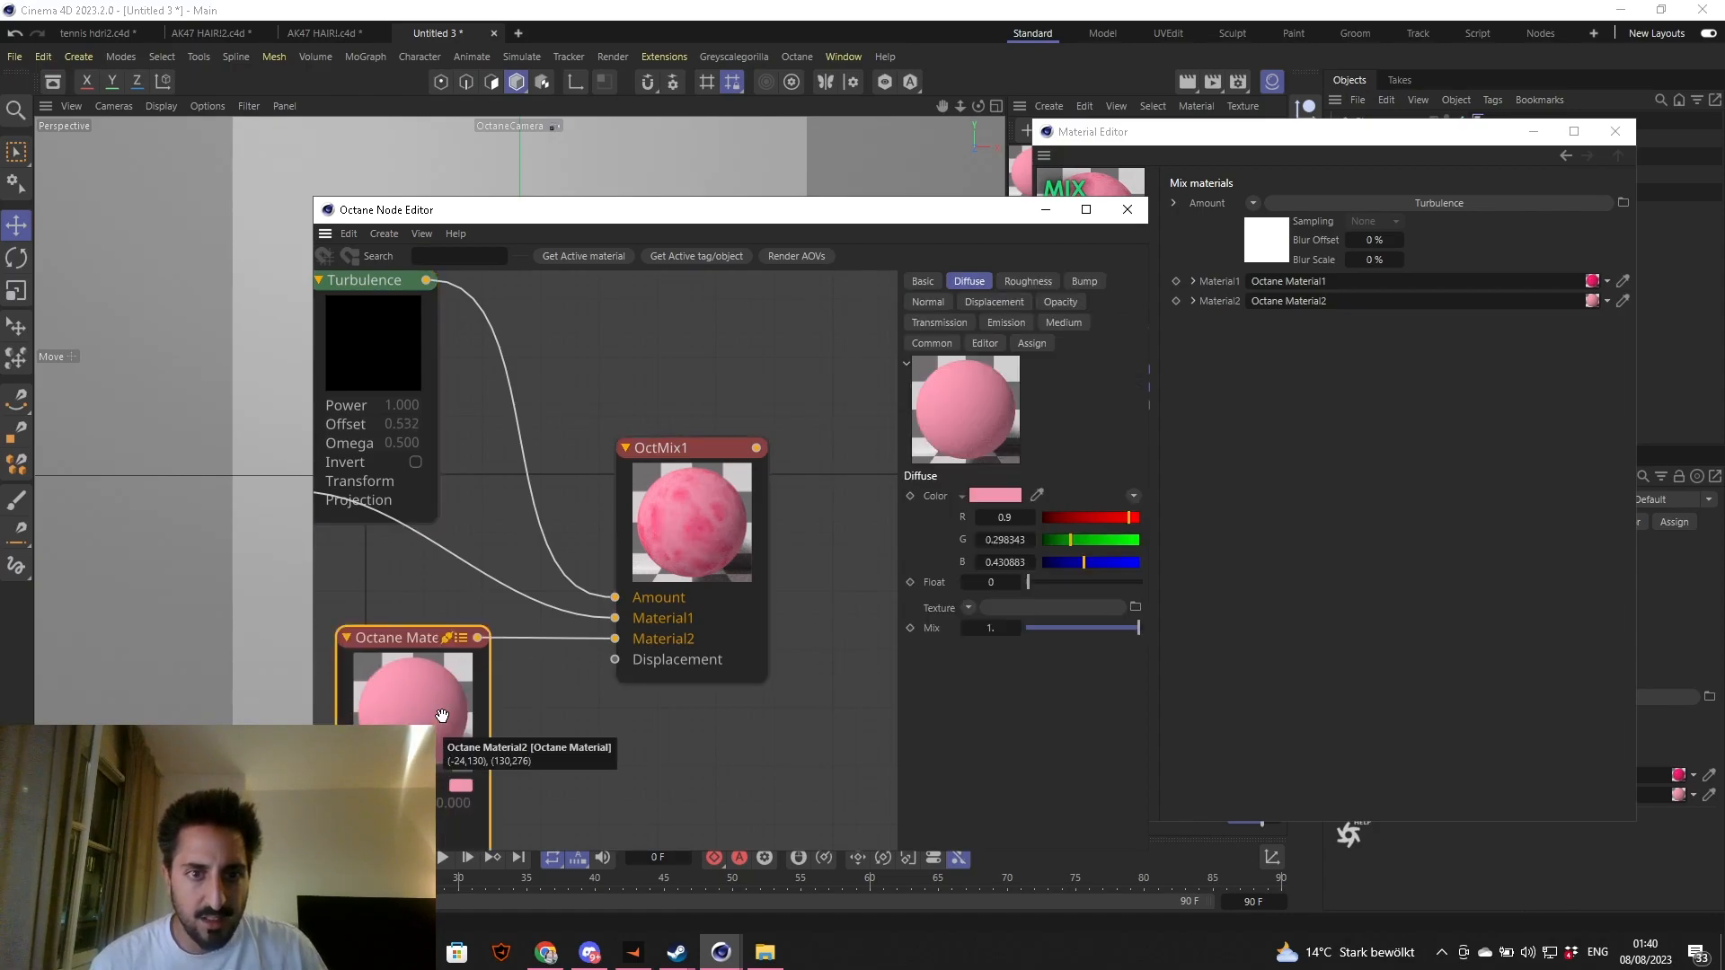
# - Raise Octane Material2's pink diffuse colour to 100% value
pyautogui.click(993, 496)
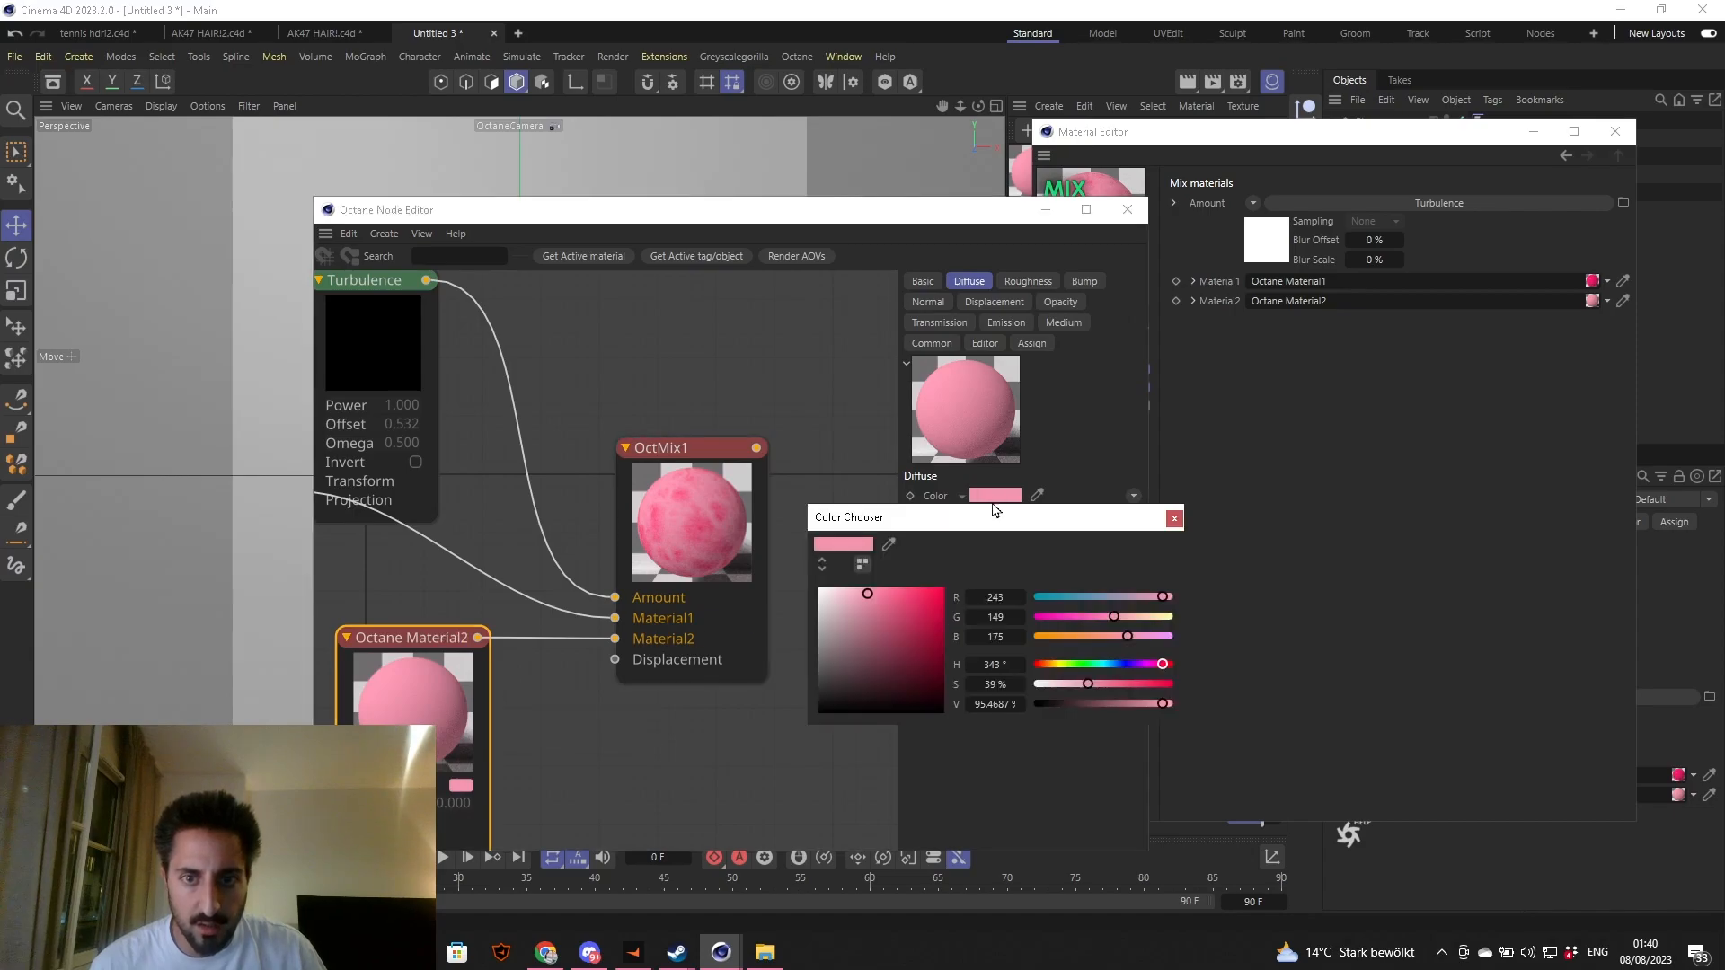
pyautogui.moveTo(1114, 704); pyautogui.dragTo(1084, 704)
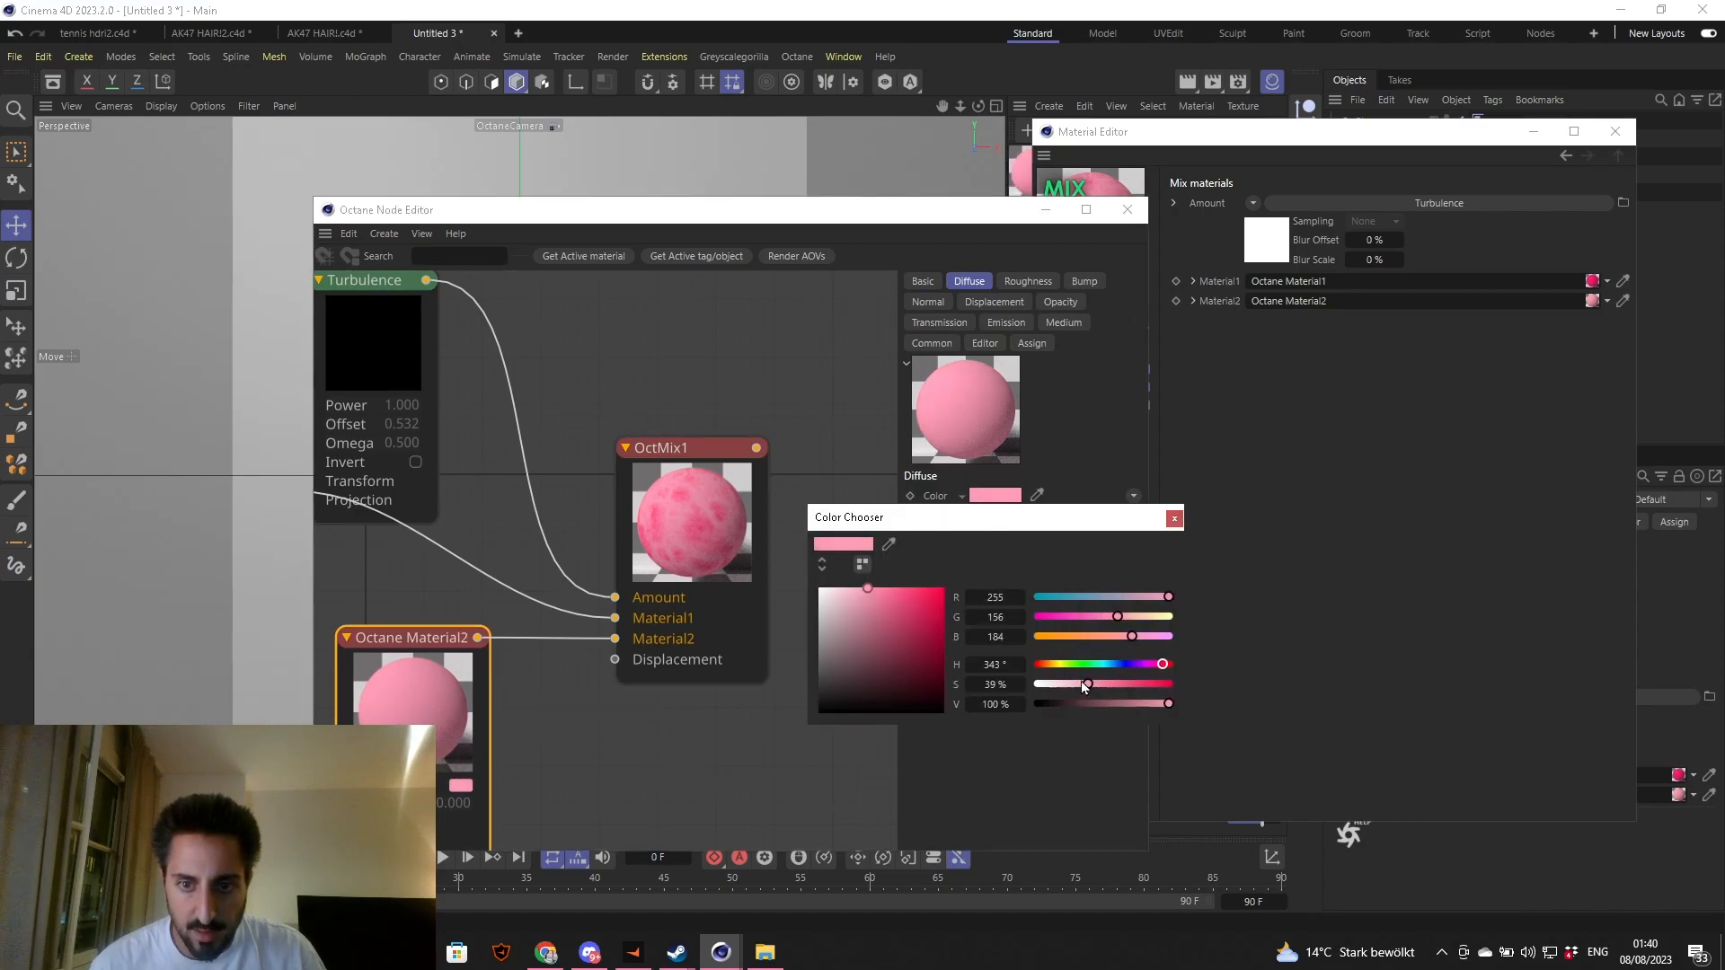
pyautogui.click(1174, 517)
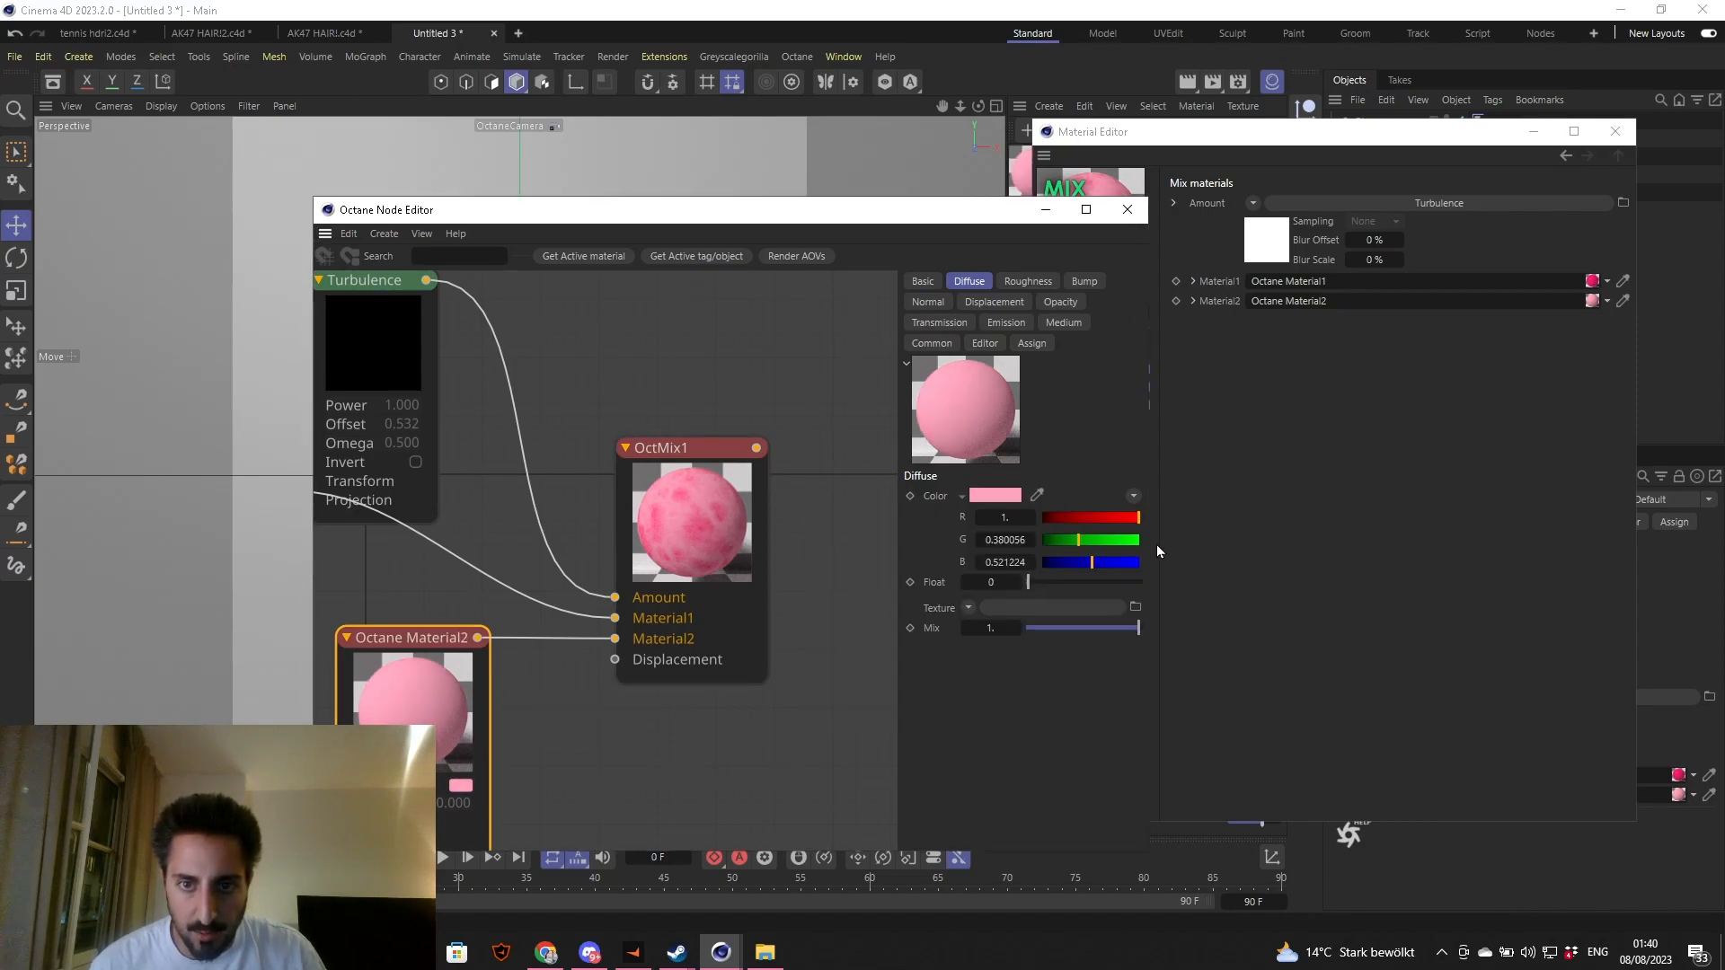
# - Give Octane Material2 a Transmission float of about 0.62
pyautogui.click(938, 321)
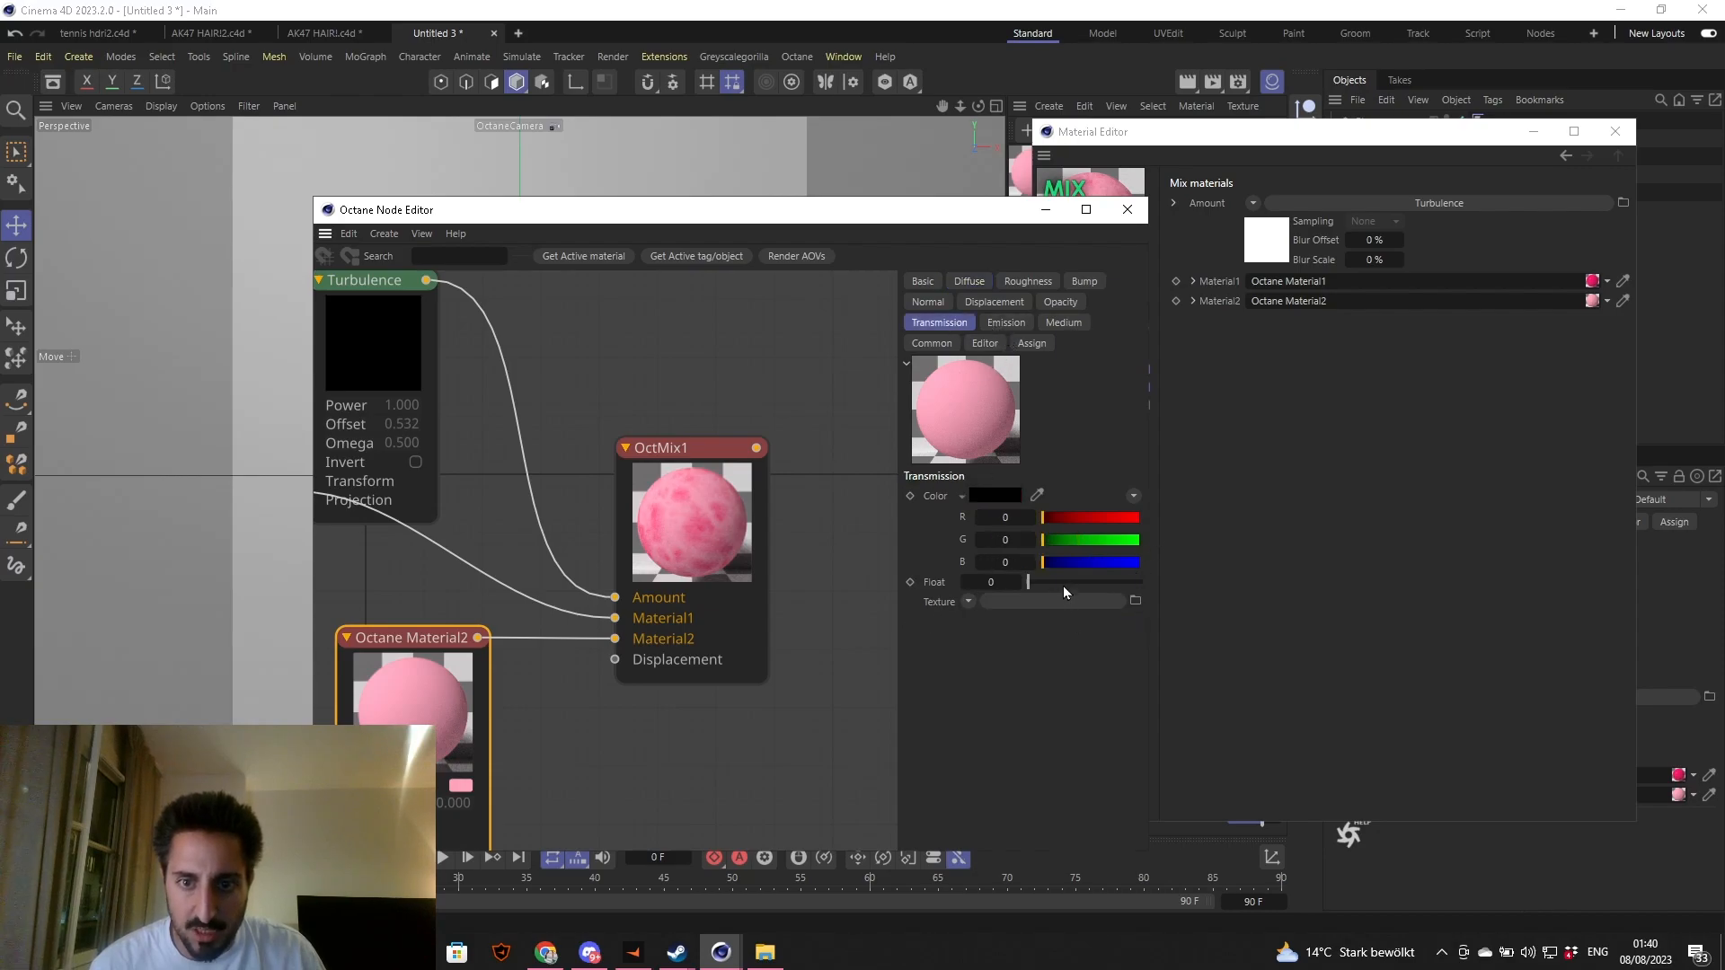
pyautogui.moveTo(1028, 580); pyautogui.dragTo(1080, 580)
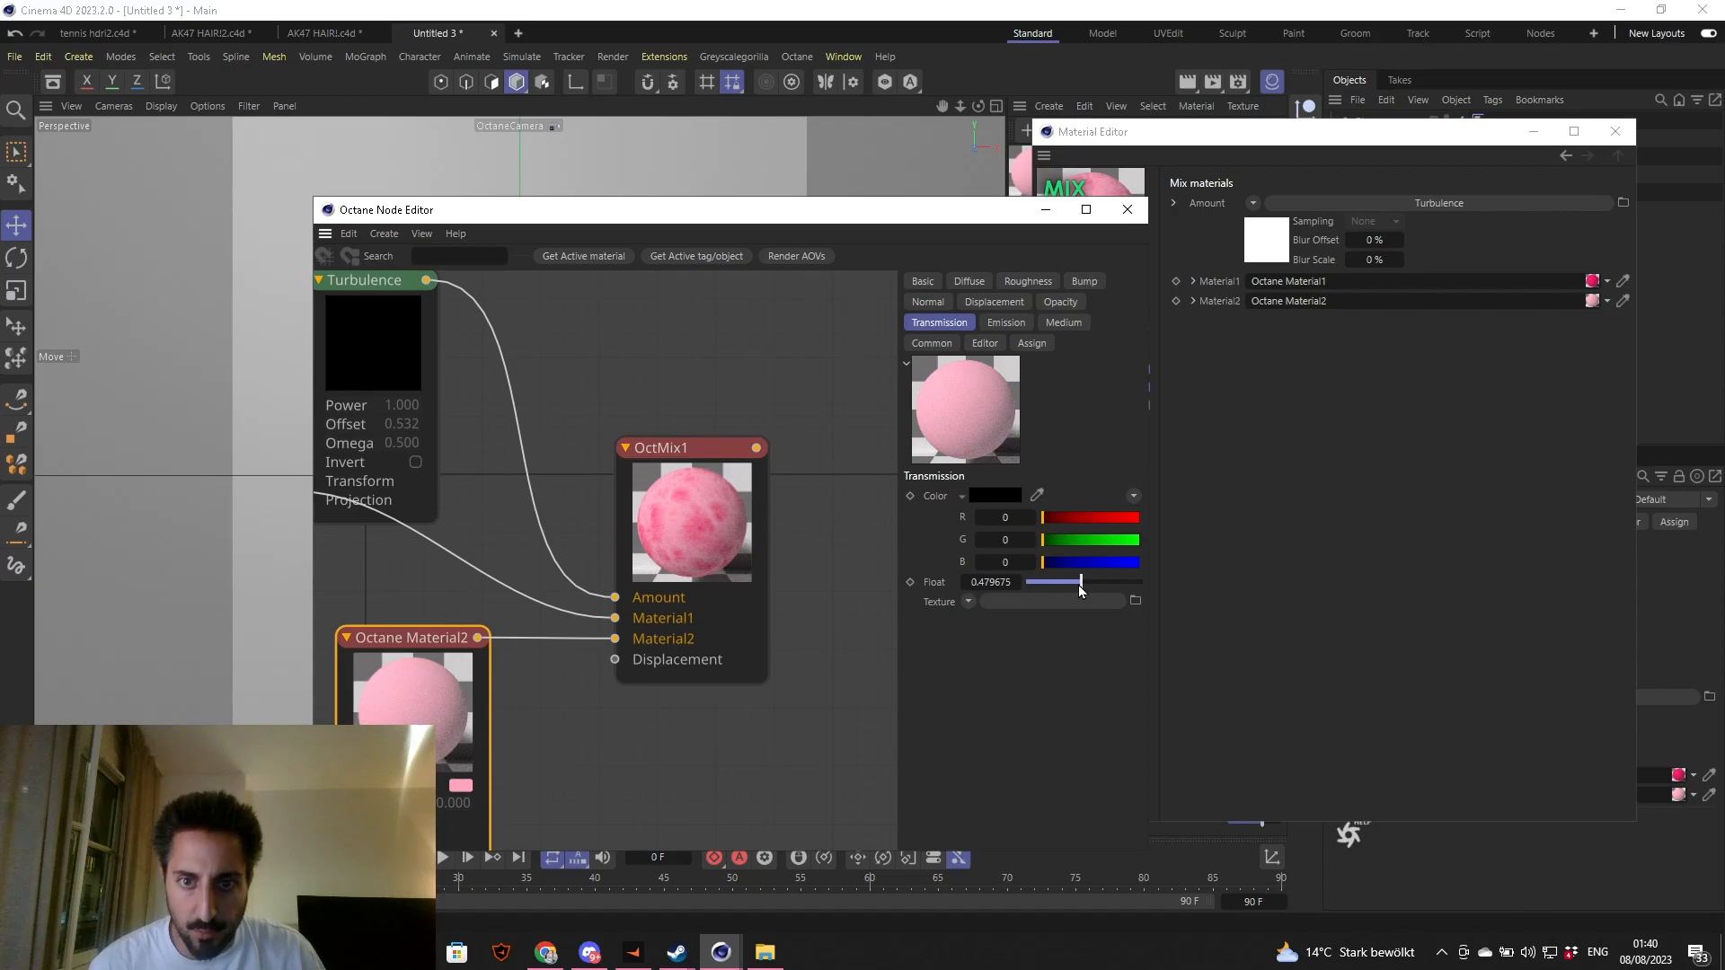
pyautogui.moveTo(1078, 582); pyautogui.dragTo(1096, 582)
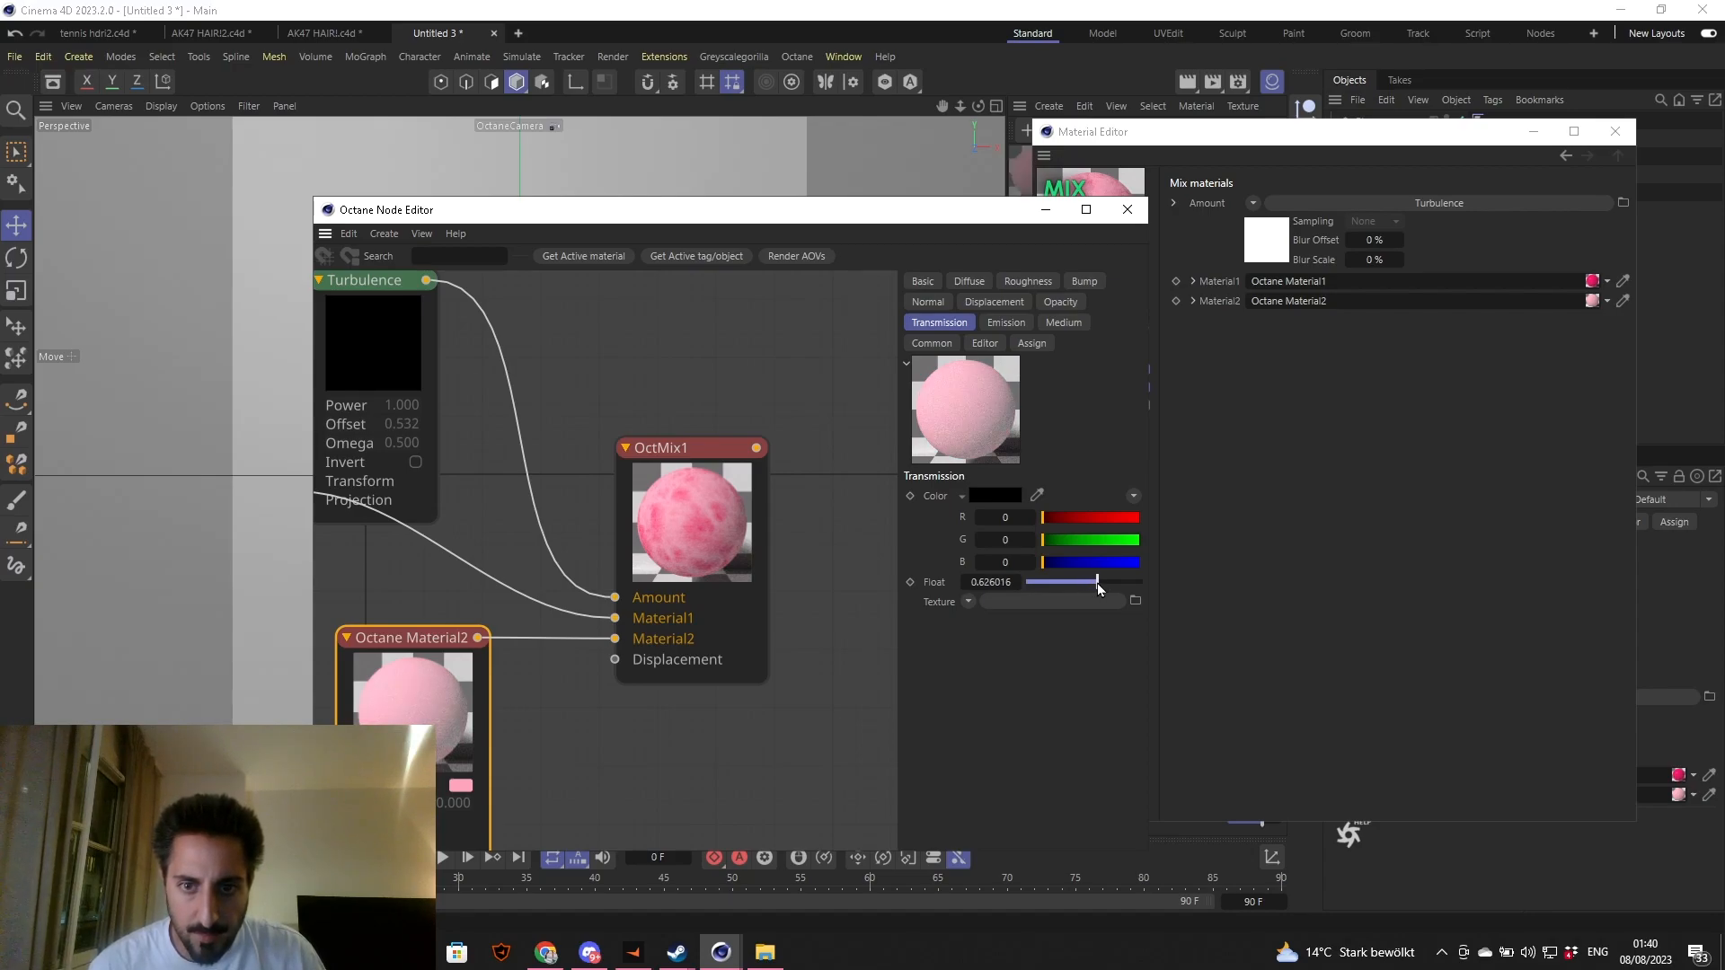
pyautogui.moveTo(1100, 581); pyautogui.dragTo(1094, 580)
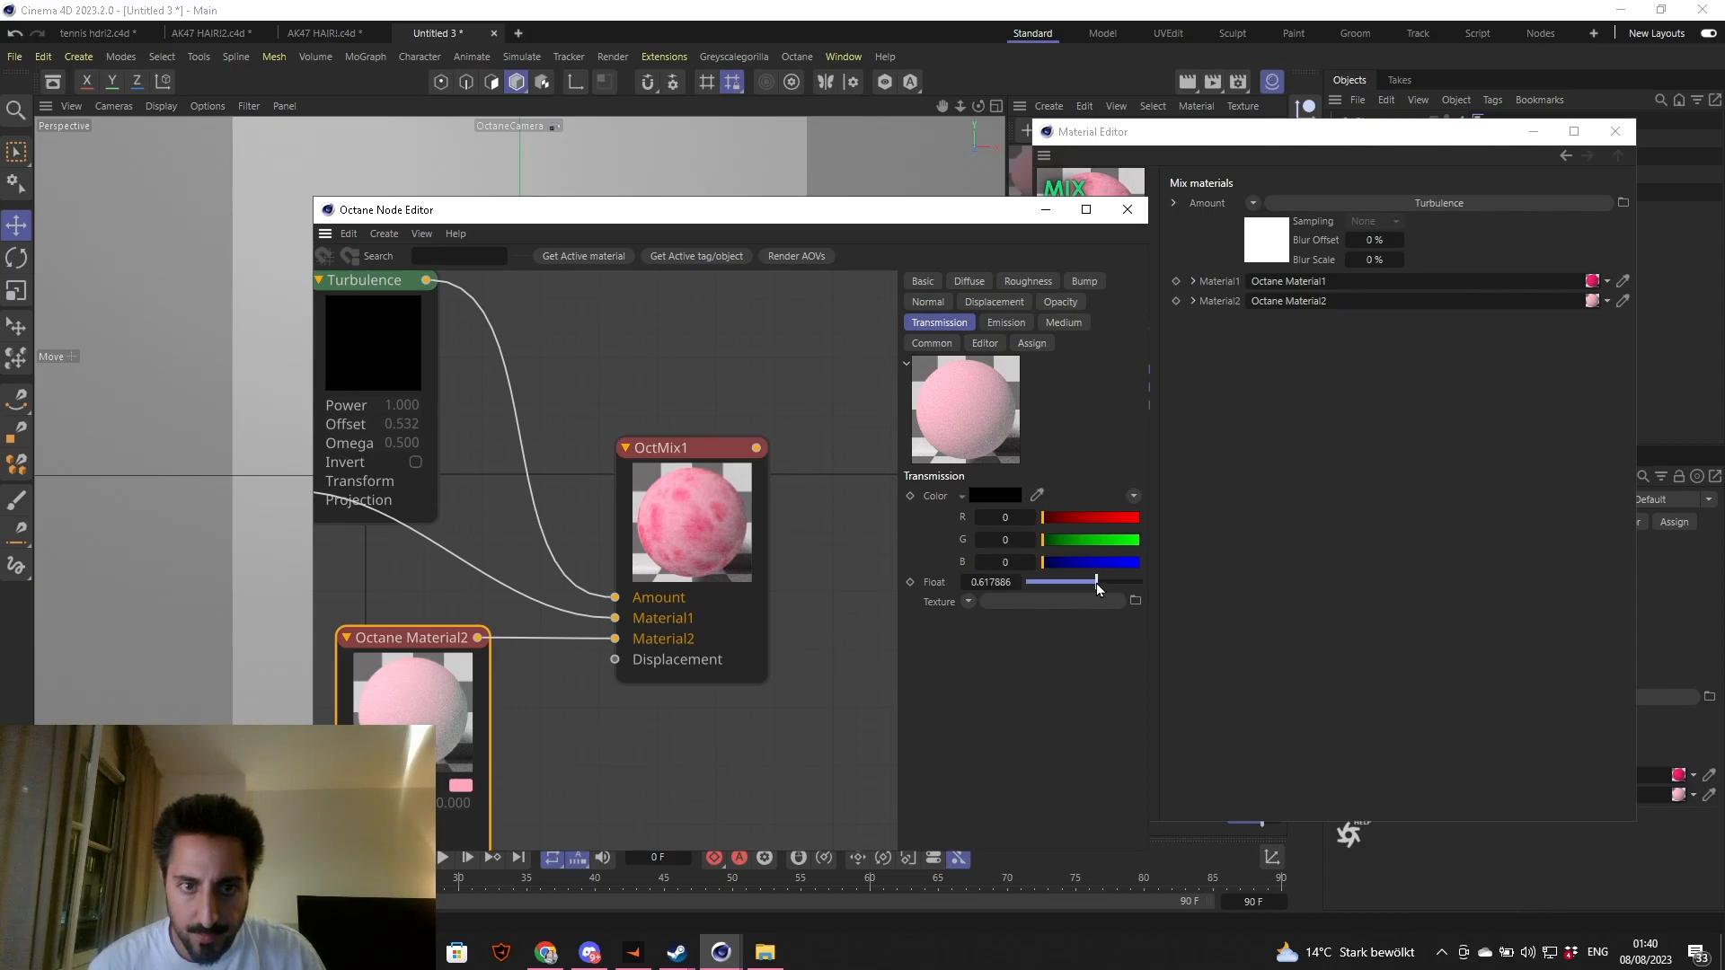
pyautogui.moveTo(1094, 580); pyautogui.dragTo(1098, 581)
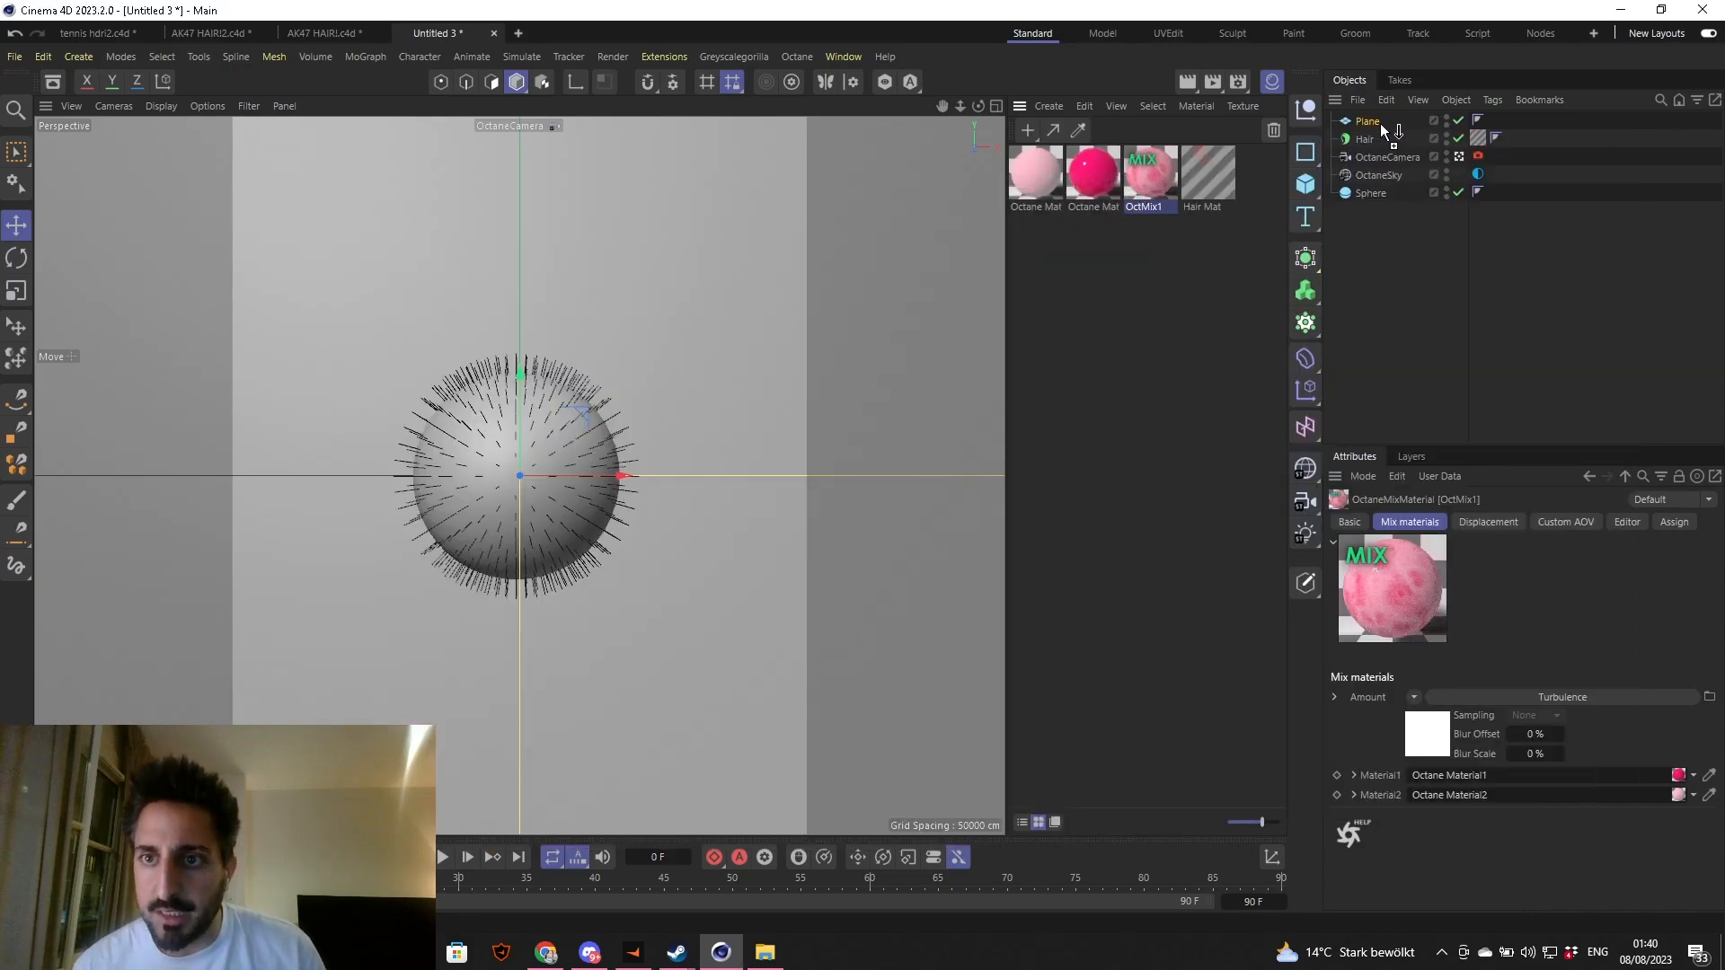
# - On the Hair object's Hairs tab, enter a Count of 200000
pyautogui.click(1366, 138)
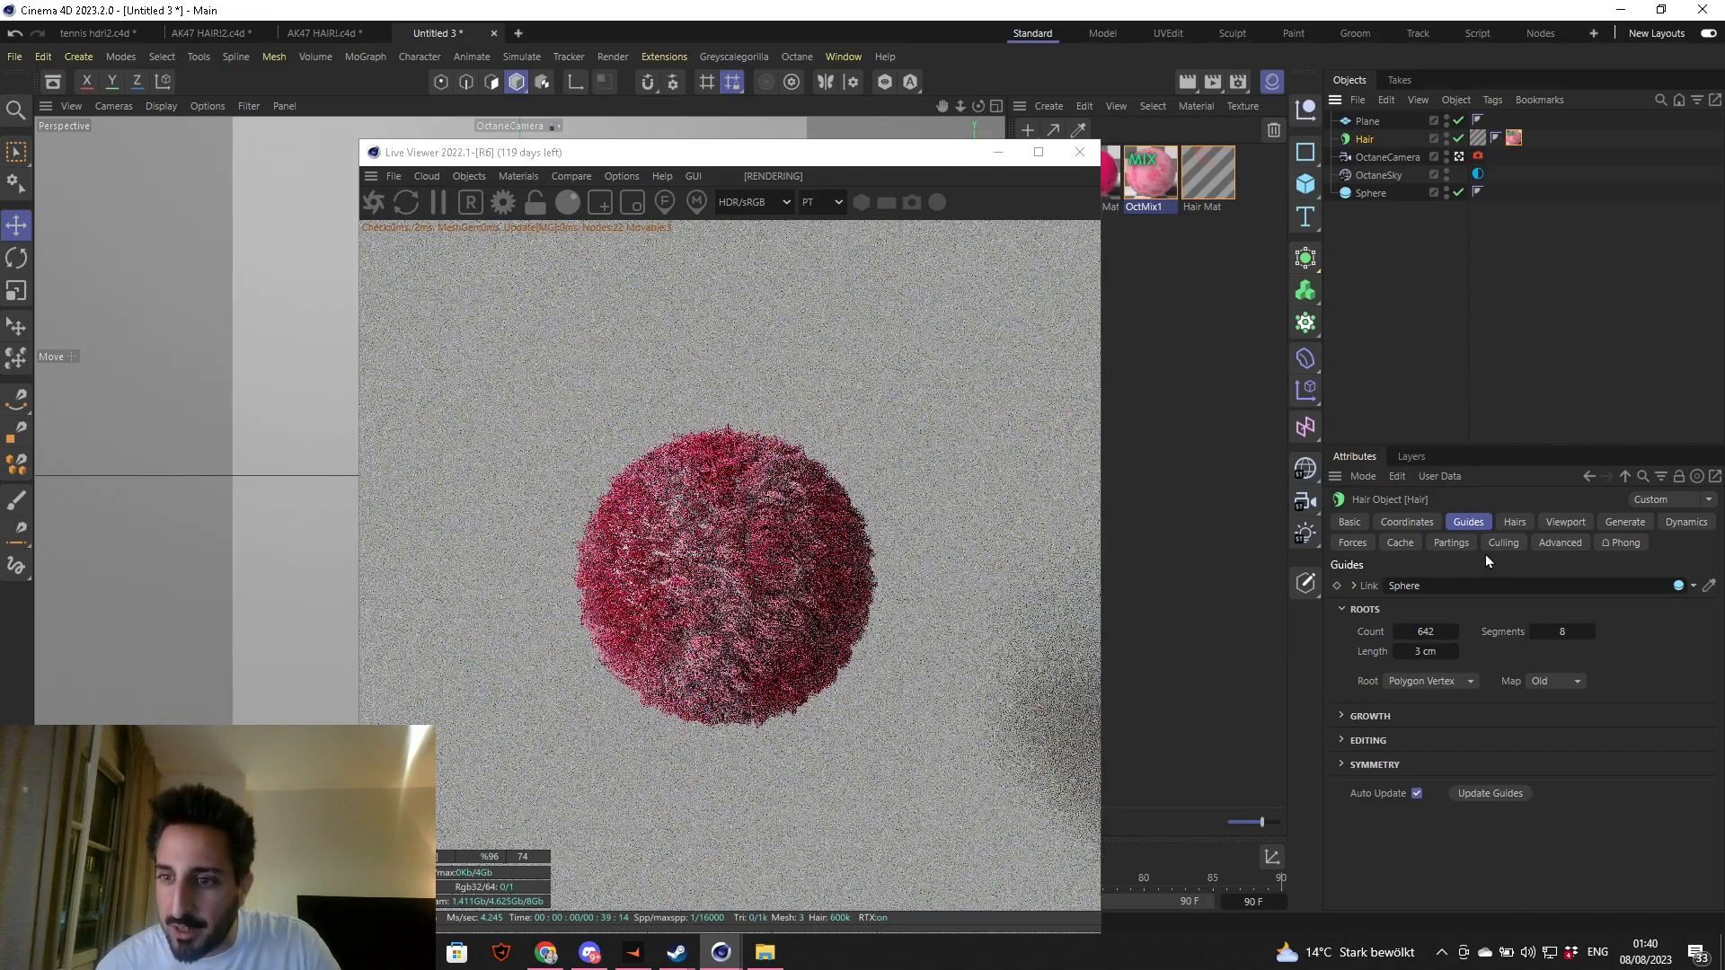
pyautogui.click(1513, 522)
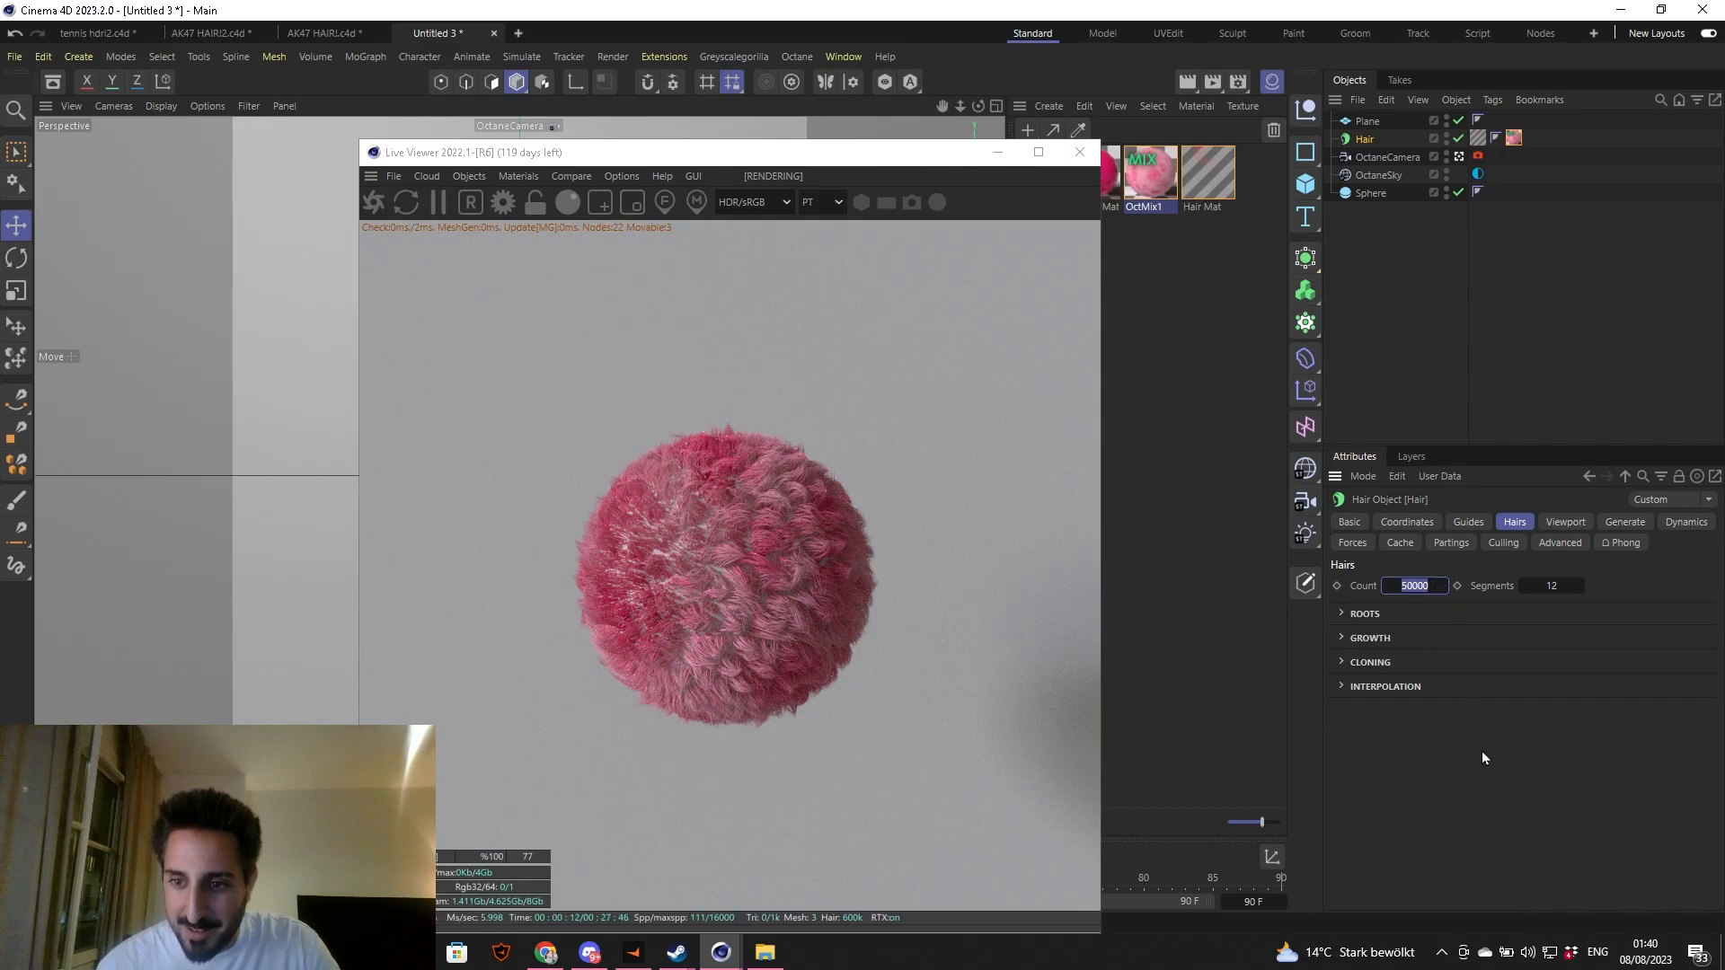
pyautogui.write('20')
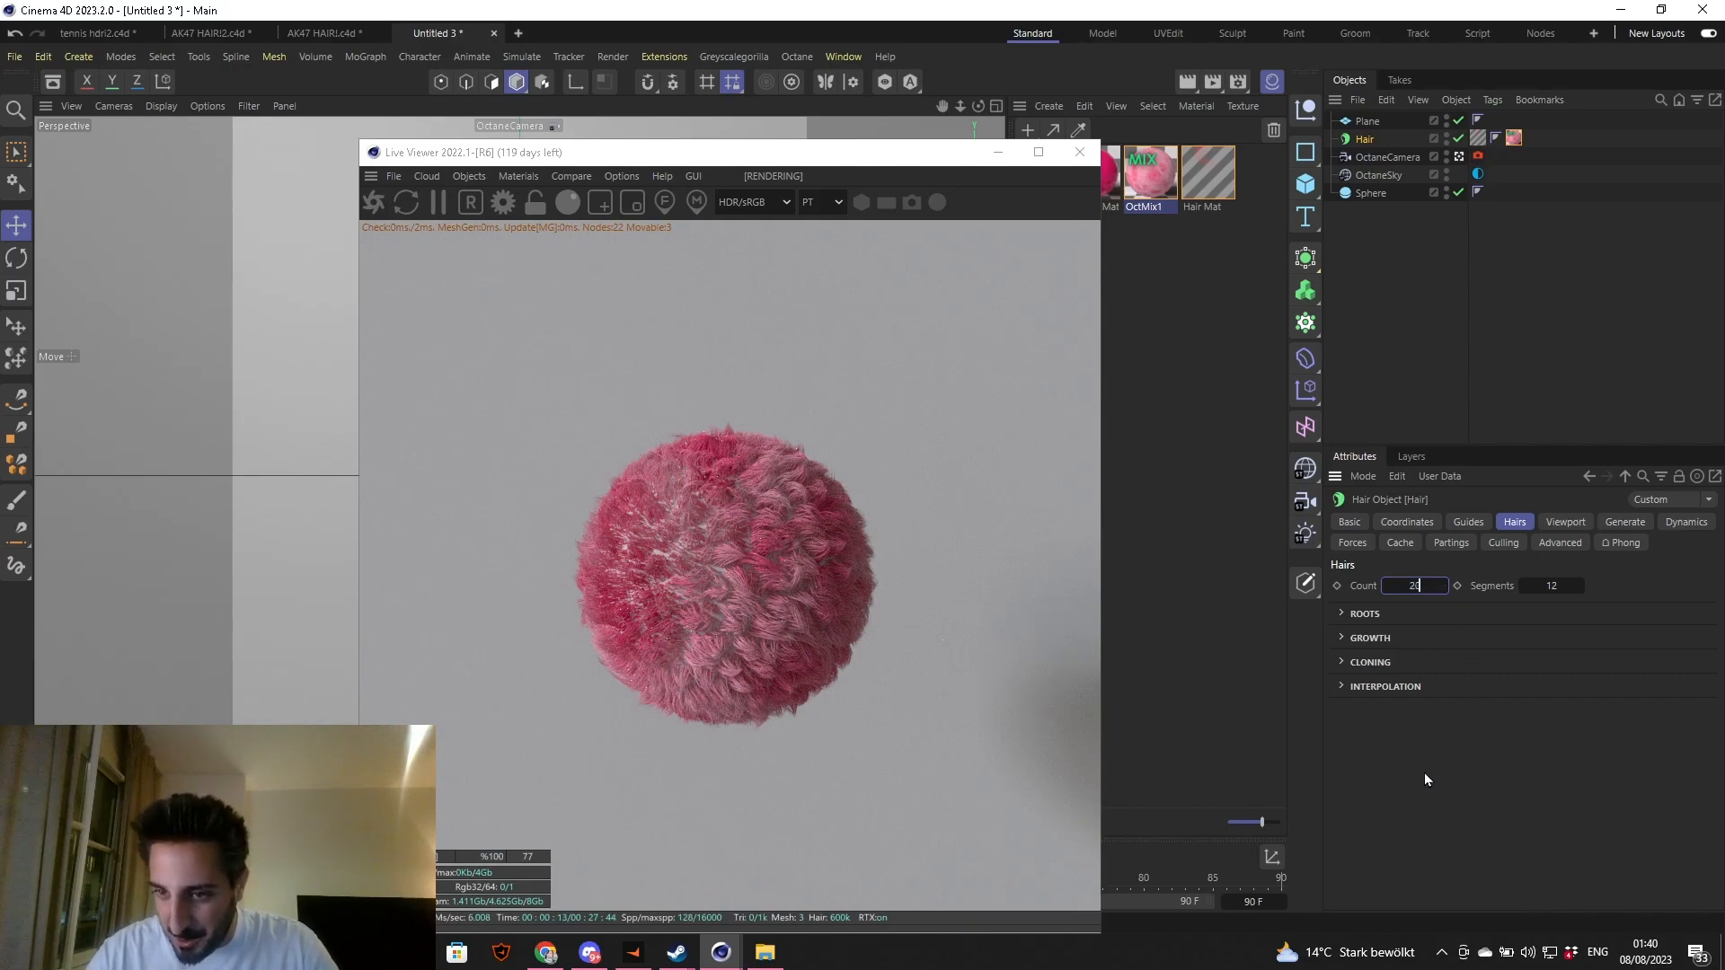
pyautogui.write('200000')
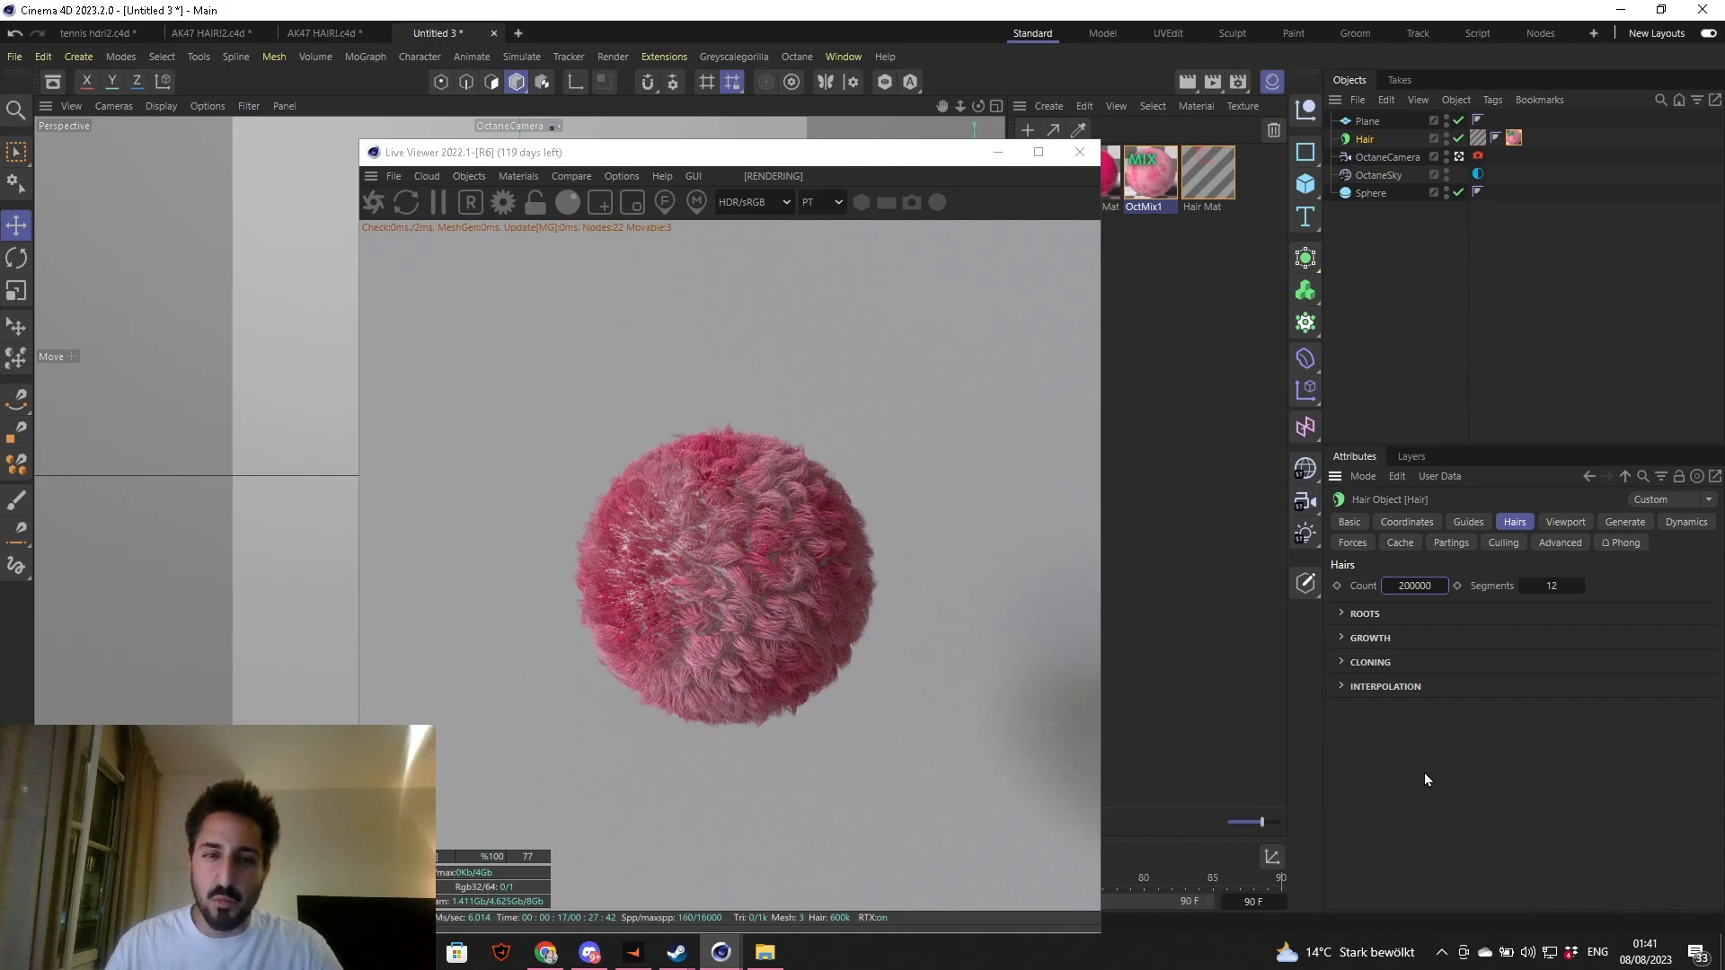
pyautogui.moveTo(808, 714)
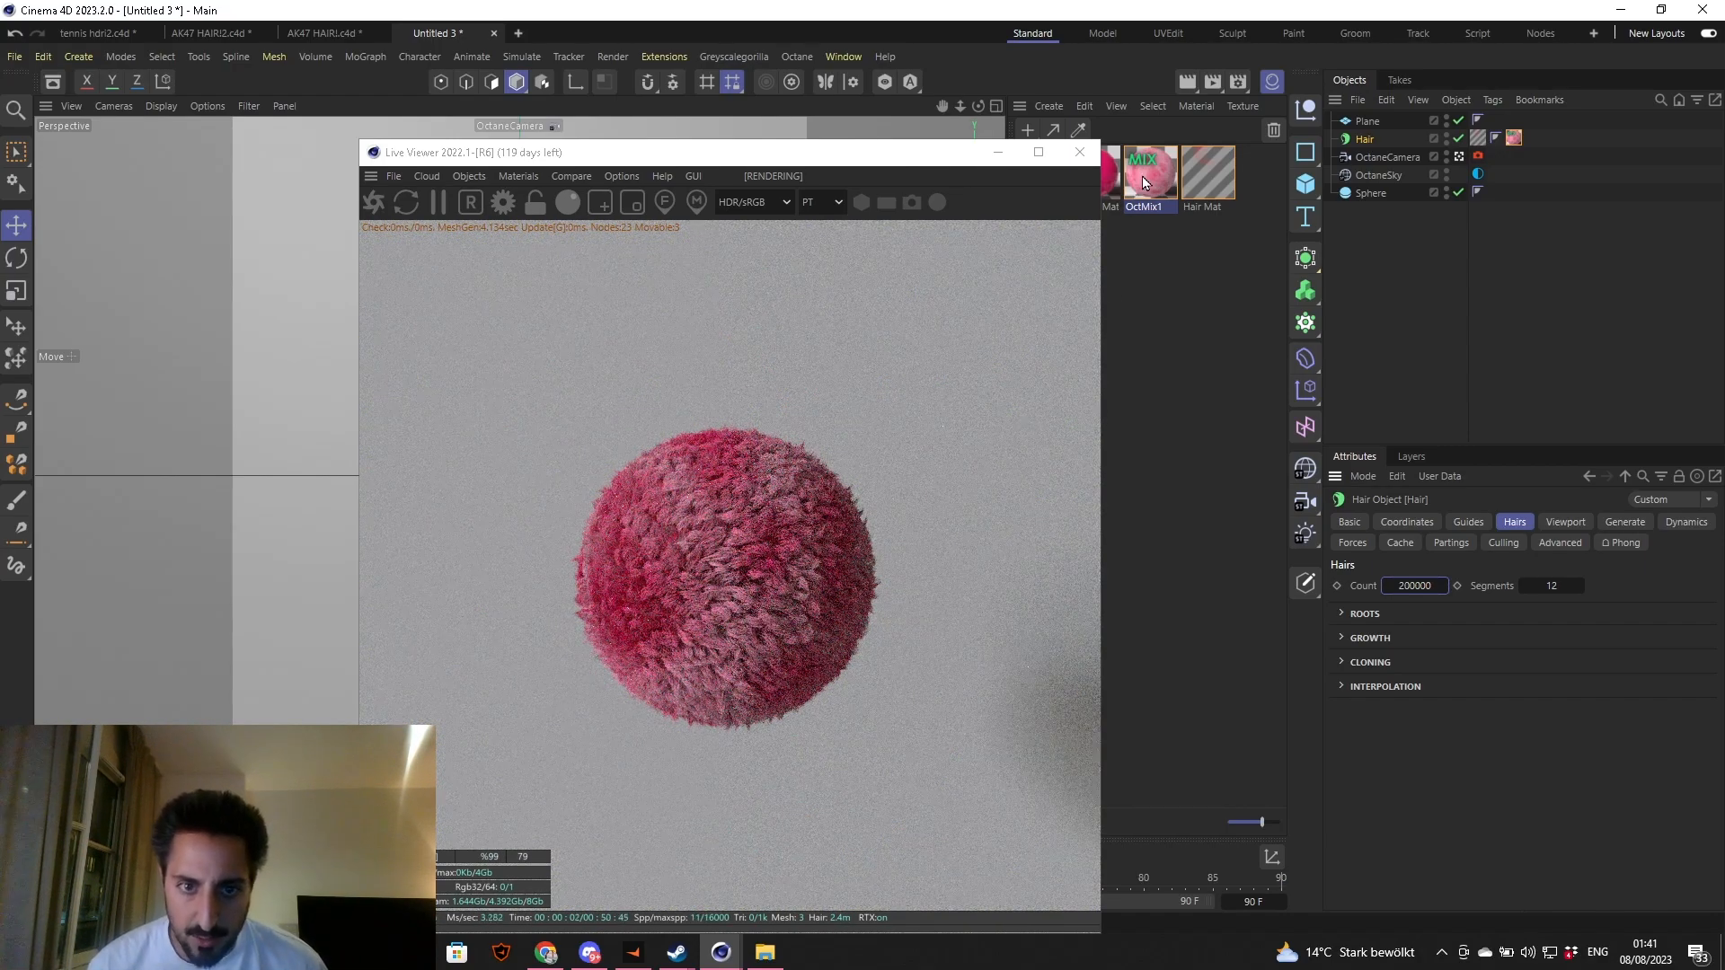
# - In OctMix1's node graph, raise the Turbulence Offset to about 0.75 and close the editors
pyautogui.doubleClick(1144, 171)
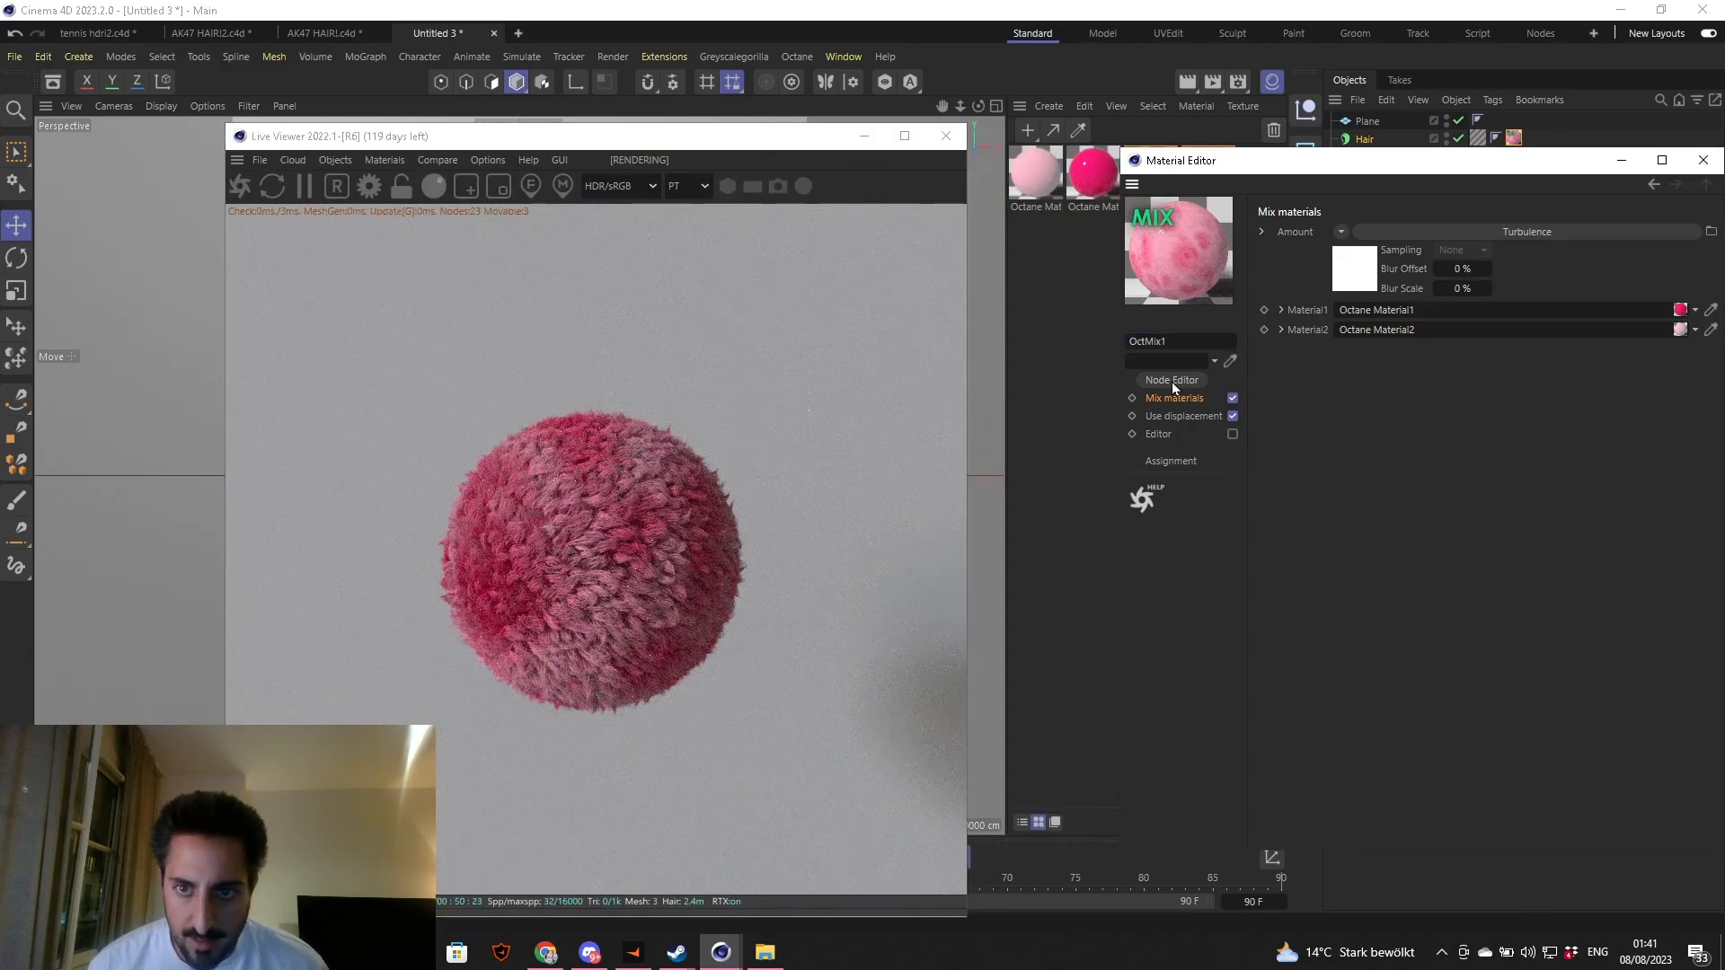
pyautogui.click(1170, 380)
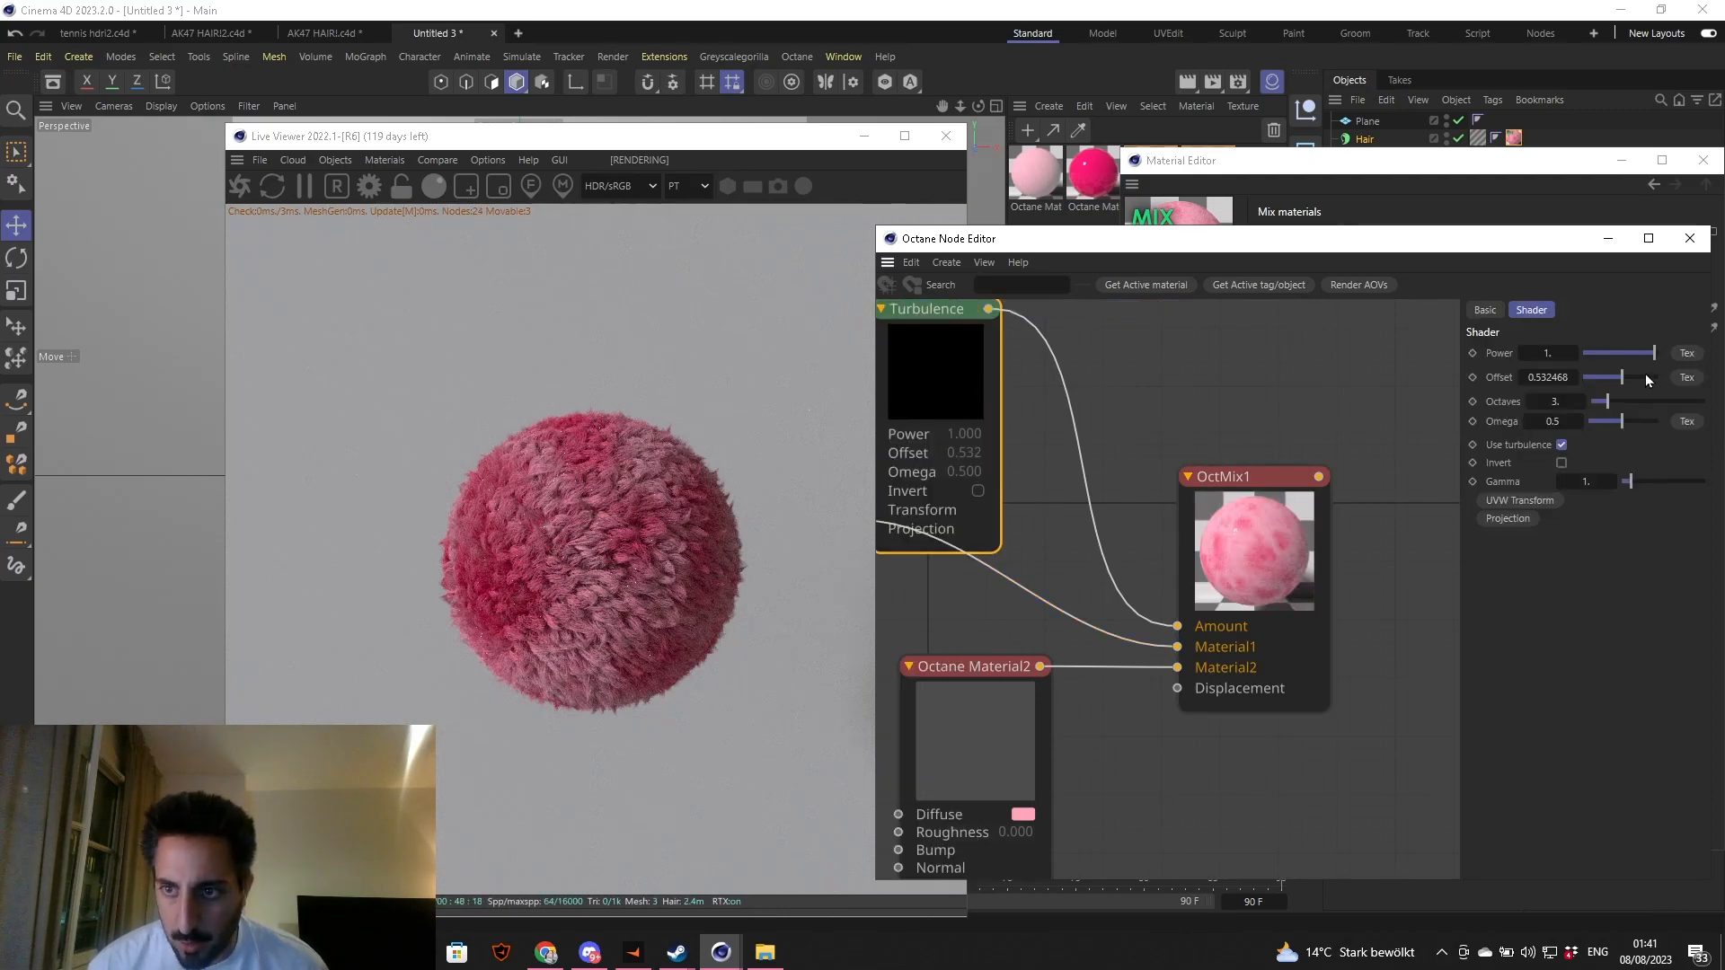
pyautogui.moveTo(1606, 377); pyautogui.dragTo(1639, 378)
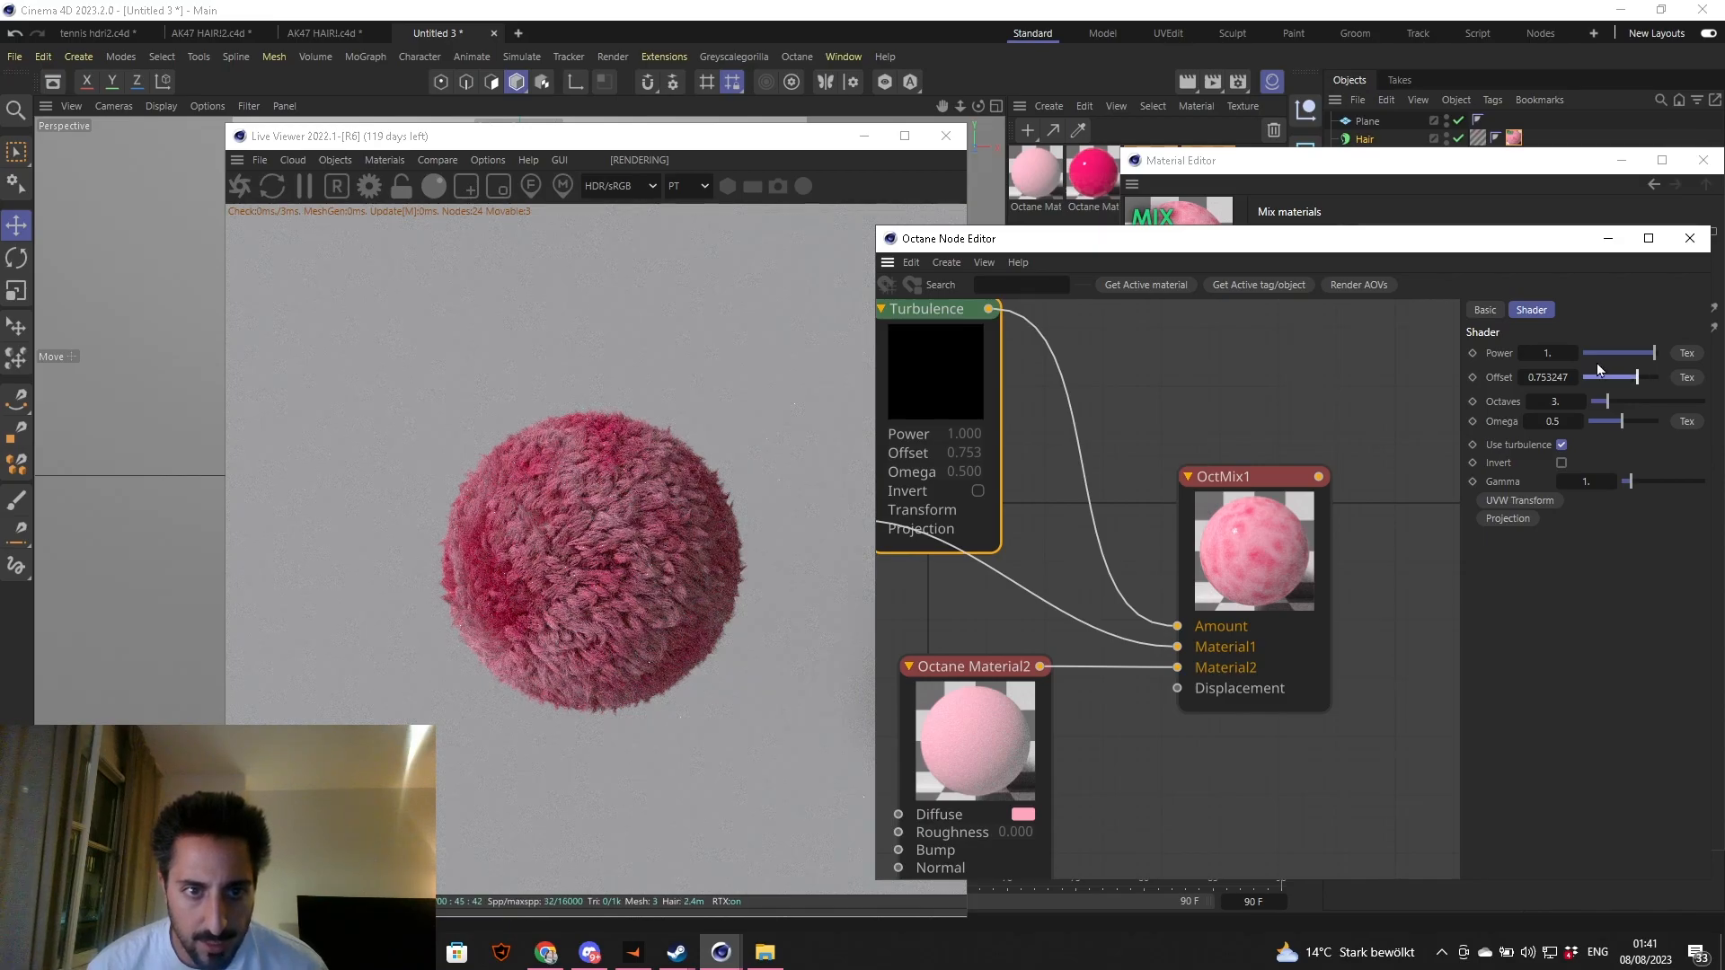
pyautogui.click(1687, 237)
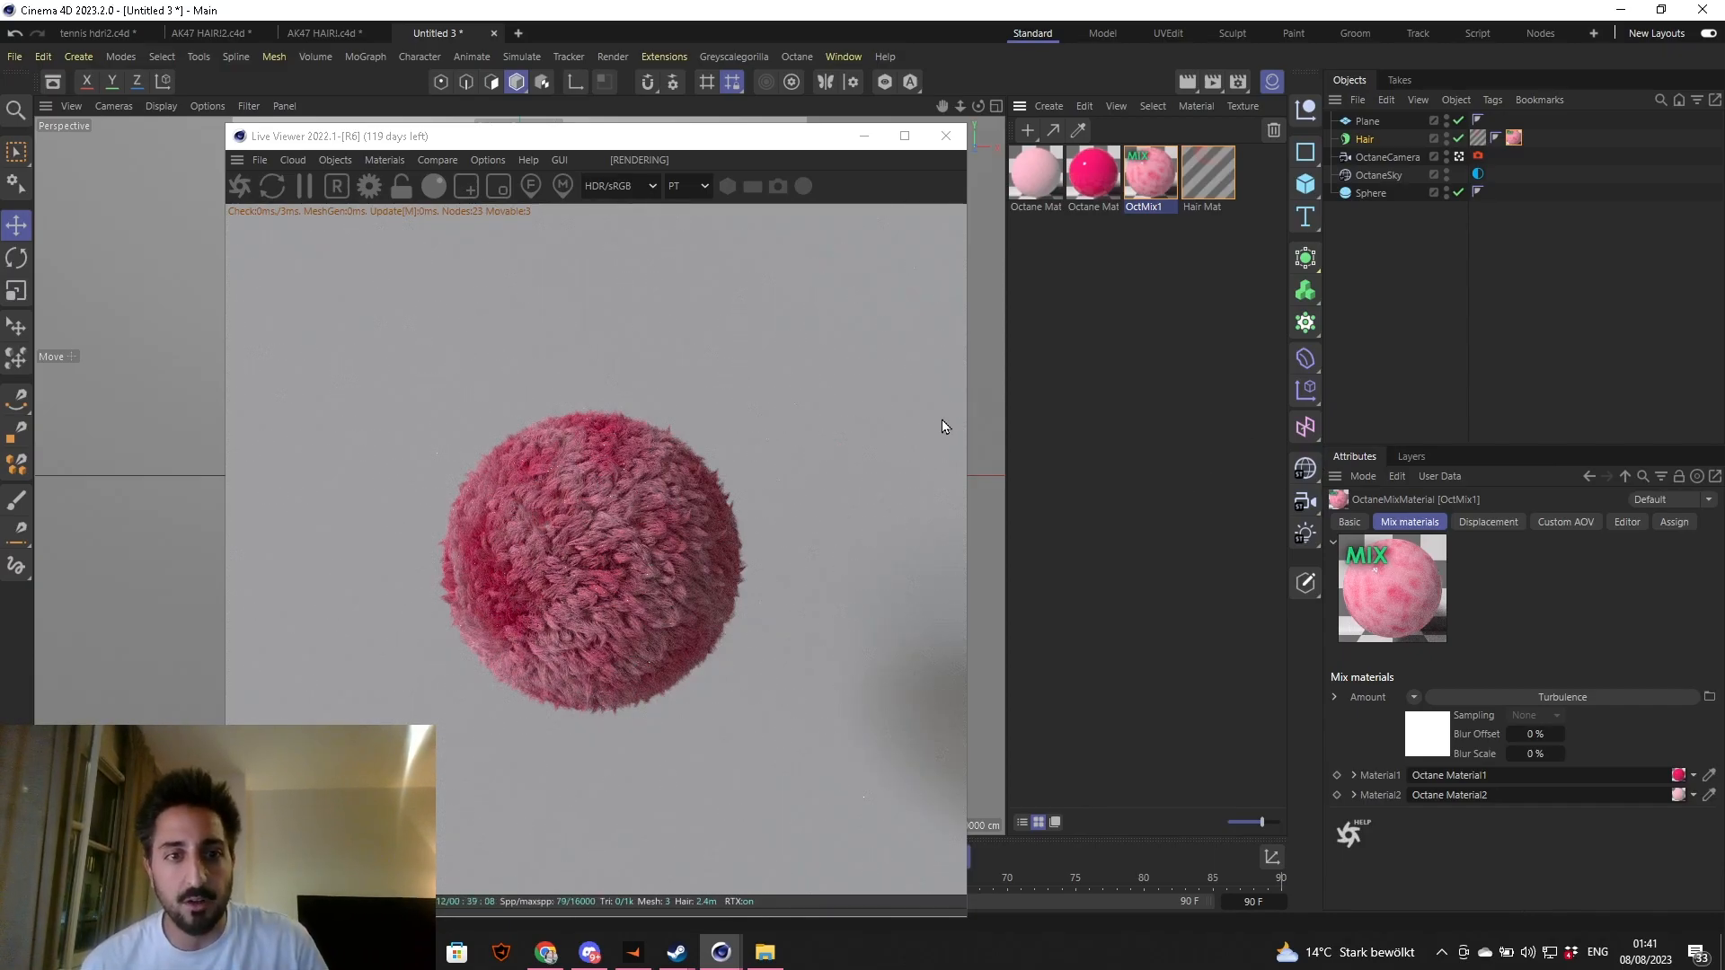
# - Enable A/B comparison from the Live Viewer's Compare menu
pyautogui.click(436, 160)
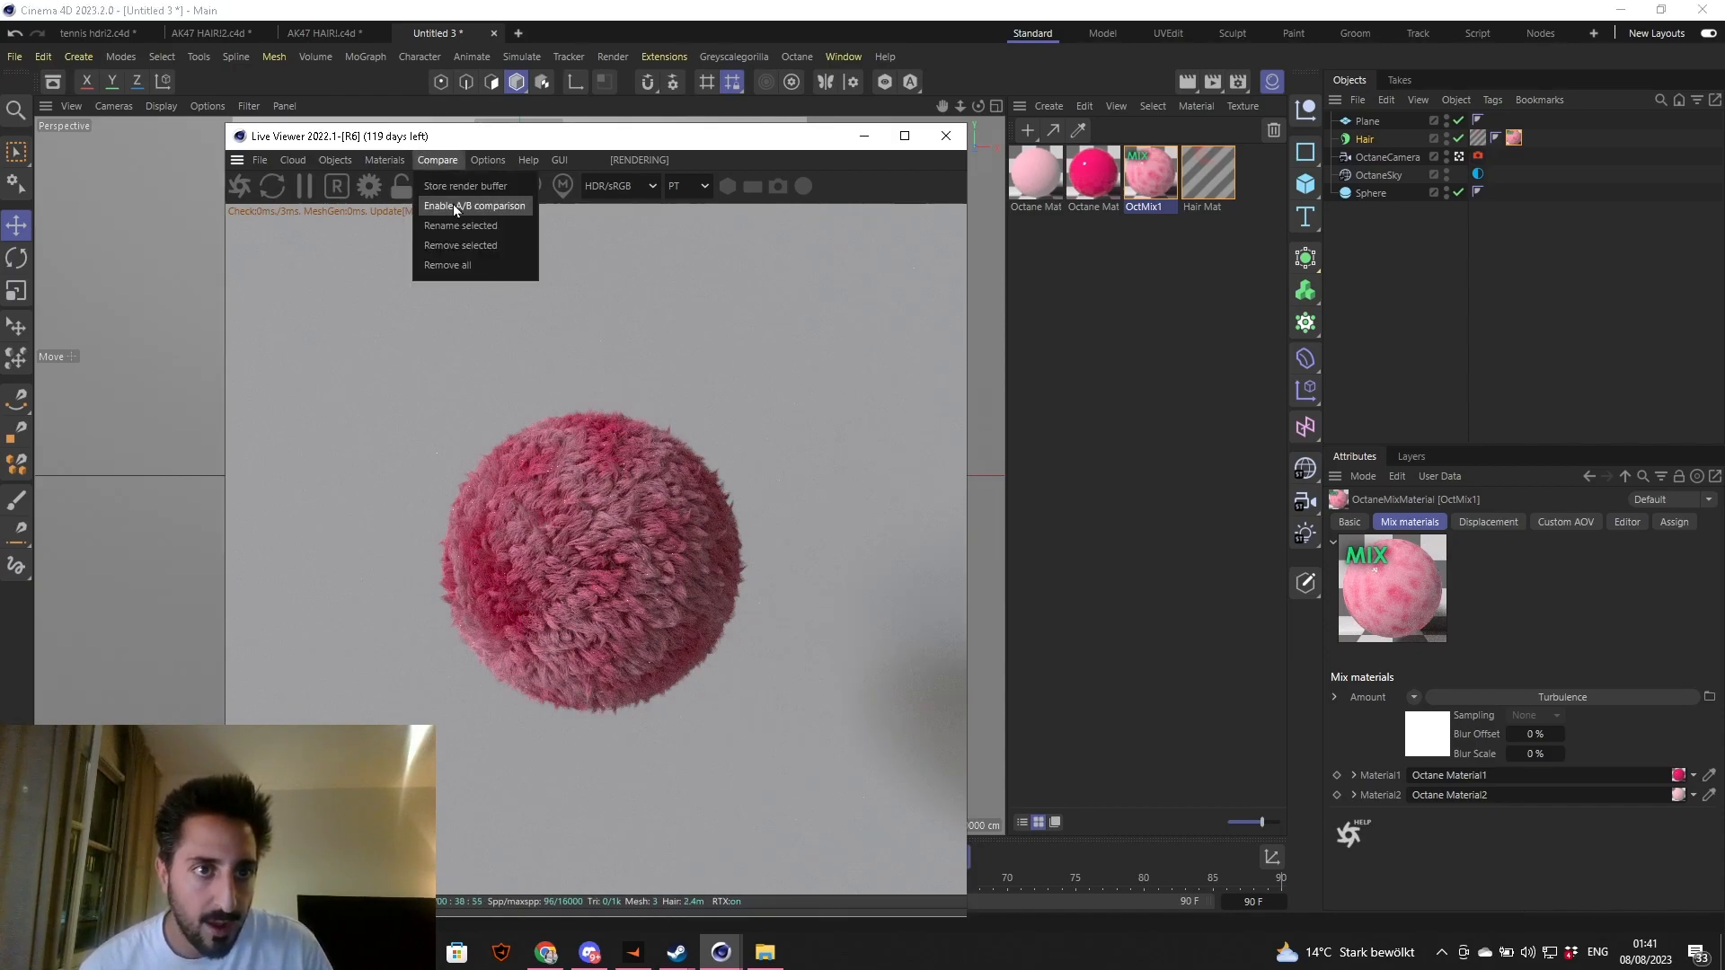
pyautogui.click(487, 205)
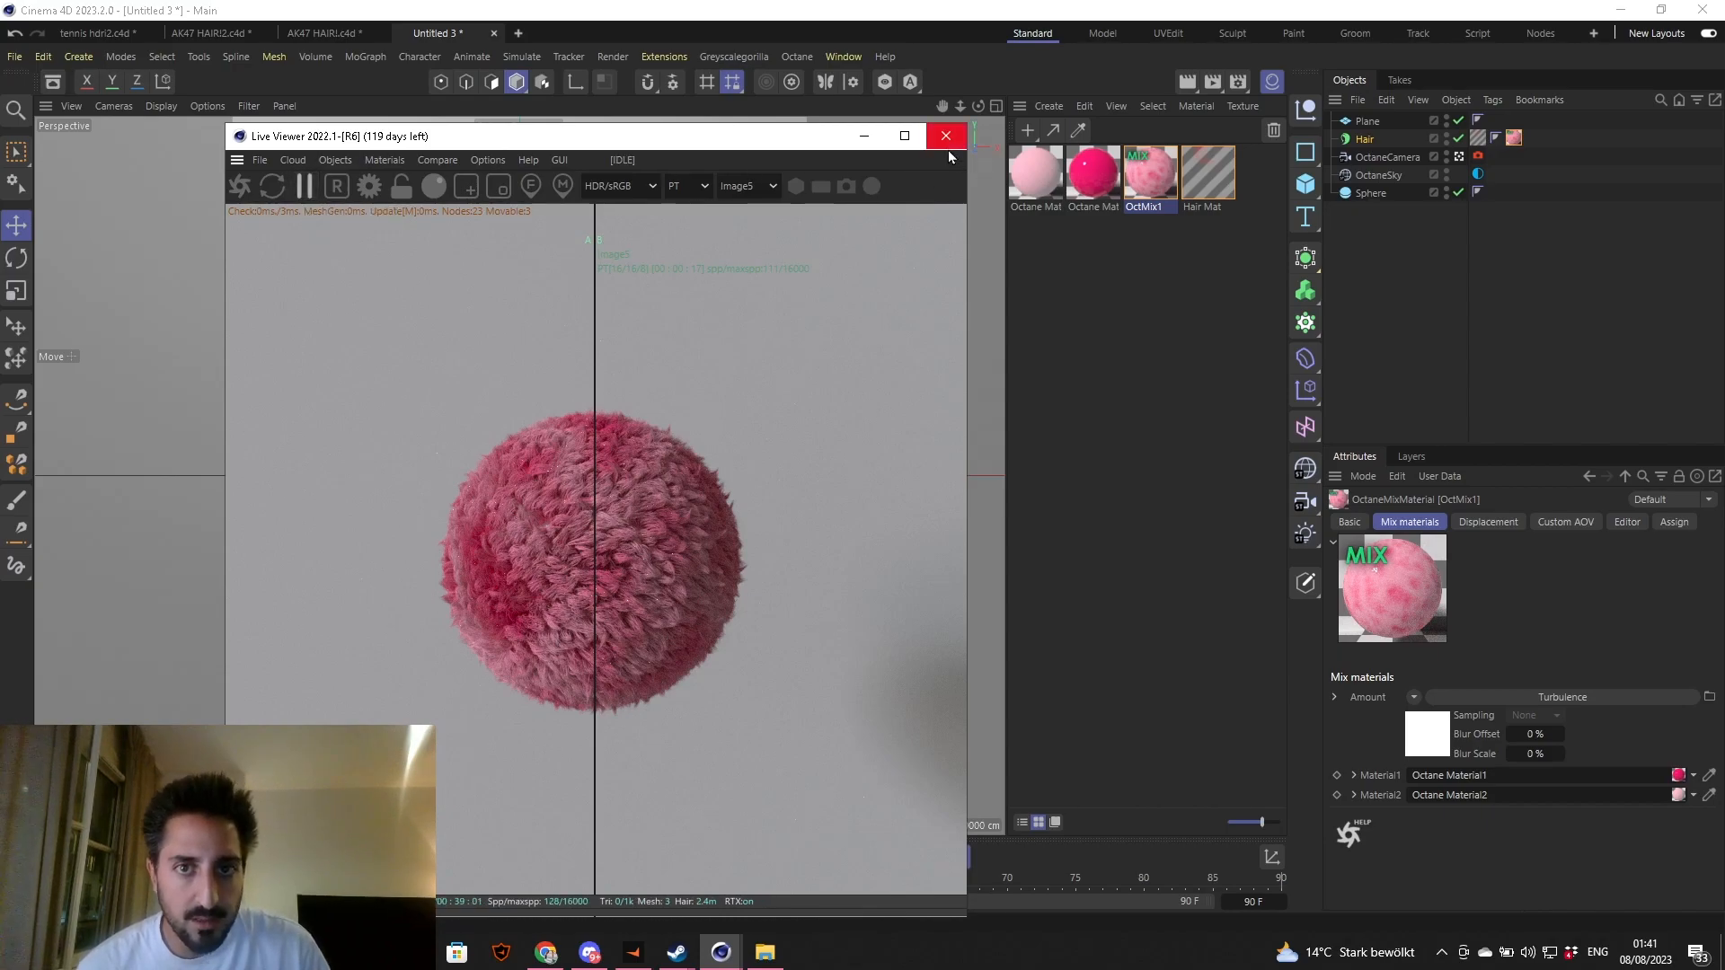
pyautogui.moveTo(865, 134)
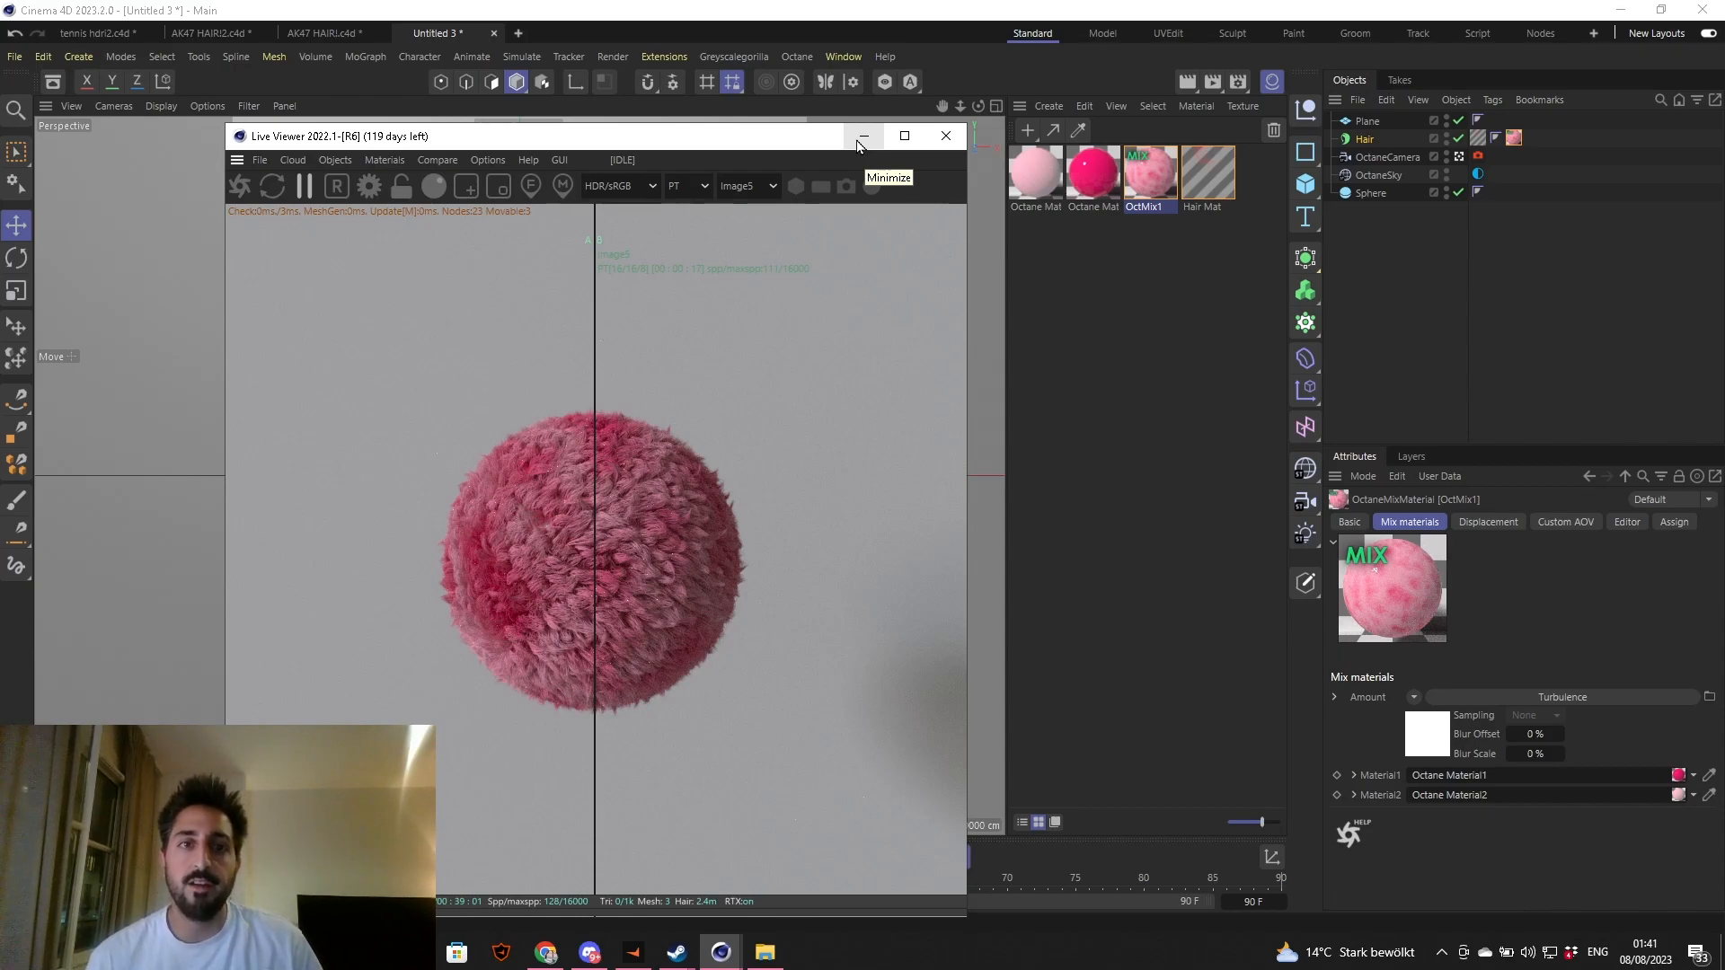
pyautogui.moveTo(841, 158)
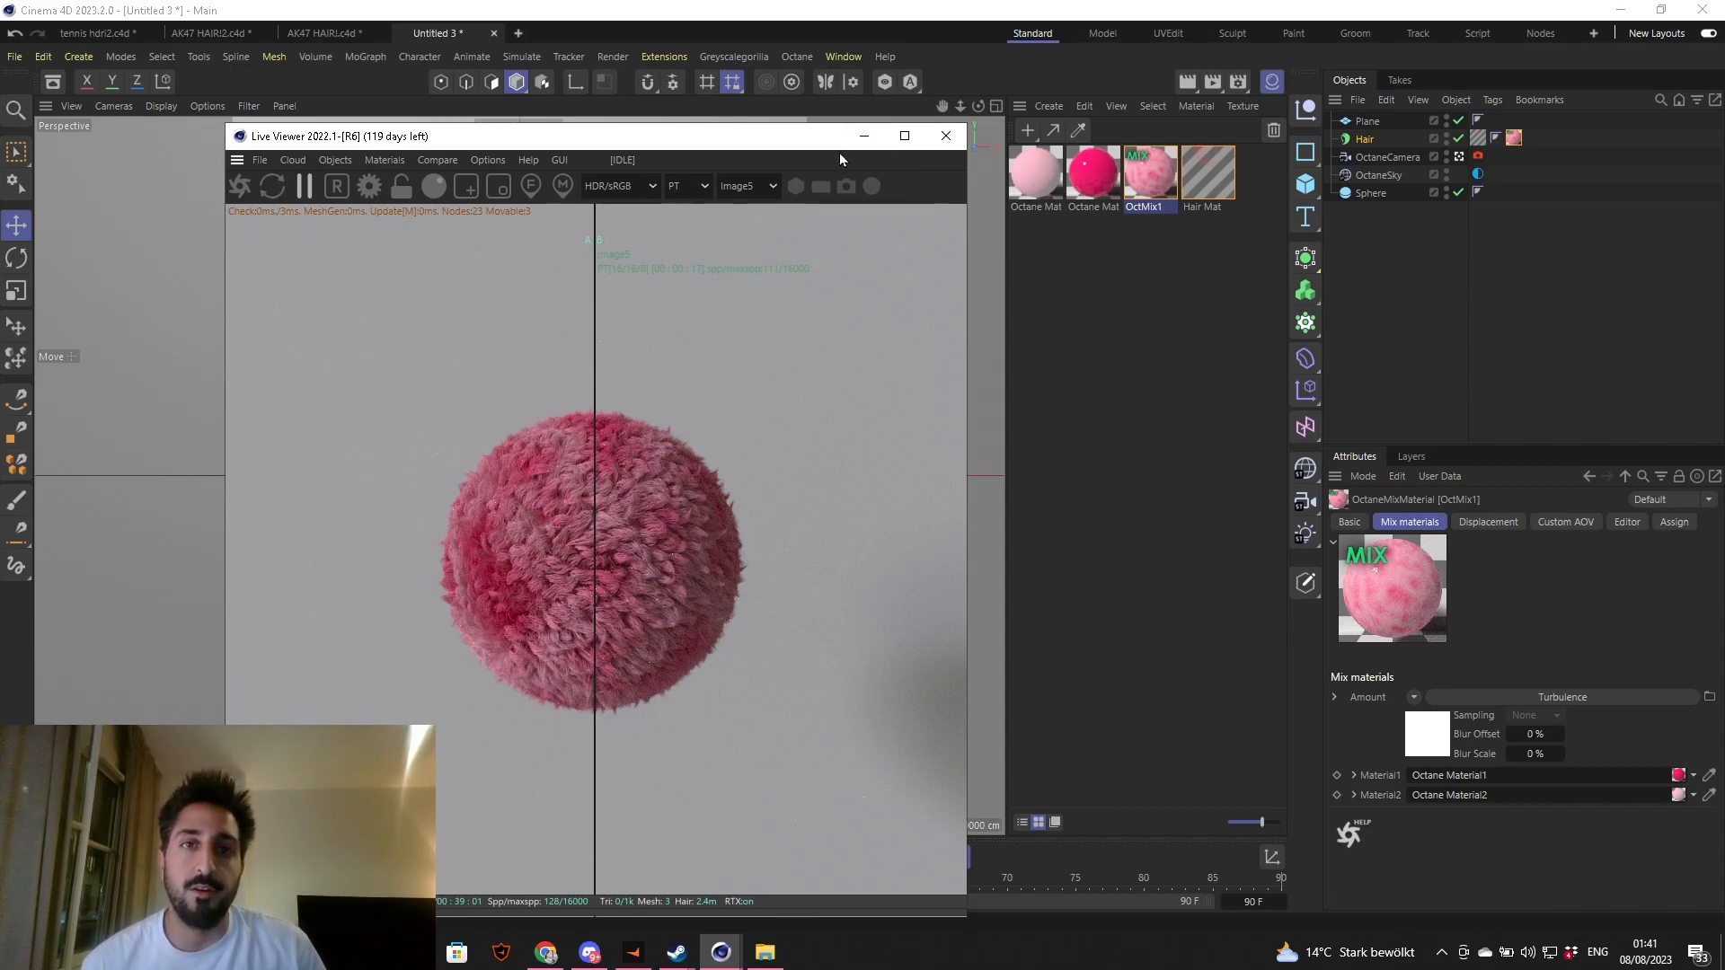
pyautogui.moveTo(865, 135)
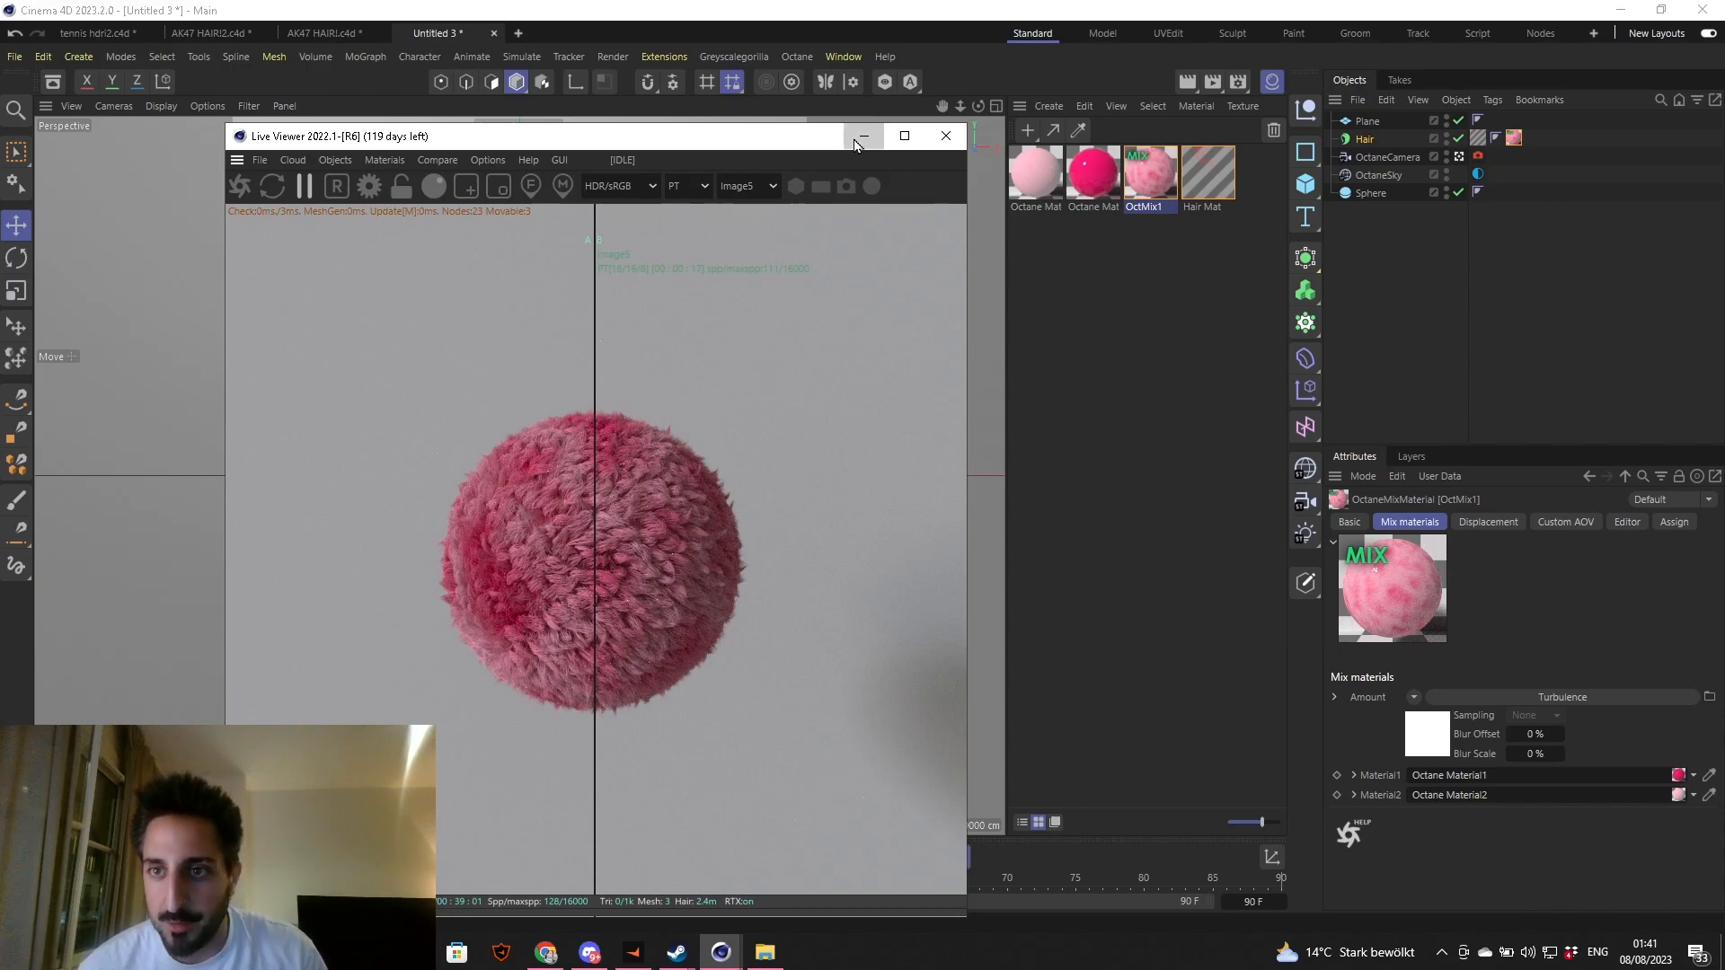
# - Hide the Live Viewer, switch to the Hair Brush tool and reduce its Radius from 100 to about 55
pyautogui.click(944, 135)
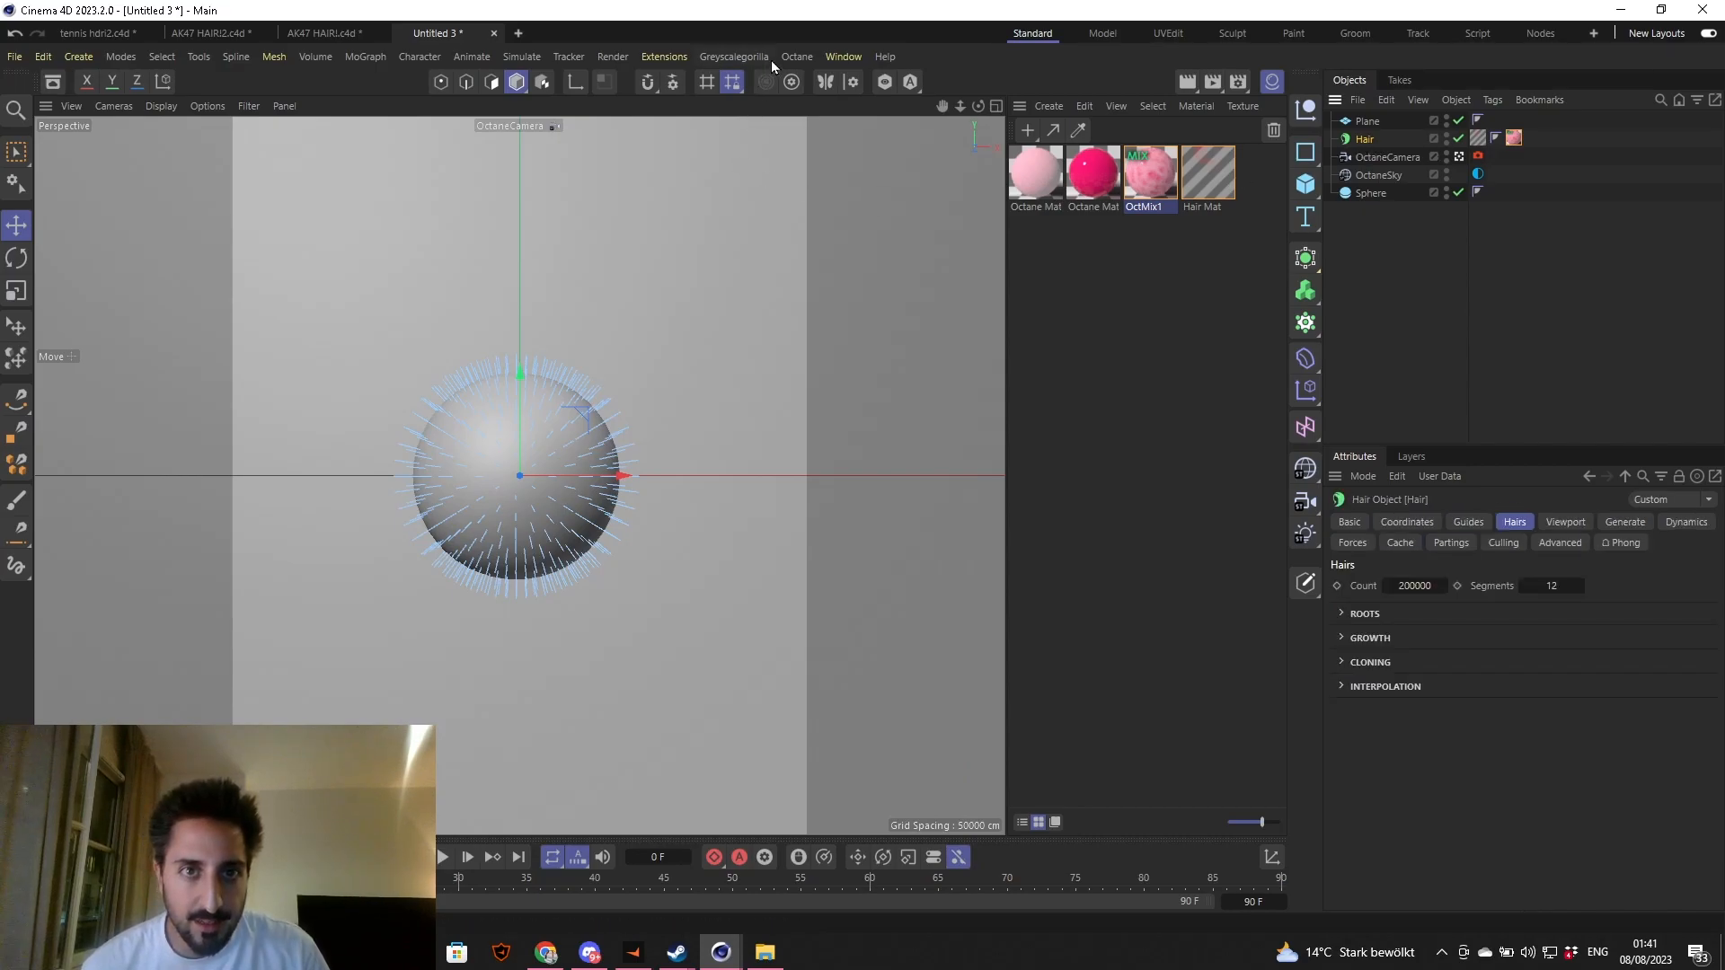
pyautogui.click(521, 56)
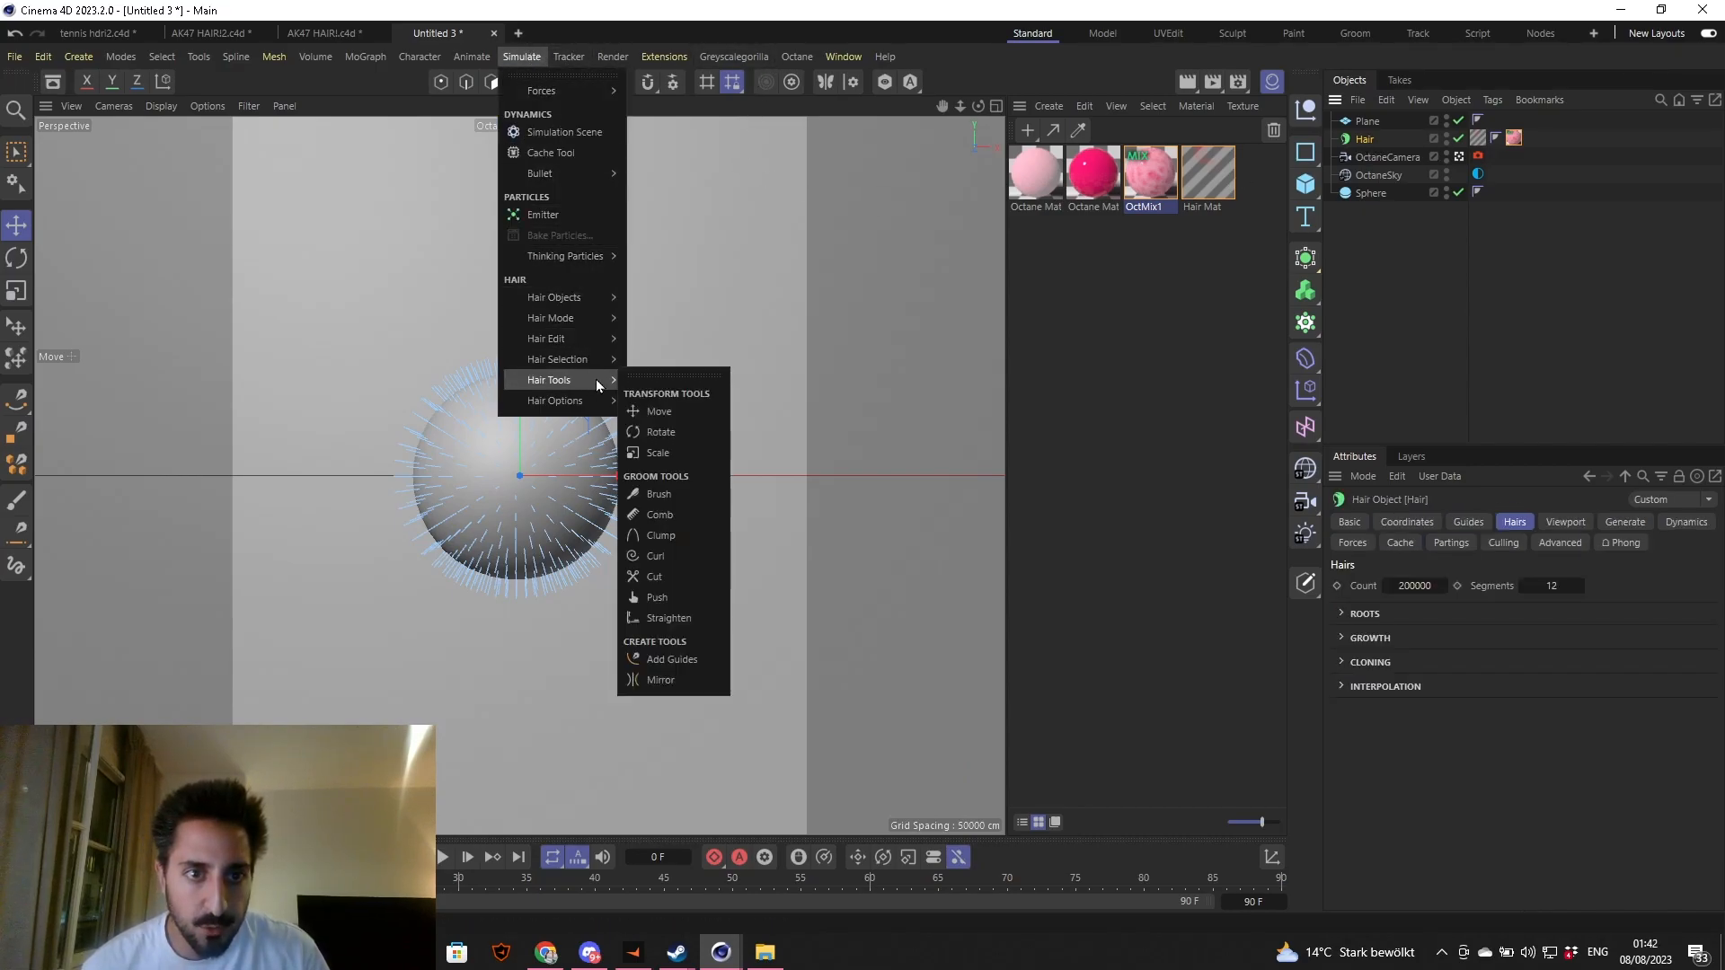
pyautogui.click(658, 494)
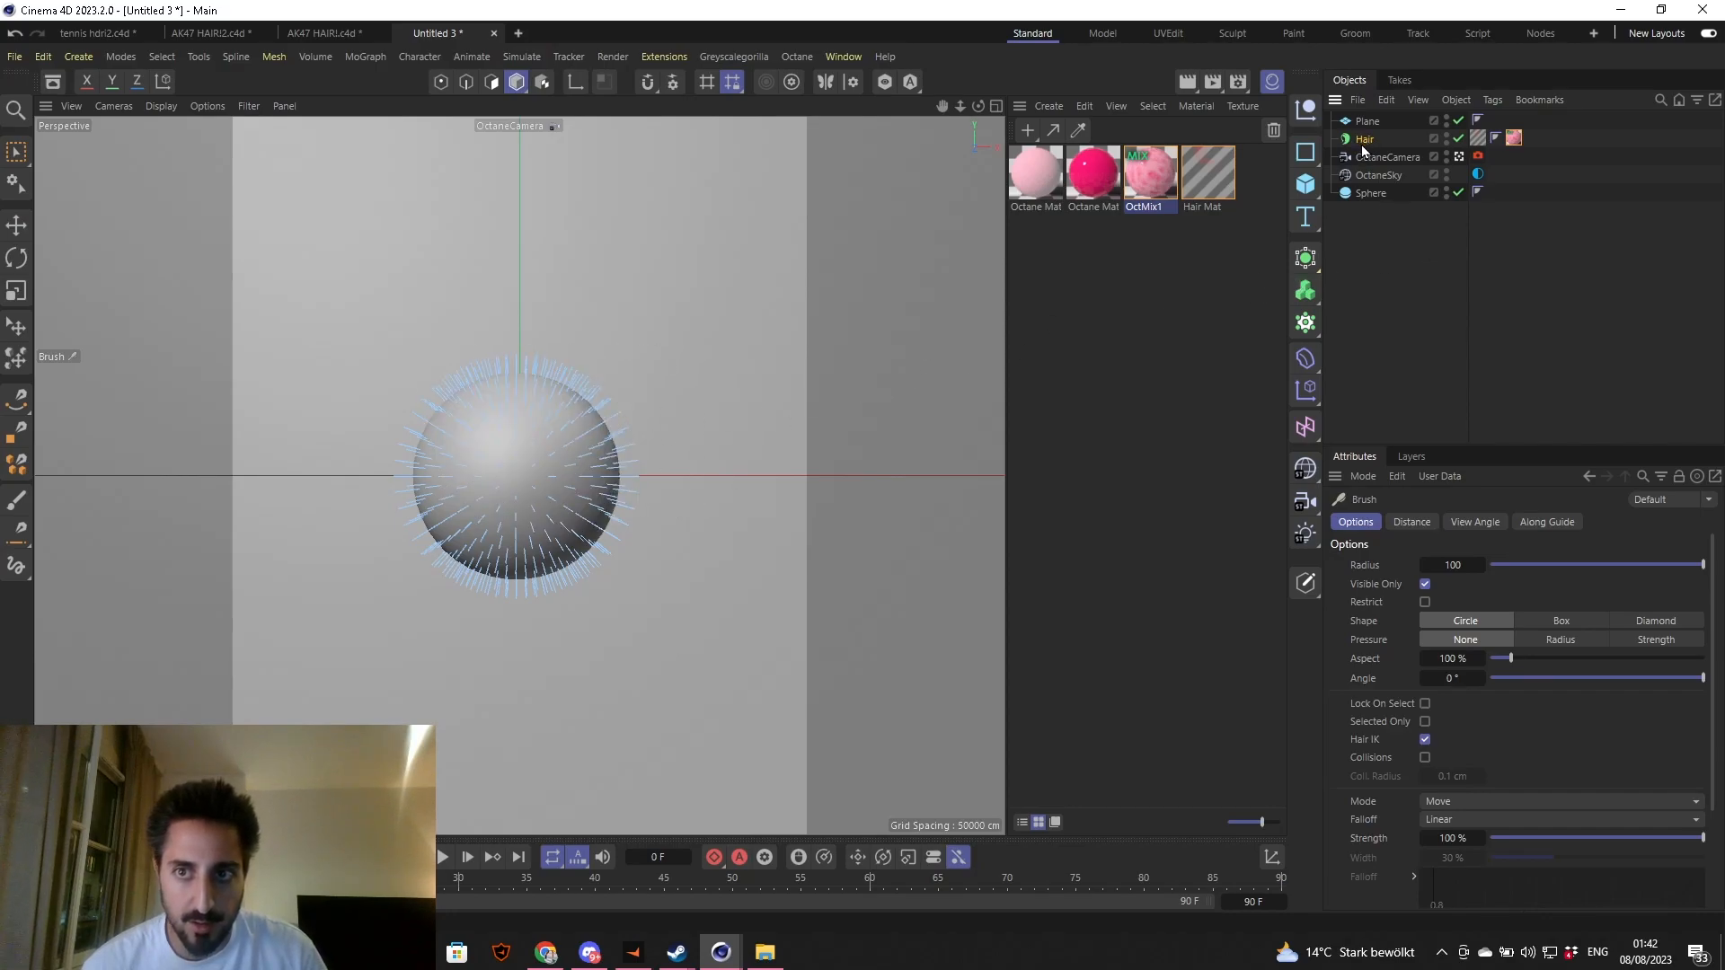
pyautogui.moveTo(1680, 572)
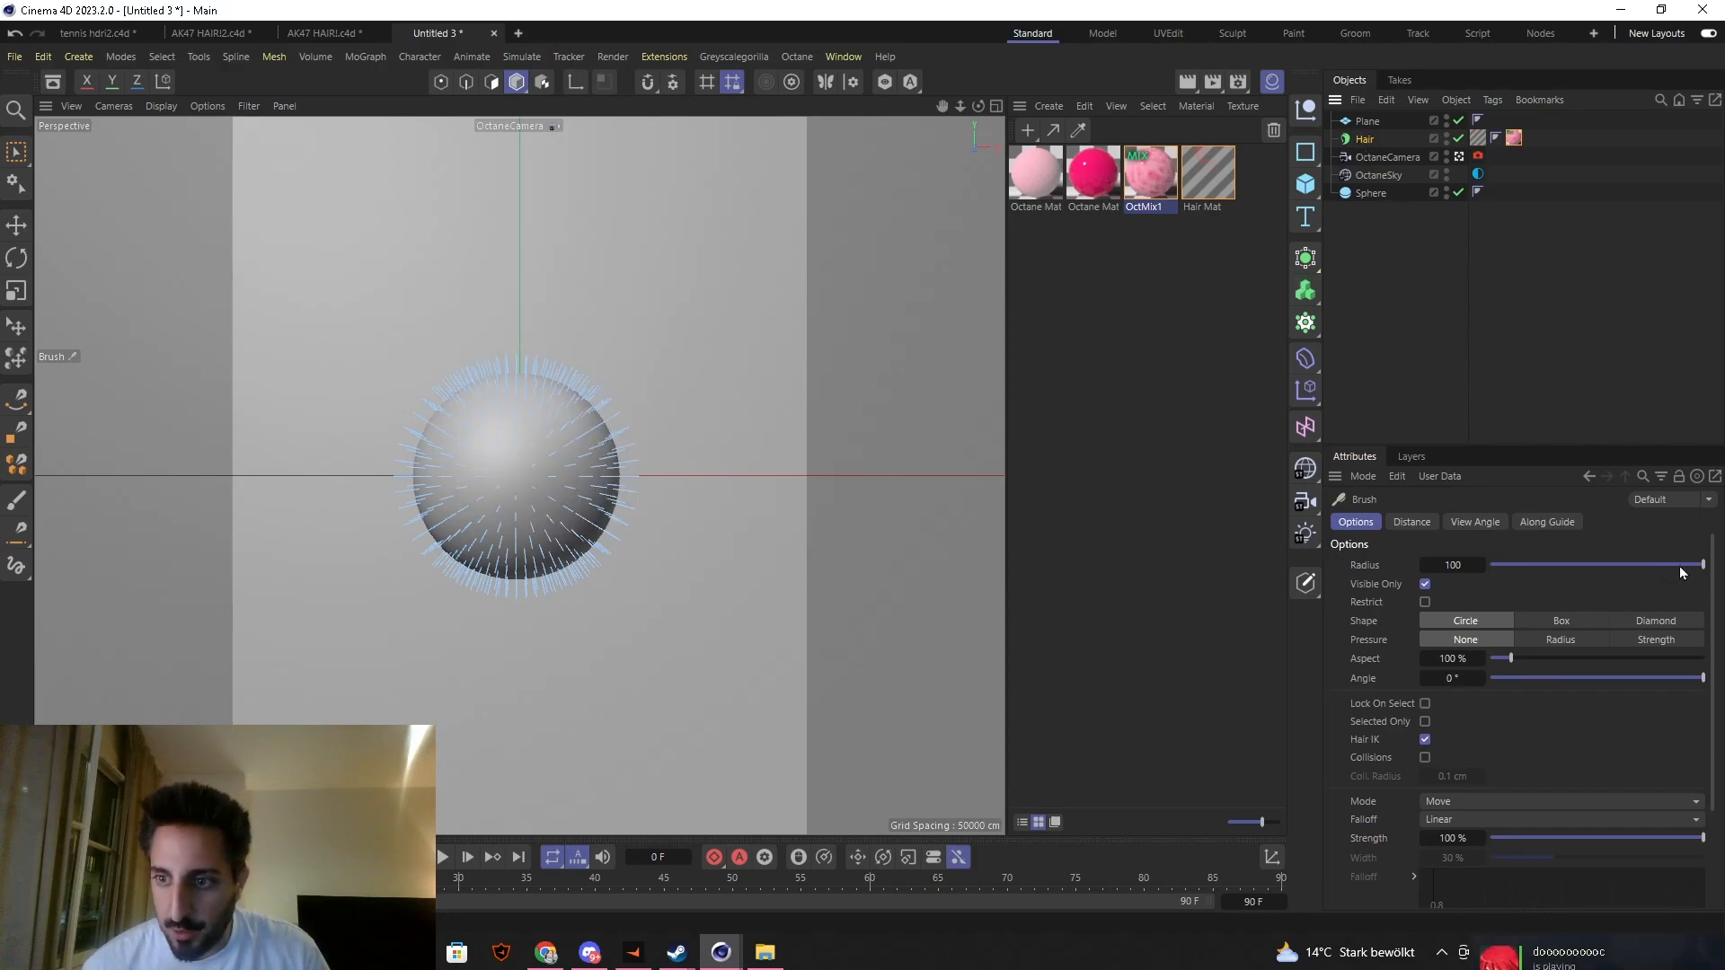
pyautogui.moveTo(1703, 564); pyautogui.dragTo(1633, 564)
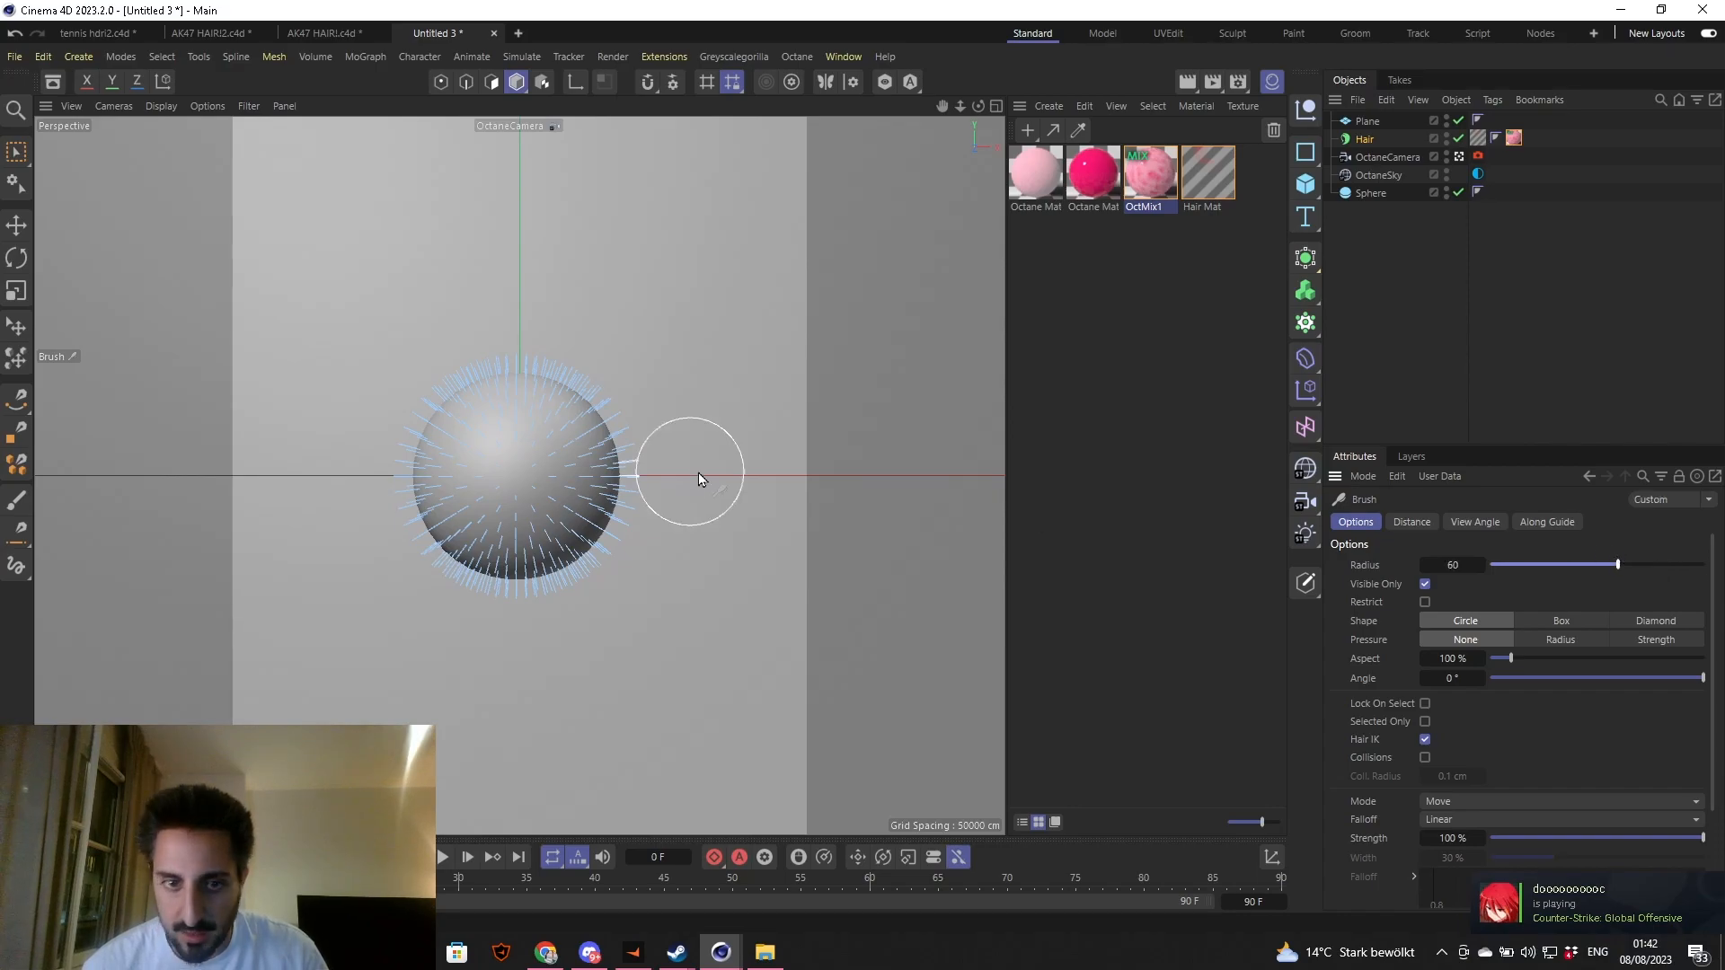
pyautogui.moveTo(1618, 564); pyautogui.dragTo(1610, 564)
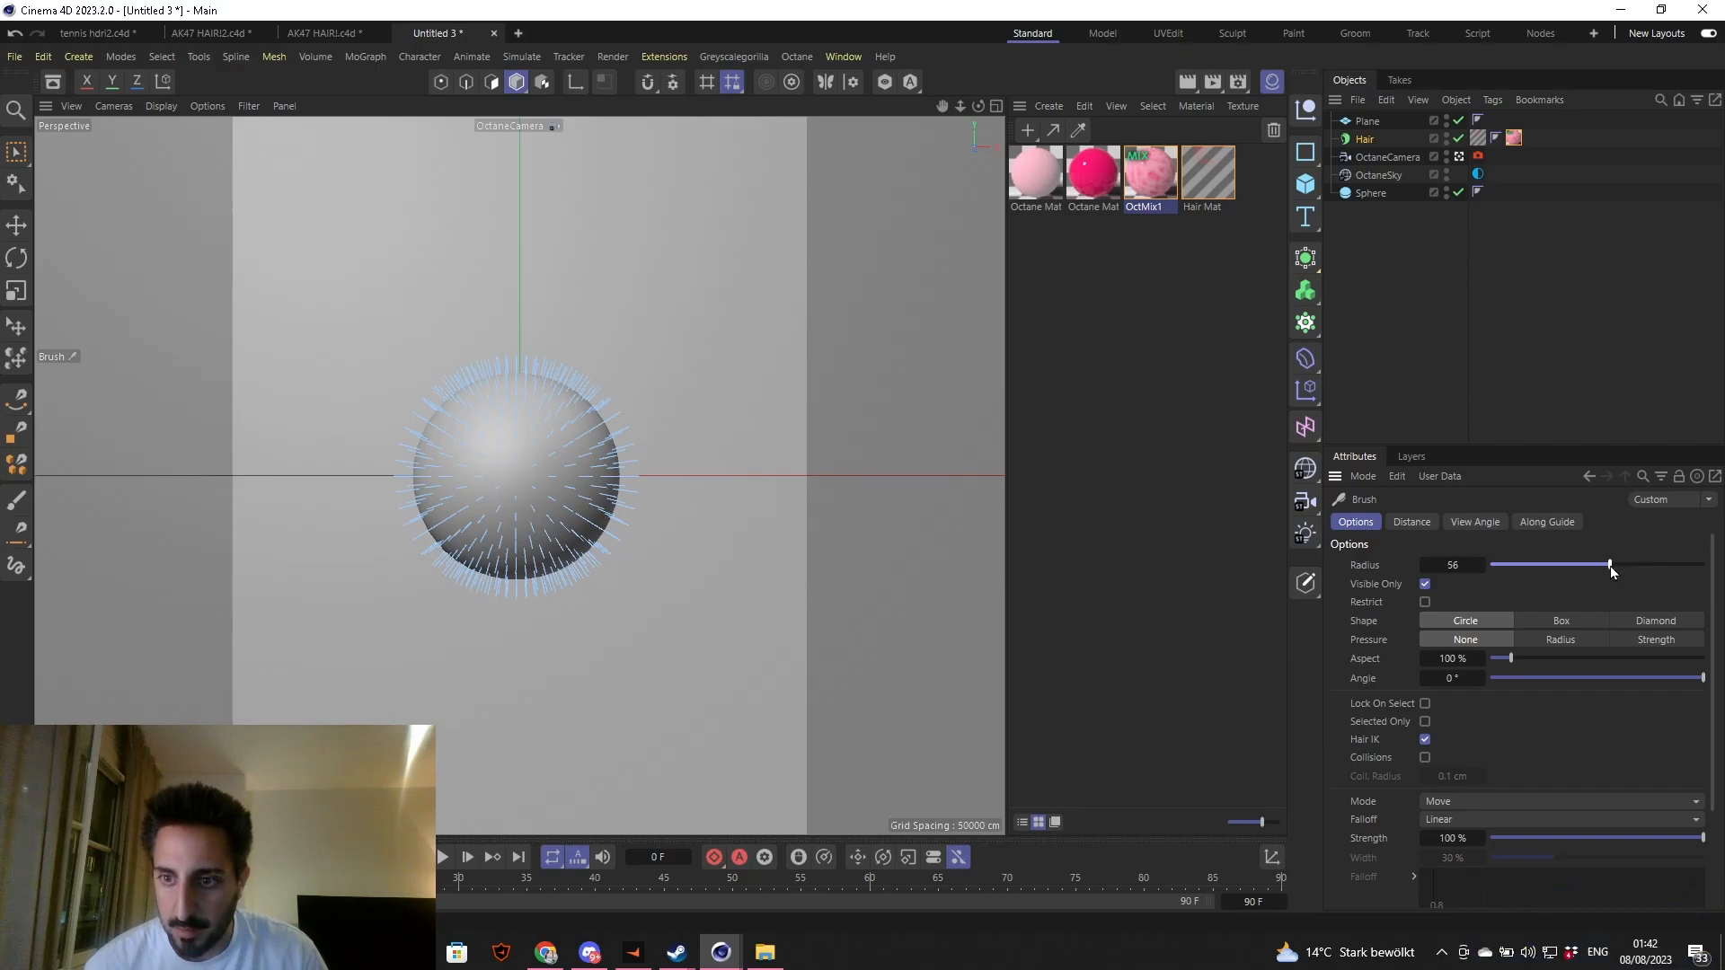
pyautogui.moveTo(1611, 565); pyautogui.dragTo(1604, 564)
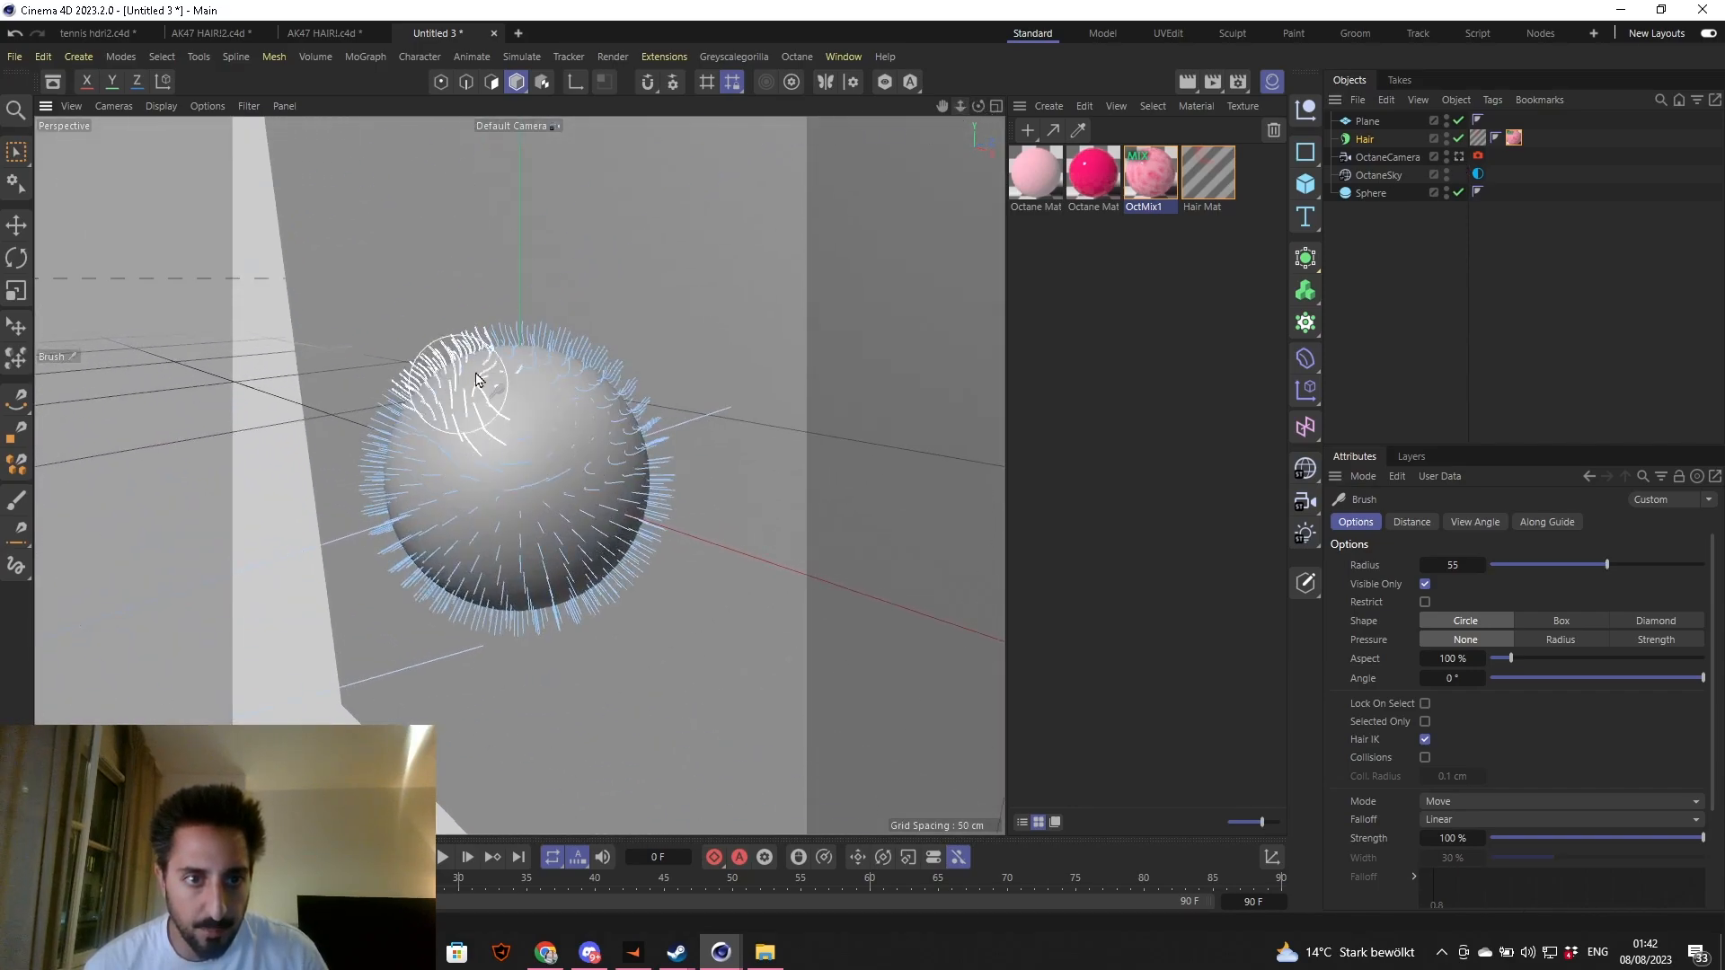
# - Comb the guides flat across the sphere's top, centre and lower front, orbiting between strokes
pyautogui.moveTo(473, 379); pyautogui.dragTo(616, 571)
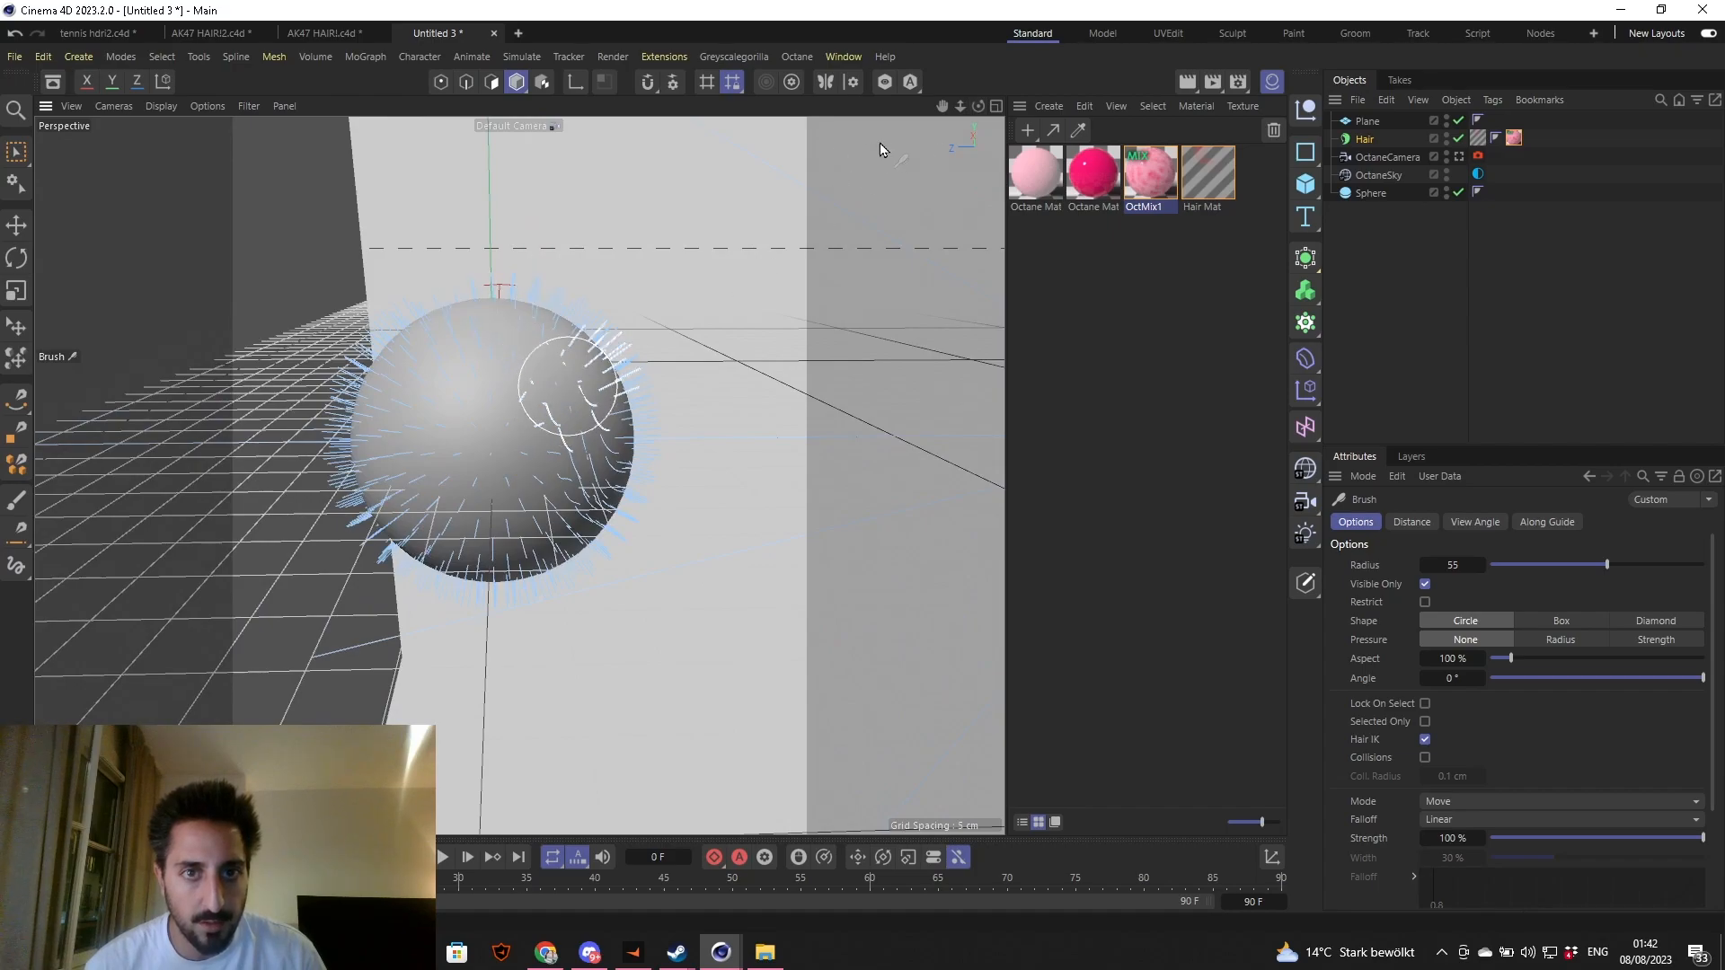
pyautogui.moveTo(881, 149); pyautogui.dragTo(518, 474)
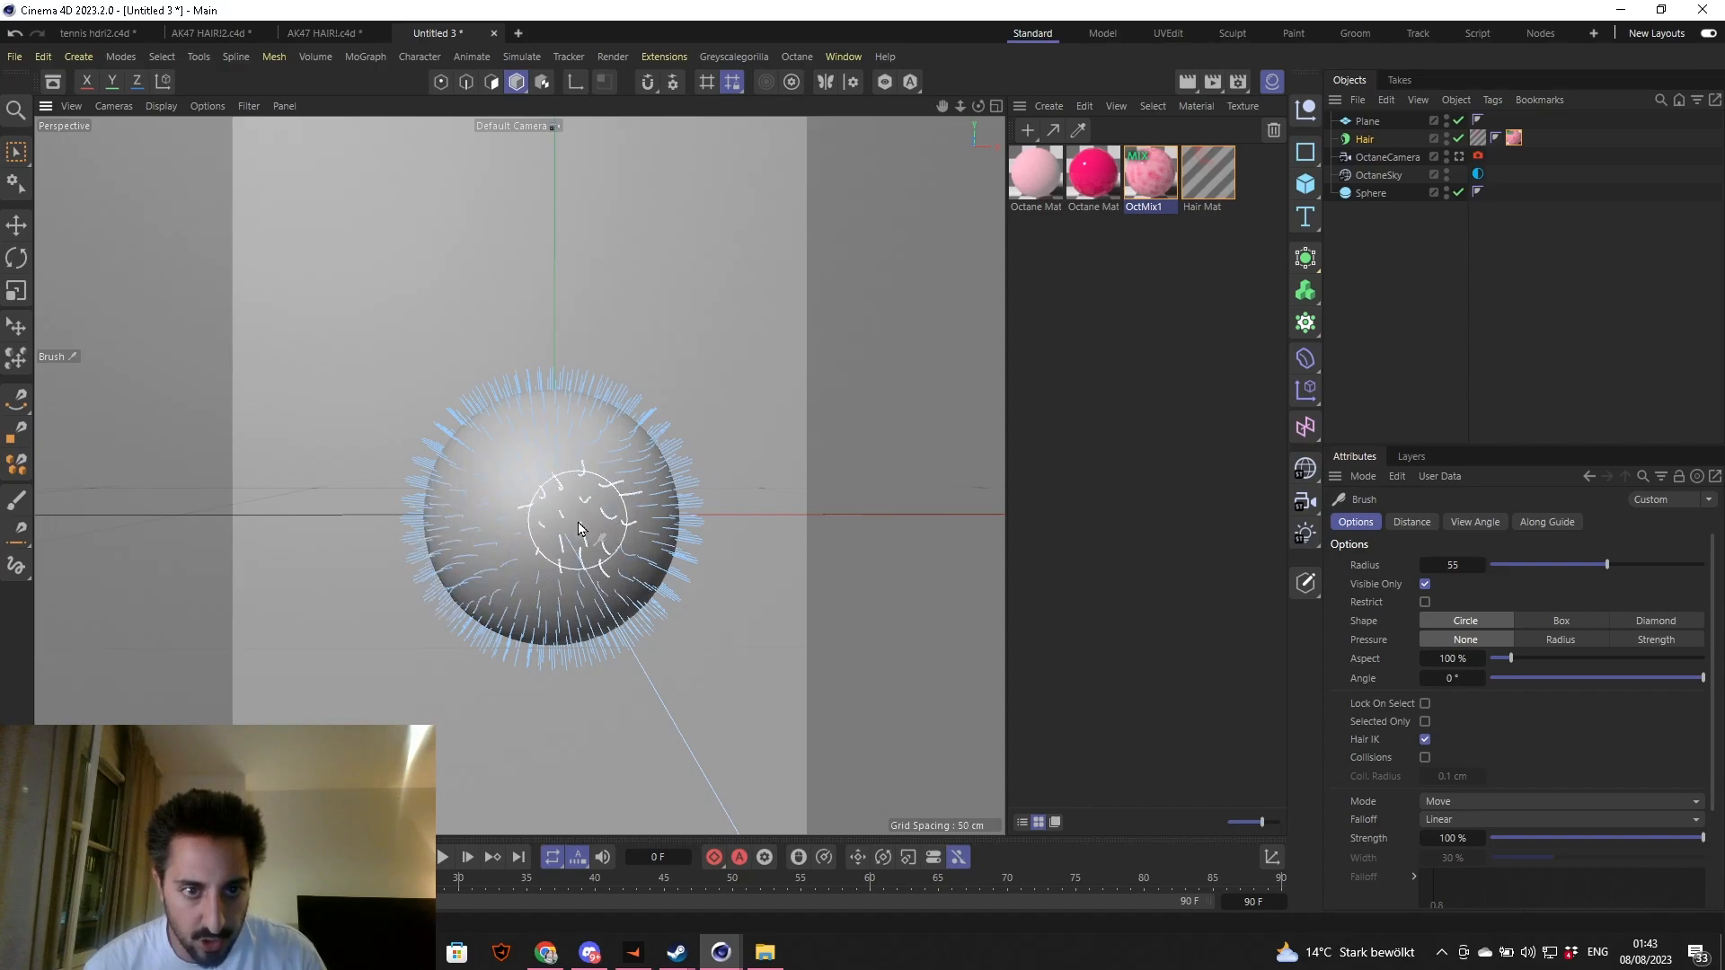
pyautogui.moveTo(576, 528); pyautogui.dragTo(518, 413)
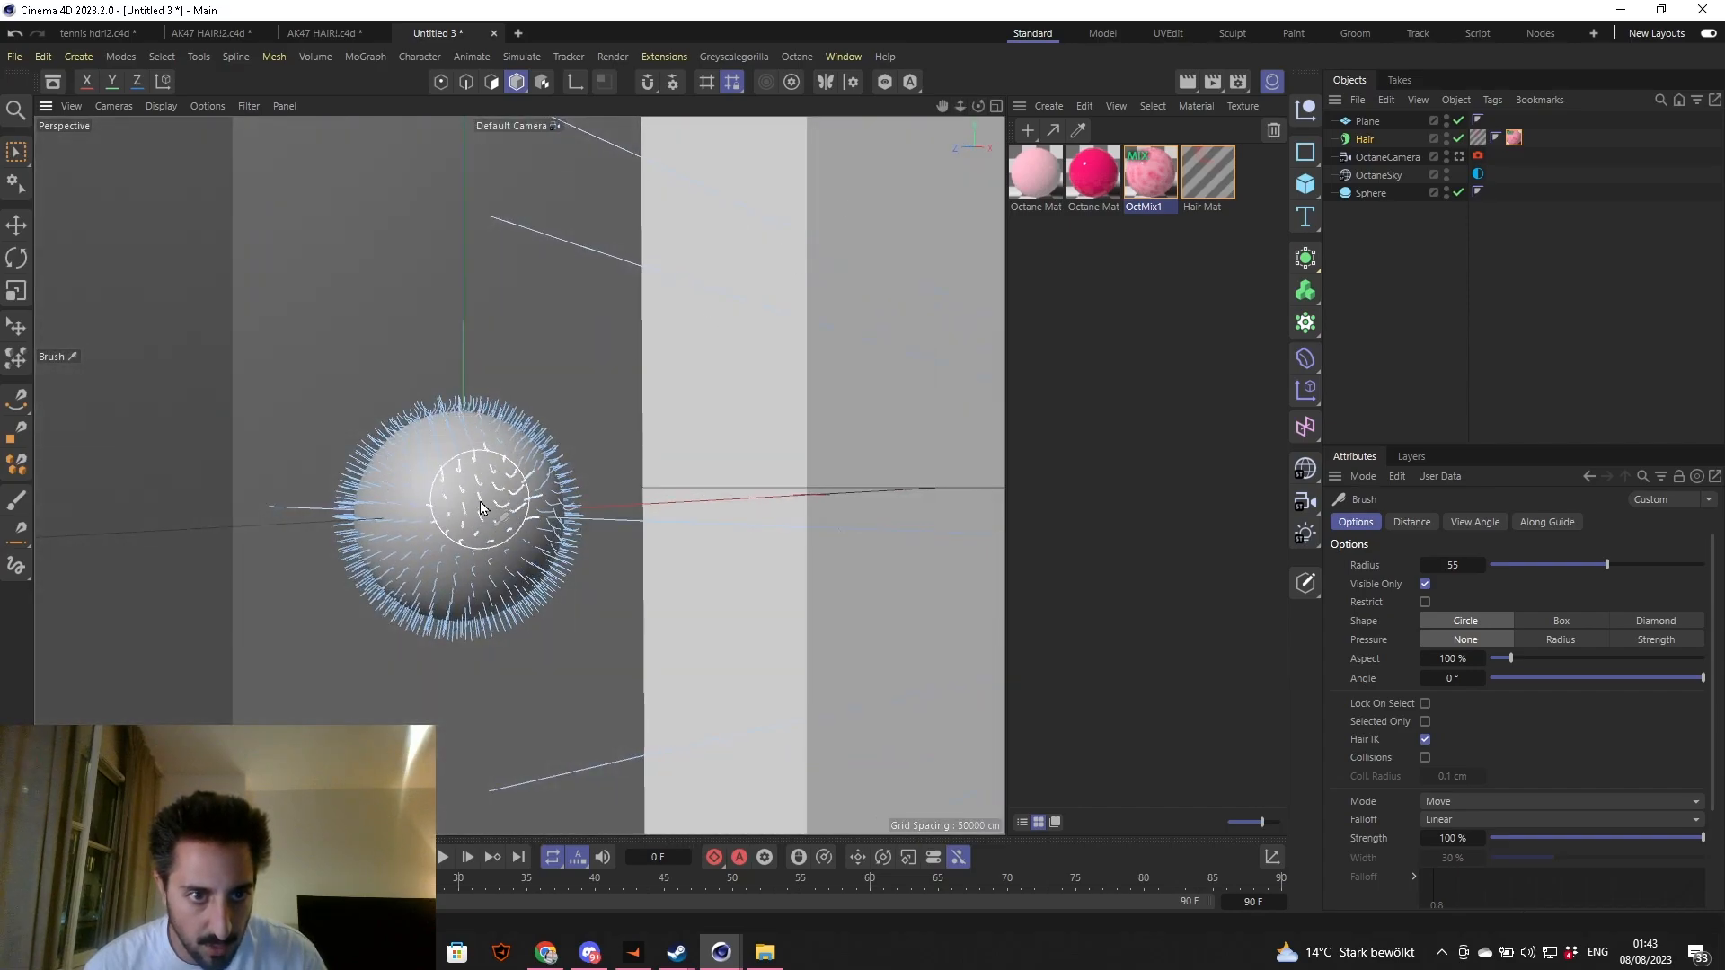
pyautogui.moveTo(478, 507); pyautogui.dragTo(478, 595)
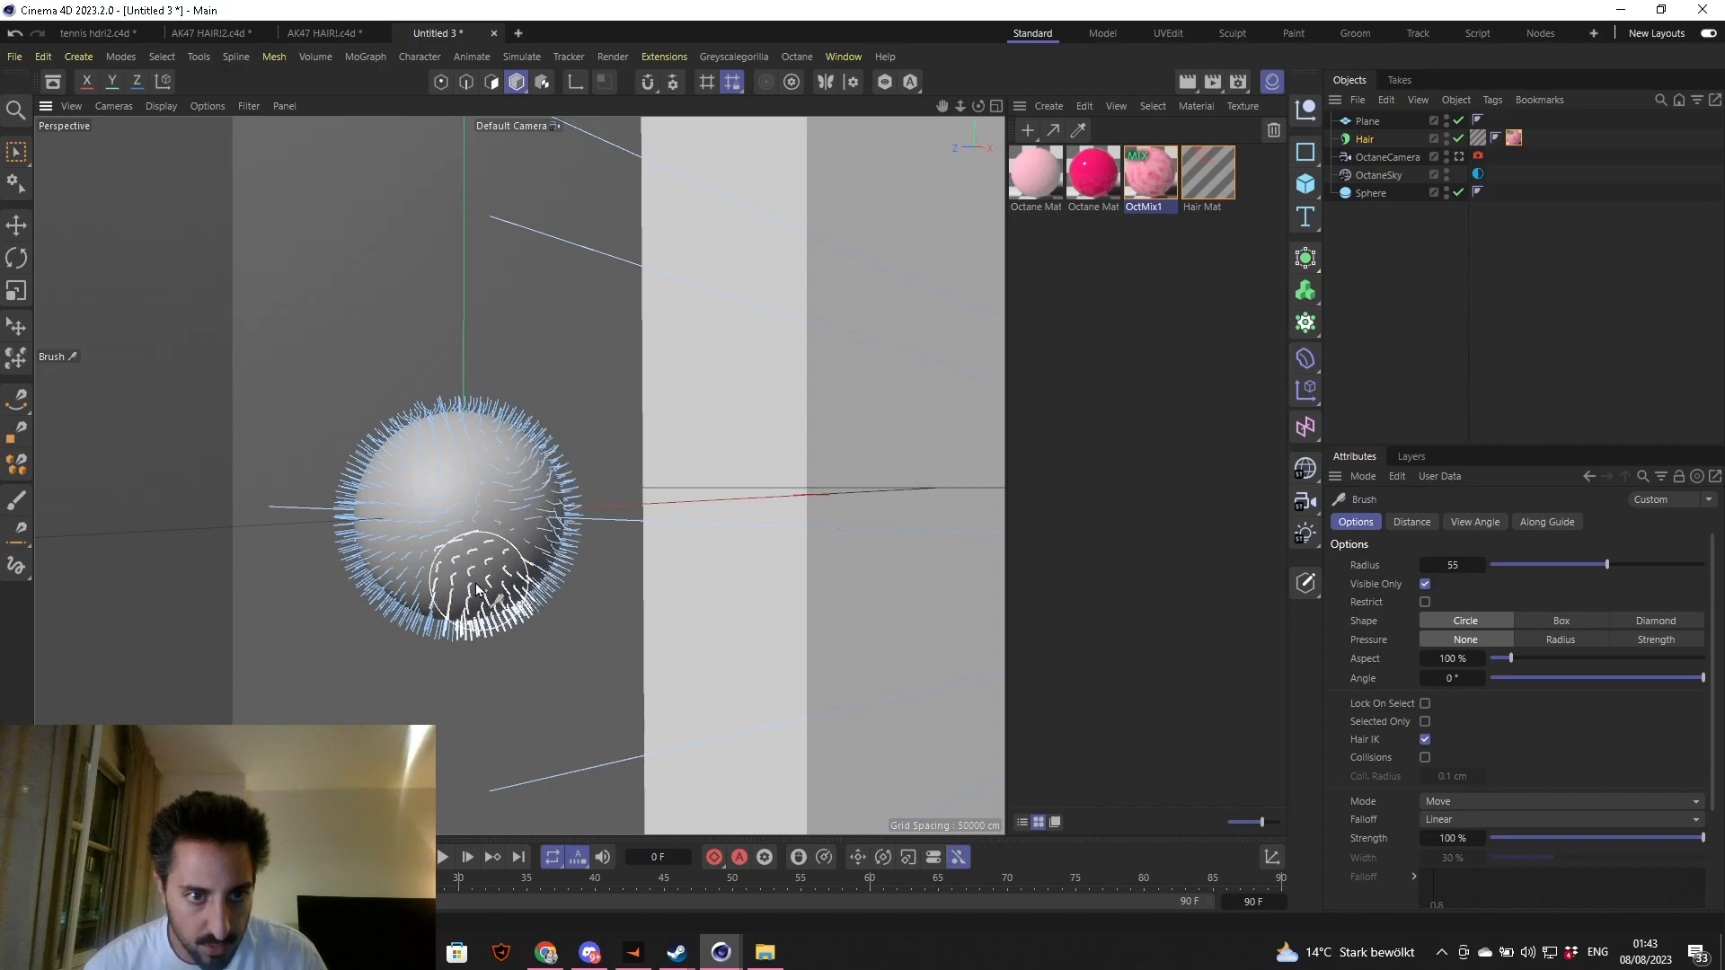
pyautogui.moveTo(478, 595); pyautogui.dragTo(424, 560)
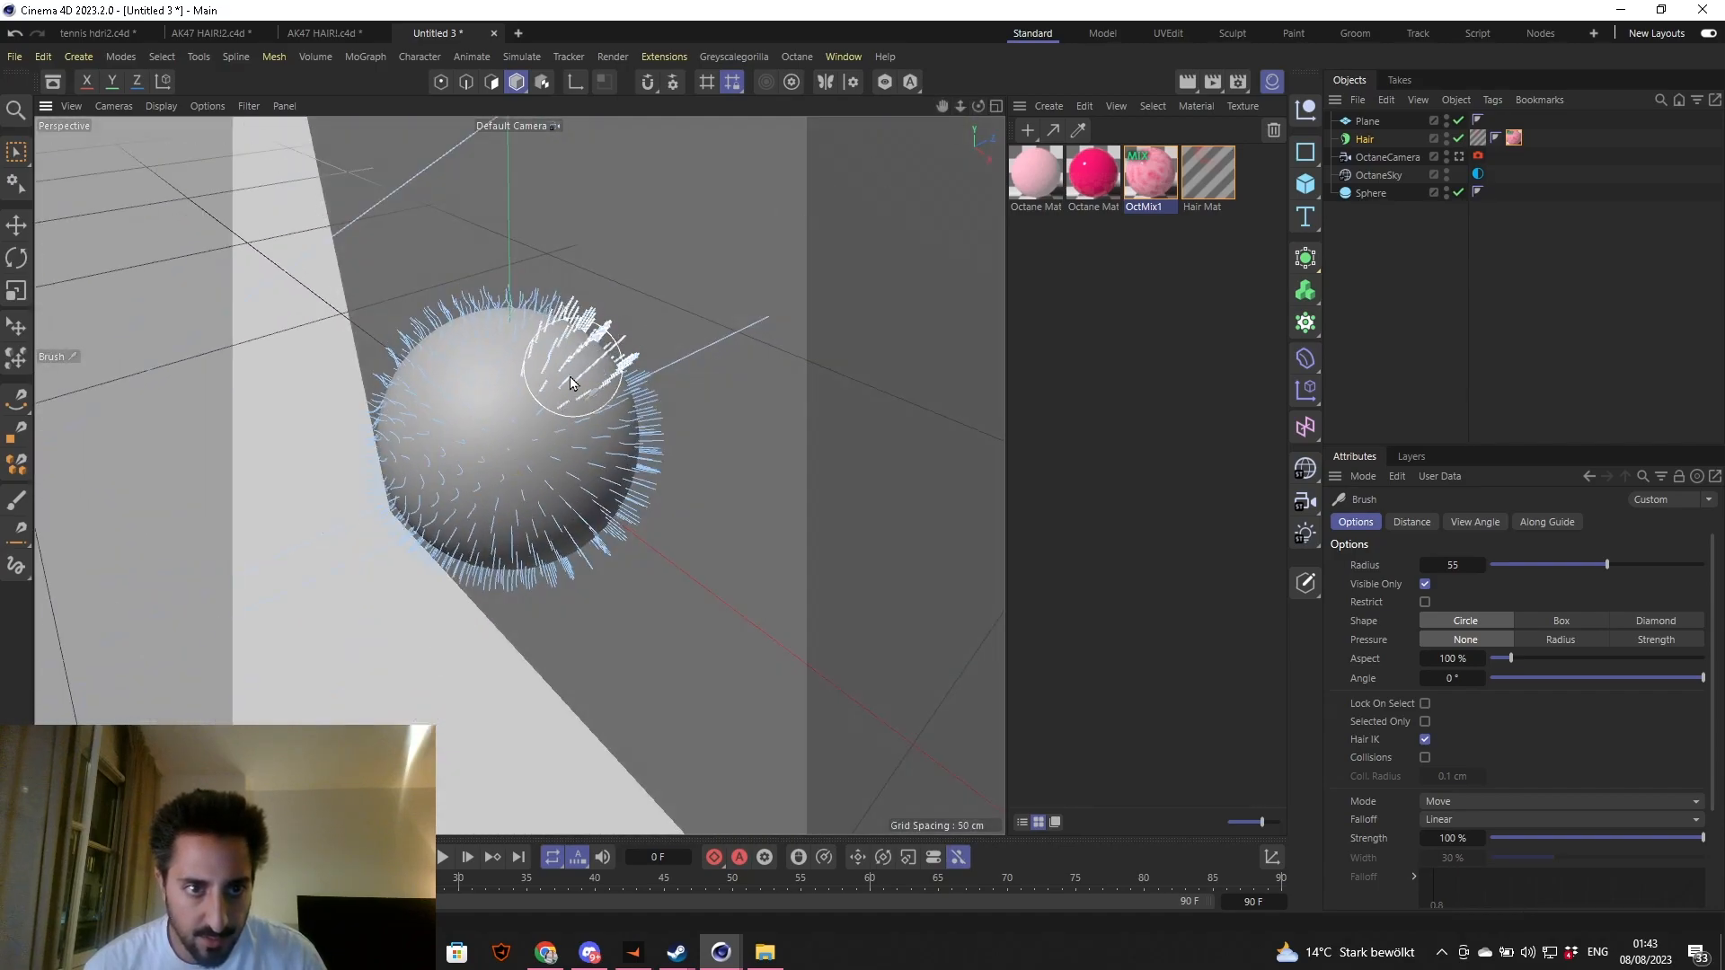
pyautogui.moveTo(572, 379); pyautogui.dragTo(488, 369)
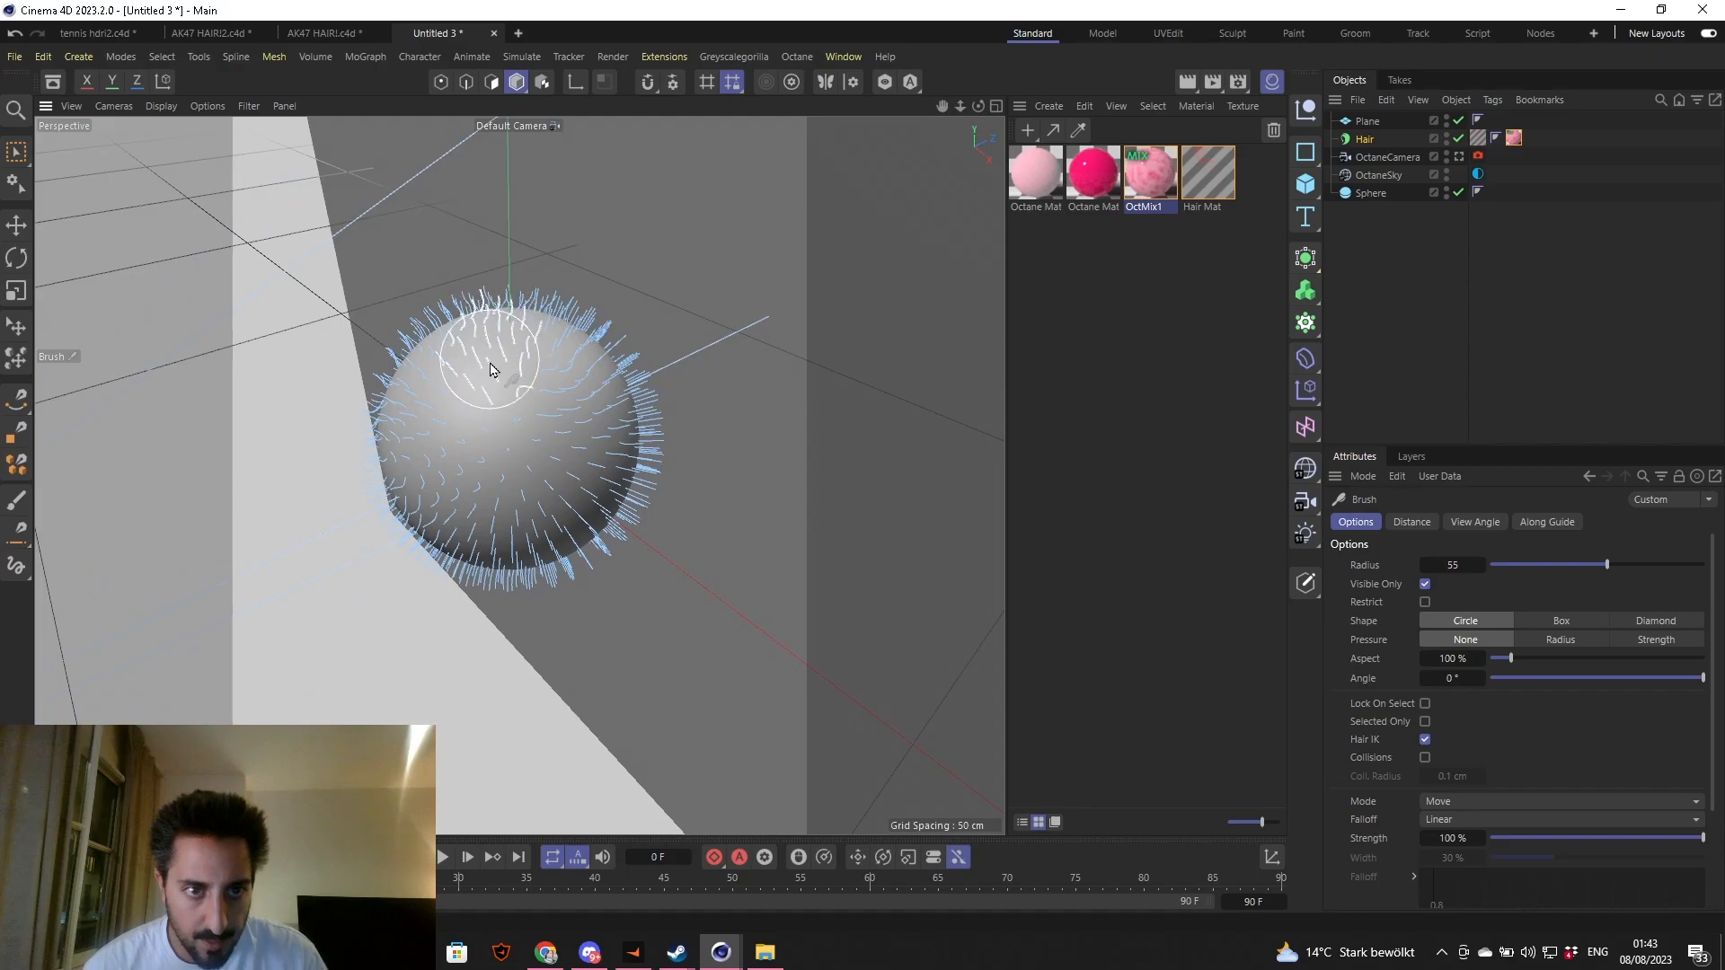
# - Comb the front centre, upper left, lower right and top-edge guides so the whole sphere lies swept
pyautogui.moveTo(489, 368); pyautogui.dragTo(555, 507)
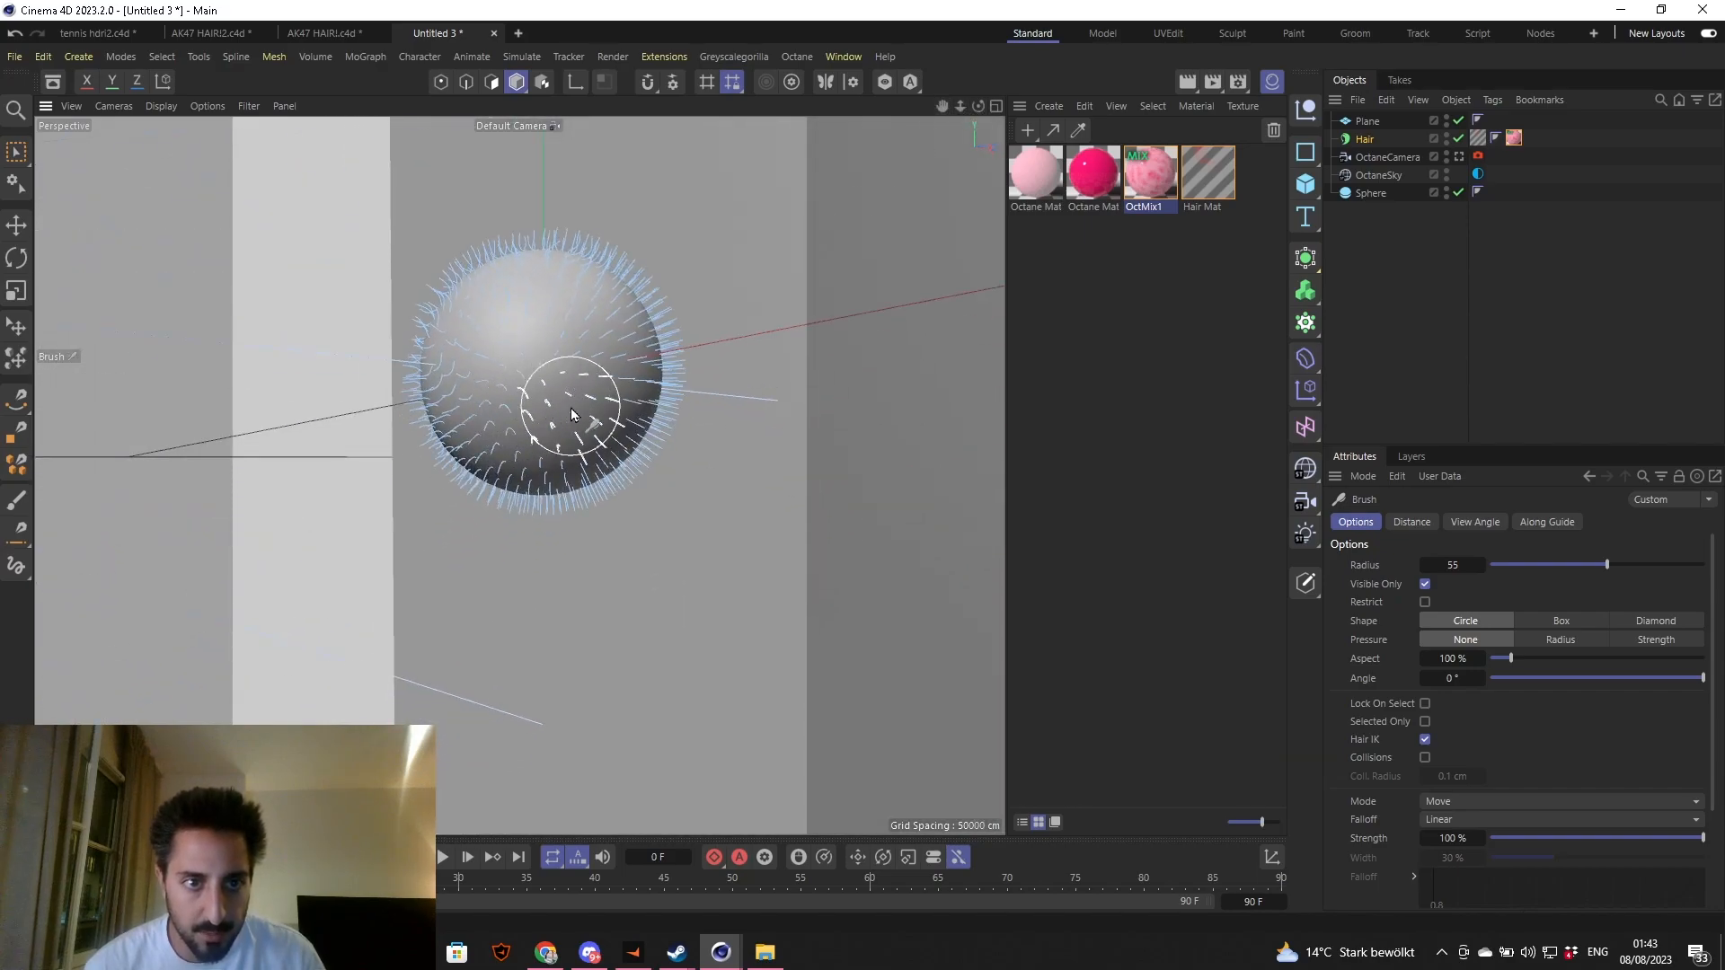
pyautogui.moveTo(572, 408); pyautogui.dragTo(528, 512)
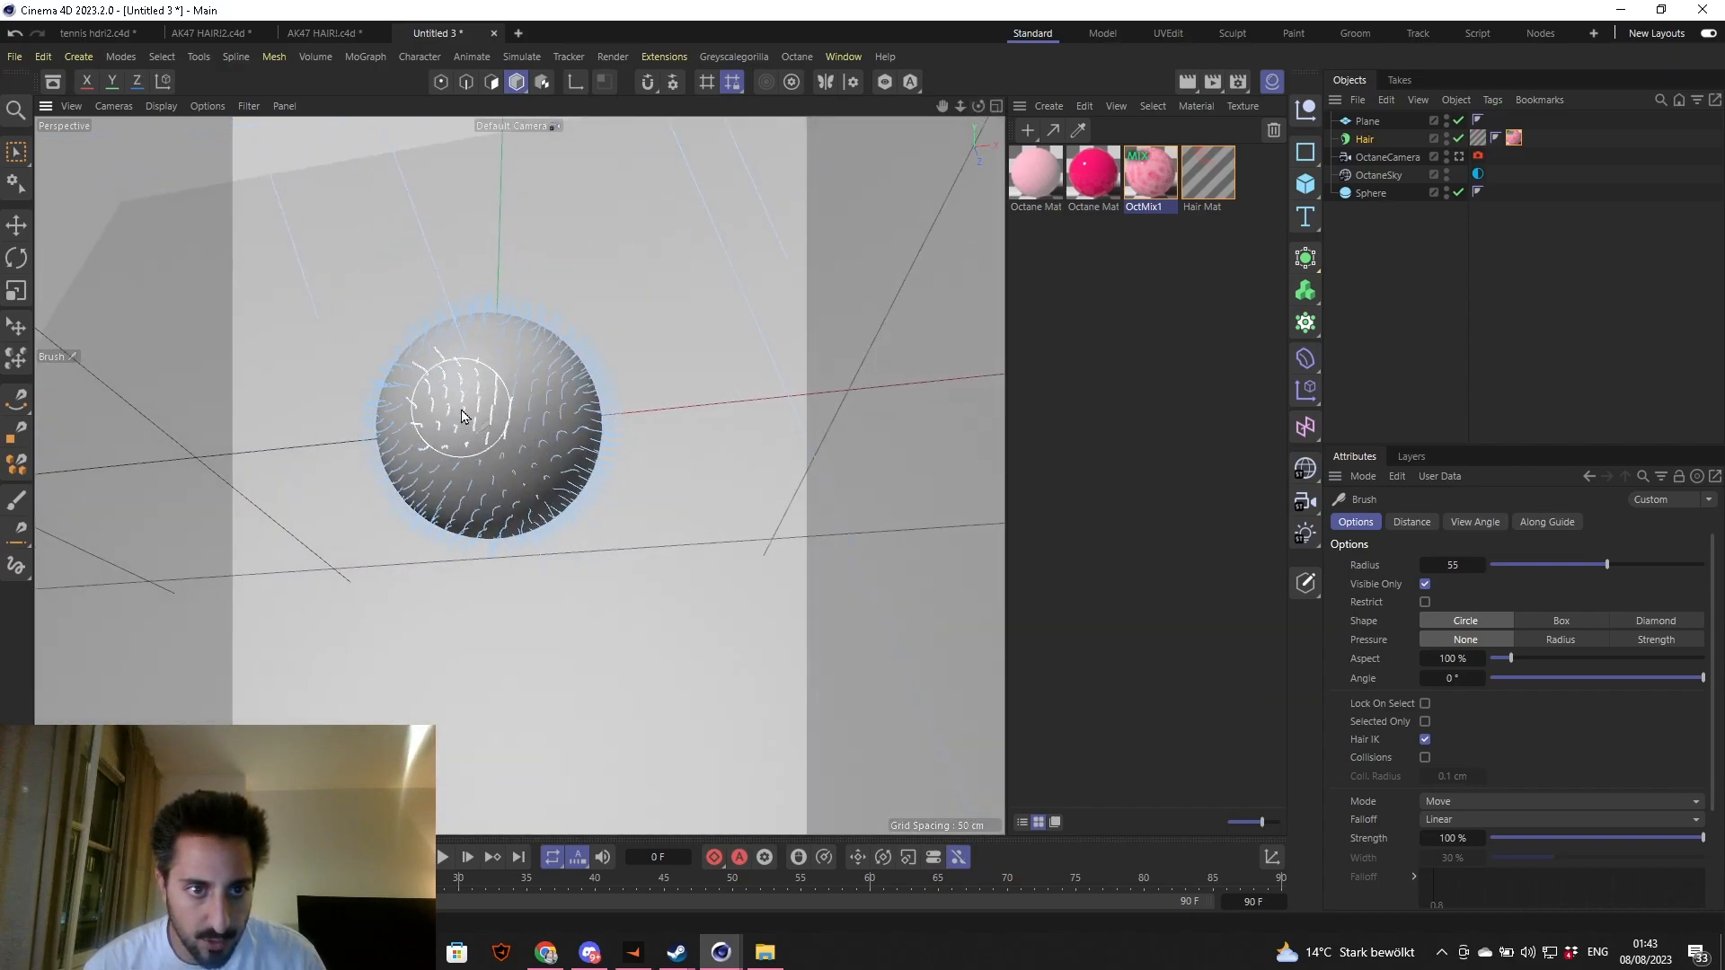
pyautogui.moveTo(461, 415); pyautogui.dragTo(434, 539)
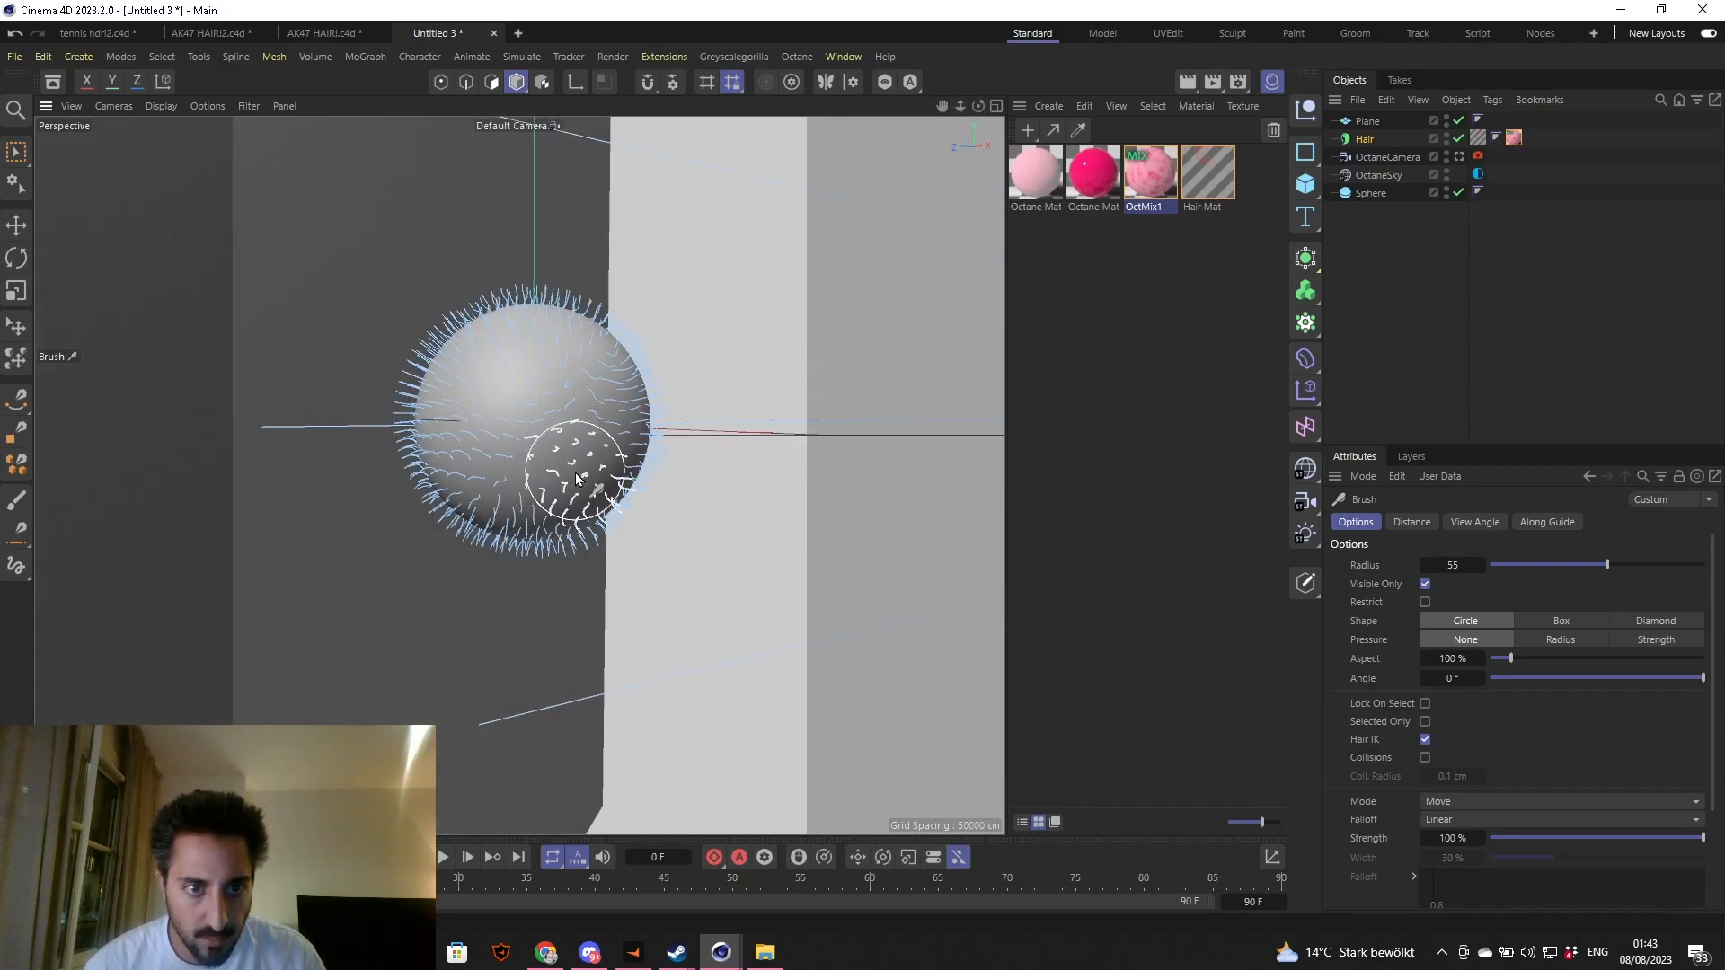
pyautogui.moveTo(577, 478); pyautogui.dragTo(528, 325)
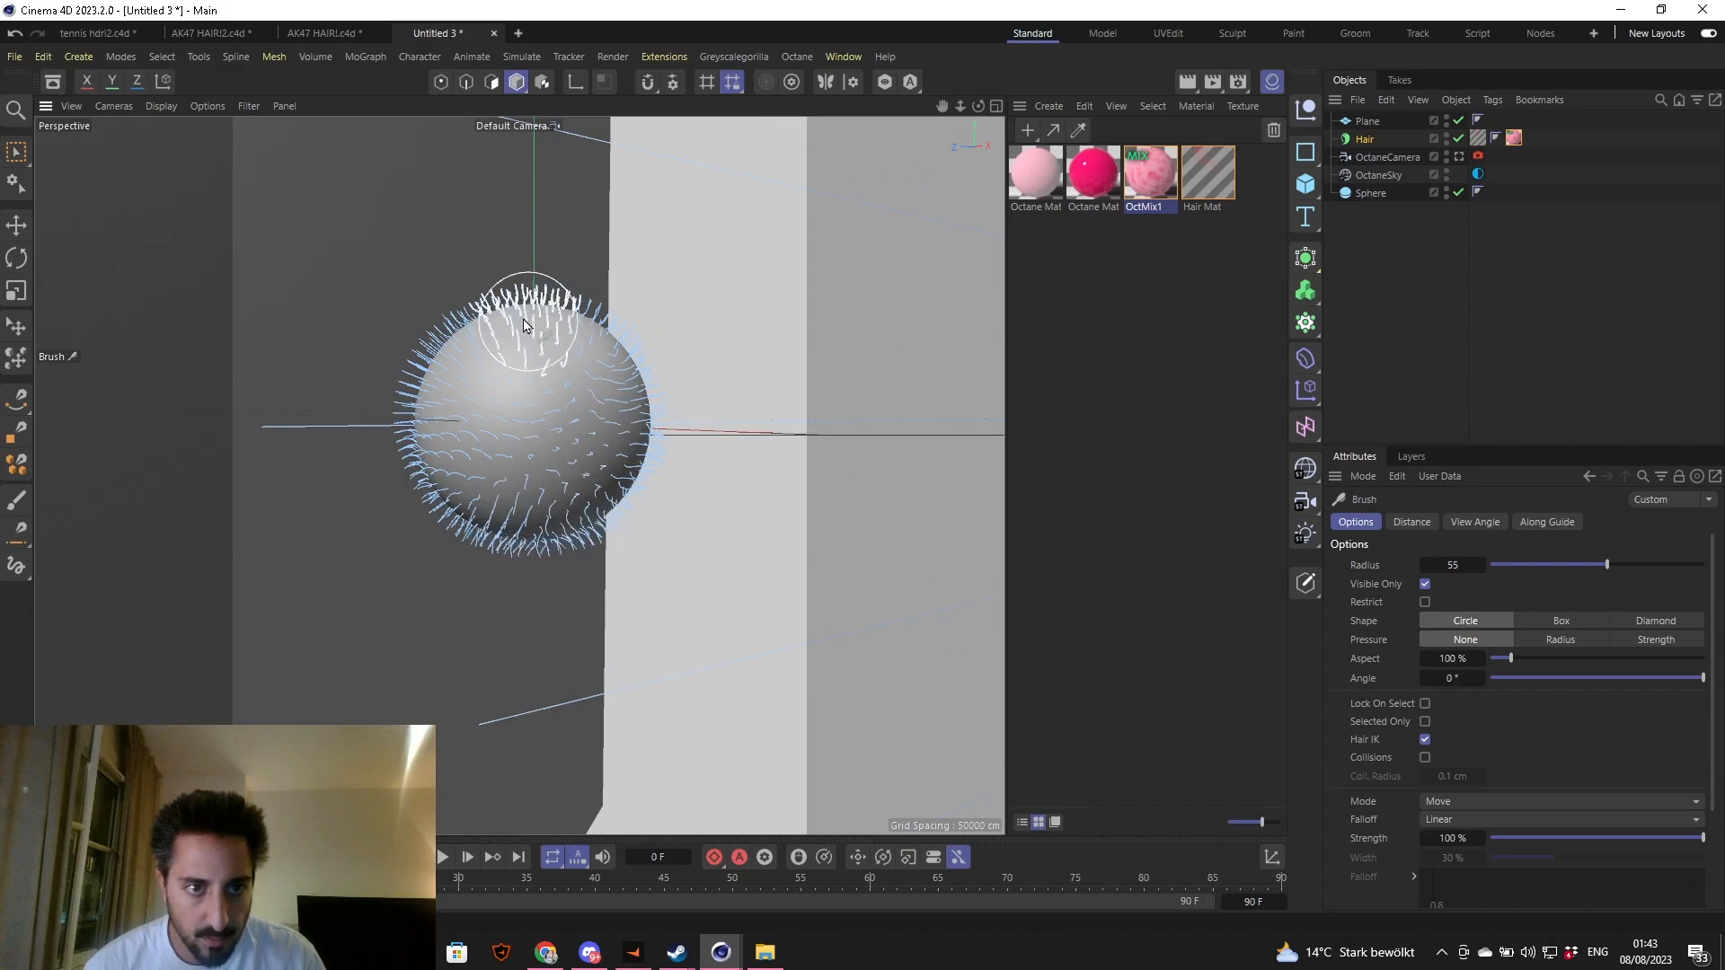
pyautogui.moveTo(529, 331); pyautogui.dragTo(462, 341)
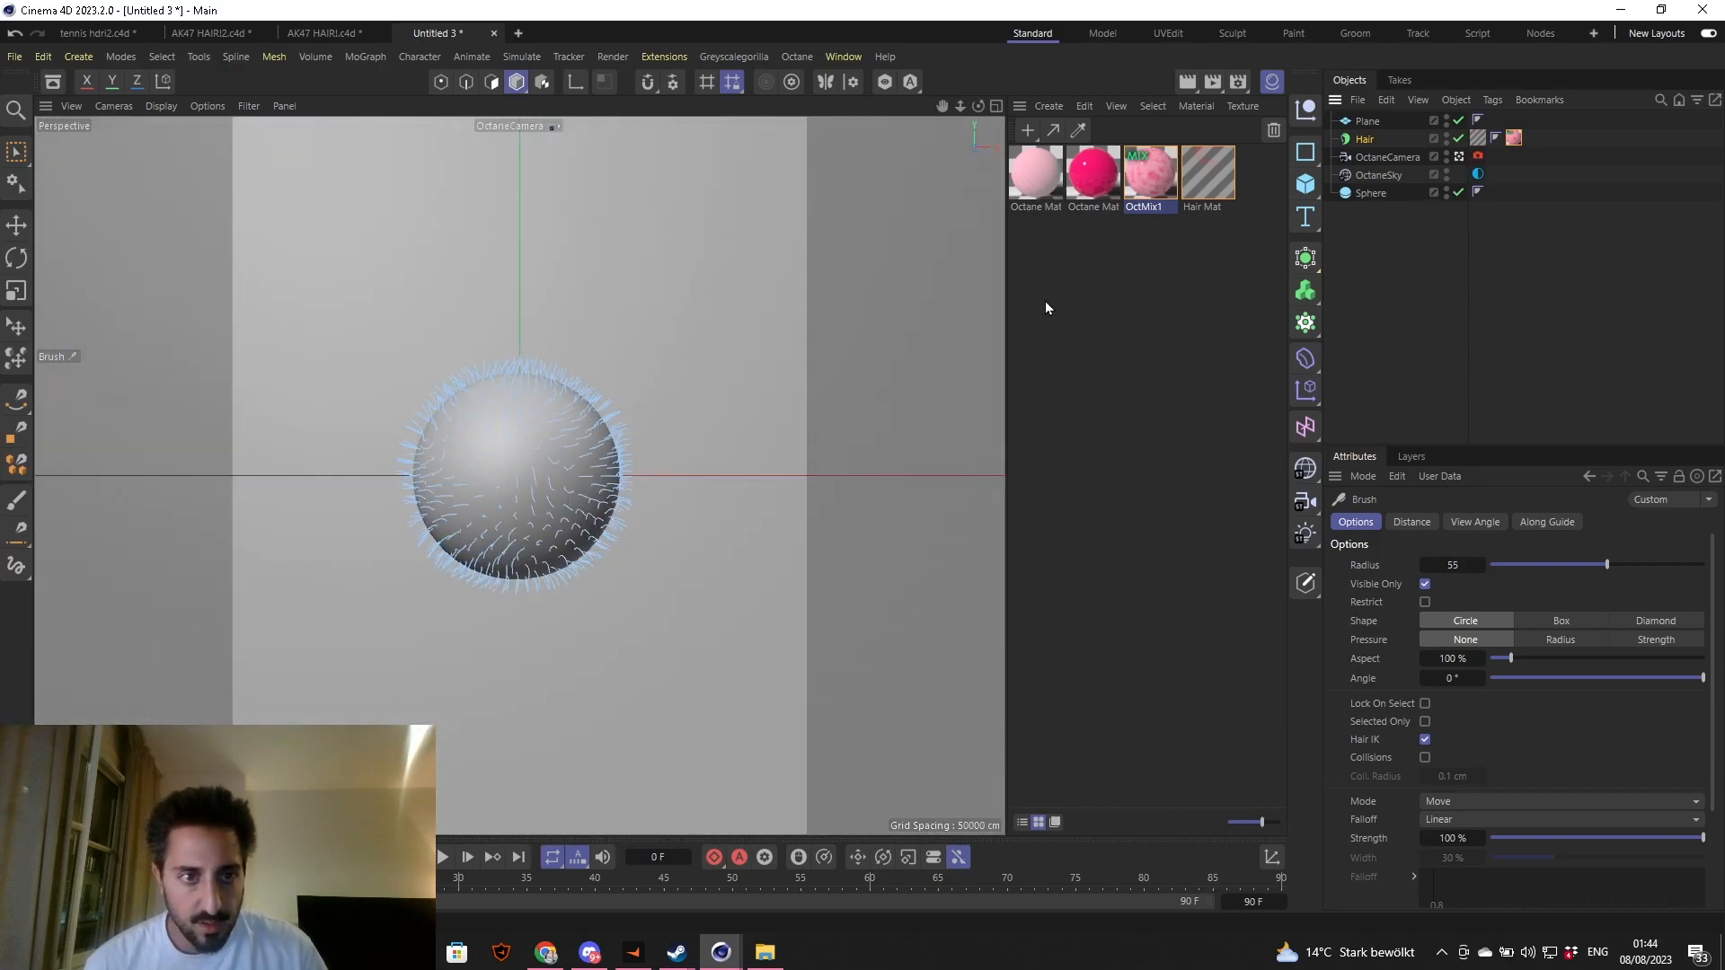
# - Reopen Octane's Live Viewer and extend the render region over the whole sphere
pyautogui.click(796, 56)
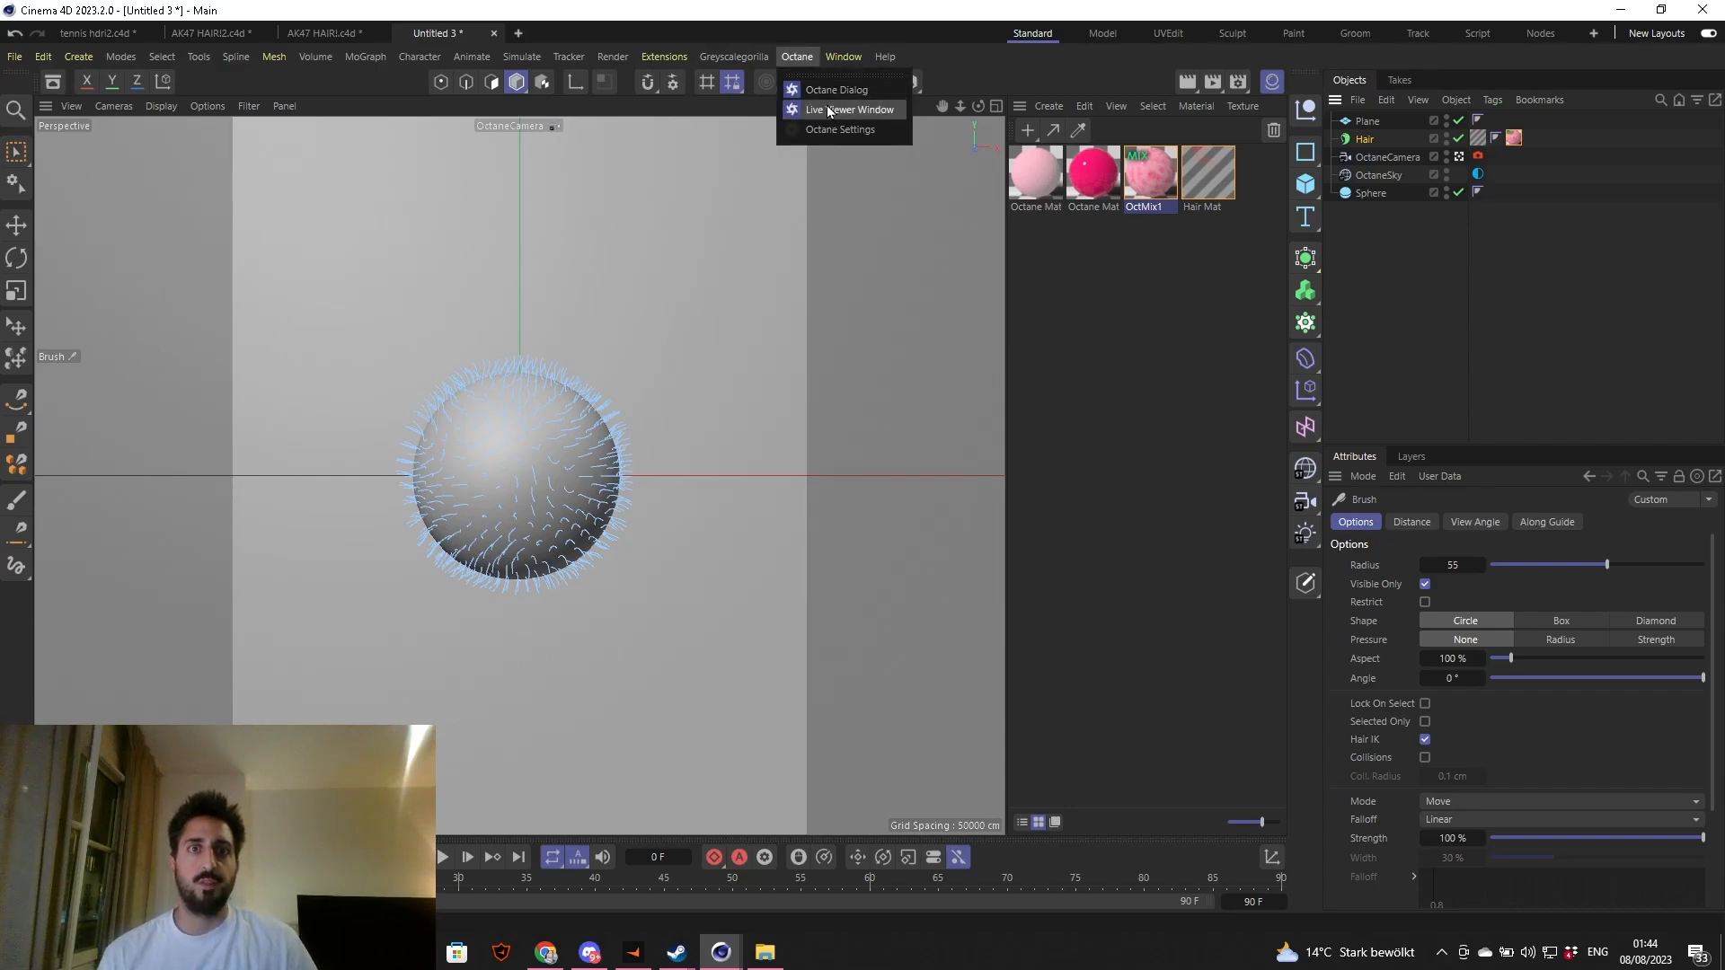
pyautogui.click(850, 110)
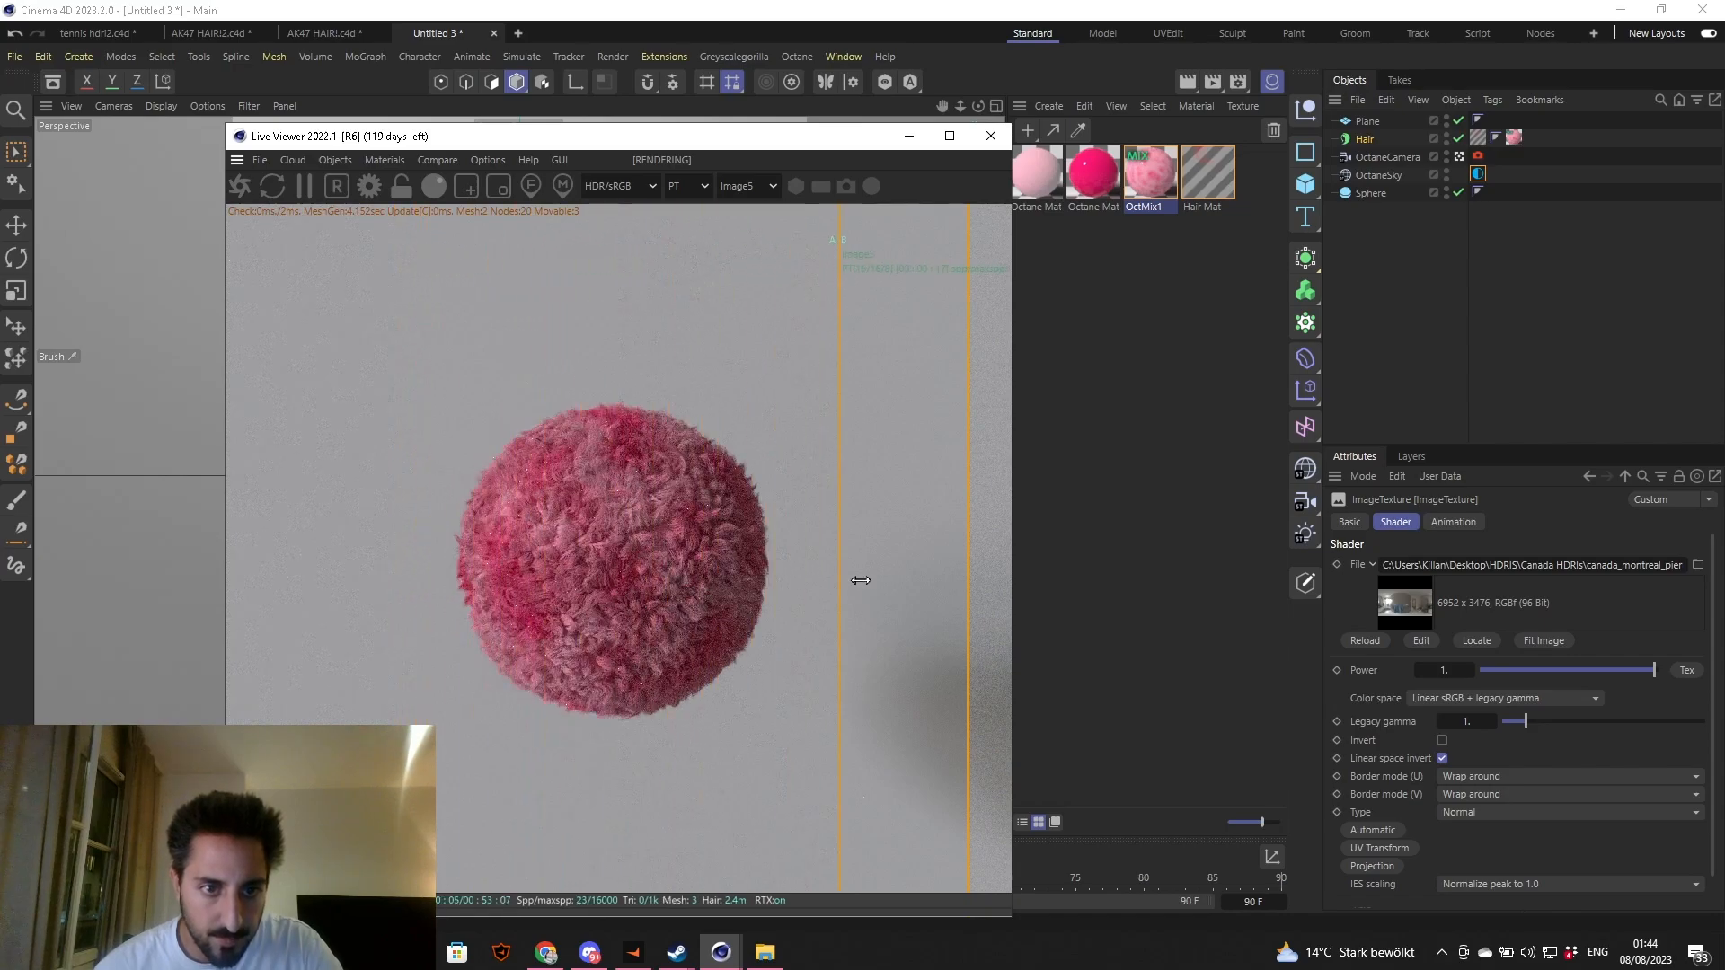
pyautogui.moveTo(841, 580); pyautogui.dragTo(892, 589)
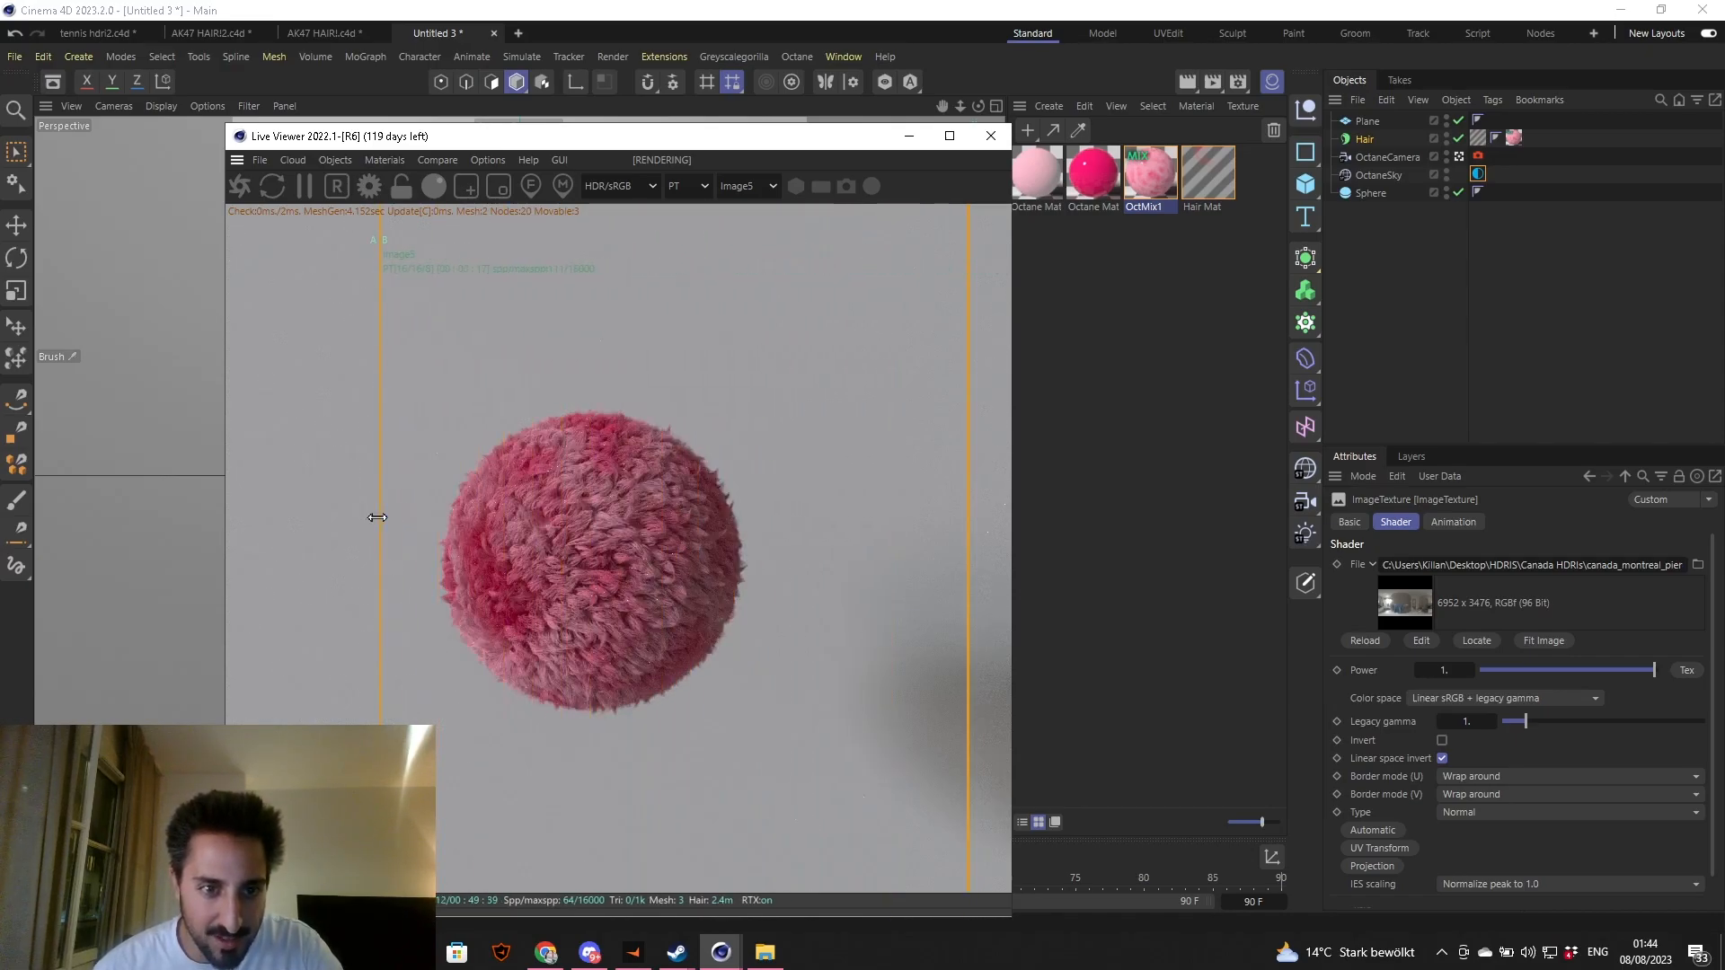
pyautogui.moveTo(373, 481)
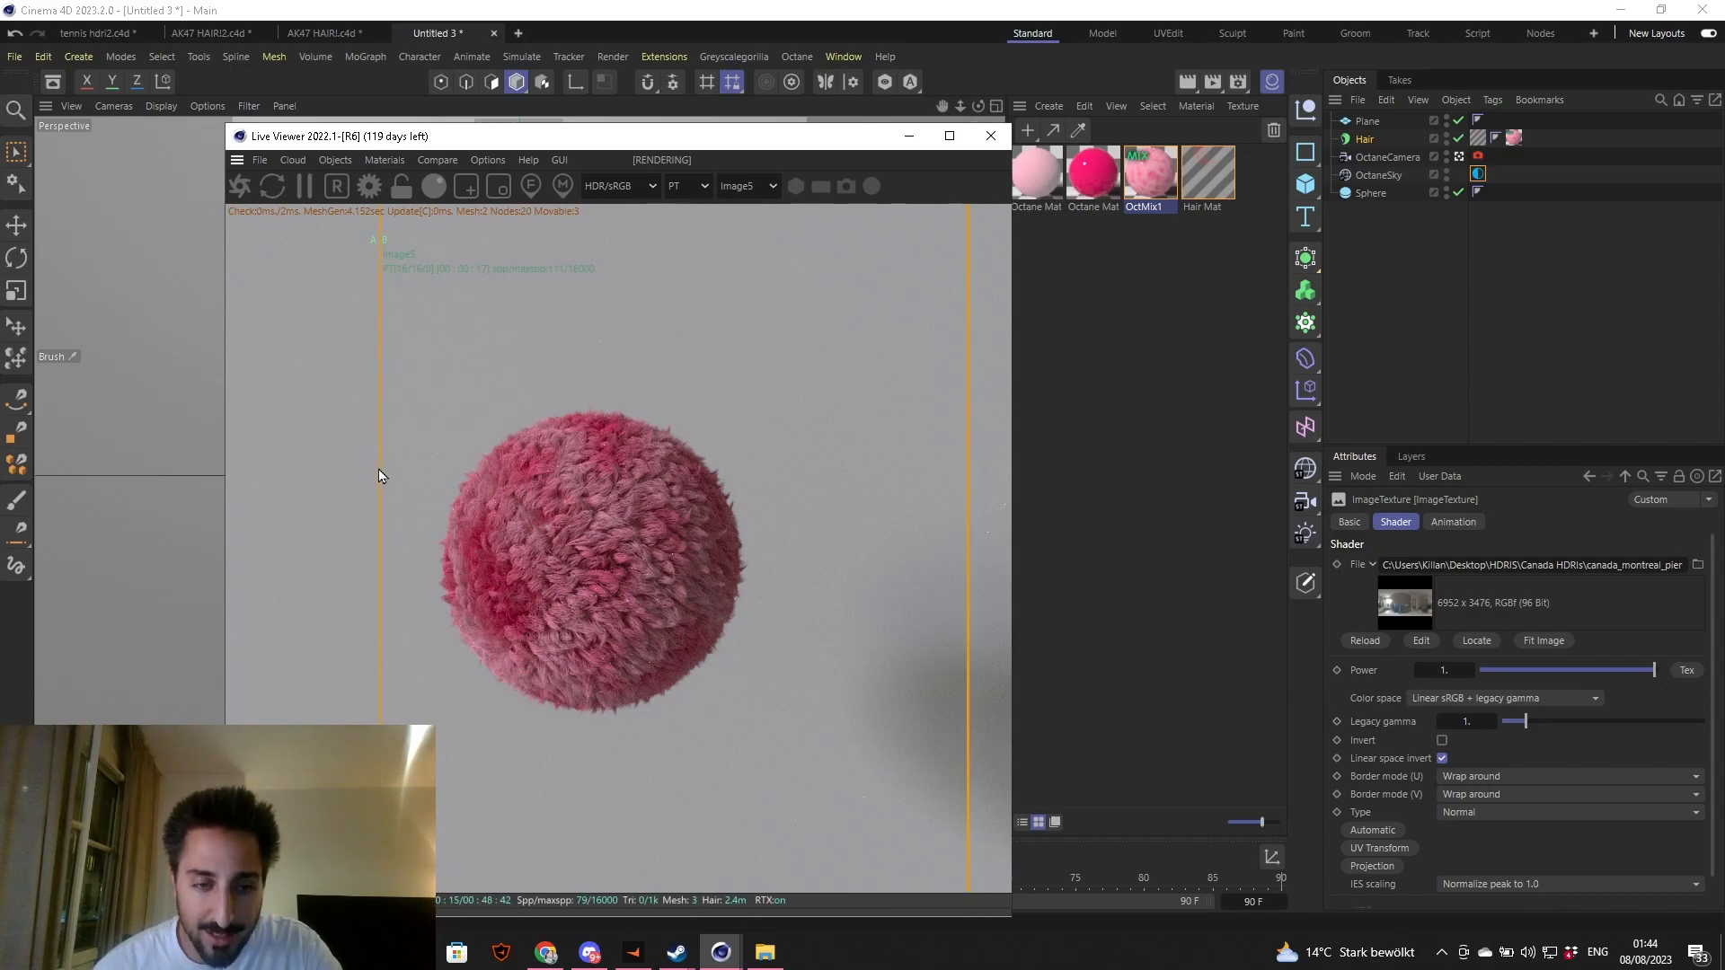
pyautogui.moveTo(380, 472); pyautogui.dragTo(880, 467)
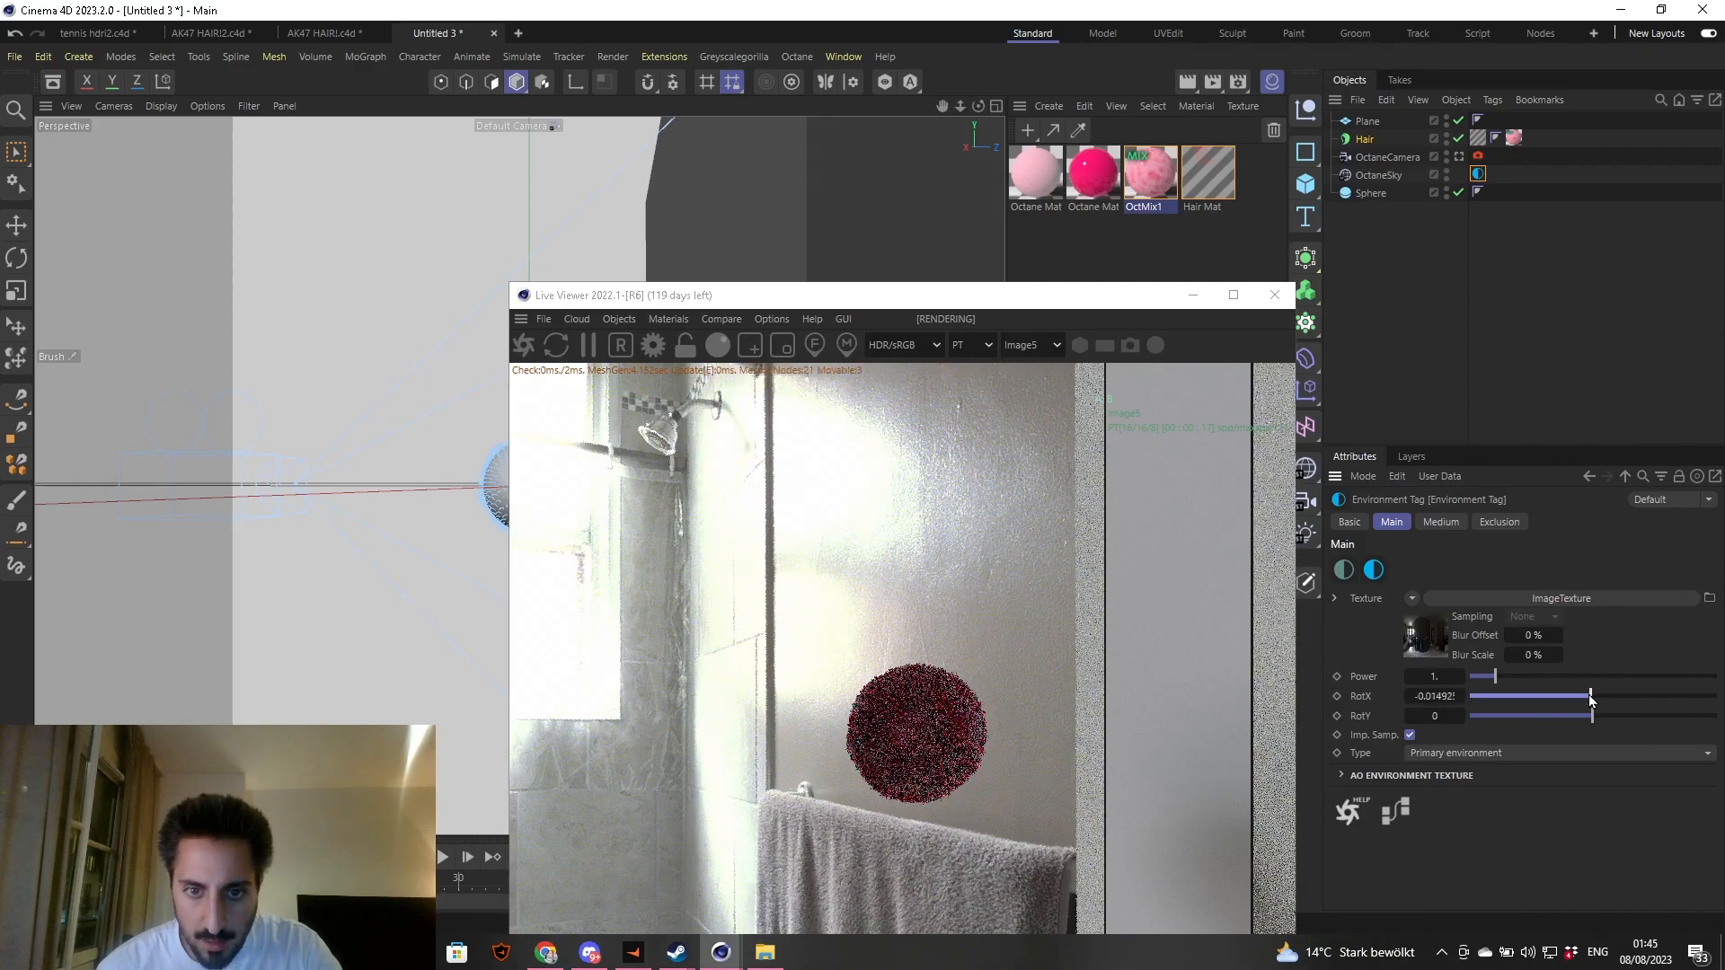
# - Adjust the OctaneSky RotX and RotY to turn the bathroom HDRI and raise Power to about 1.68
pyautogui.moveTo(1590, 699); pyautogui.dragTo(1587, 699)
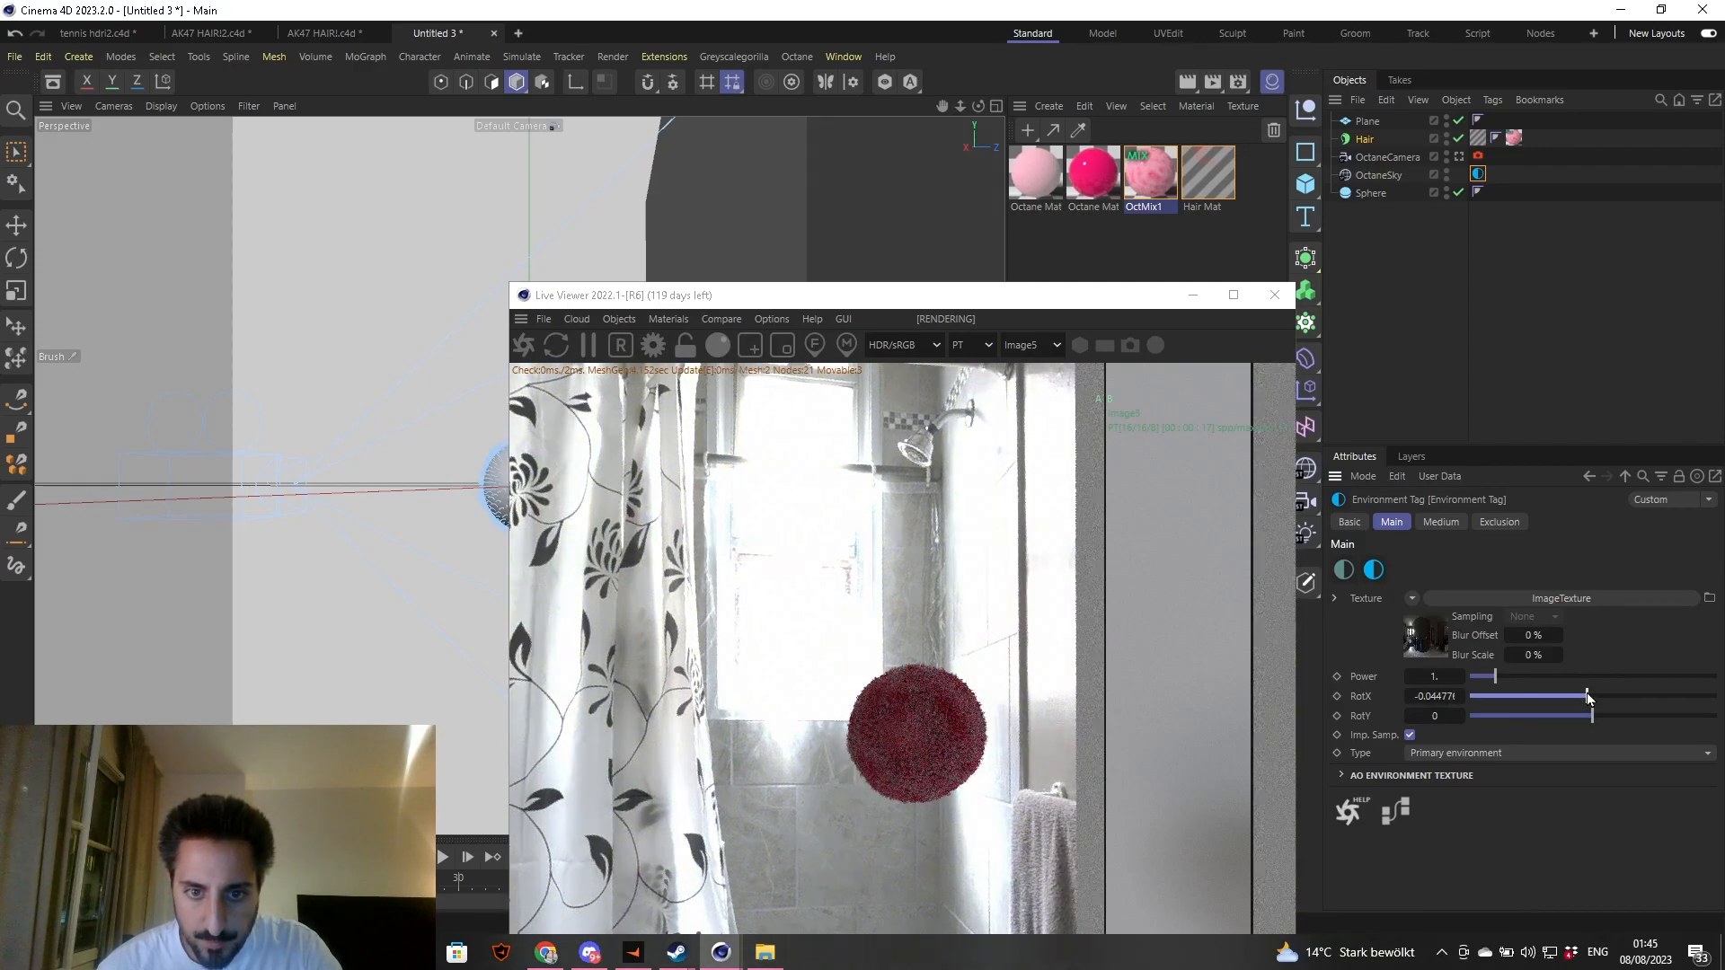
pyautogui.moveTo(1590, 697); pyautogui.dragTo(1594, 705)
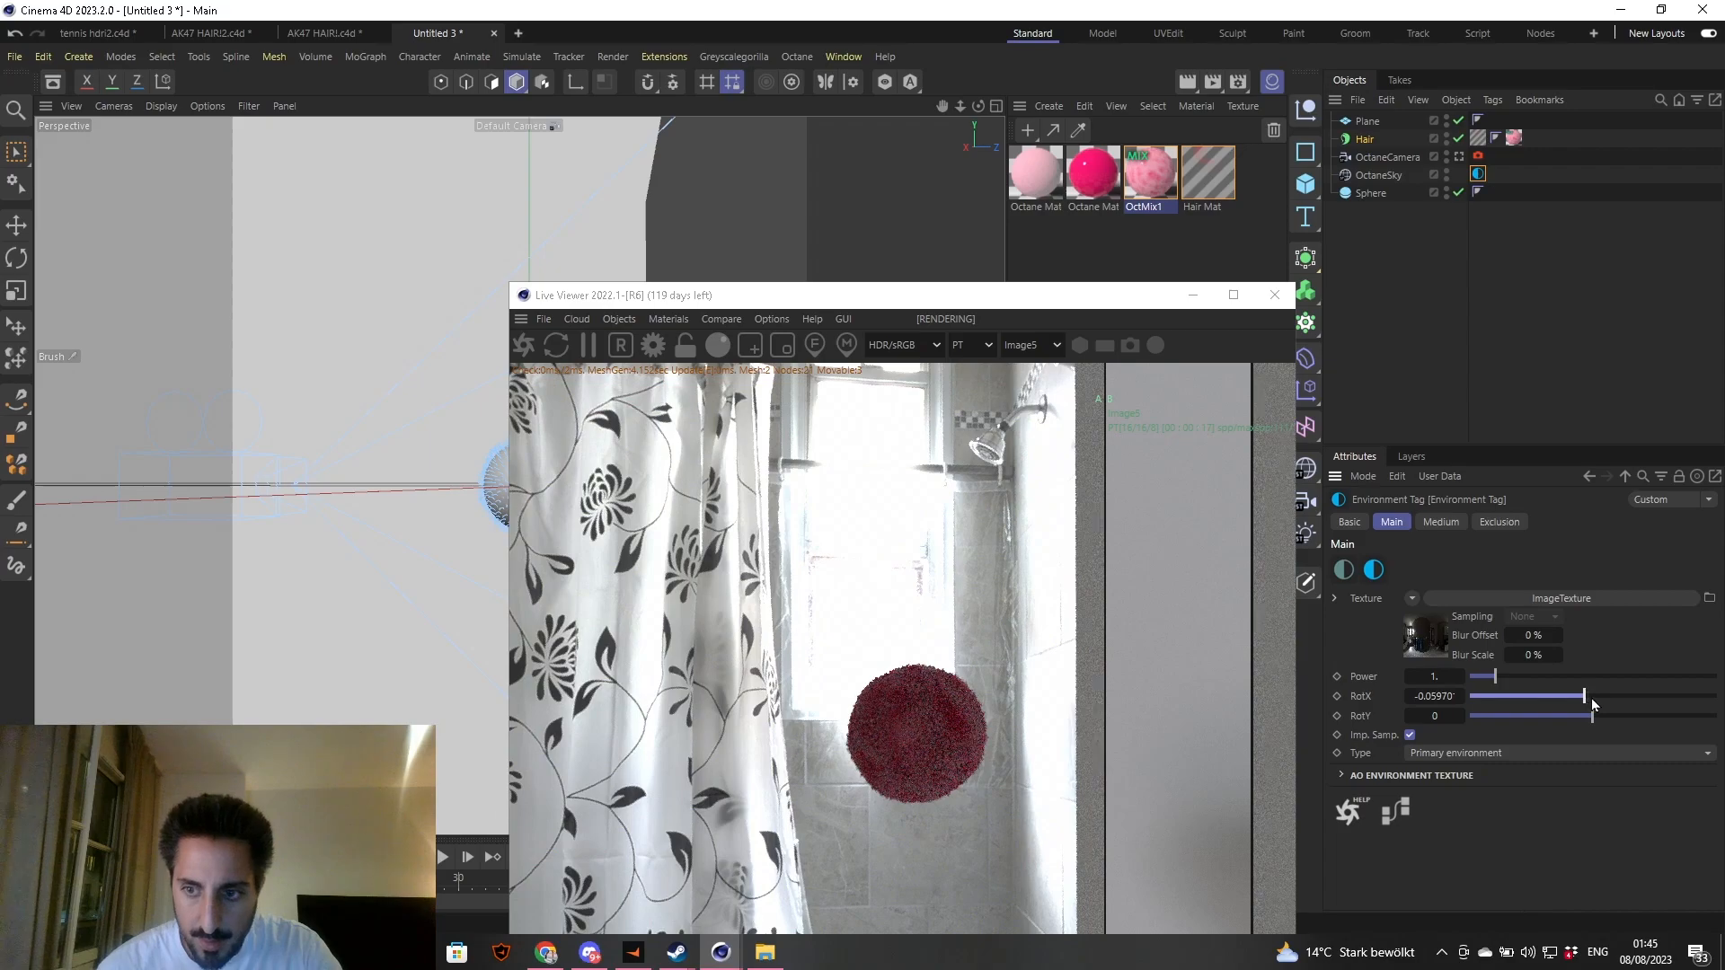
pyautogui.moveTo(1560, 715); pyautogui.dragTo(1601, 715)
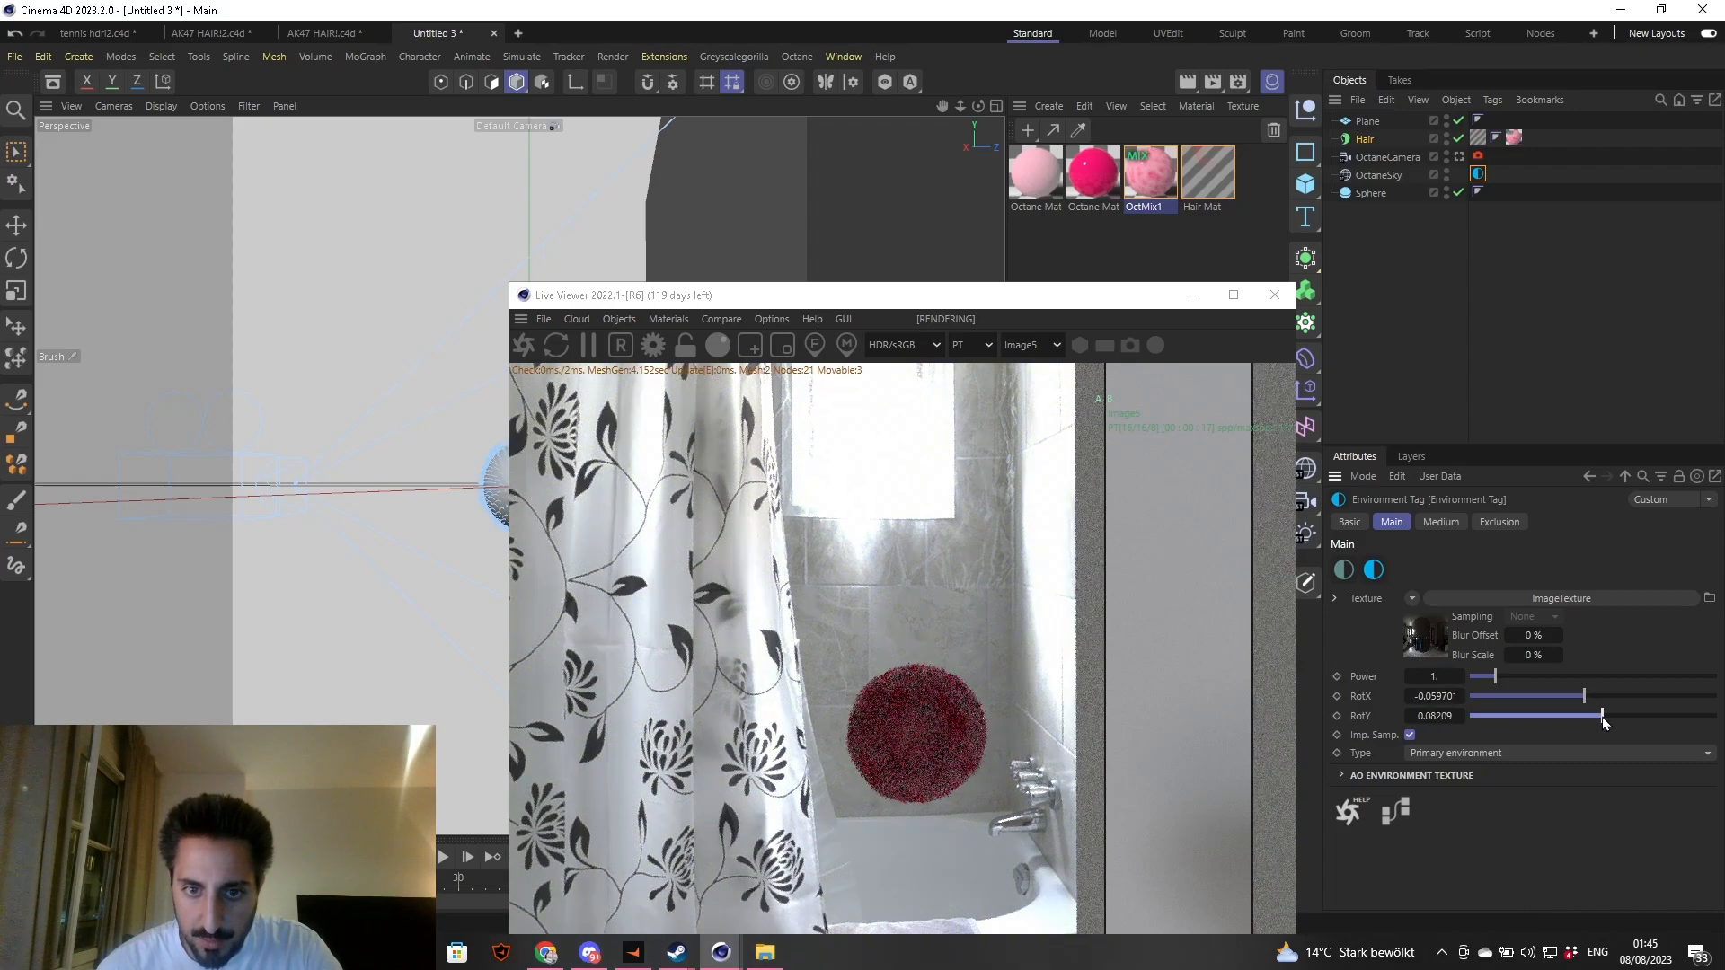
pyautogui.moveTo(1601, 715); pyautogui.dragTo(1605, 715)
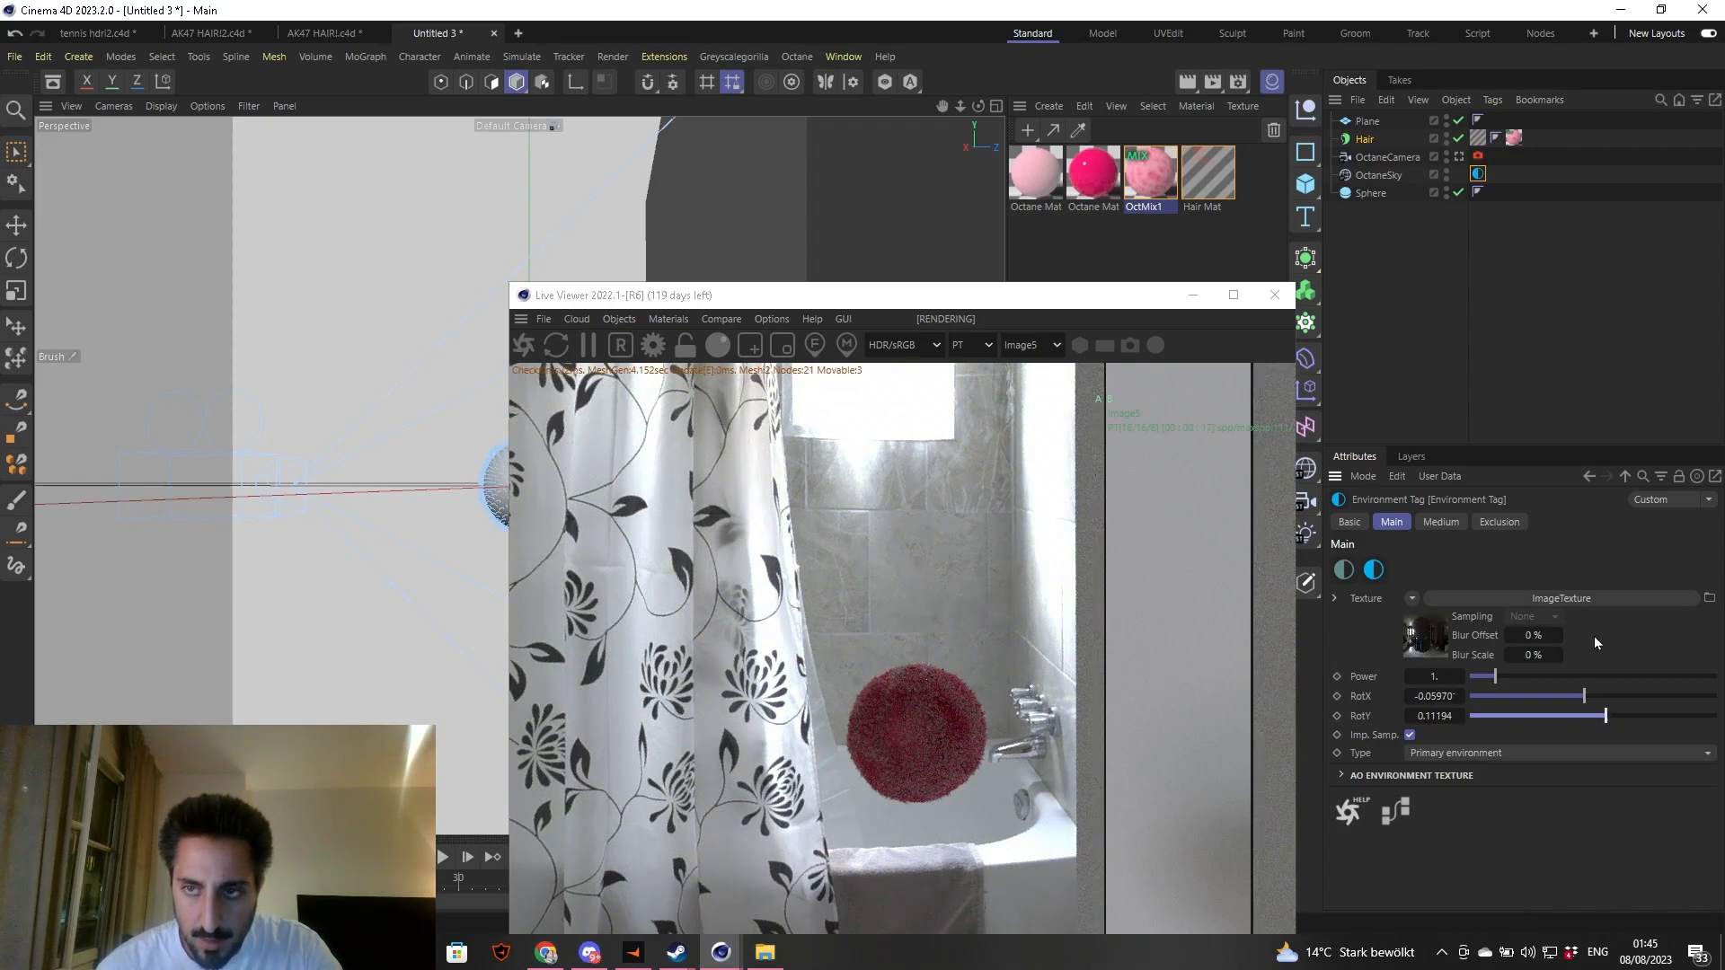
pyautogui.moveTo(1482, 676); pyautogui.dragTo(1513, 675)
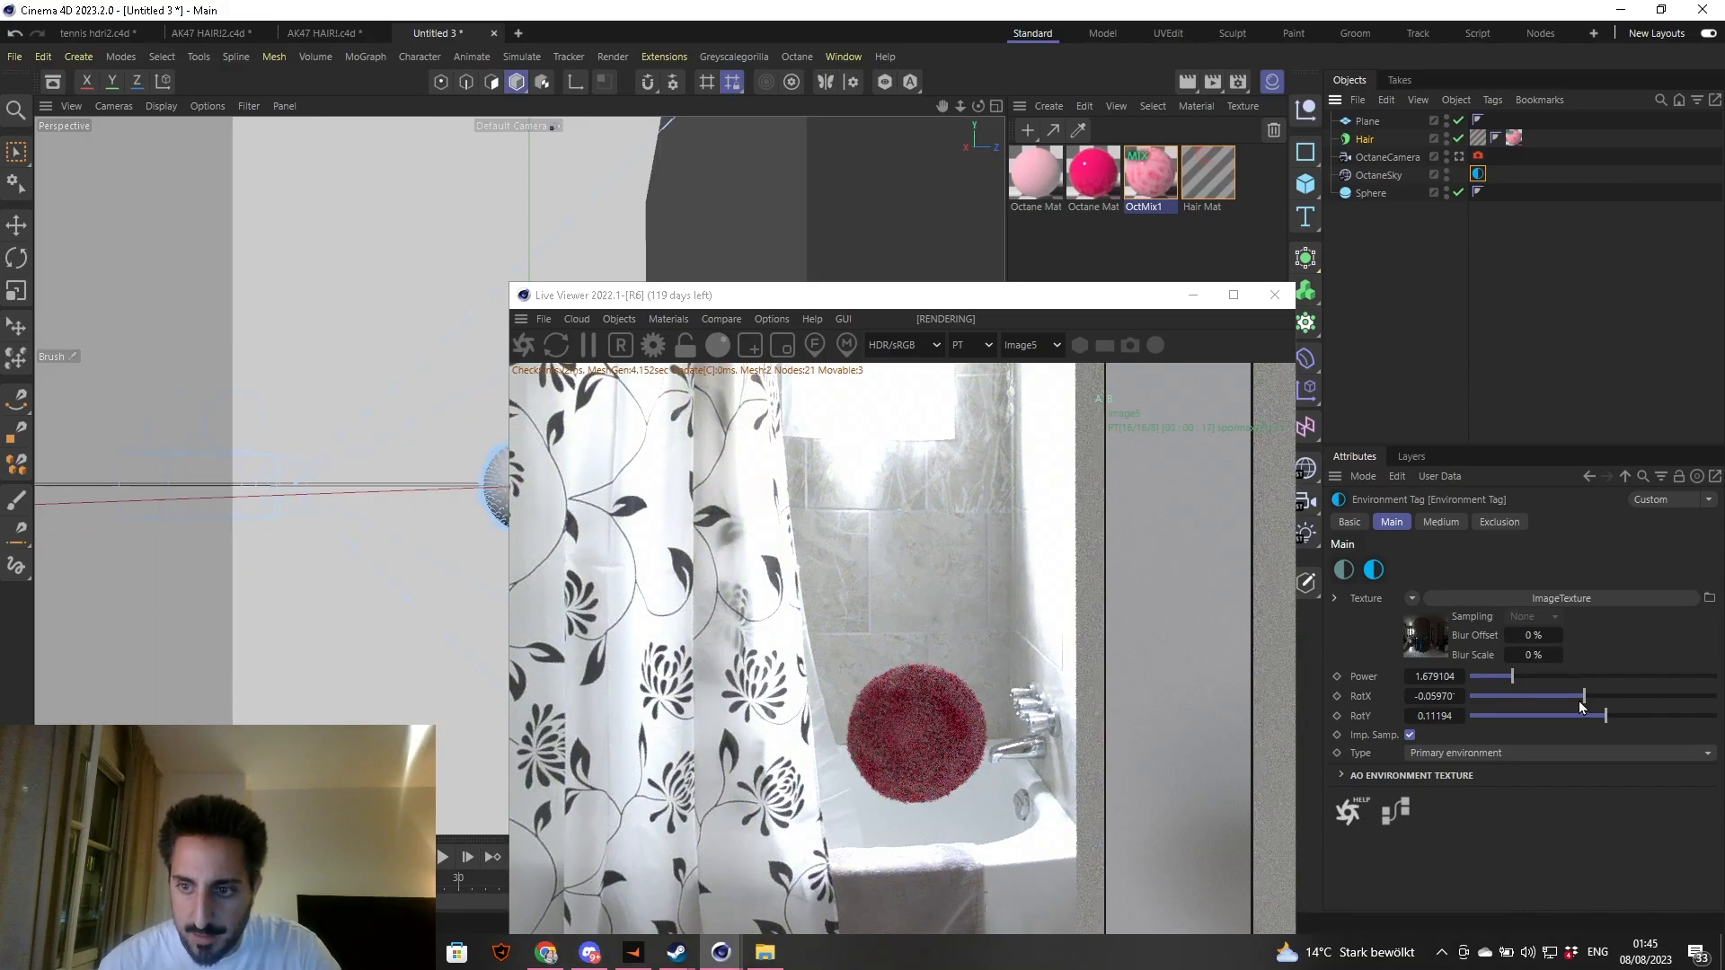
pyautogui.moveTo(1581, 706); pyautogui.dragTo(1575, 698)
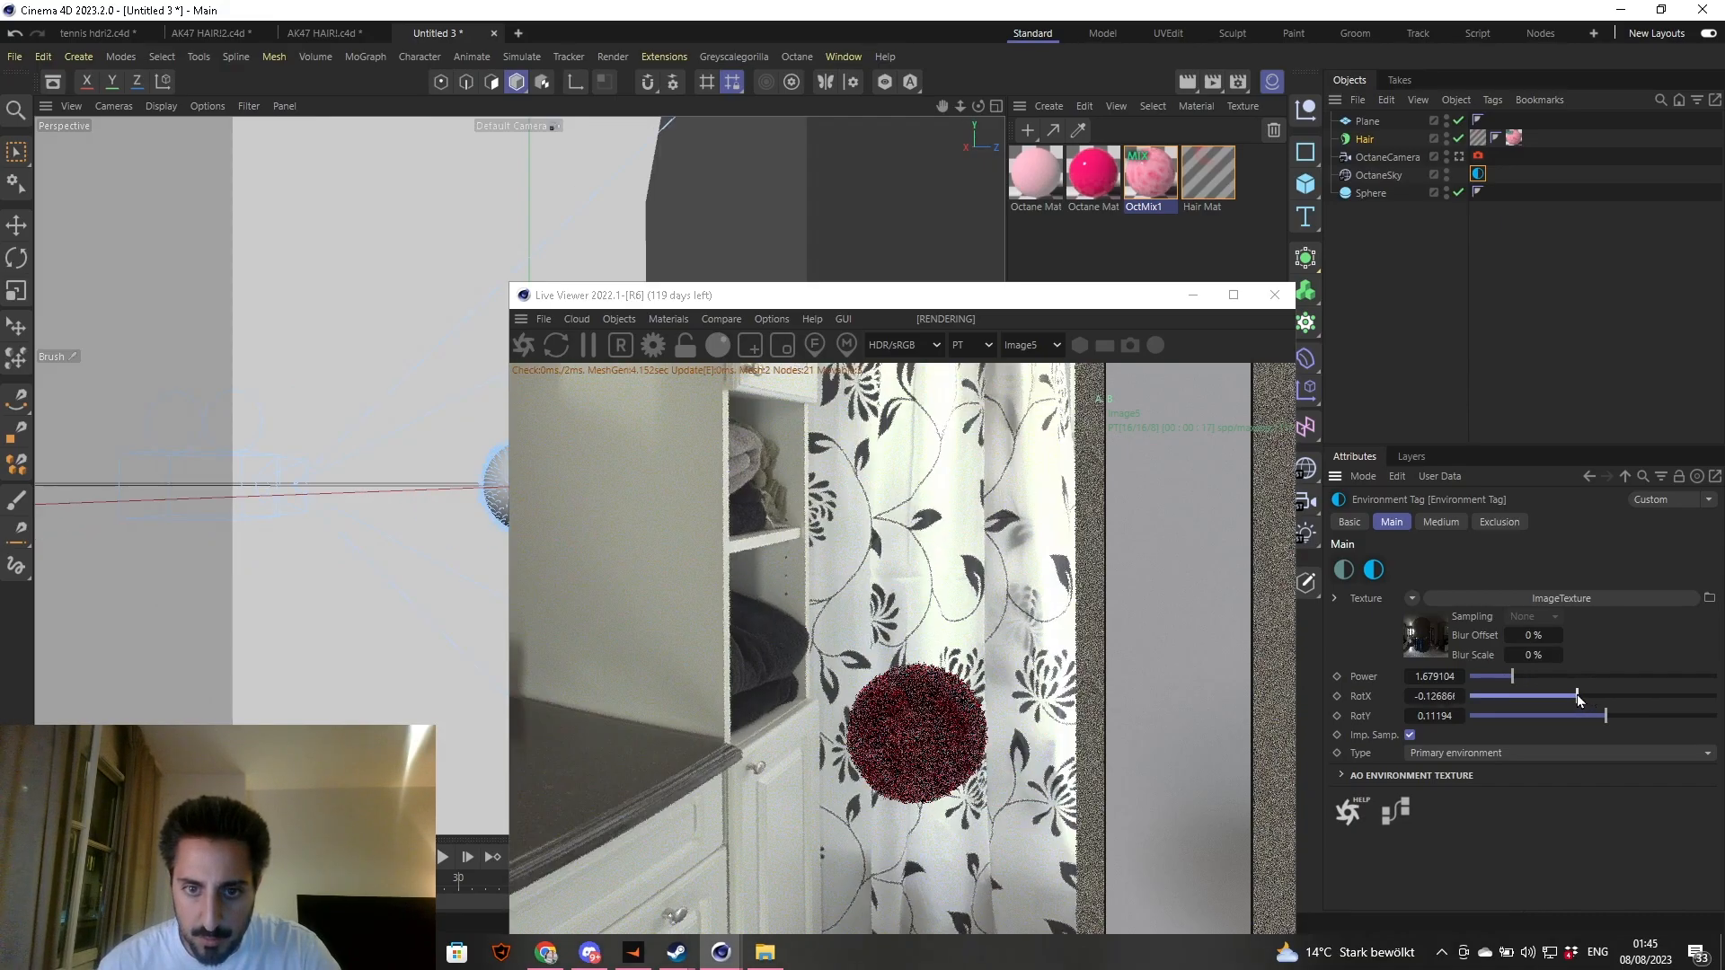
pyautogui.moveTo(1540, 695); pyautogui.dragTo(1585, 696)
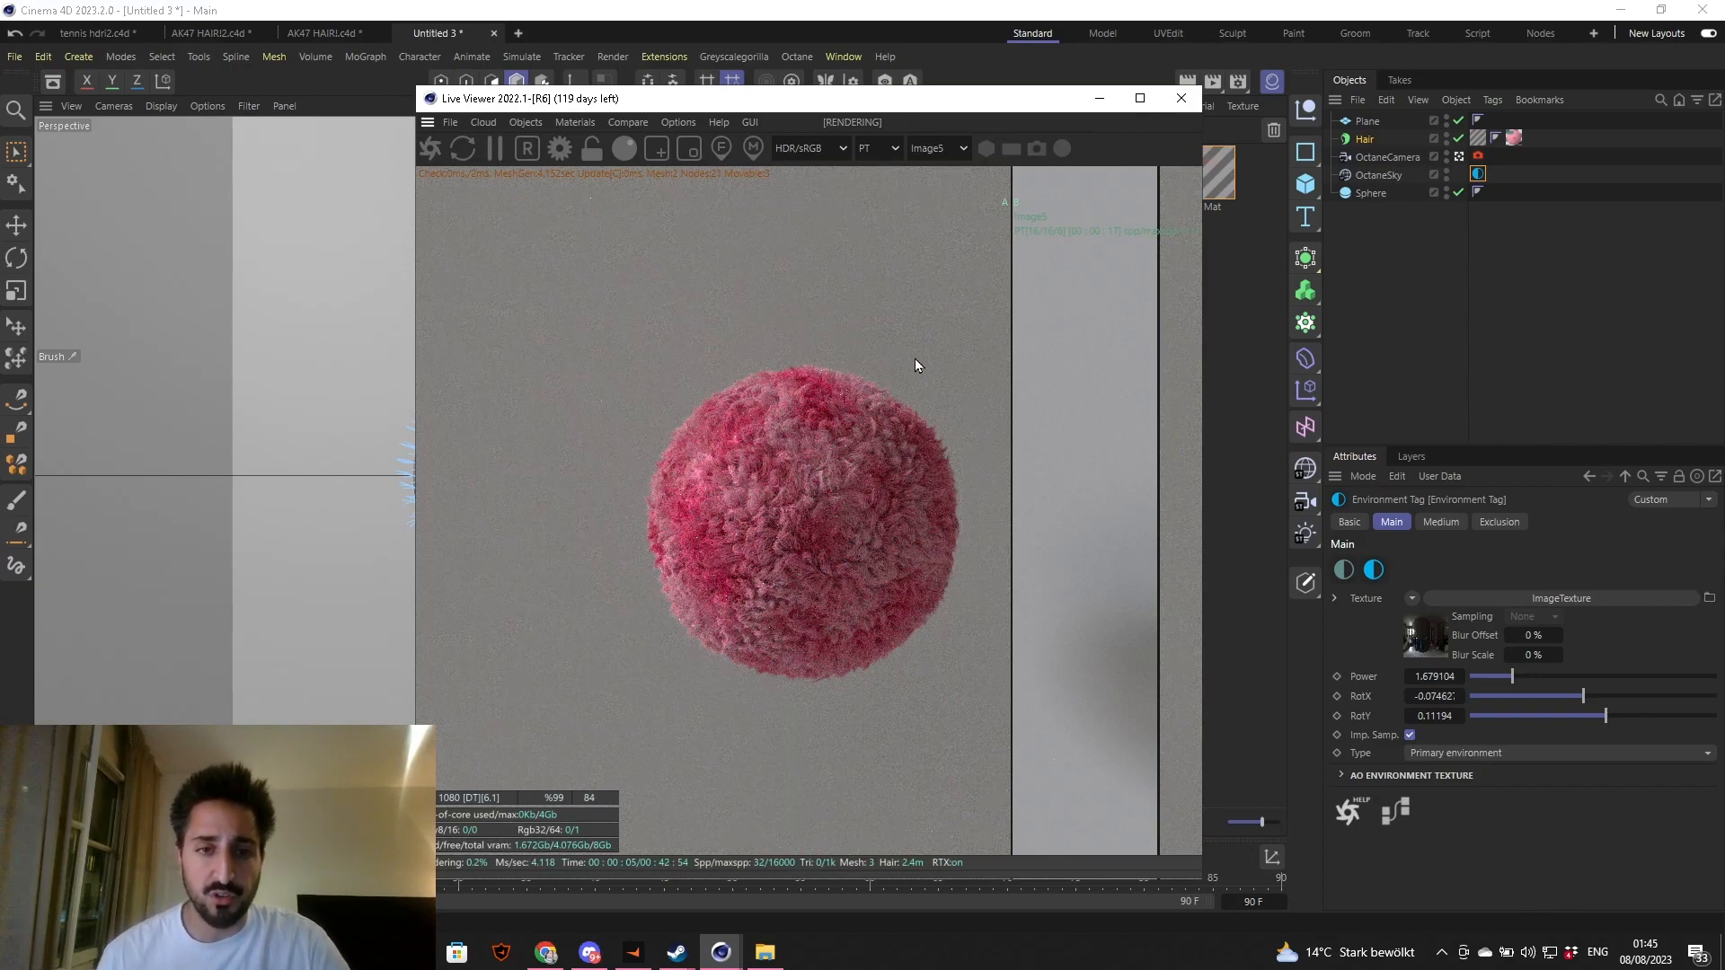
pyautogui.moveTo(933, 389)
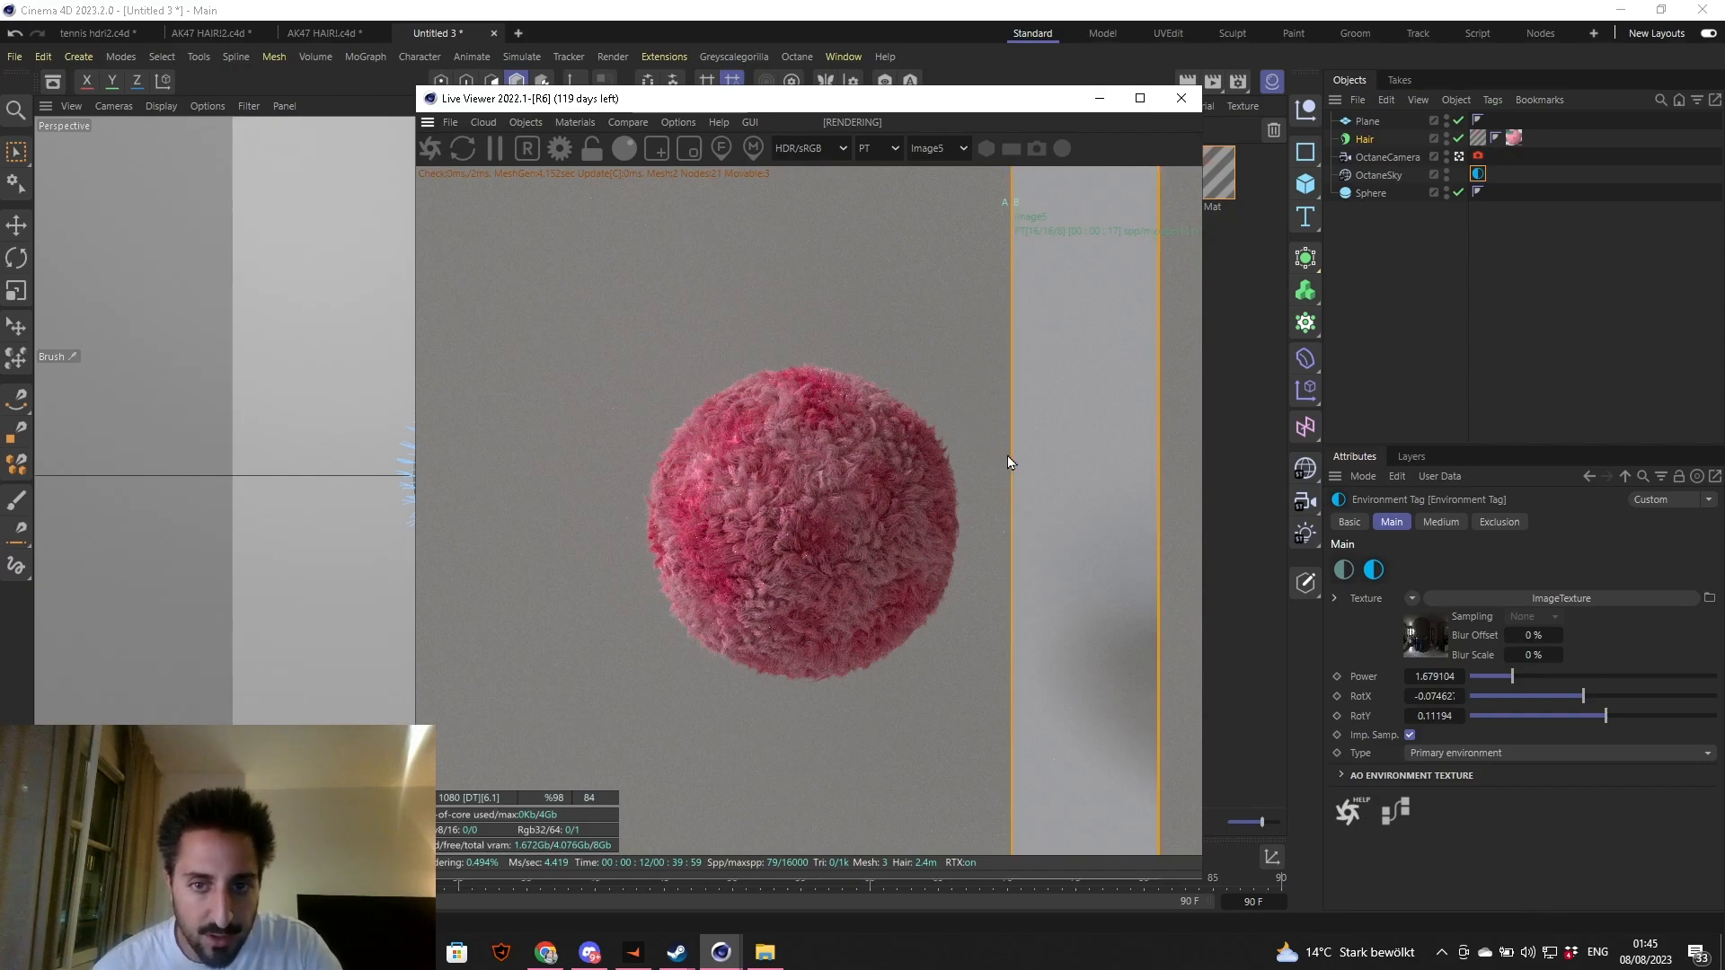
# - Slide the A/B split divider across the sphere to compare against the stored render, then resume rendering
pyautogui.moveTo(1003, 446); pyautogui.dragTo(704, 445)
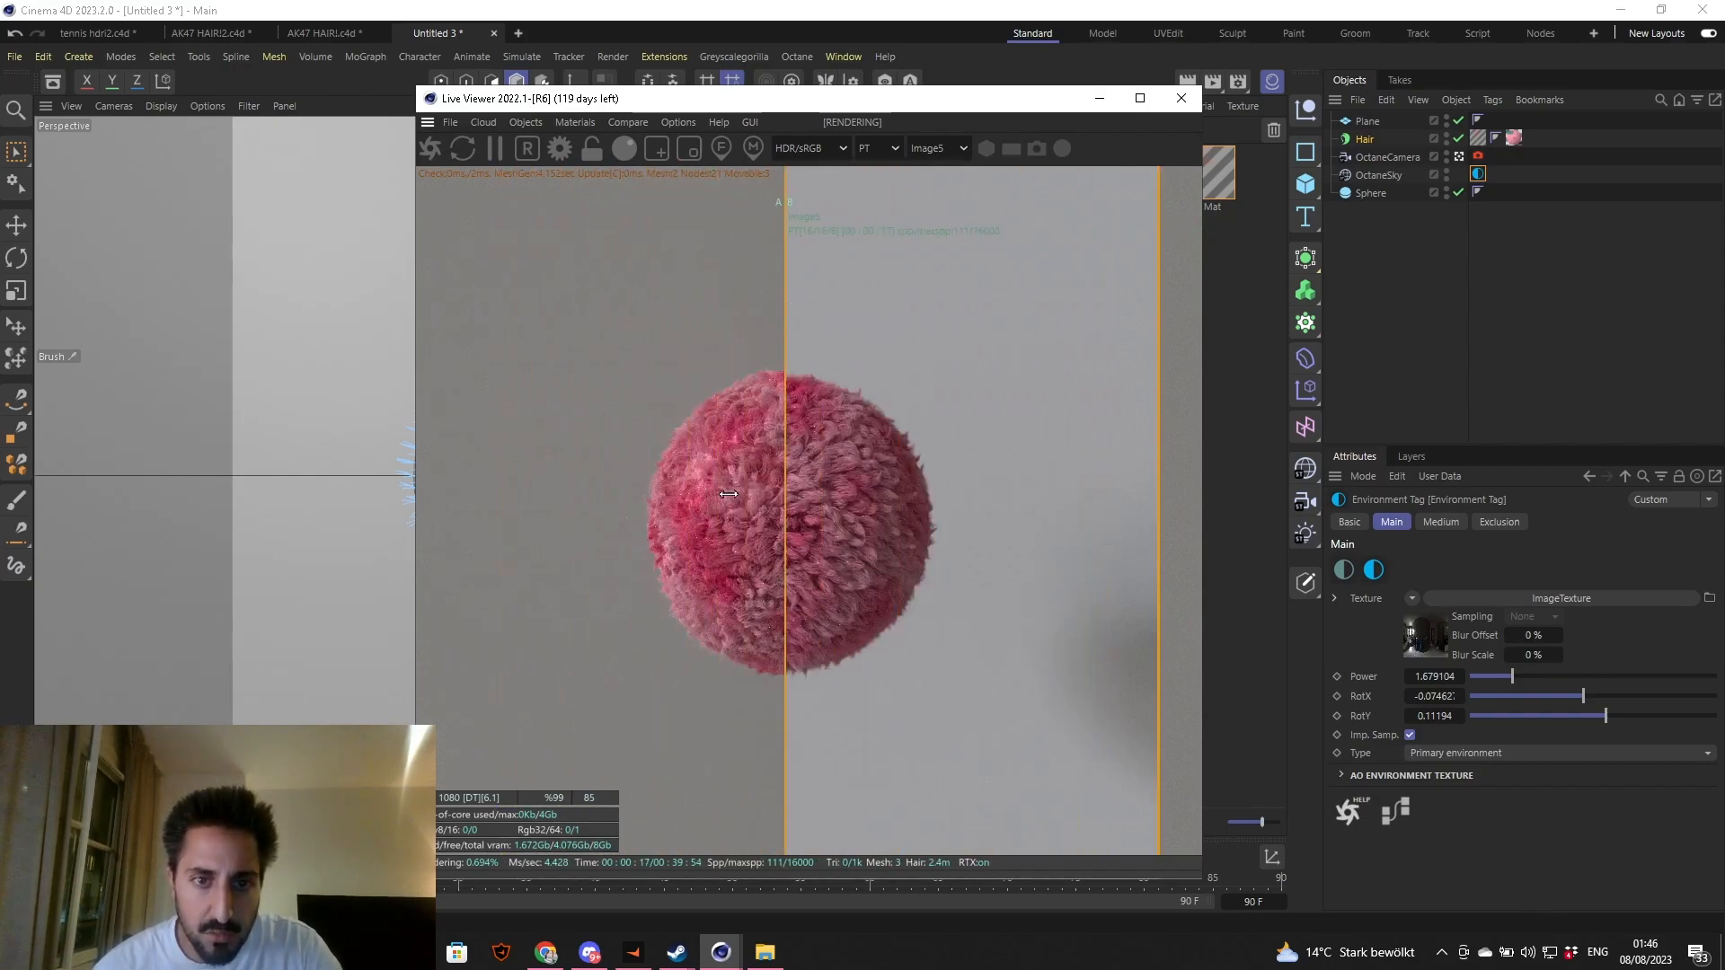
pyautogui.moveTo(787, 492); pyautogui.dragTo(563, 478)
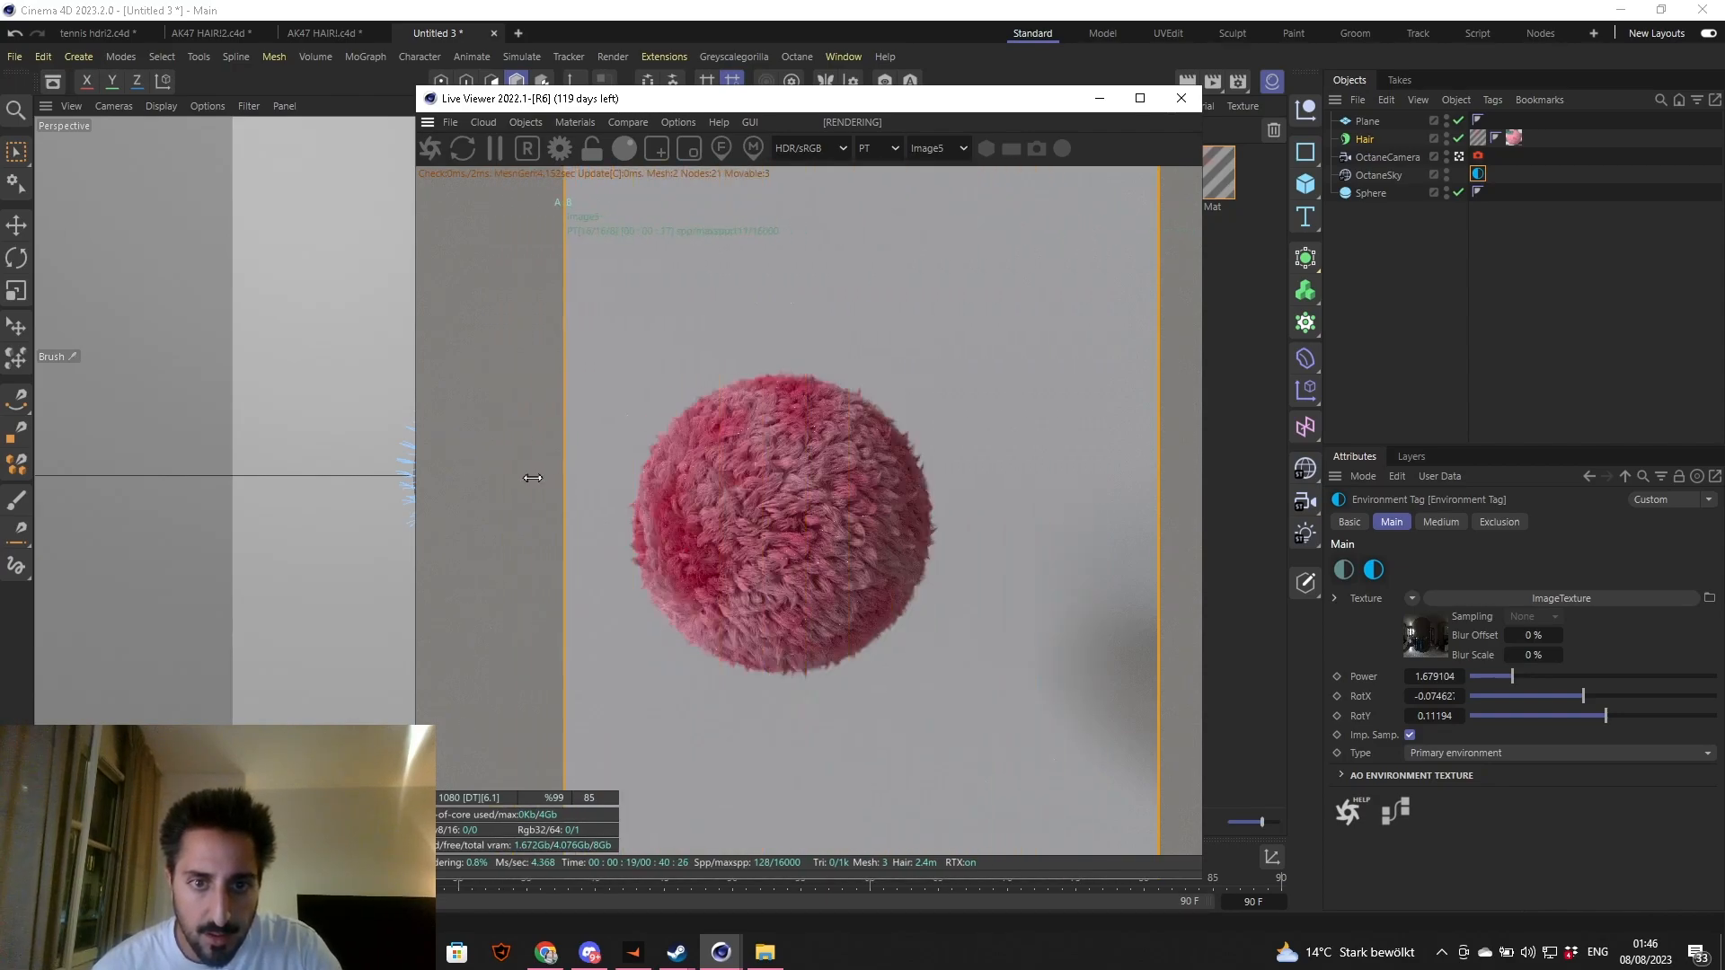
pyautogui.moveTo(564, 478); pyautogui.dragTo(1075, 503)
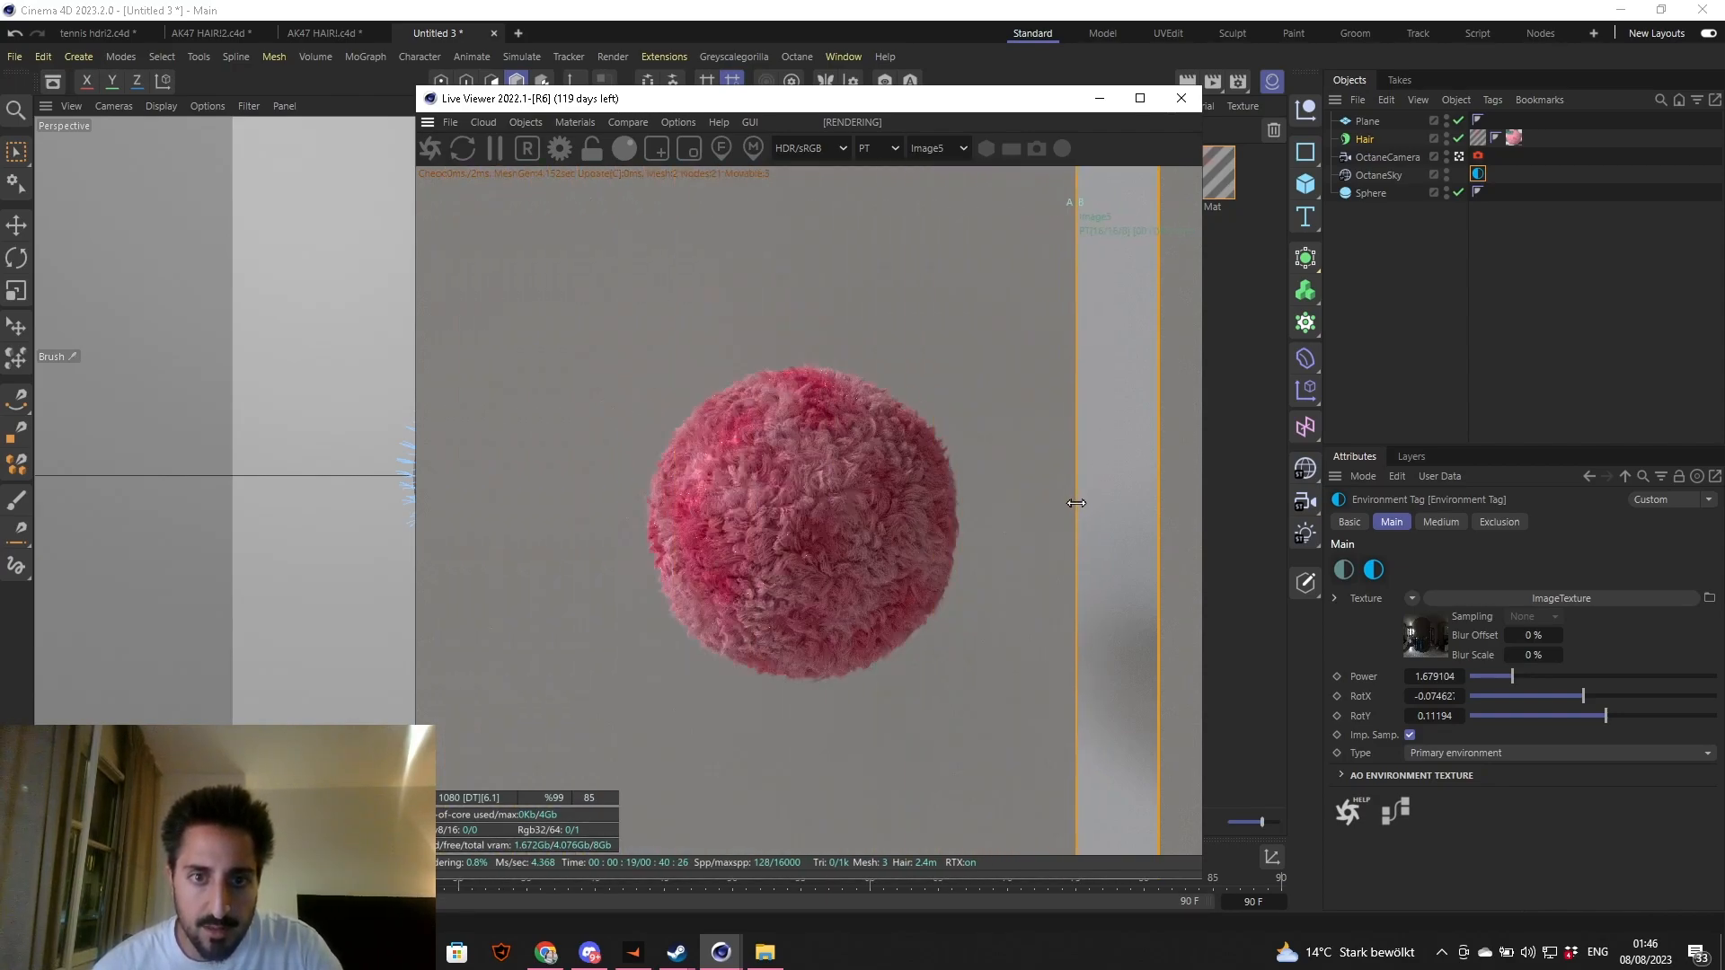
pyautogui.click(524, 122)
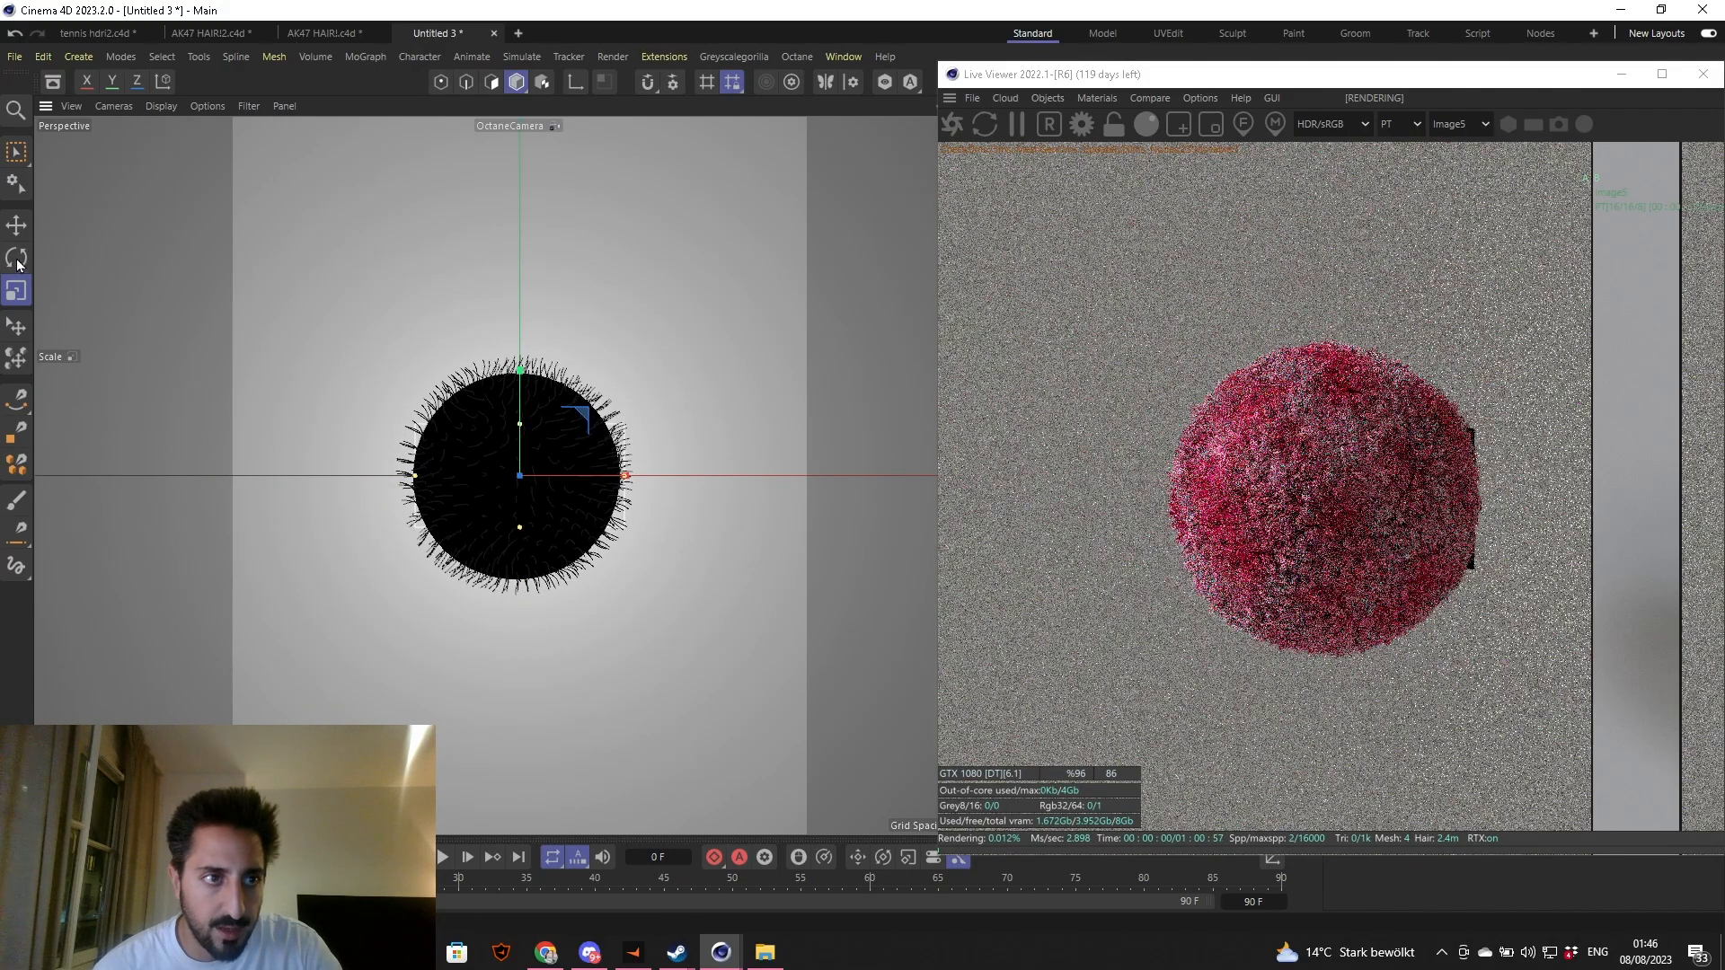
# - Rotate the new Octane Area Light about -88° to face the sphere and select its LightTag, checking the result in the A/B split
pyautogui.click(16, 256)
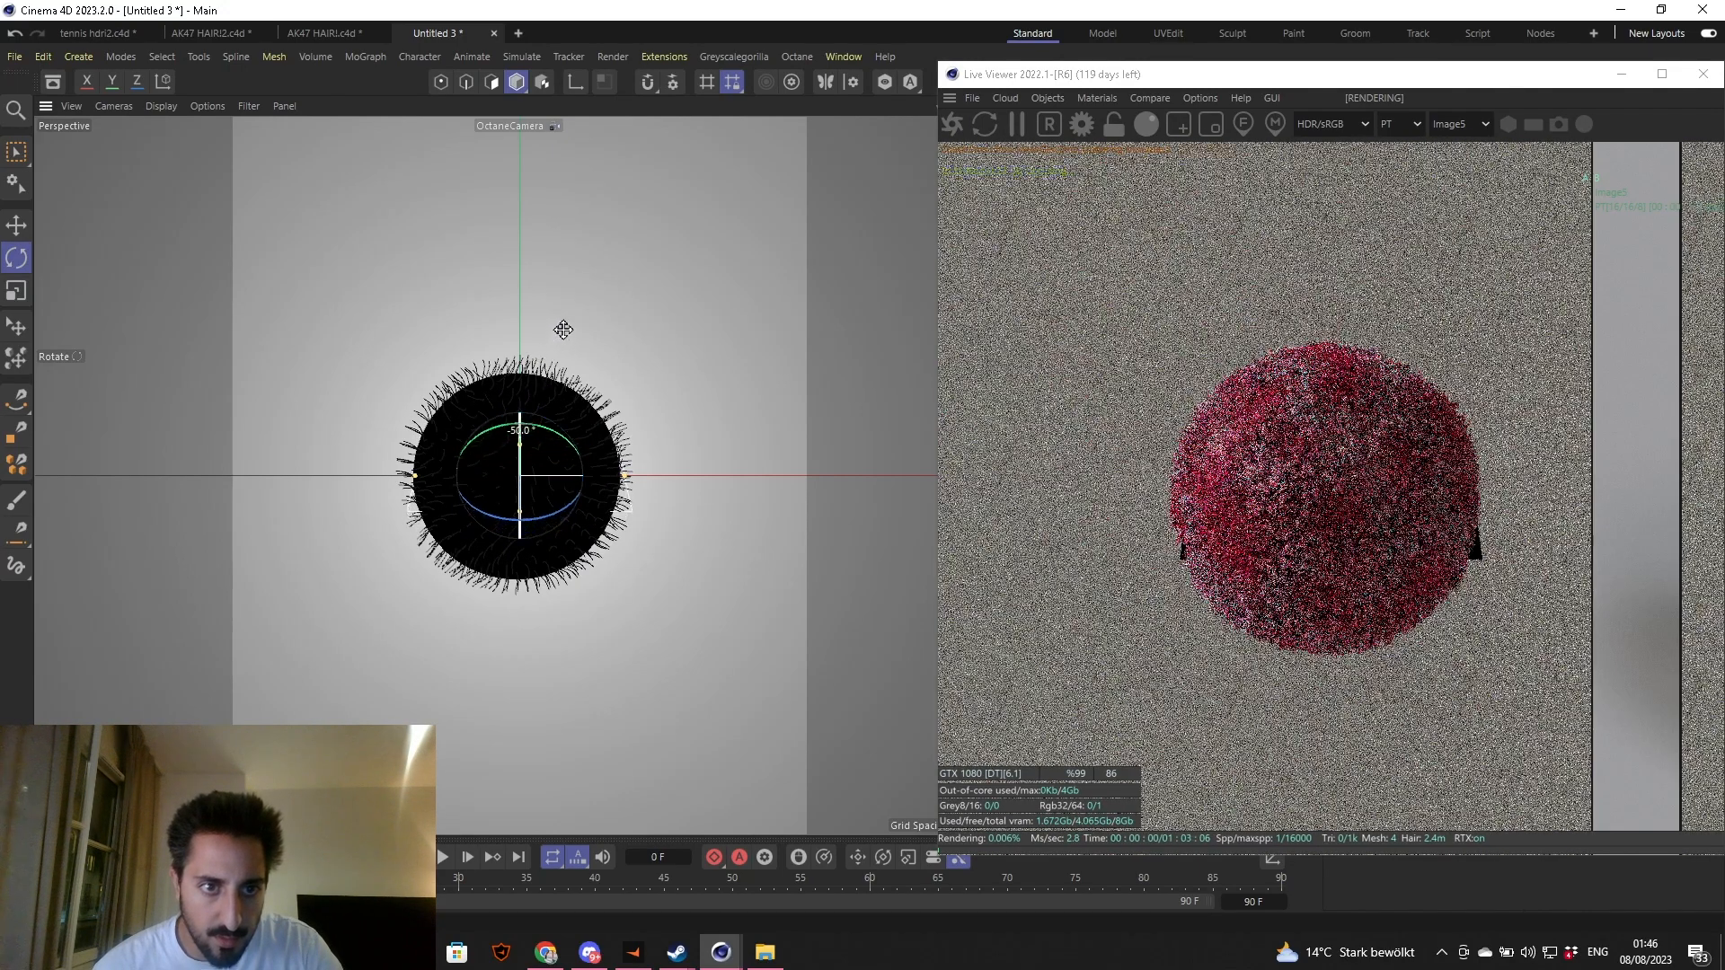
pyautogui.moveTo(562, 331); pyautogui.dragTo(600, 257)
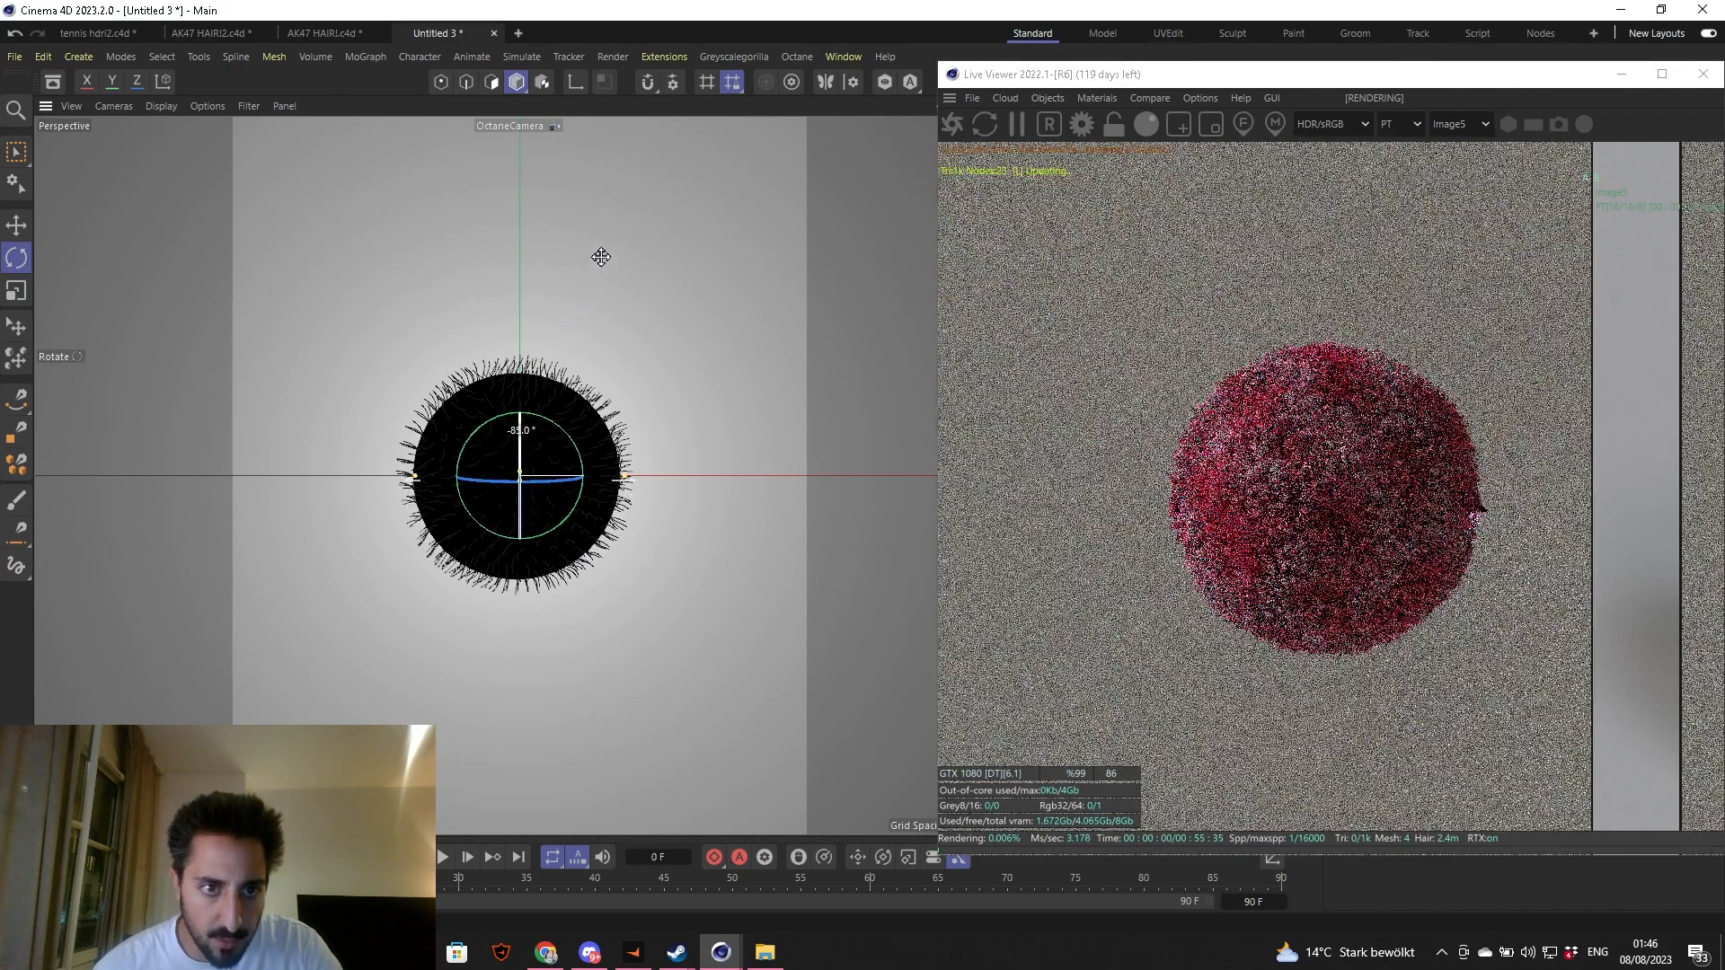
pyautogui.click(16, 225)
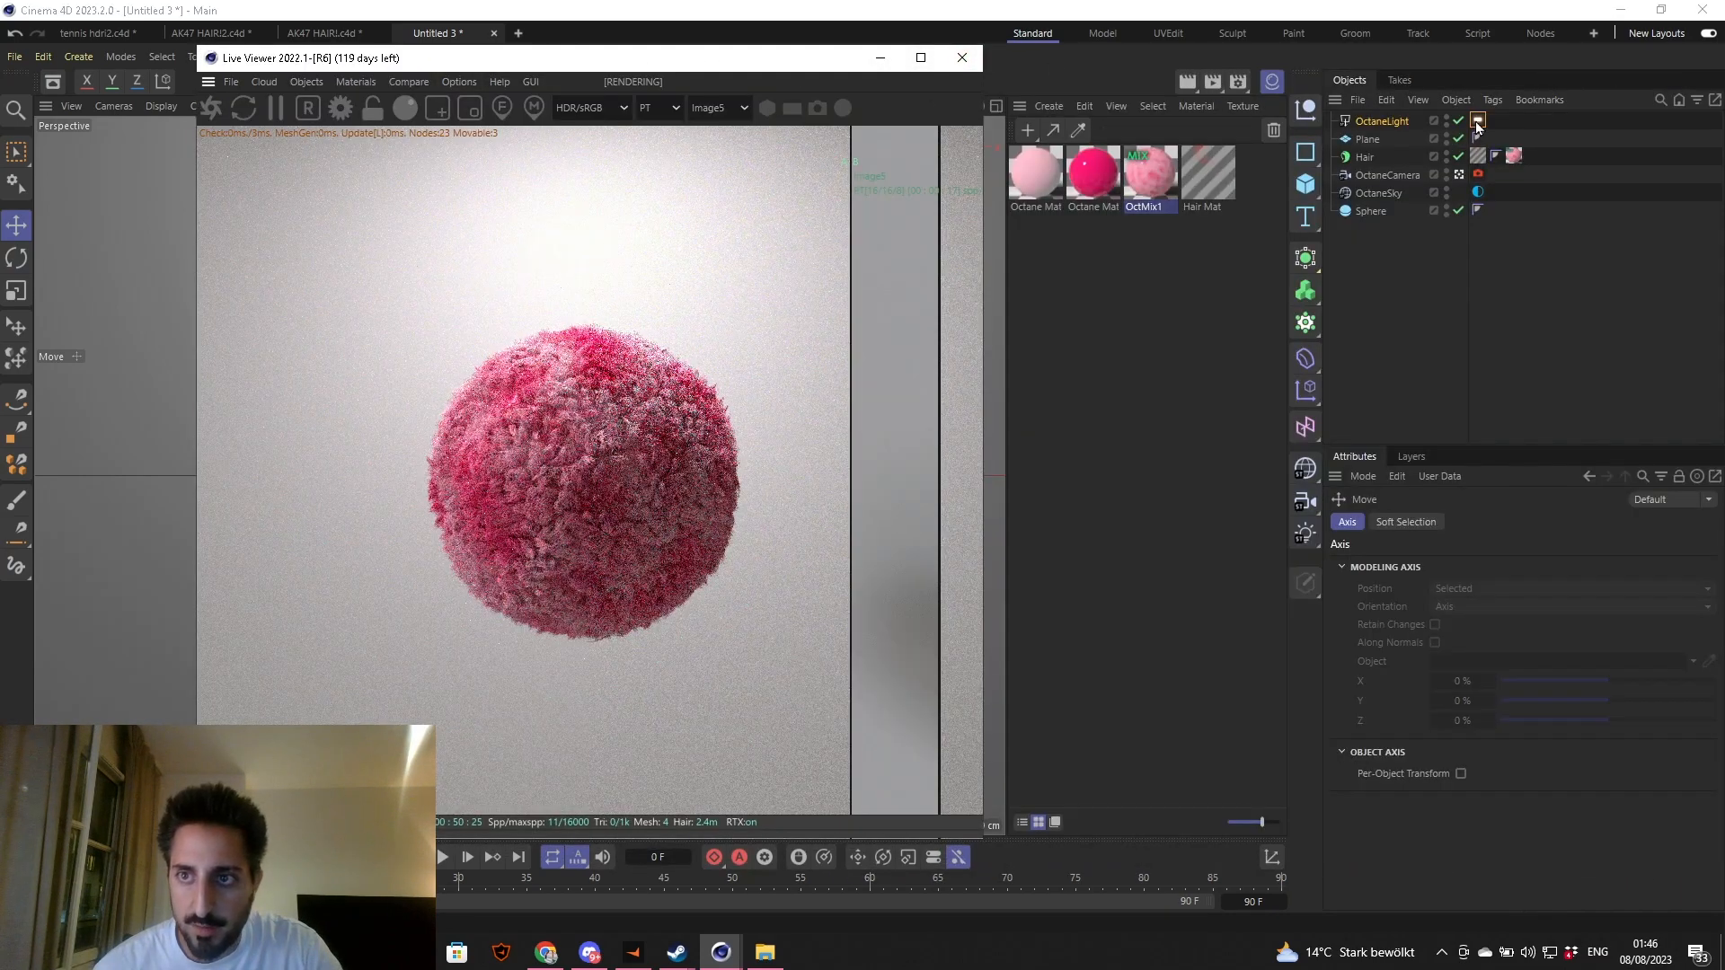
pyautogui.click(1477, 121)
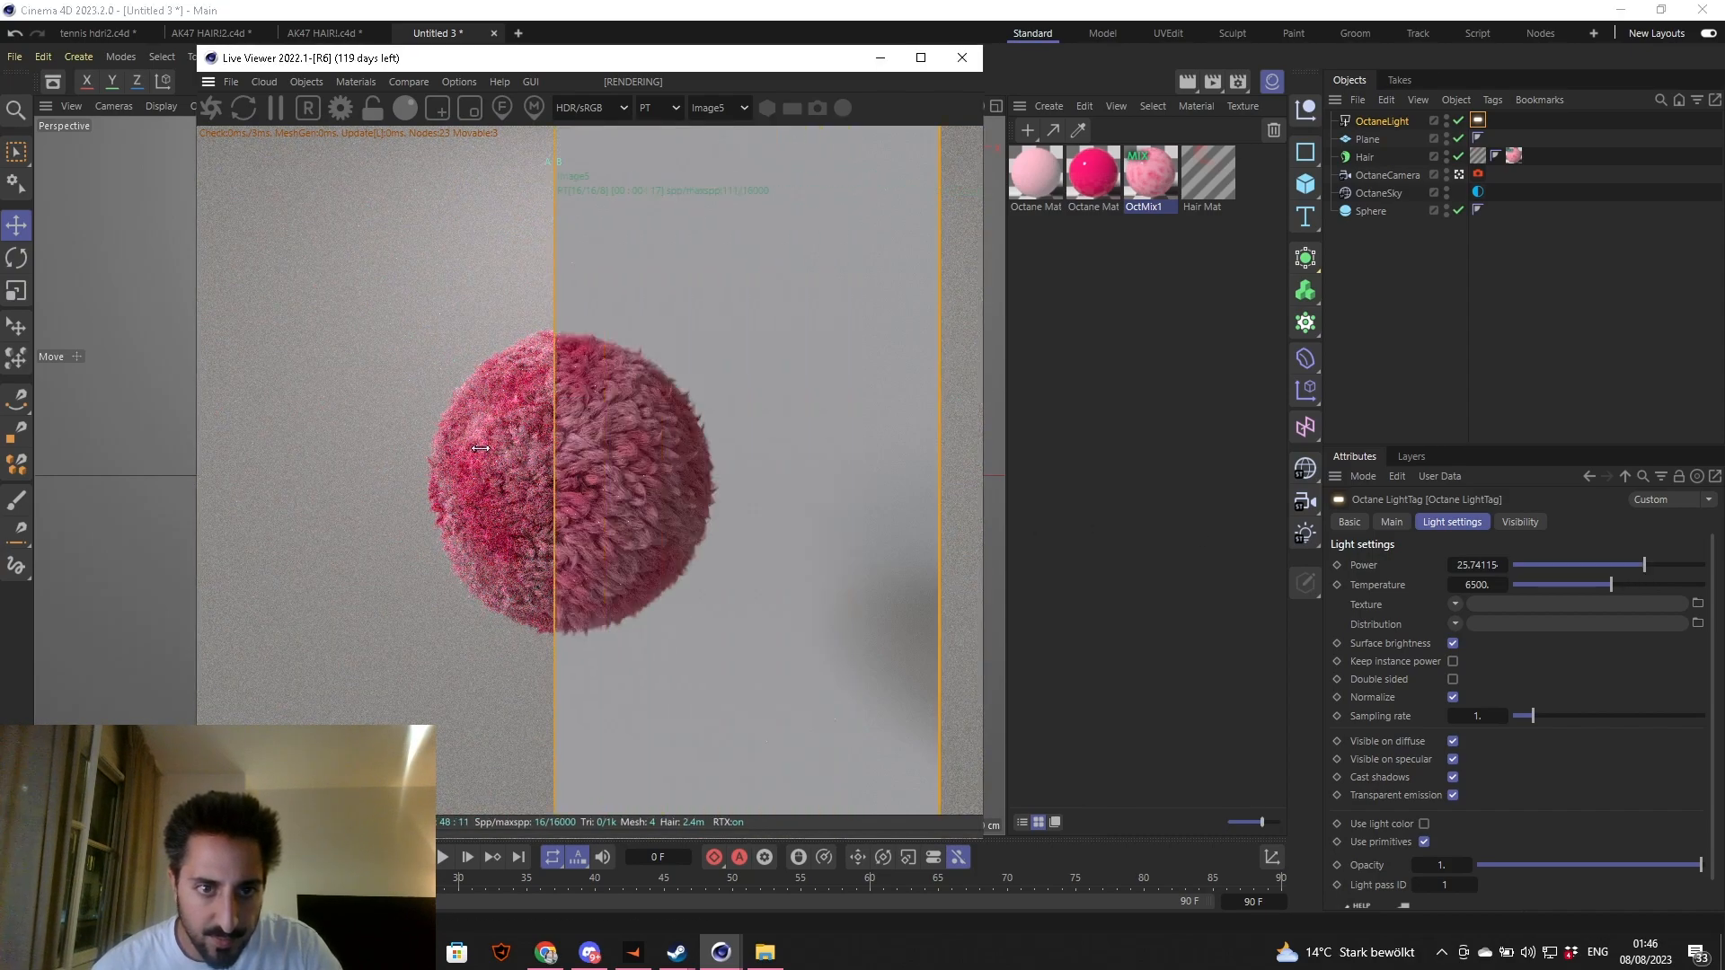
pyautogui.moveTo(555, 449); pyautogui.dragTo(902, 460)
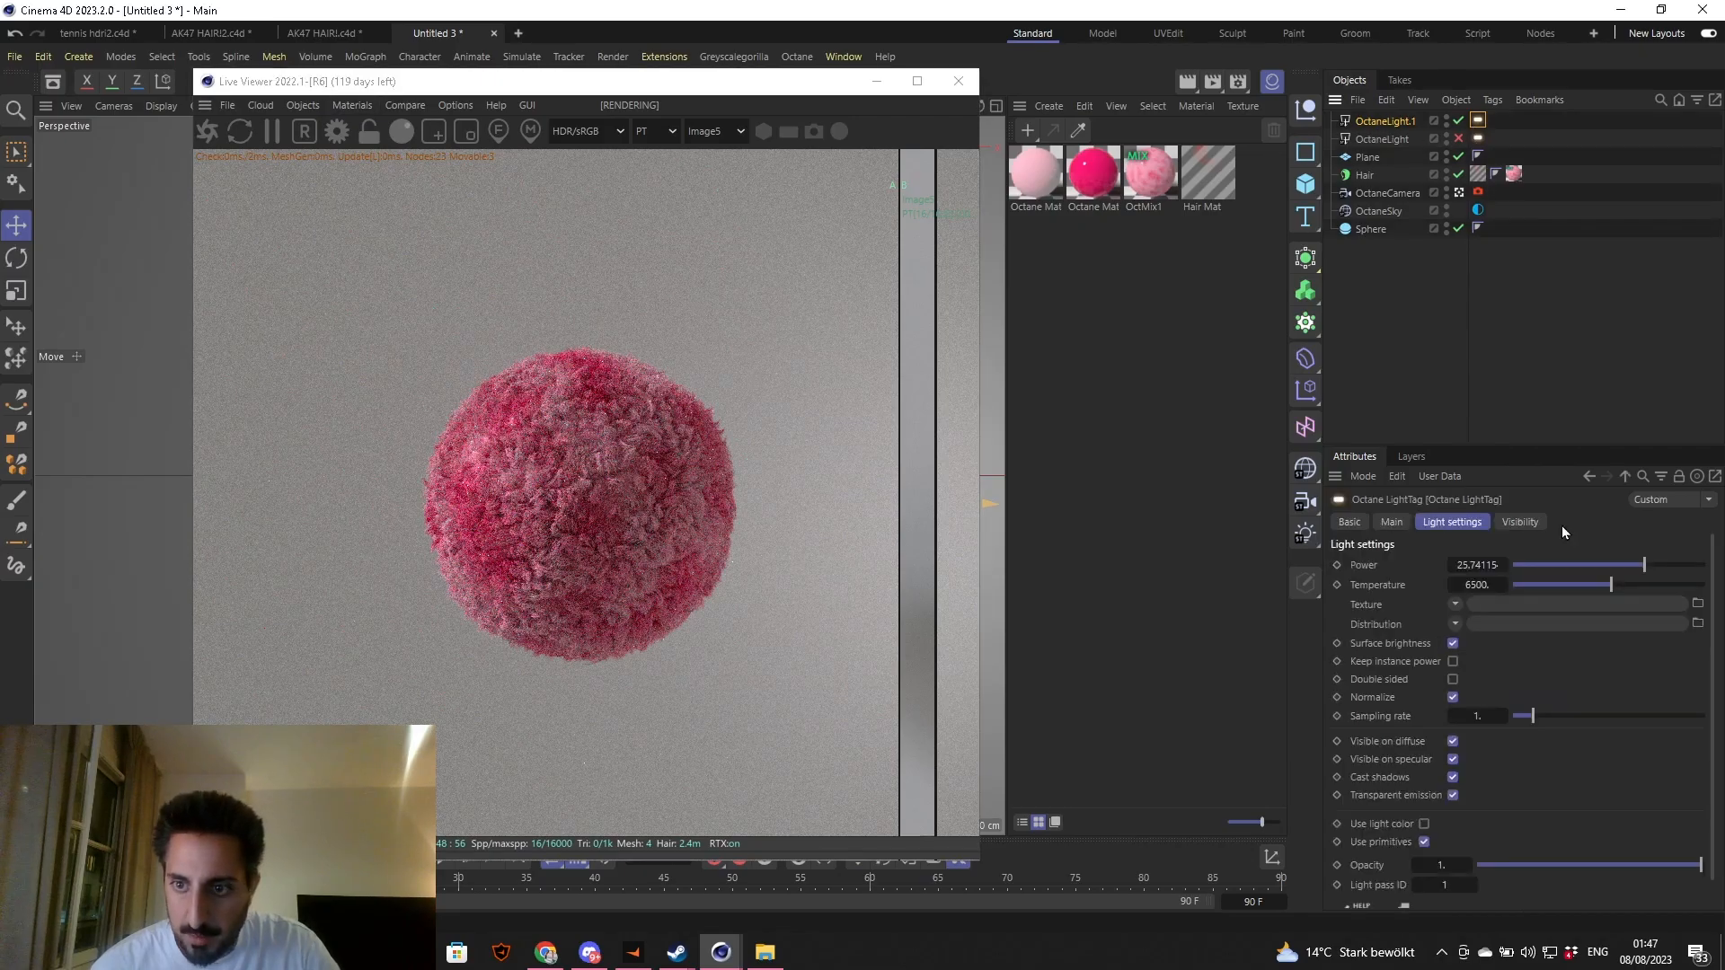
# - Keep the duplicated OctaneLight.1 at Power 25.74 in its light tag
pyautogui.moveTo(1639, 564); pyautogui.dragTo(1650, 564)
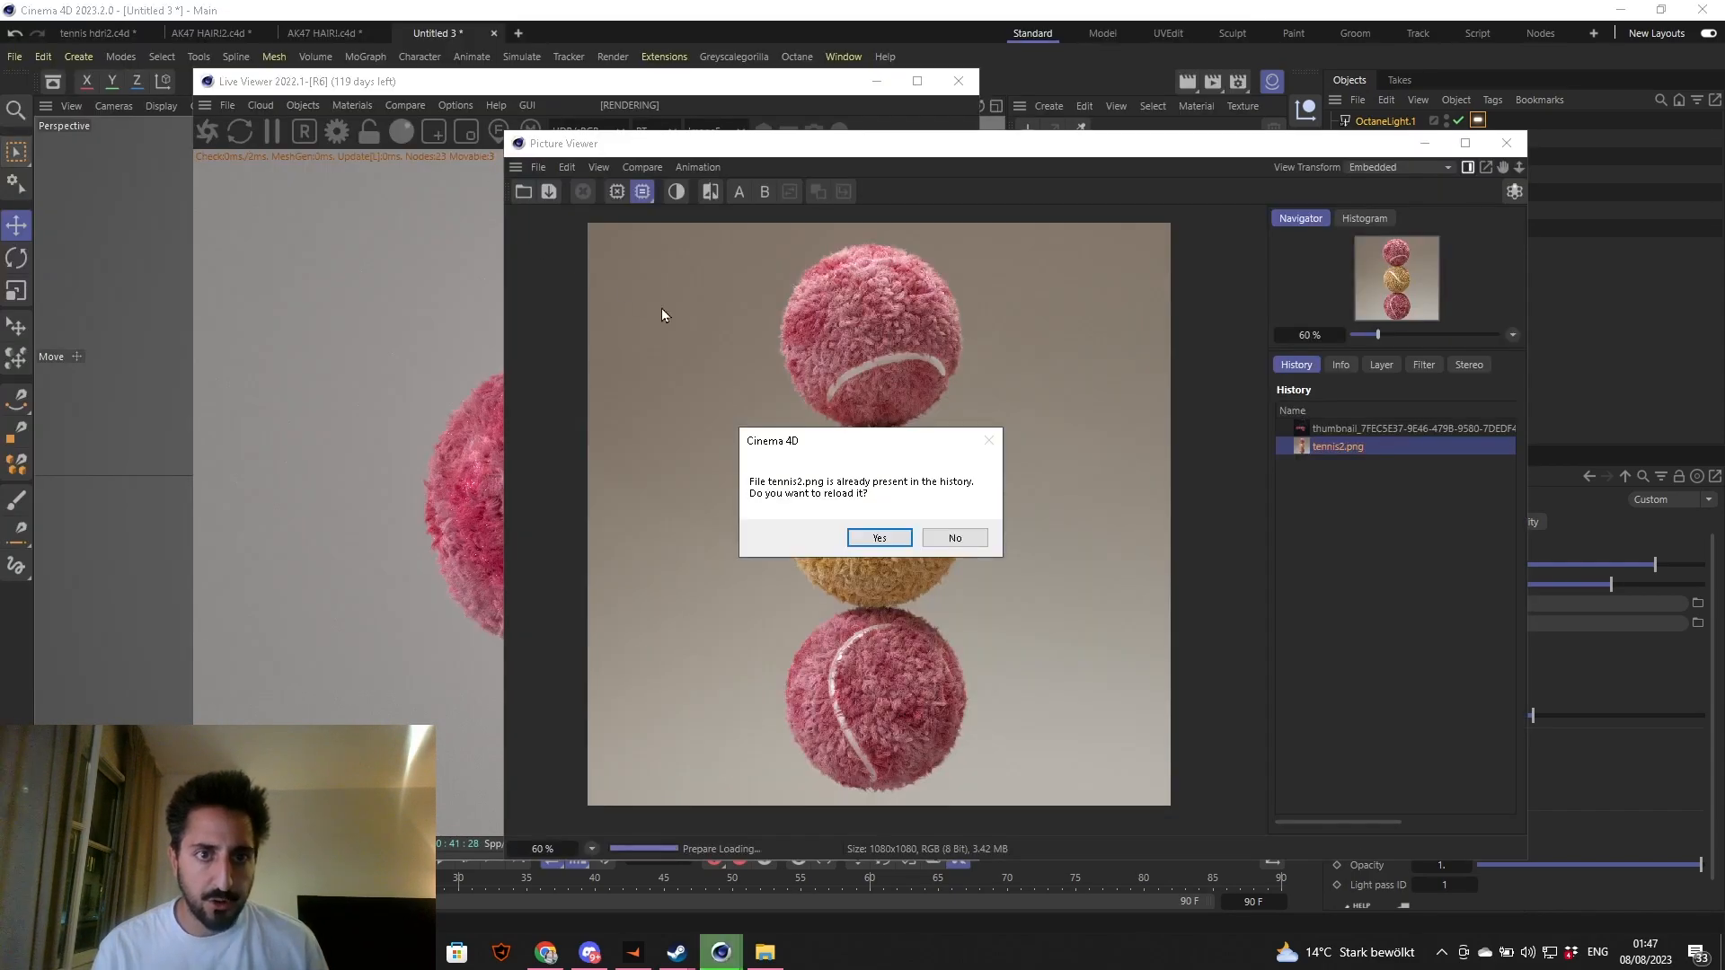
# - Reload the tennis2.png reference and close the Live Viewer before saving as hair_tut2.c4d
pyautogui.click(877, 537)
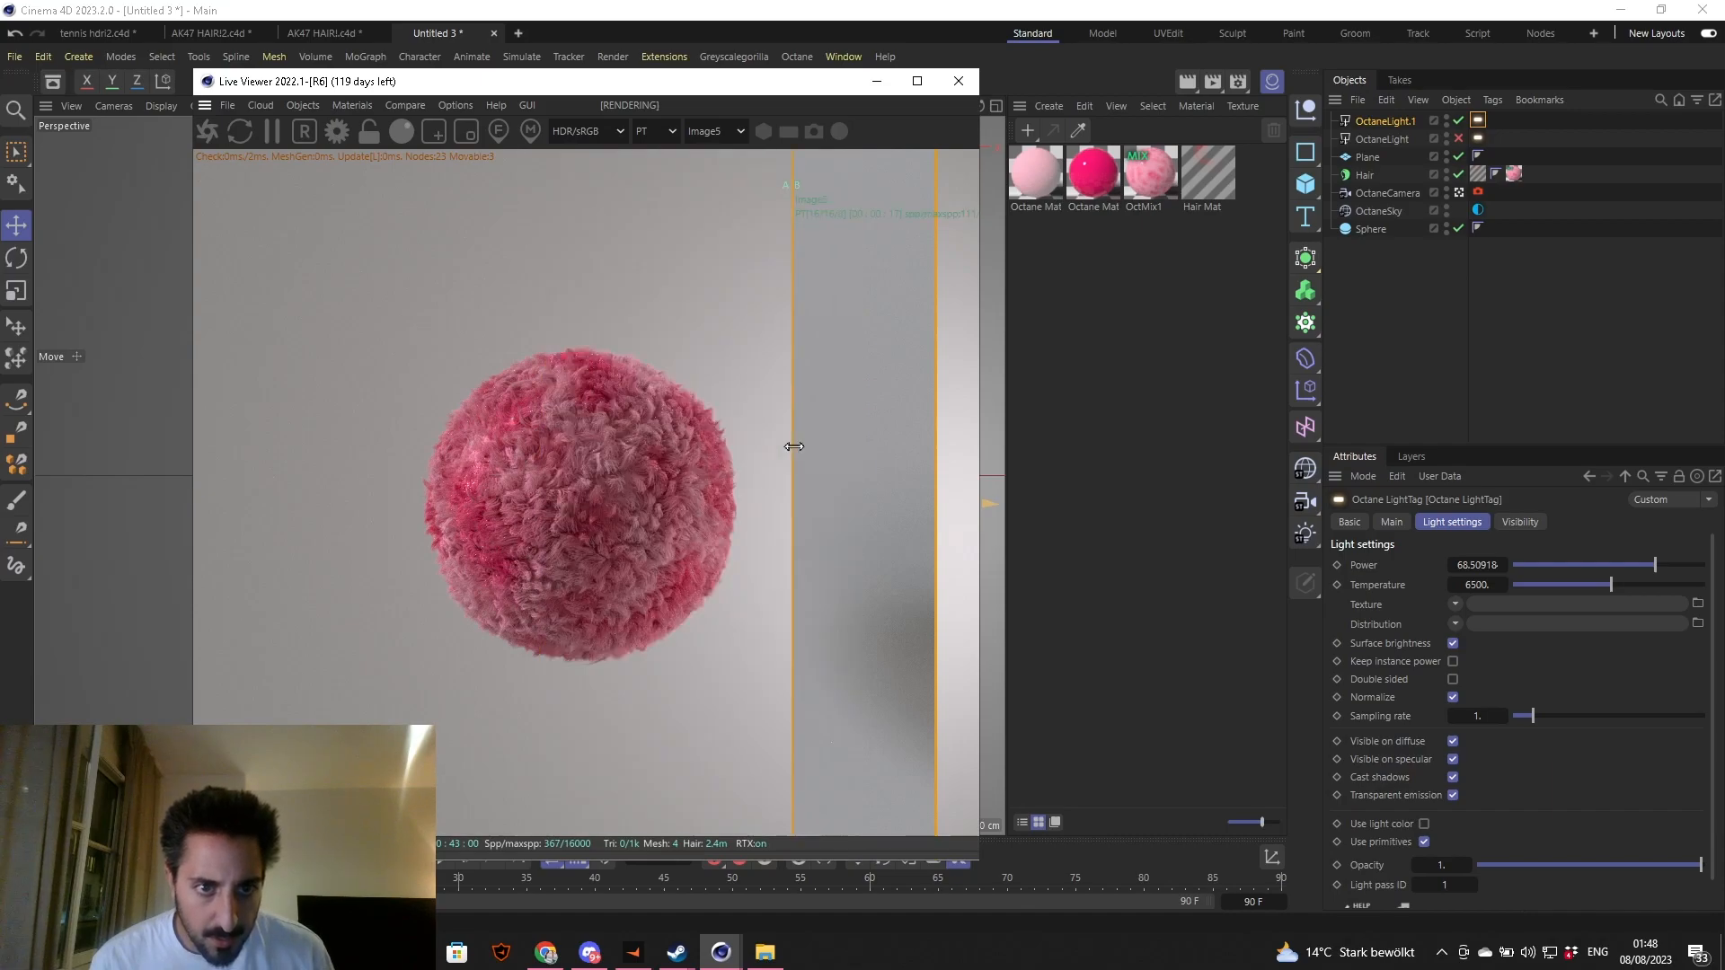
pyautogui.click(956, 81)
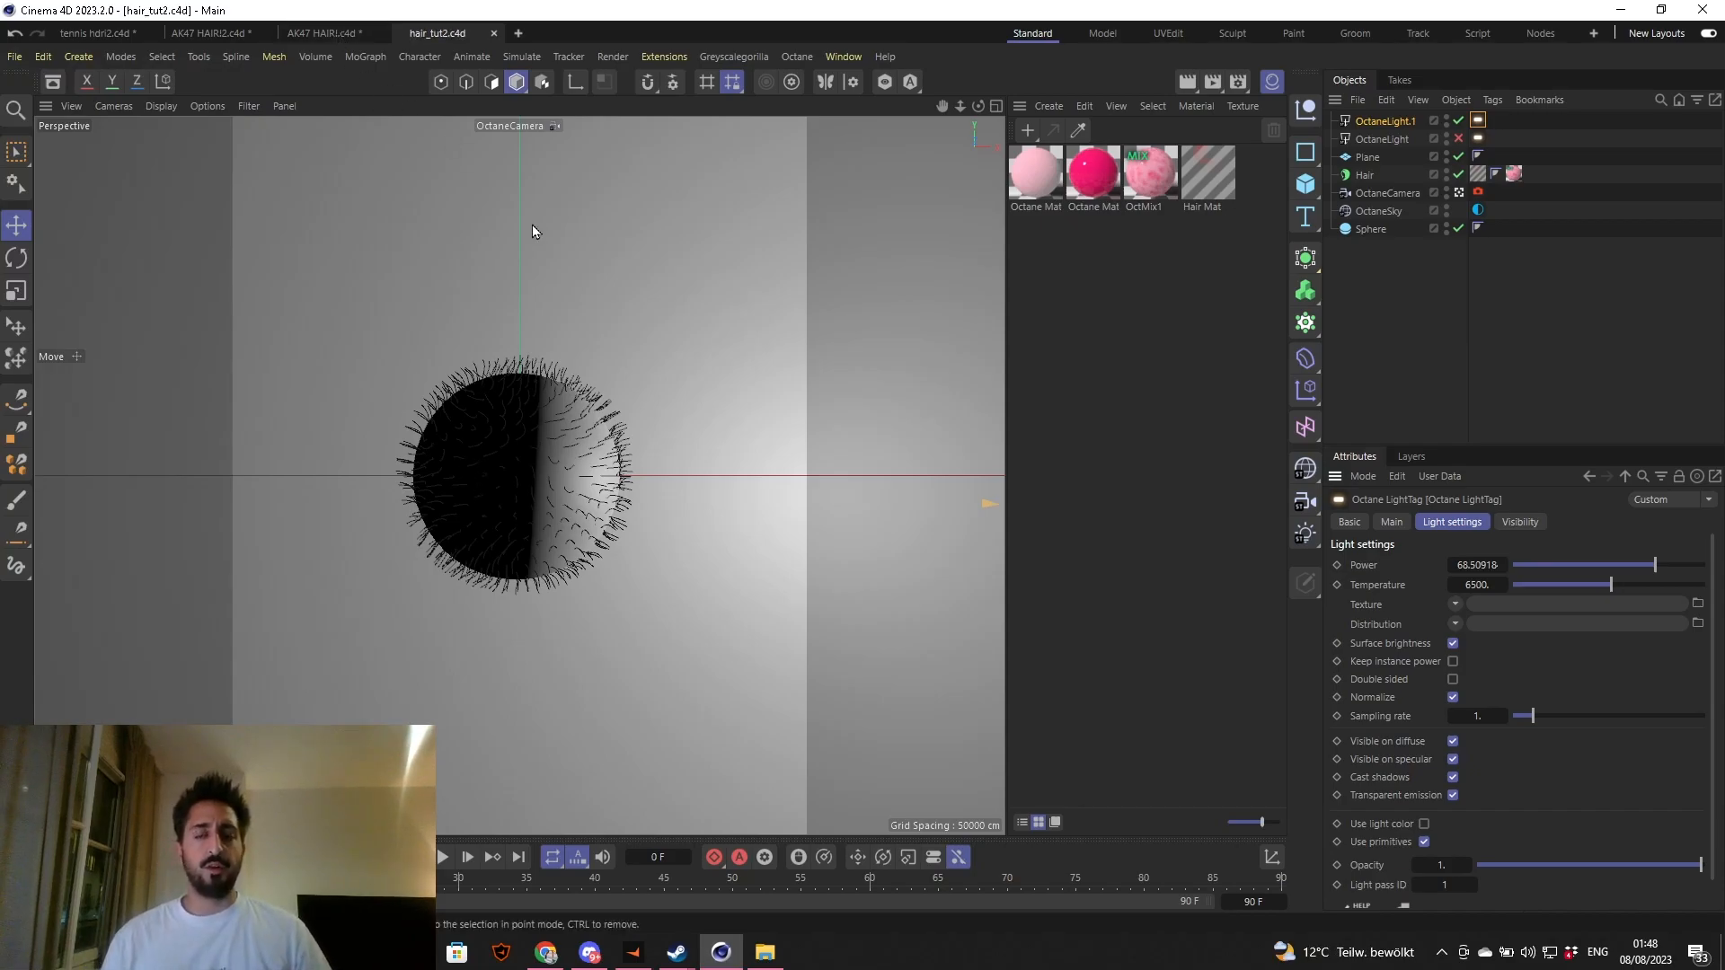
# - Switch to AK47 HAIR.c4d, select highpolySurface1's polygon selection tag and go to the Simulate hair commands
pyautogui.click(319, 32)
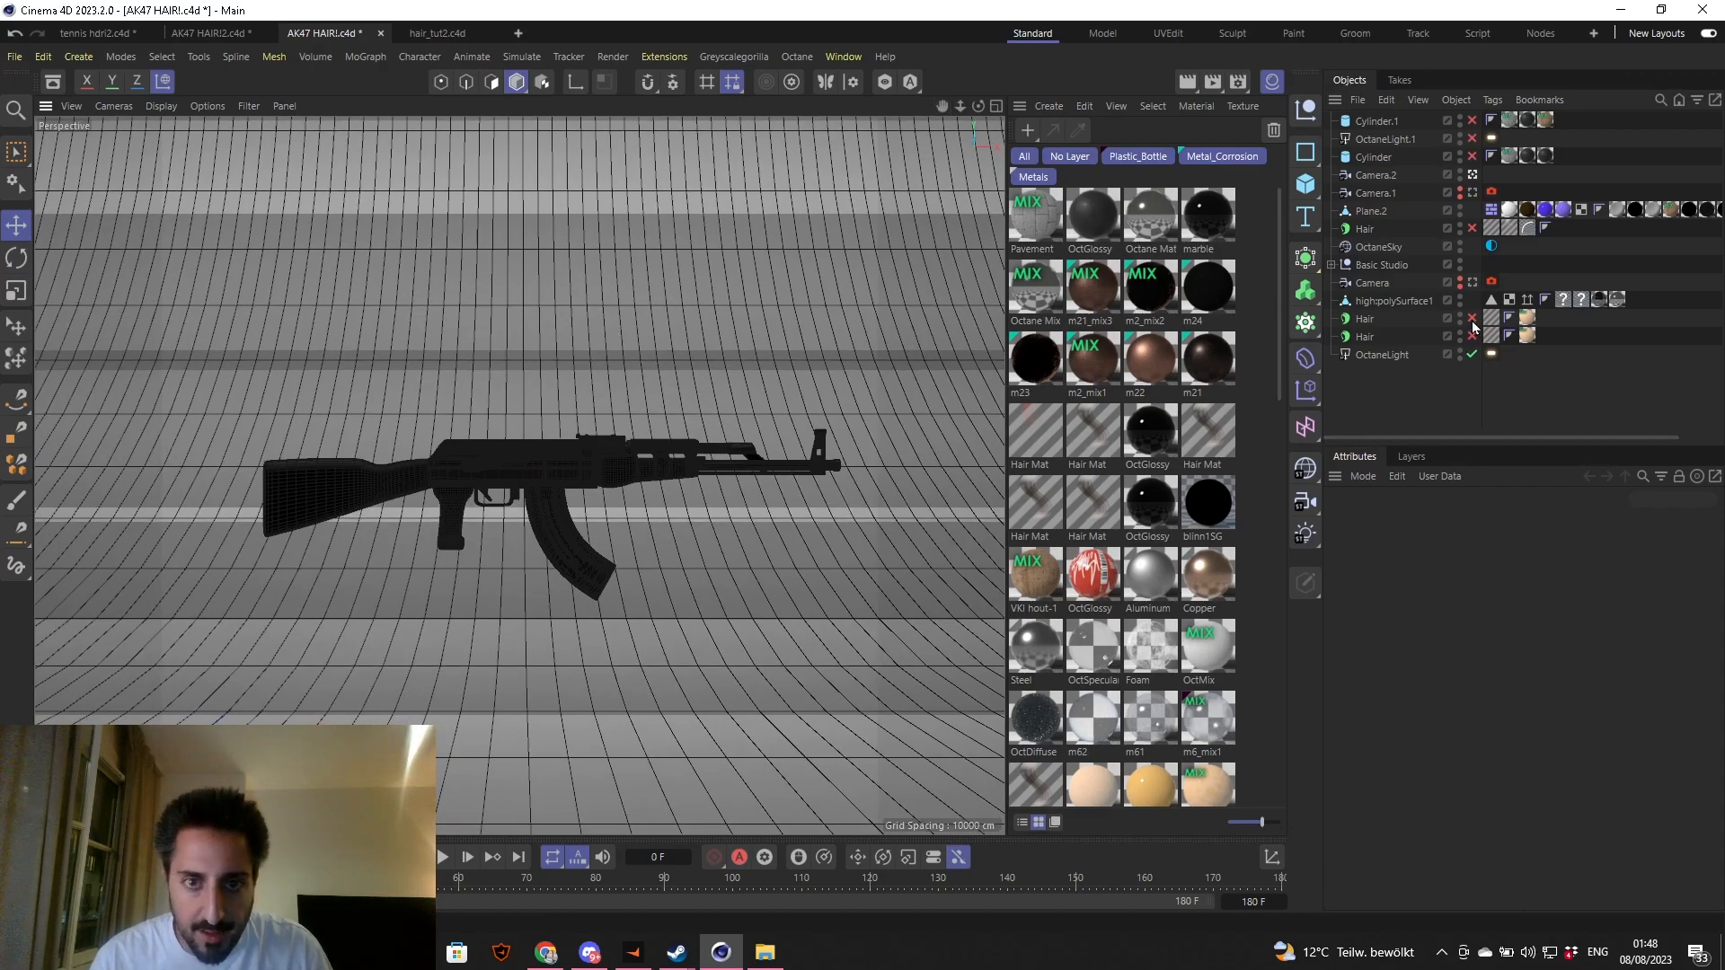
pyautogui.moveTo(1391, 300)
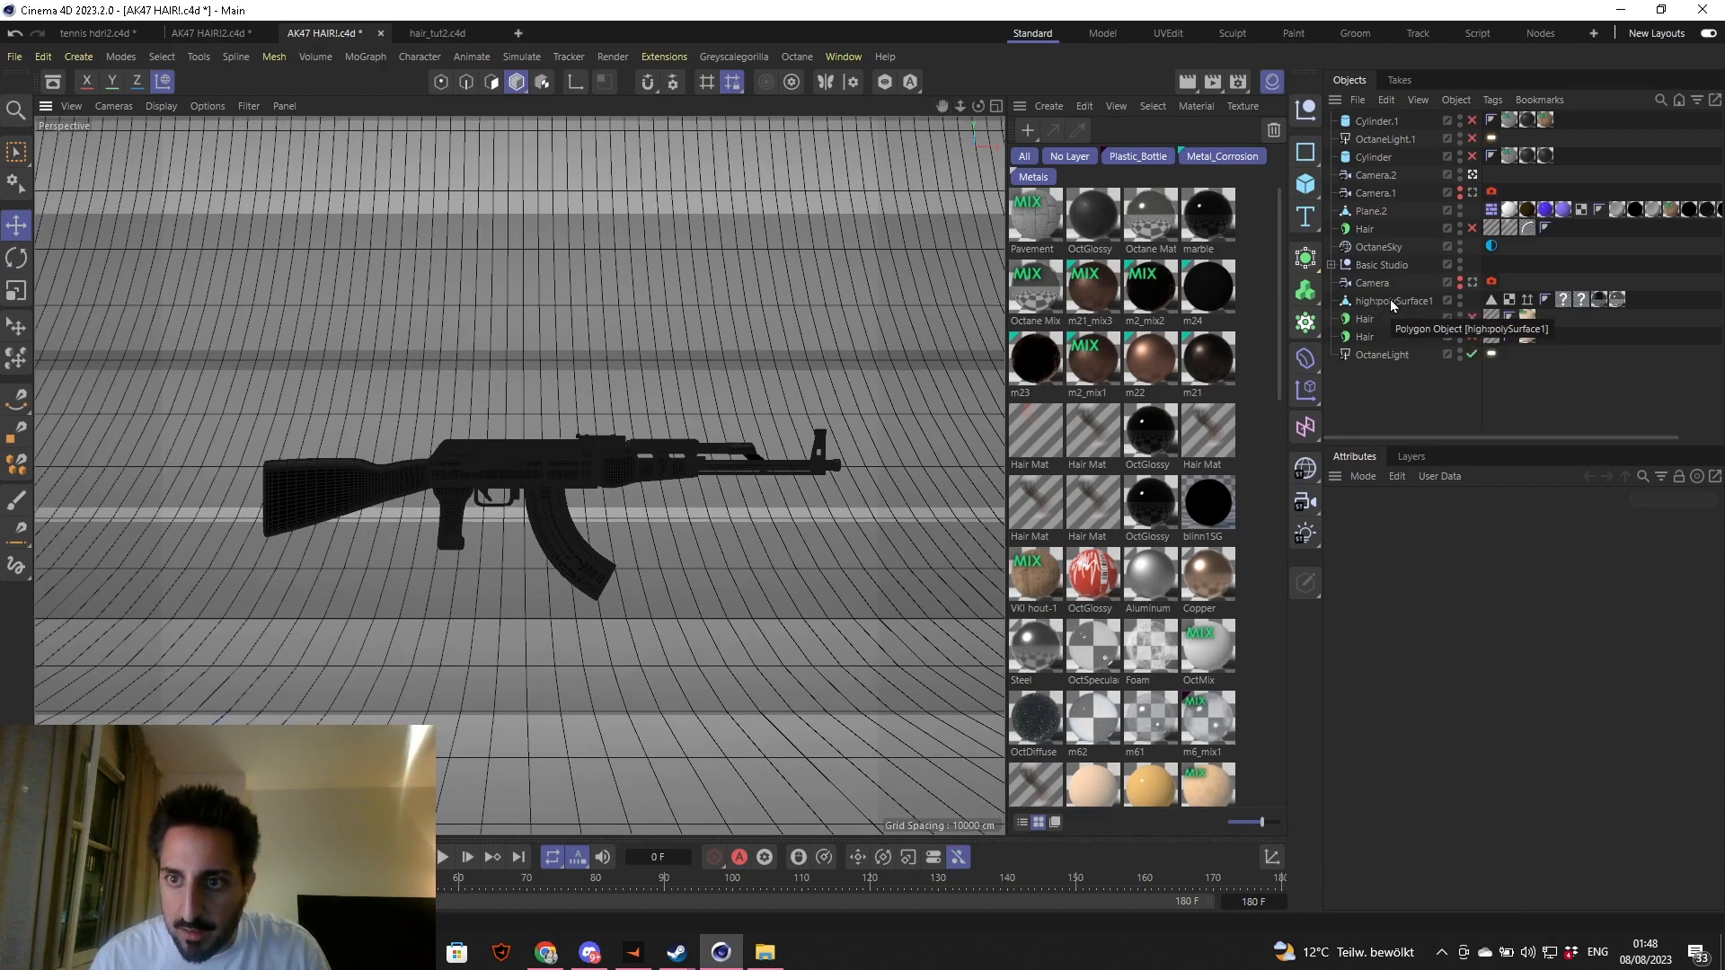
pyautogui.click(1392, 300)
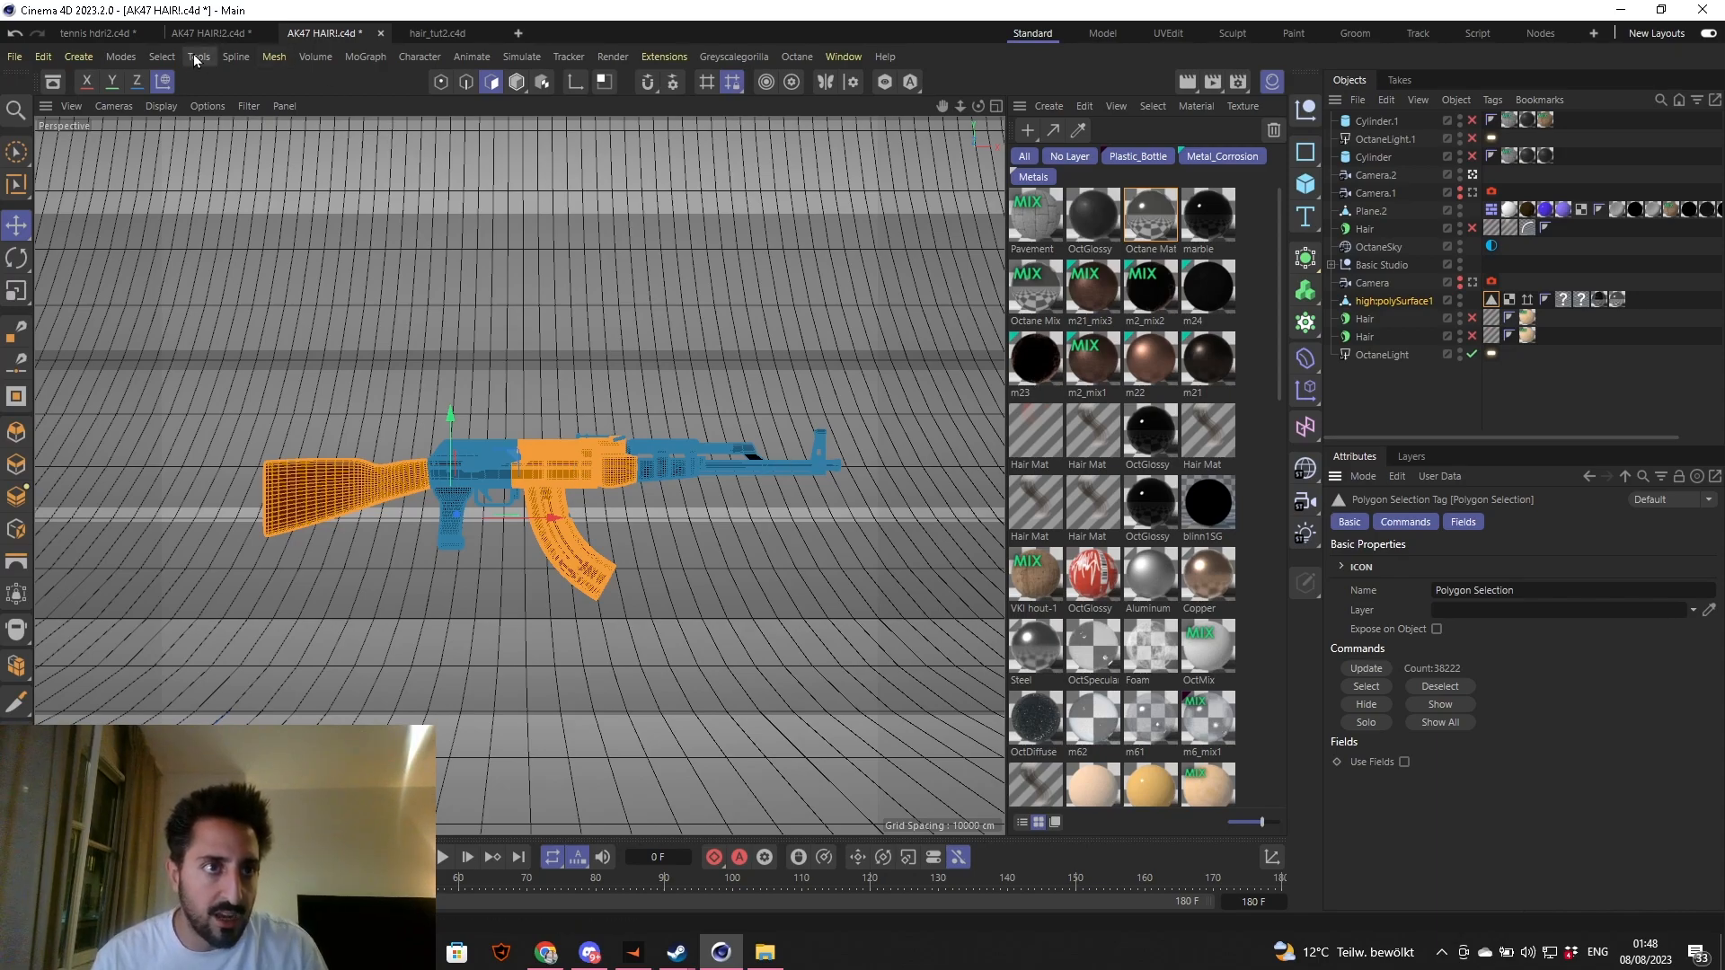
pyautogui.click(160, 56)
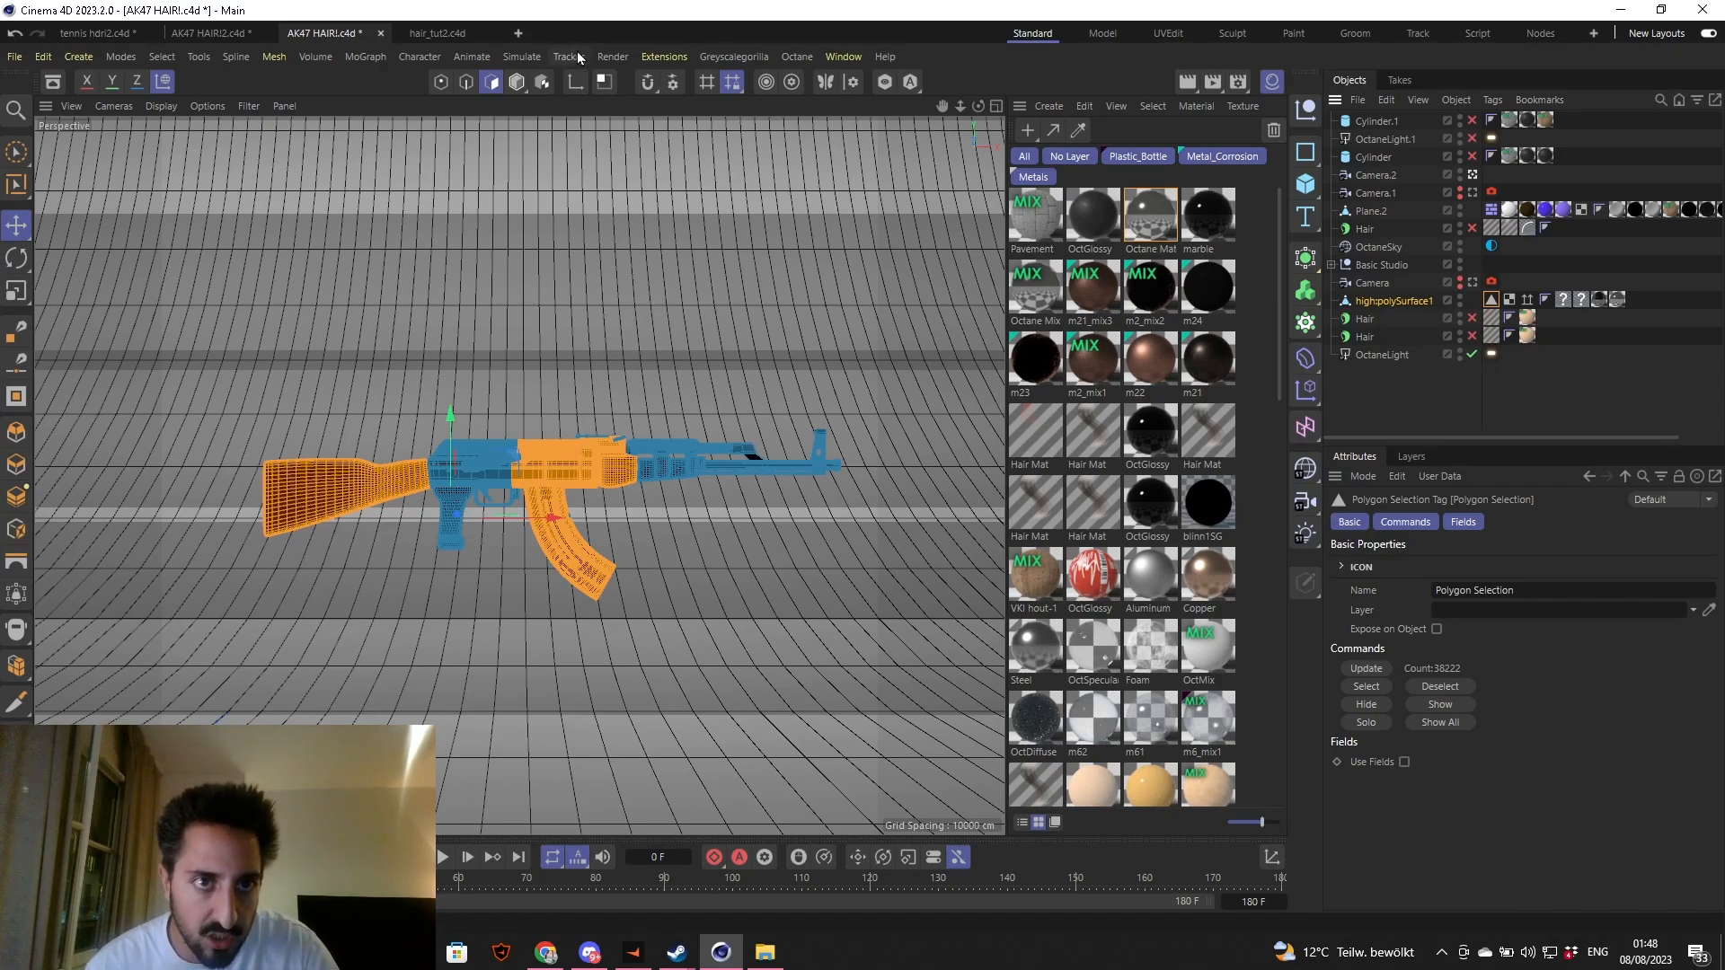
pyautogui.click(521, 55)
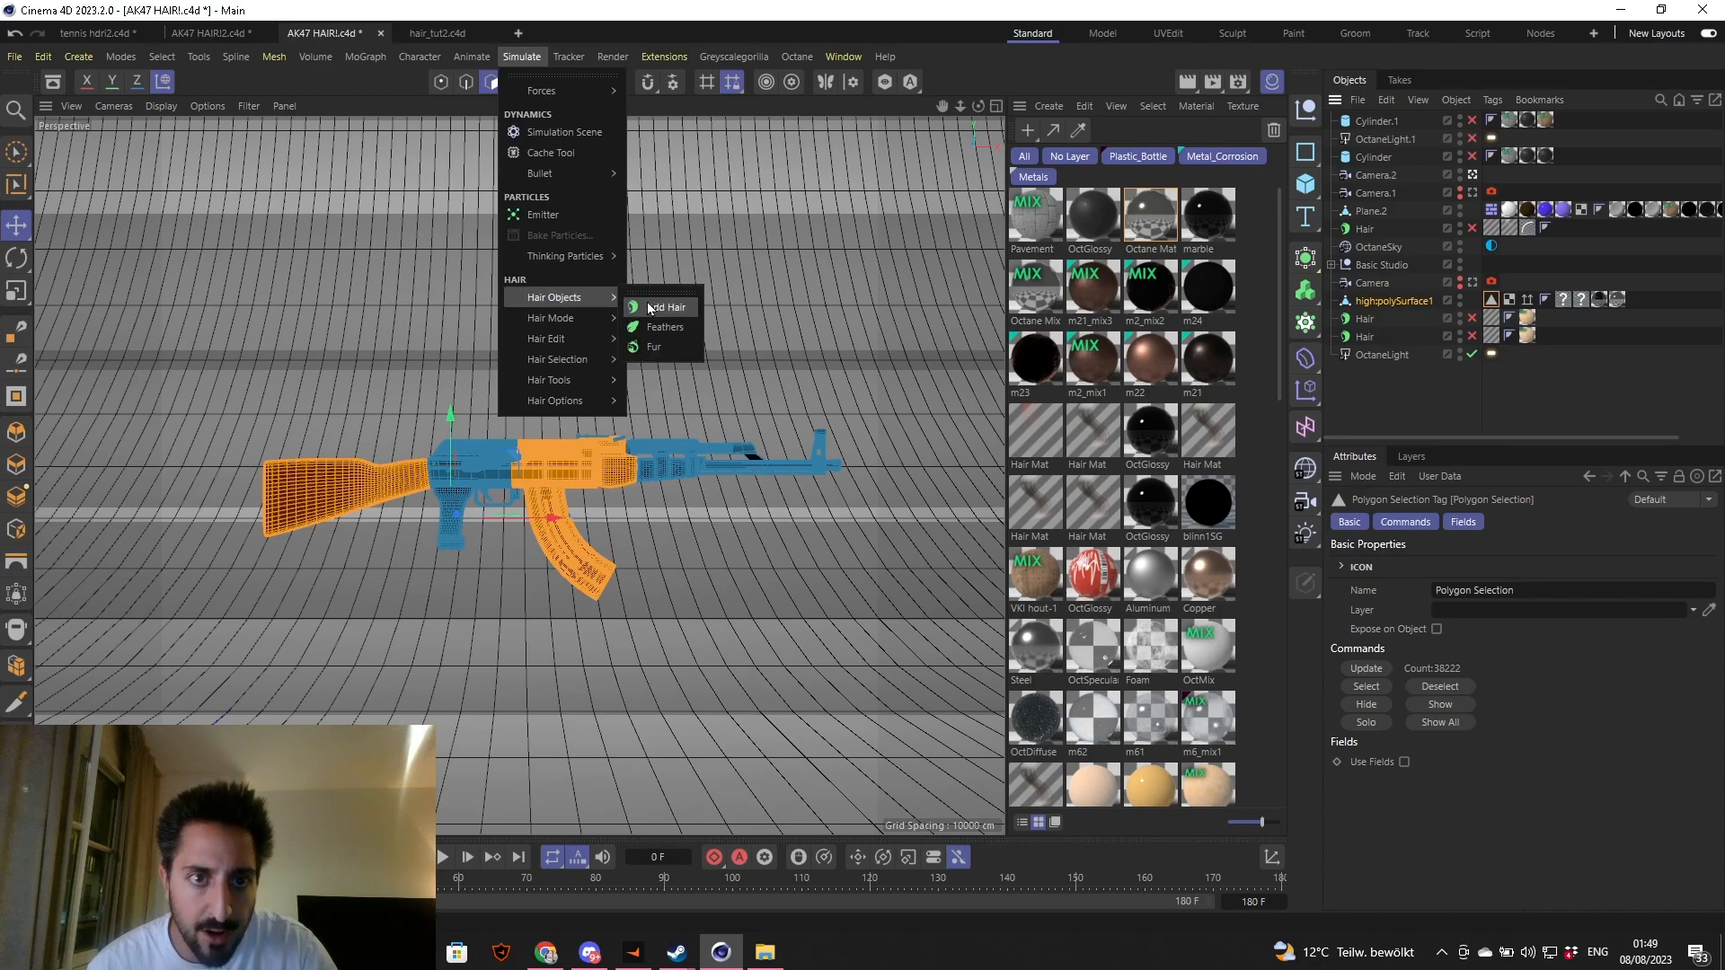
# - Add Hair to the selected stock and handguard polygons and enable both Hair objects, zooming out to see the furry rifle
pyautogui.click(580, 424)
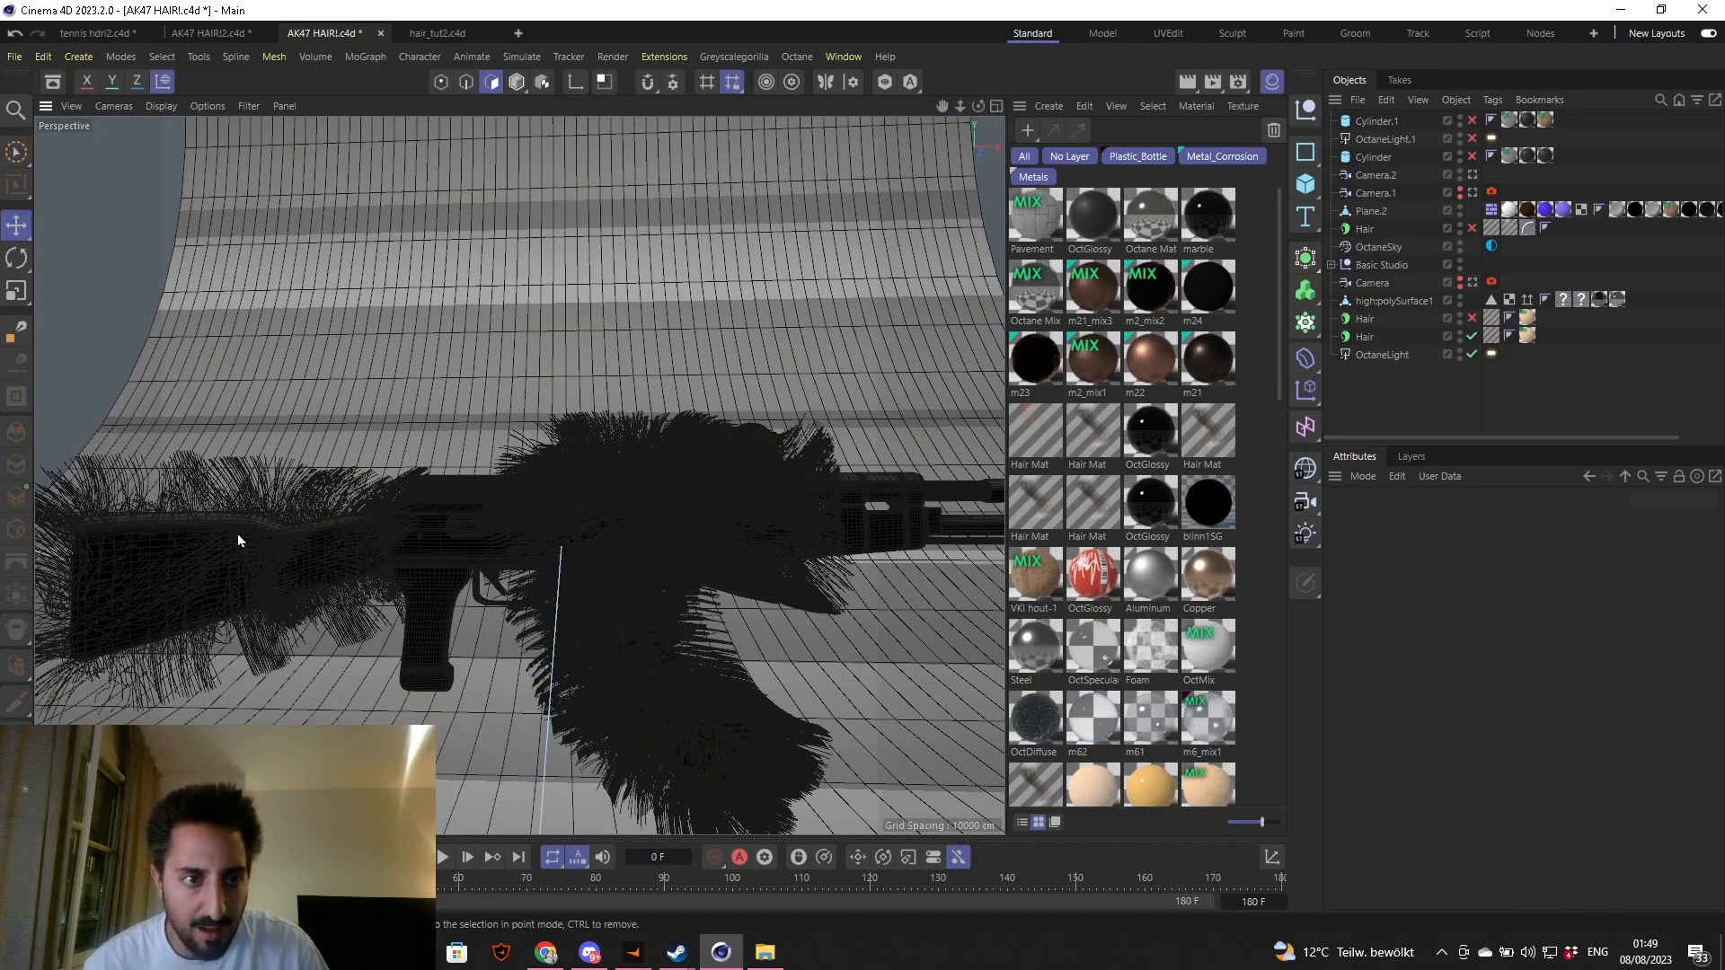
pyautogui.moveTo(243, 540); pyautogui.dragTo(584, 622)
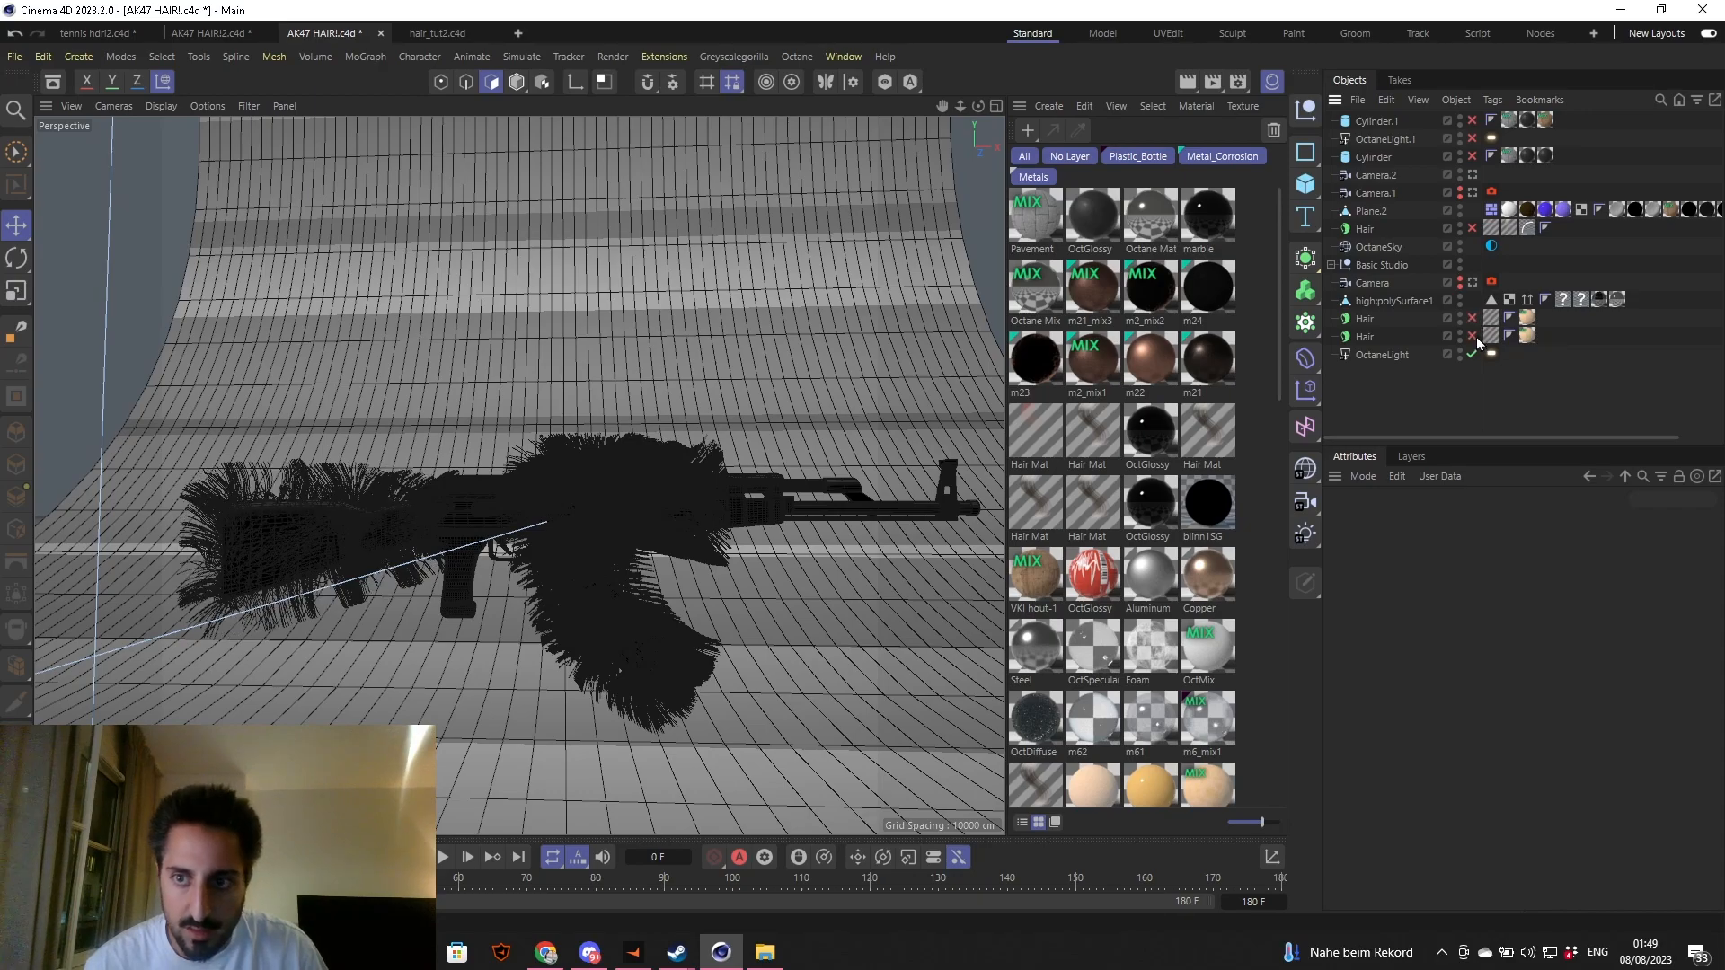
pyautogui.click(1472, 336)
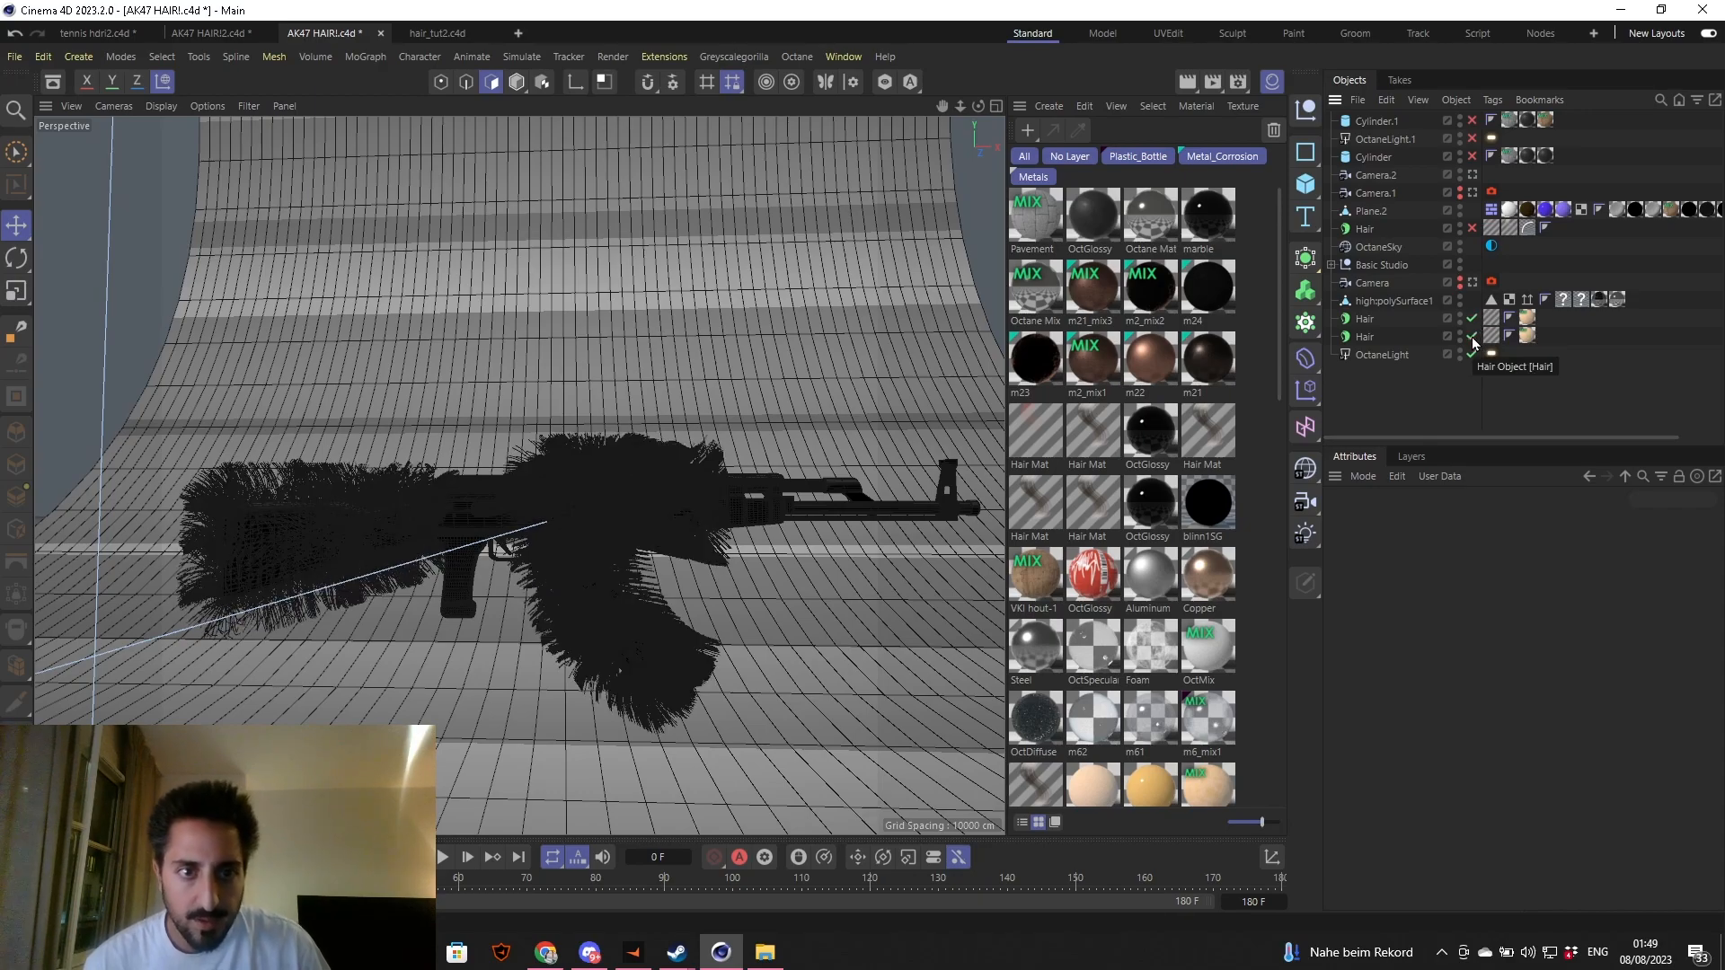
pyautogui.moveTo(1472, 299)
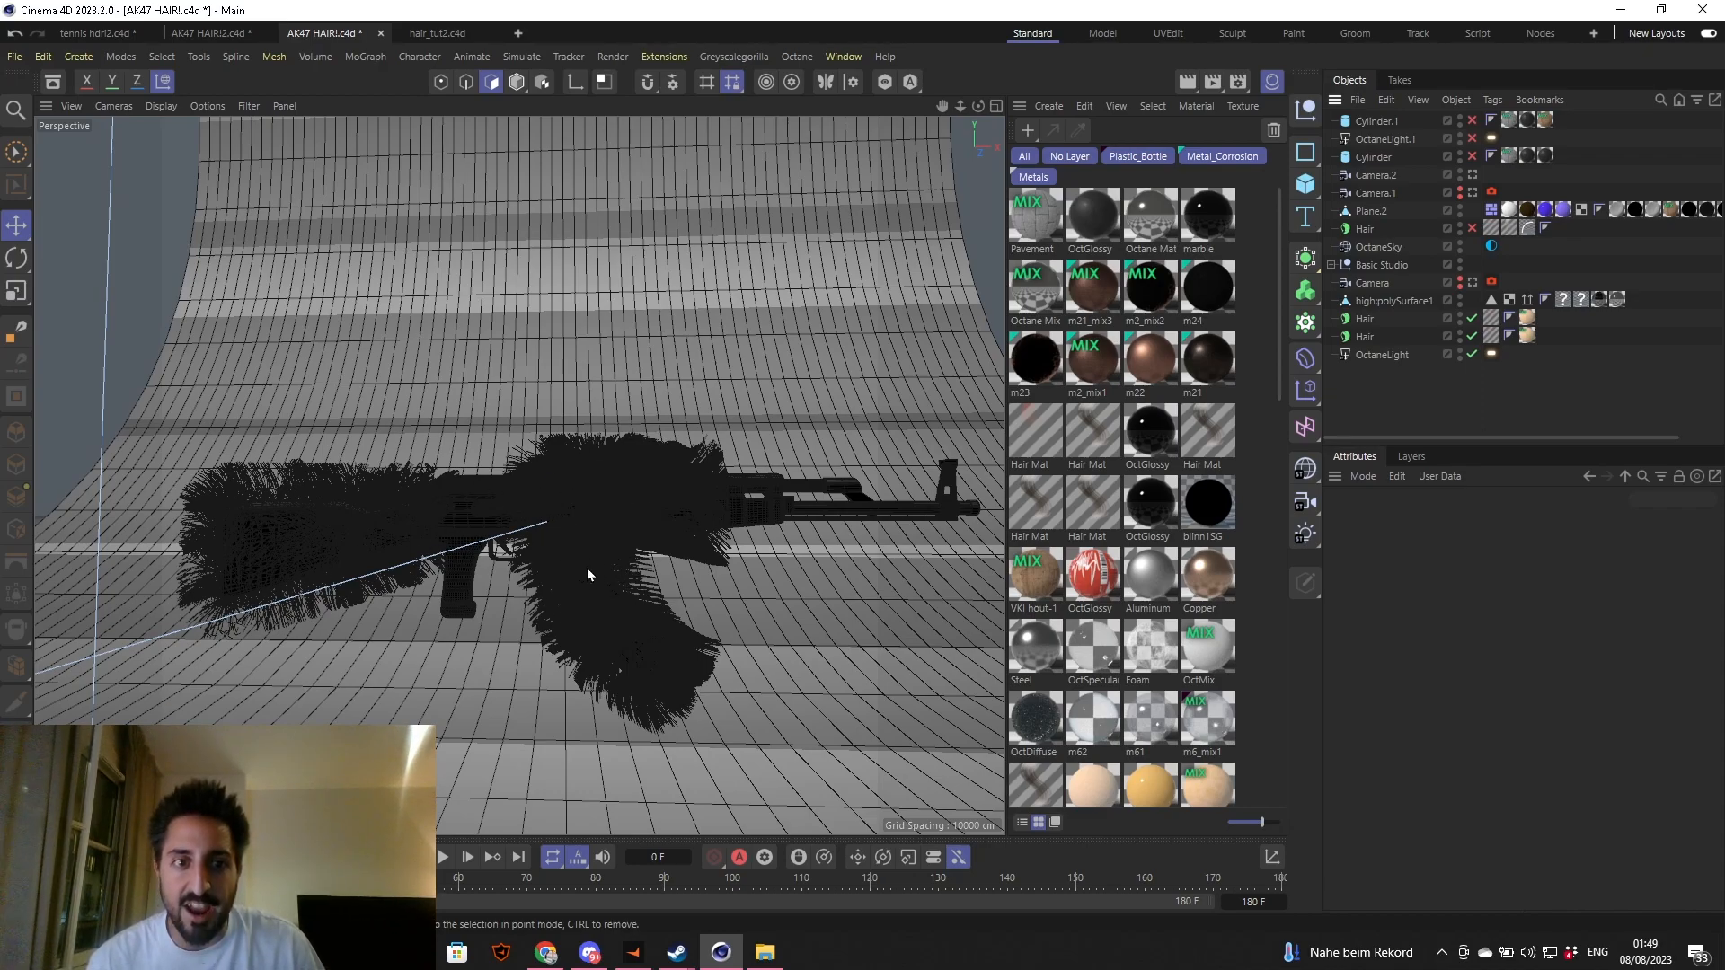
pyautogui.moveTo(606, 586)
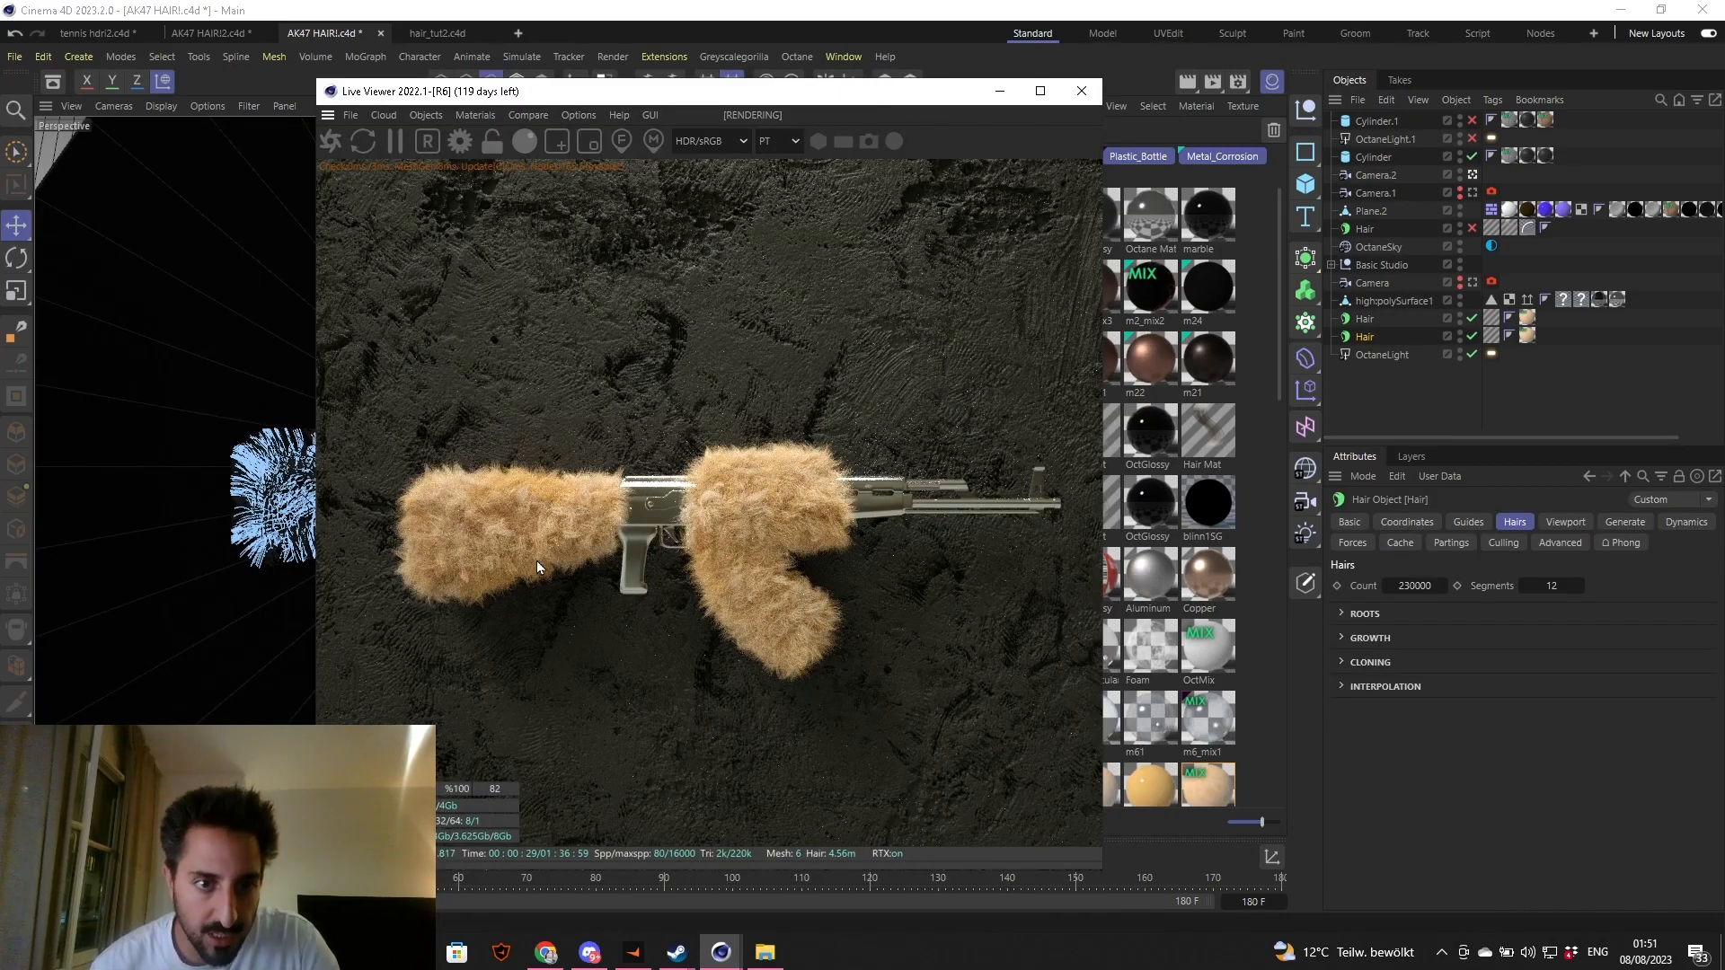
pyautogui.moveTo(524, 489)
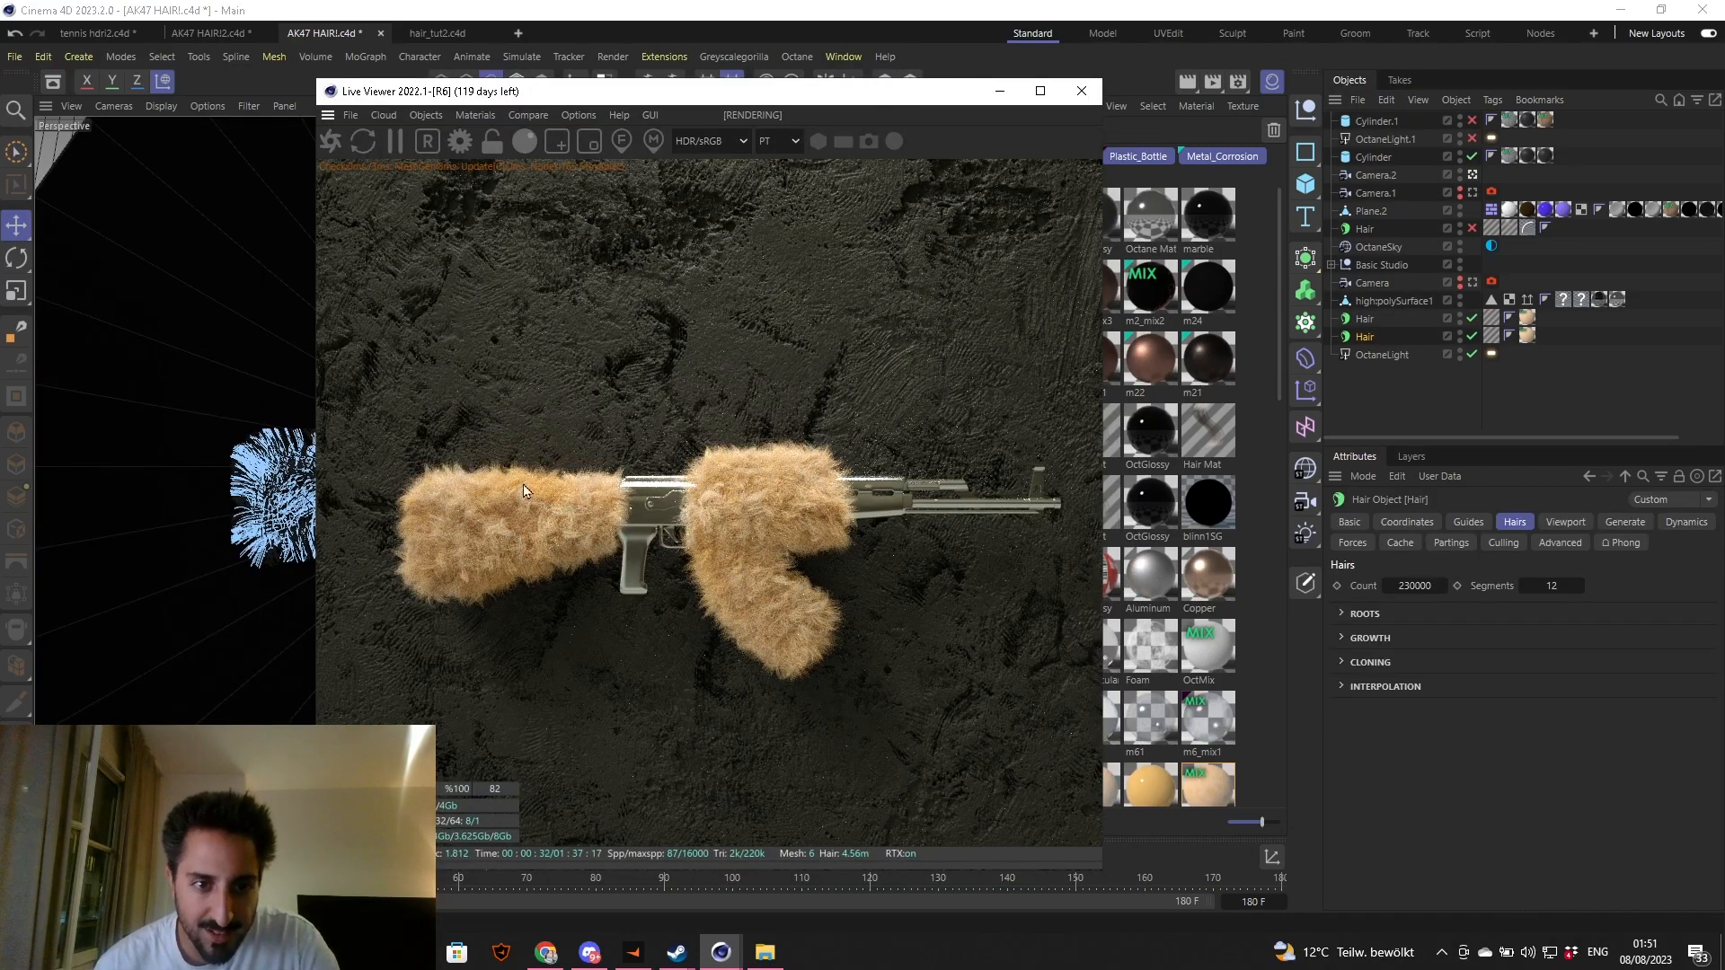
pyautogui.moveTo(521, 521)
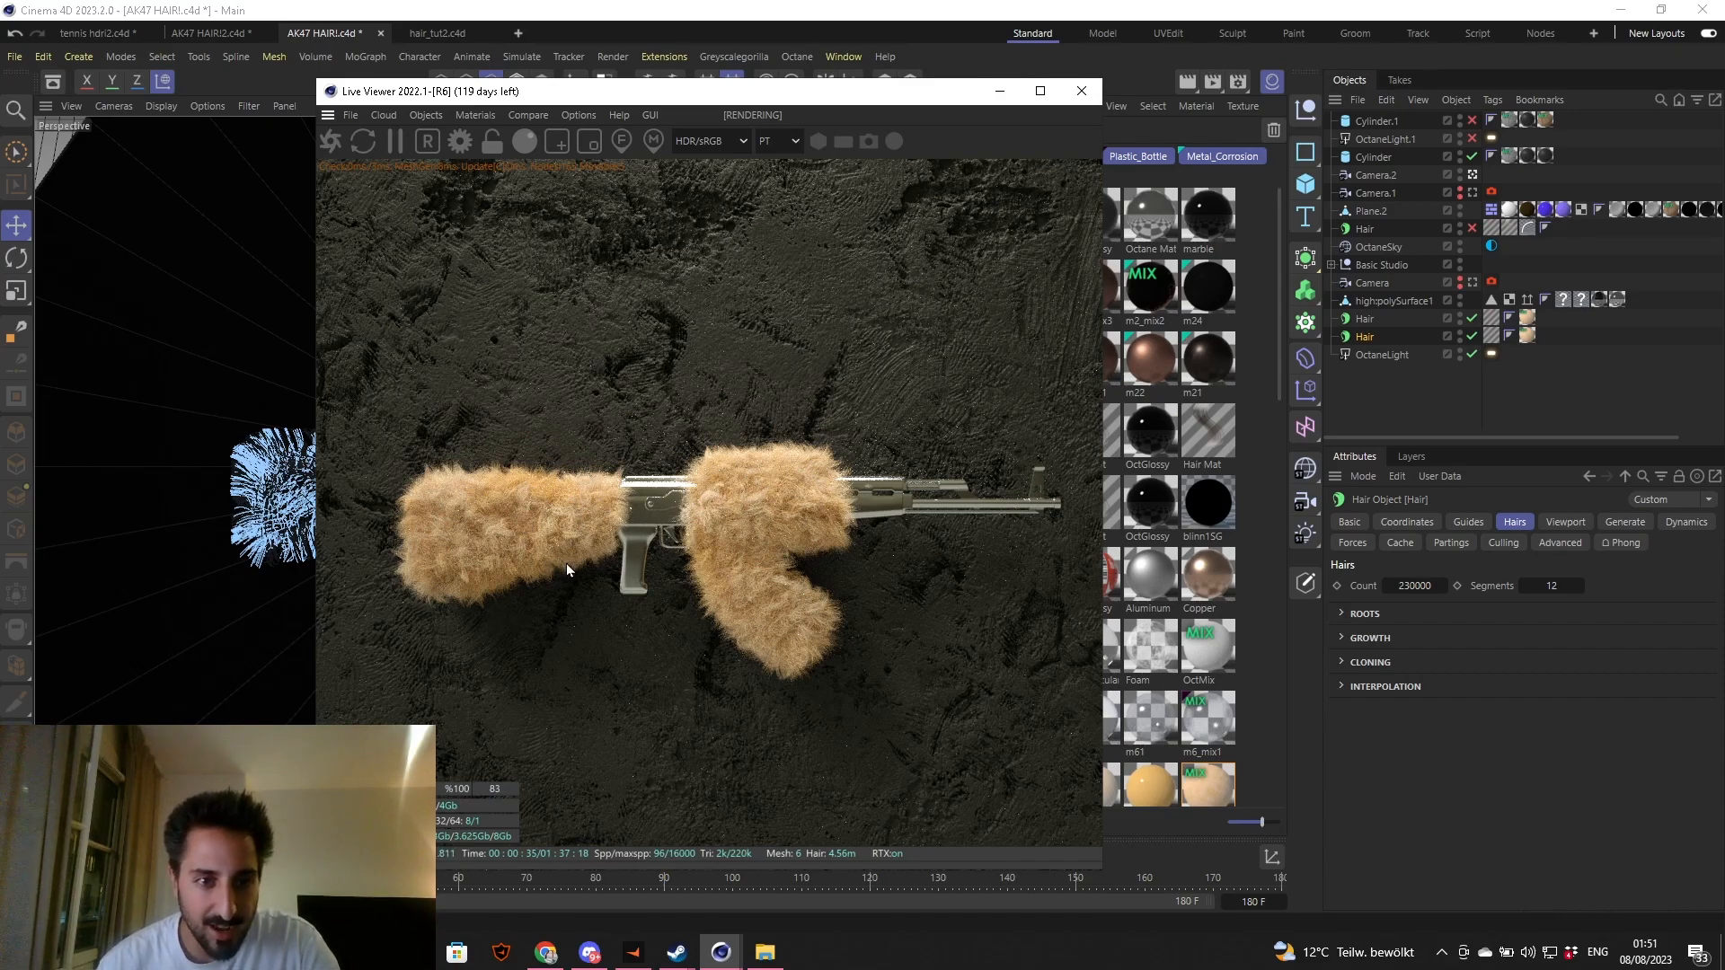
pyautogui.moveTo(734, 550)
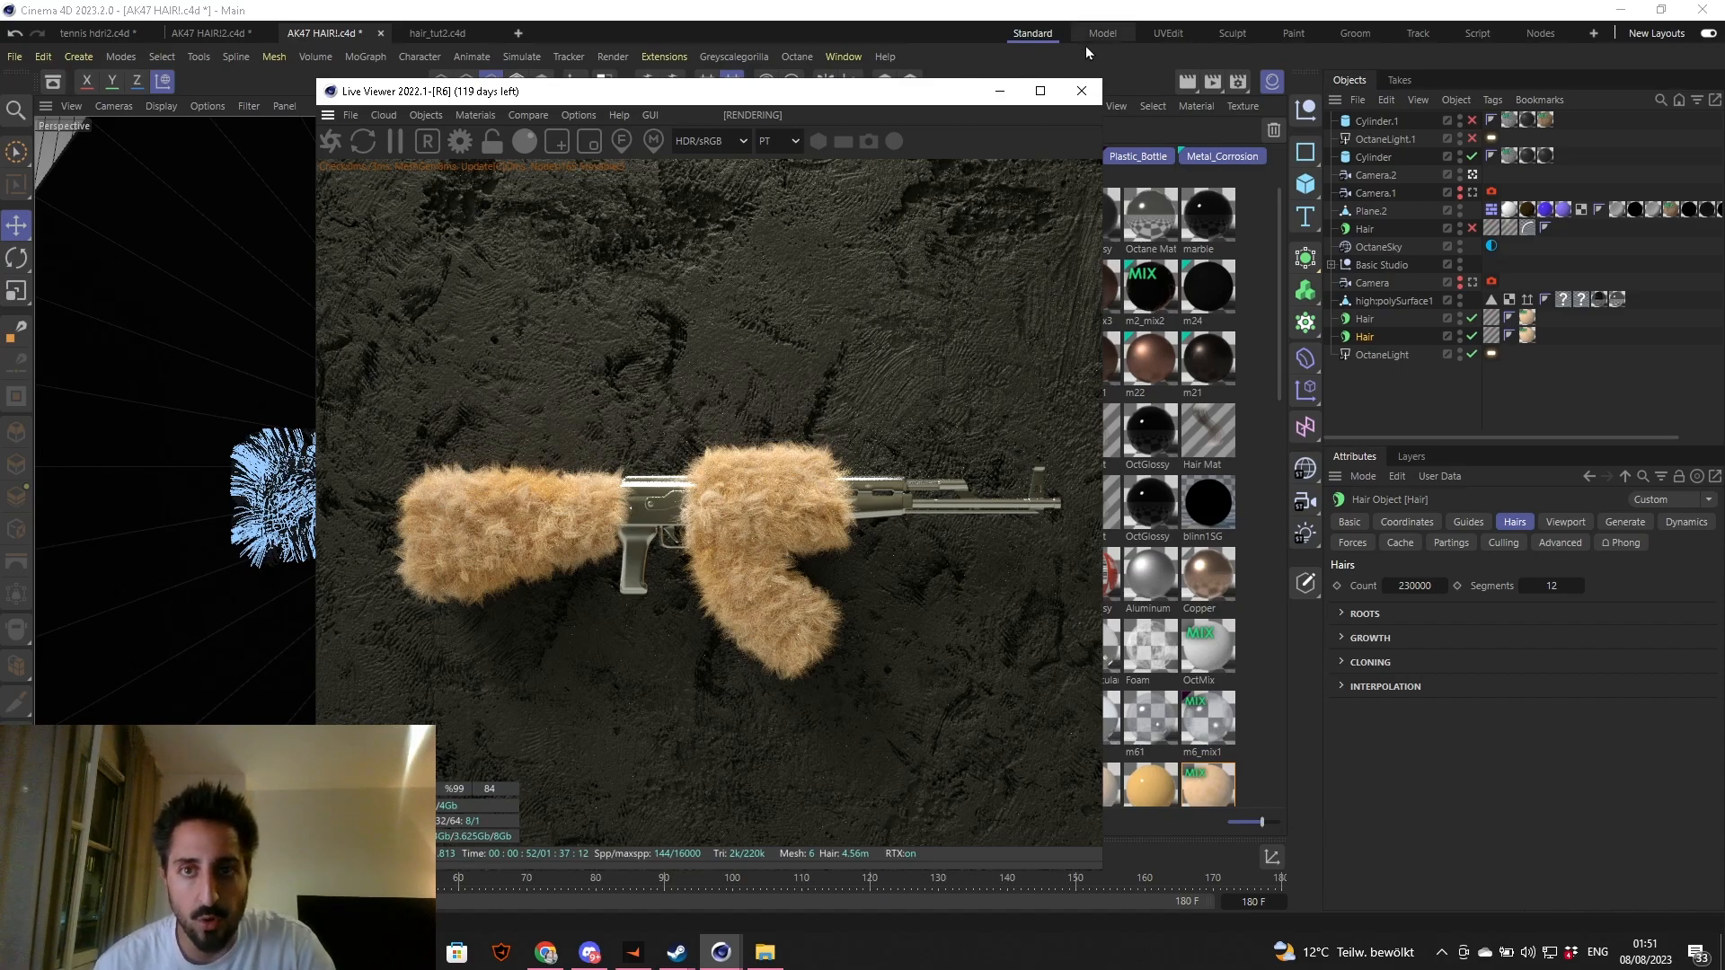
# - Close the Live Viewer once the fur-covered AK-47 render finishes
pyautogui.click(1079, 90)
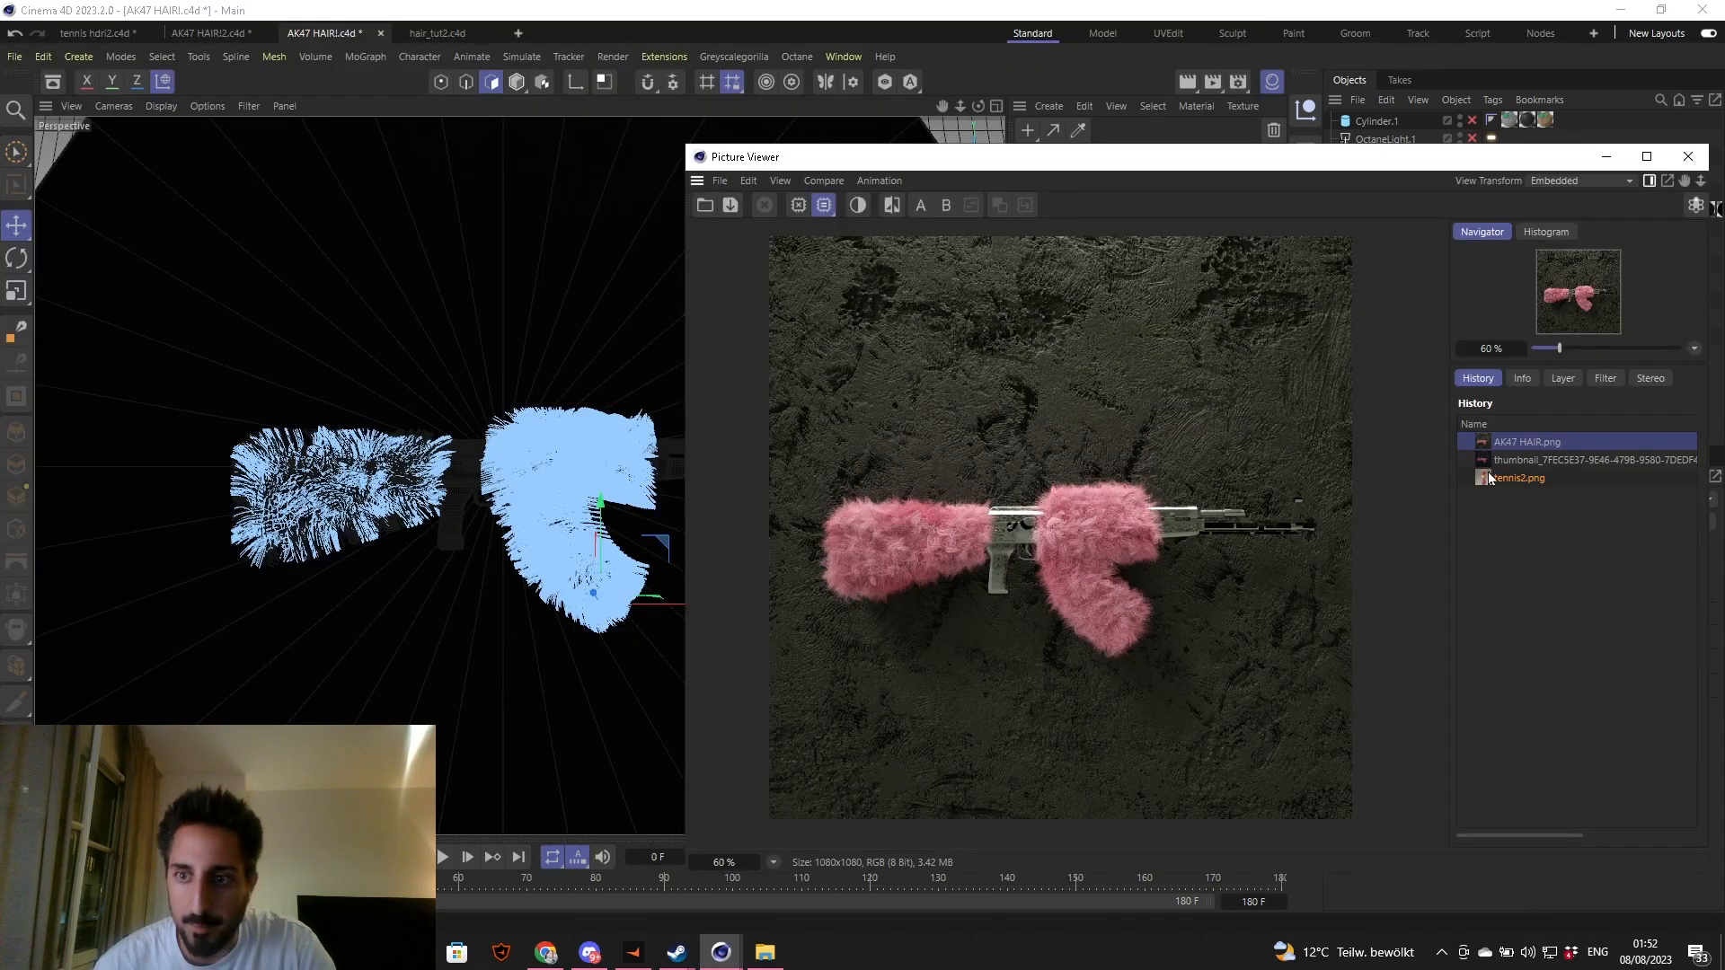
# - Switch the Picture Viewer history to the second, deeper-magenta AK-47 fur render
pyautogui.click(1585, 460)
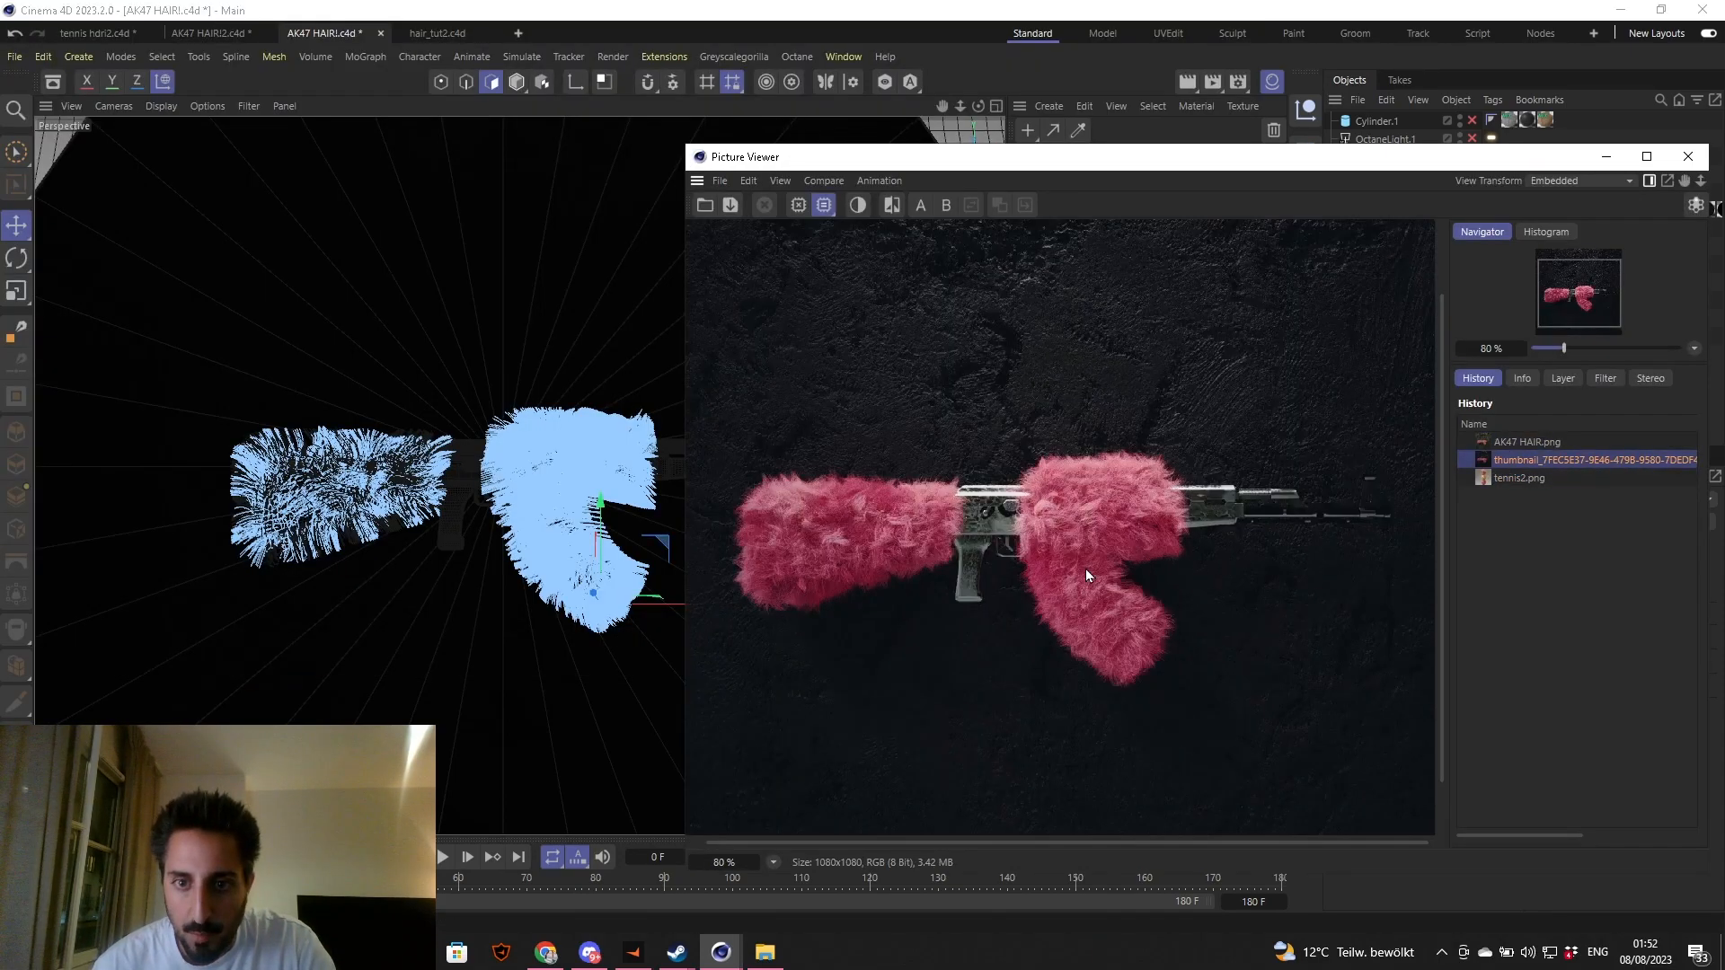